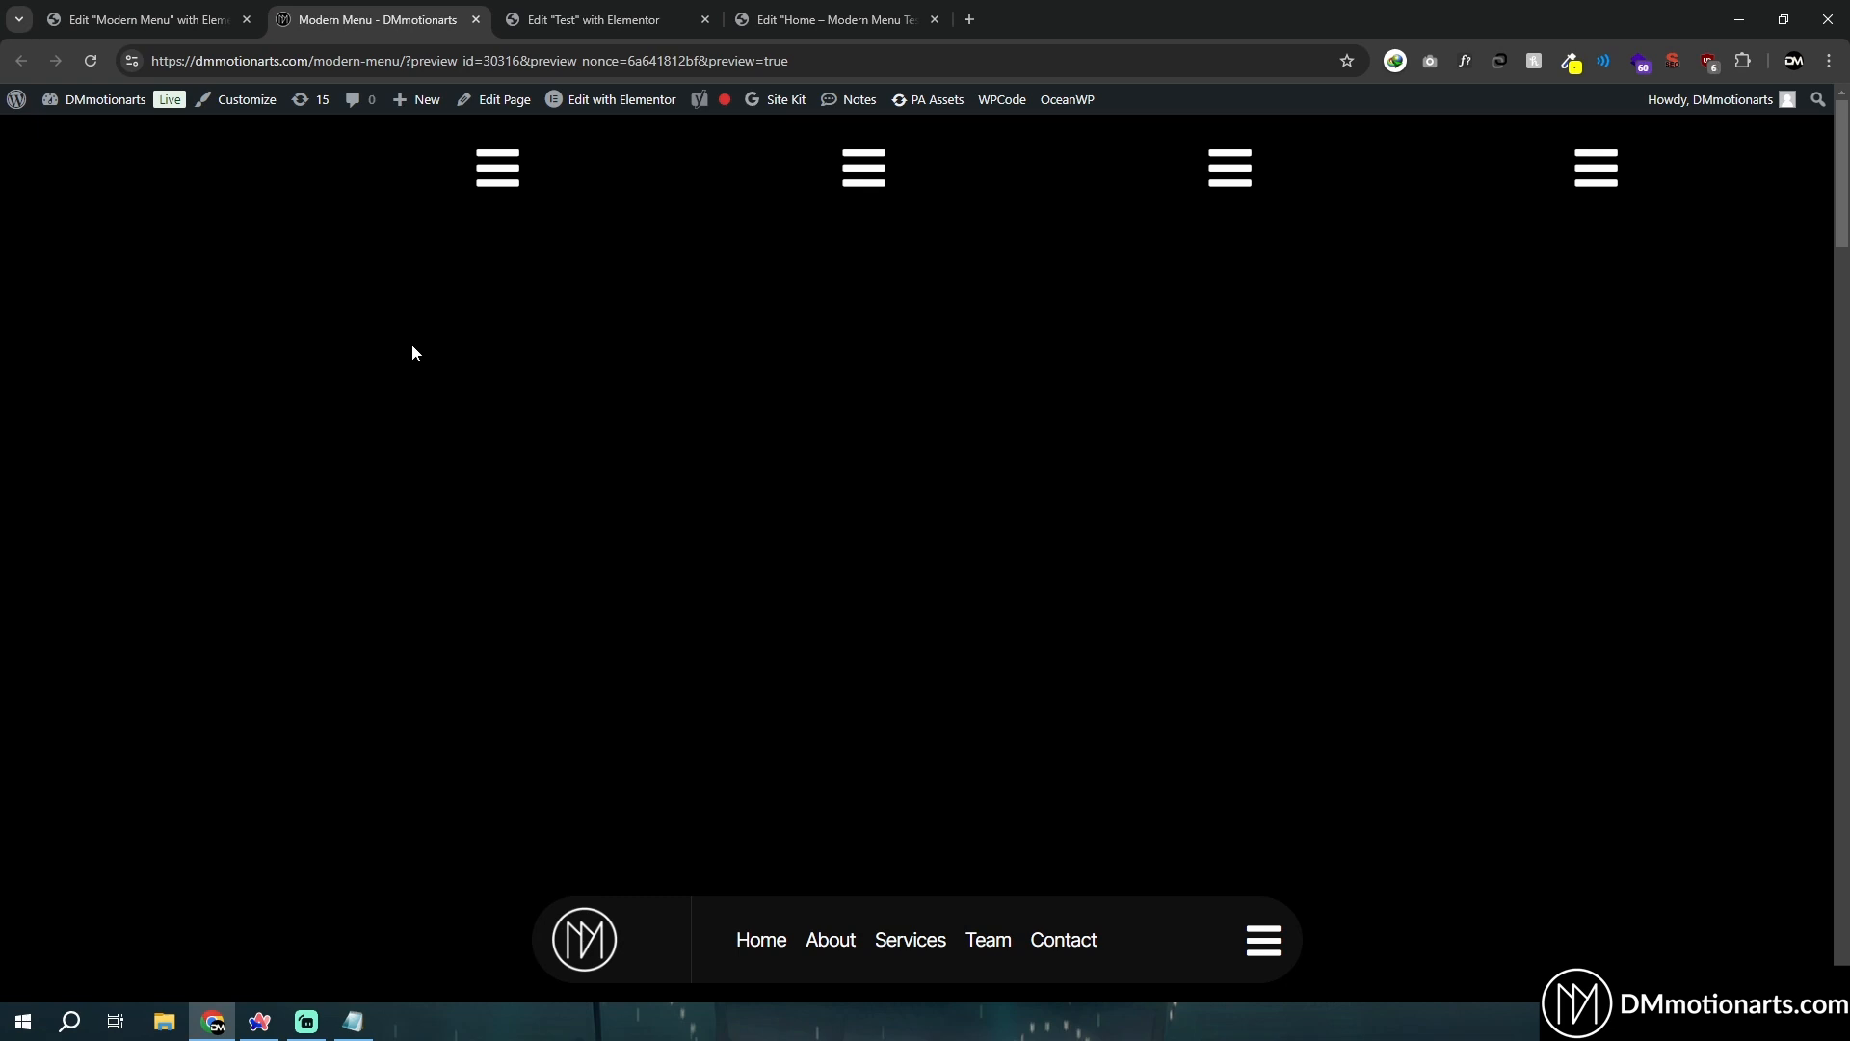
mouse_move(1235, 972)
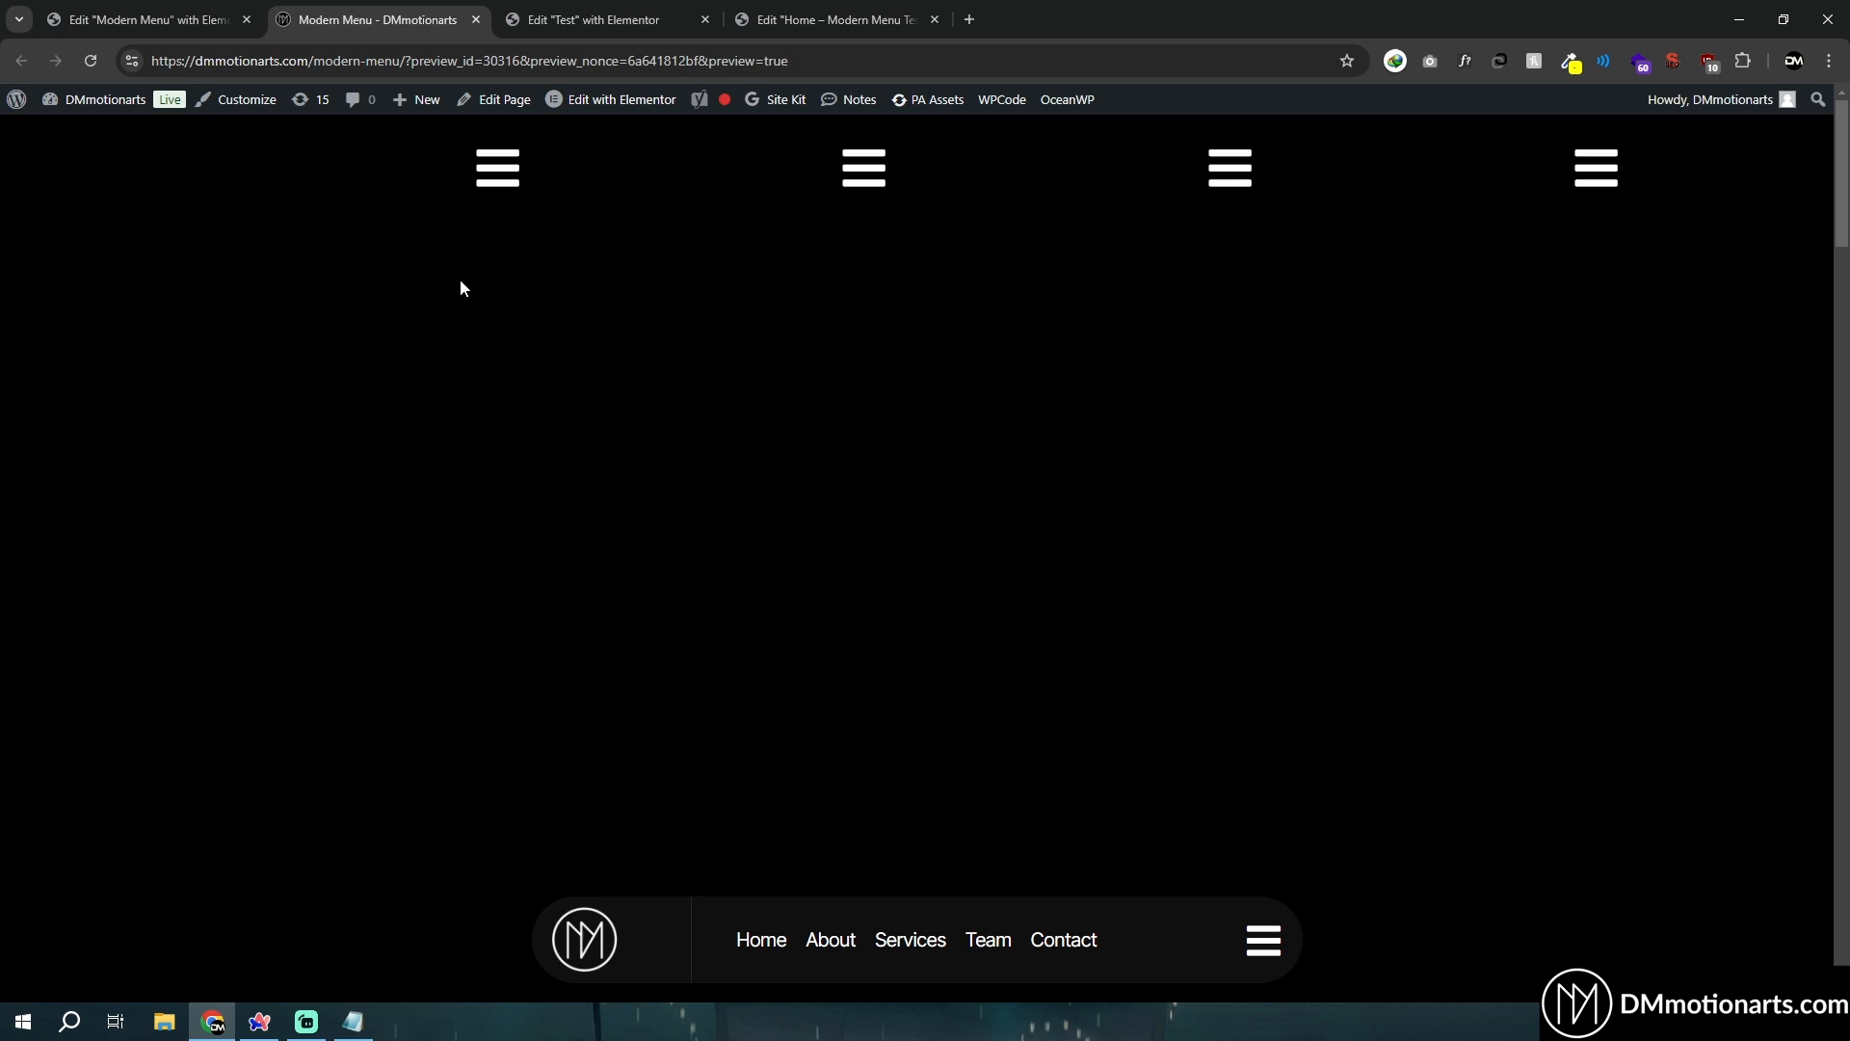
mouse_move(476, 781)
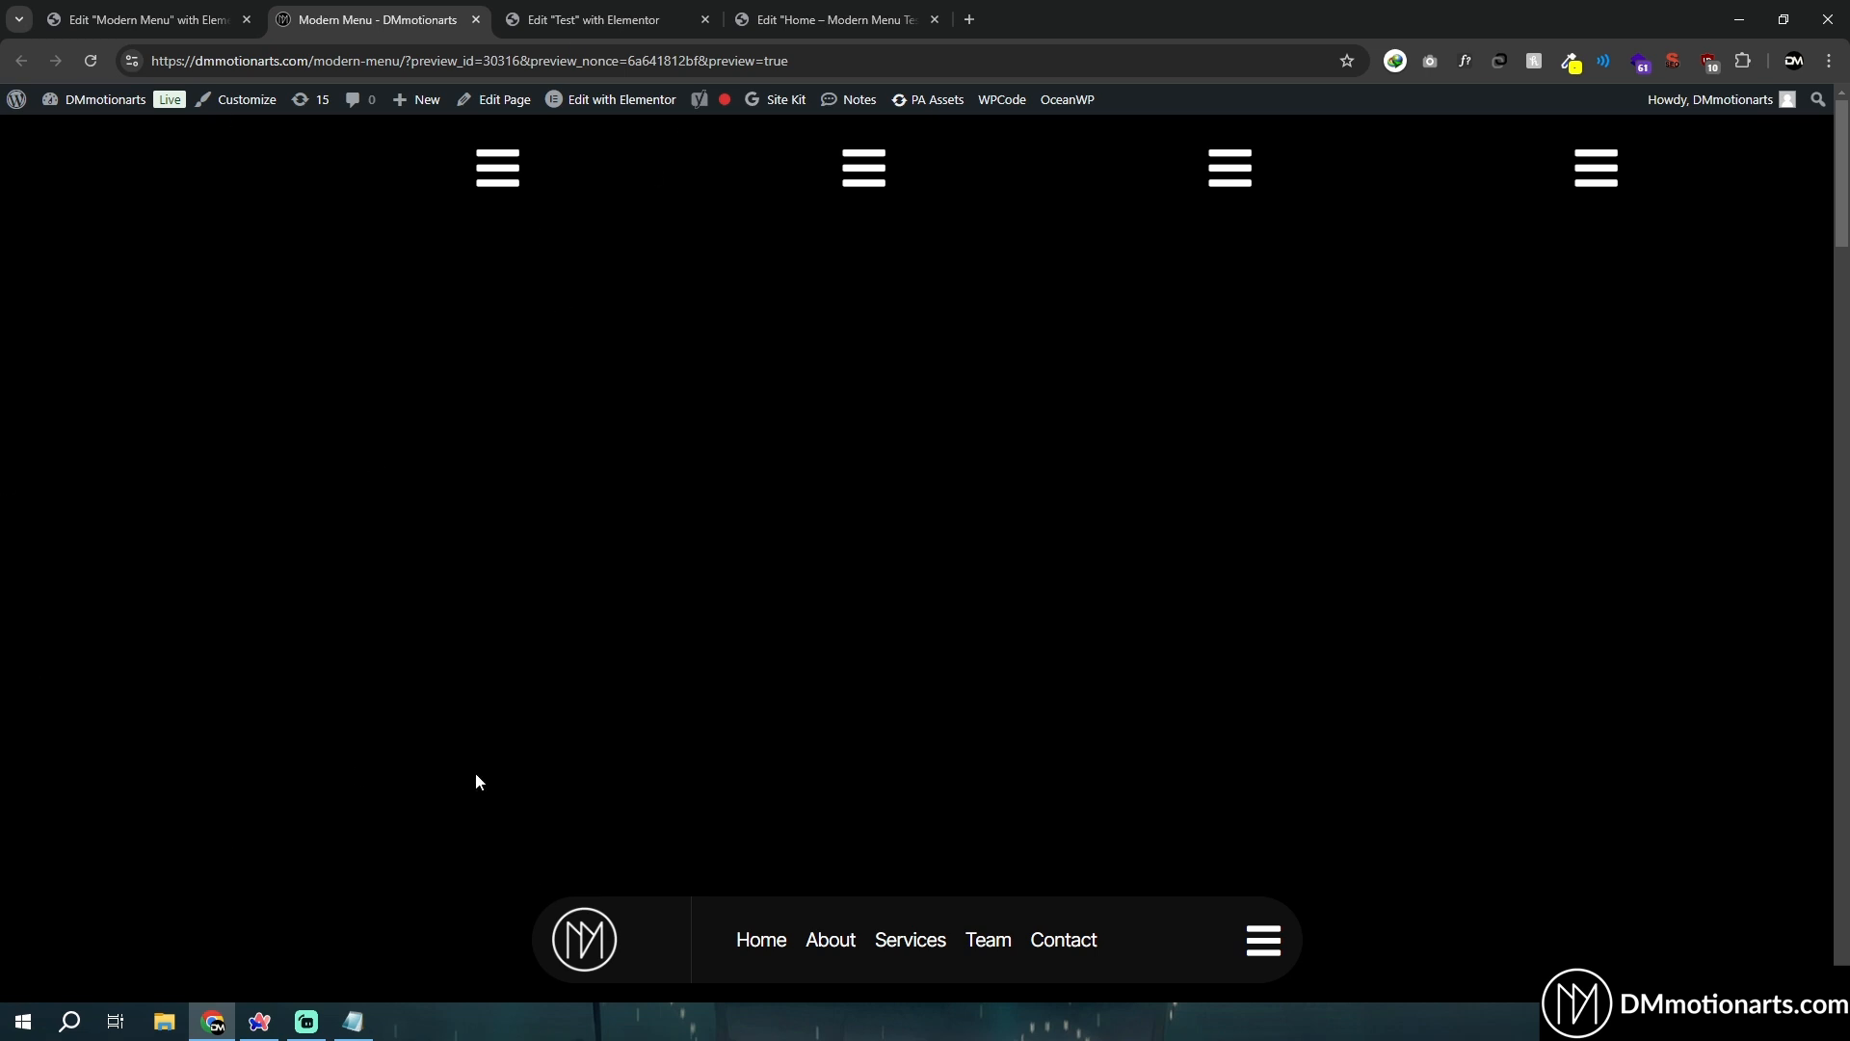
Try the first and blob-shaped demo menus in the live preview, then return to the Modern Menu editor.
click(496, 165)
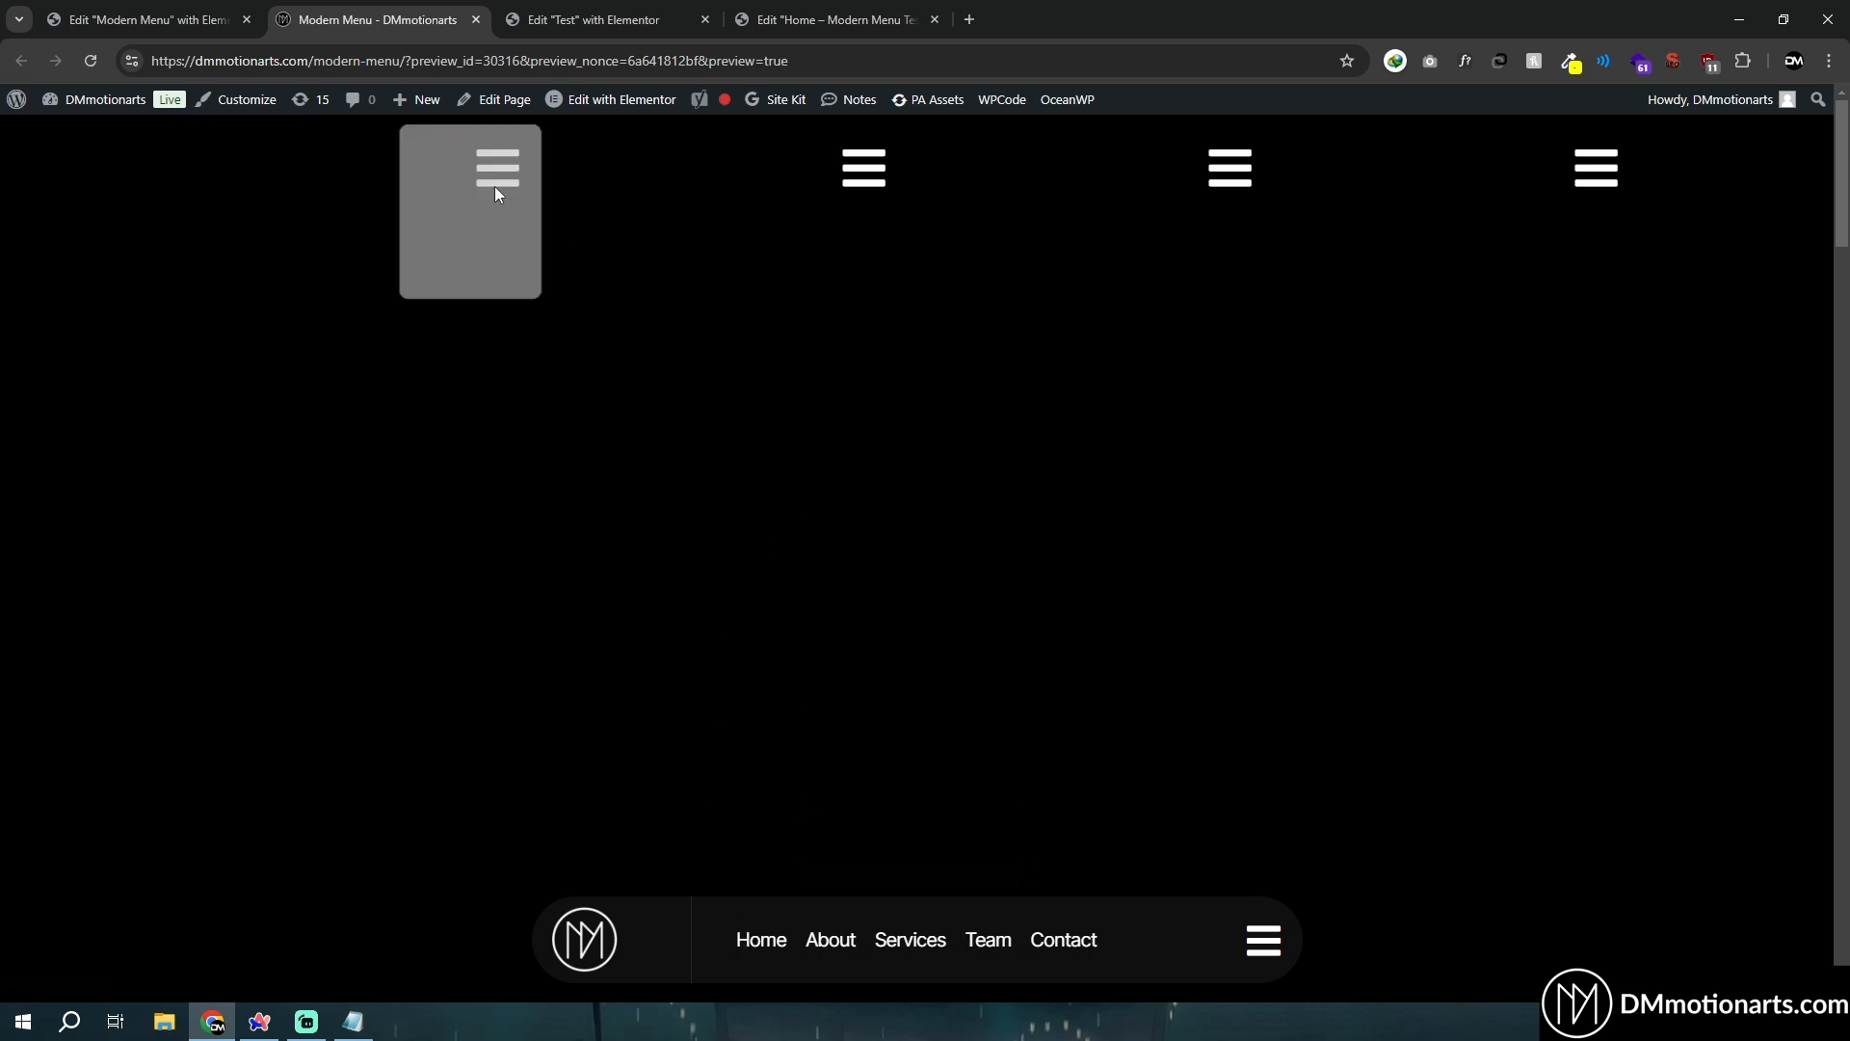
click(496, 162)
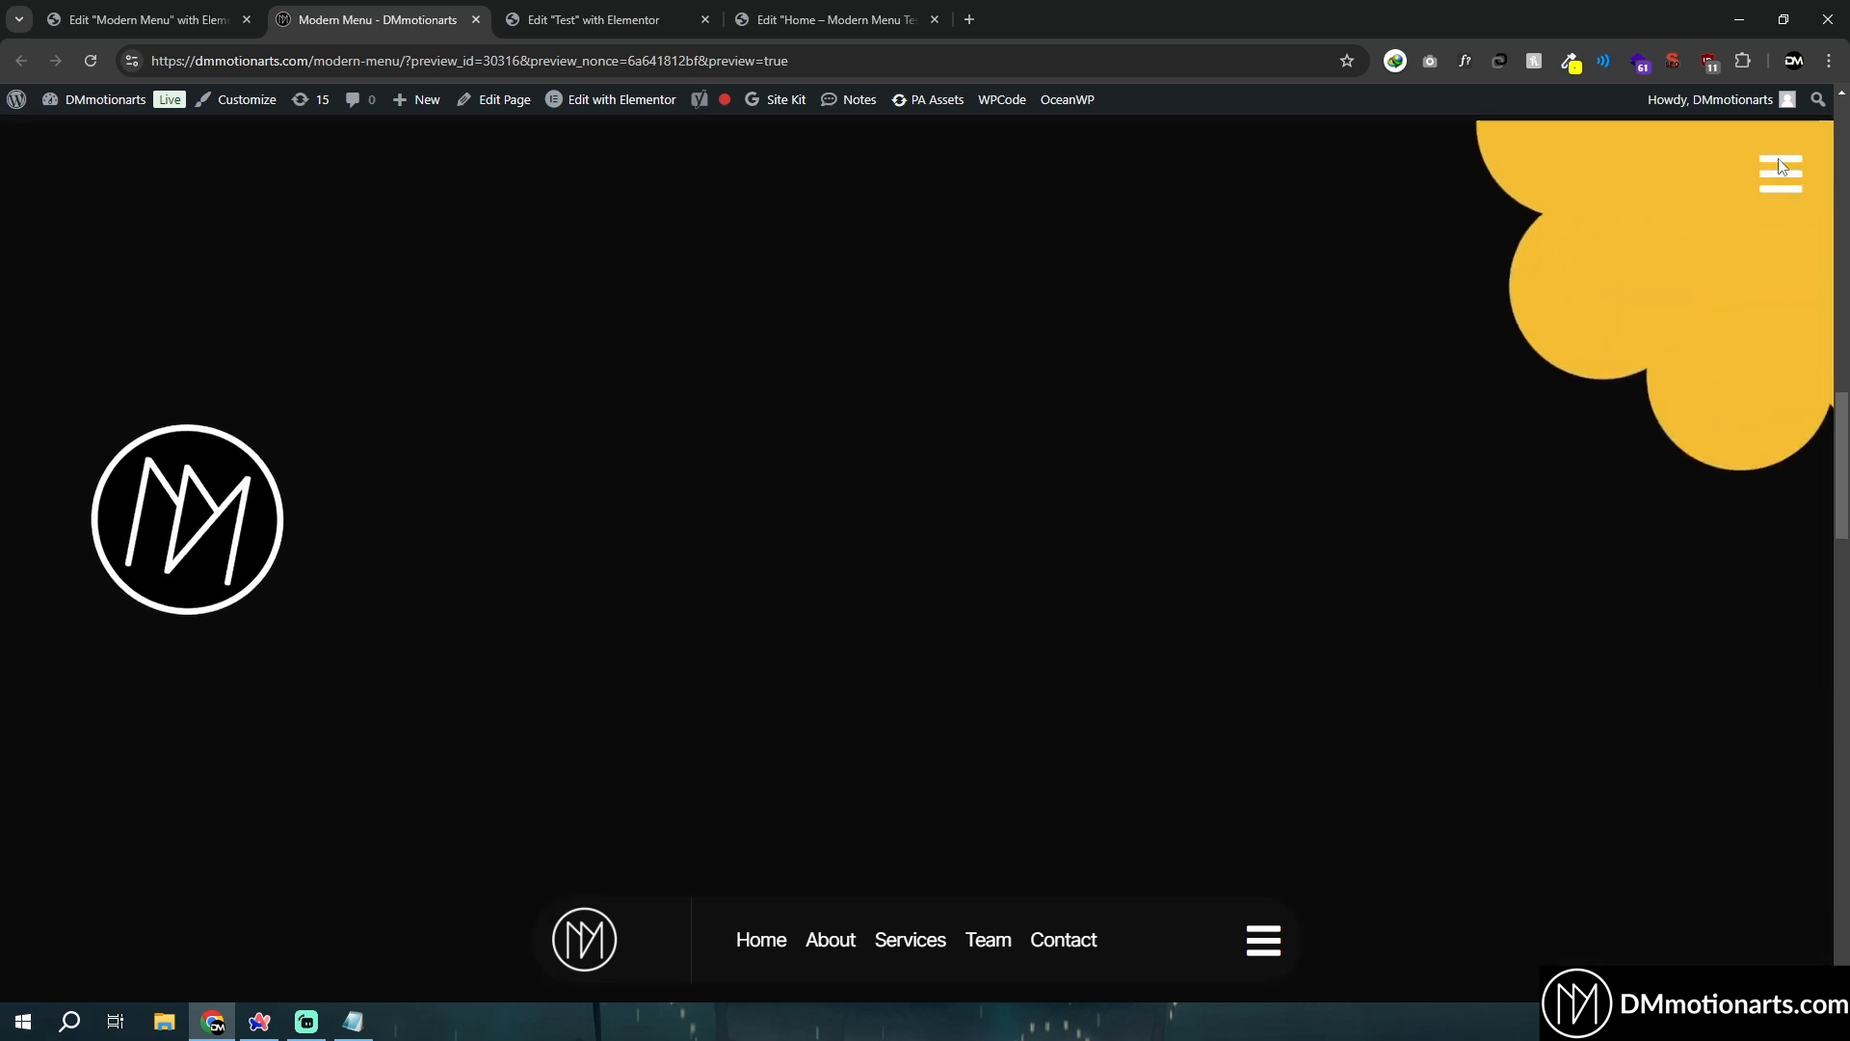
click(1779, 172)
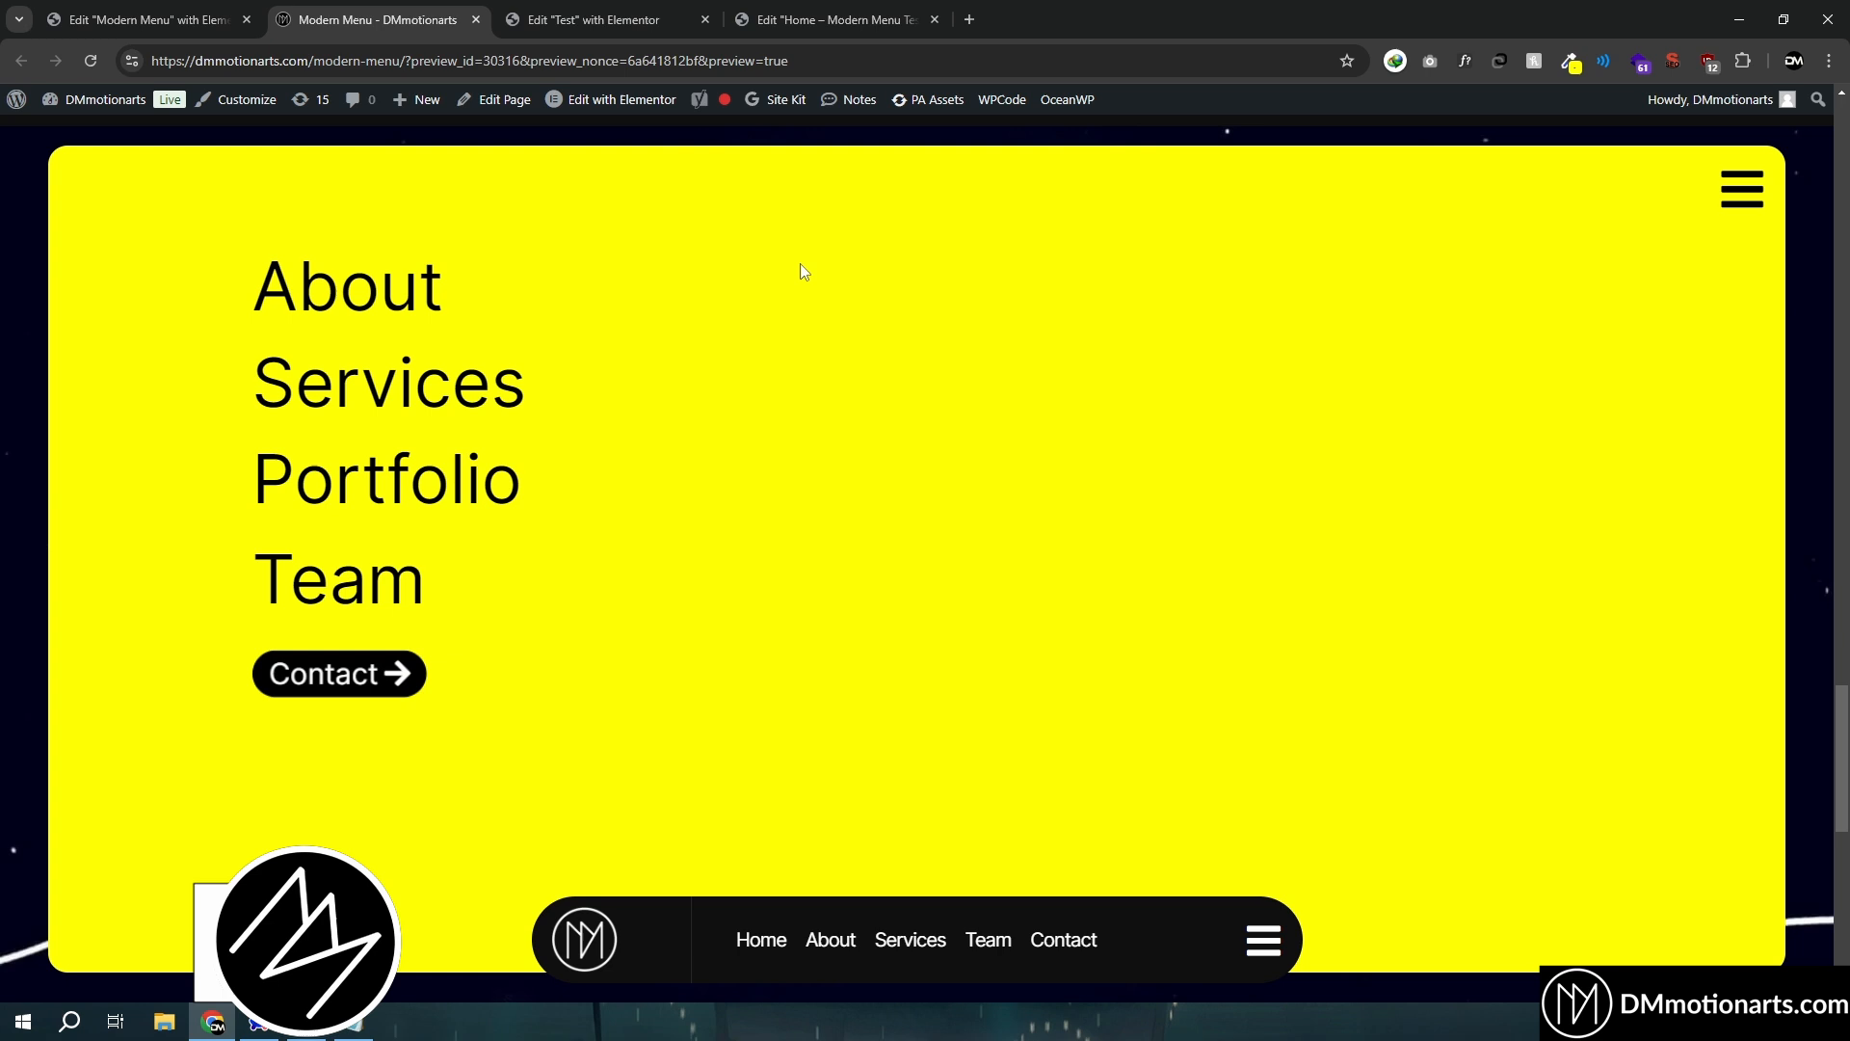
scroll(down, 3)
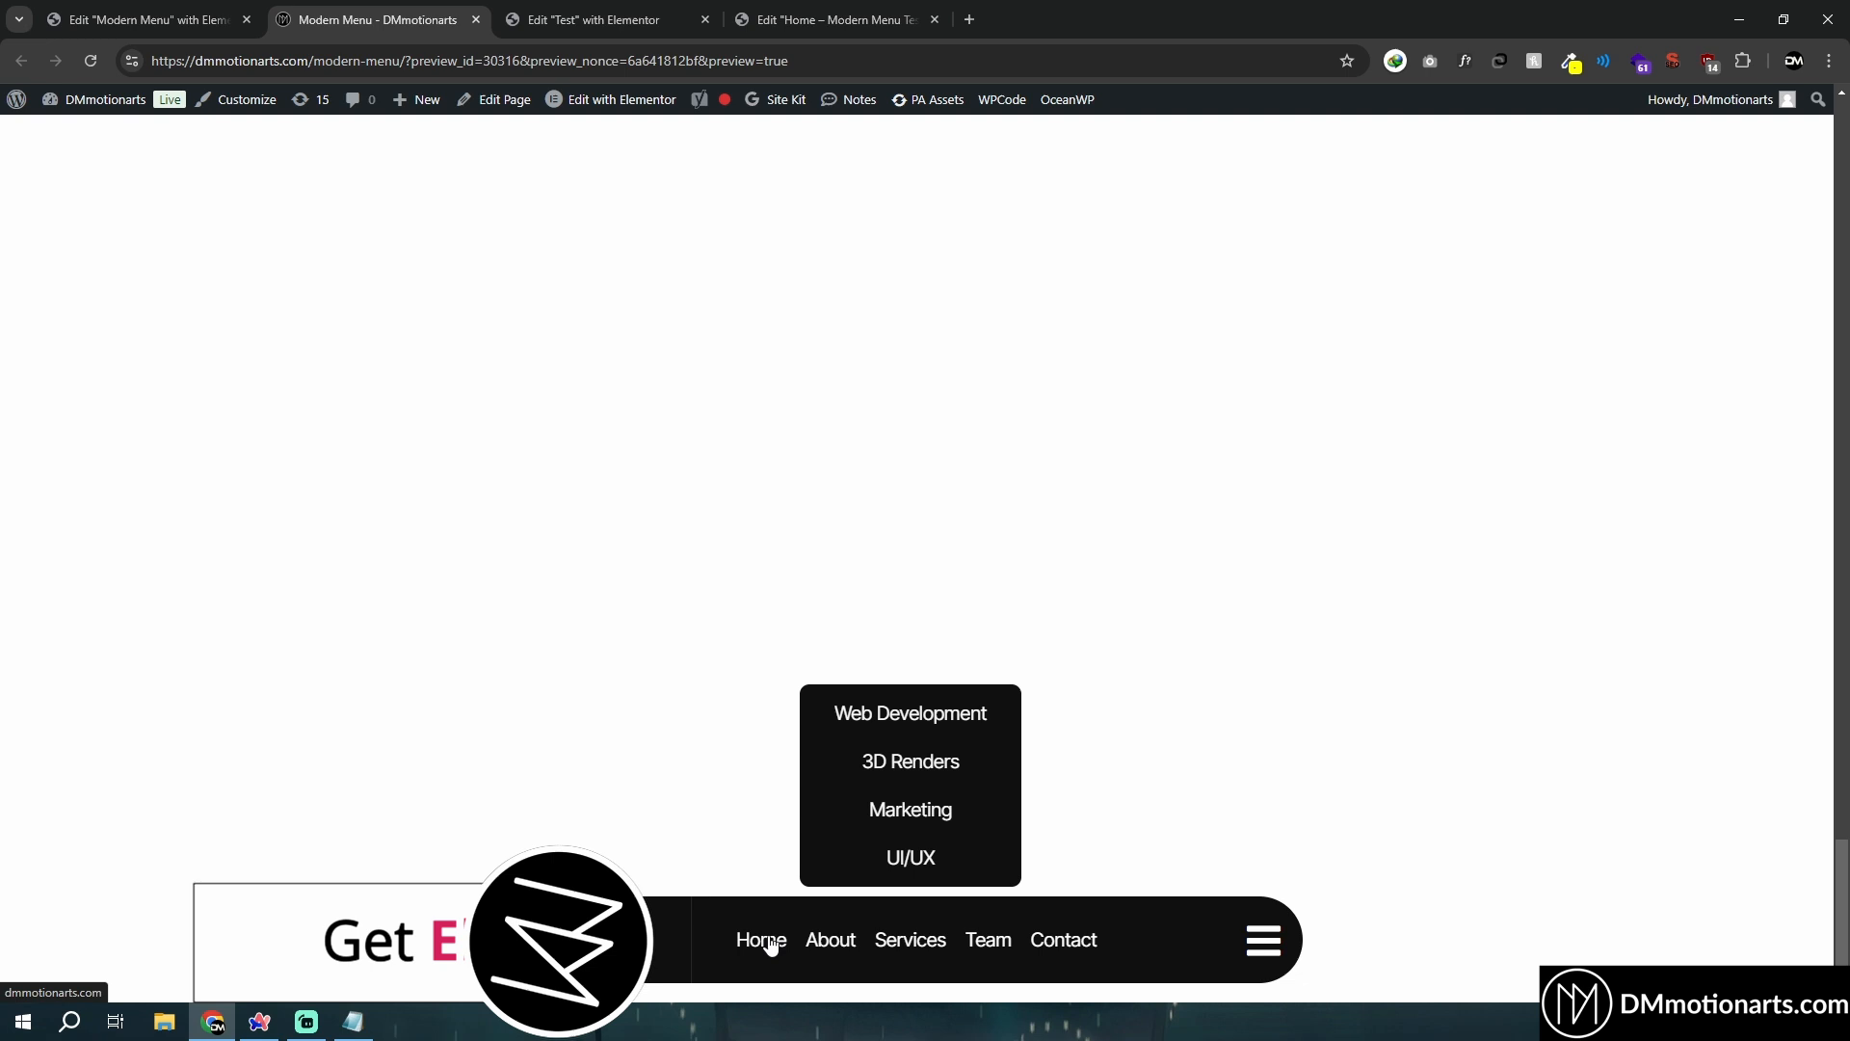
click(141, 19)
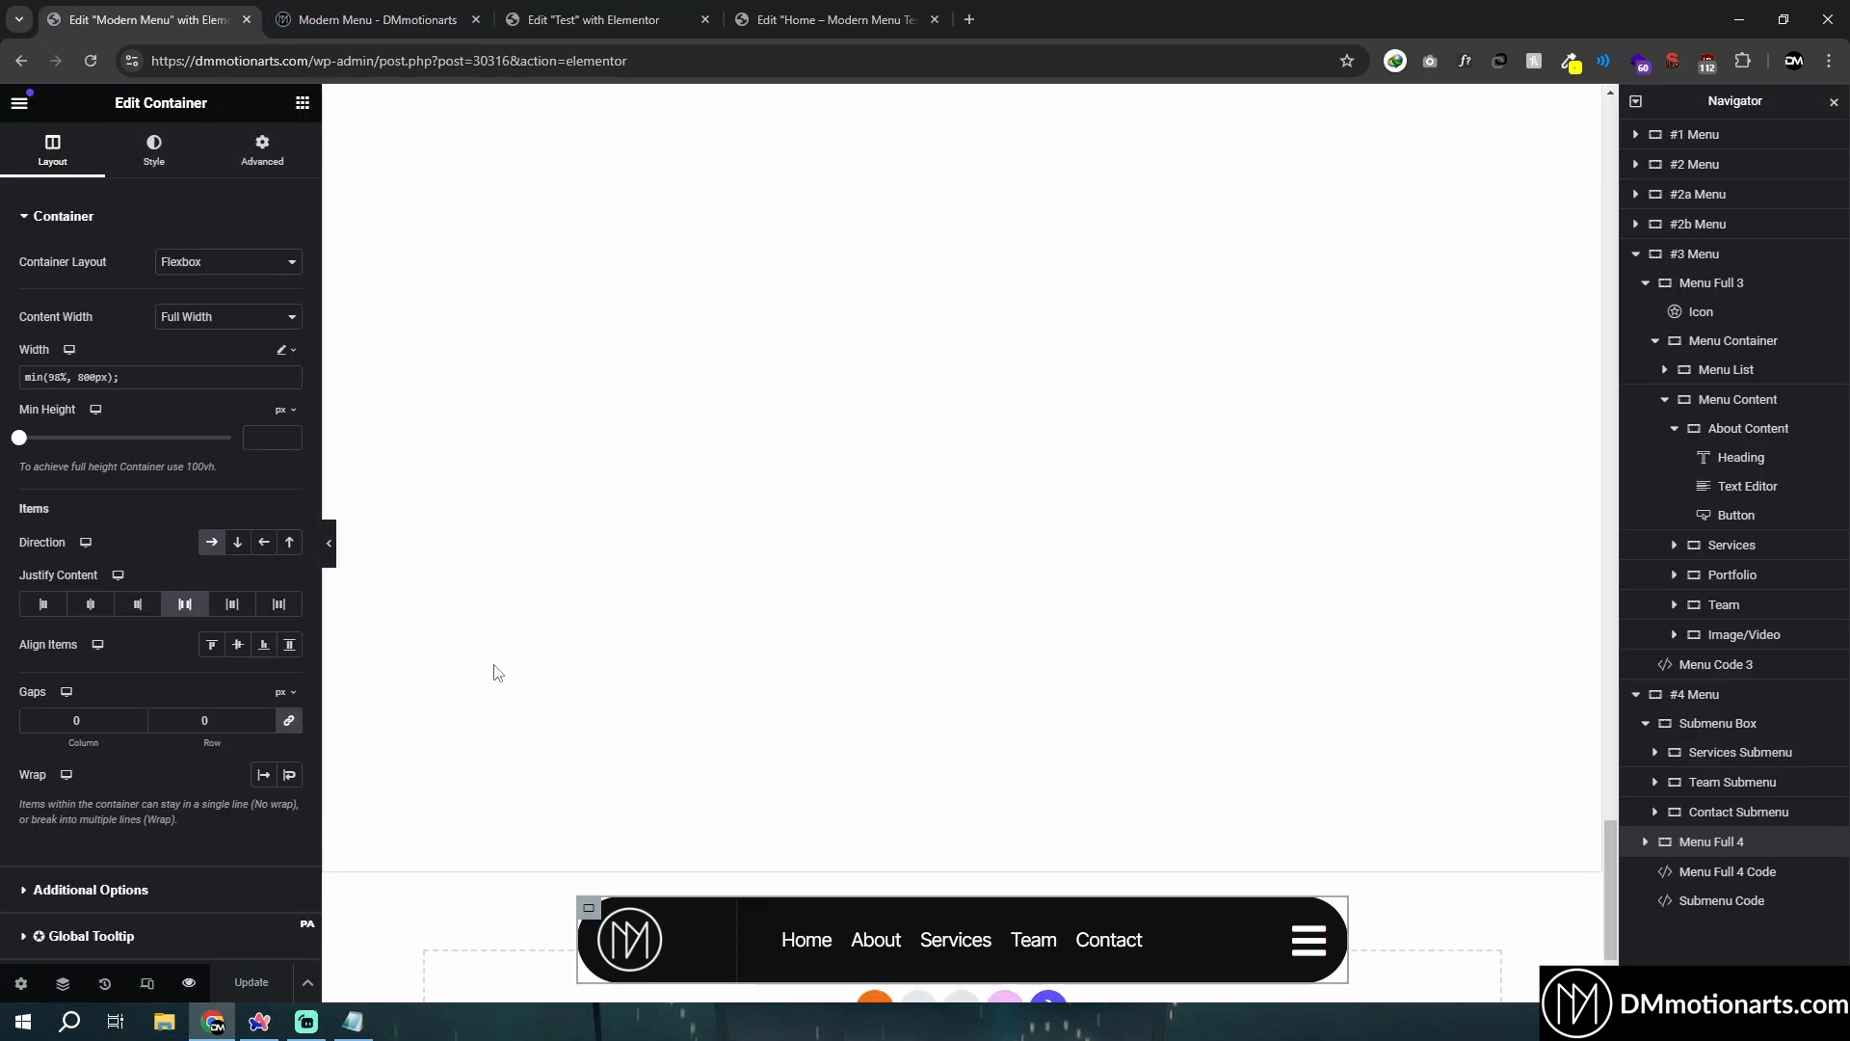
Add a container with a child container to the Test page and name the child 'Floating Menu'.
click(601, 19)
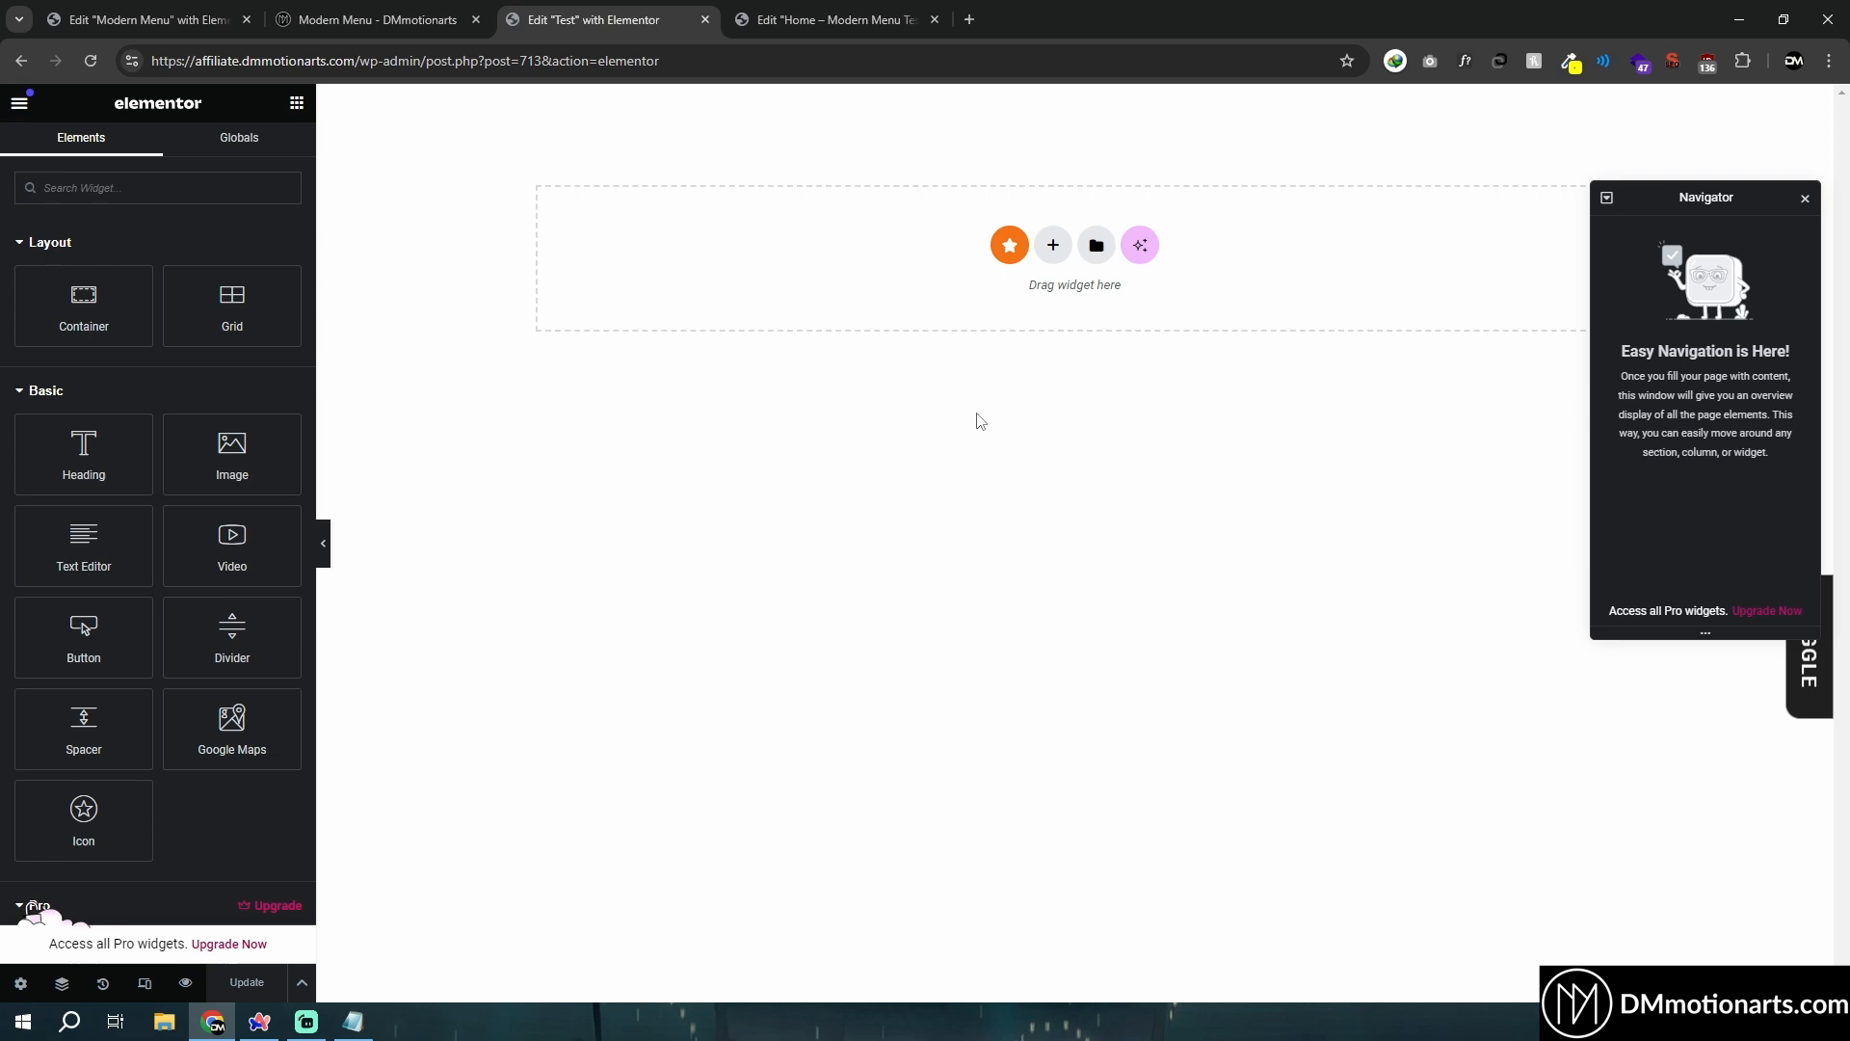
mouse_move(962, 343)
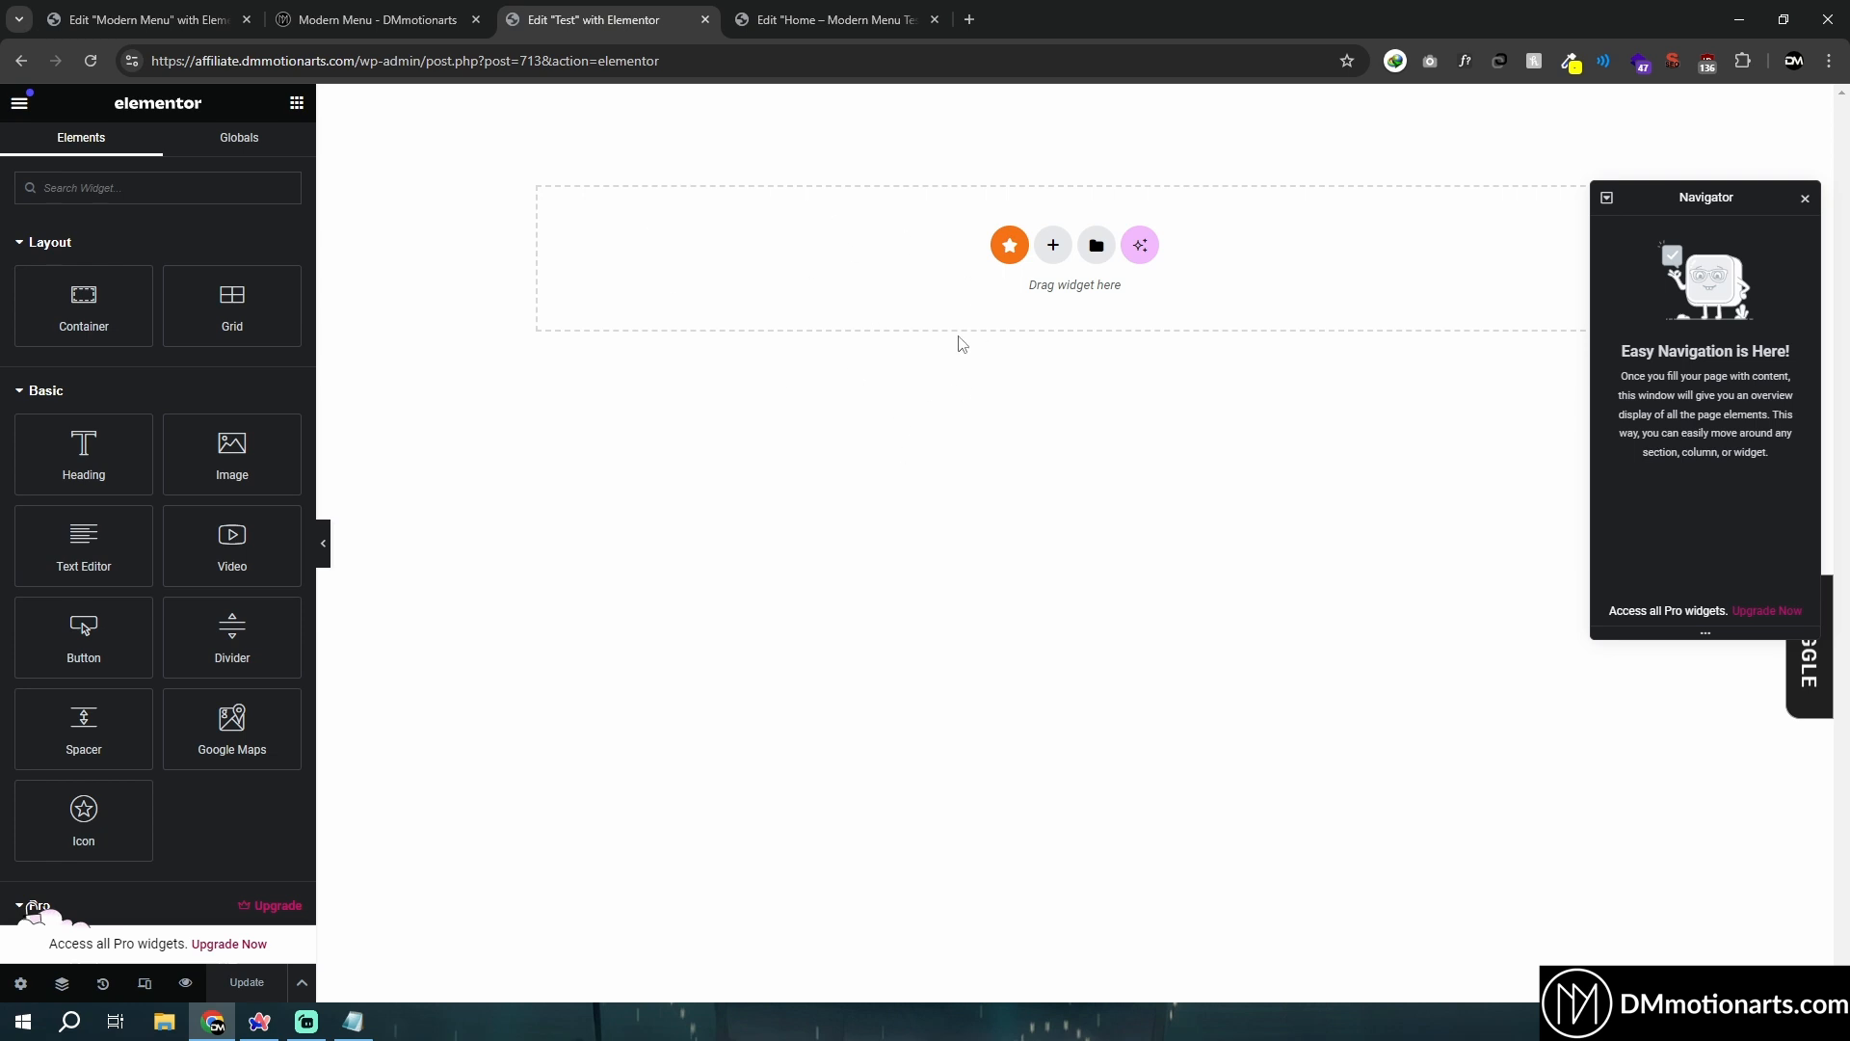
click(141, 19)
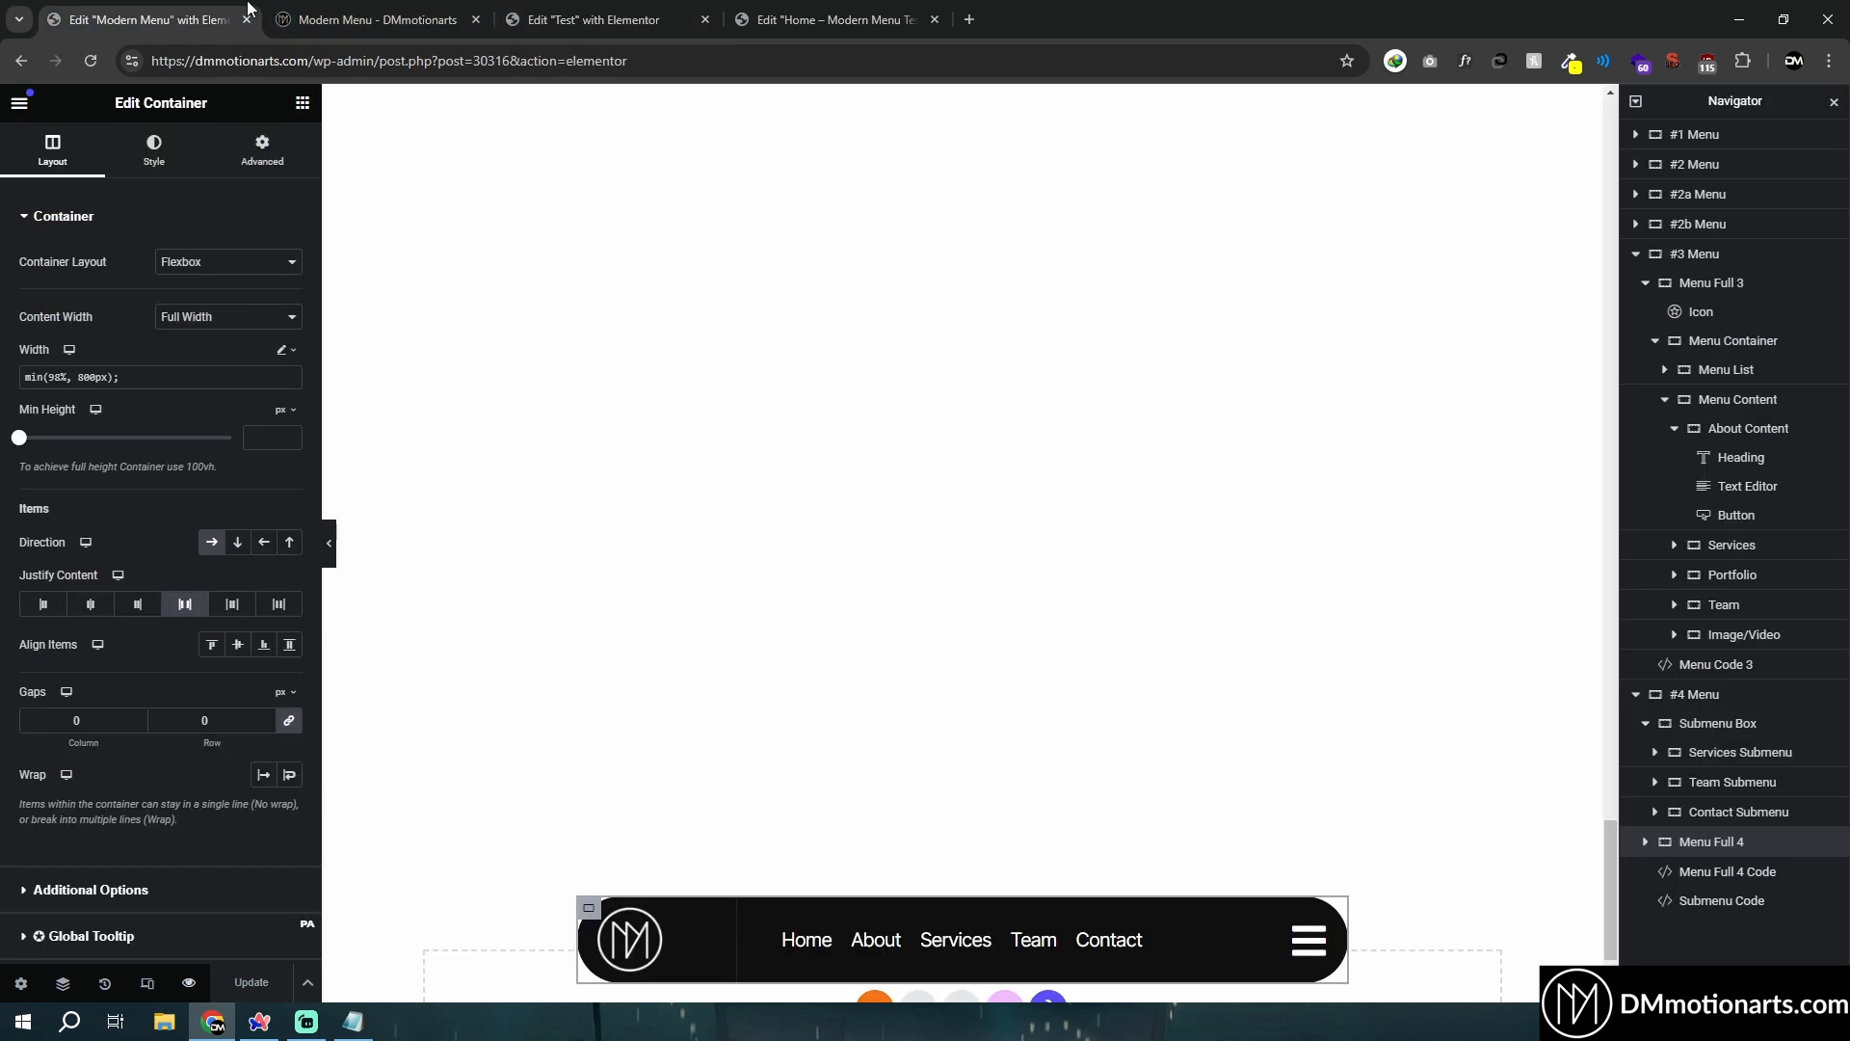
click(601, 19)
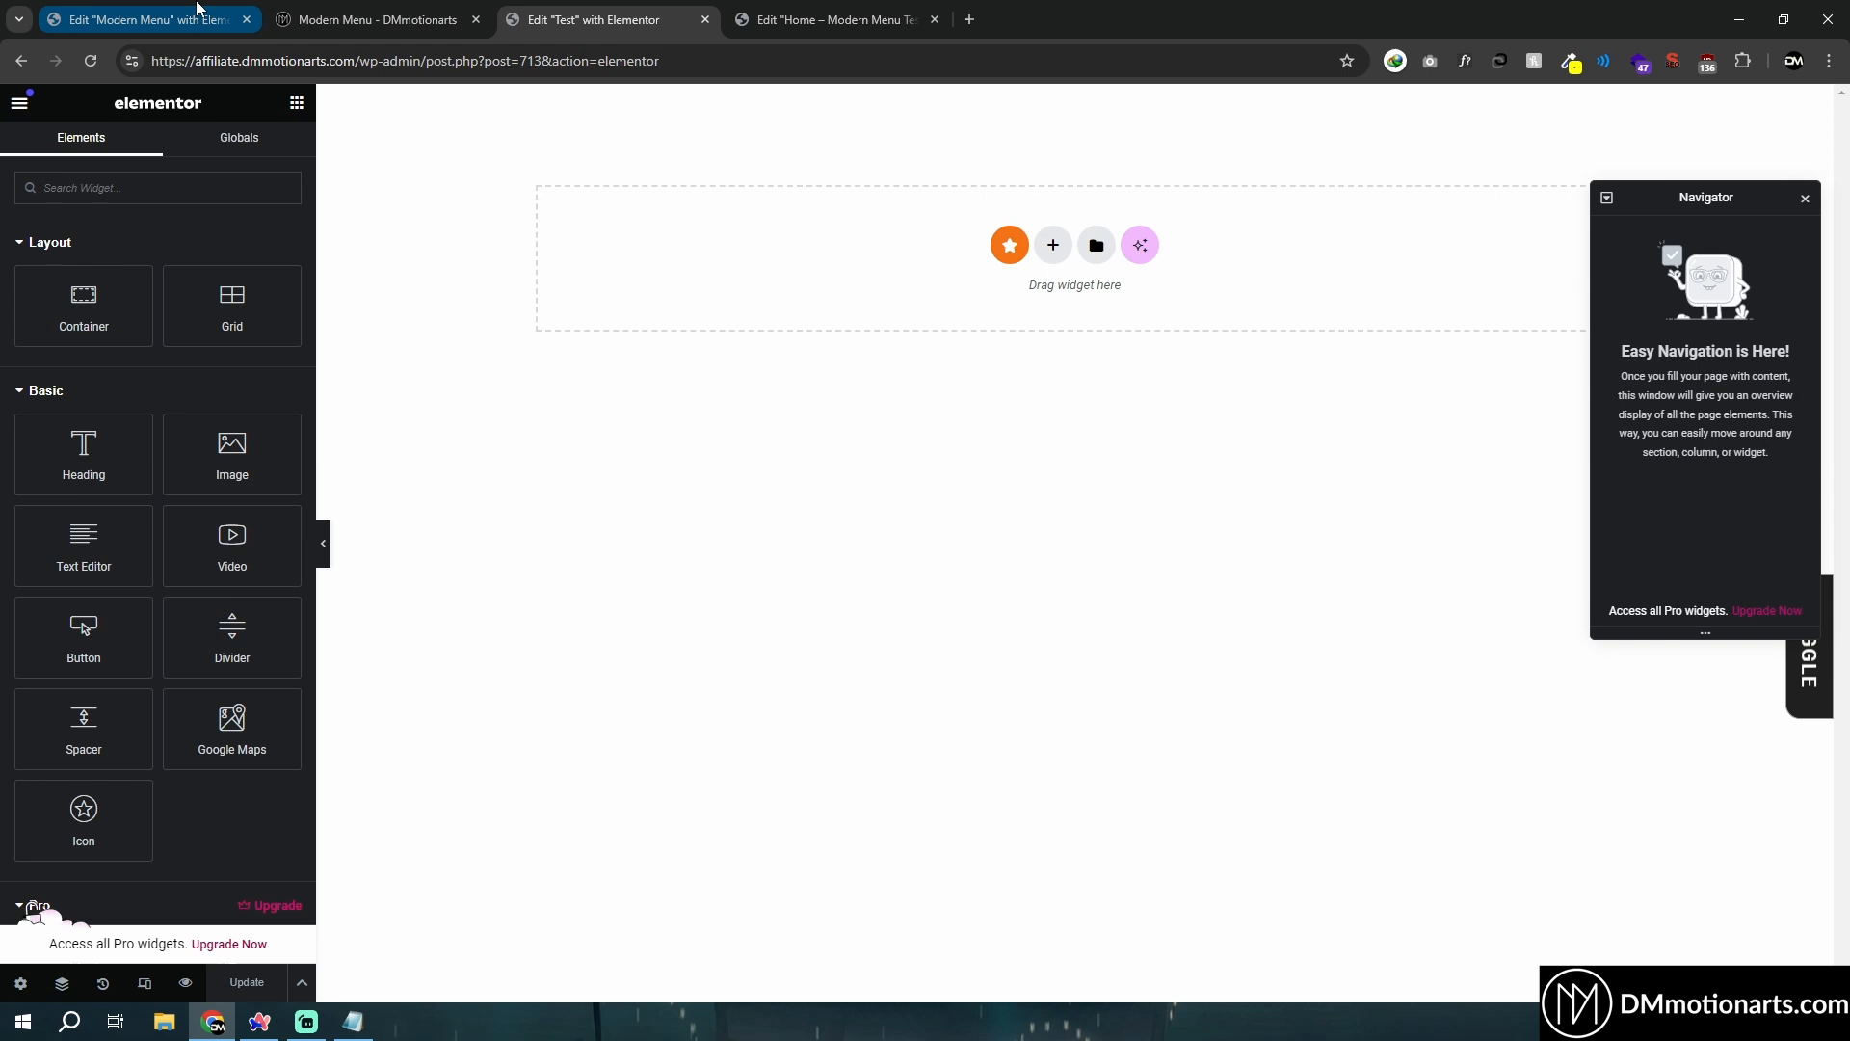
click(1074, 256)
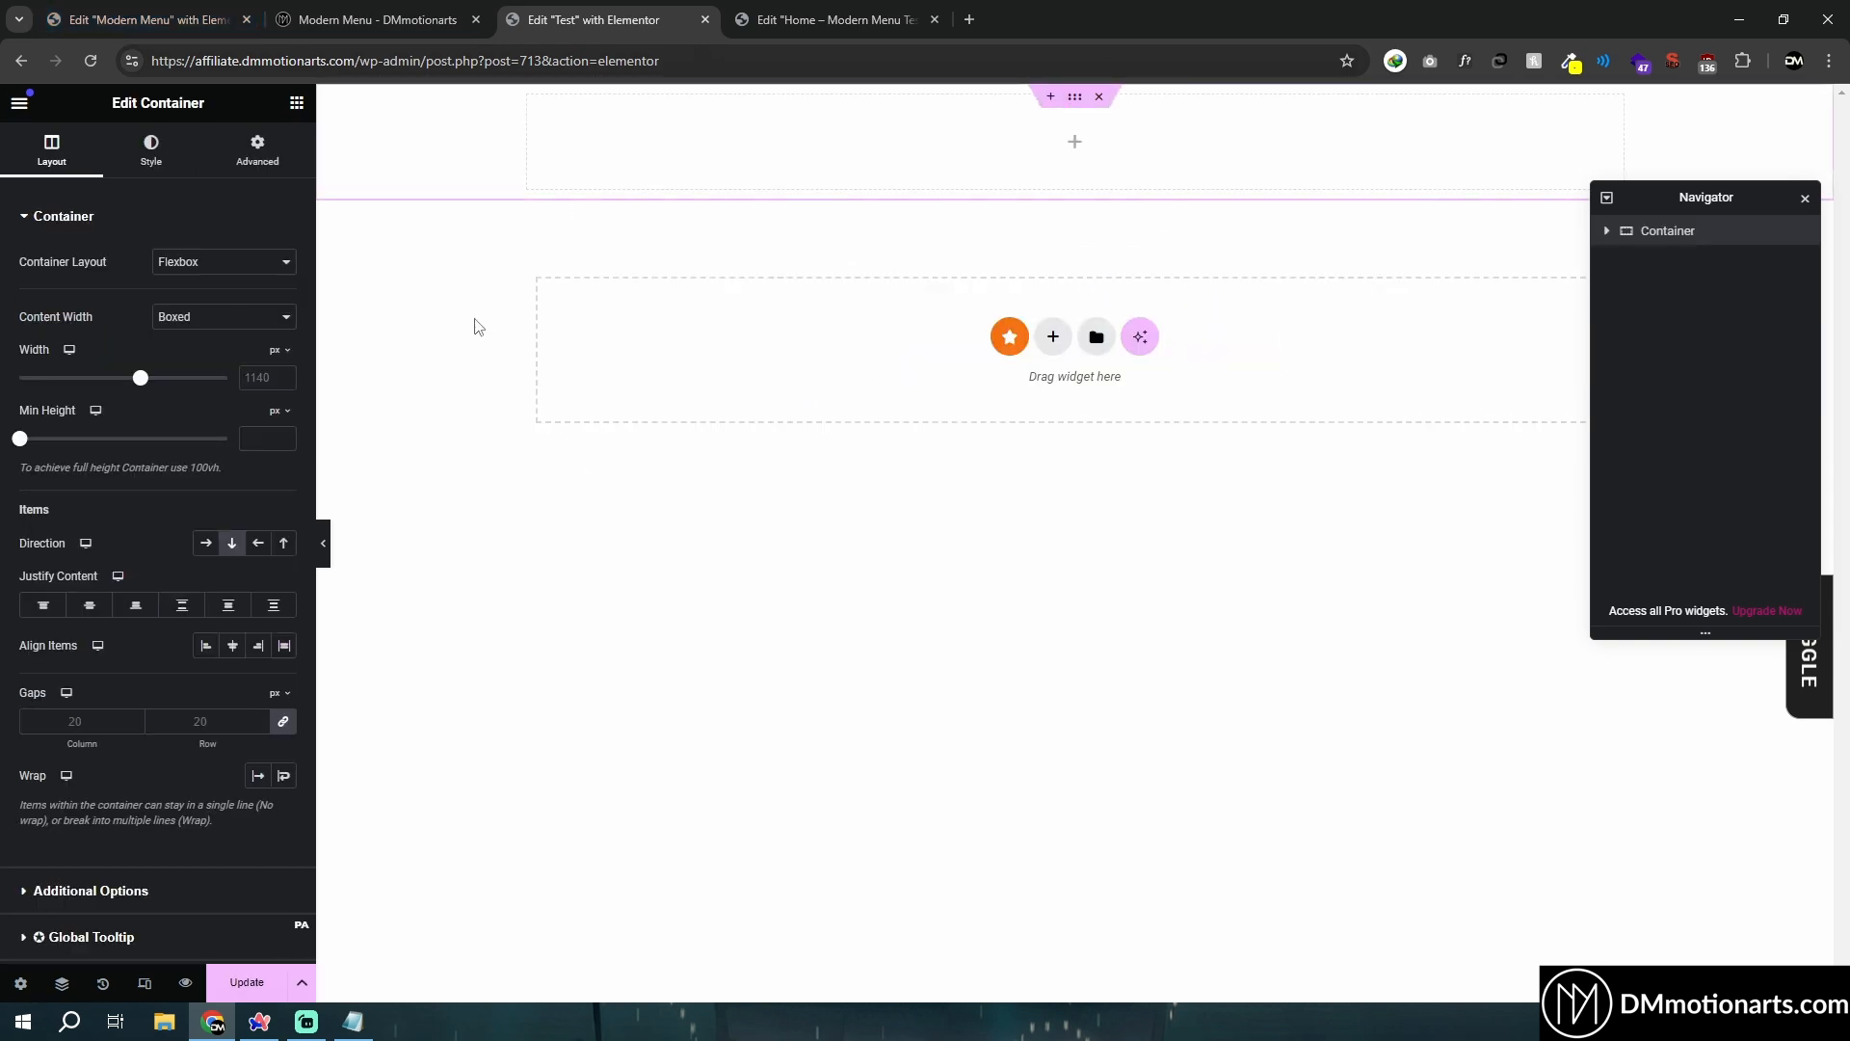
mouse_move(120, 411)
text(Menu)
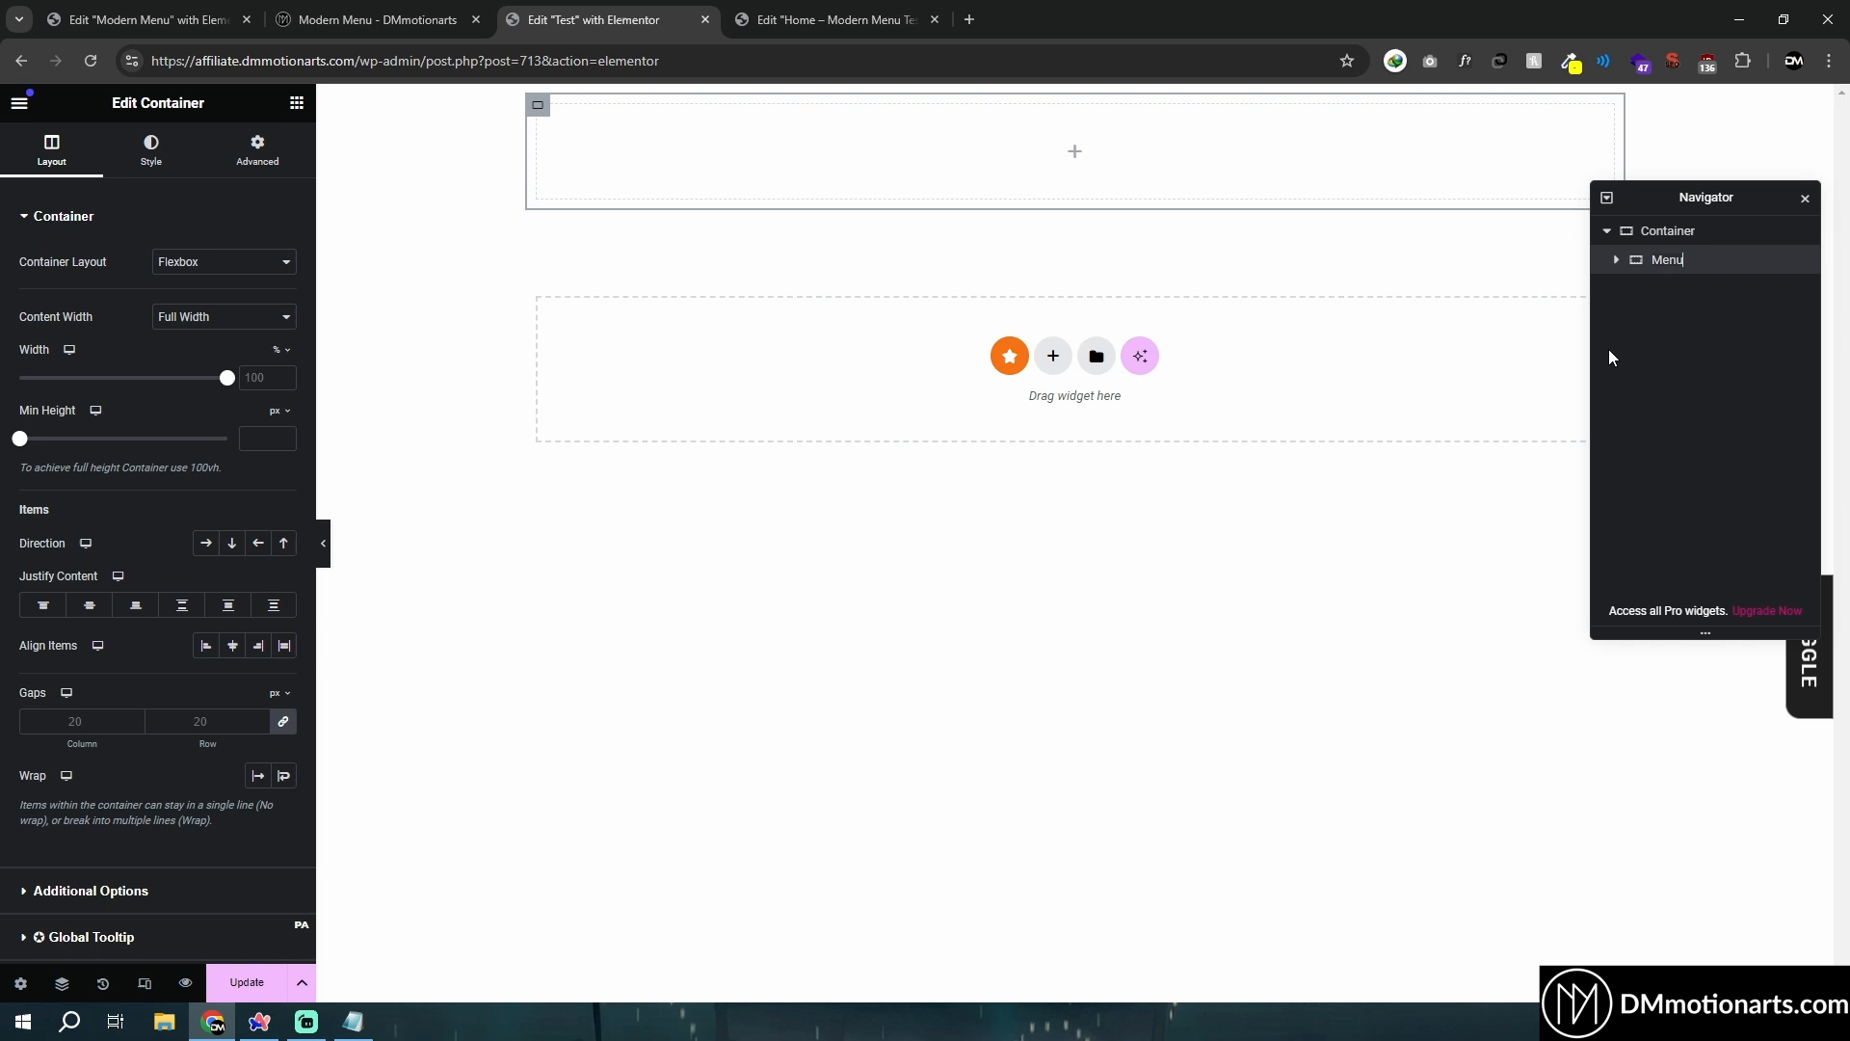
text(Floating)
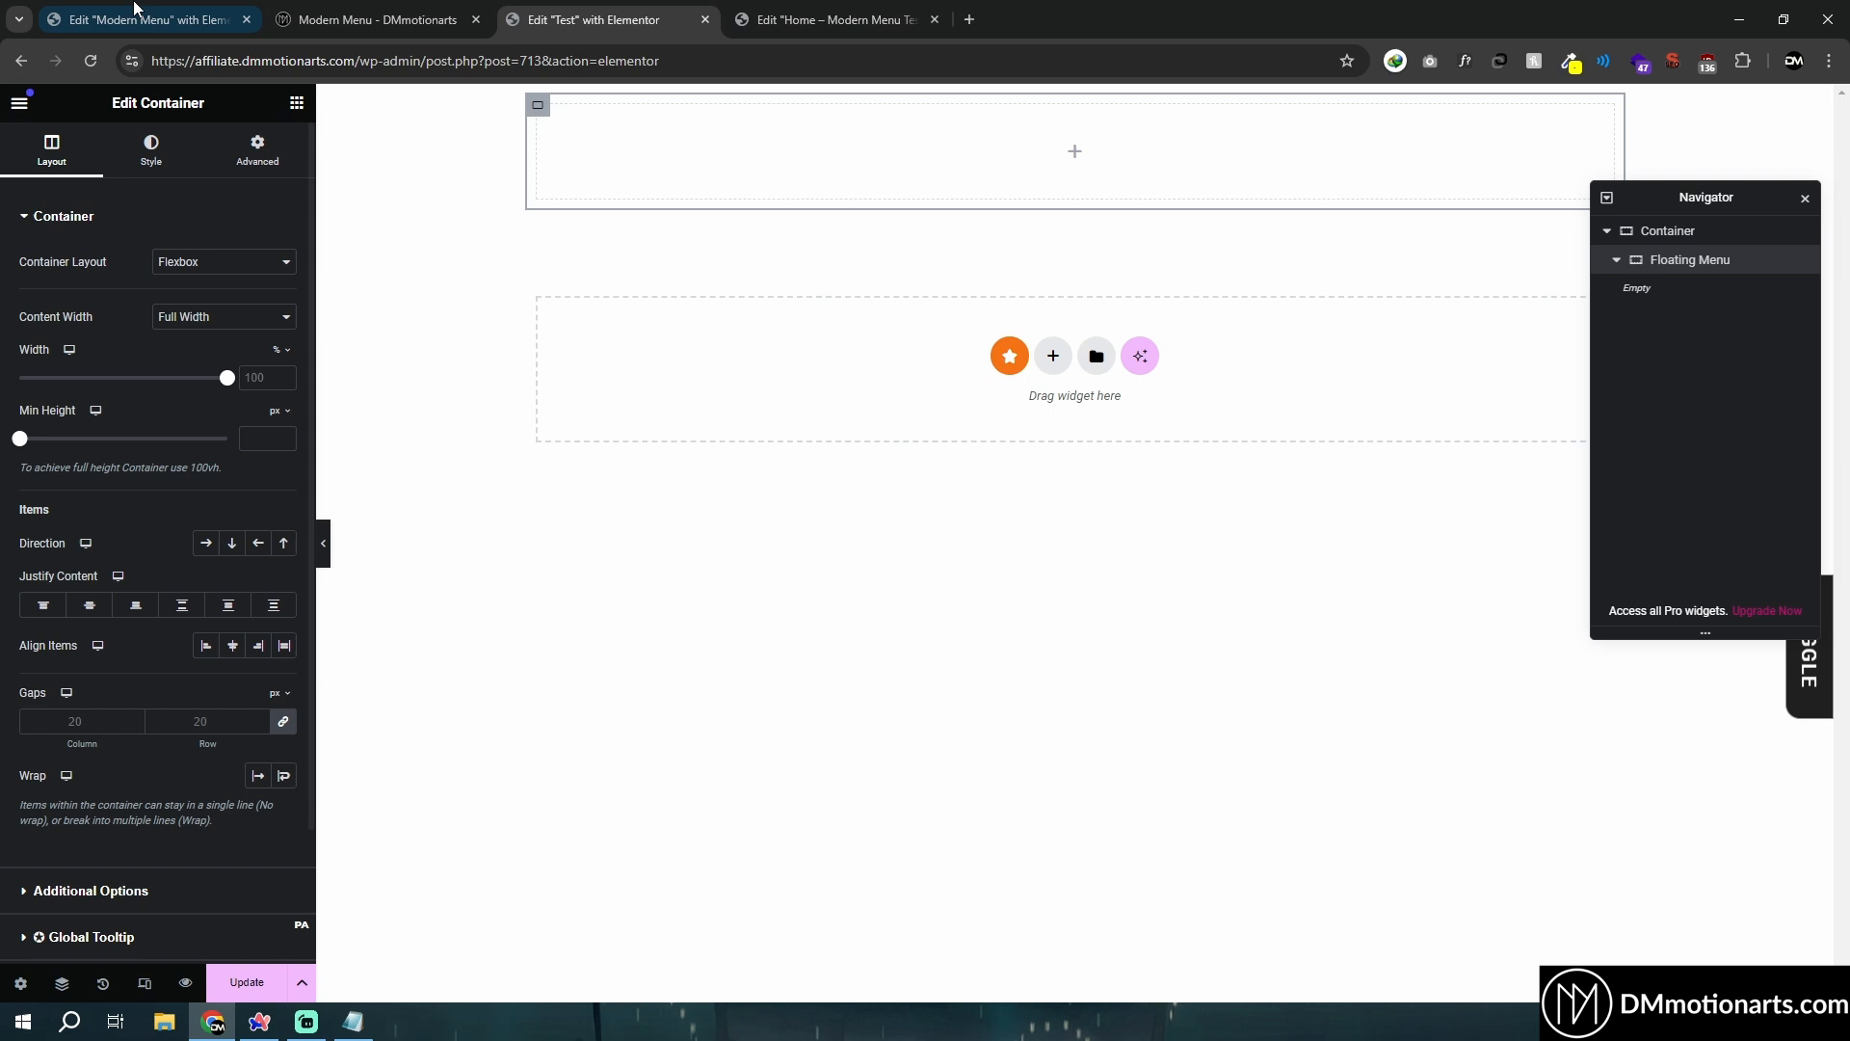
Give the Floating Menu container Full Width content and a custom width of min(90%, 500px).
click(140, 19)
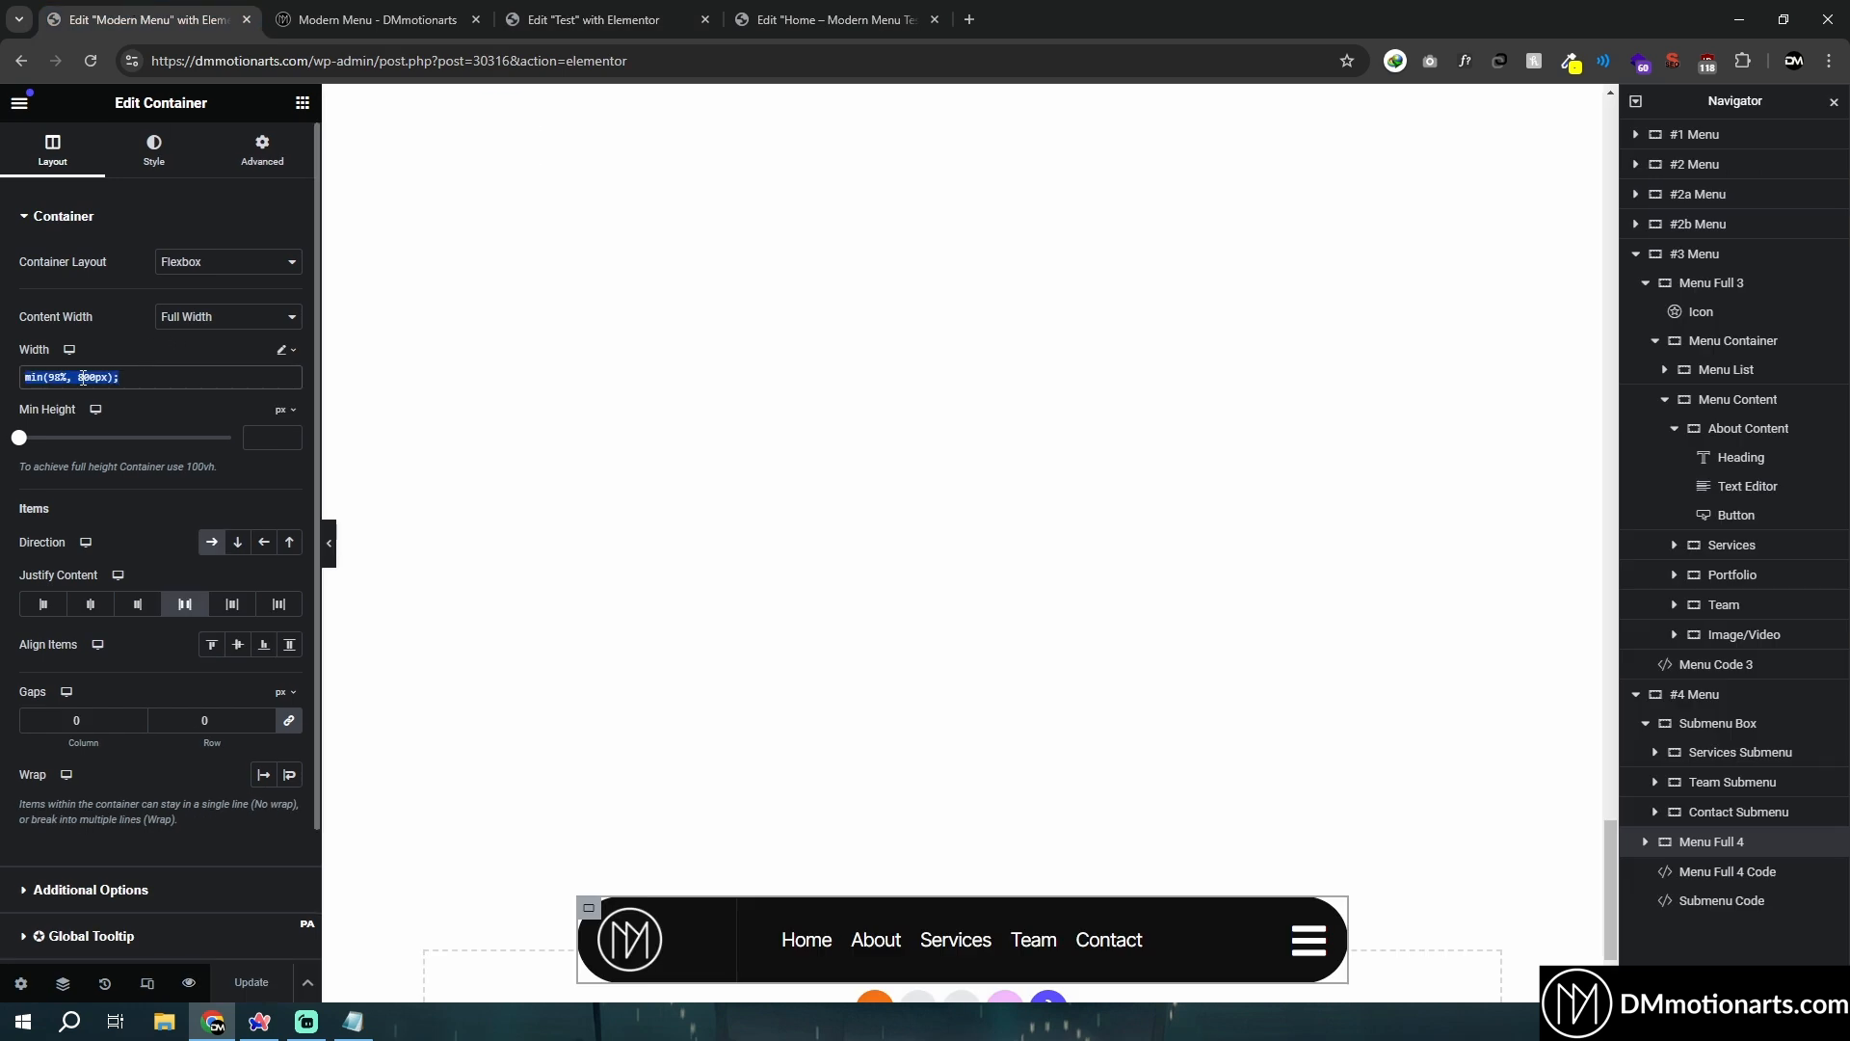
click(590, 19)
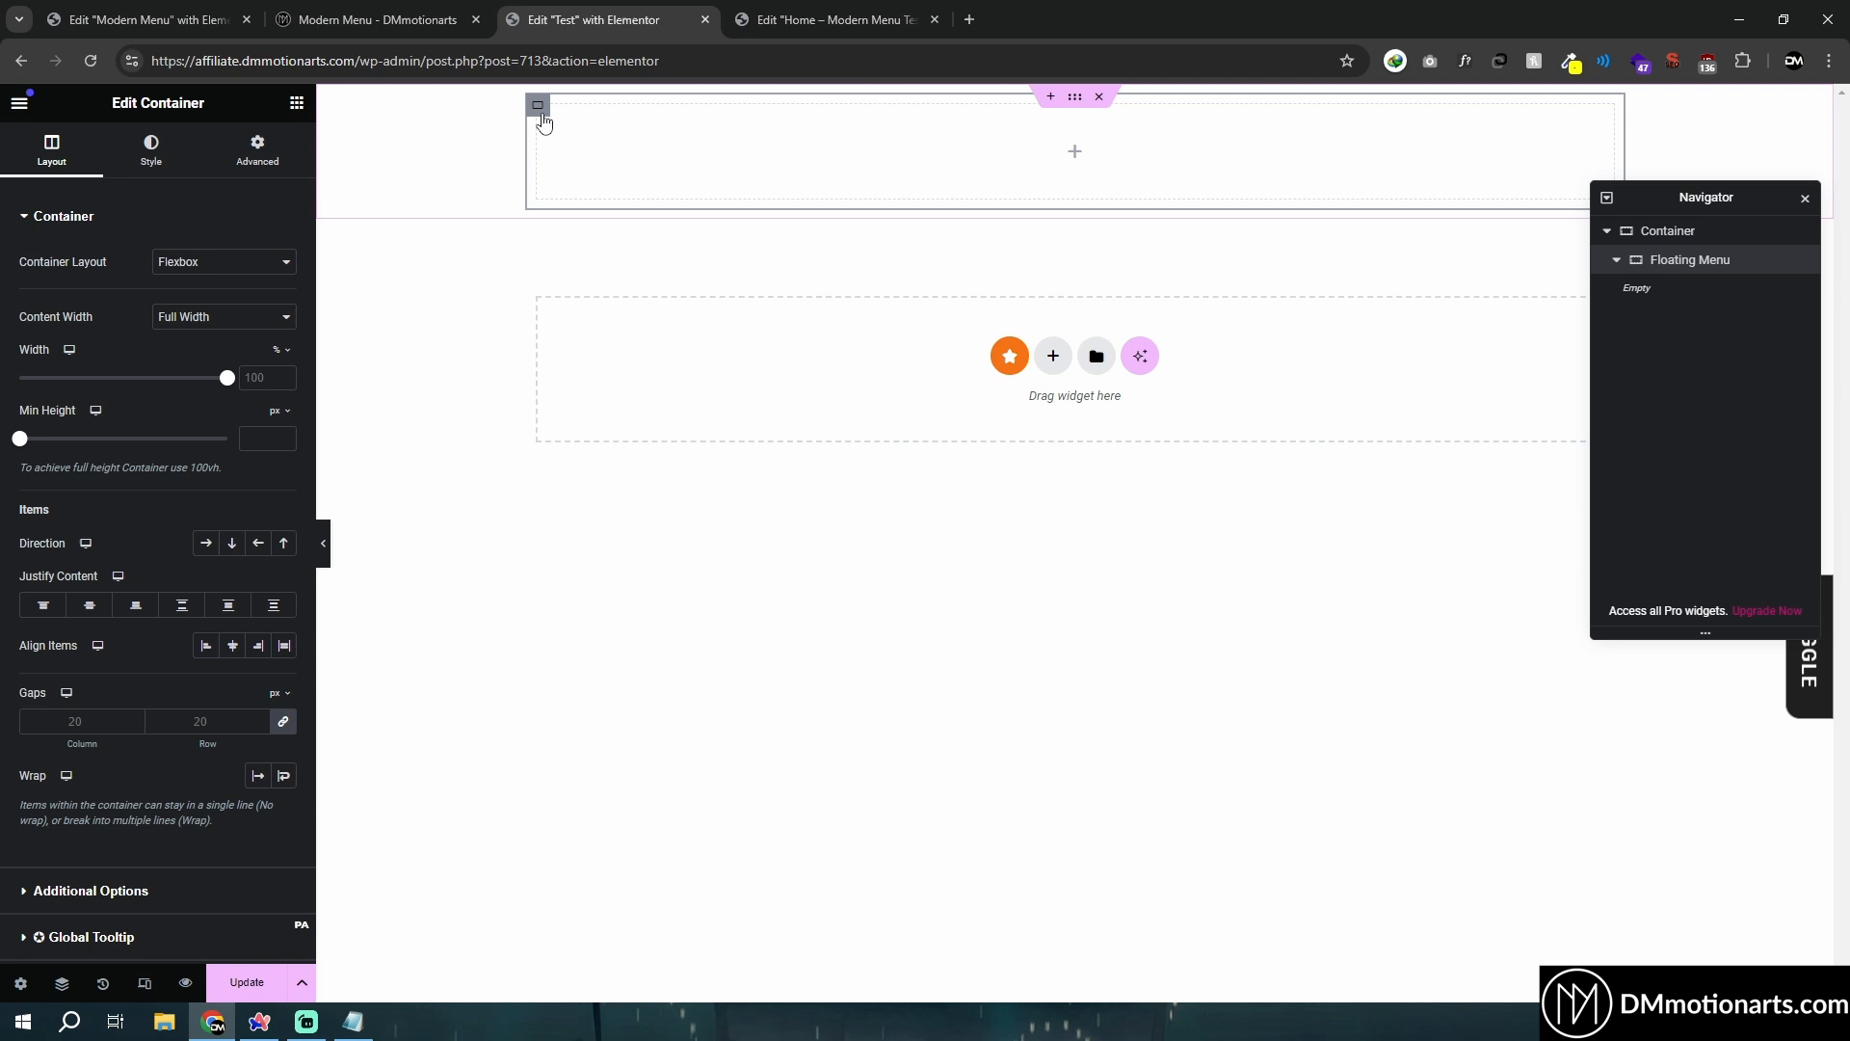
click(276, 350)
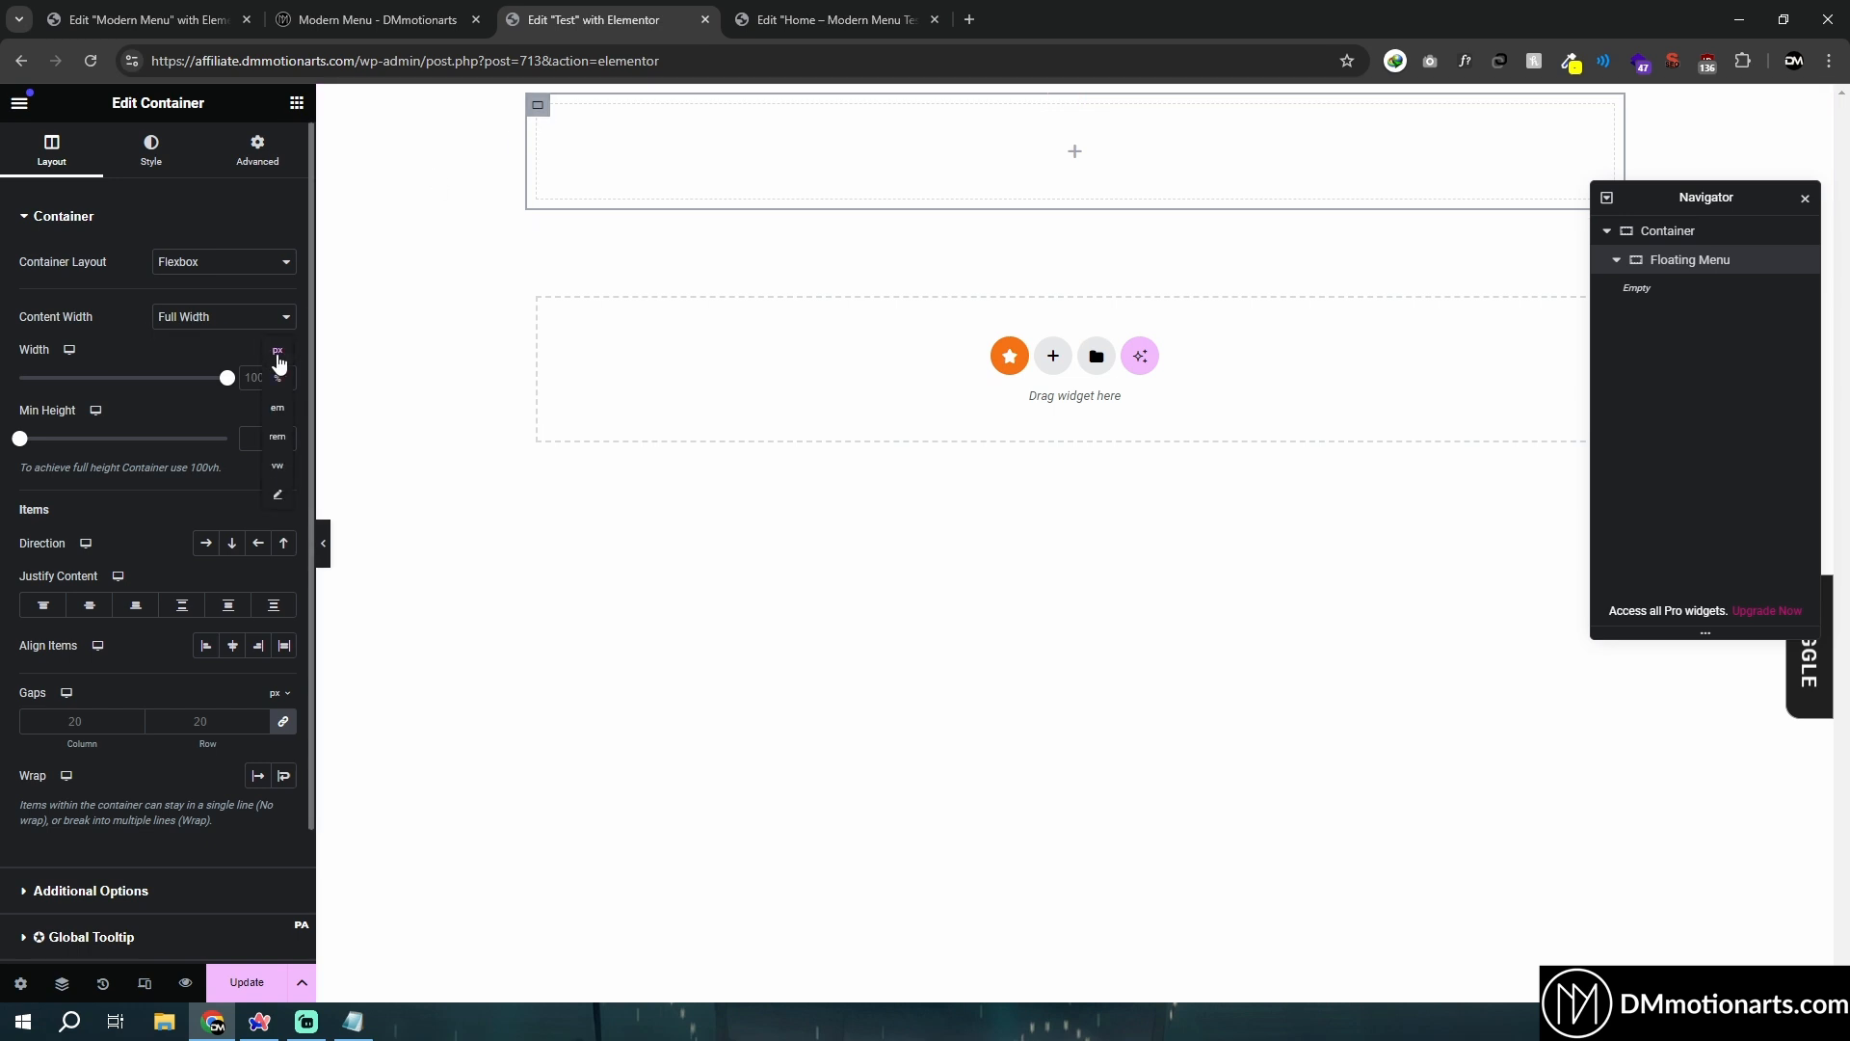
click(273, 351)
text(min(98%, 800px);)
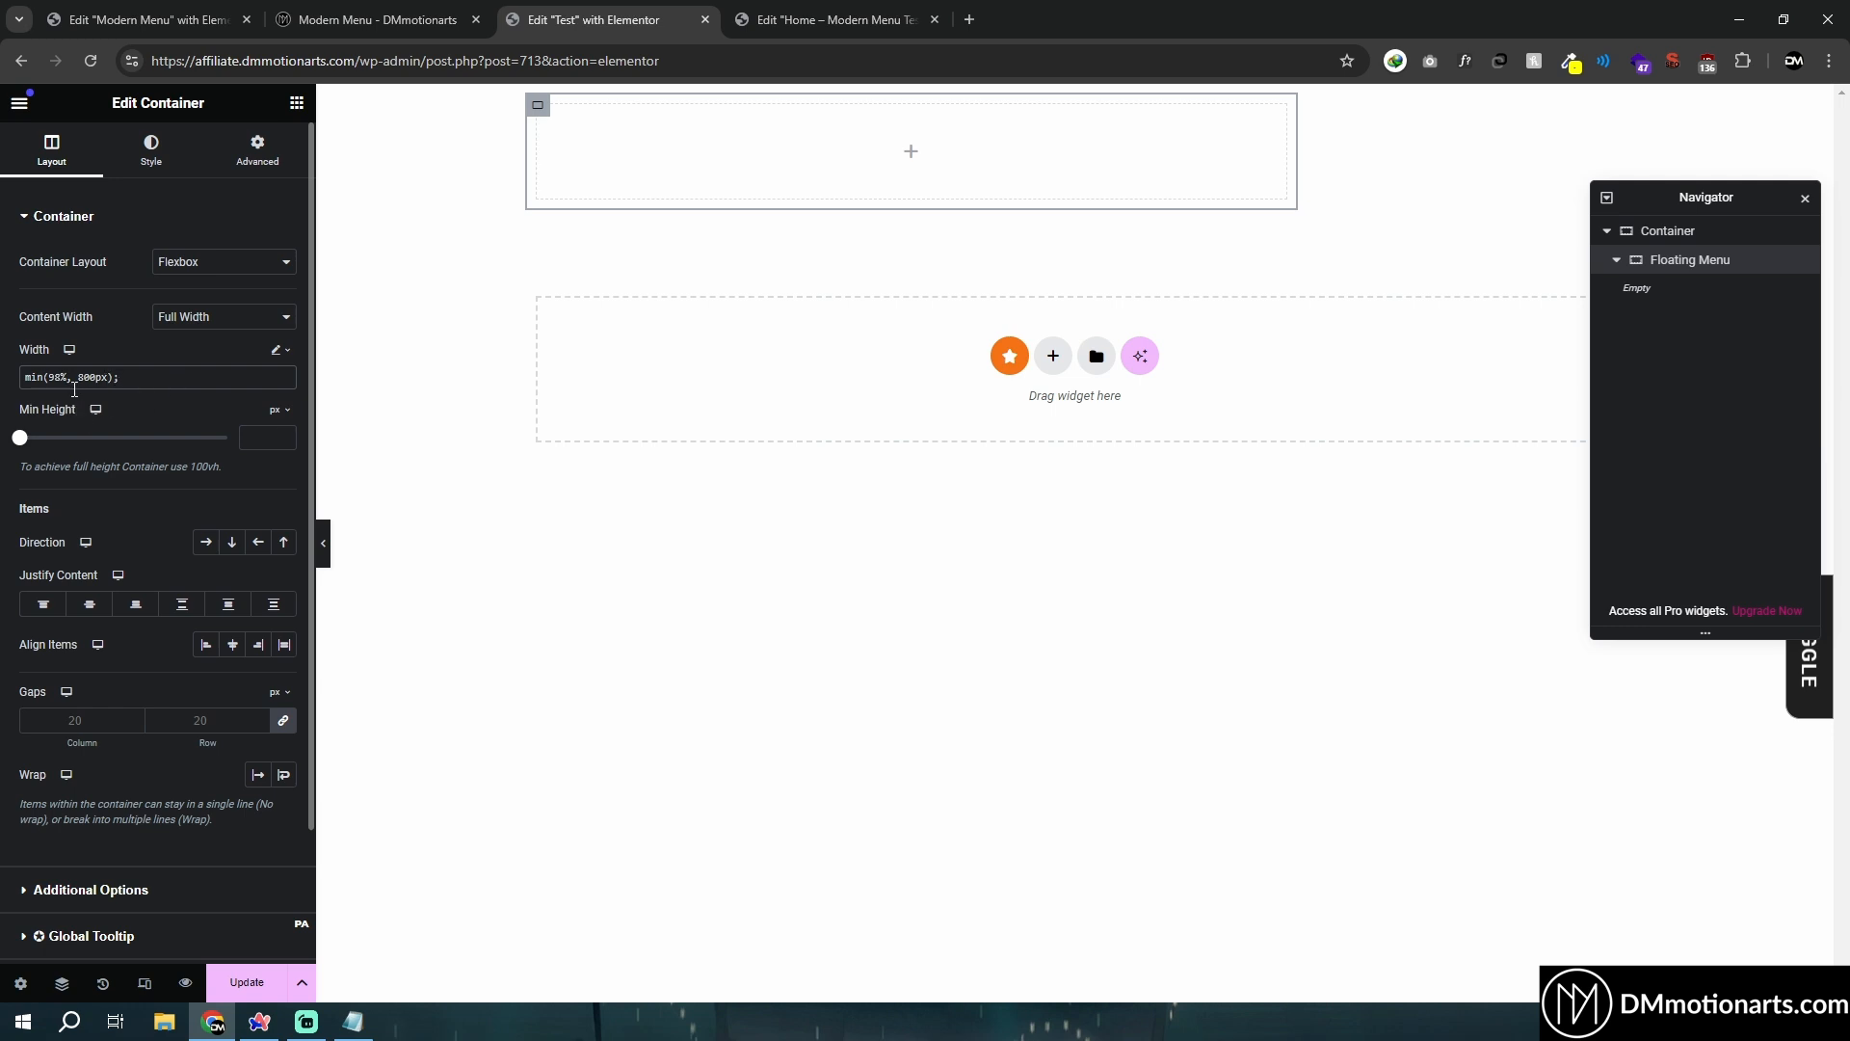
double_click(88, 376)
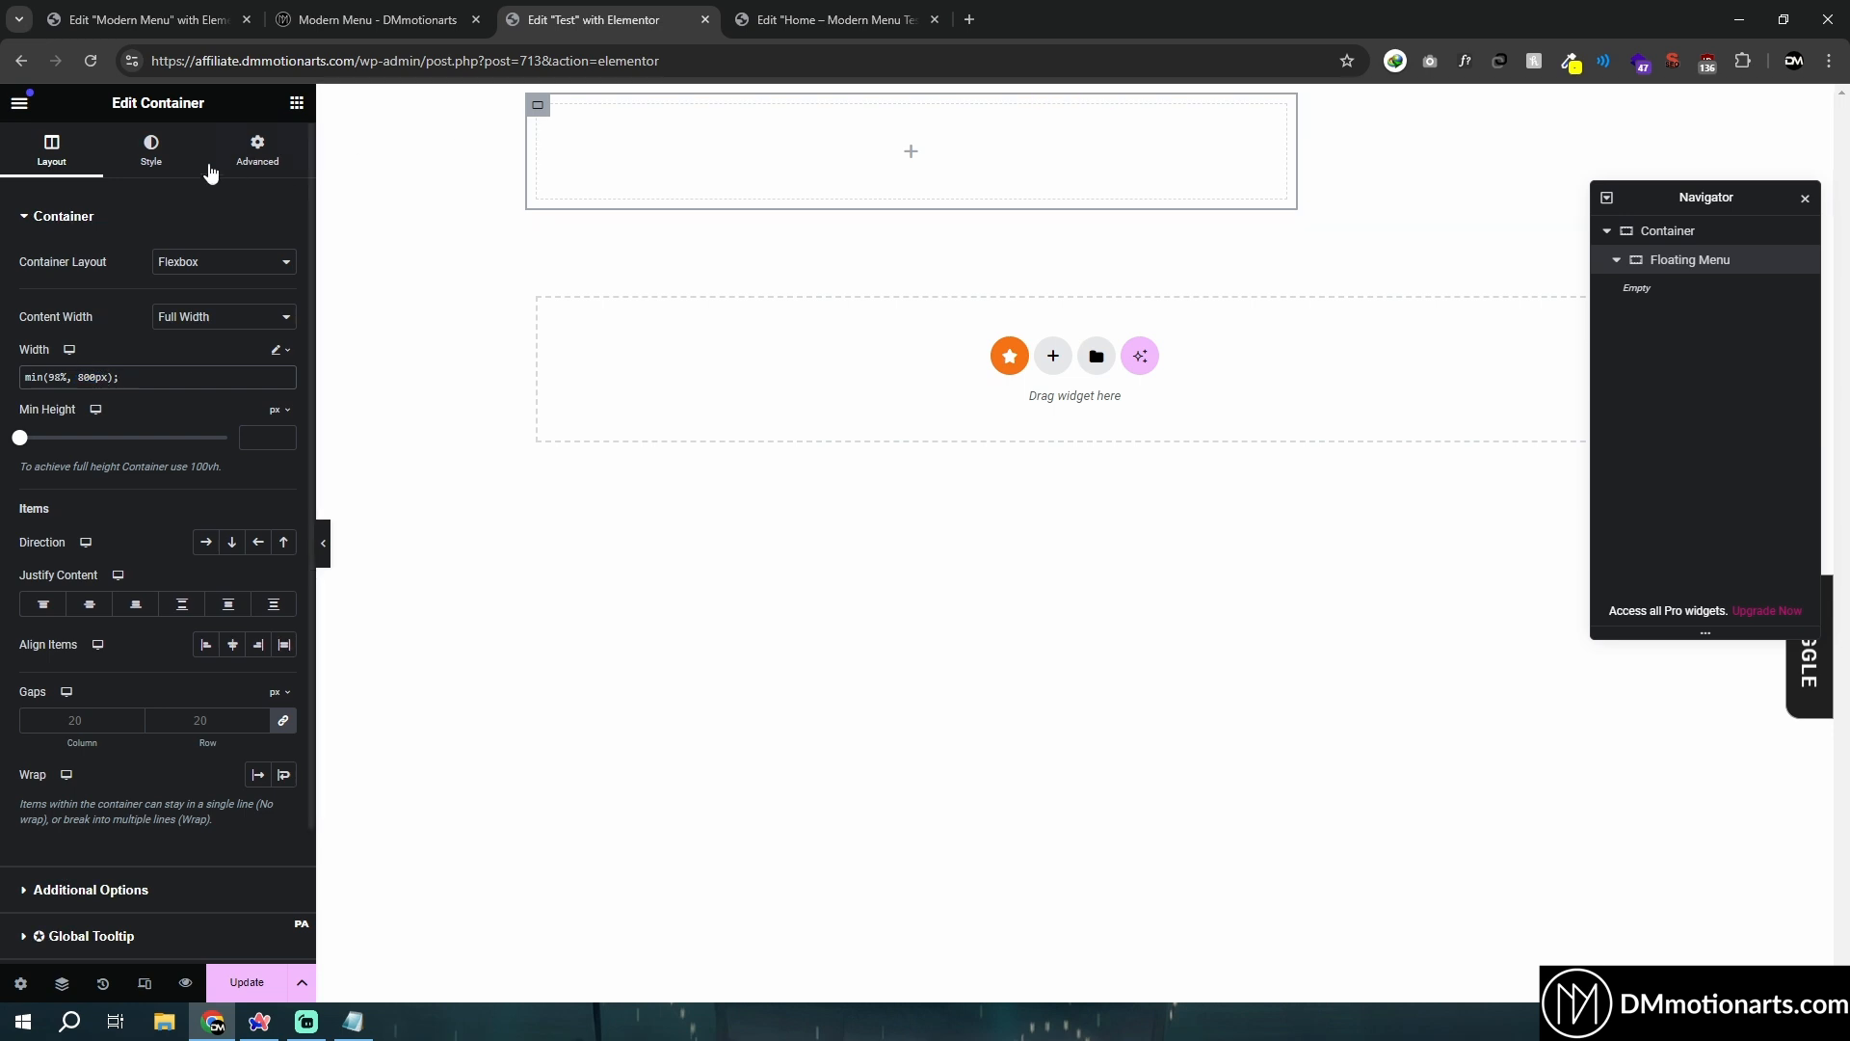
Set the Floating Menu container's border radius to 50 px on all corners for a pill shape.
click(150, 151)
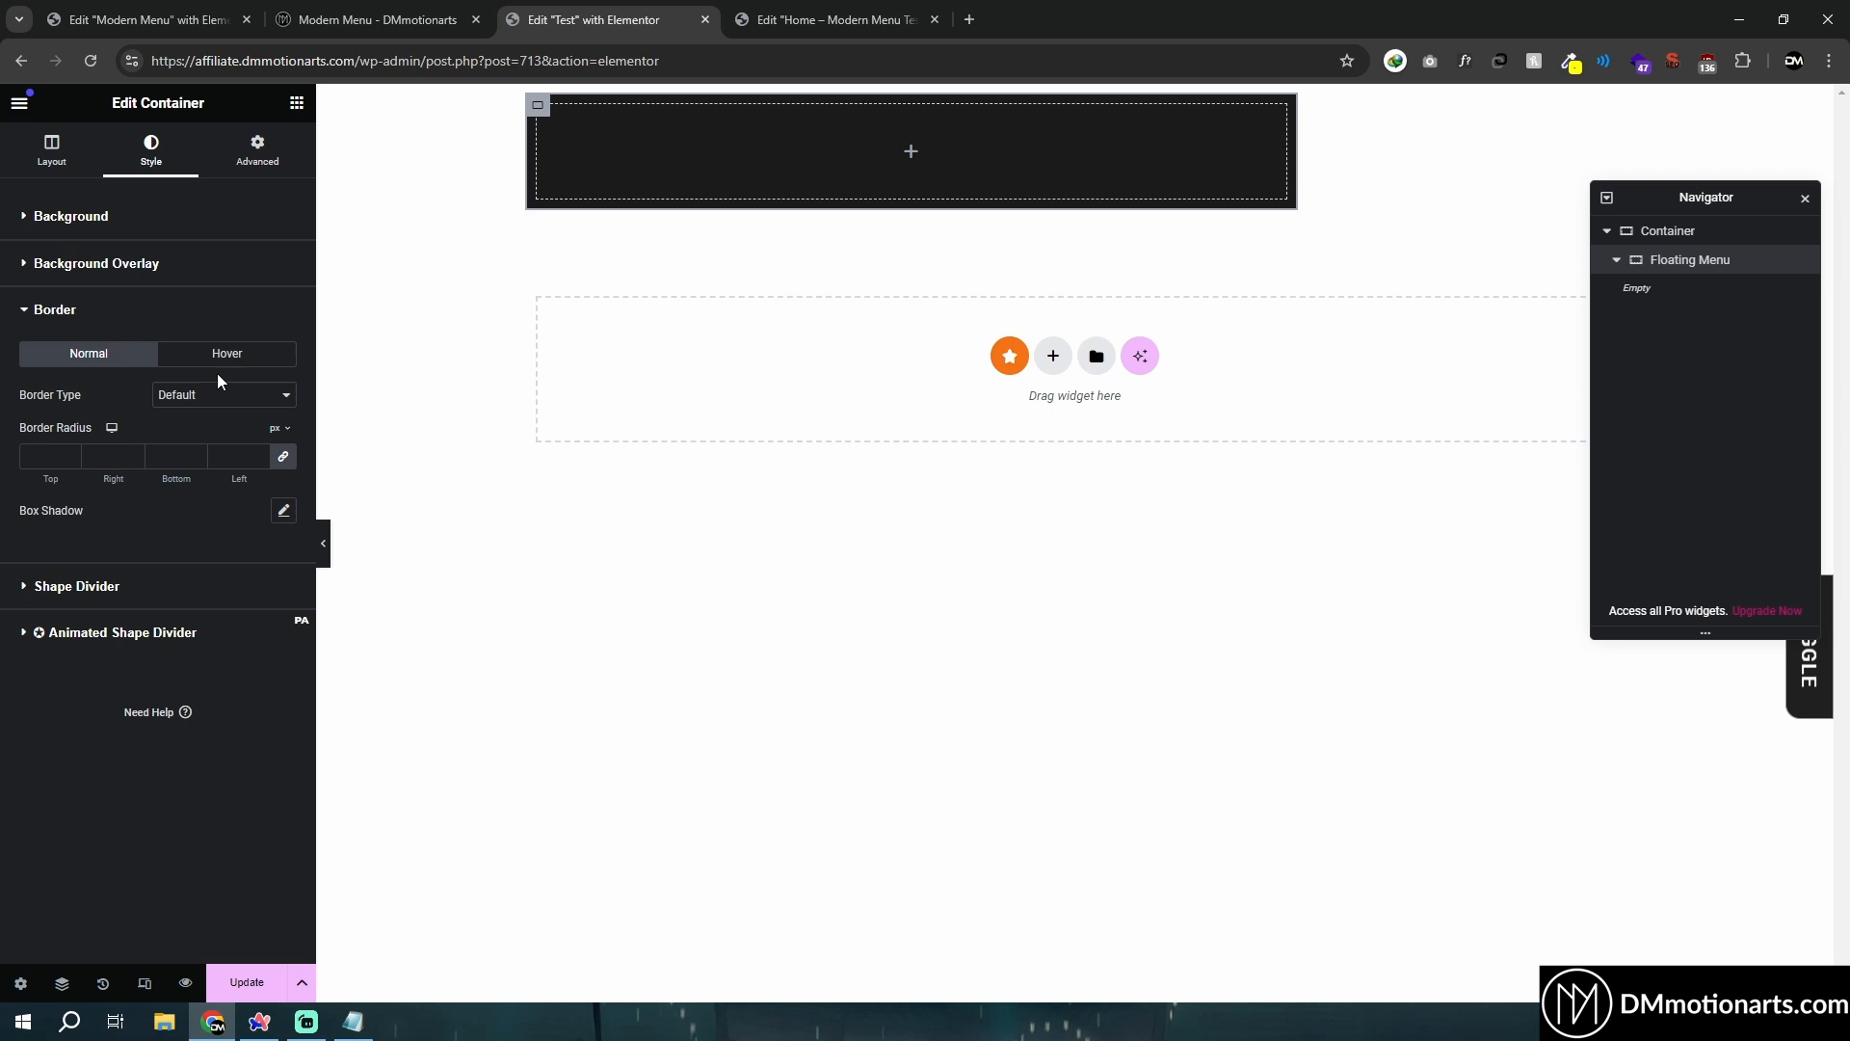
text(10)
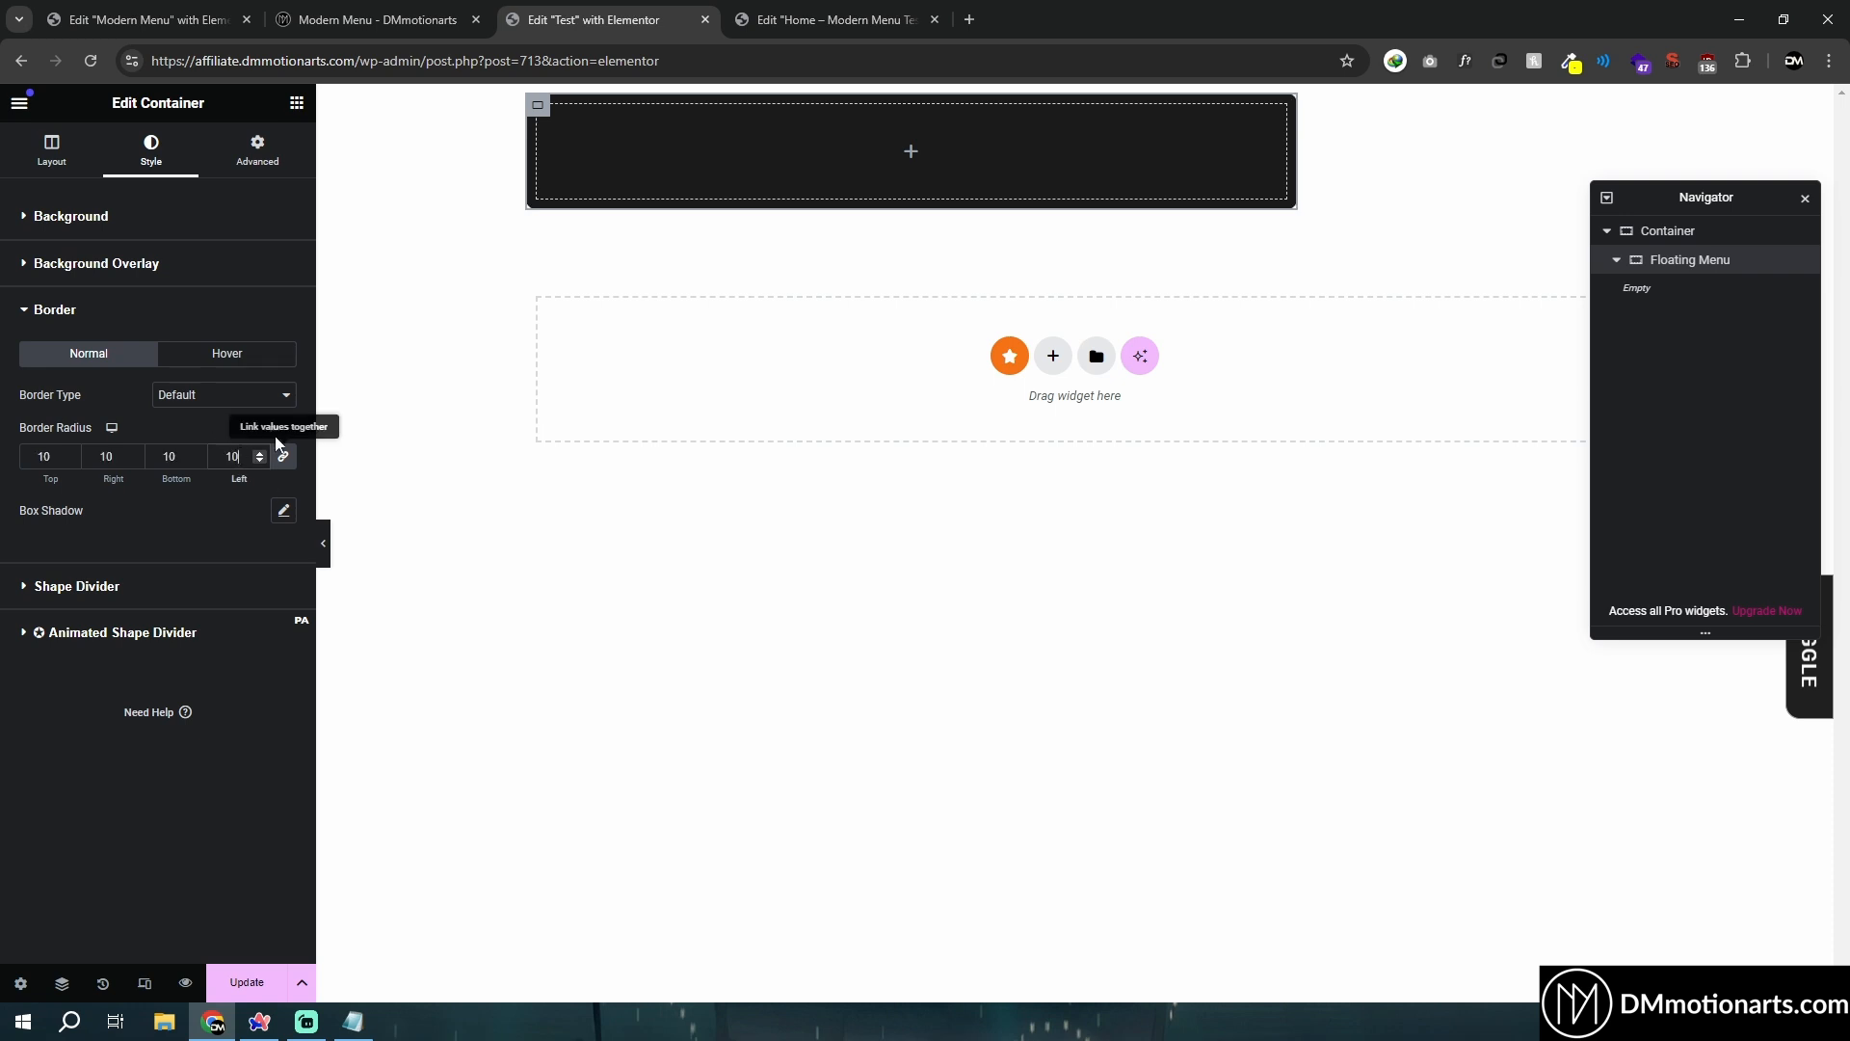
text(50)
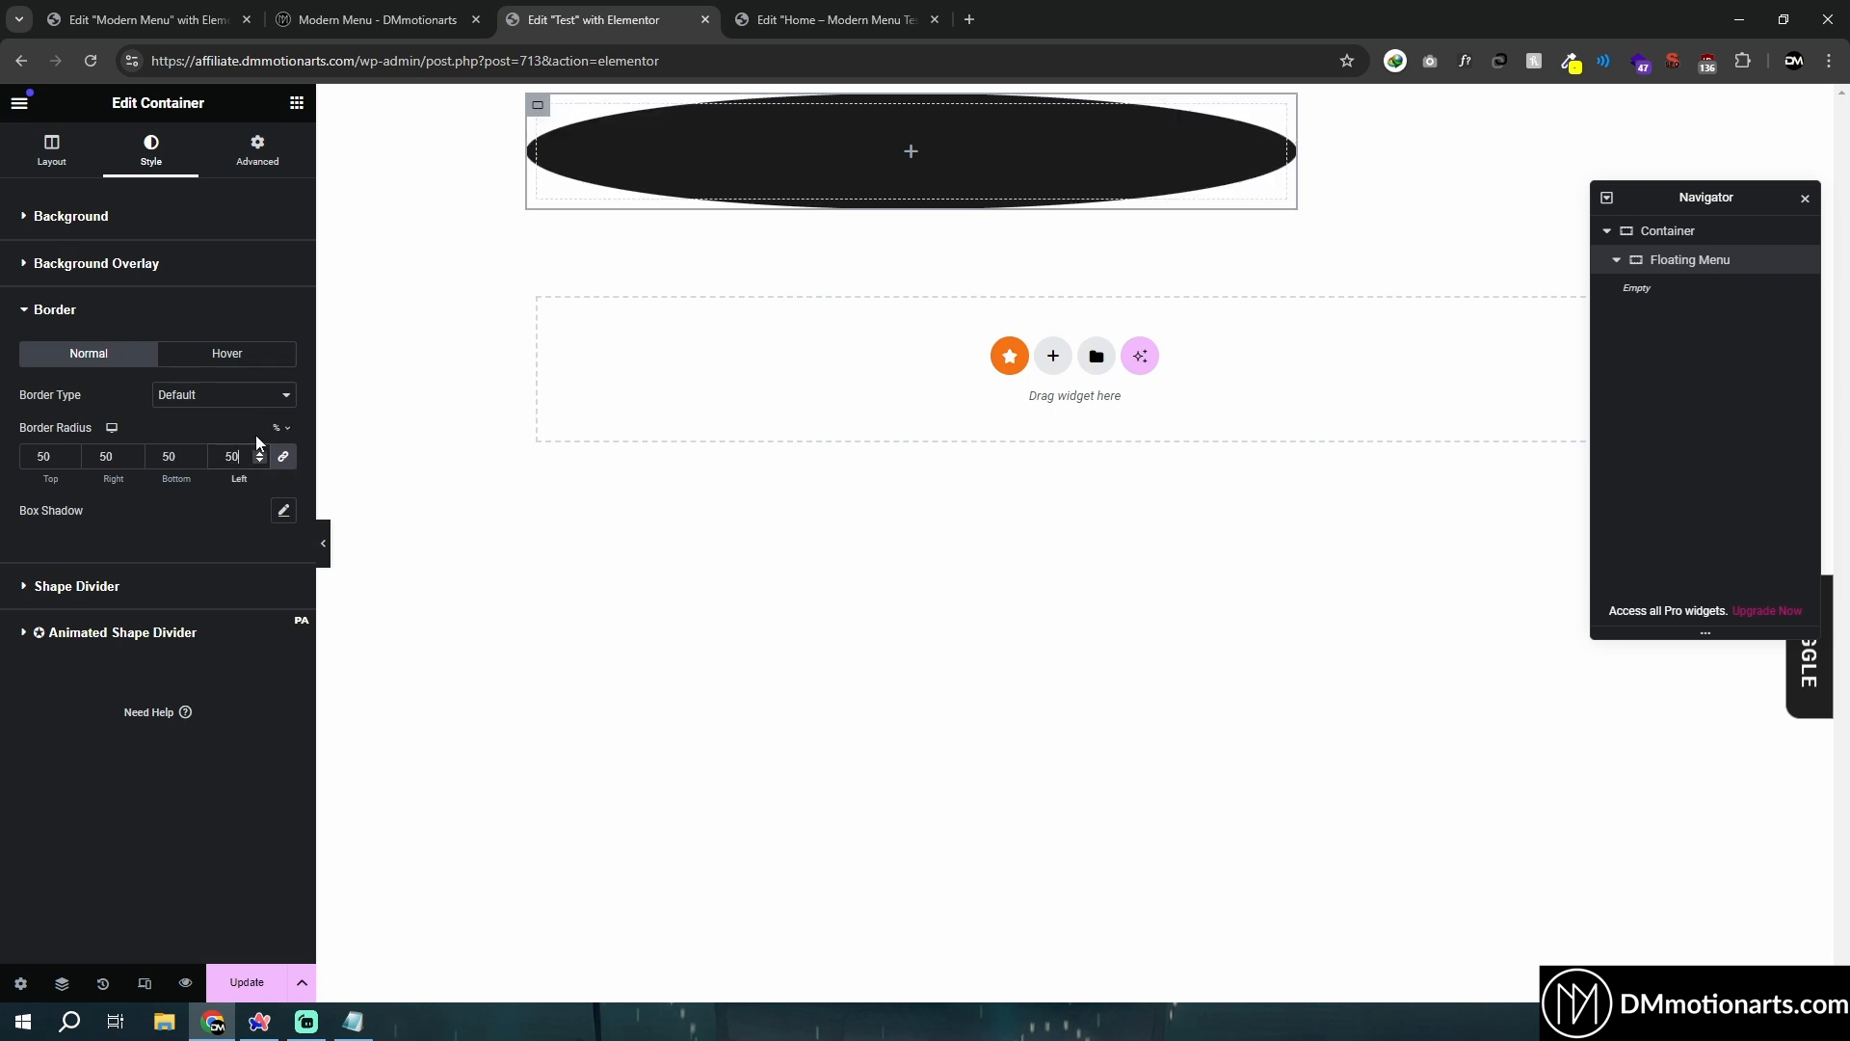
click(135, 19)
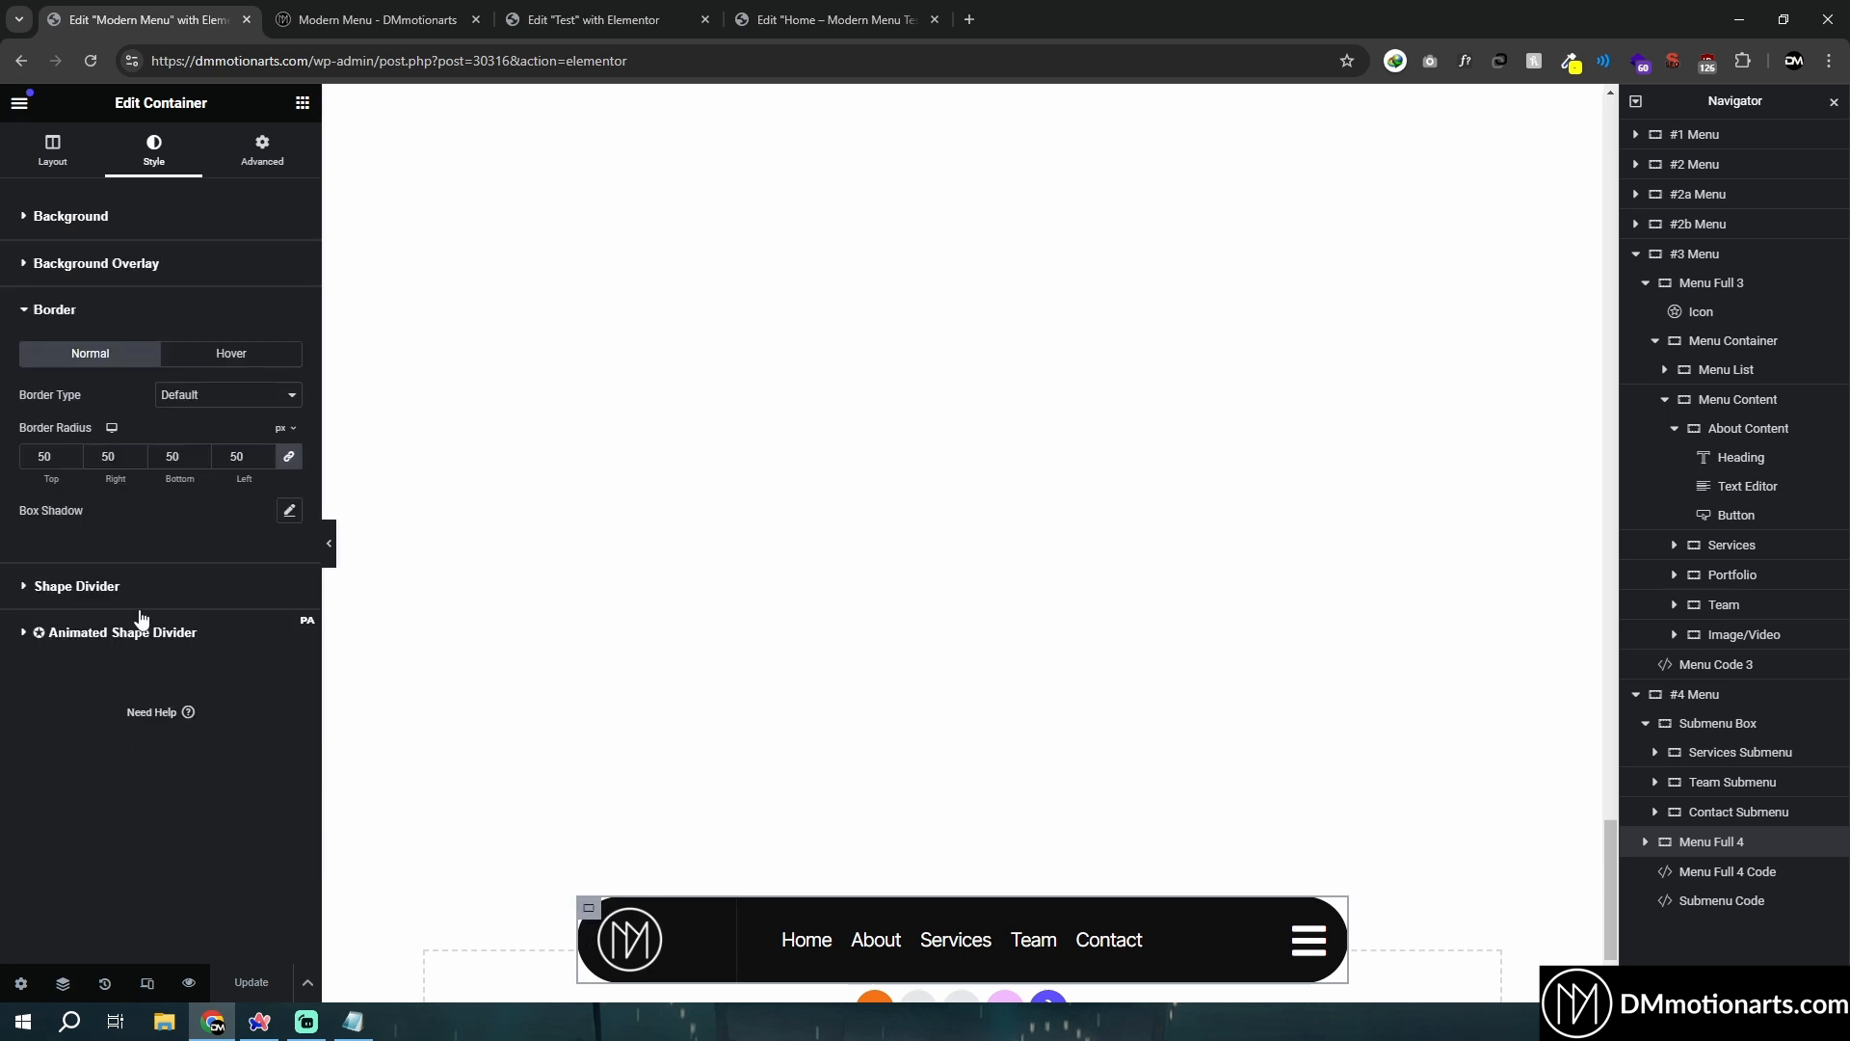
click(593, 19)
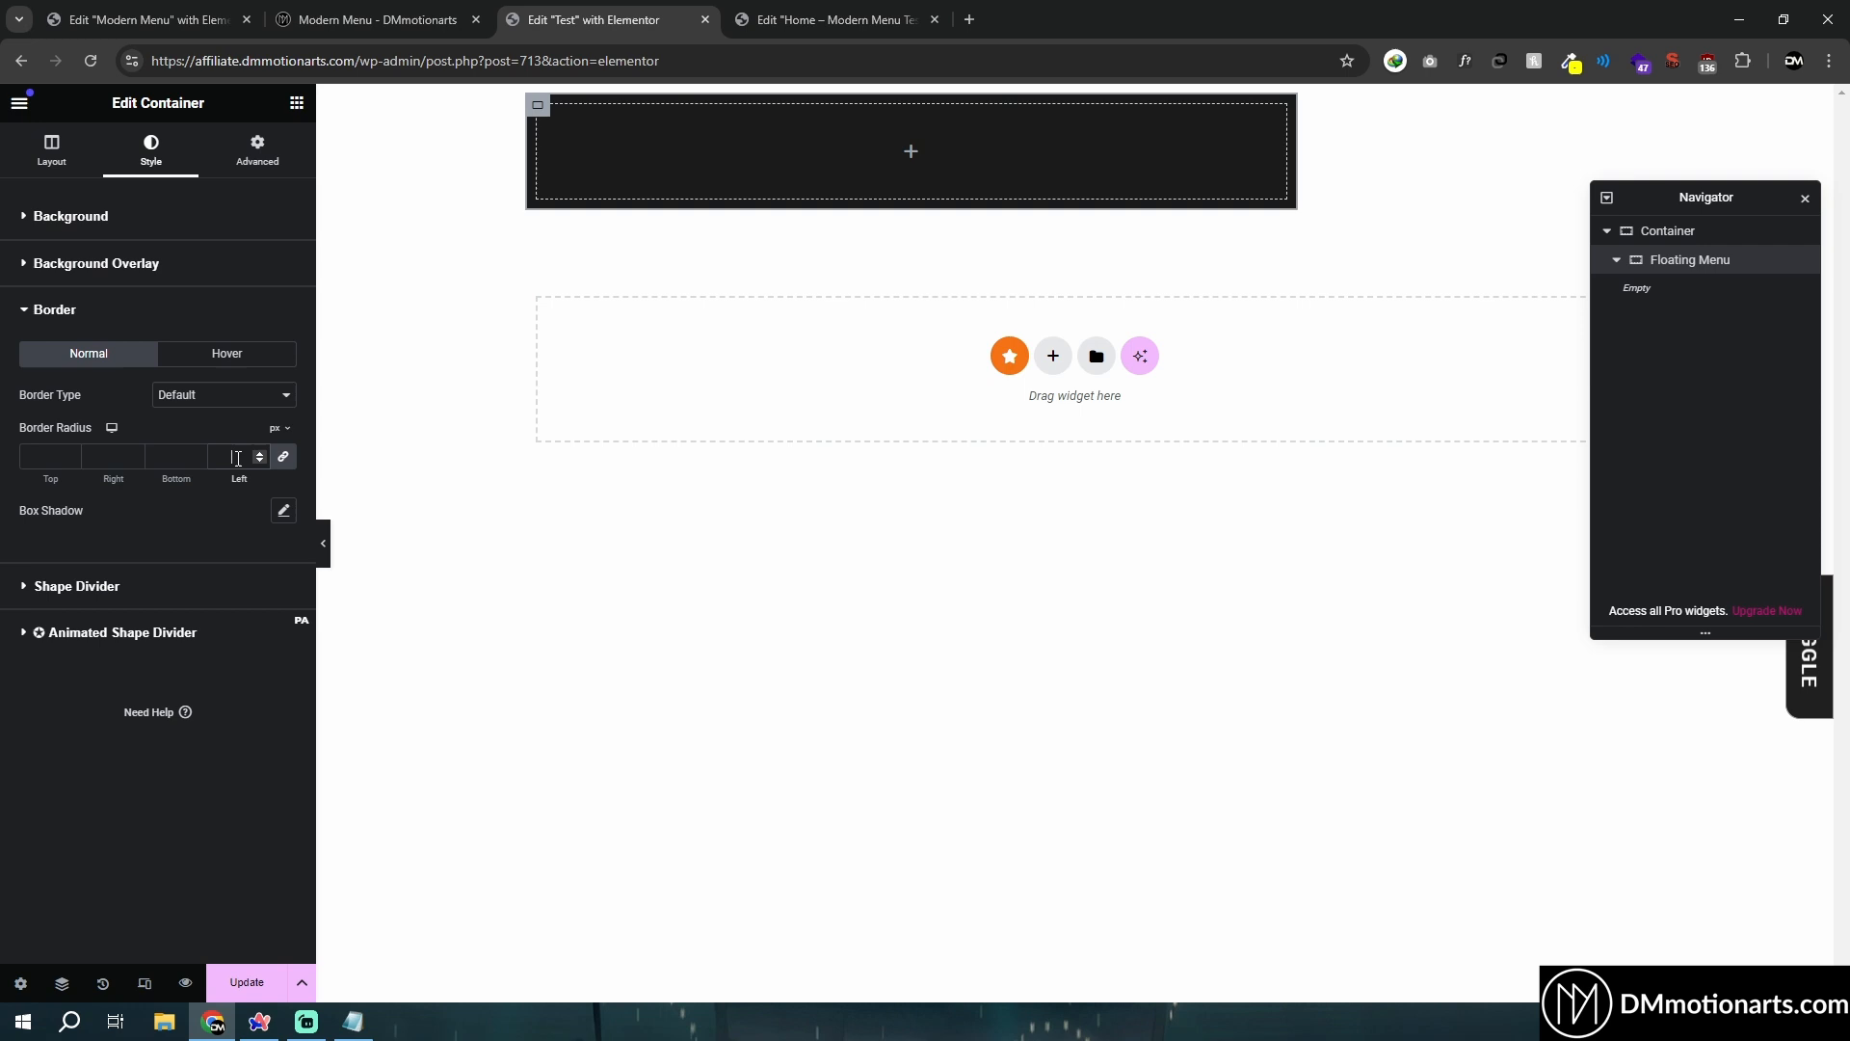
text(50)
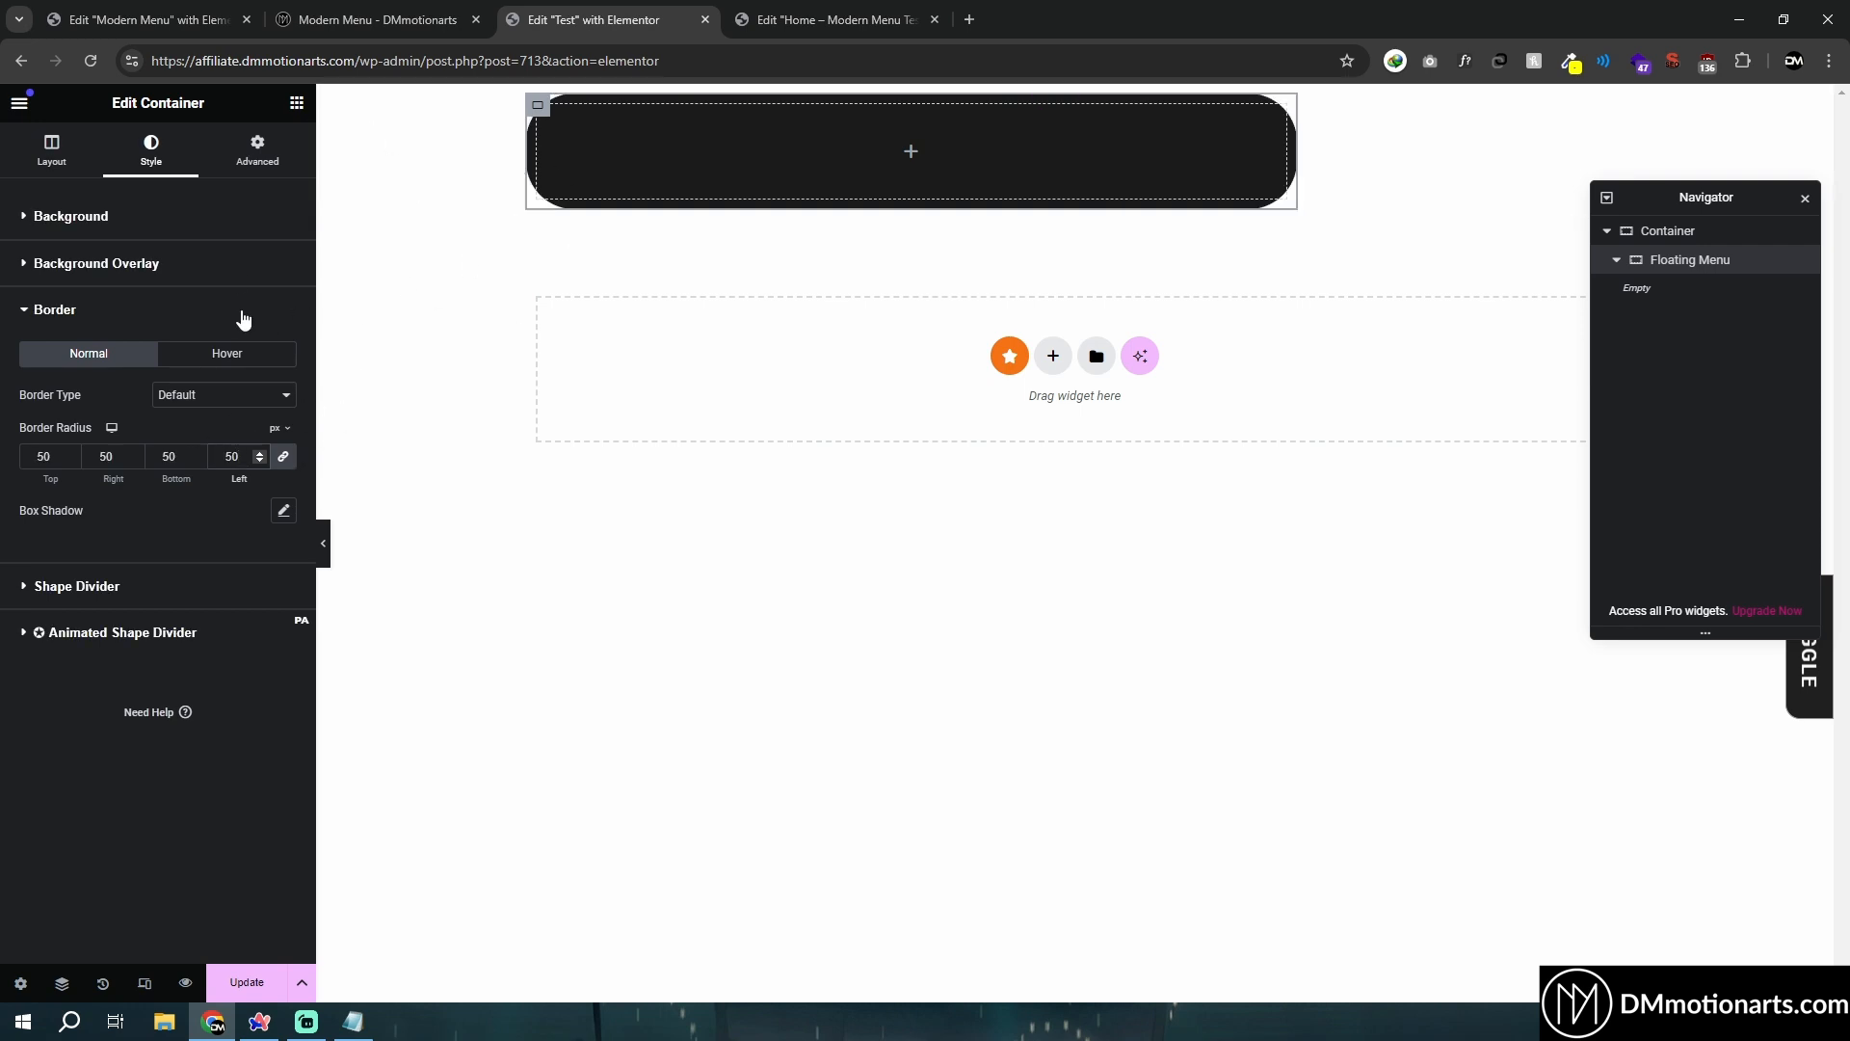
click(234, 457)
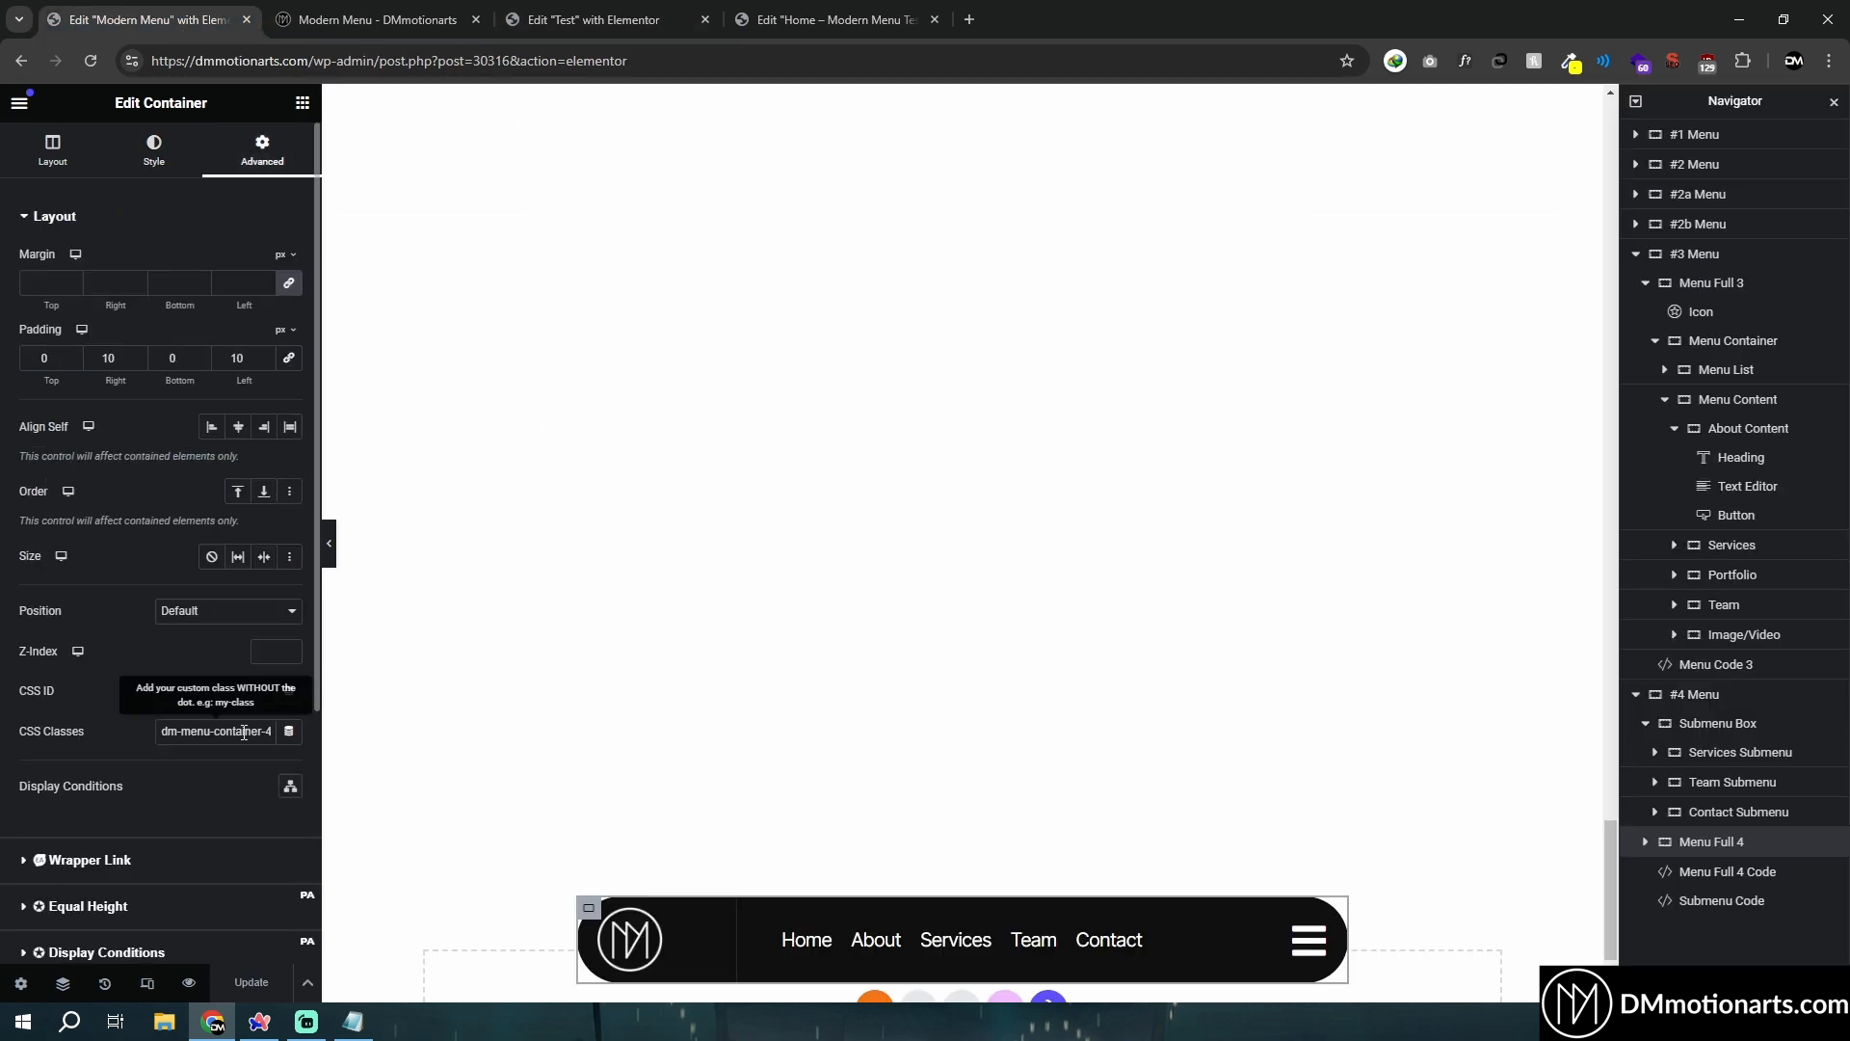
Copy the dm-menu-container-4 CSS class from the reference menu onto the Floating Menu container.
click(594, 19)
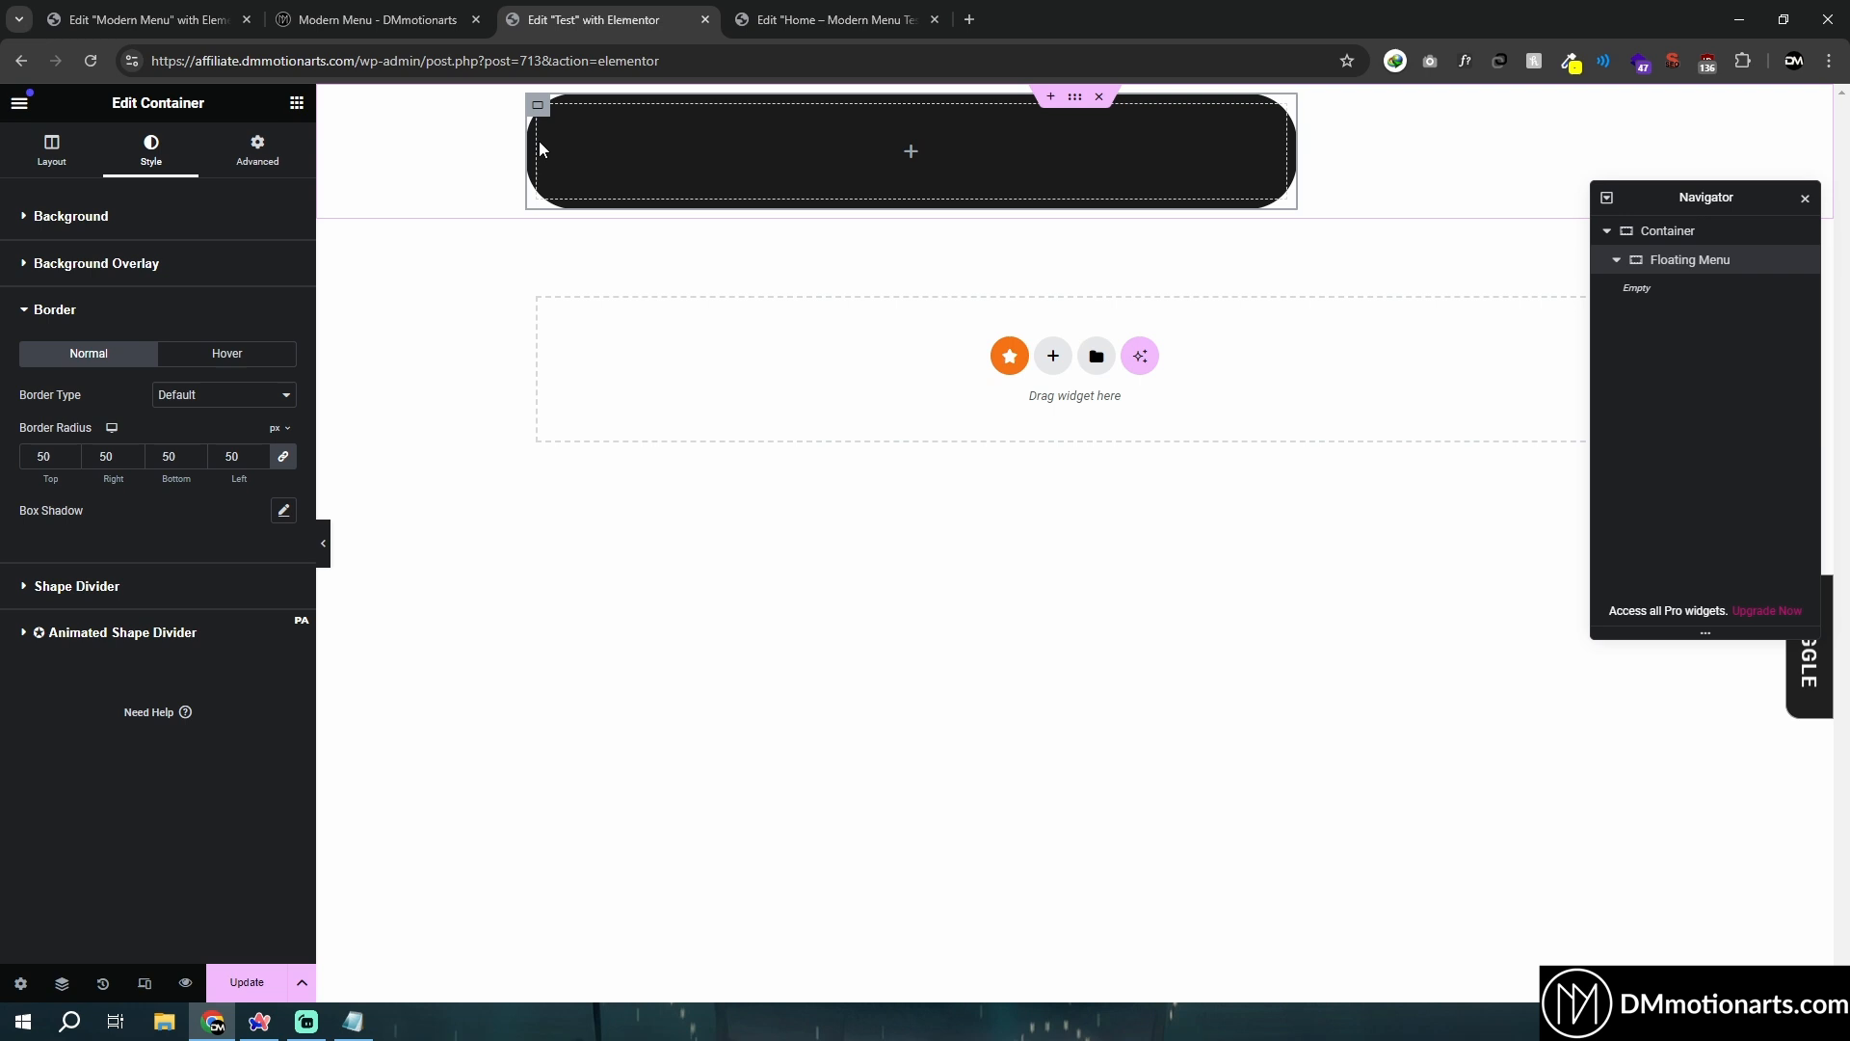
click(257, 150)
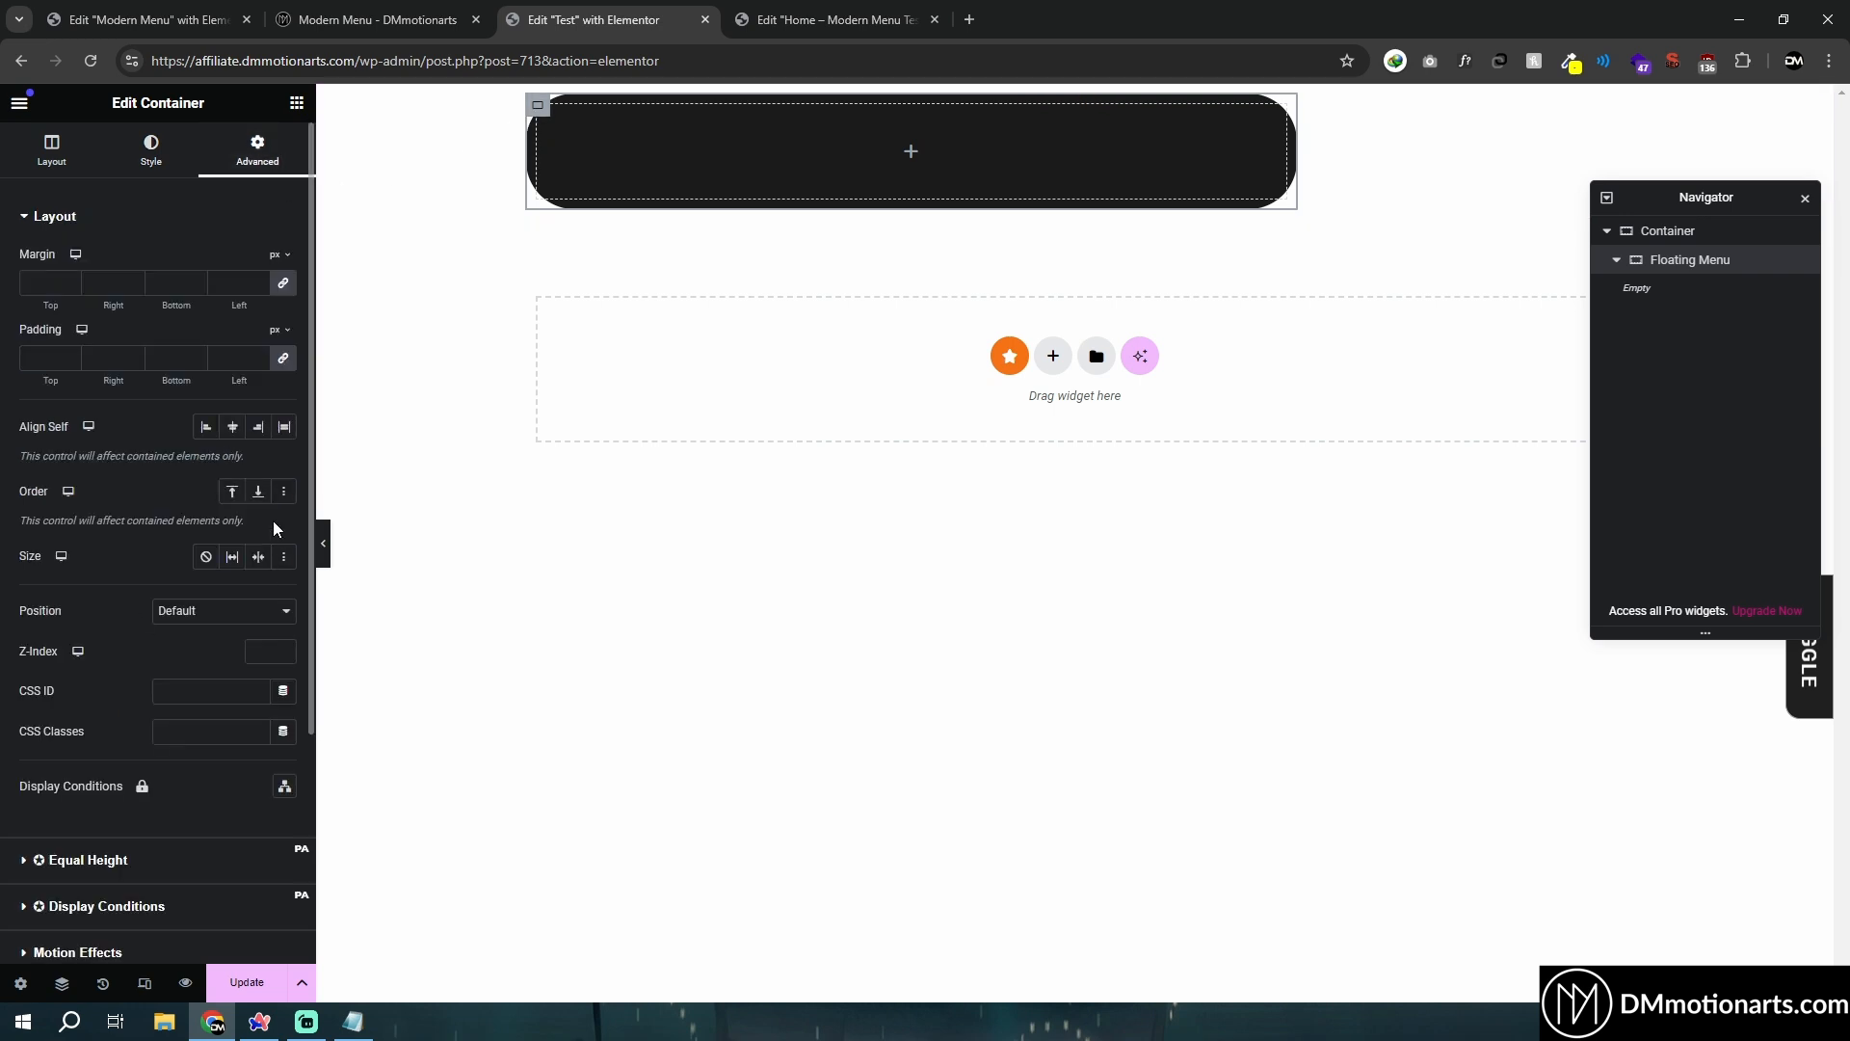
mouse_move(268, 519)
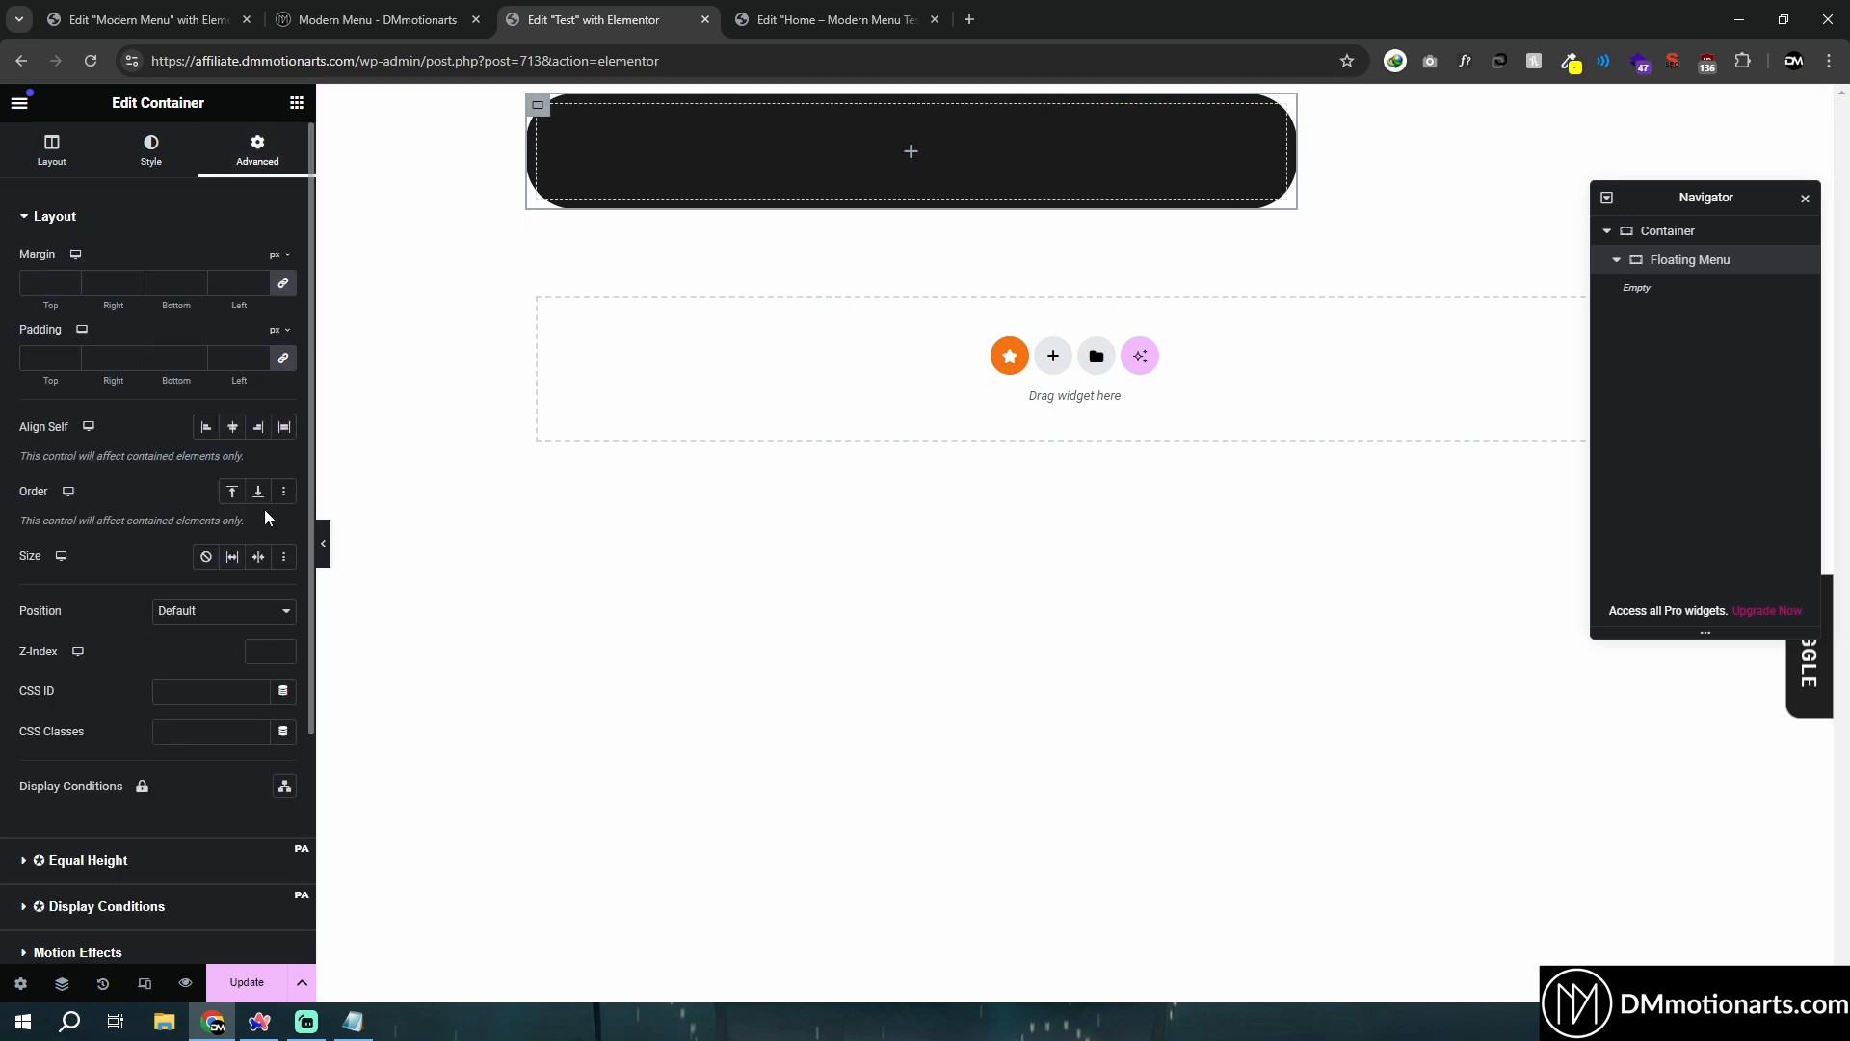
click(218, 731)
text(tm-menu-container-4)
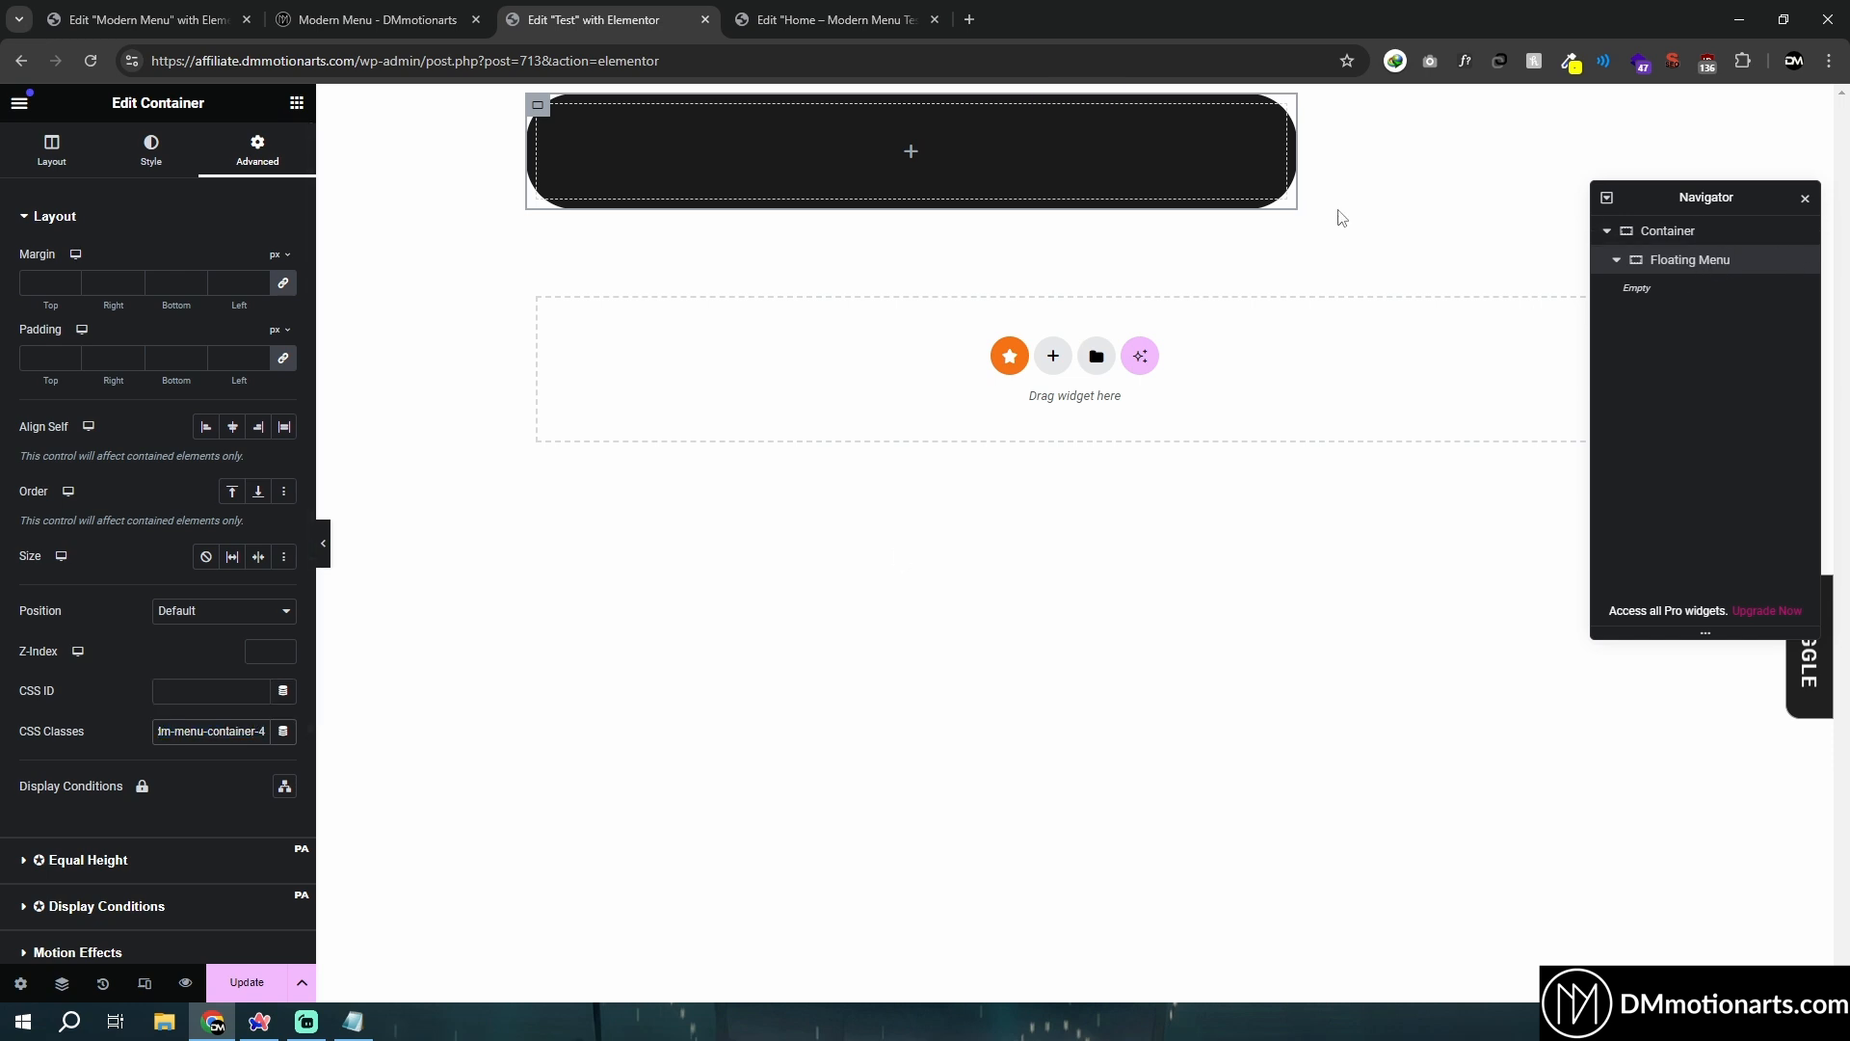
click(141, 19)
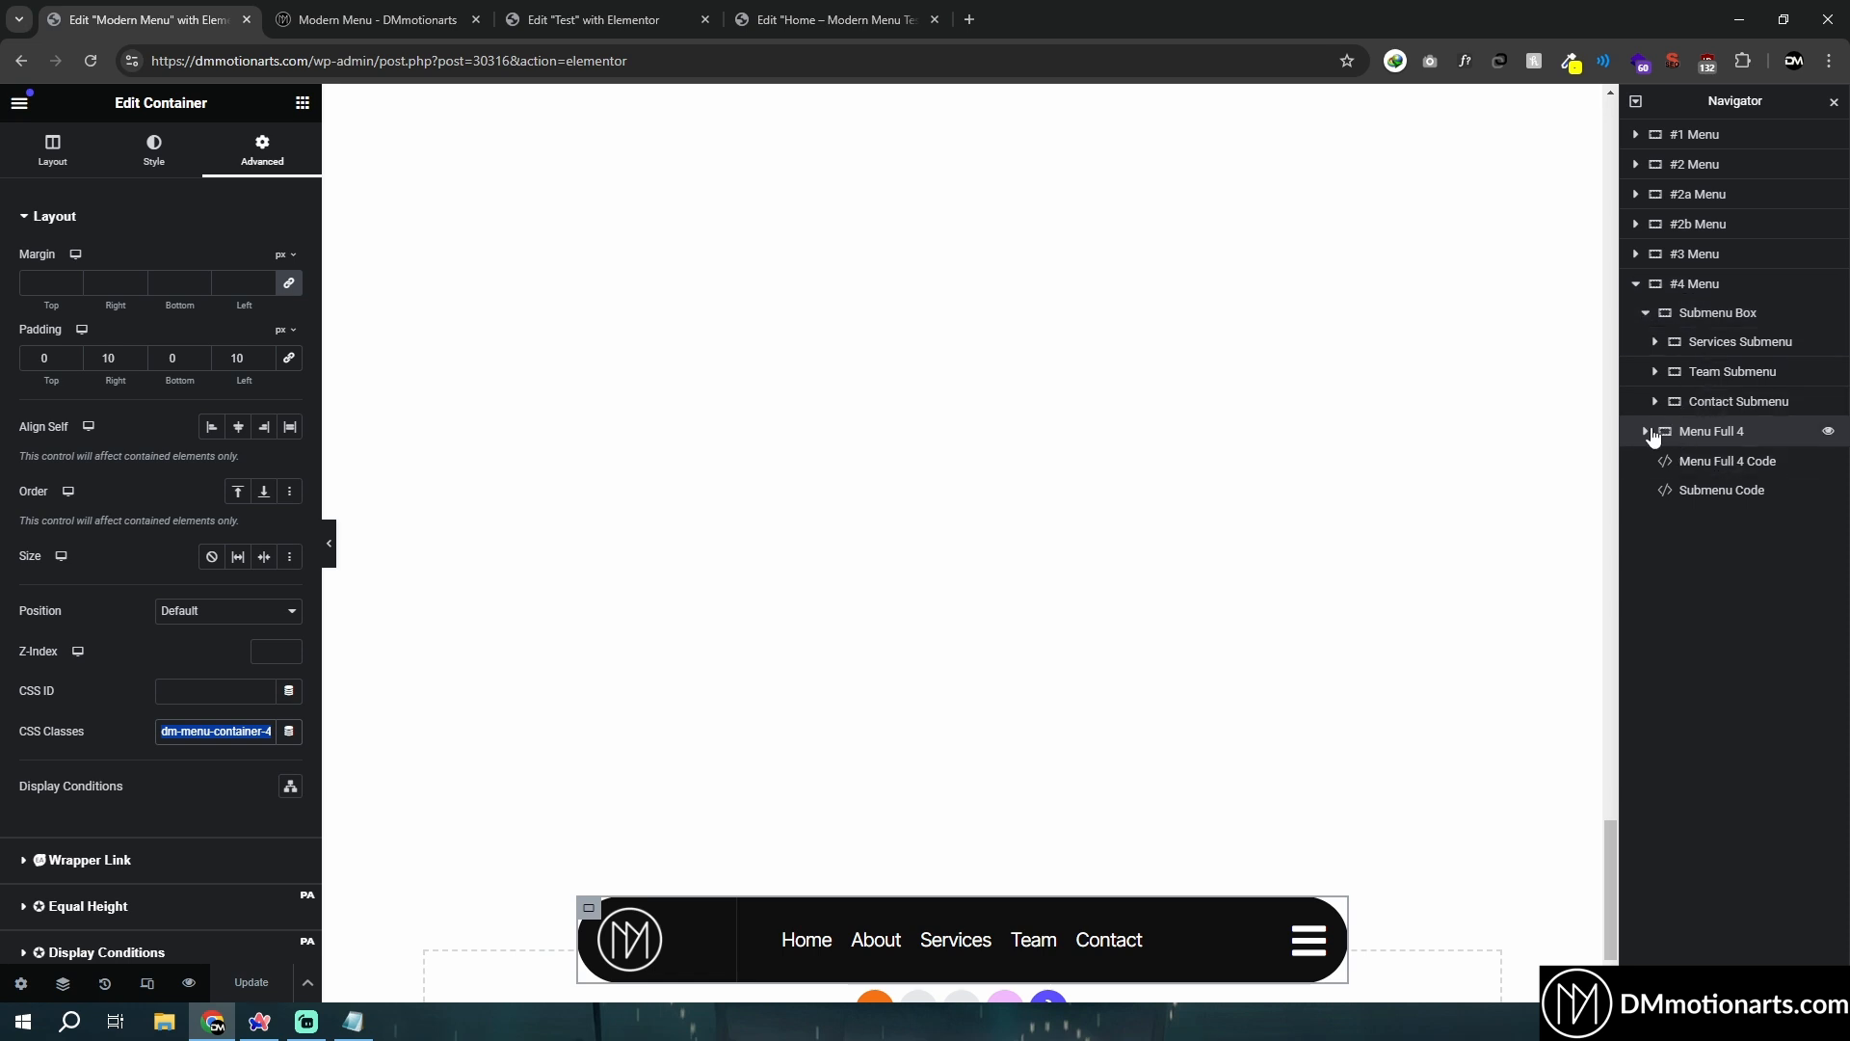
Duplicate the inner container to three and lay them out in a row direction.
click(1644, 430)
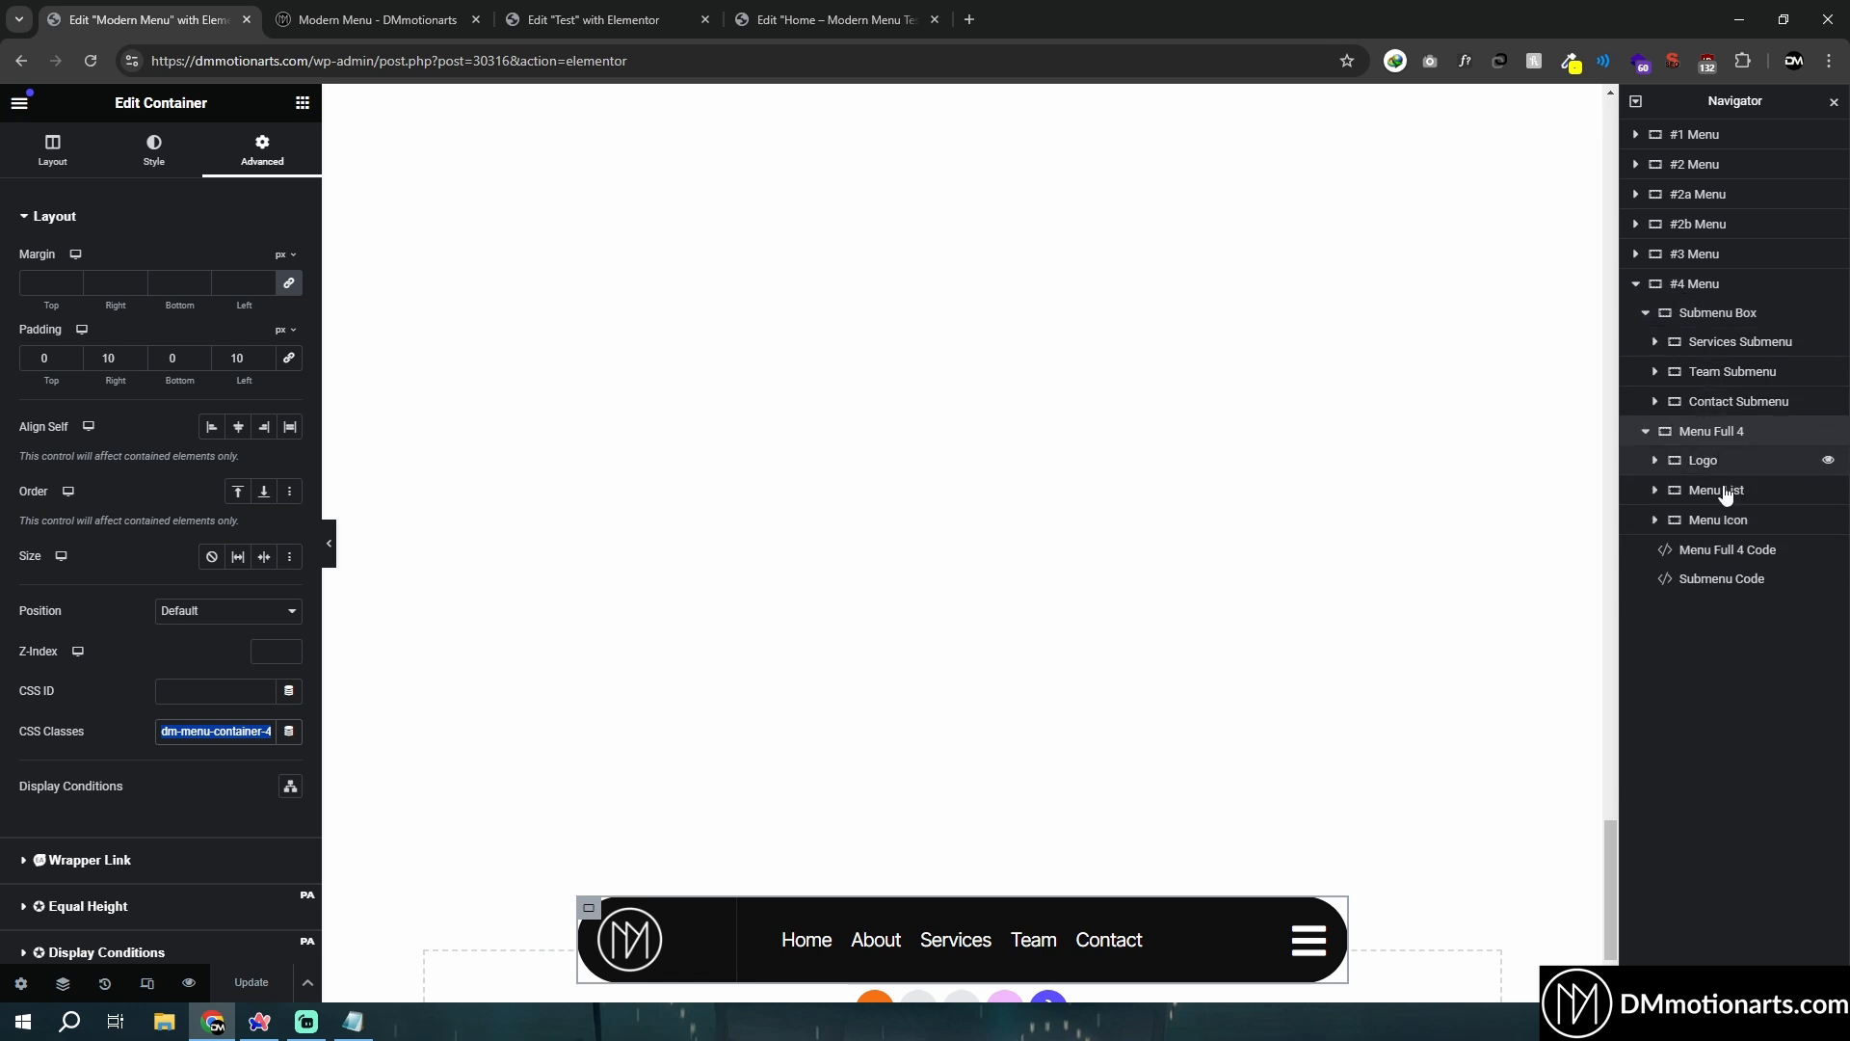
click(594, 20)
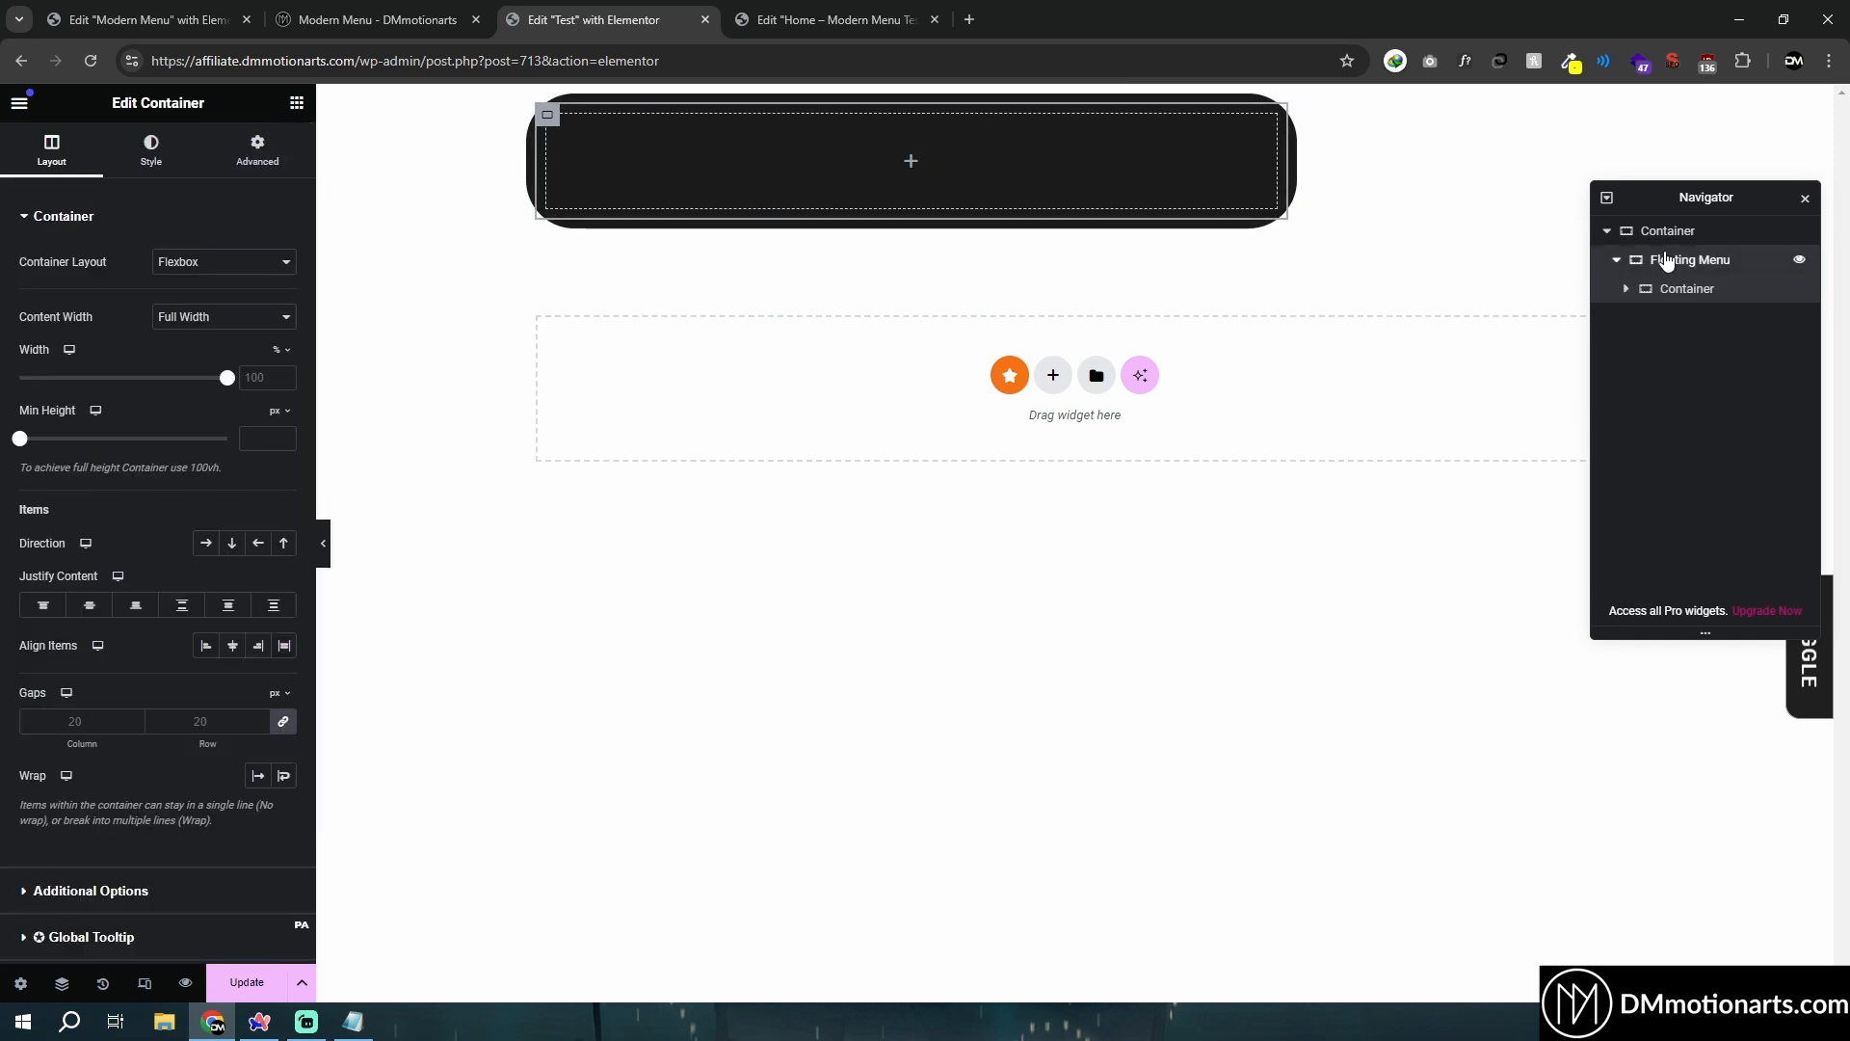
click(256, 150)
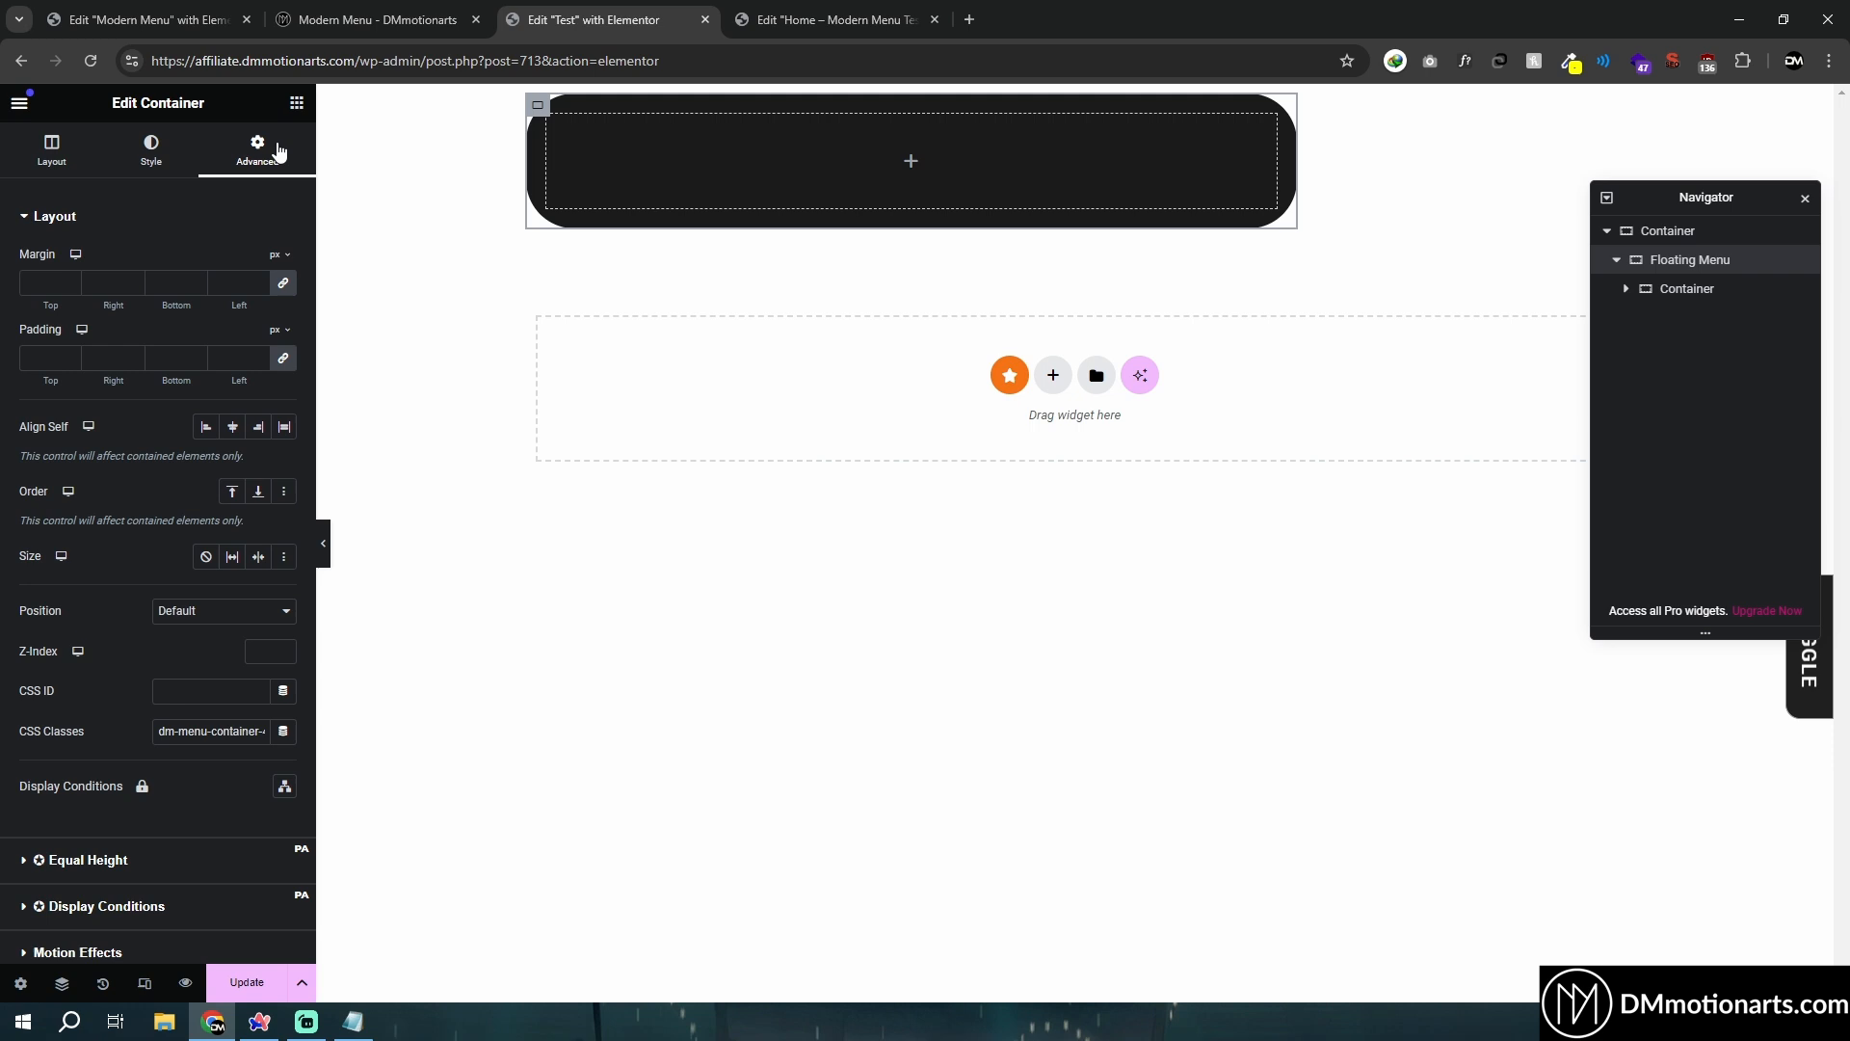
right_click(1689, 318)
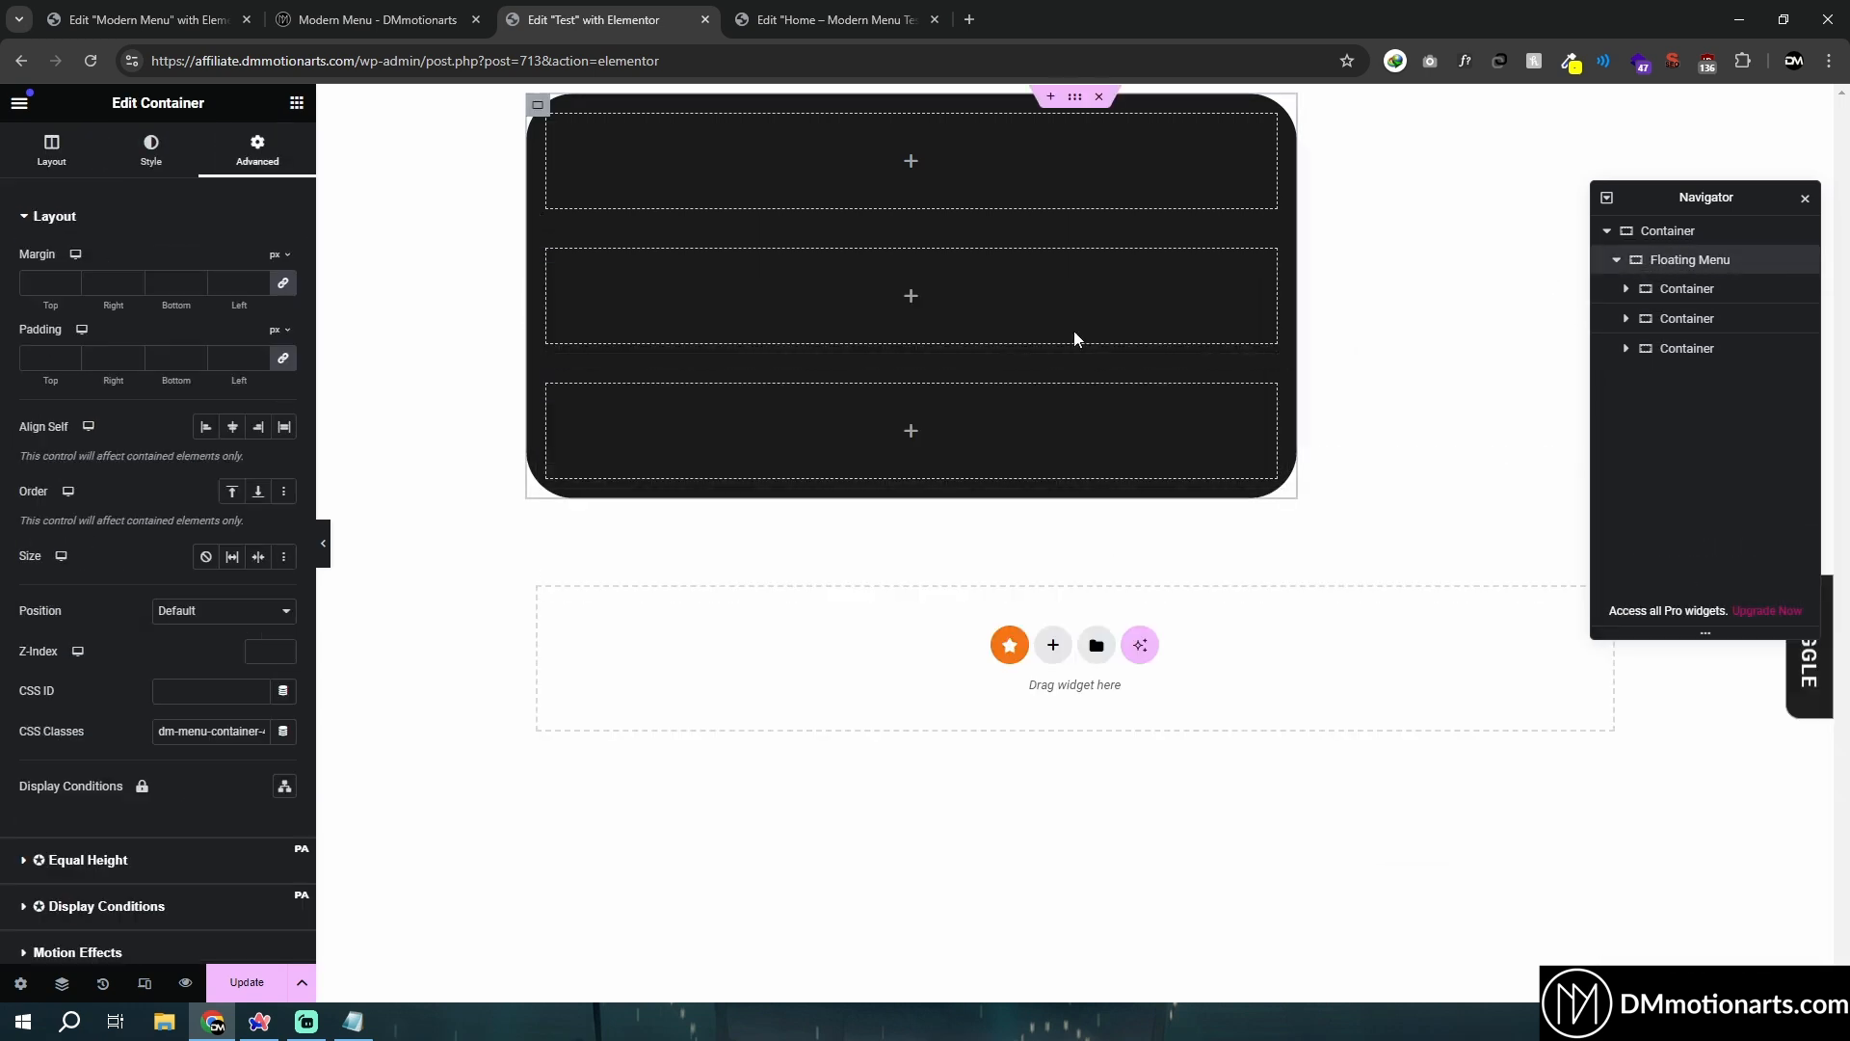
click(50, 151)
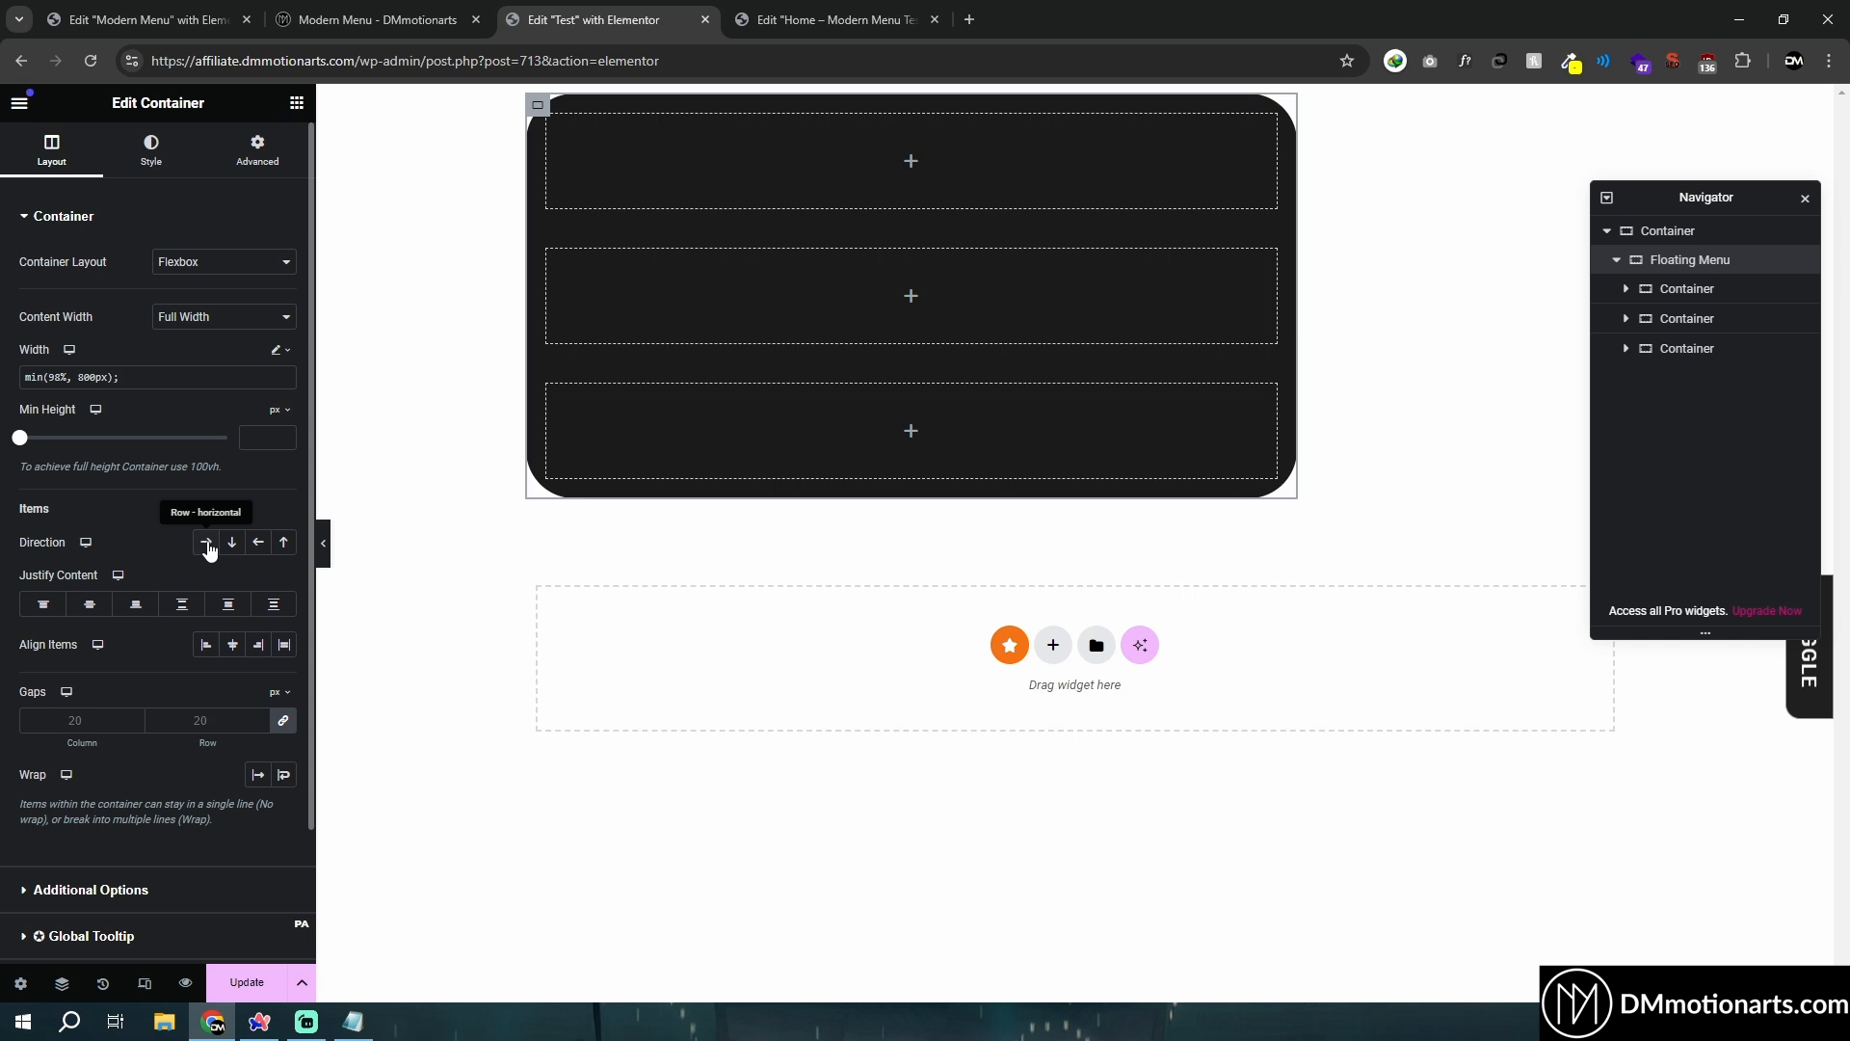
click(206, 541)
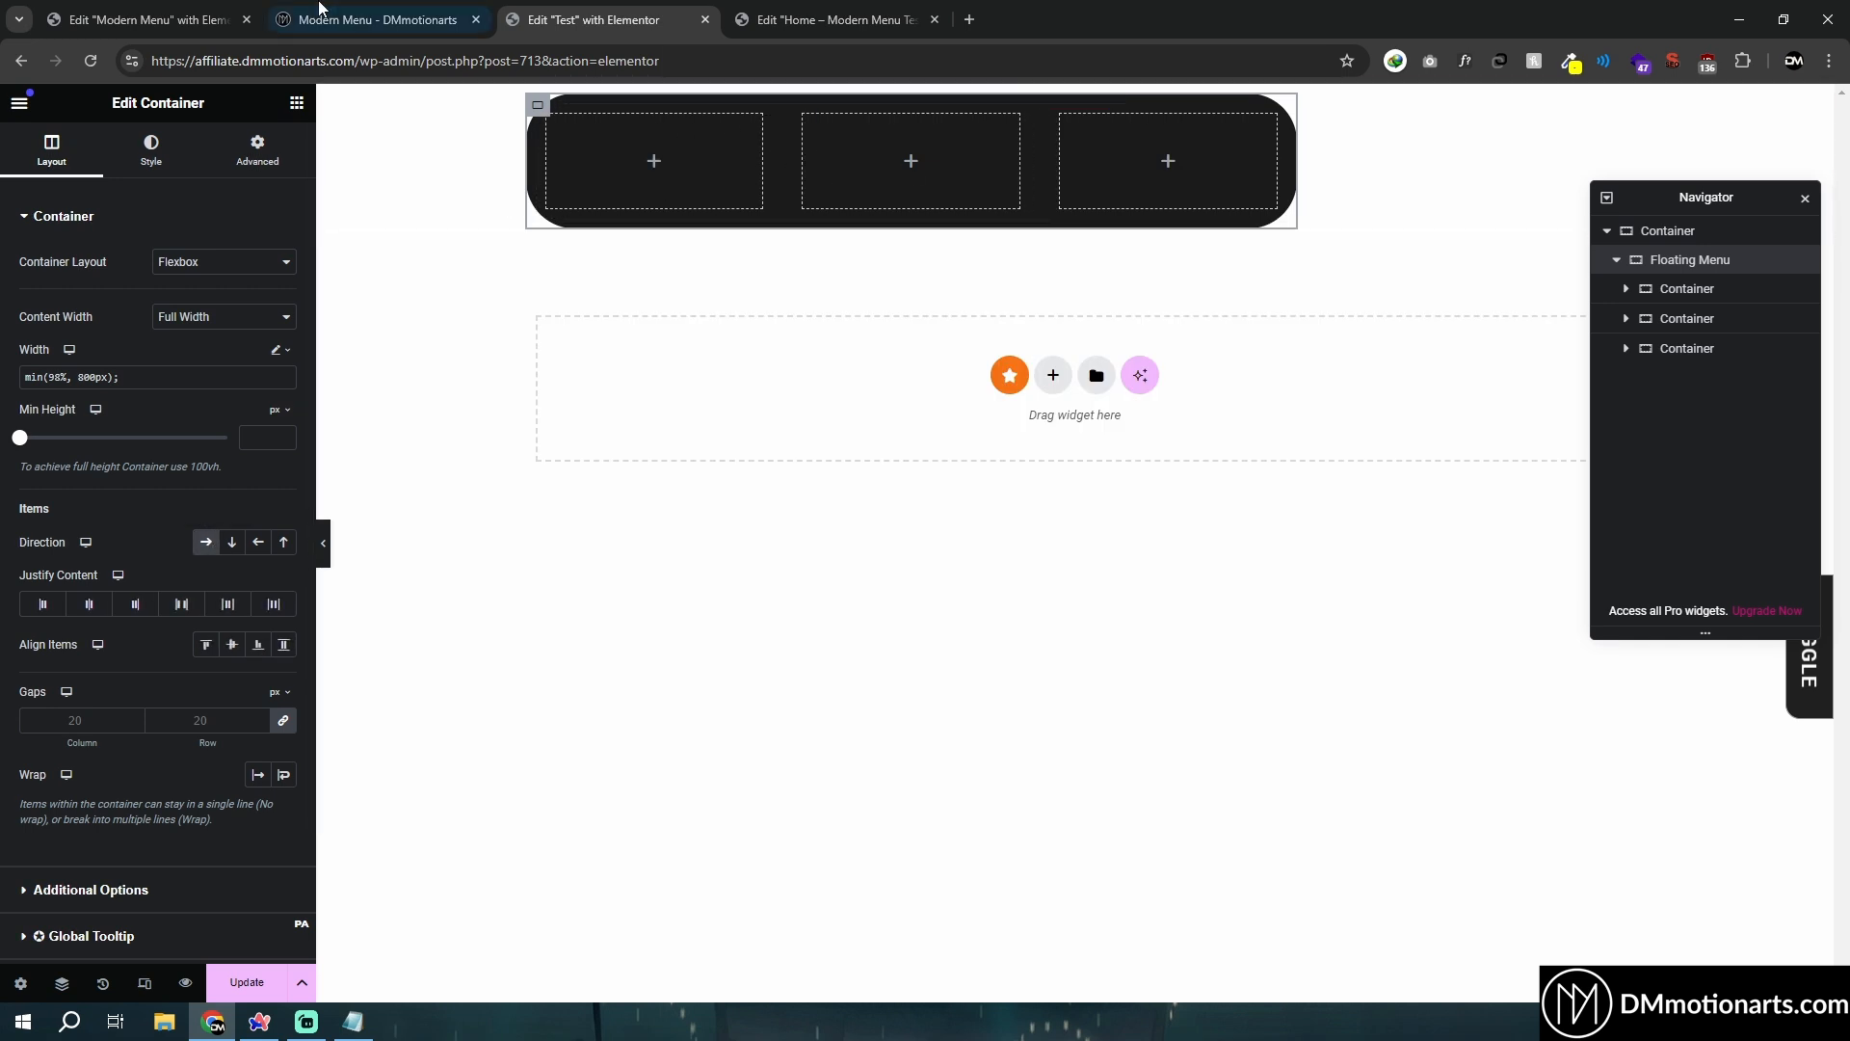
Set the row's gaps to 0 and its padding to 0/10/0/10, matching the reference container.
click(140, 20)
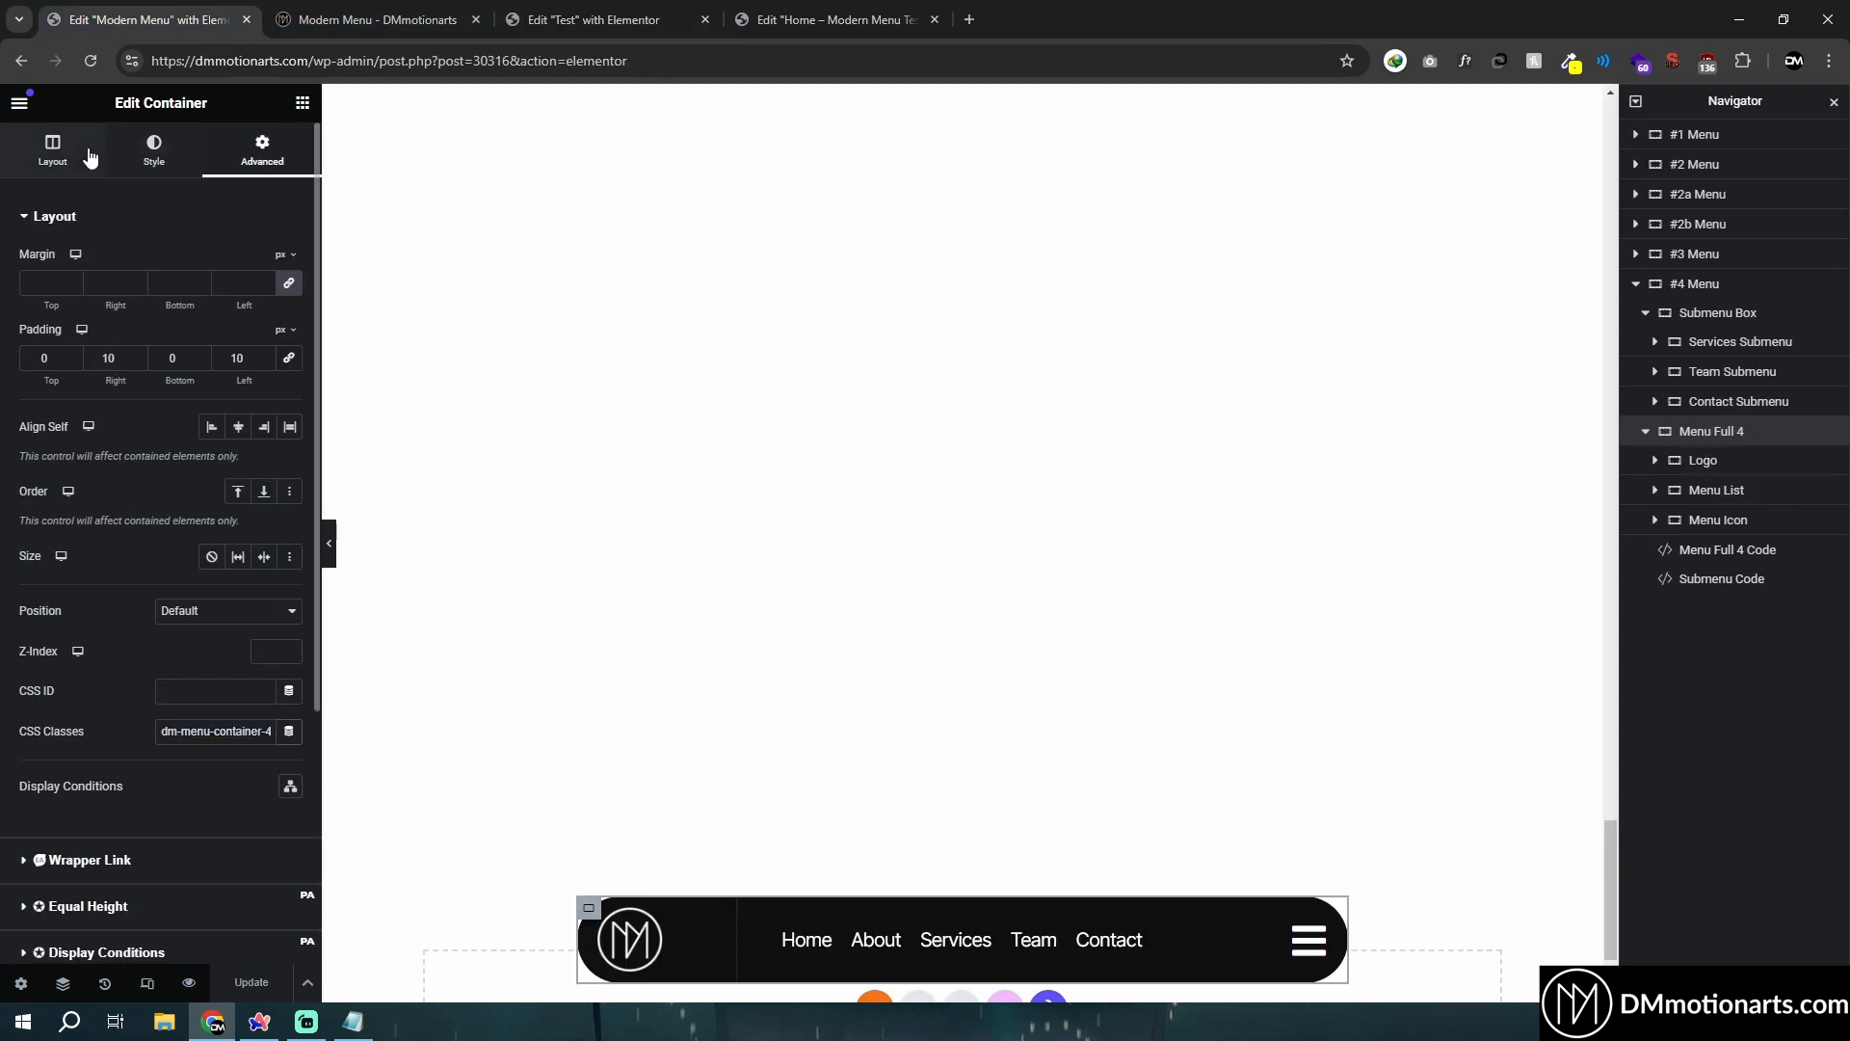
click(153, 150)
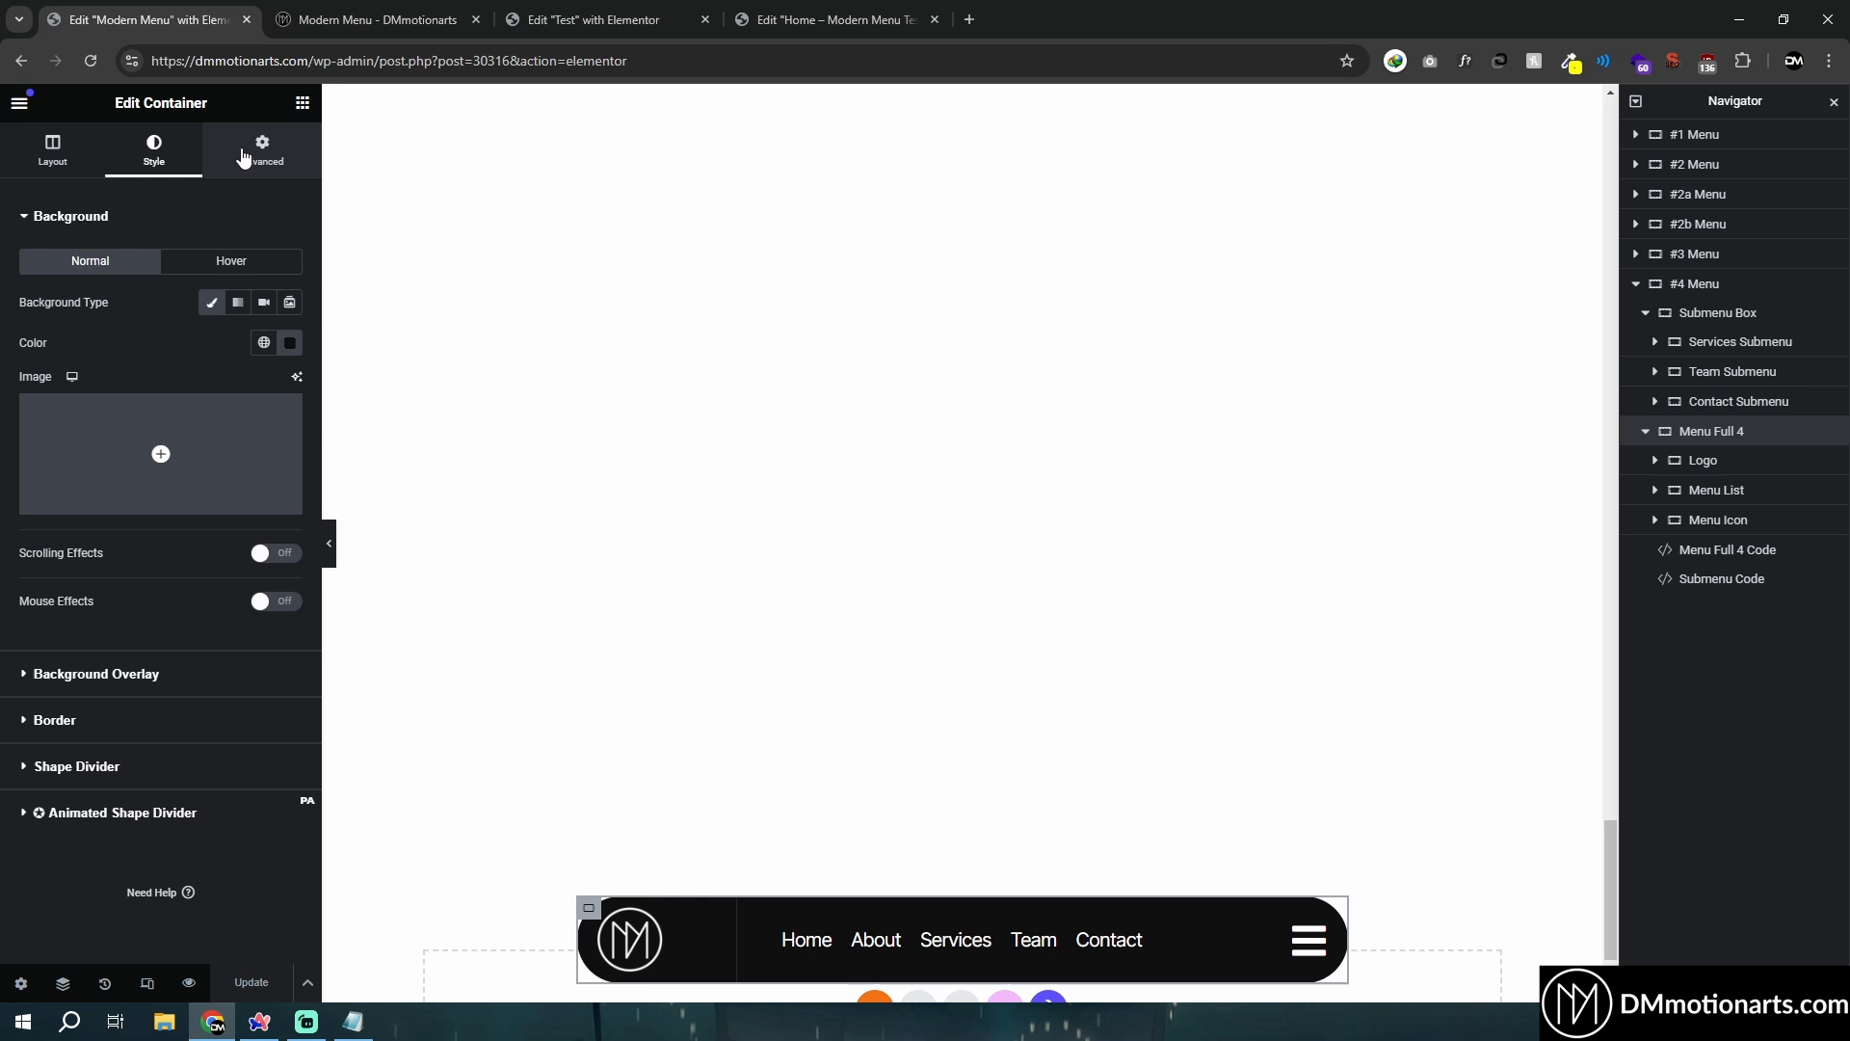
click(605, 19)
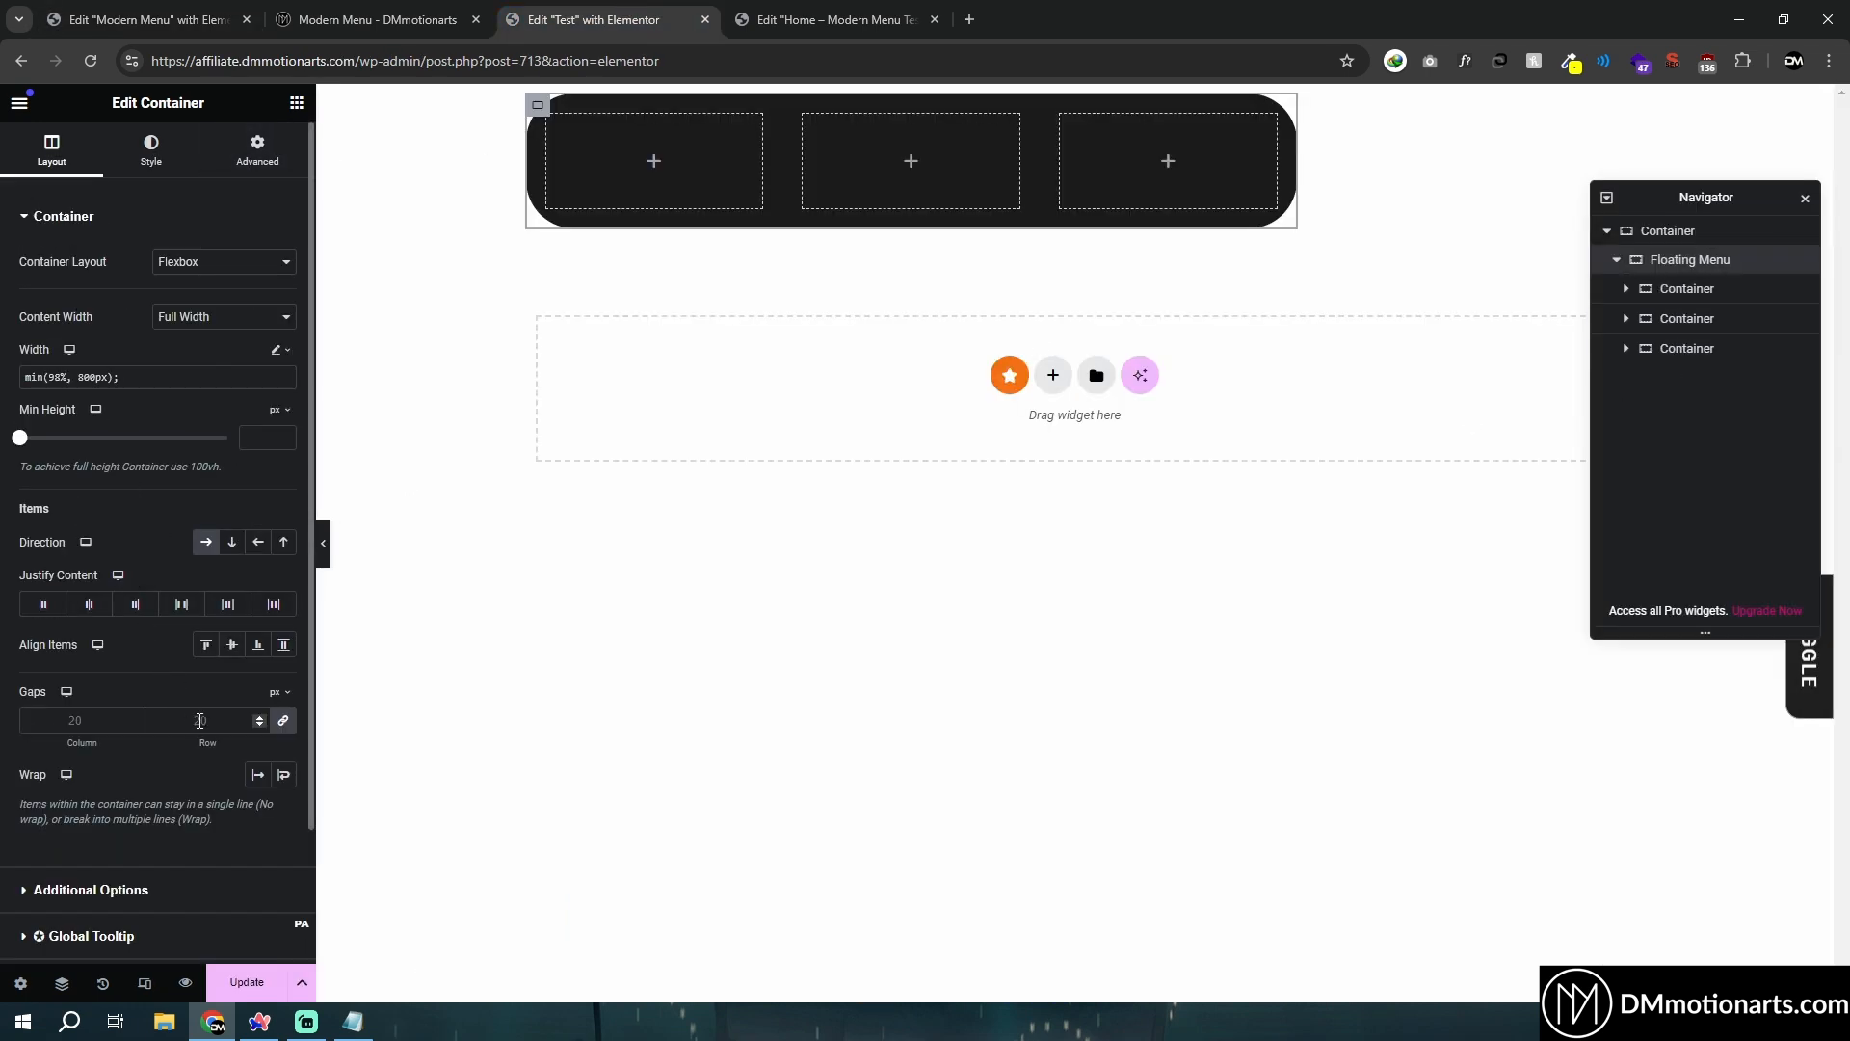
text(0)
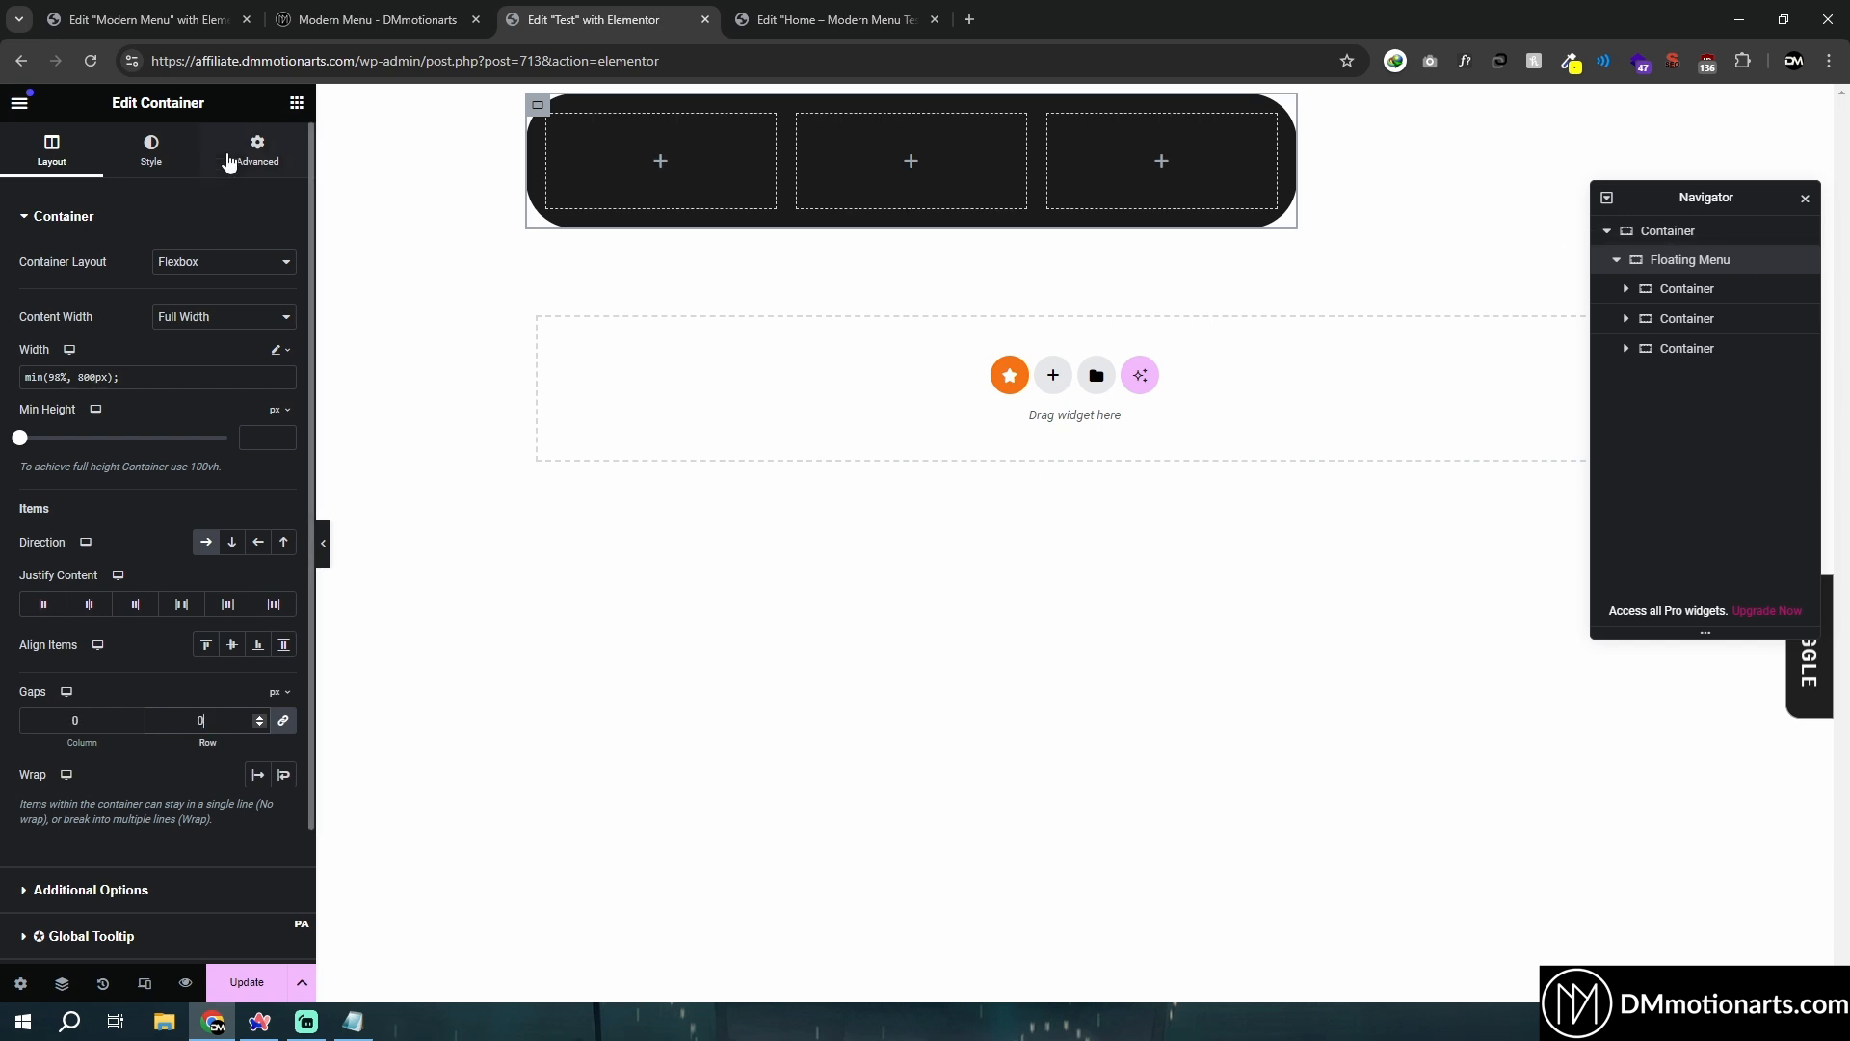
click(256, 148)
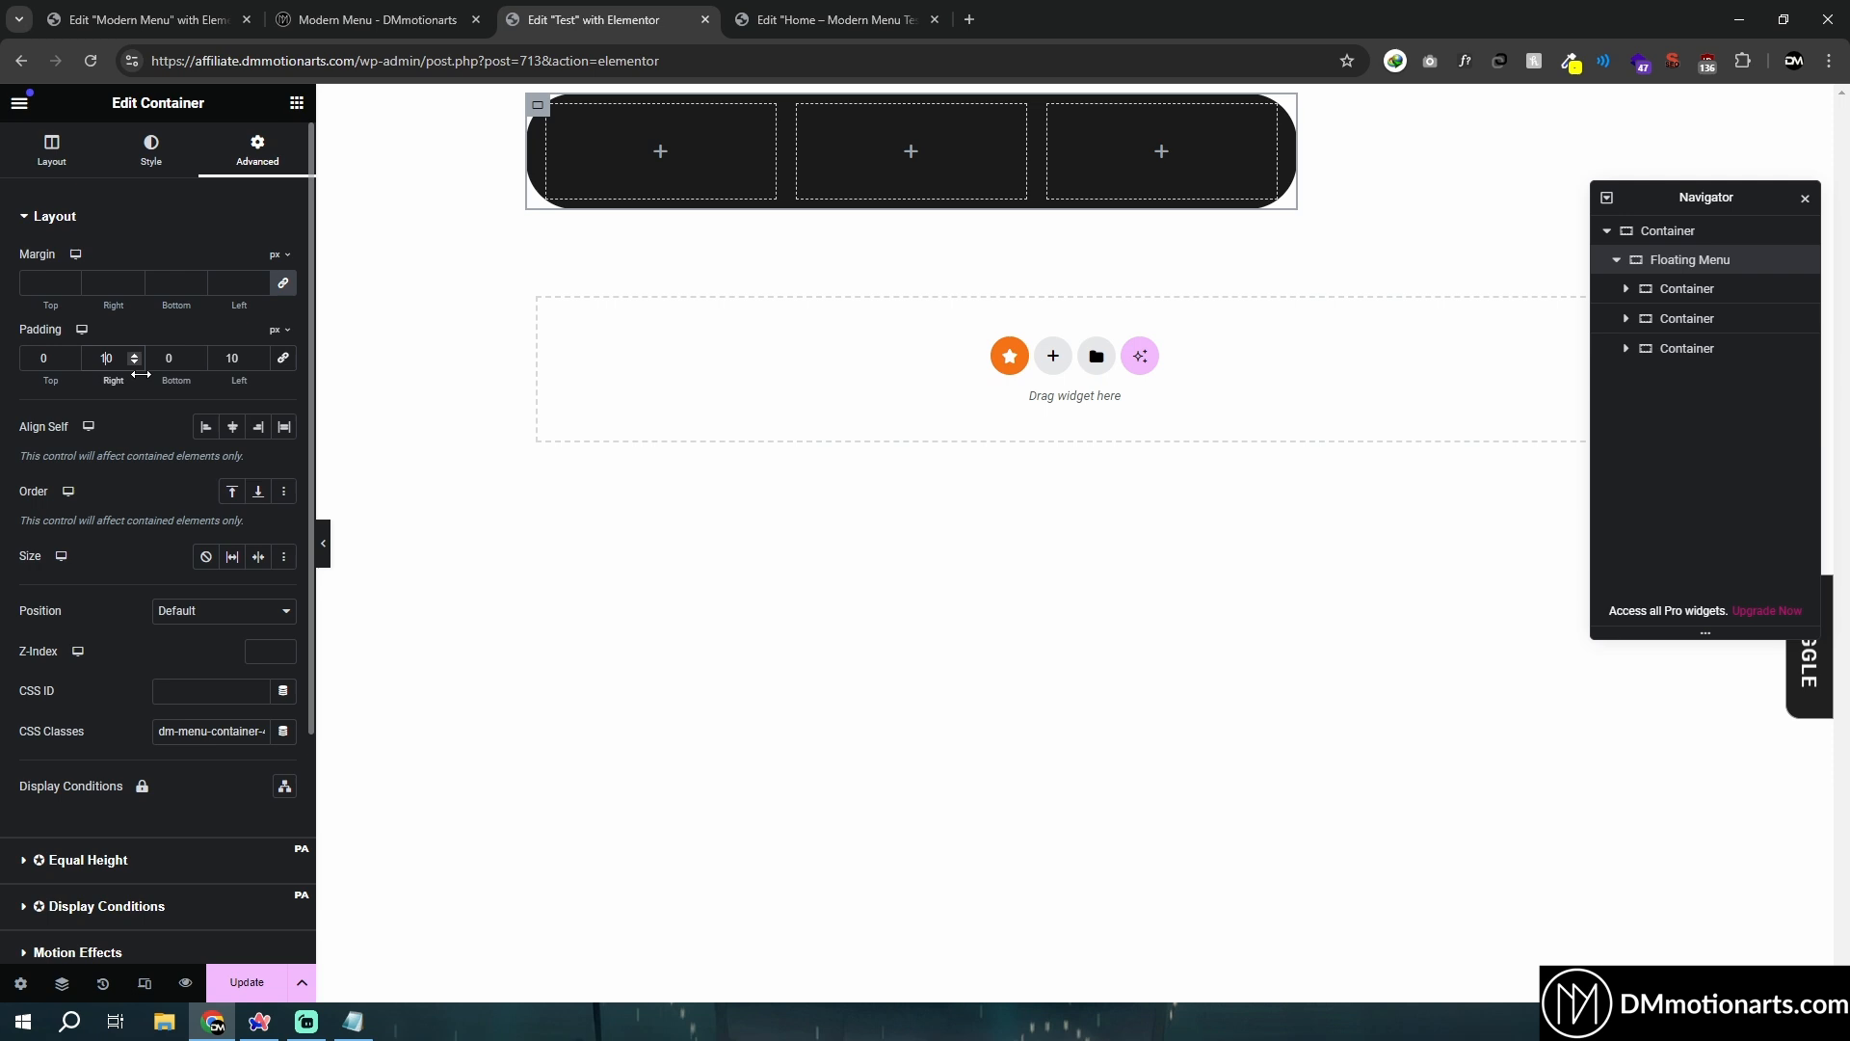
mouse_move(1218, 340)
text(Log)
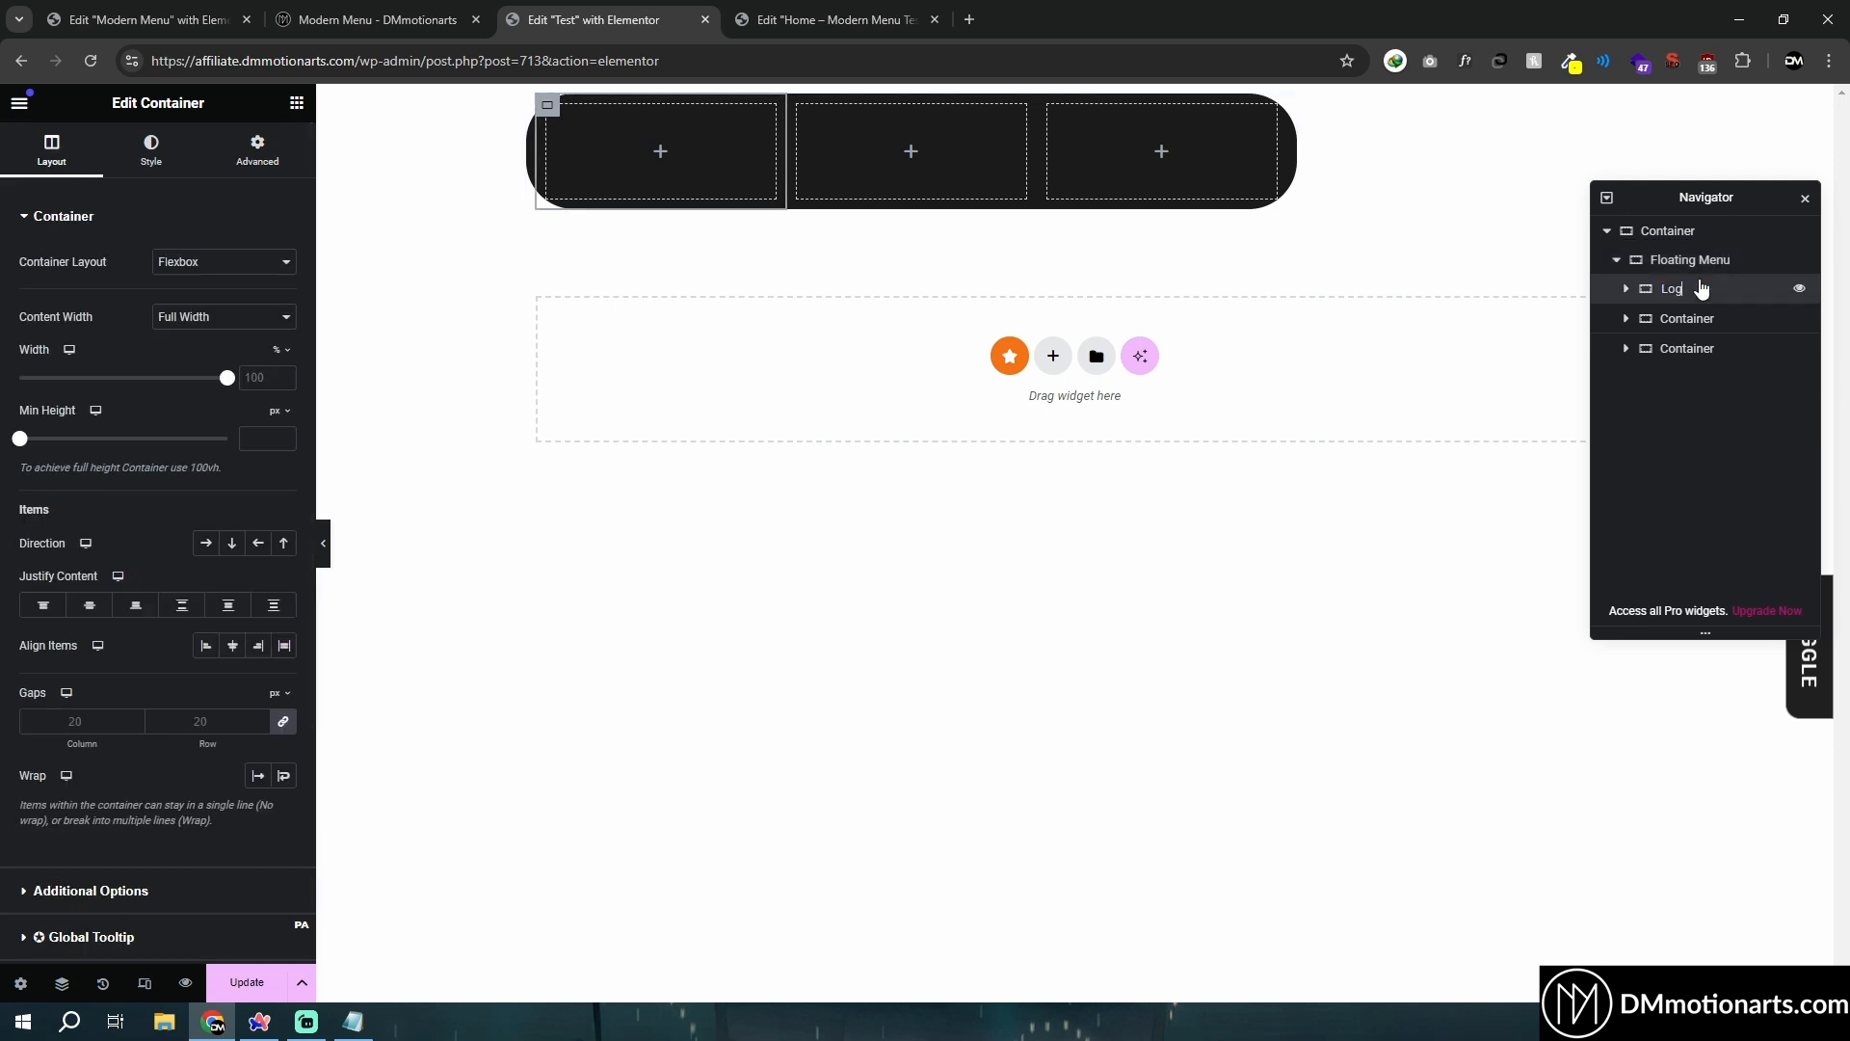
Name the sections Logo, List and Icon and add a logo Image widget at Thumbnail resolution to Logo.
click(1686, 318)
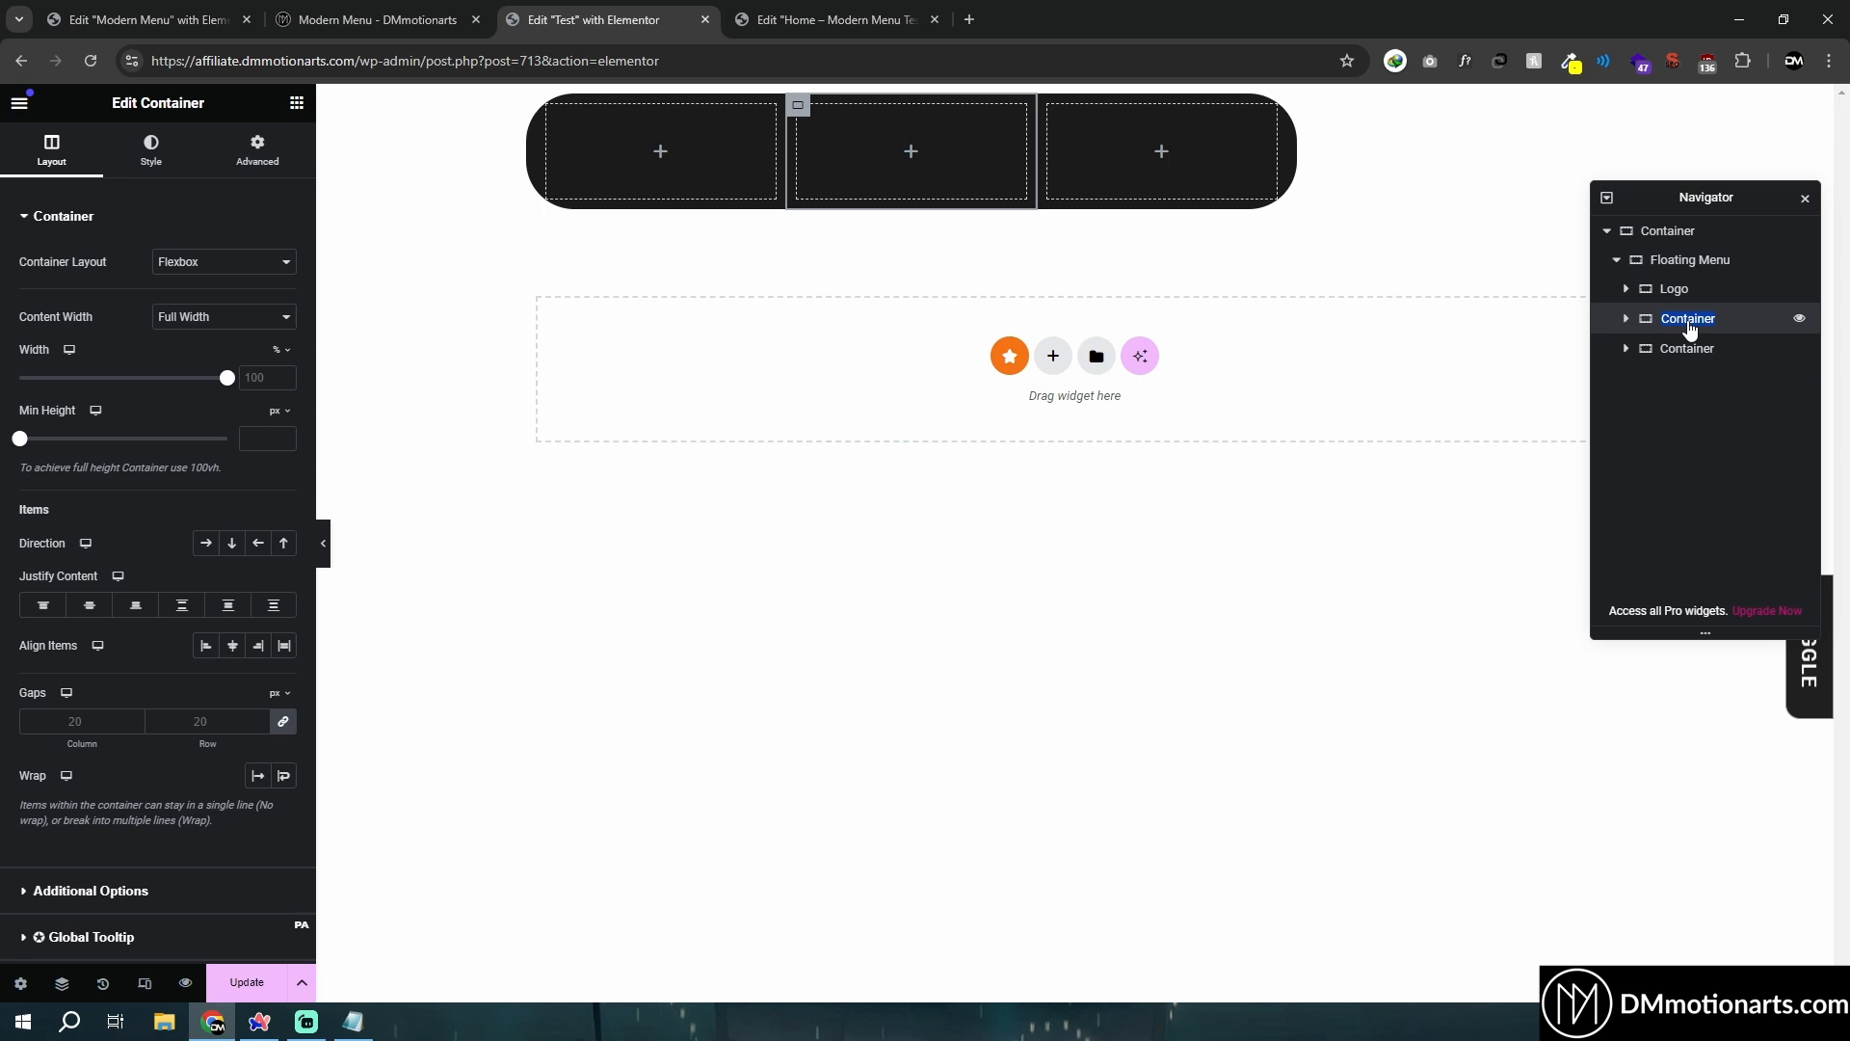
click(1688, 349)
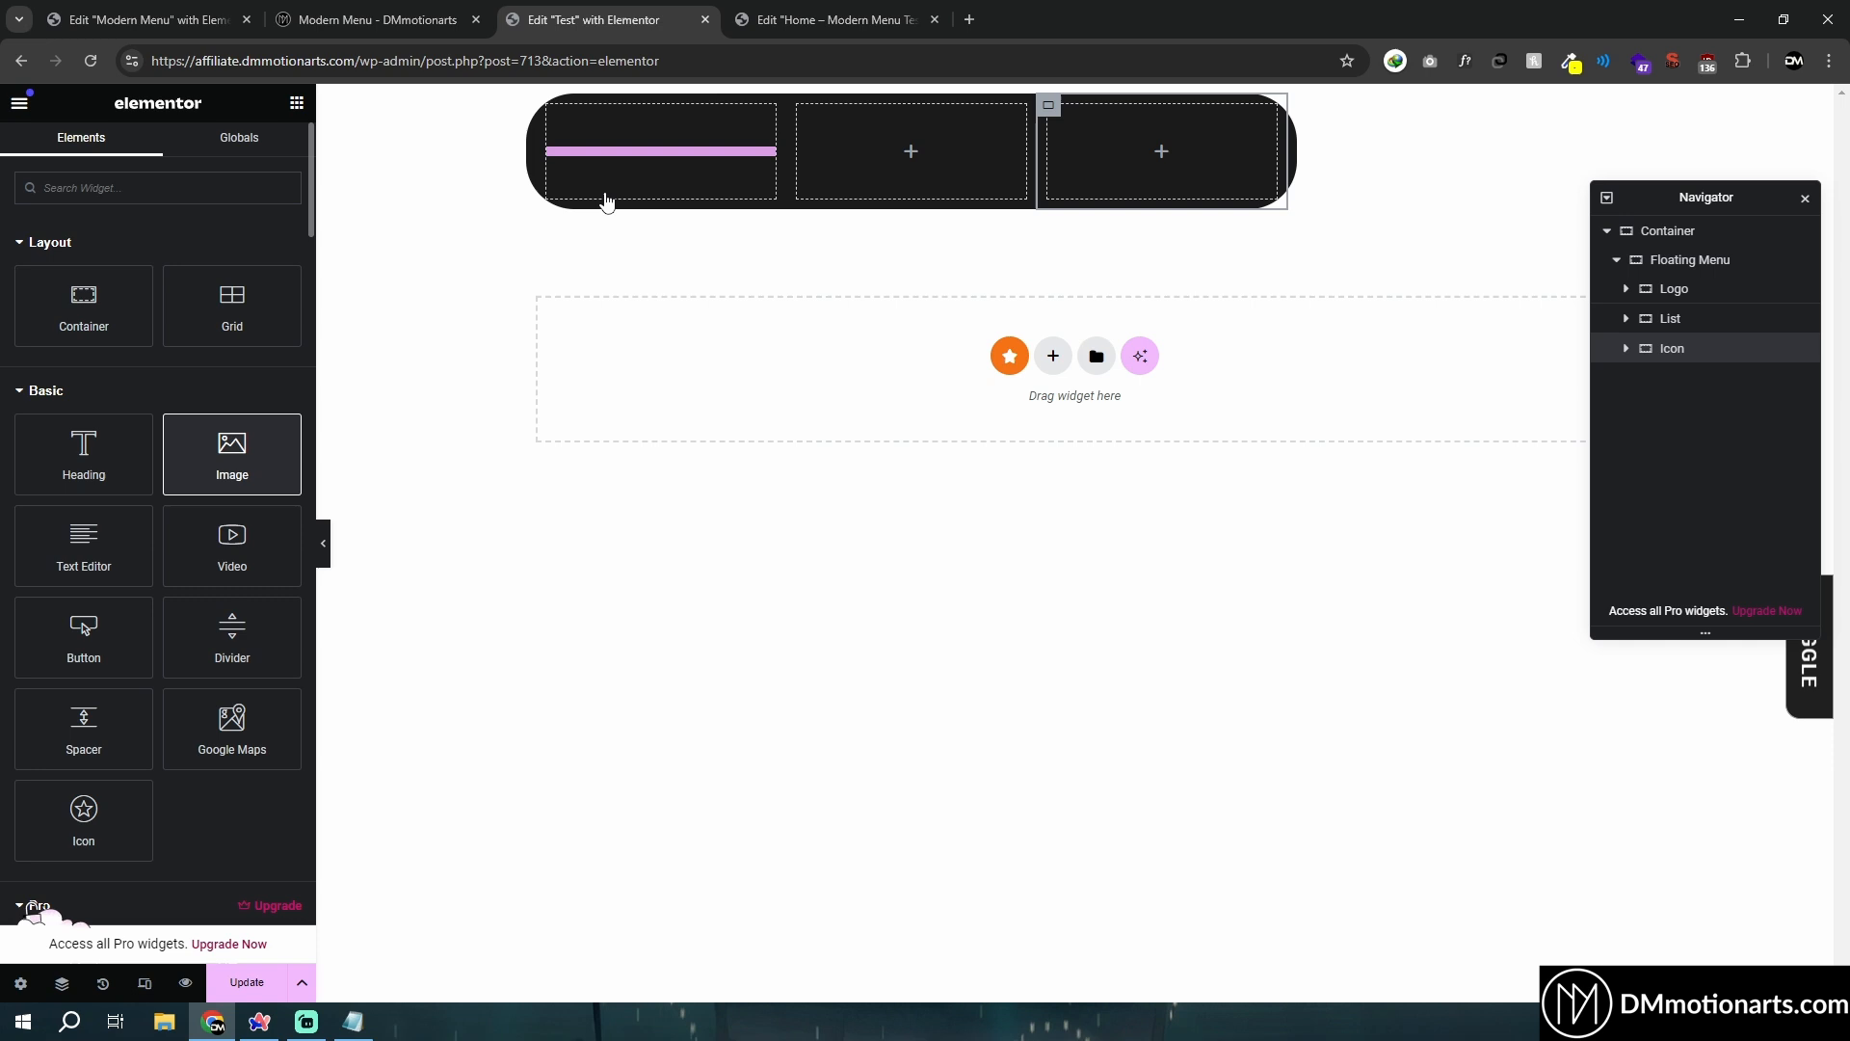
text(logo)
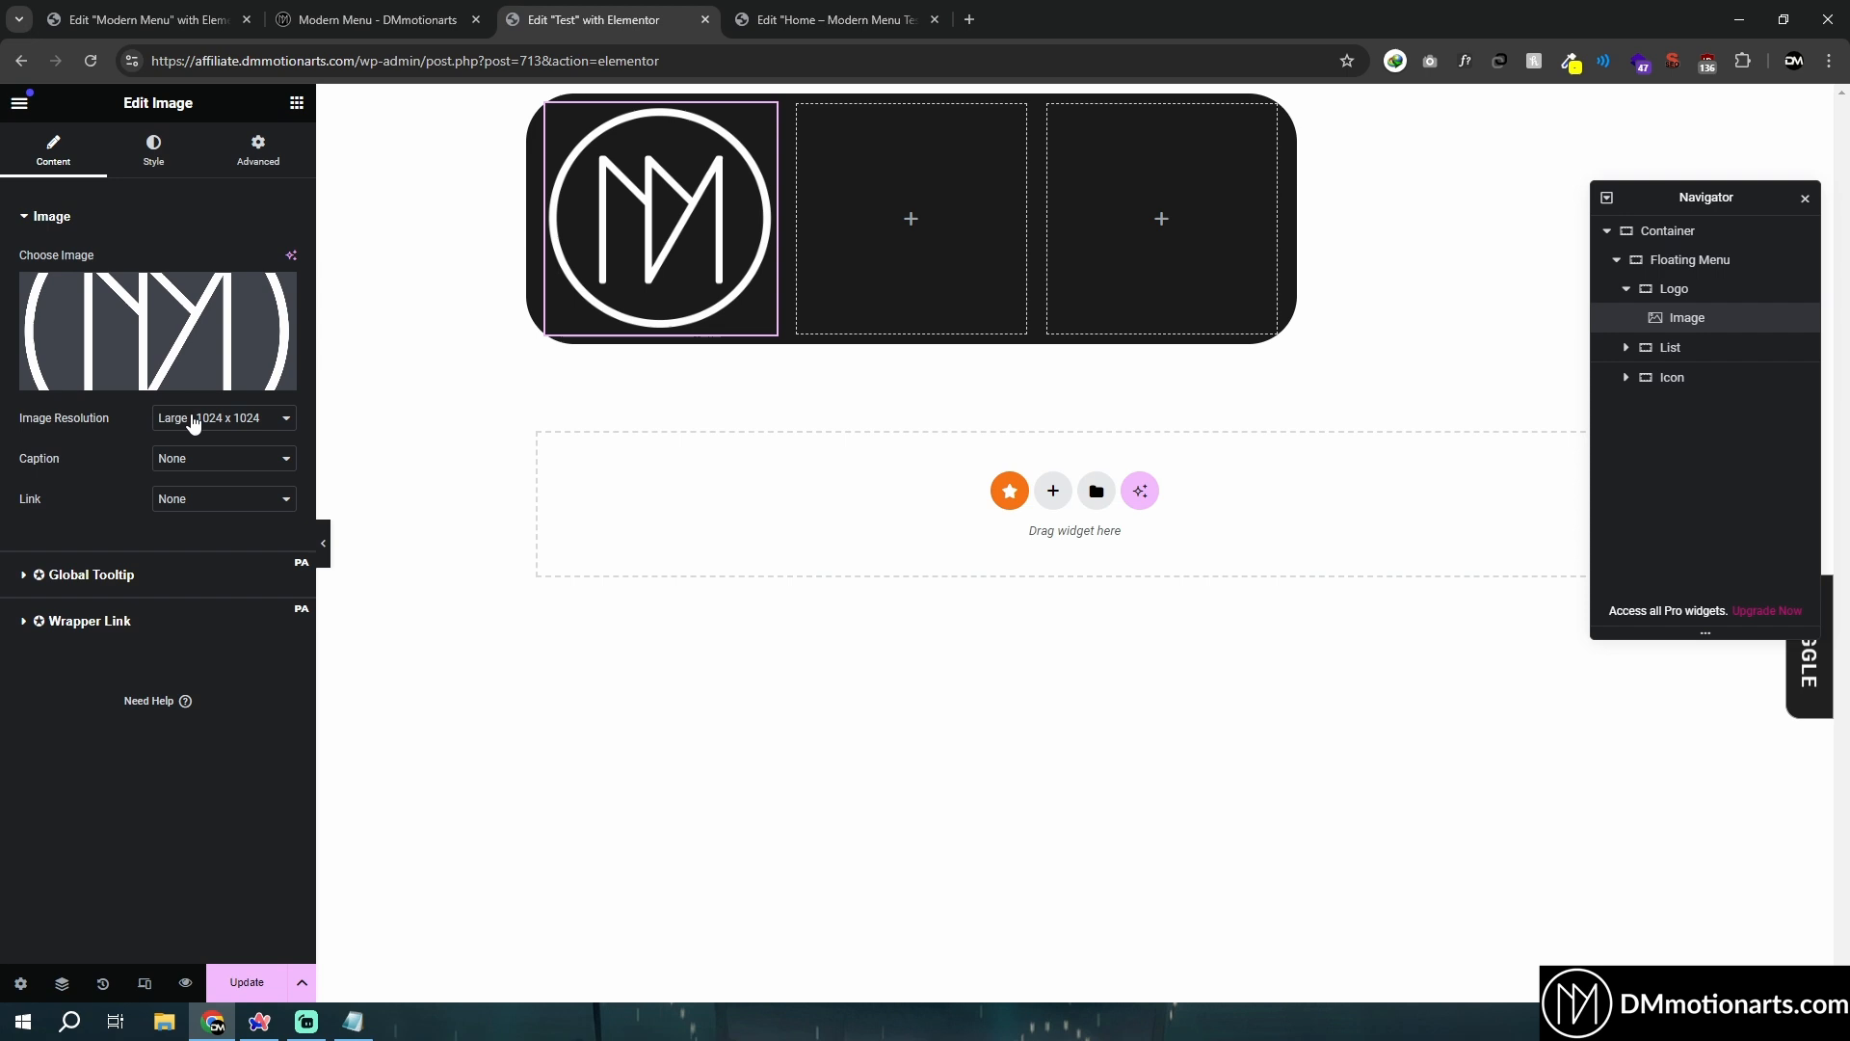
click(222, 419)
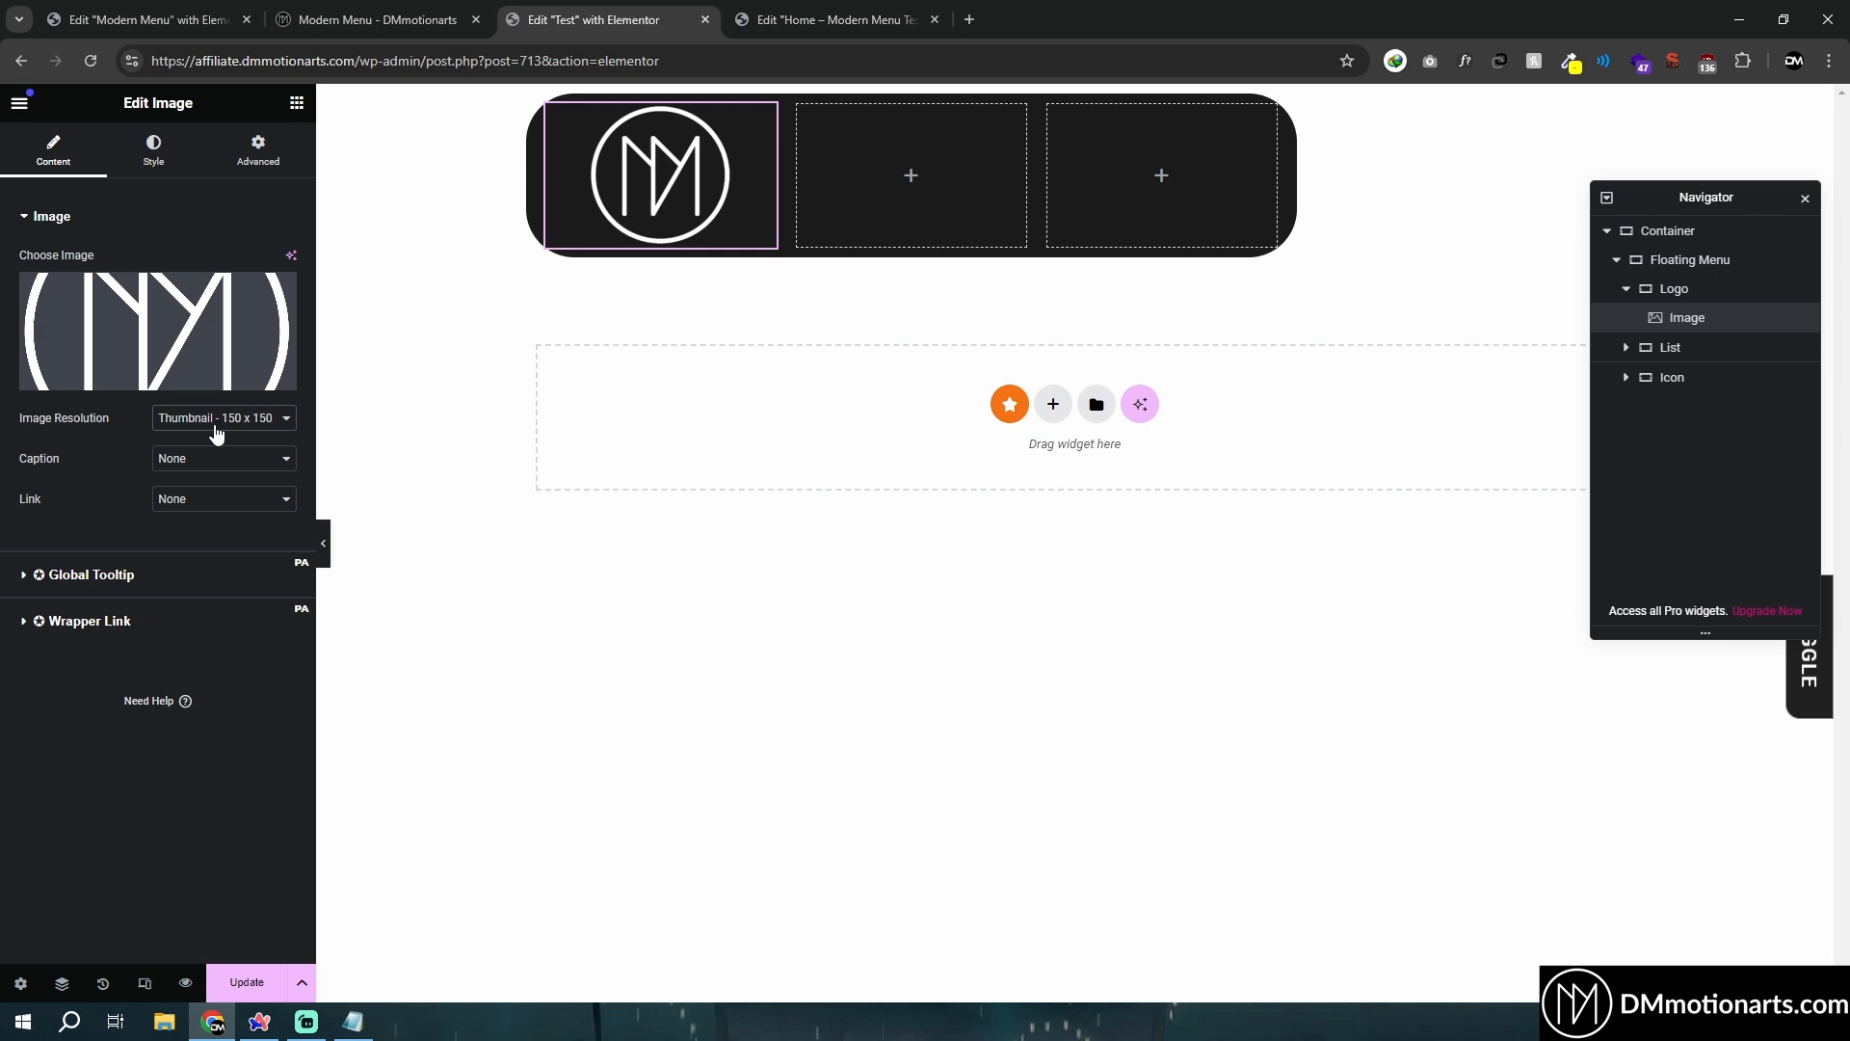
click(222, 416)
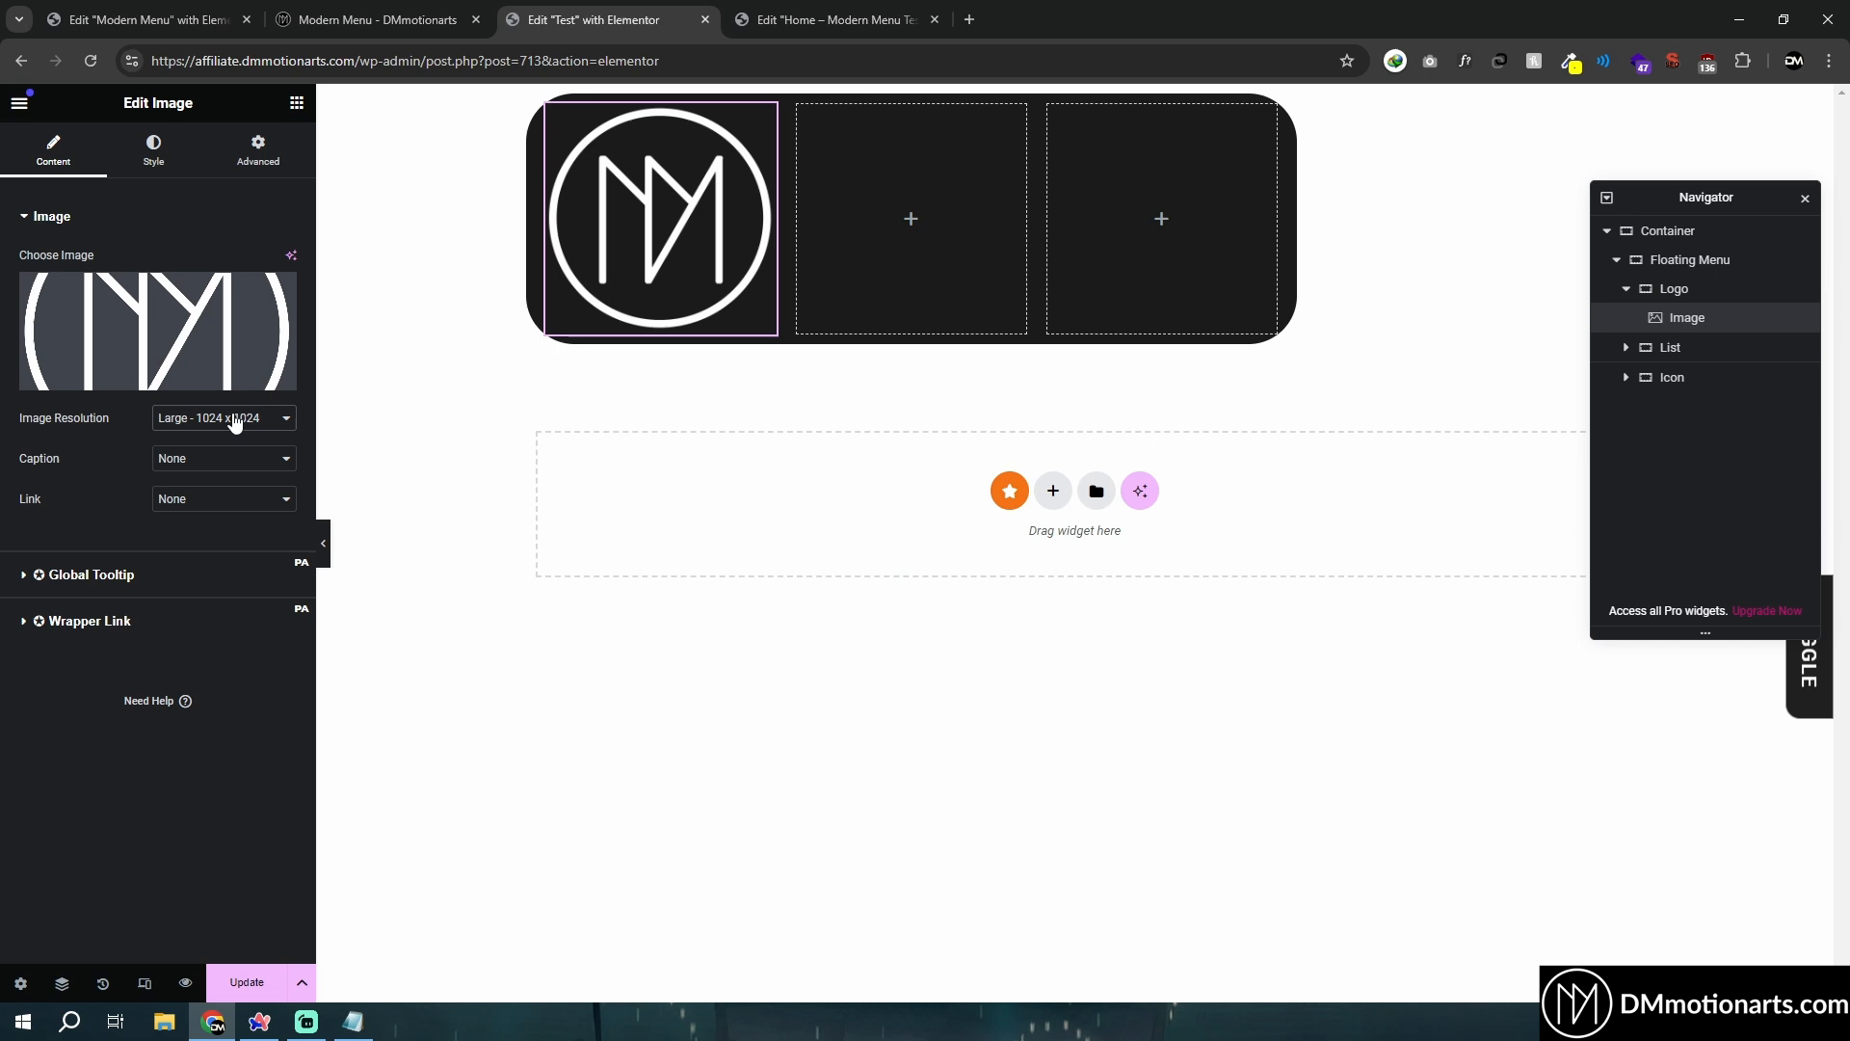
click(222, 418)
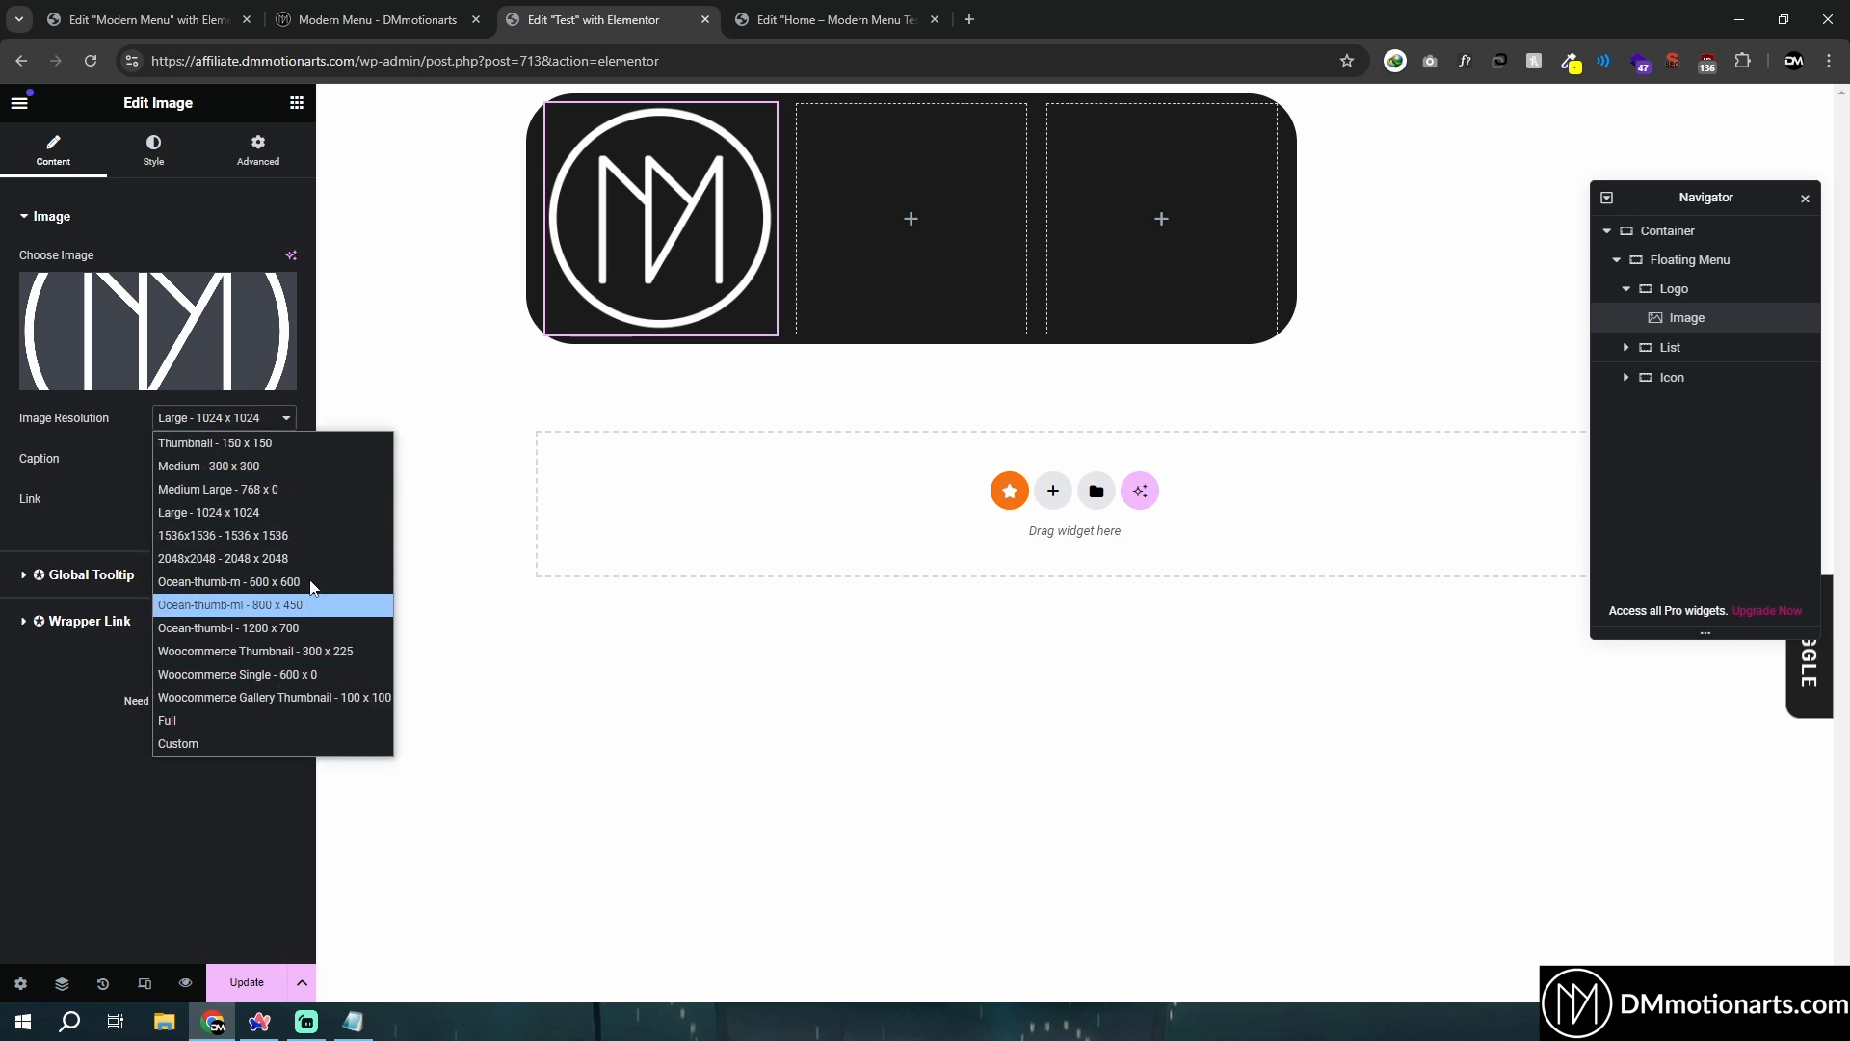
mouse_move(260, 534)
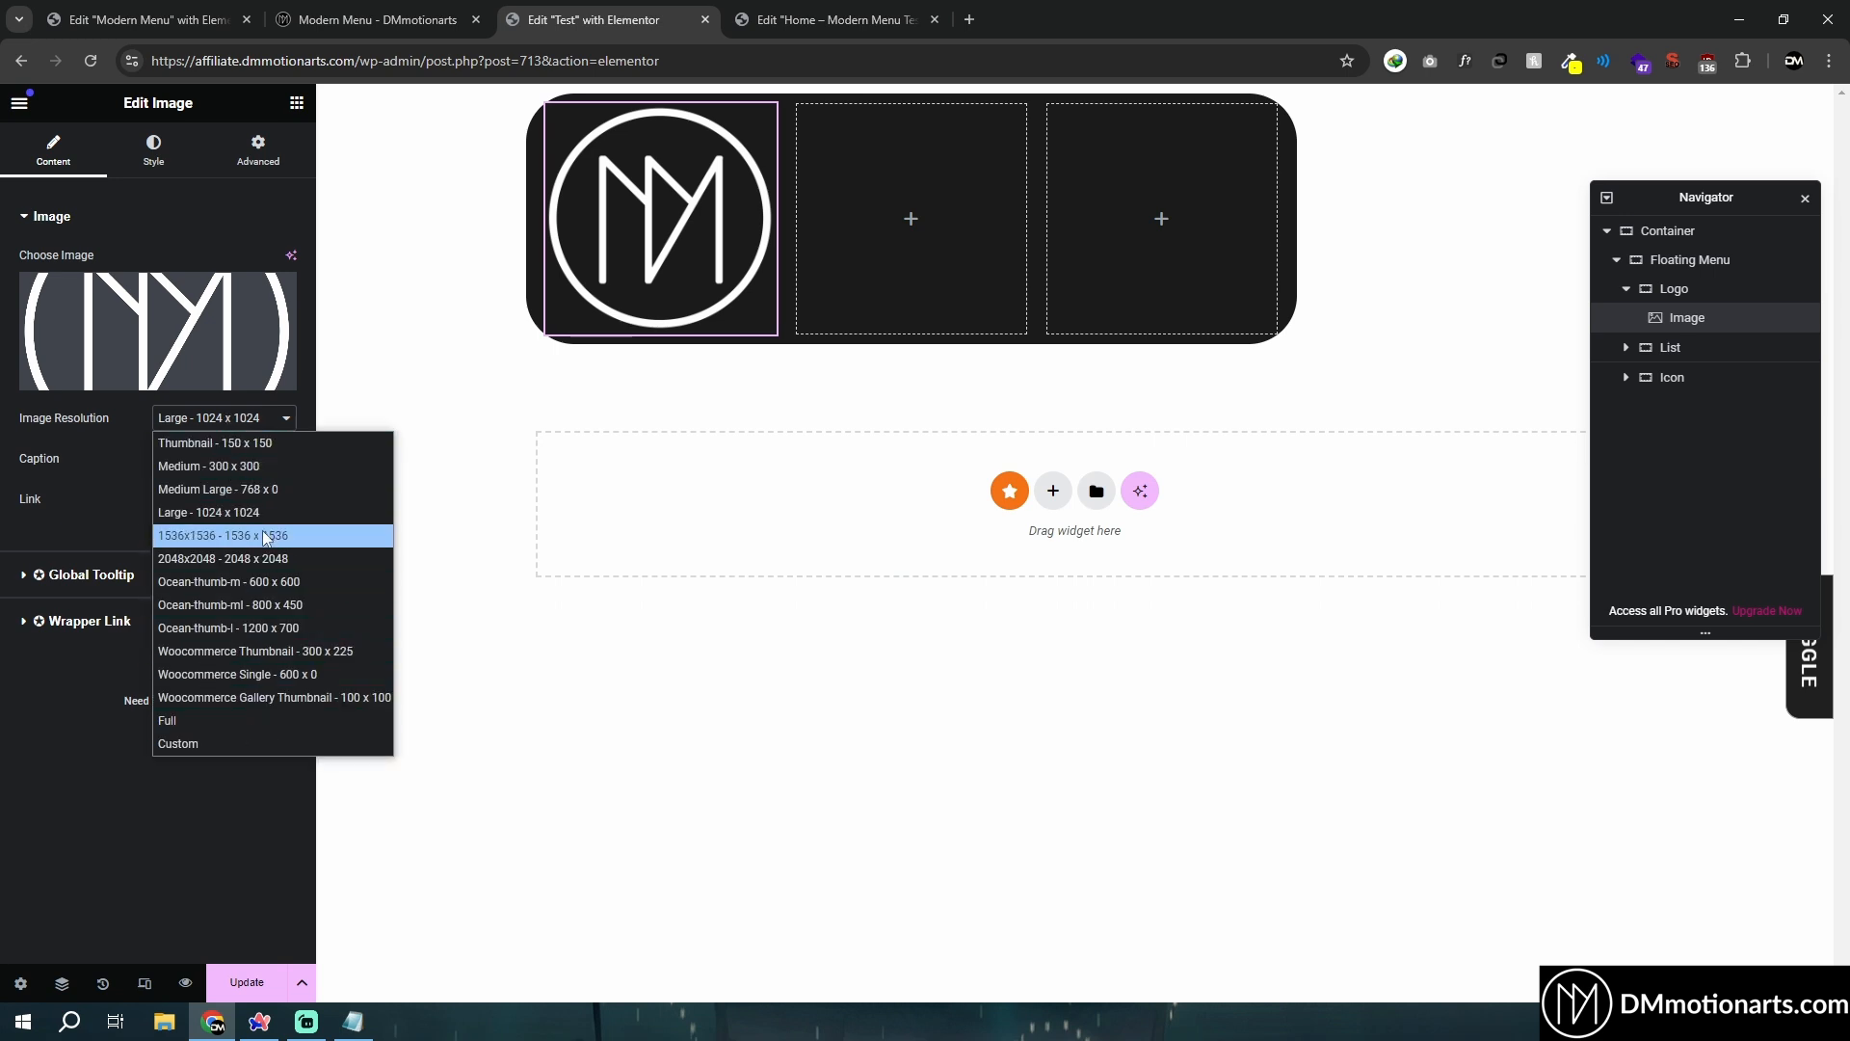
mouse_move(229, 458)
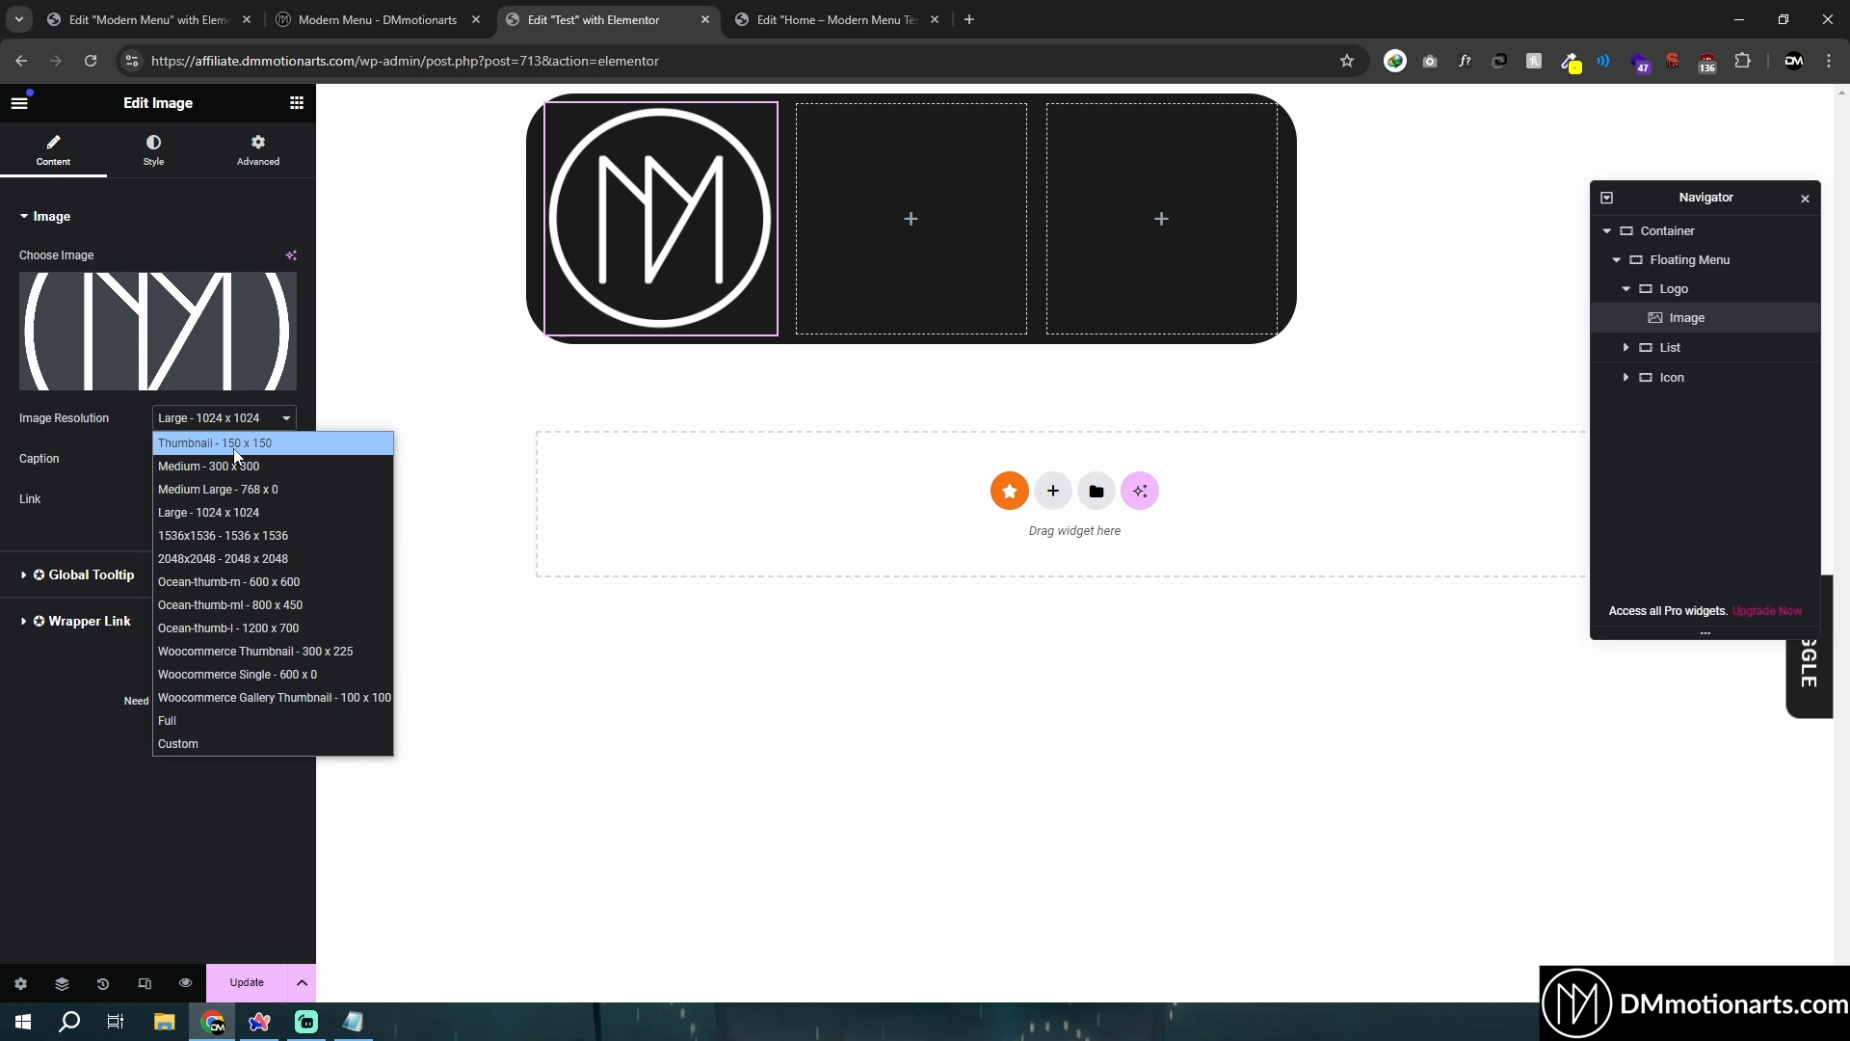
click(216, 443)
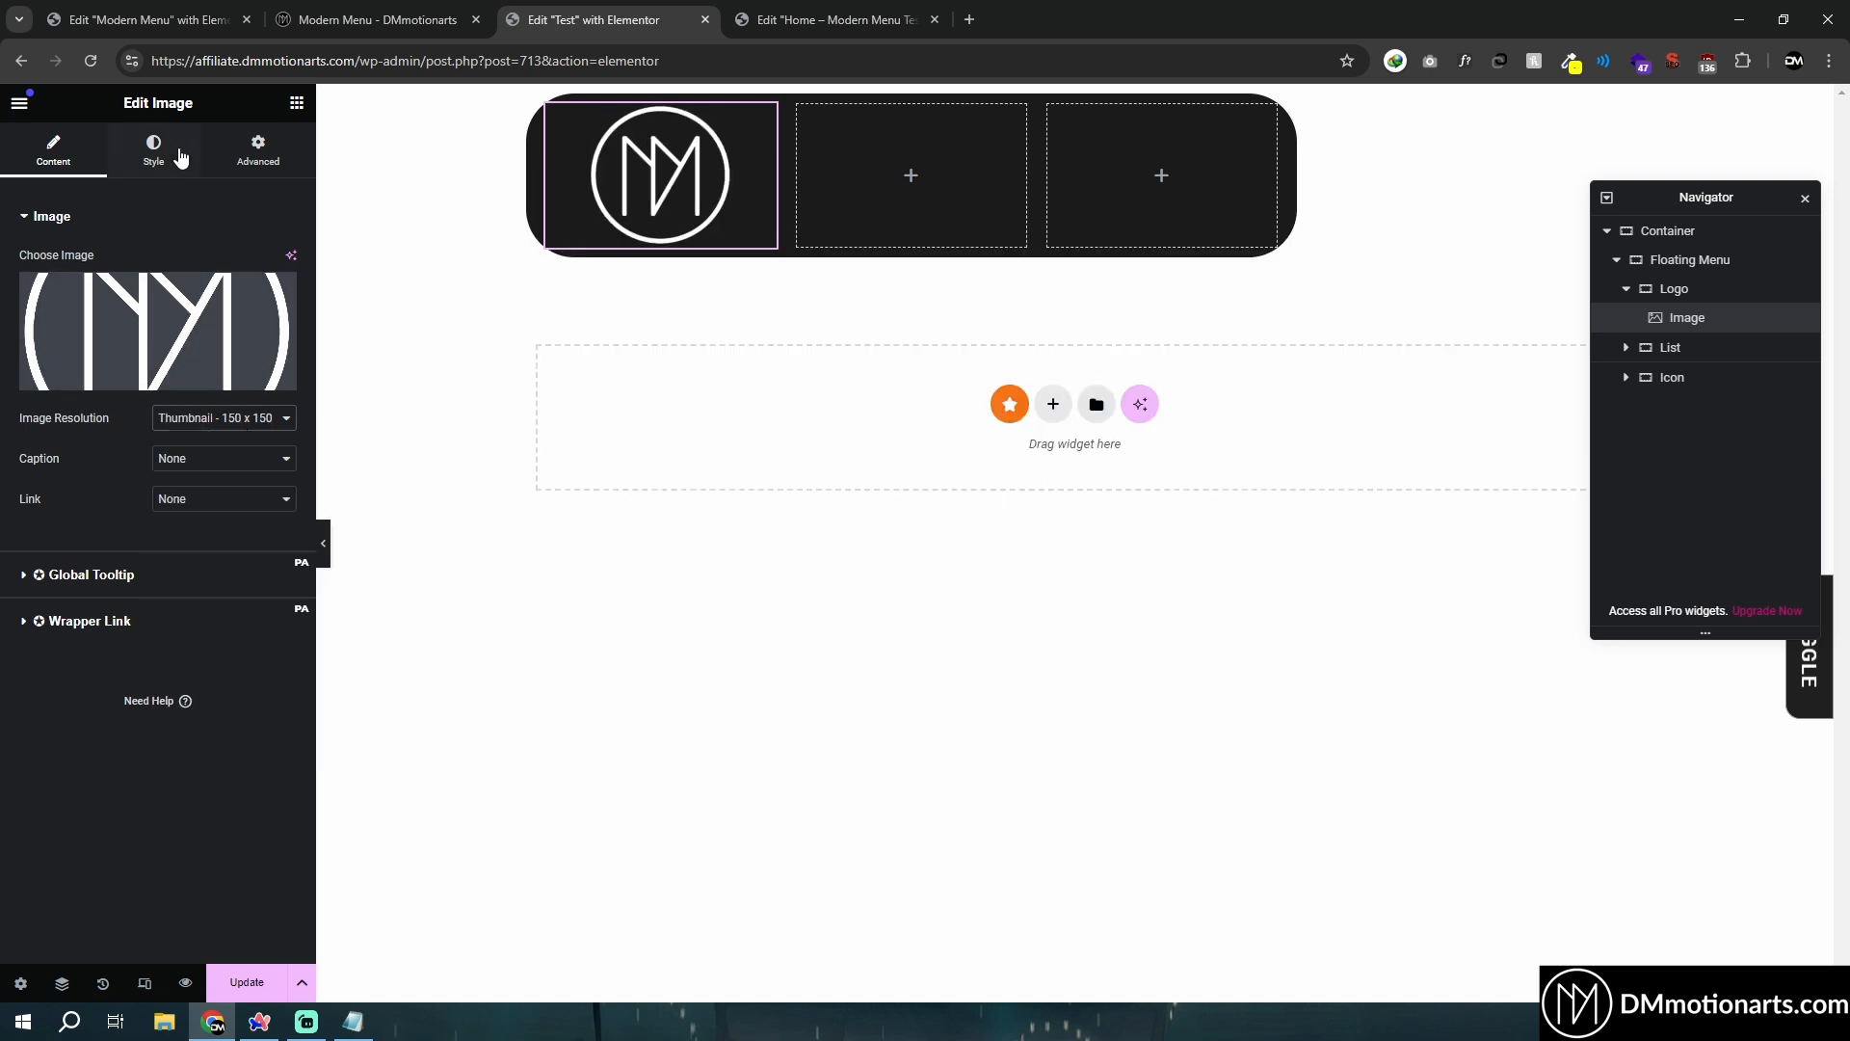
Size the logo image 70 × 70 px with Contain object fit, aligned to the start of its section.
click(153, 150)
text(70)
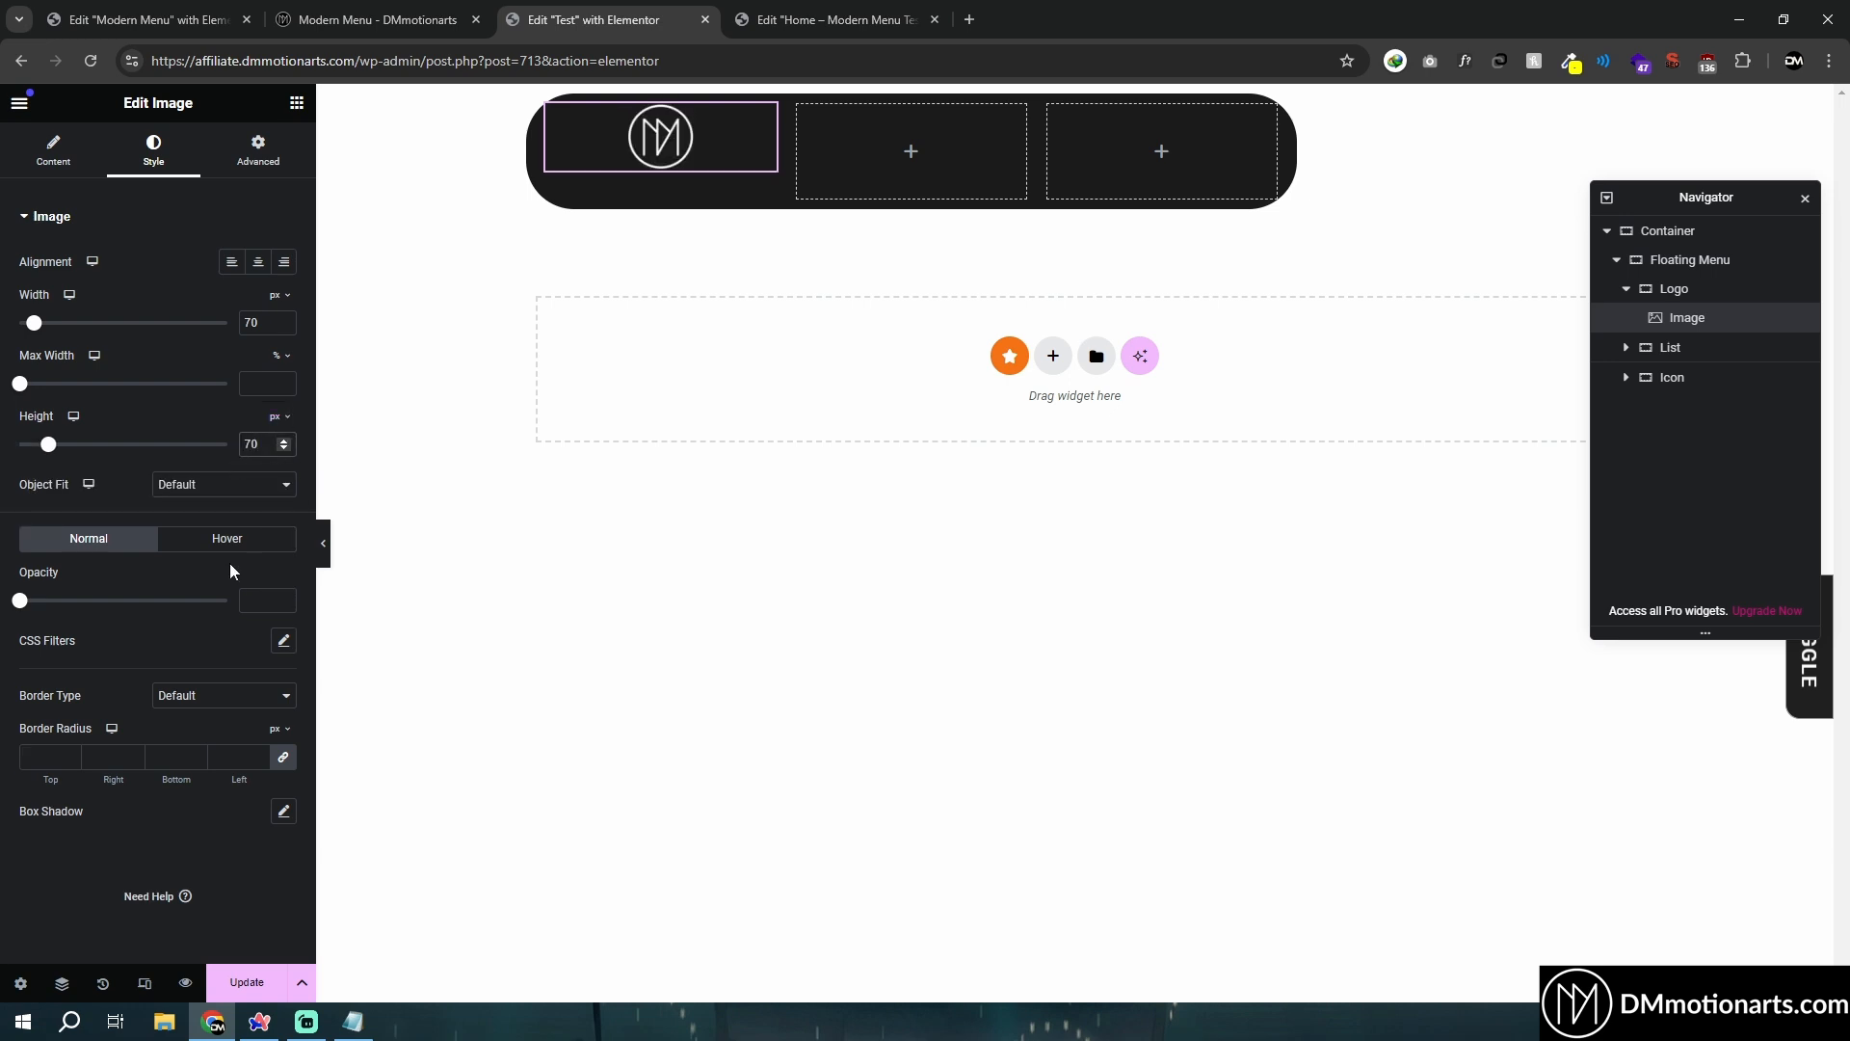
click(256, 150)
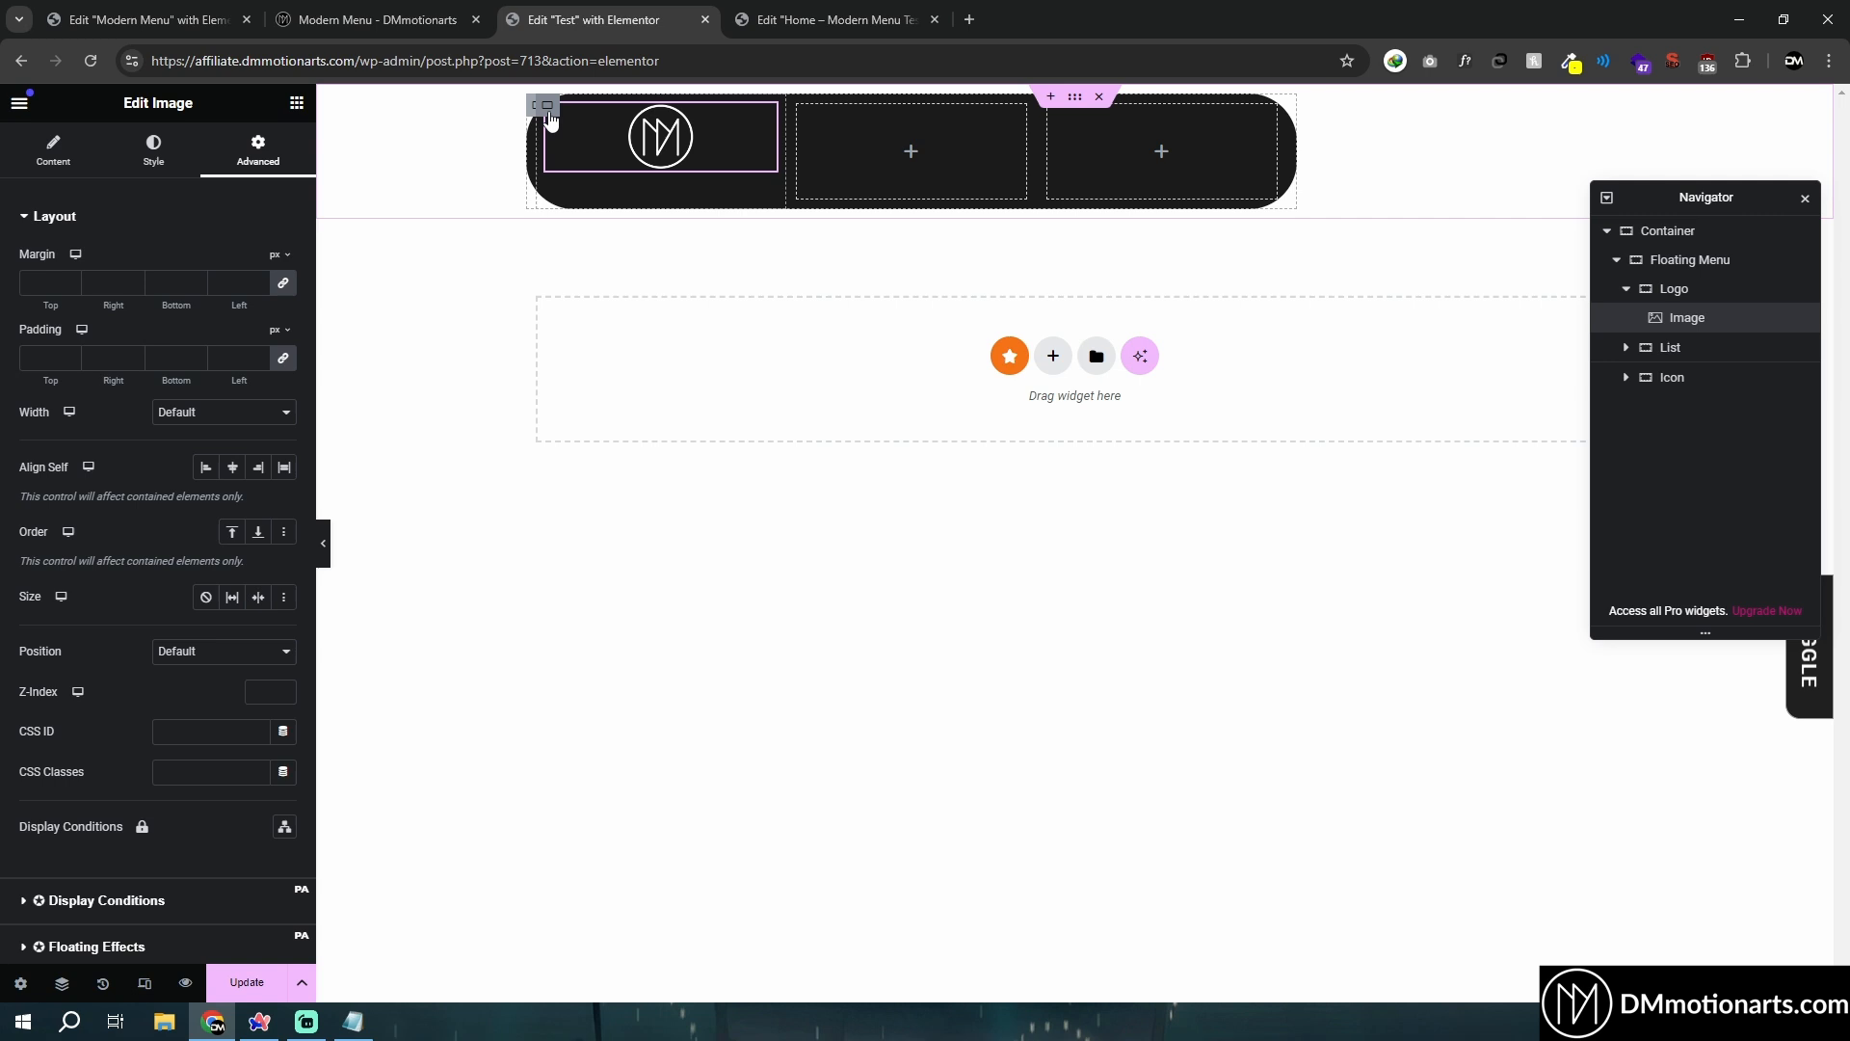
click(545, 104)
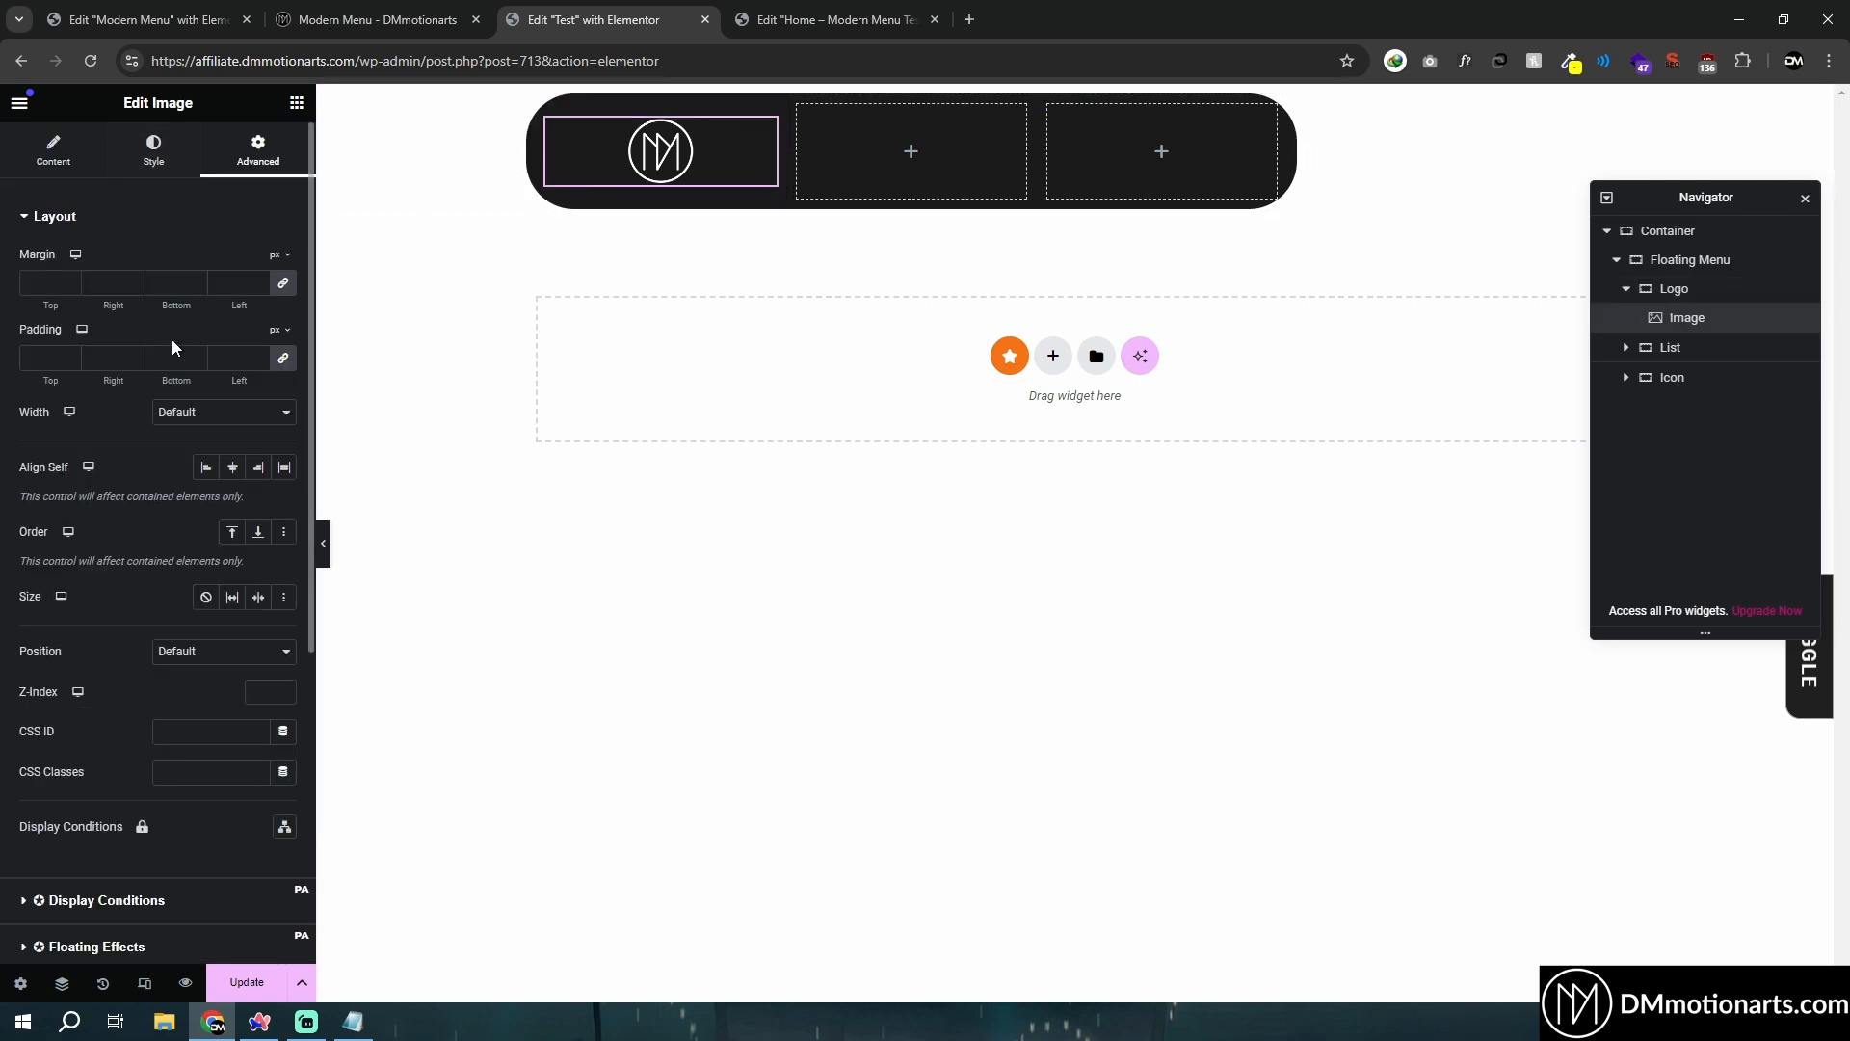
click(206, 466)
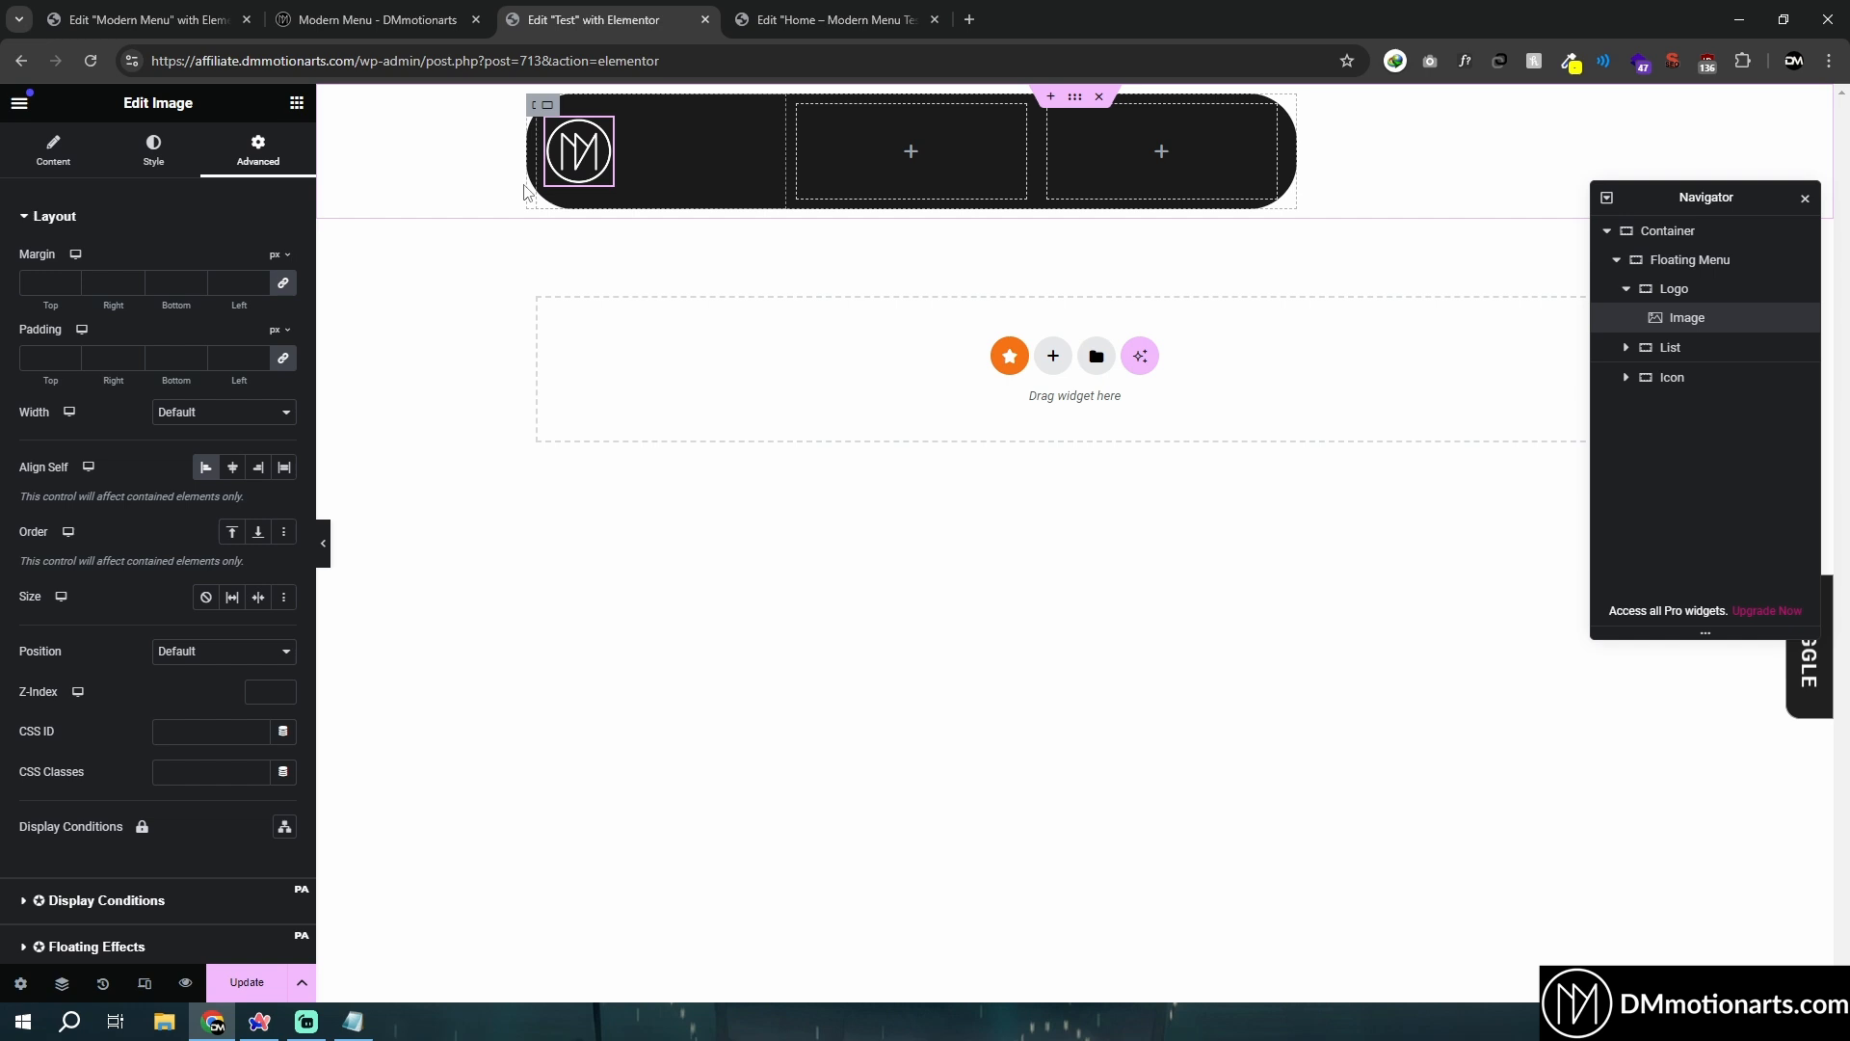
click(152, 151)
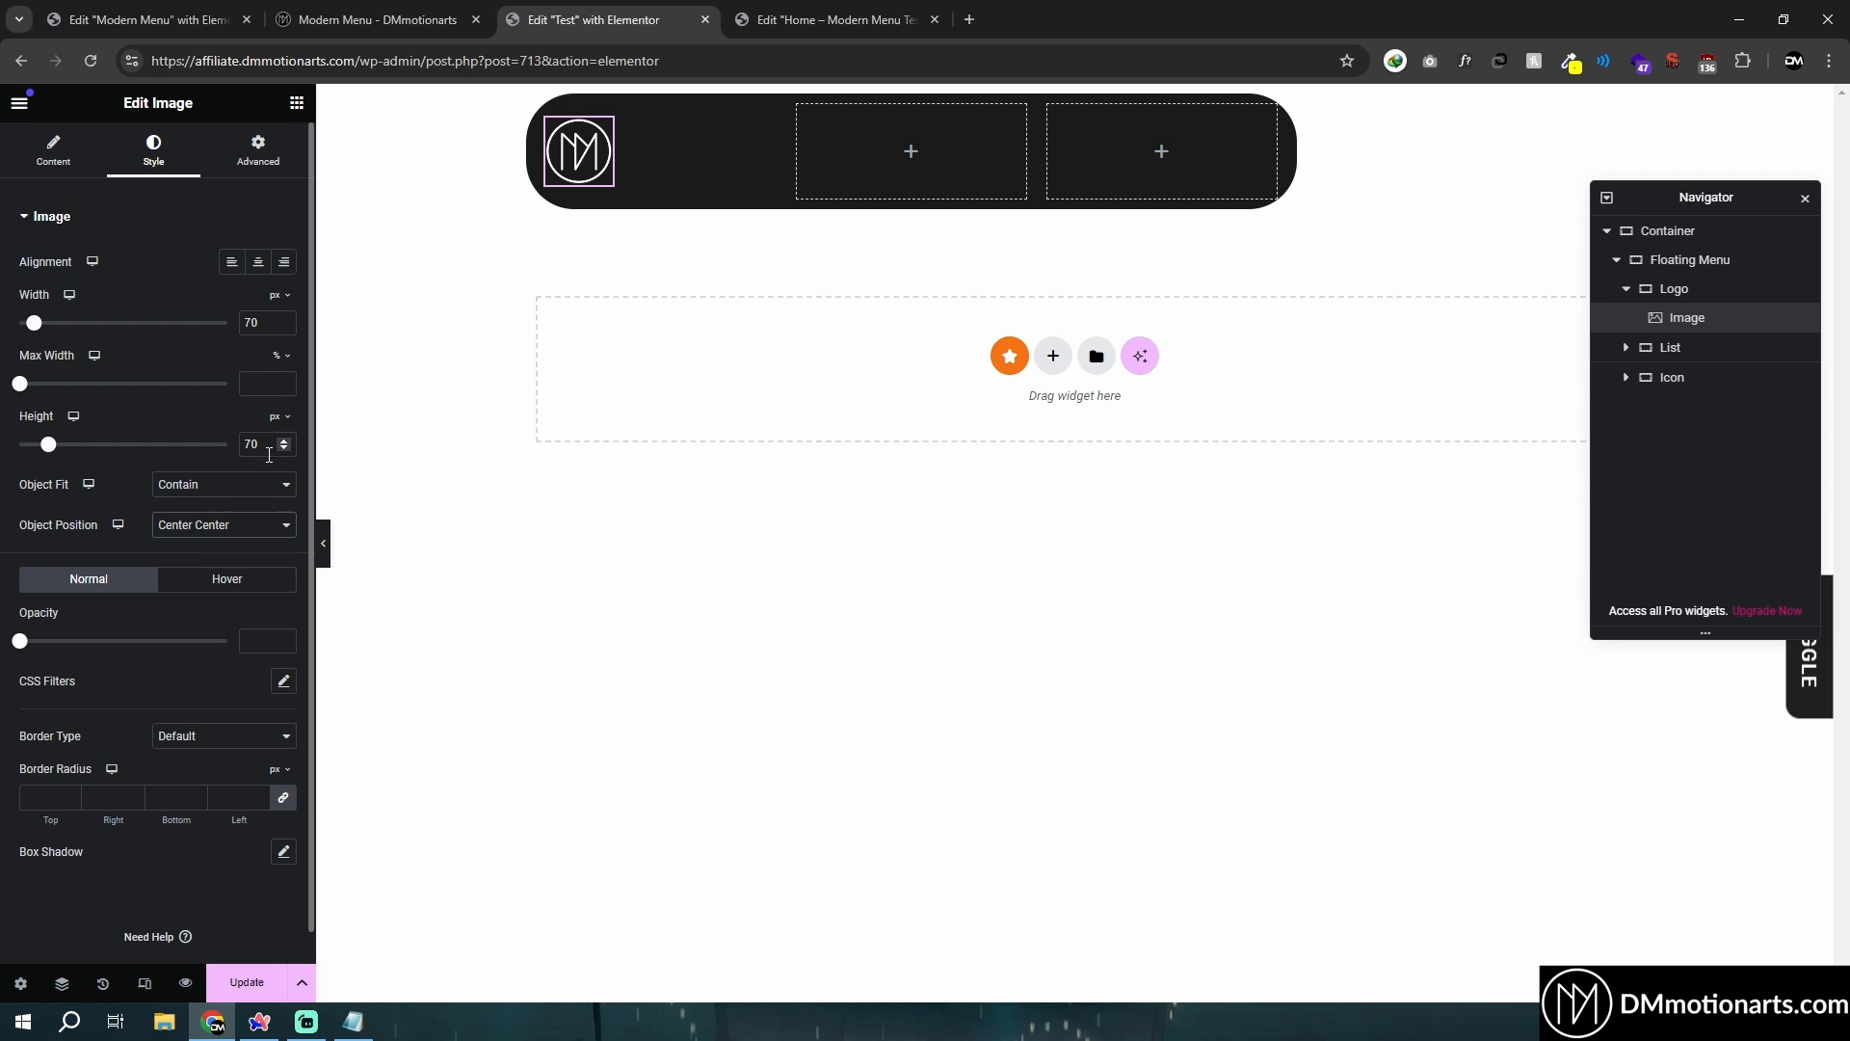
mouse_move(223, 543)
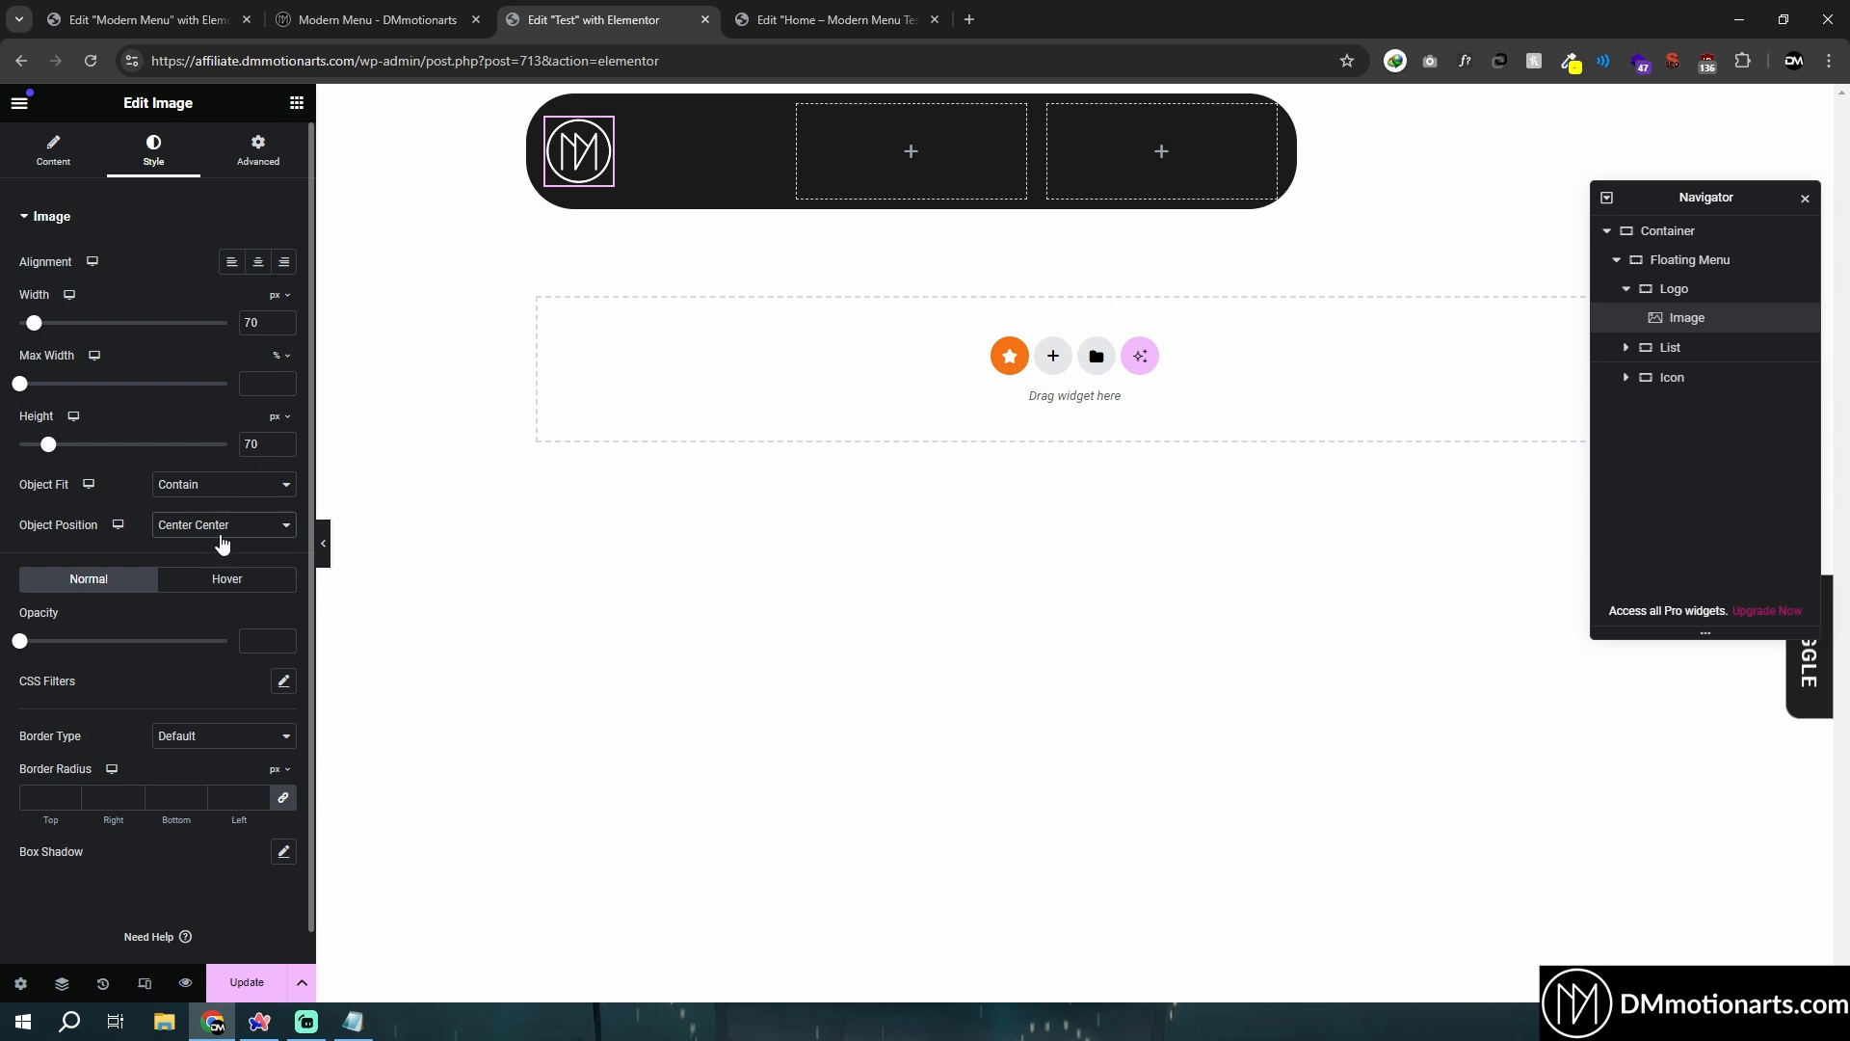
Check the reference Logo settings, then set the Icon section's width to 20%.
click(141, 20)
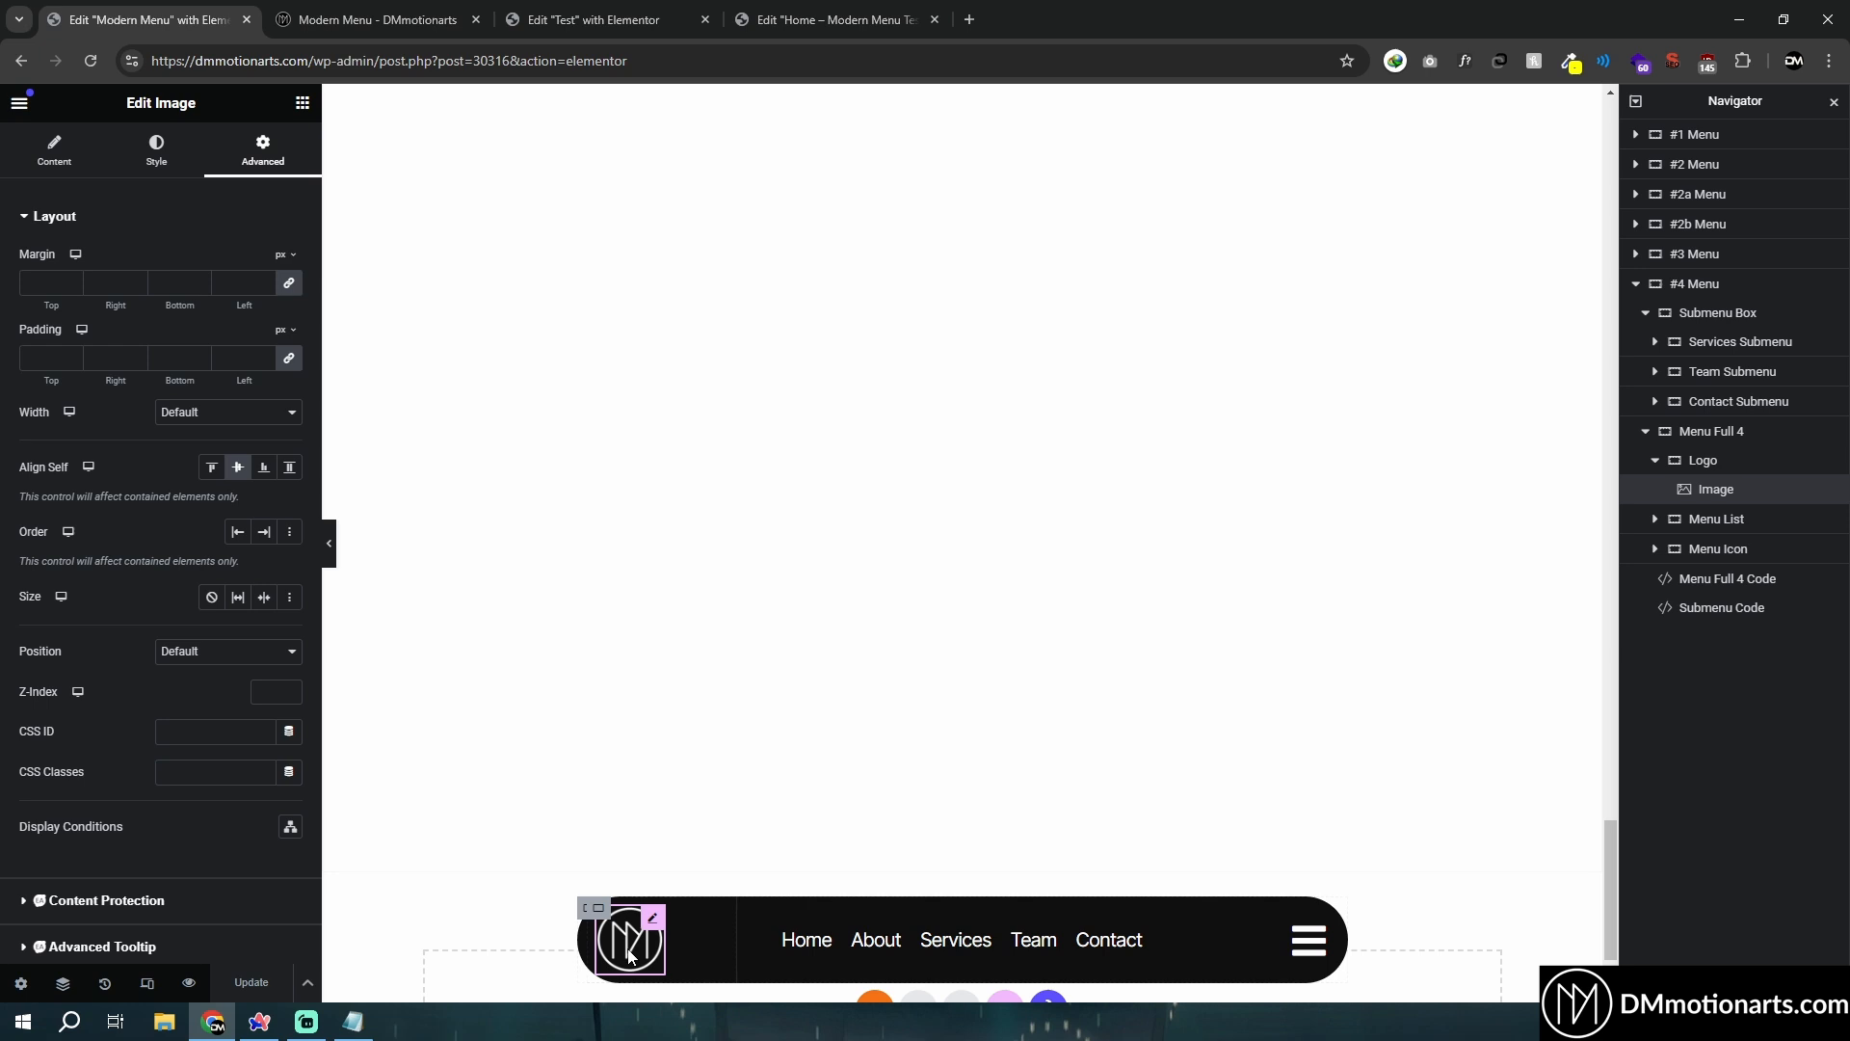
click(659, 940)
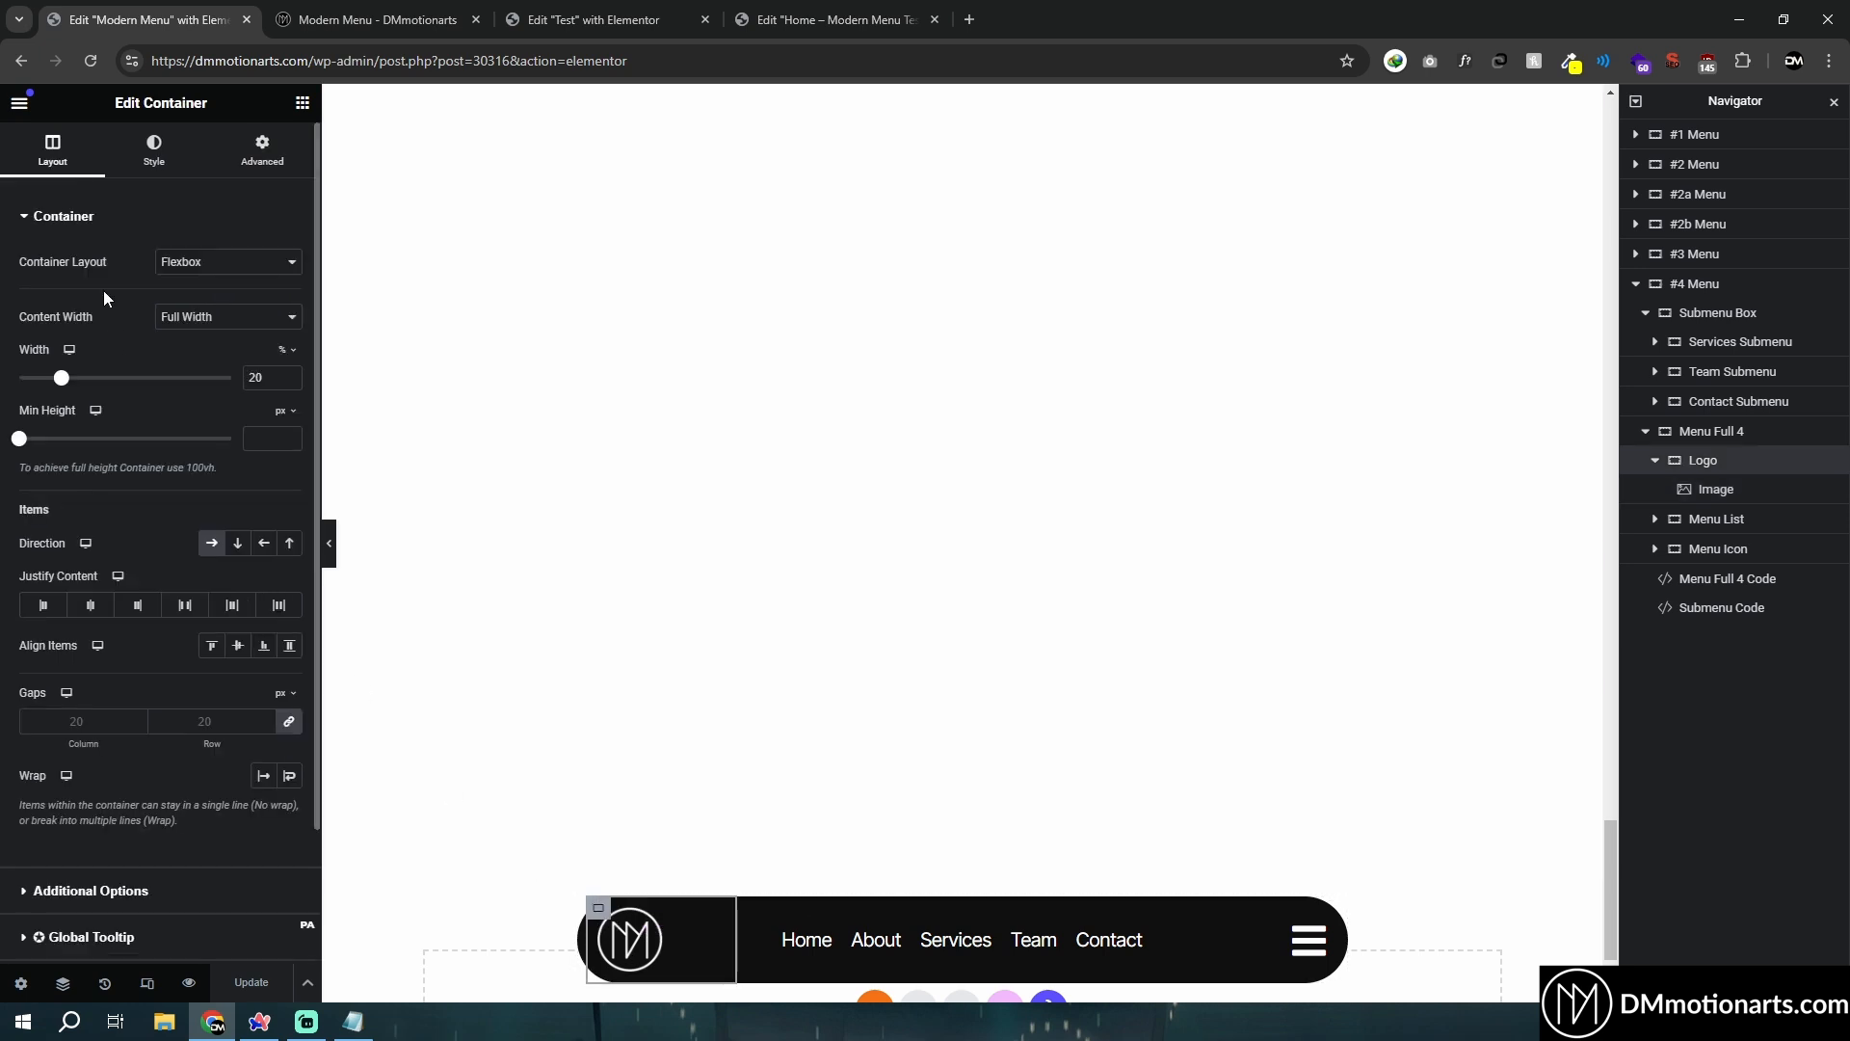
click(596, 19)
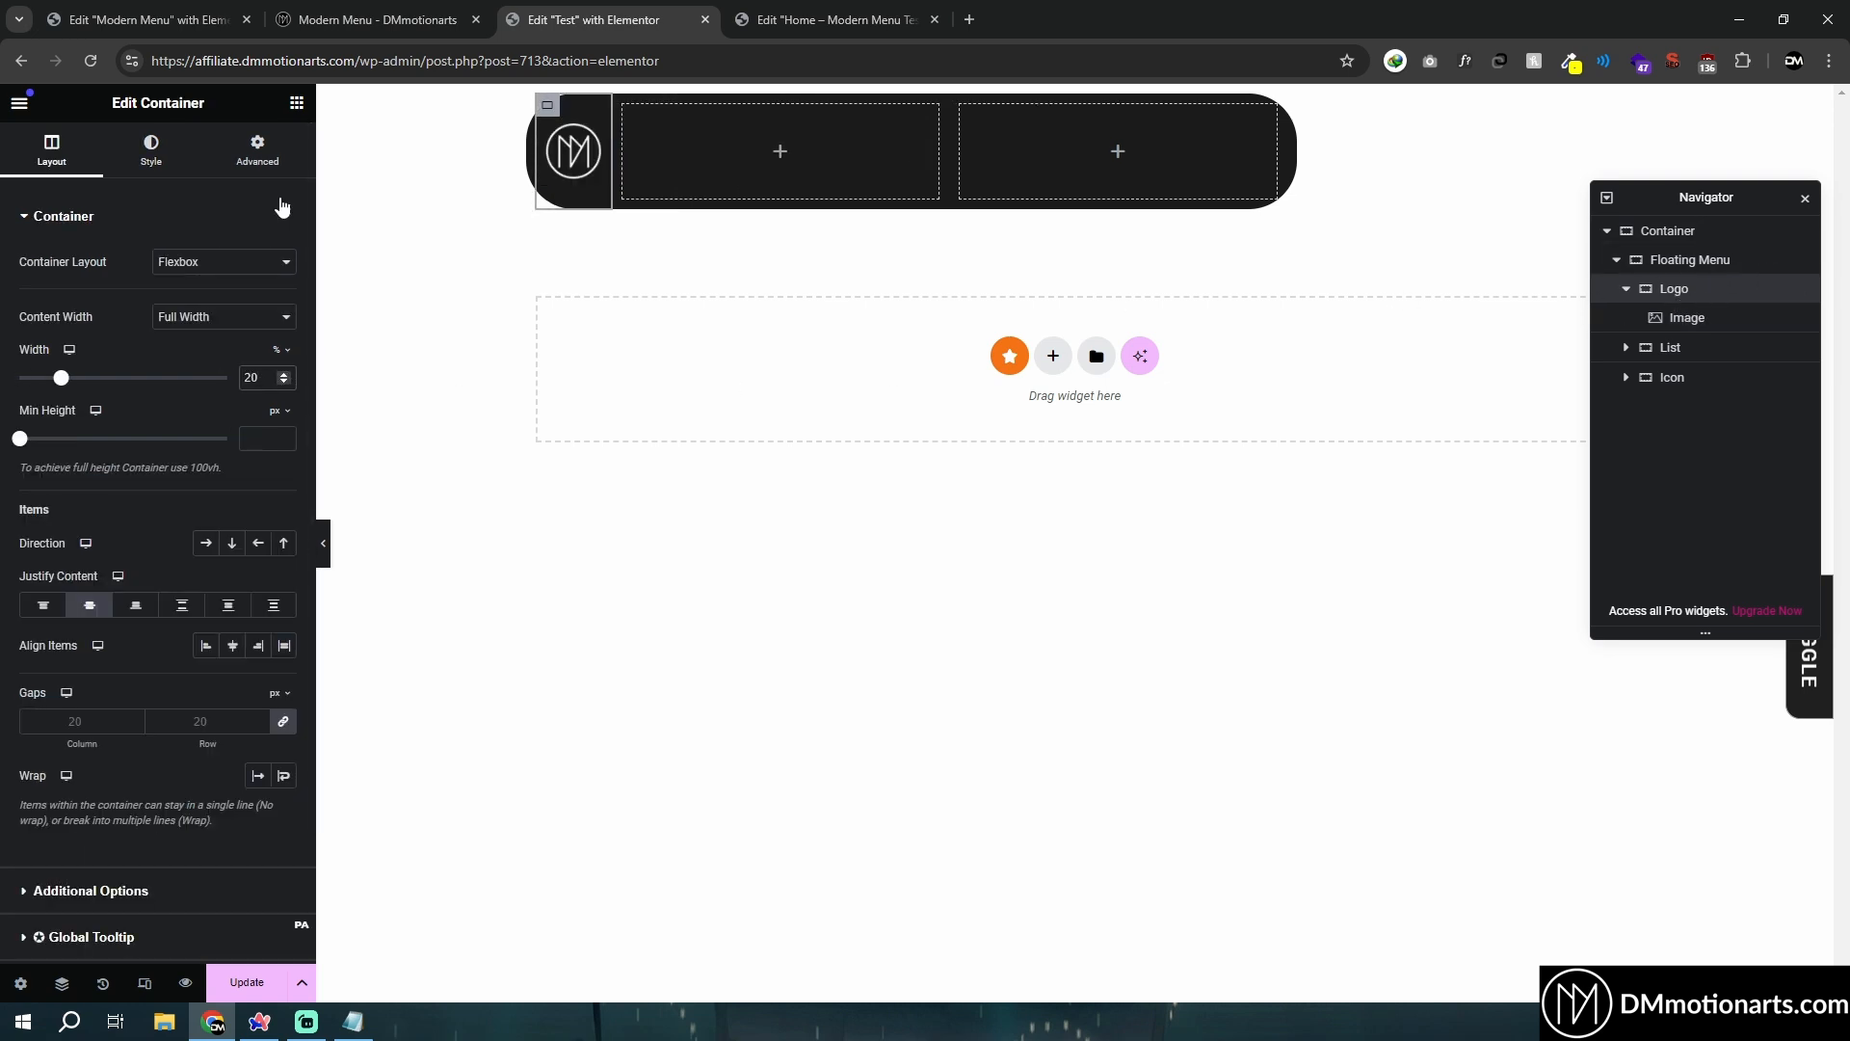
click(256, 149)
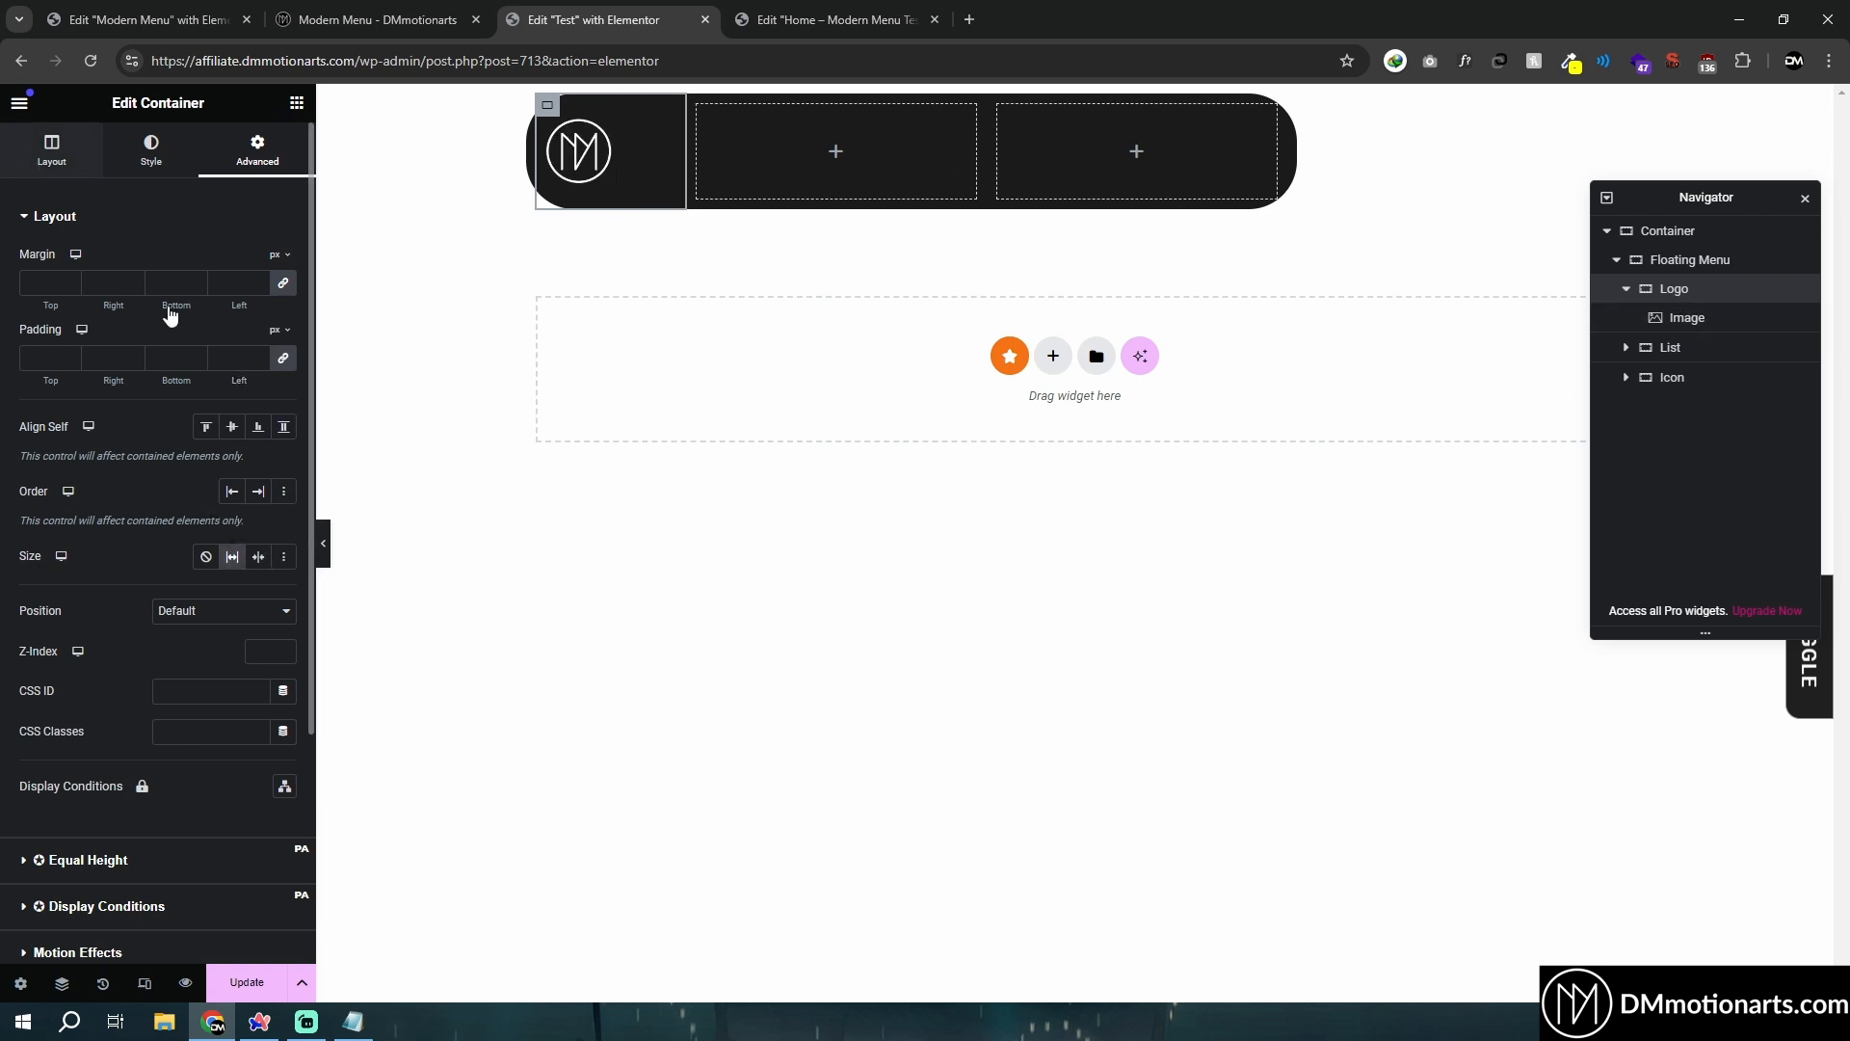
click(50, 150)
text(20)
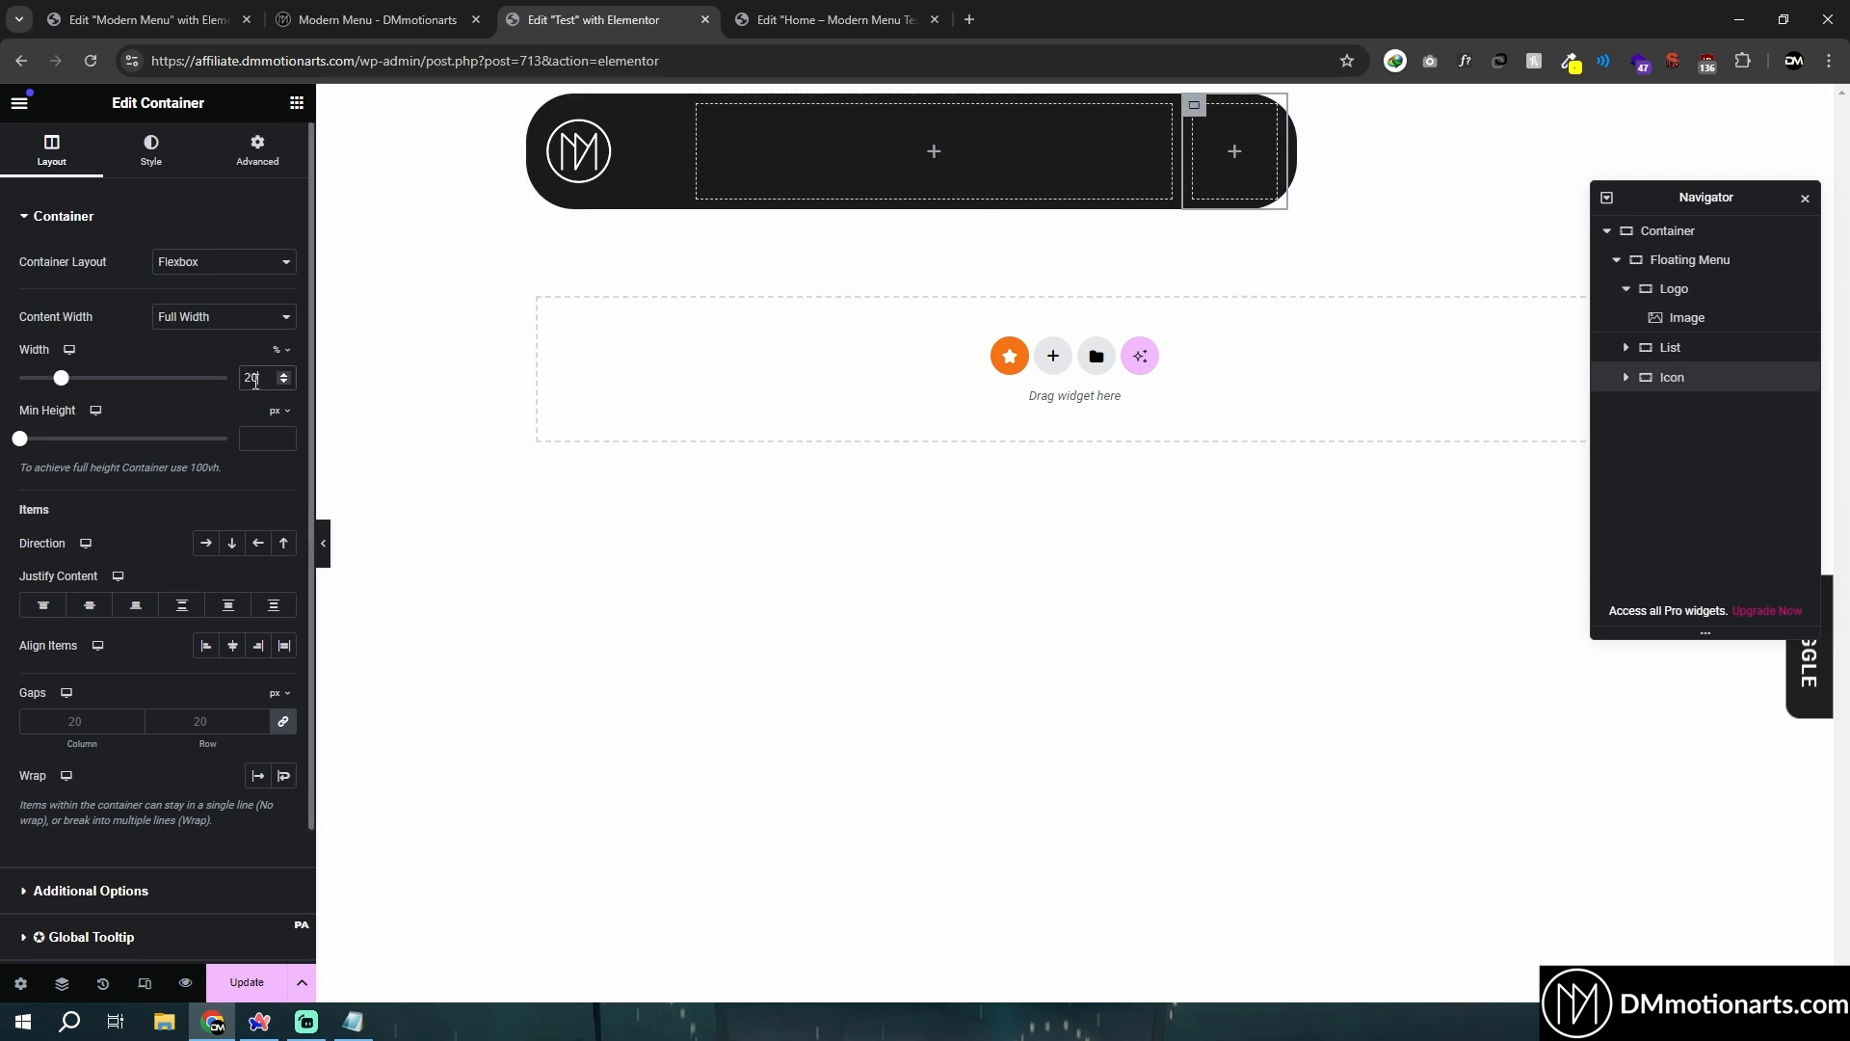
click(256, 150)
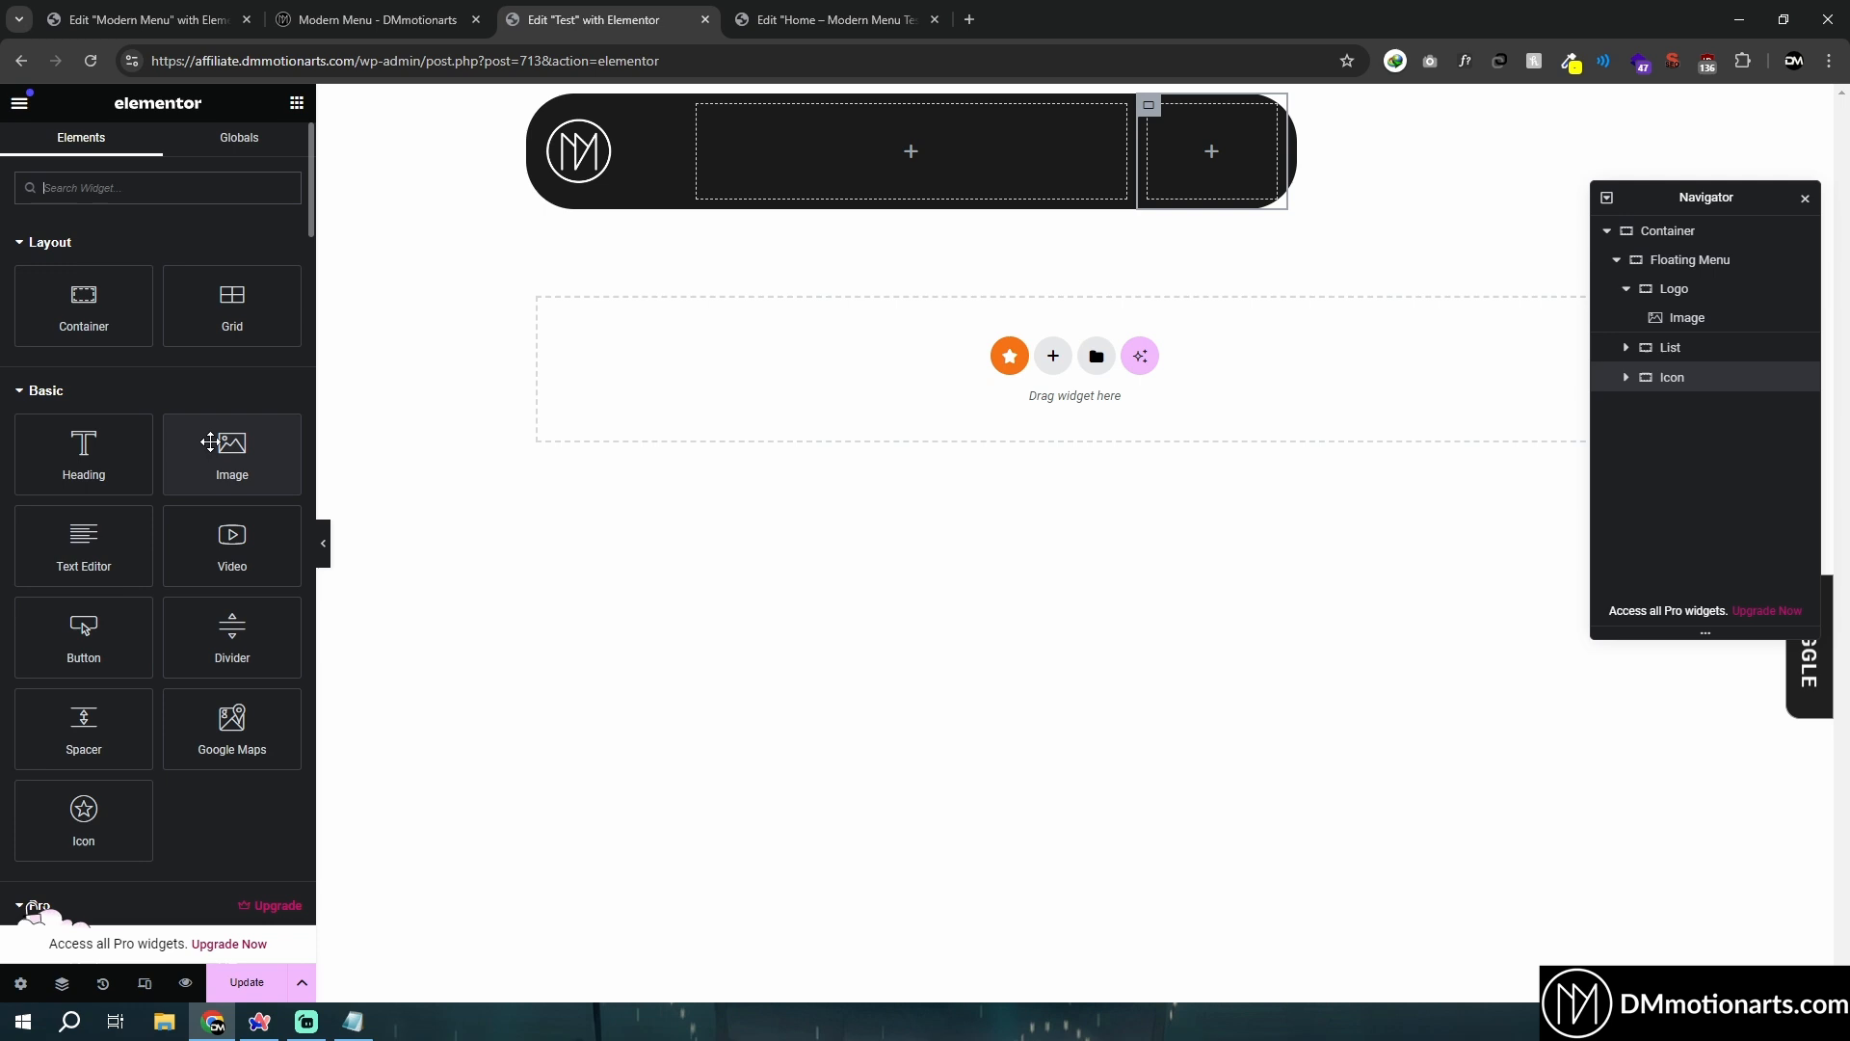
Add an Icon widget showing the Bars hamburger icon with a -10 bottom margin to the Icon section.
text(icon)
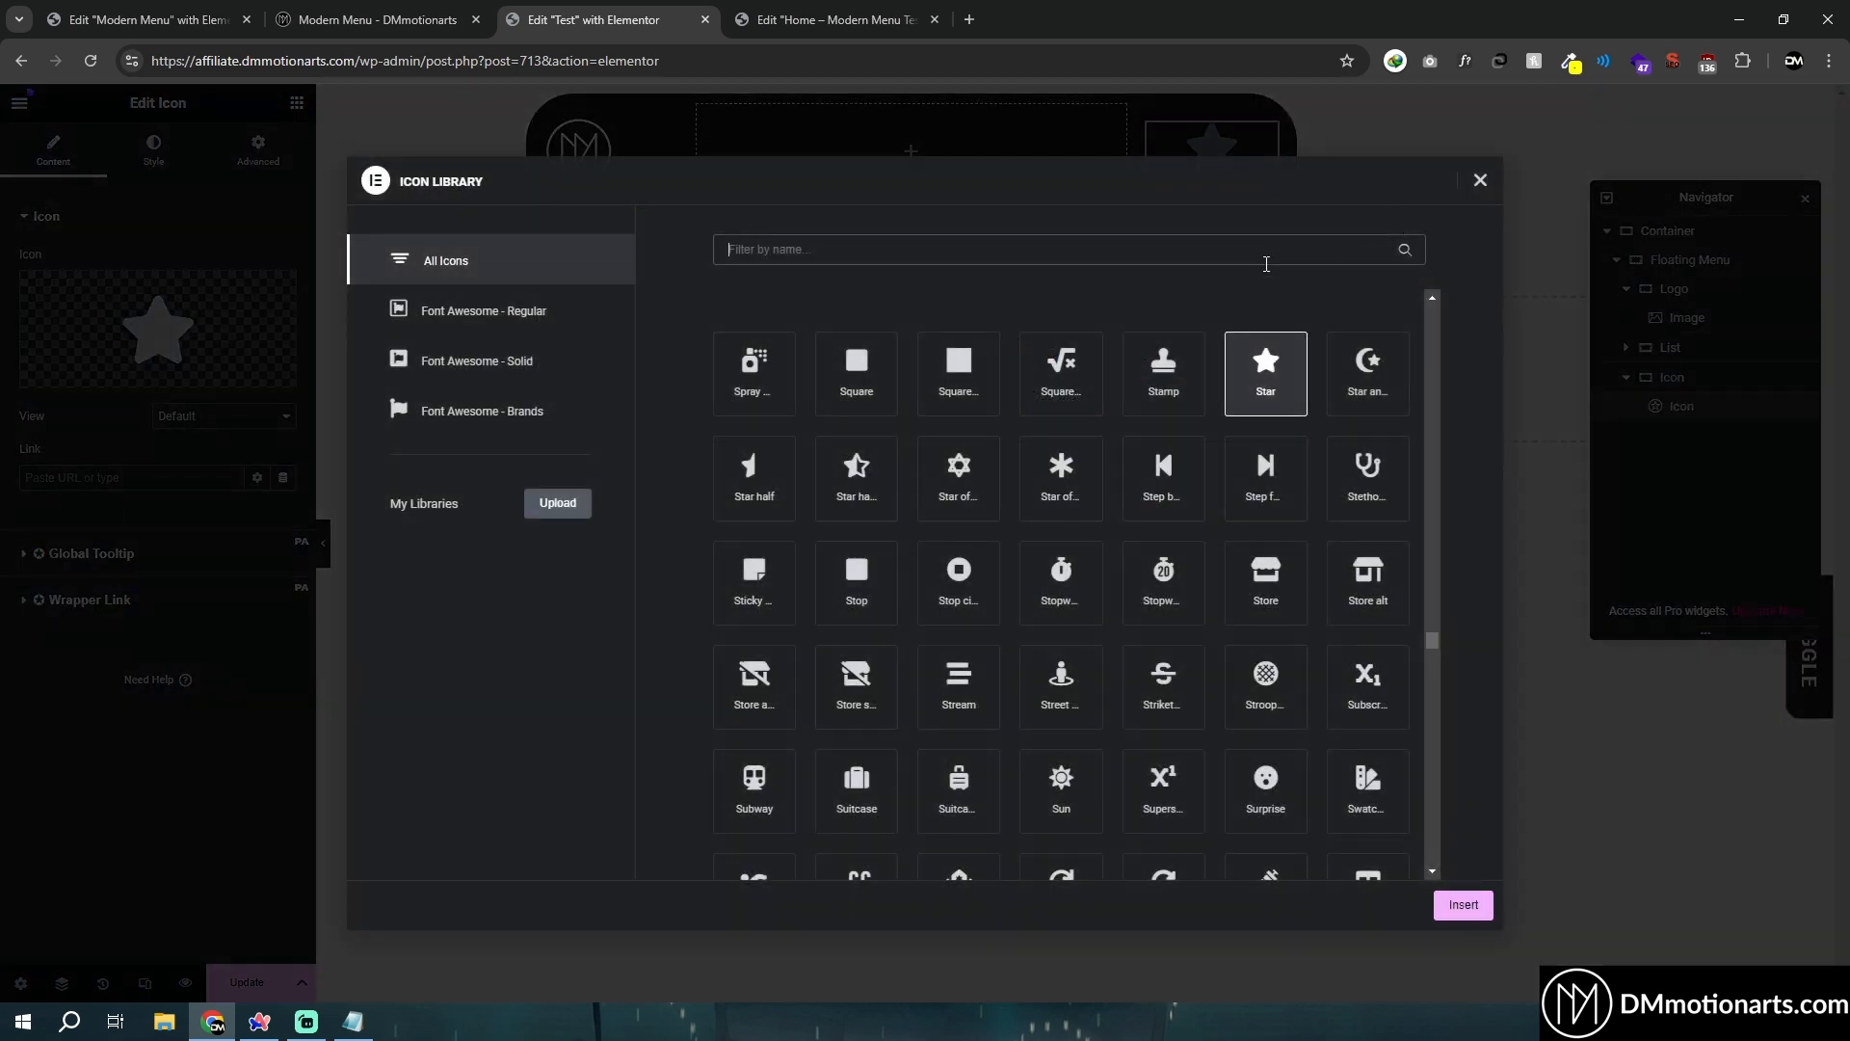
text(bar)
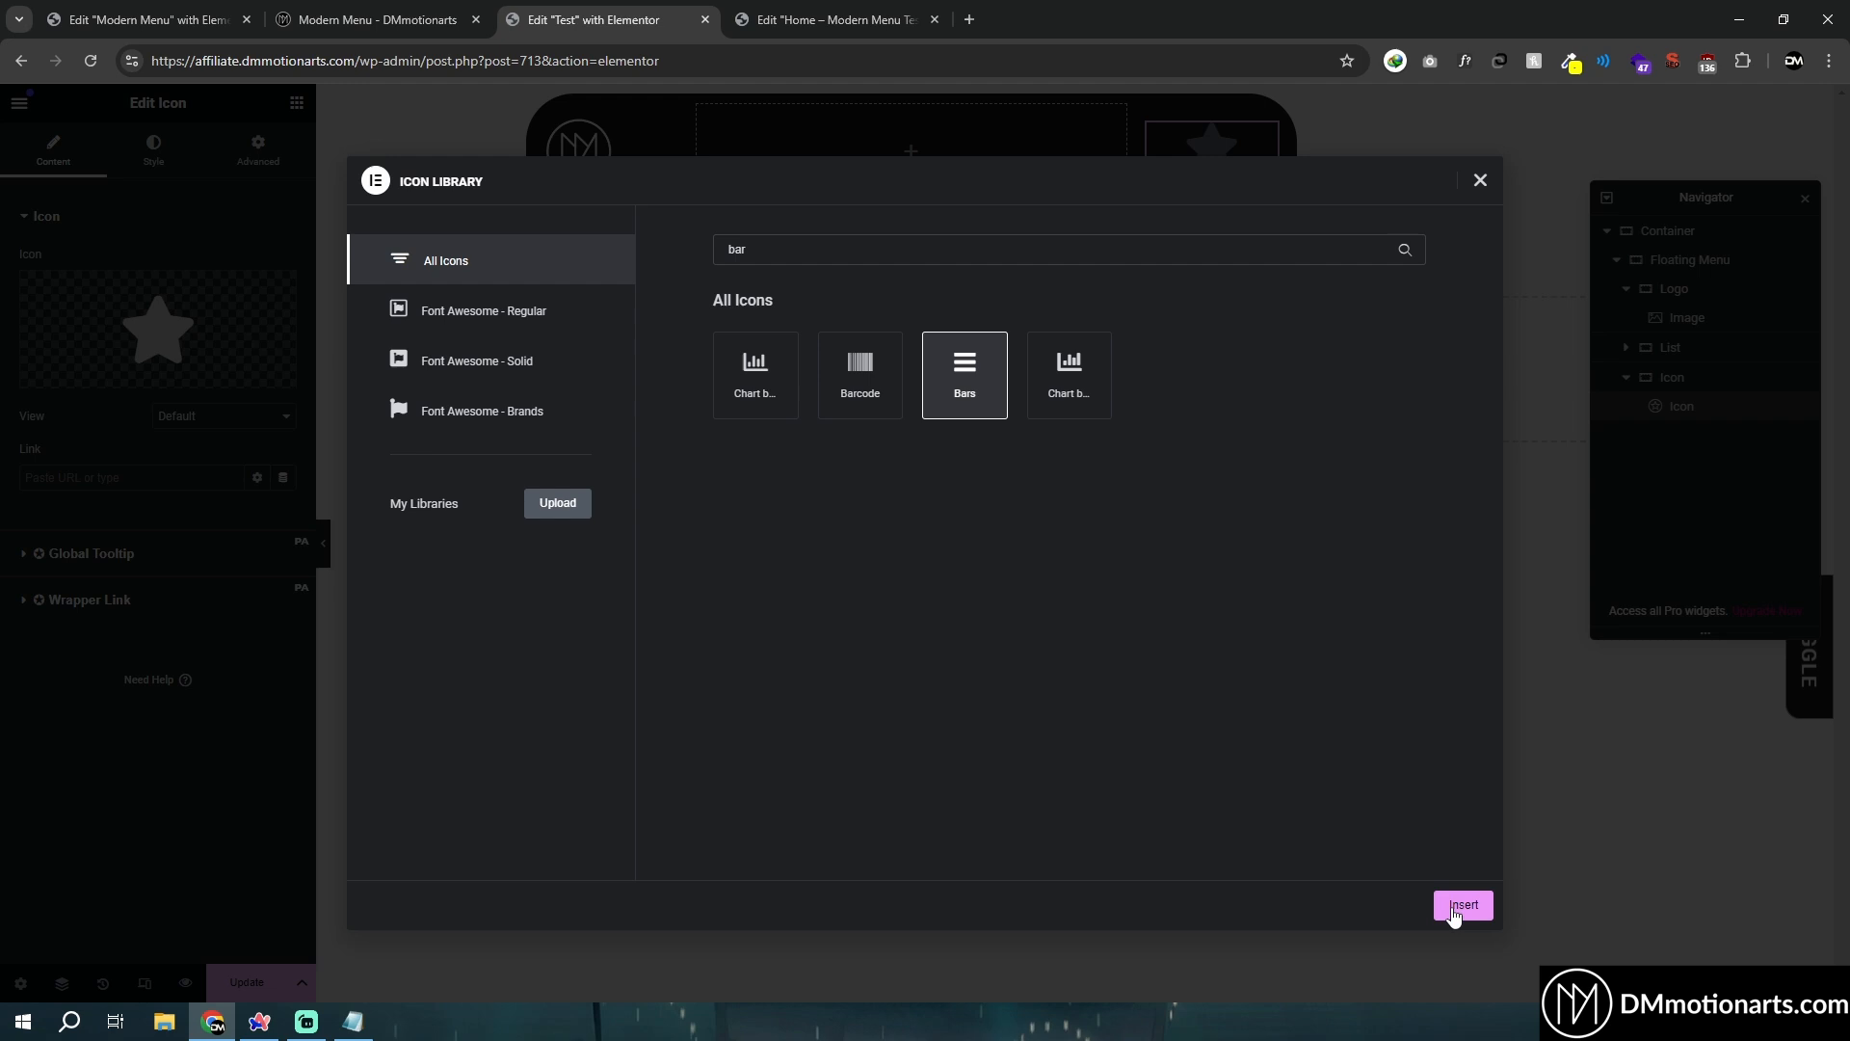
click(1463, 904)
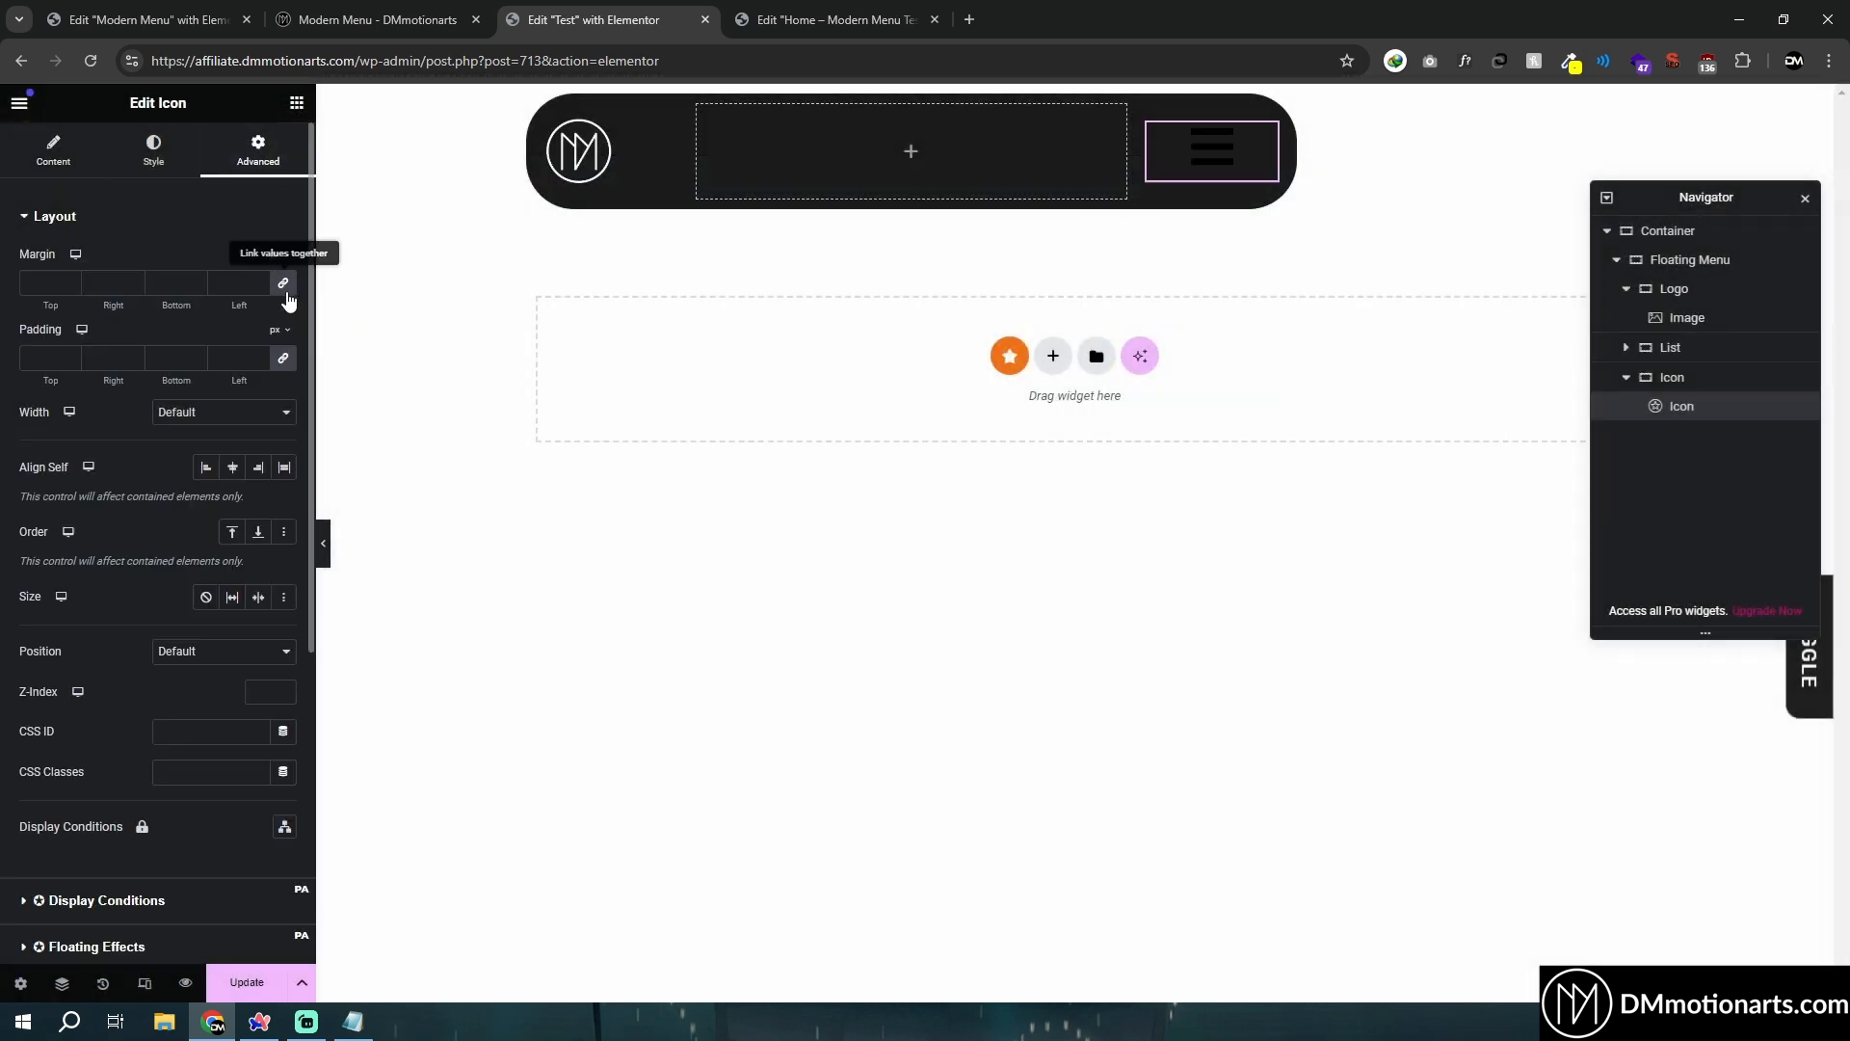
text(-10)
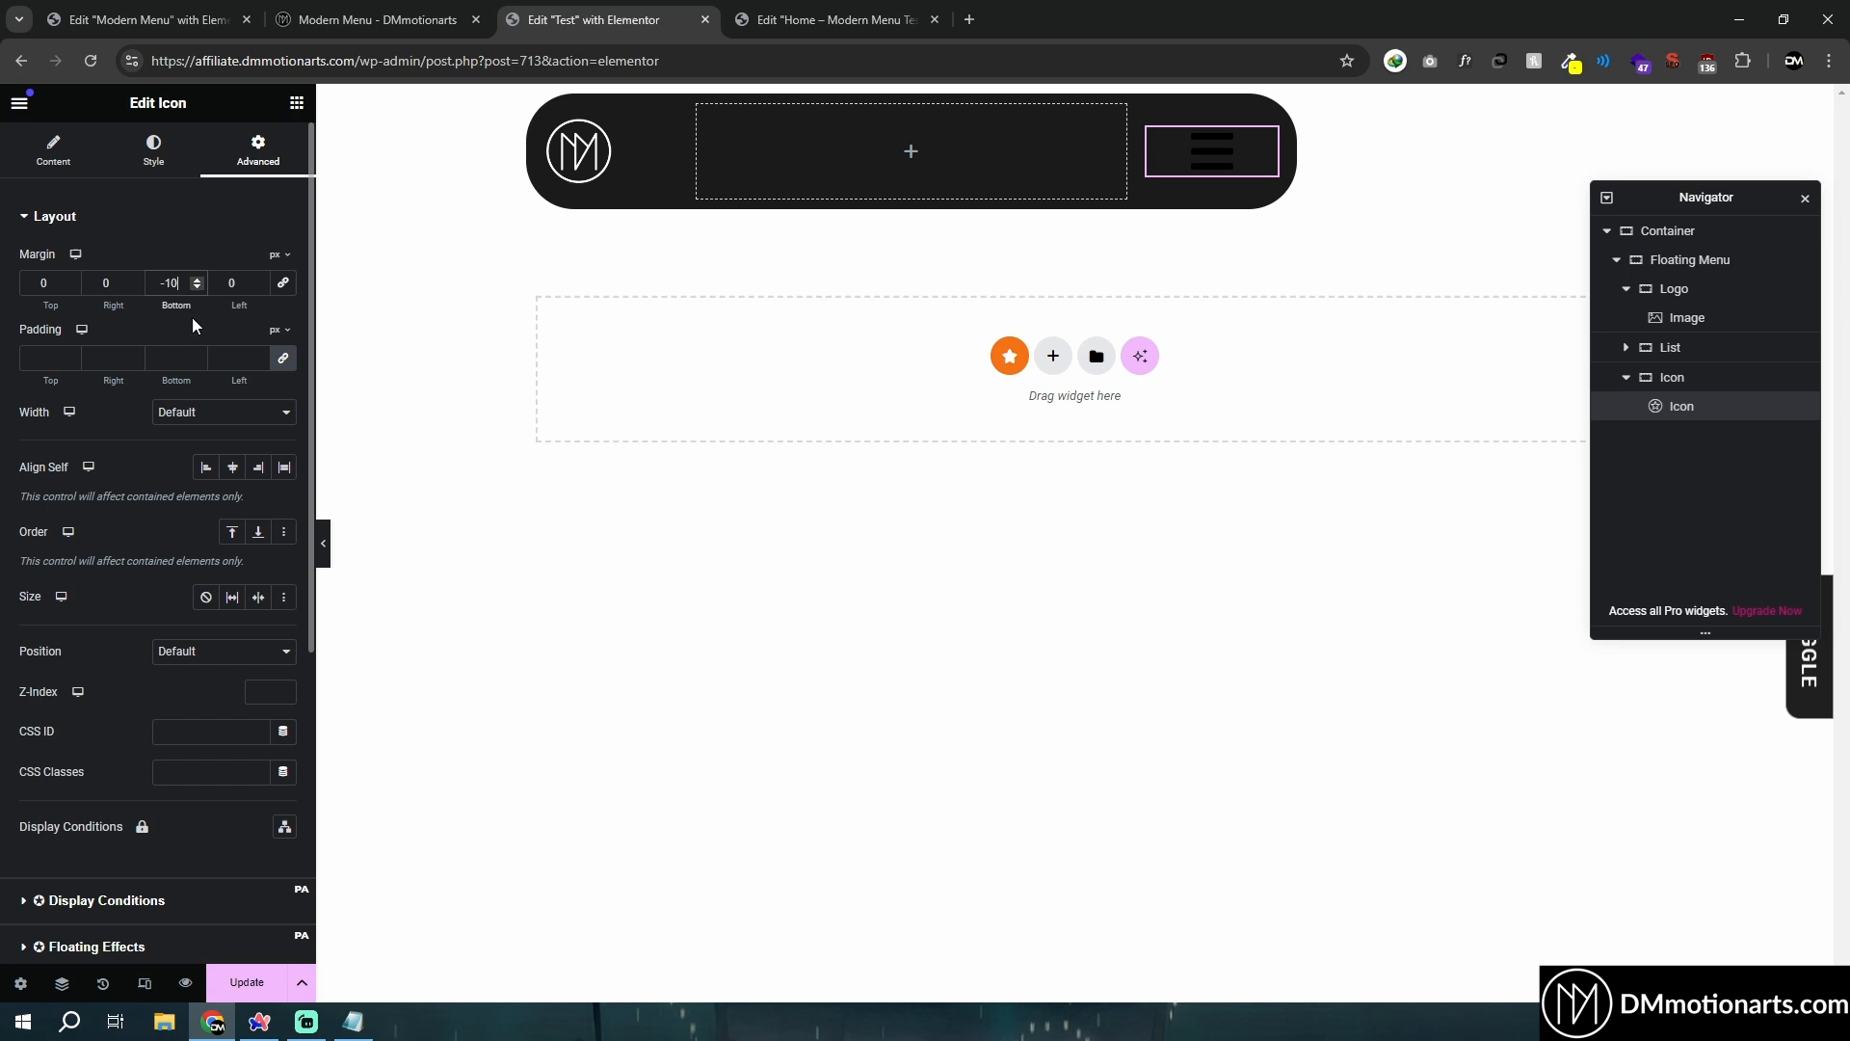
Colour the hamburger icon white and give it the CSS class dm-menu-icon-4.
click(152, 150)
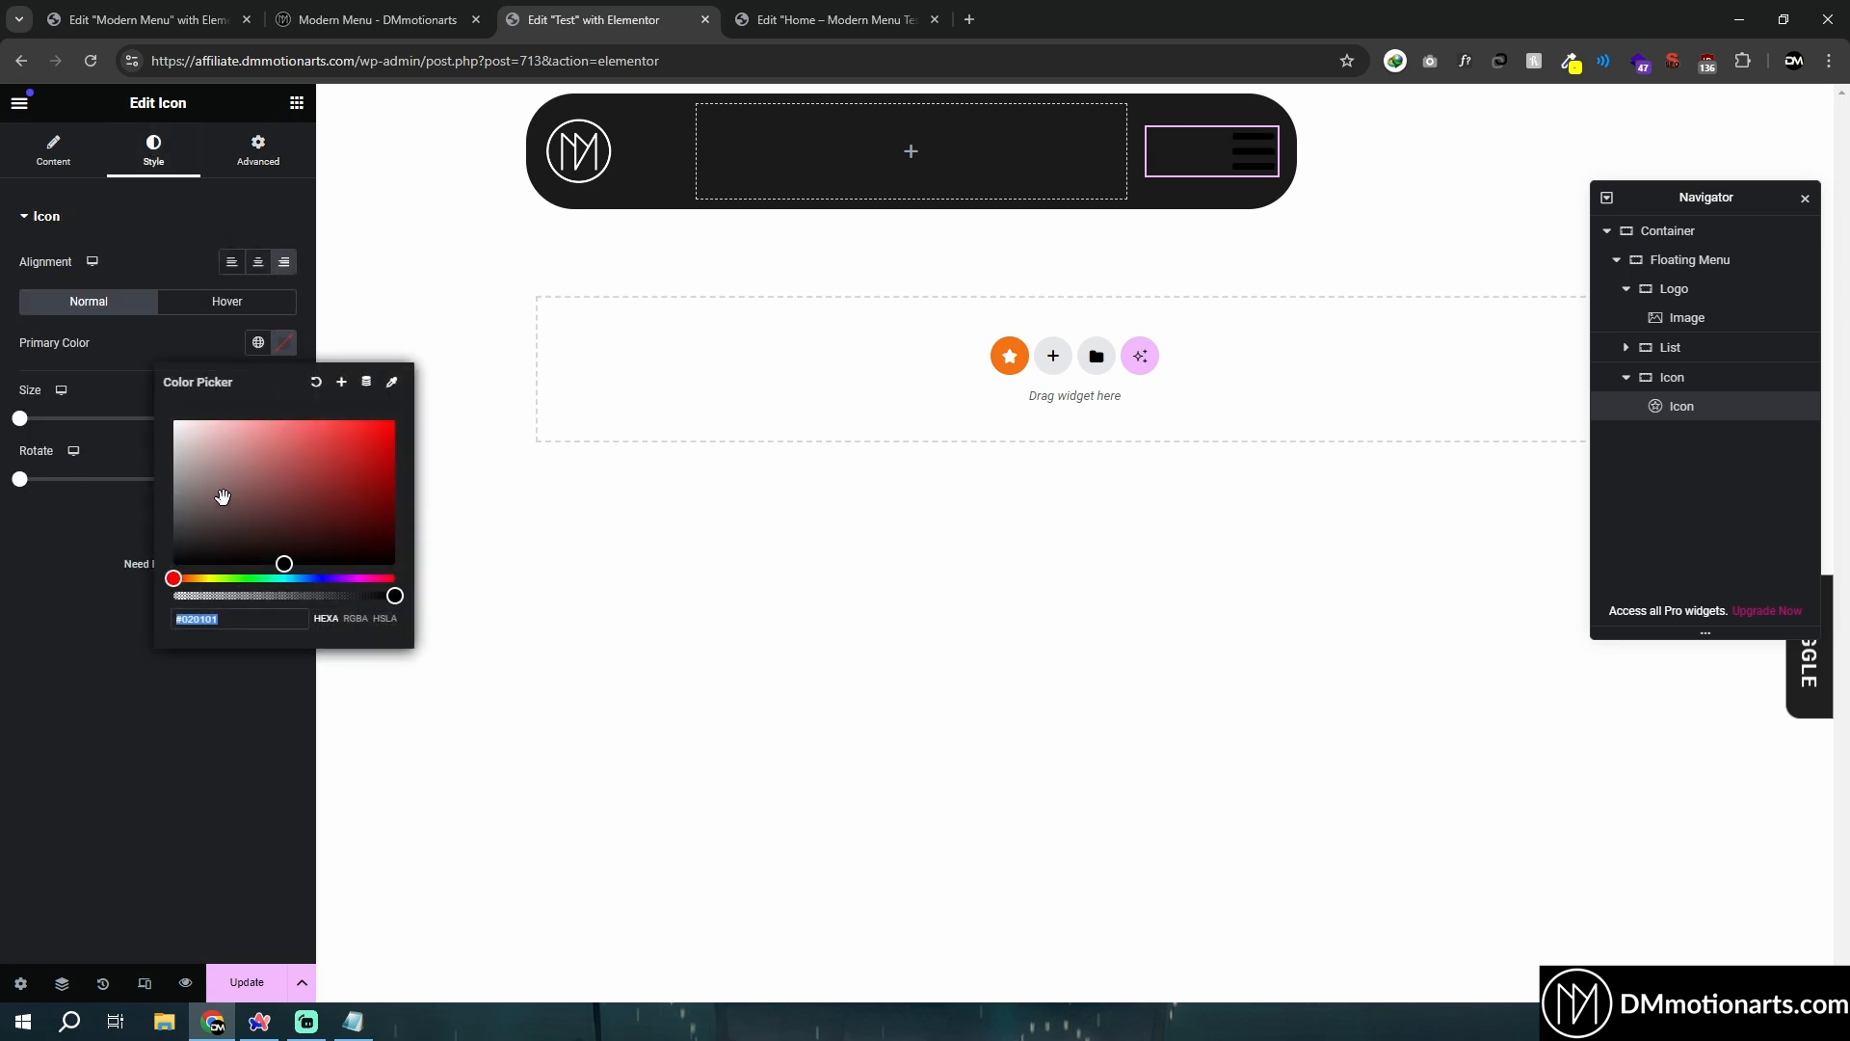
click(285, 260)
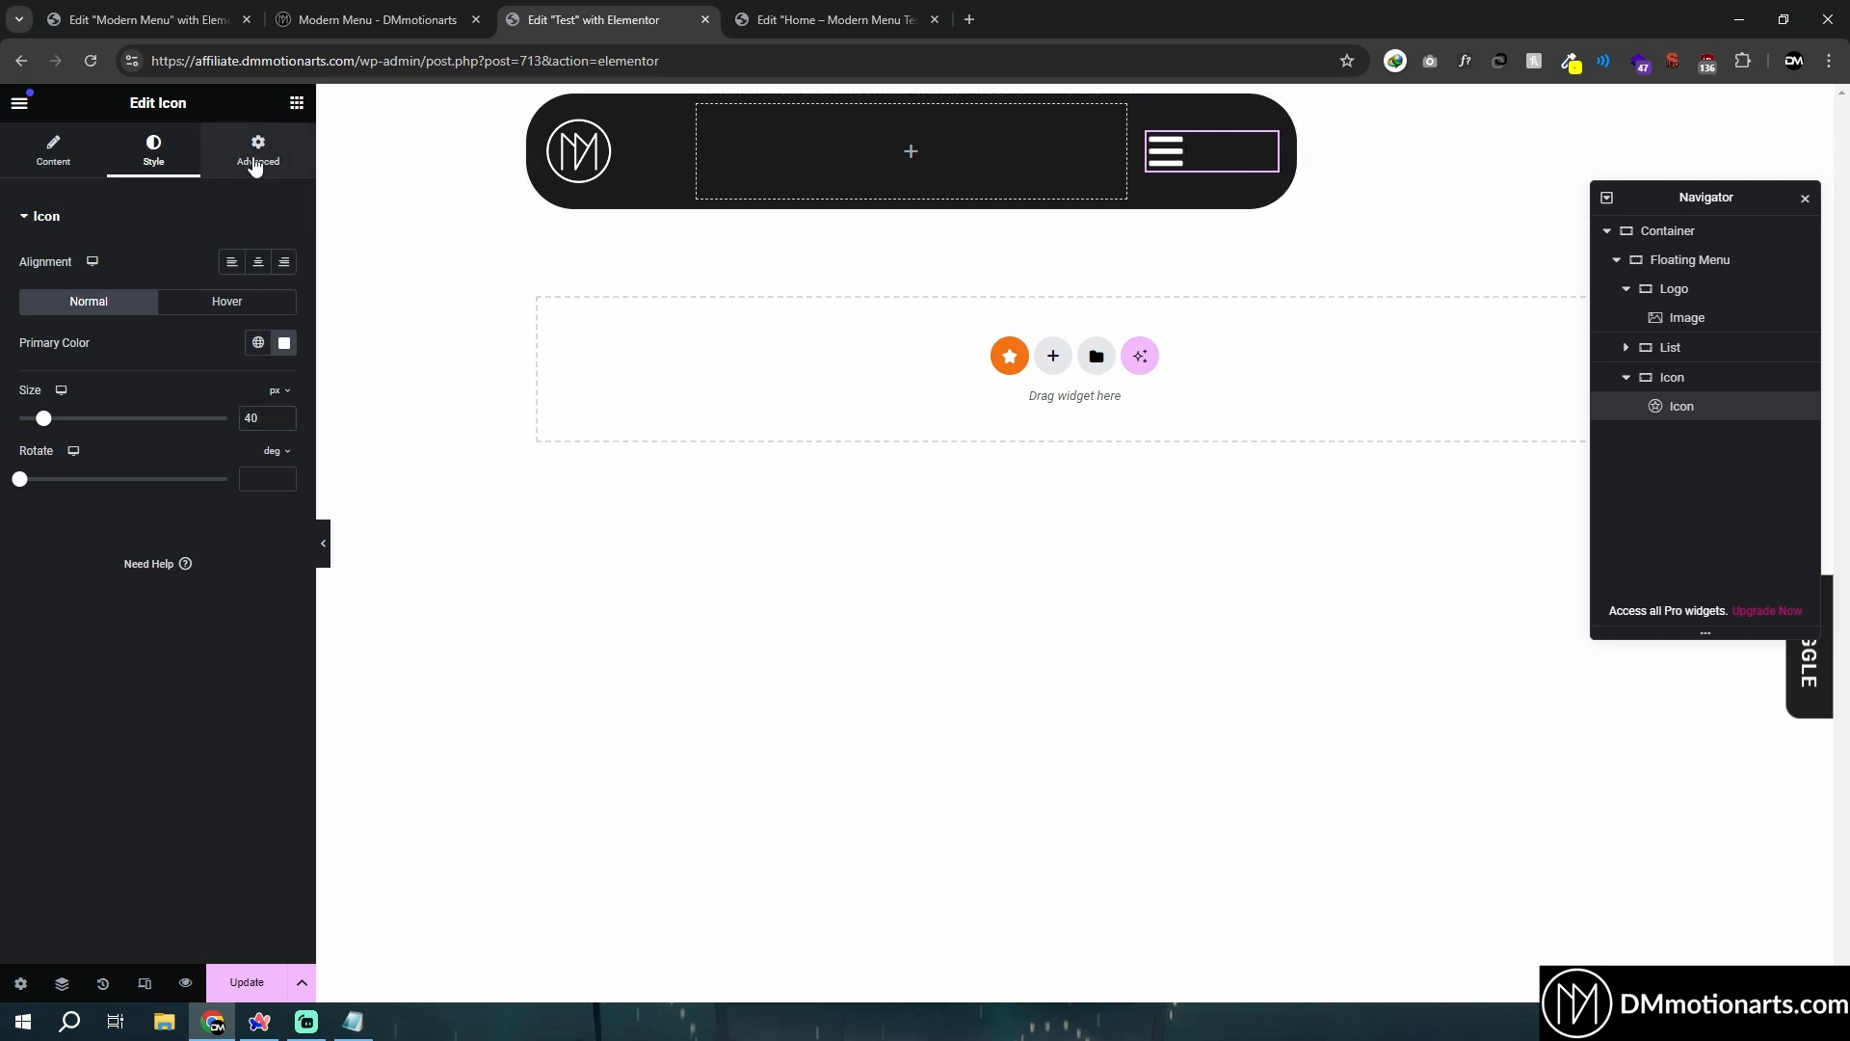
click(256, 150)
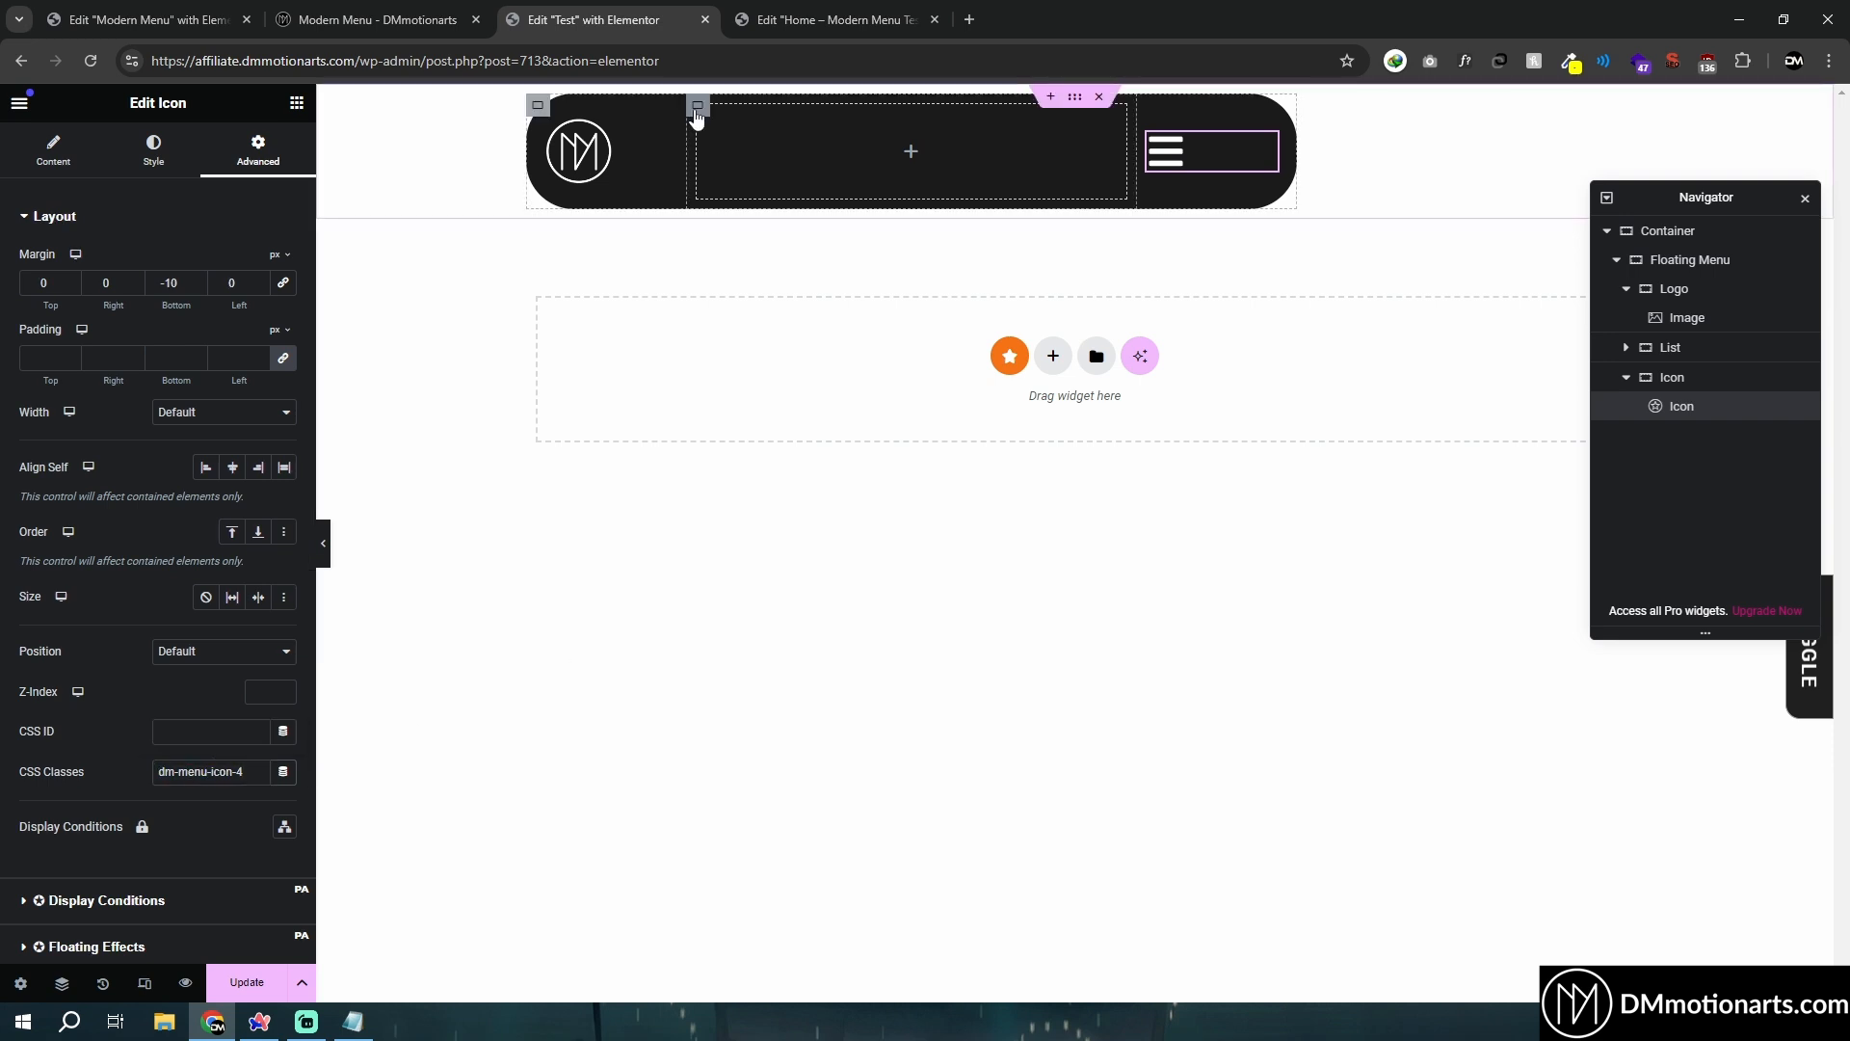
click(696, 104)
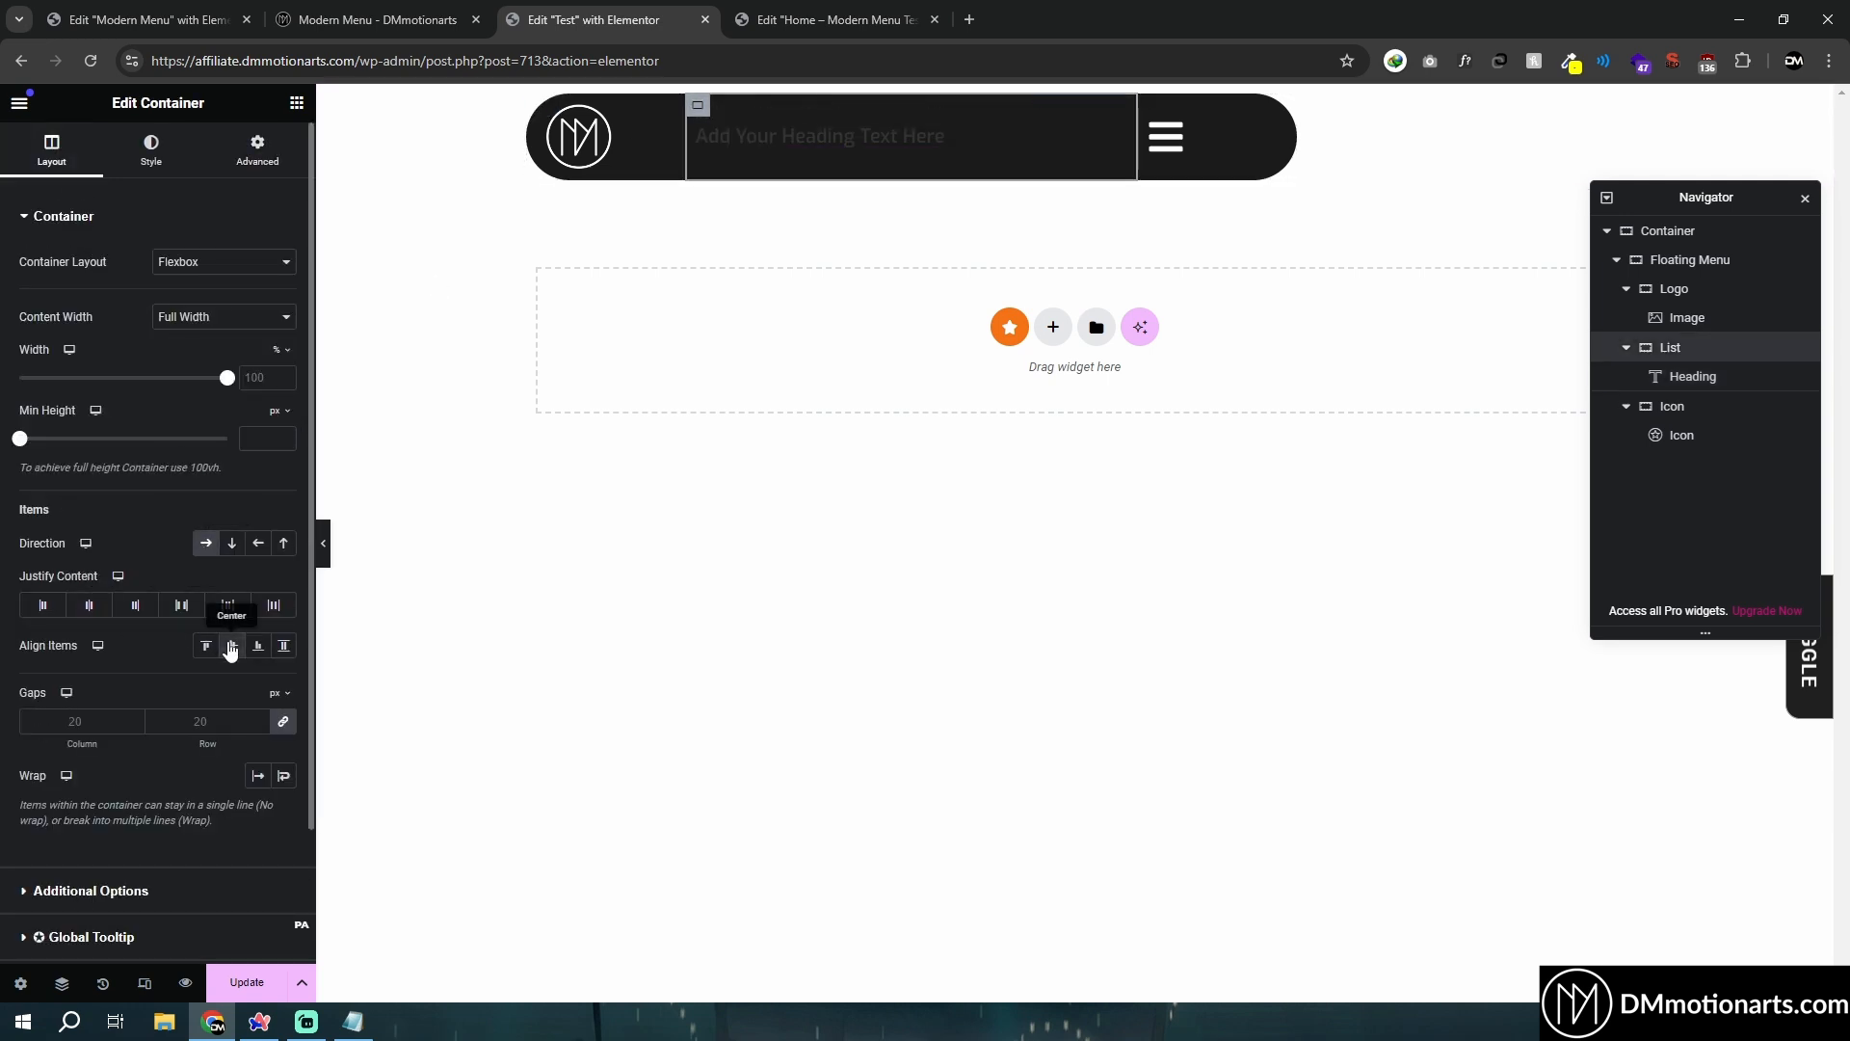
Add a centered Heading reading 'Home' with a p tag and white text to the List section.
click(819, 134)
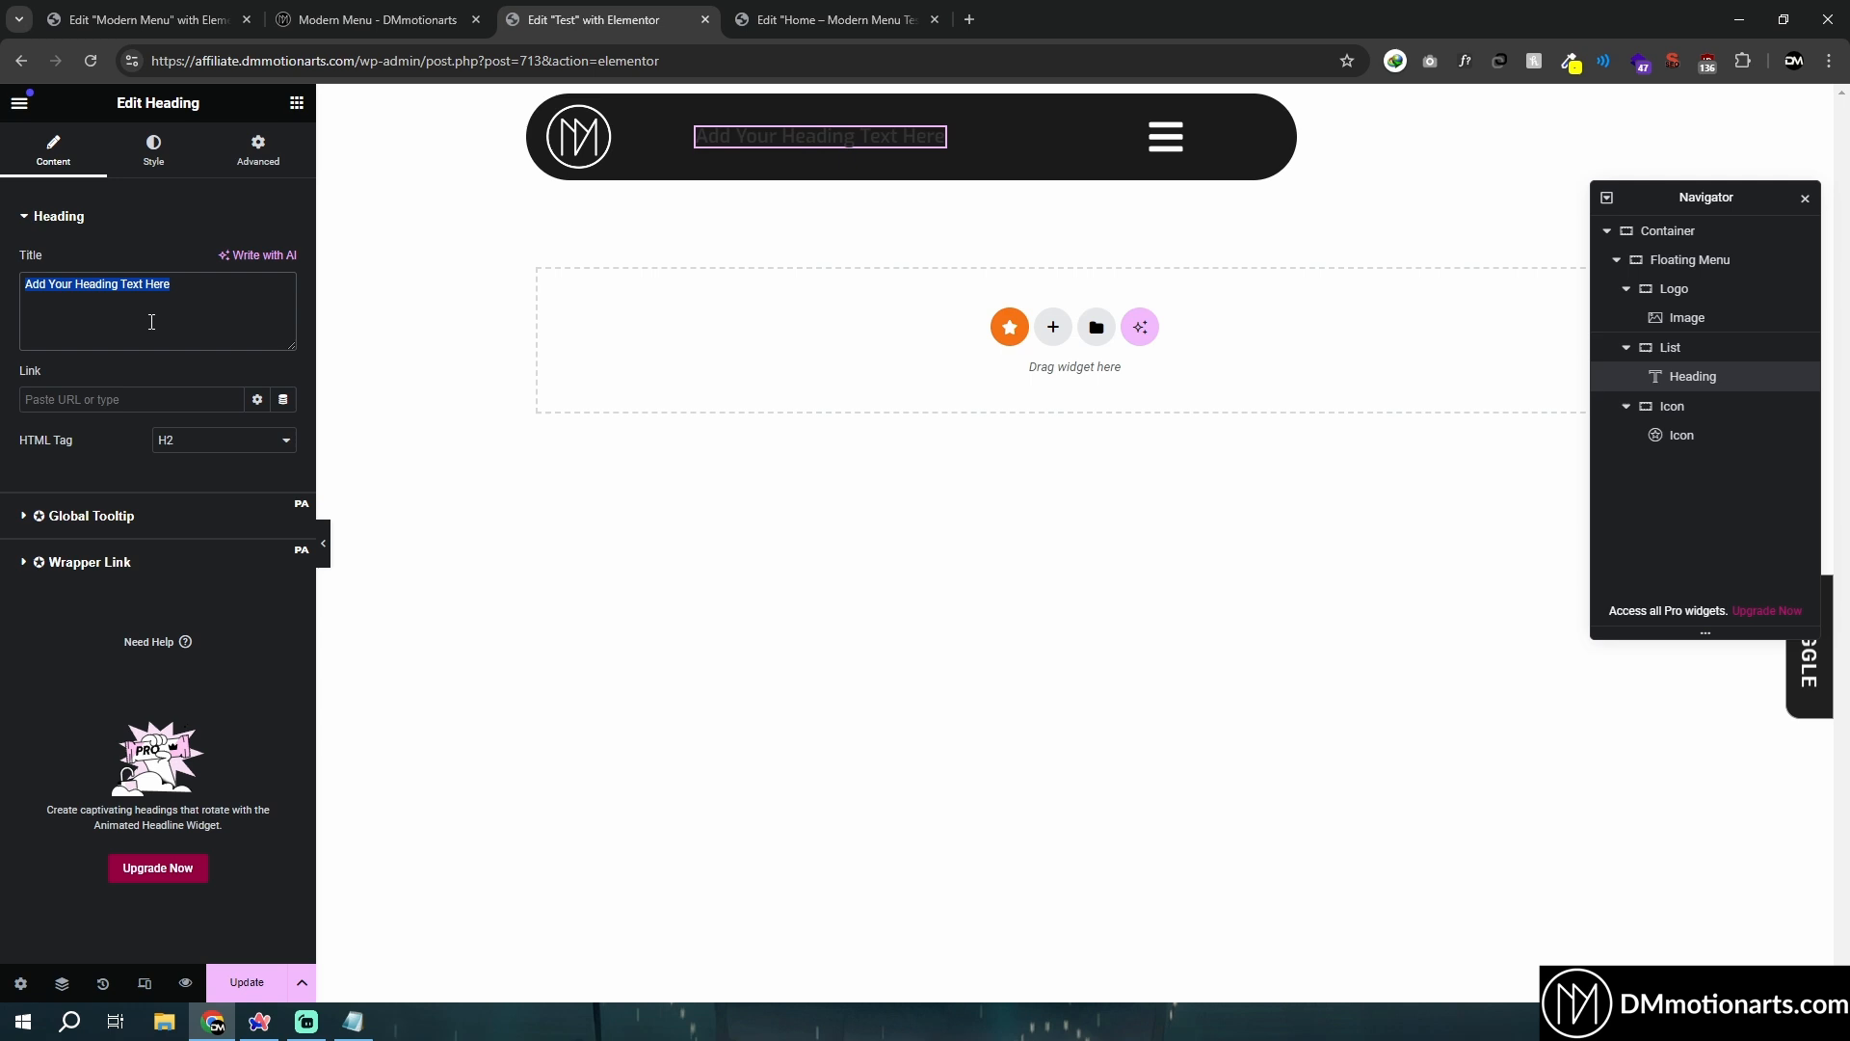
click(152, 151)
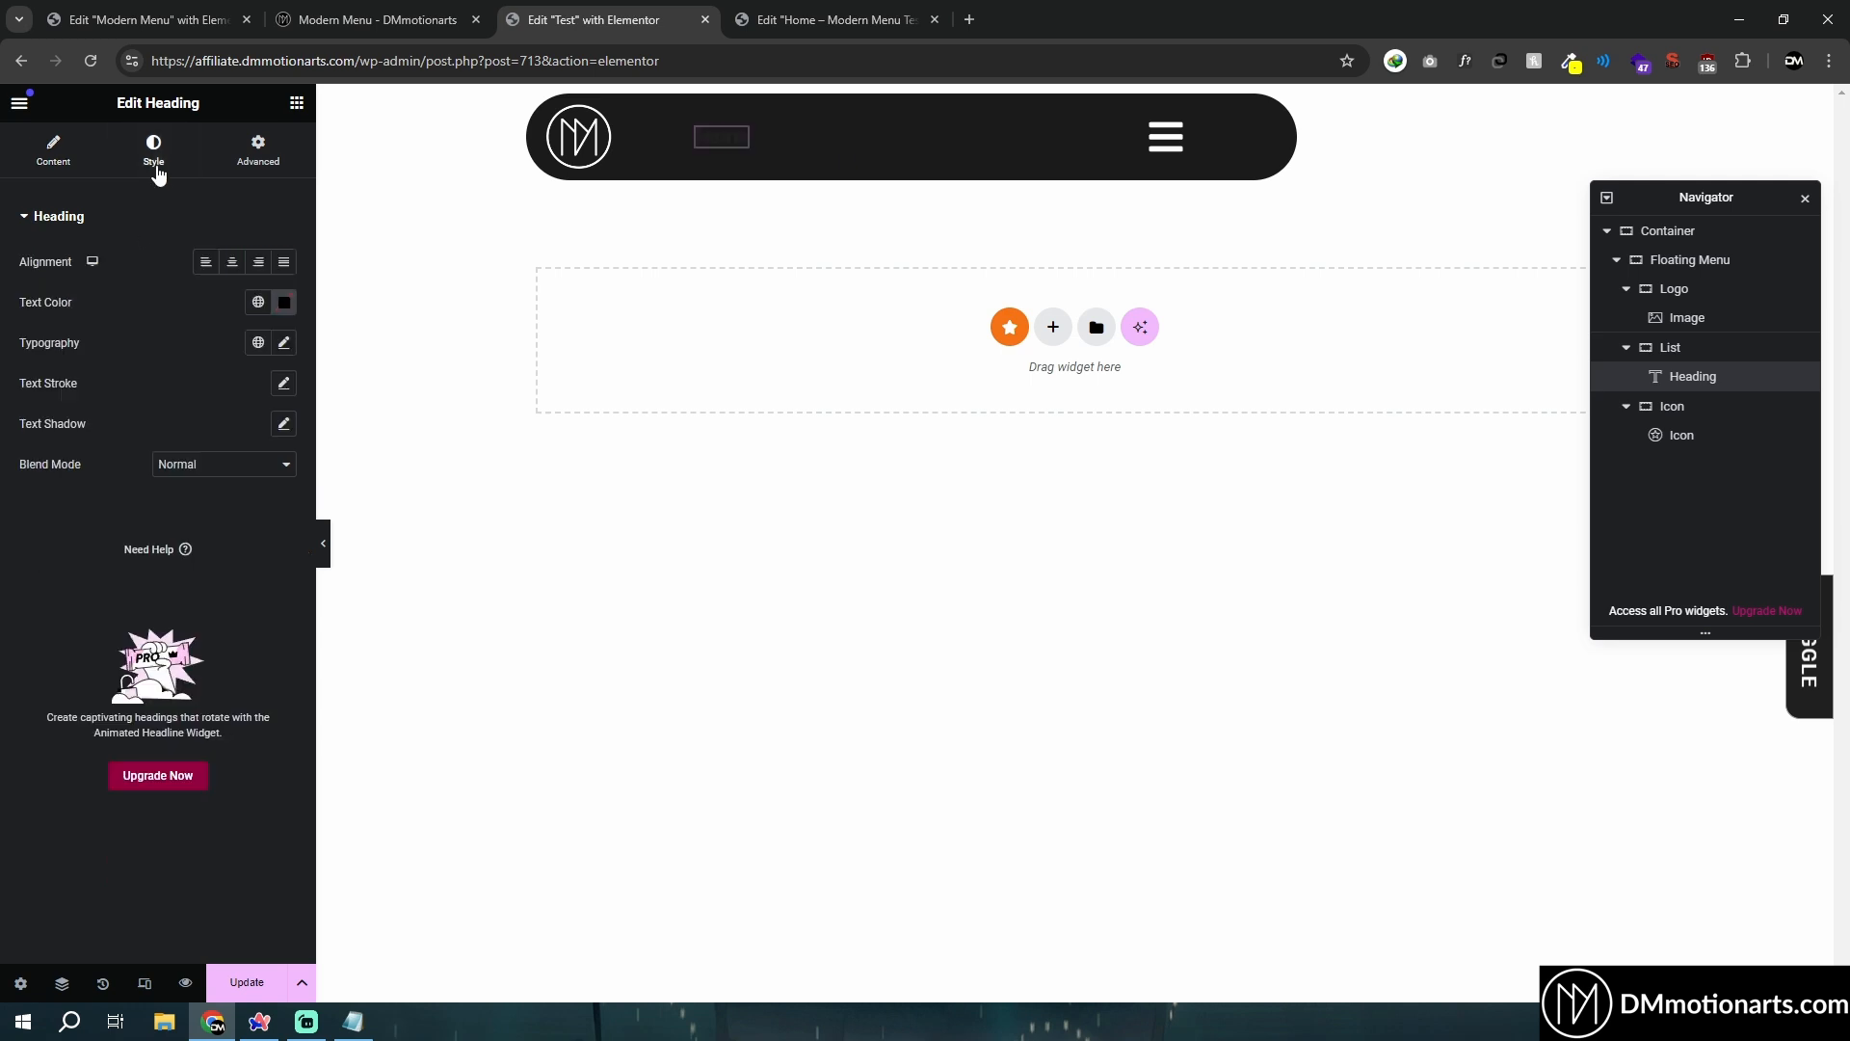
click(52, 150)
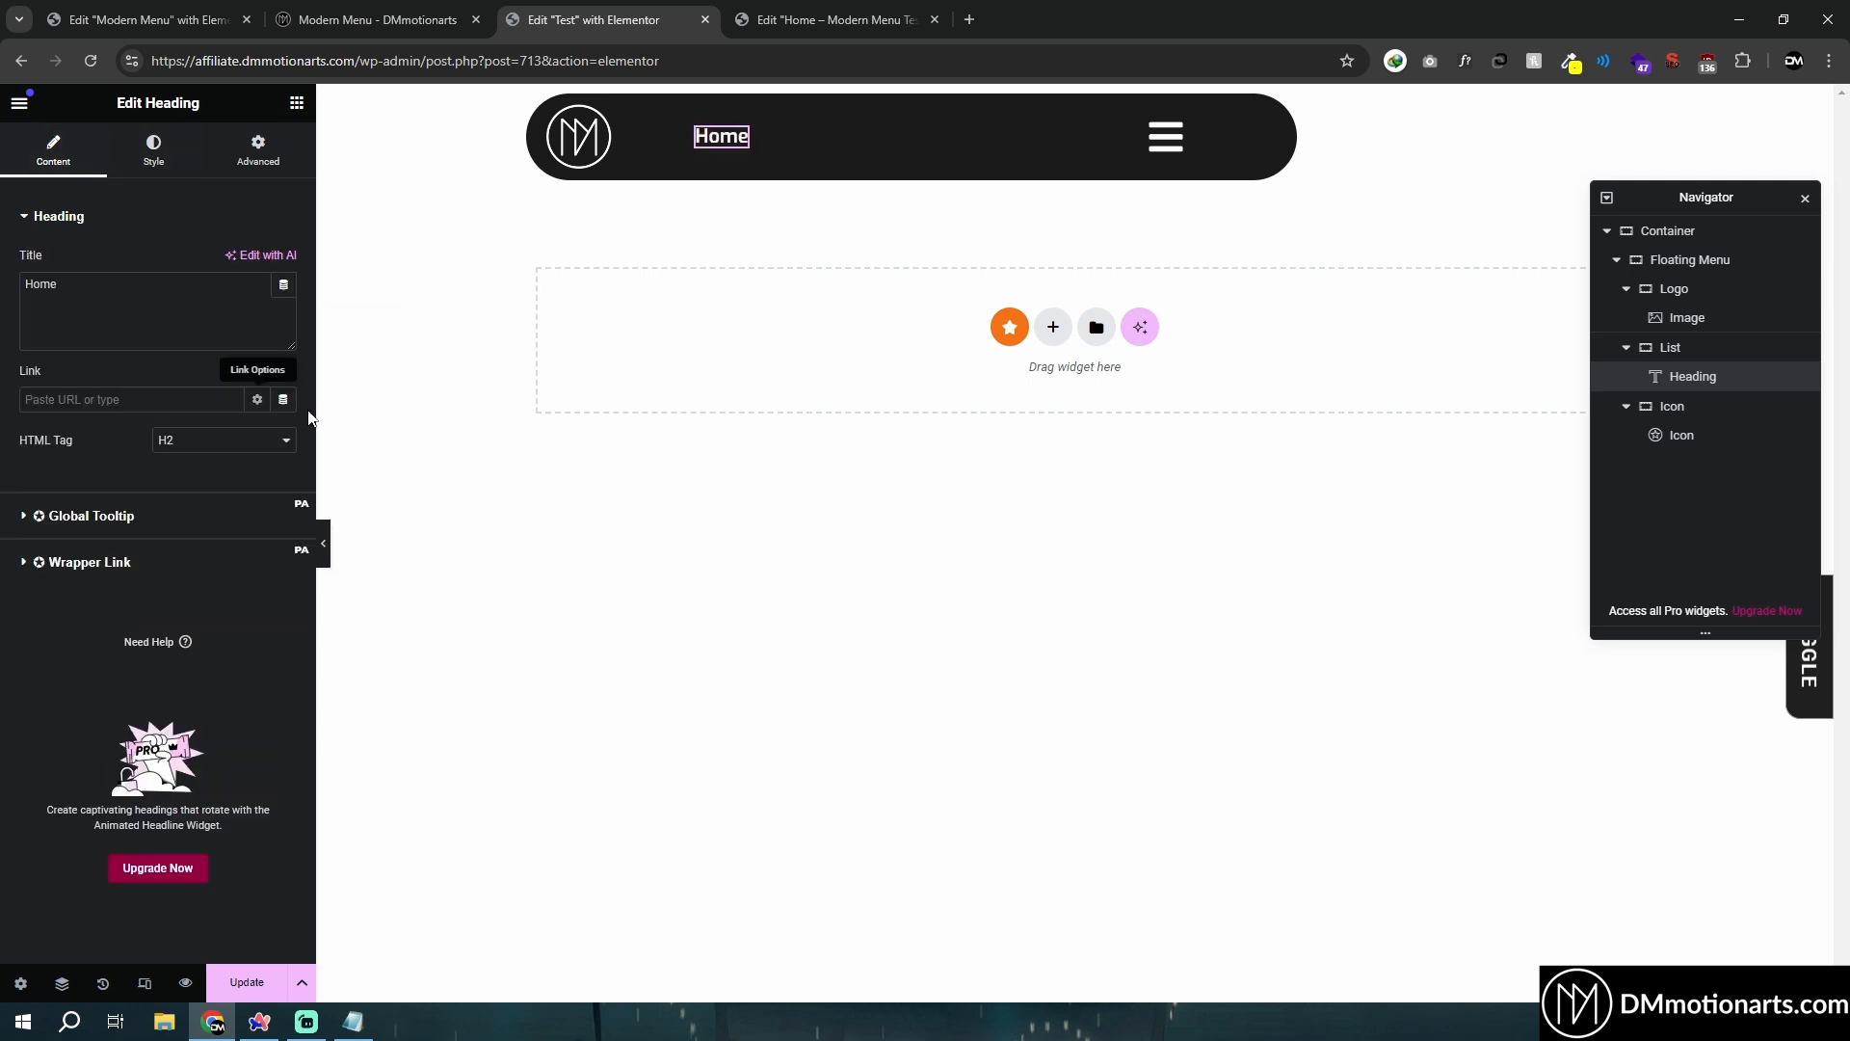
click(223, 440)
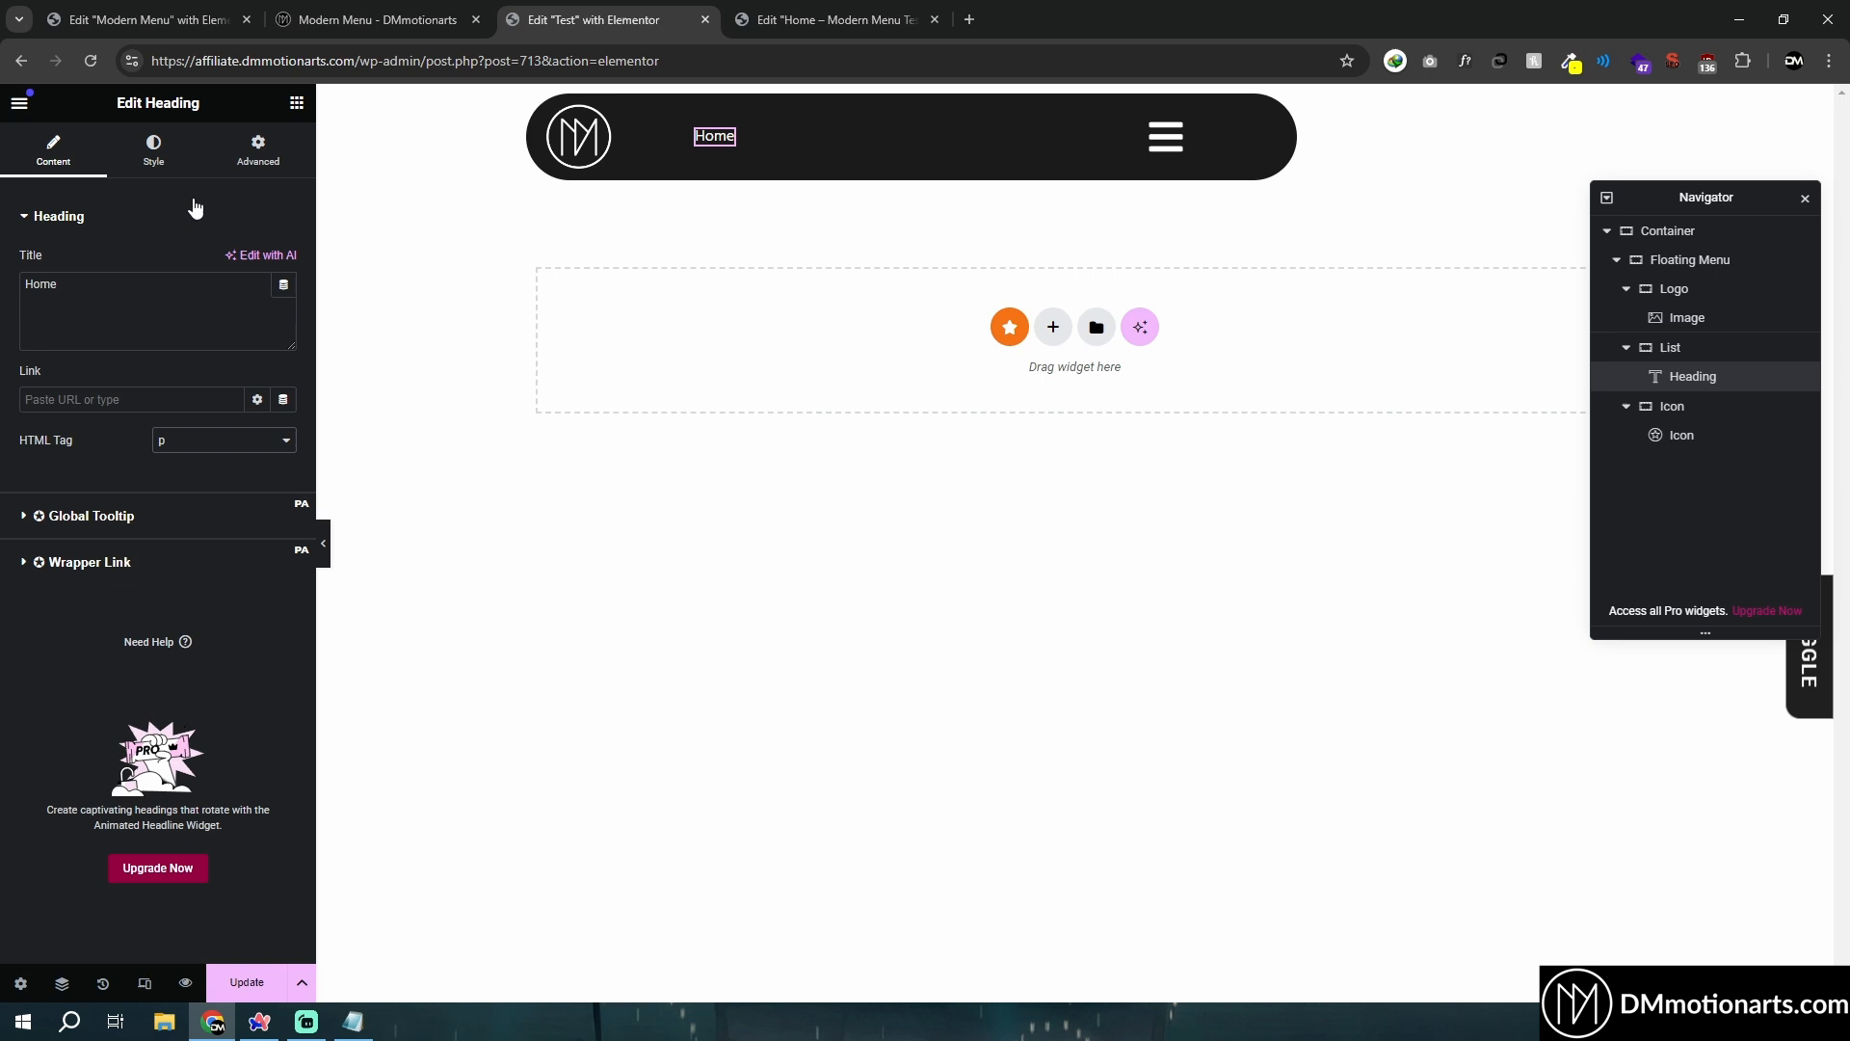
click(153, 148)
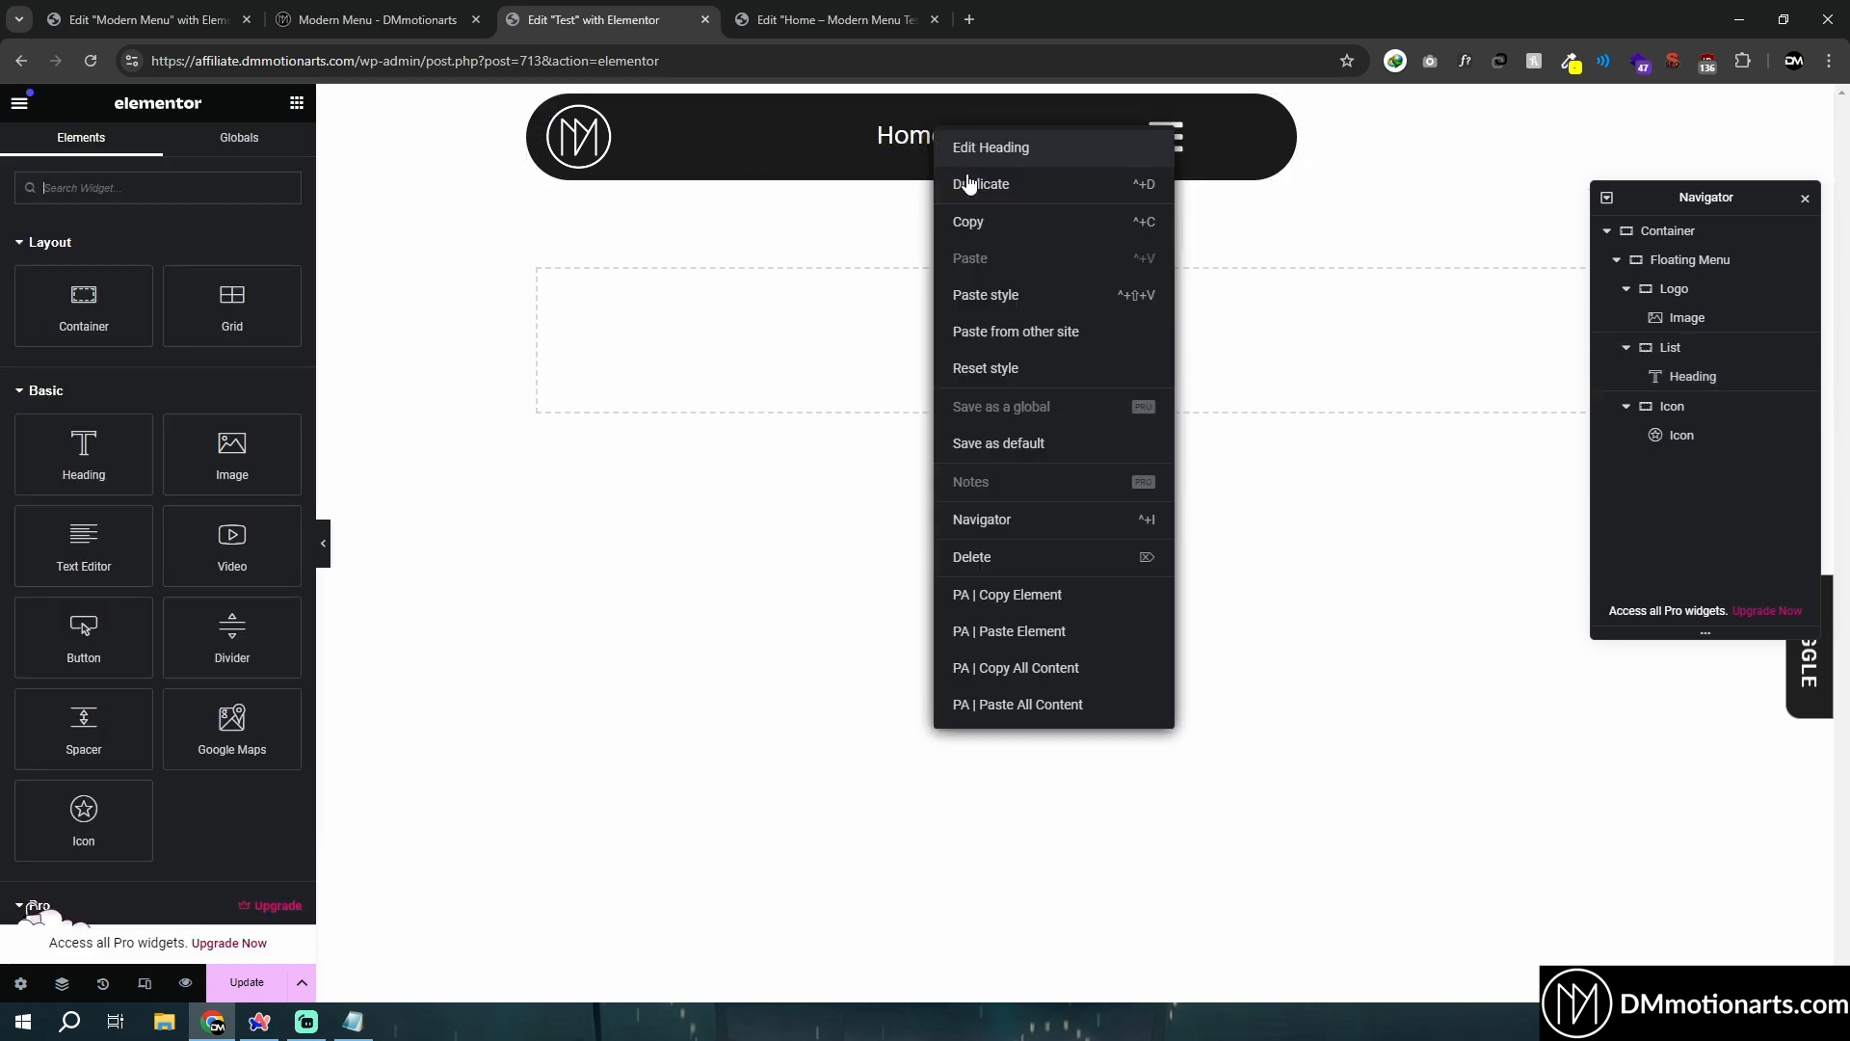
Duplicate the heading into five links named Home, Services, Team, About and Contact.
click(991, 146)
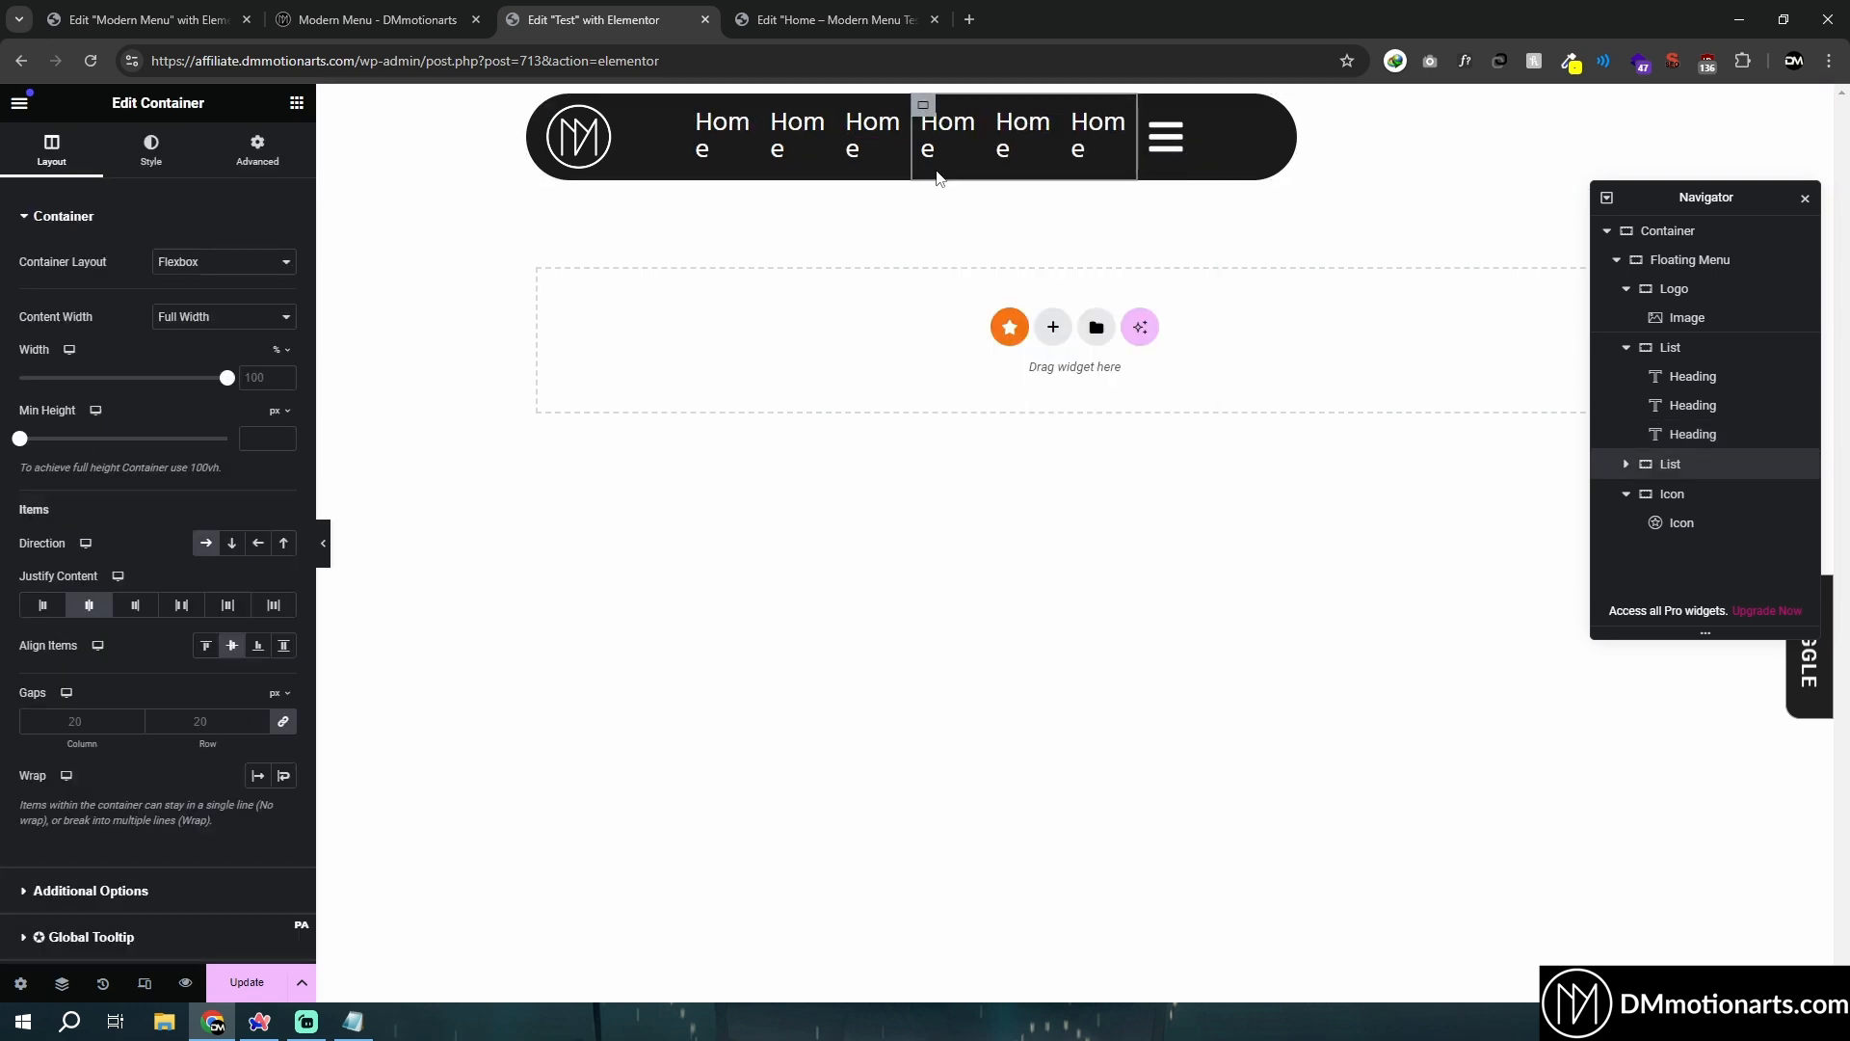
right_click(946, 134)
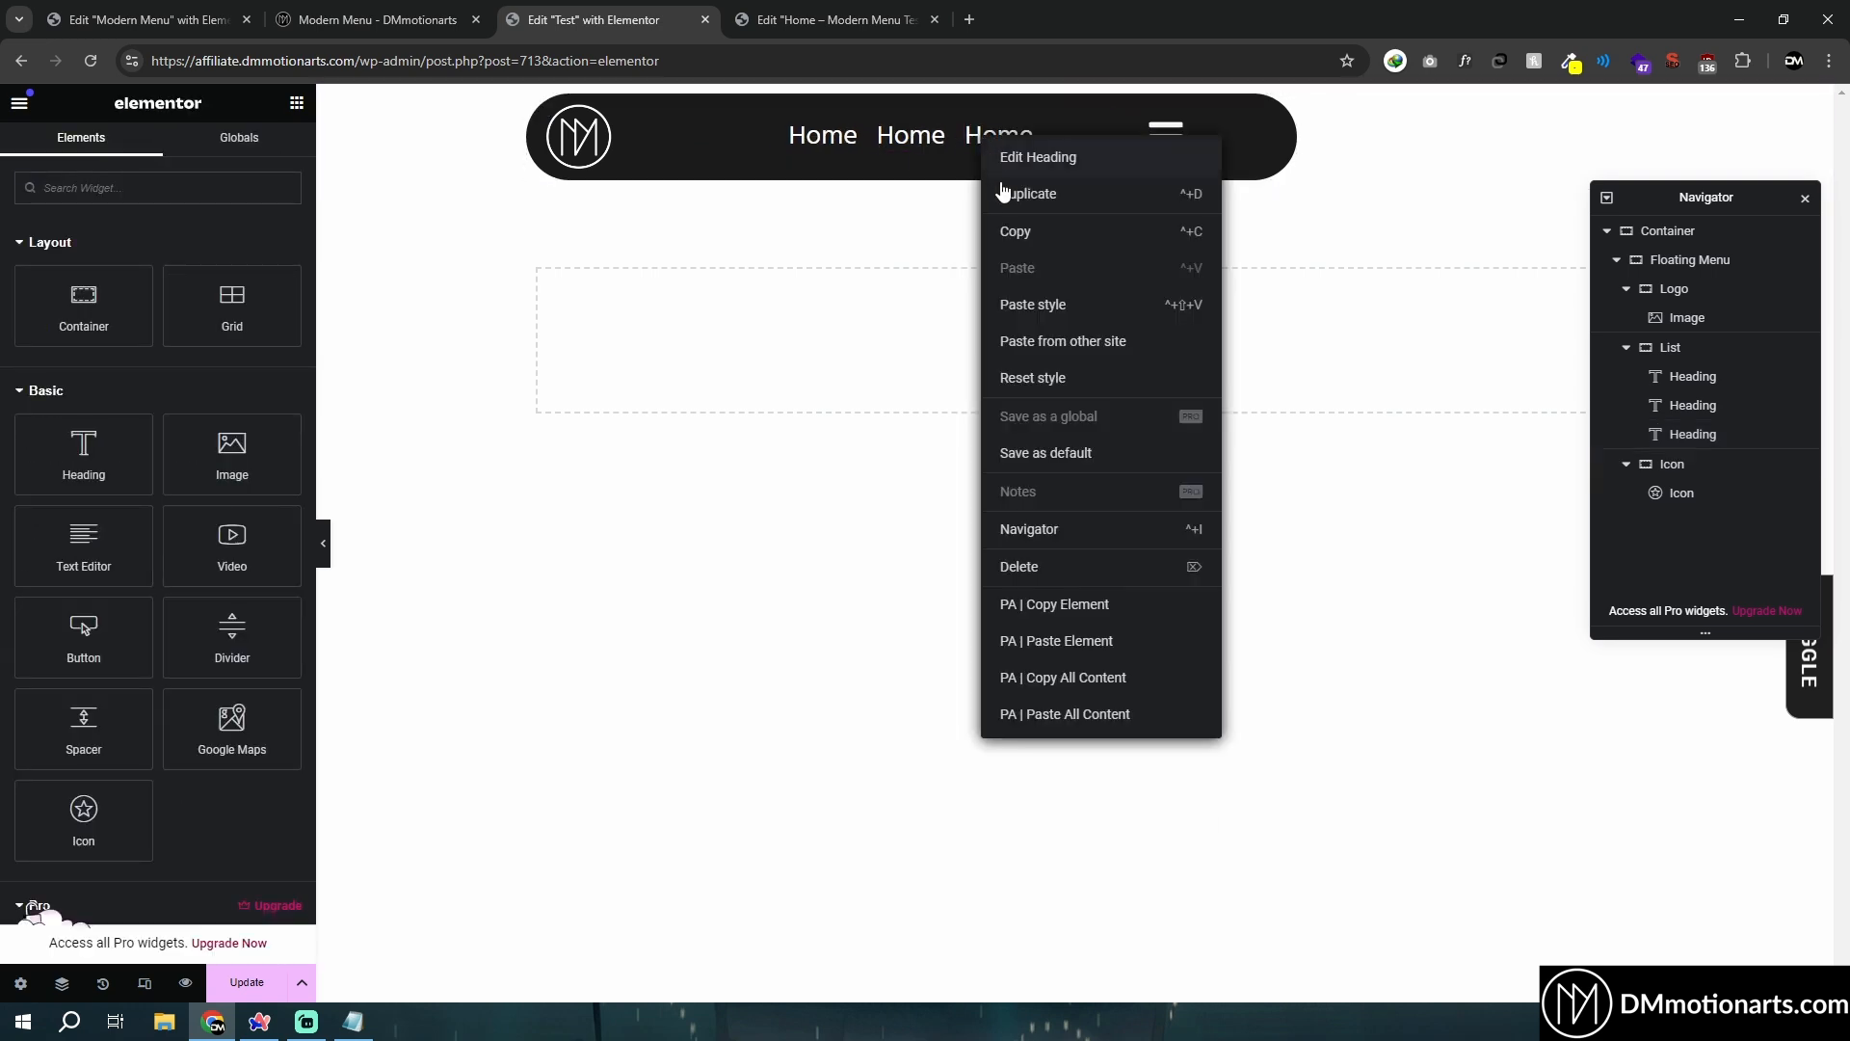
click(1037, 156)
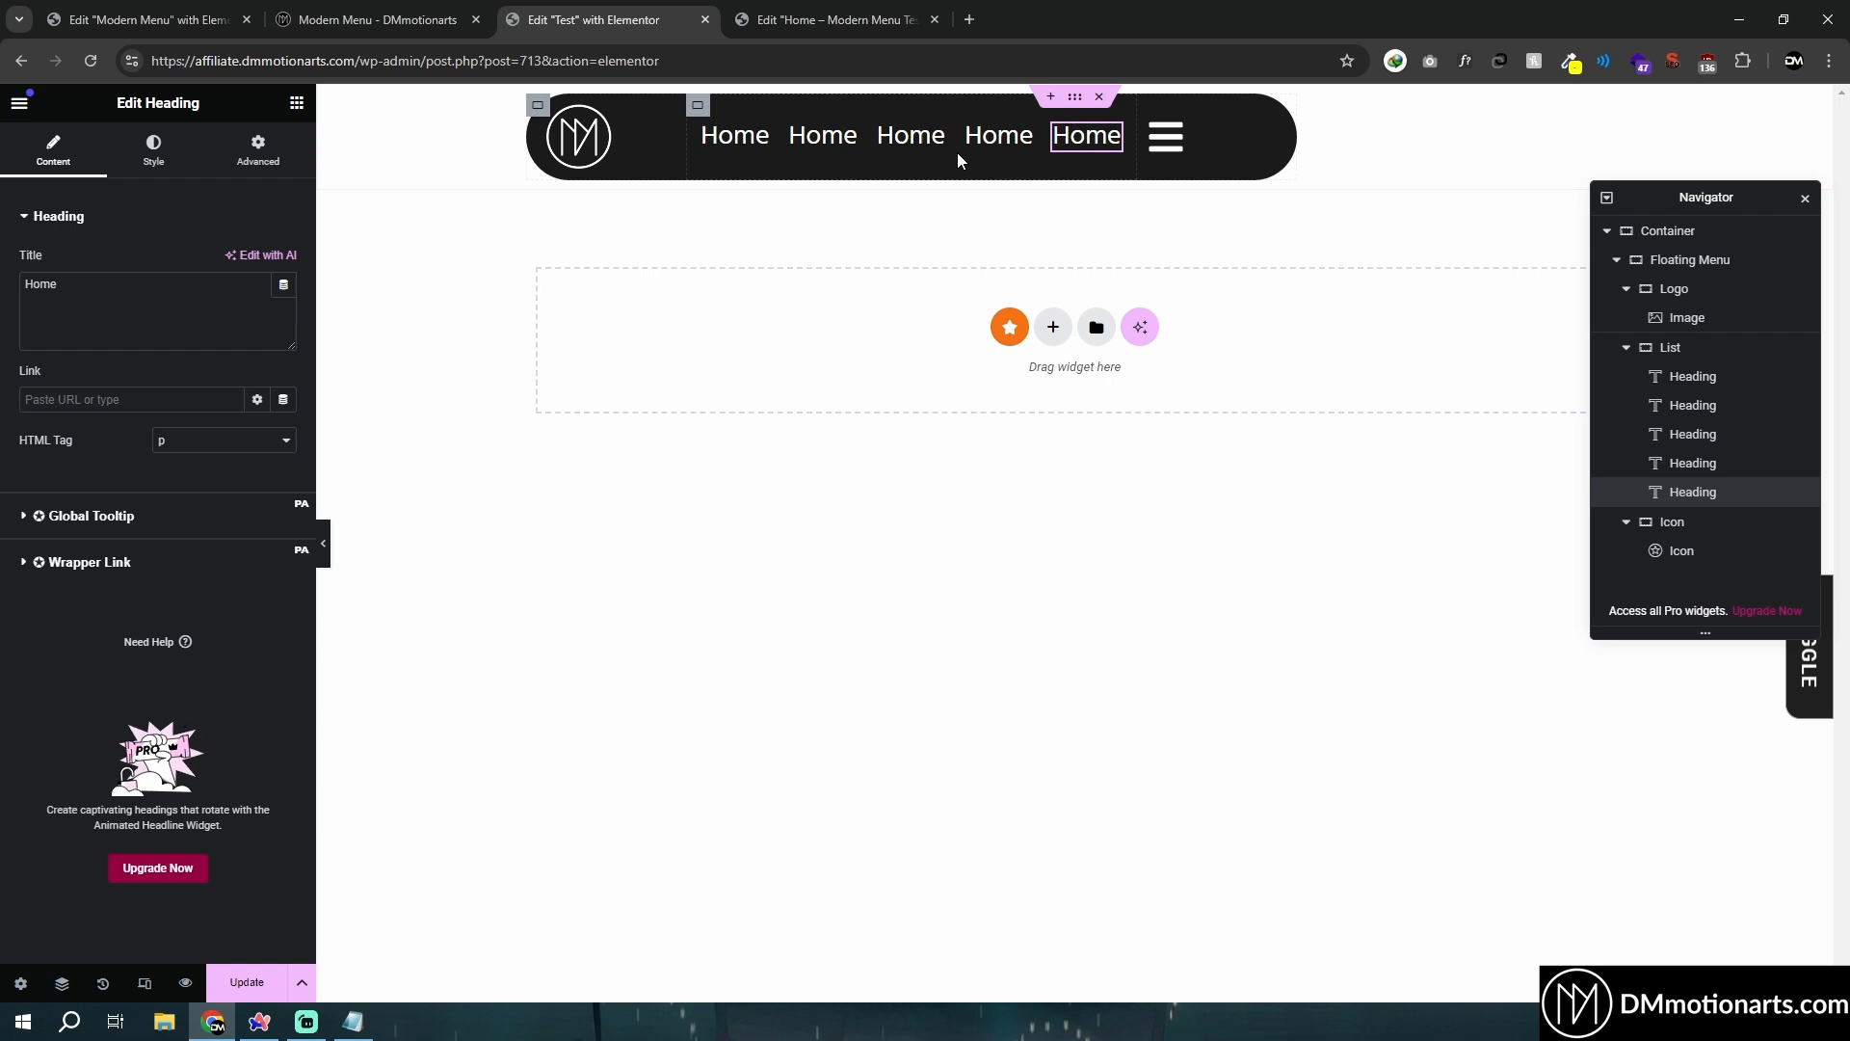
click(821, 135)
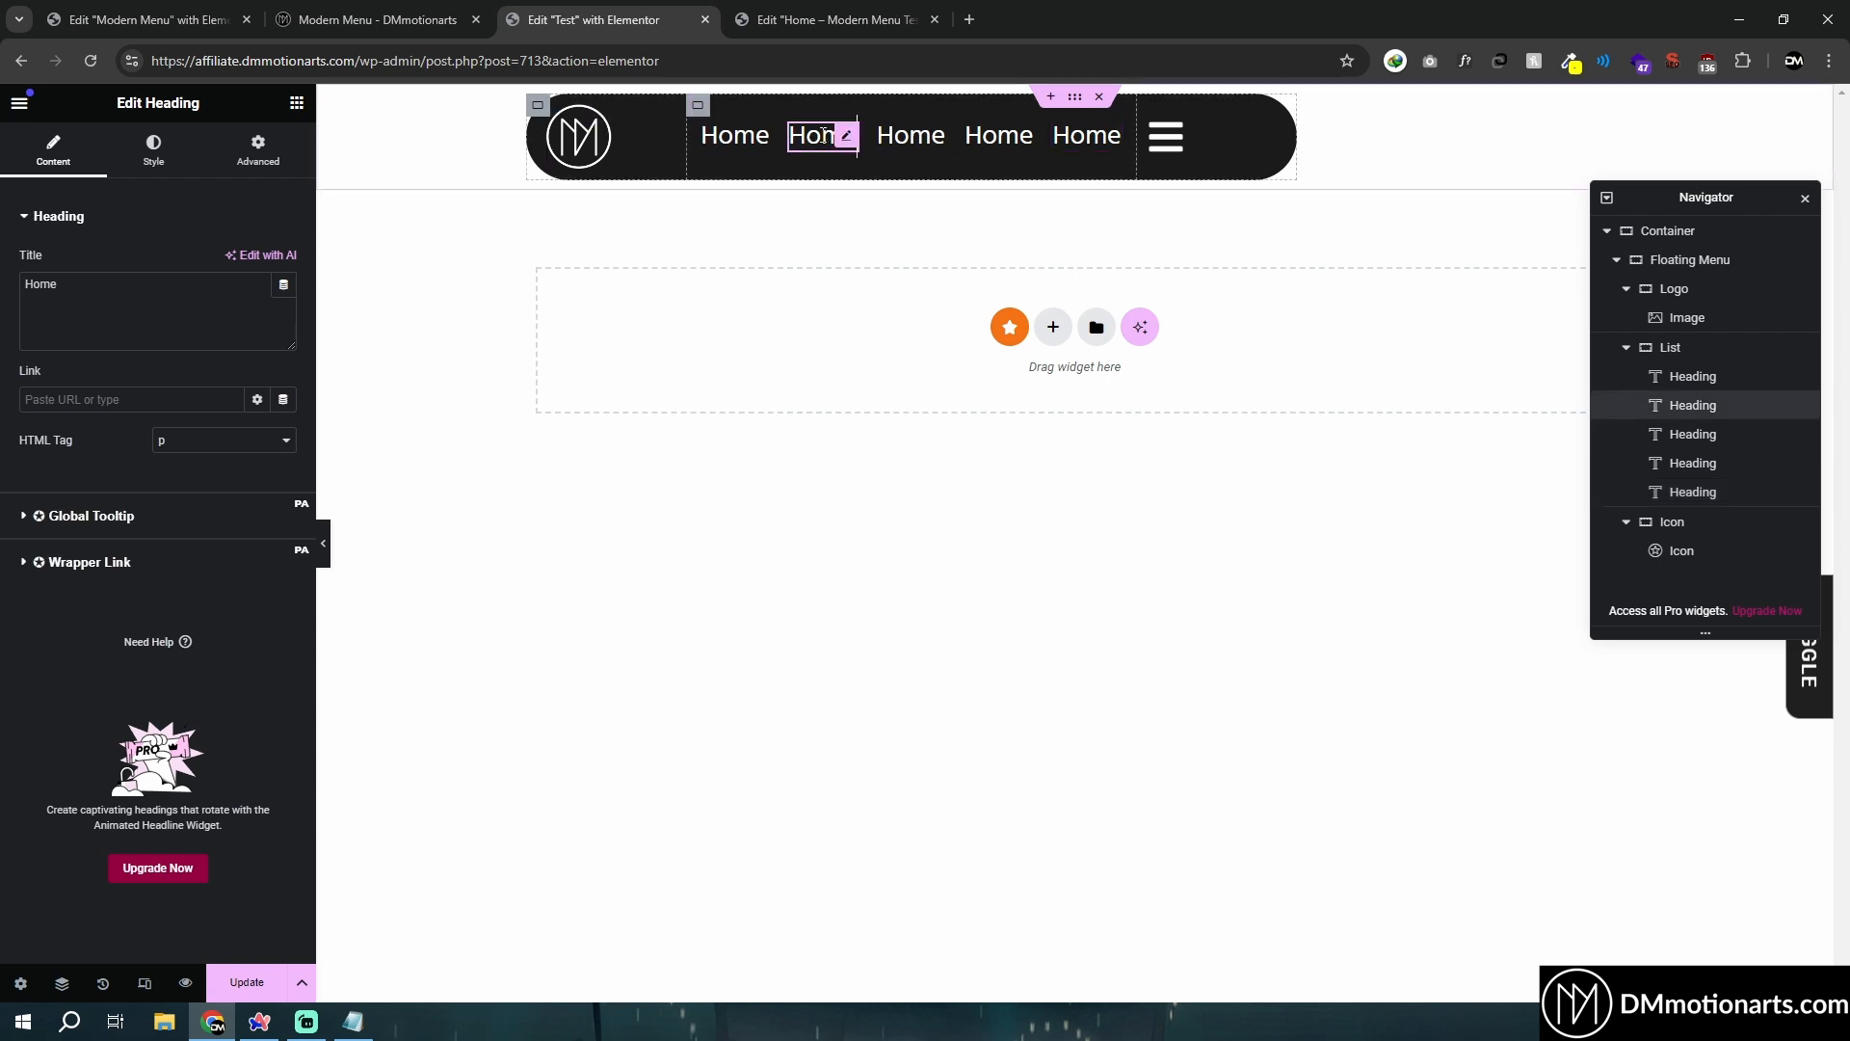
text(Services)
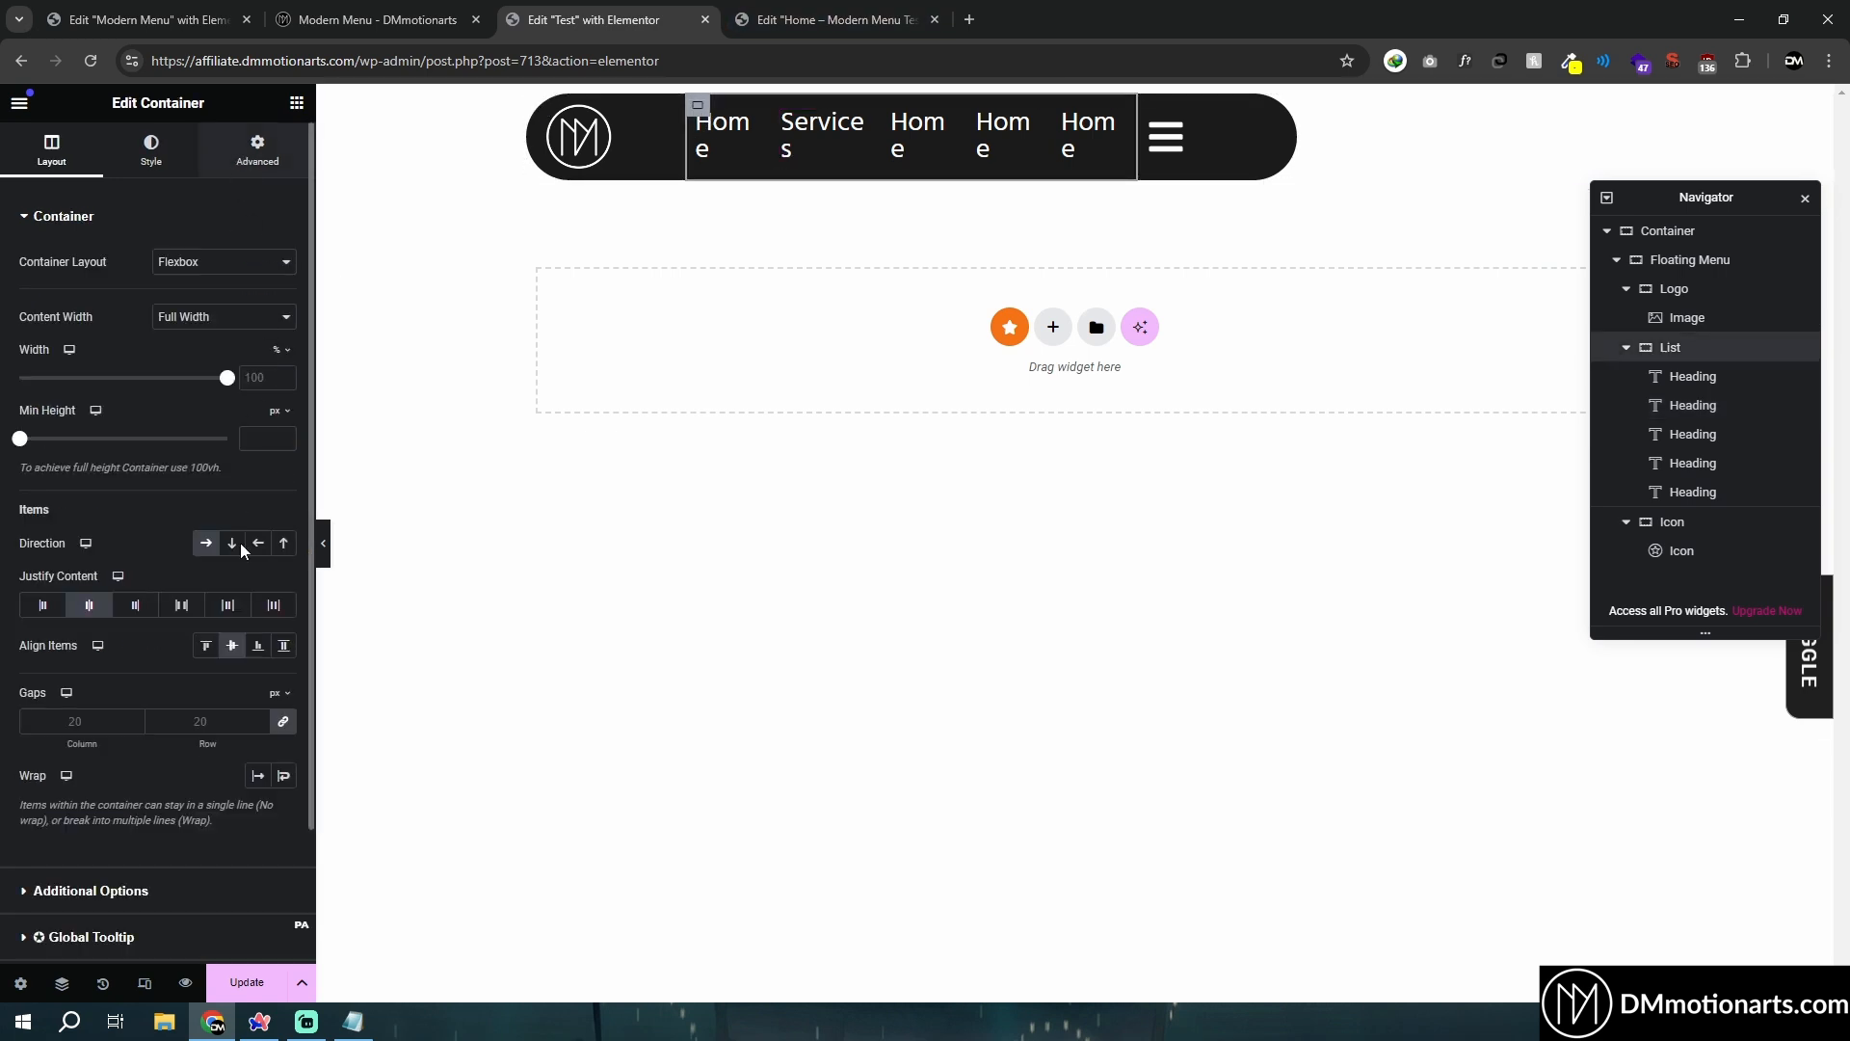
click(257, 151)
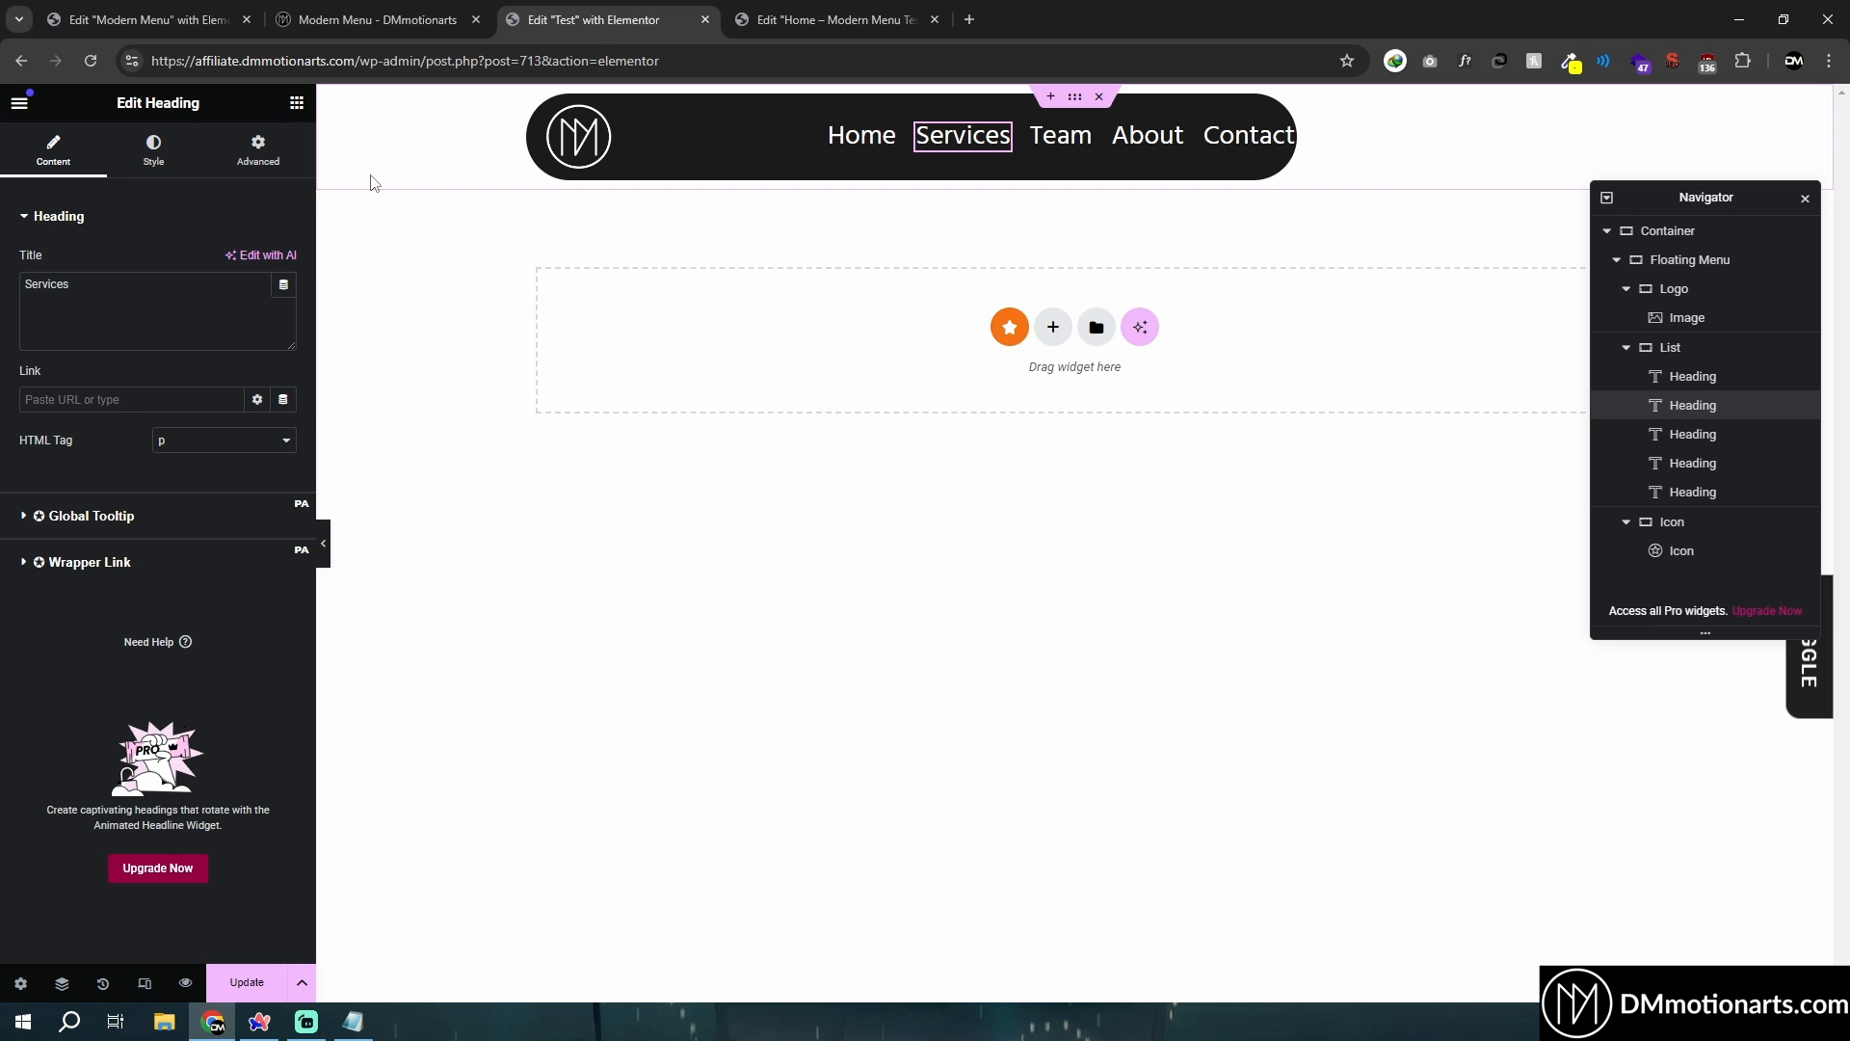
click(256, 151)
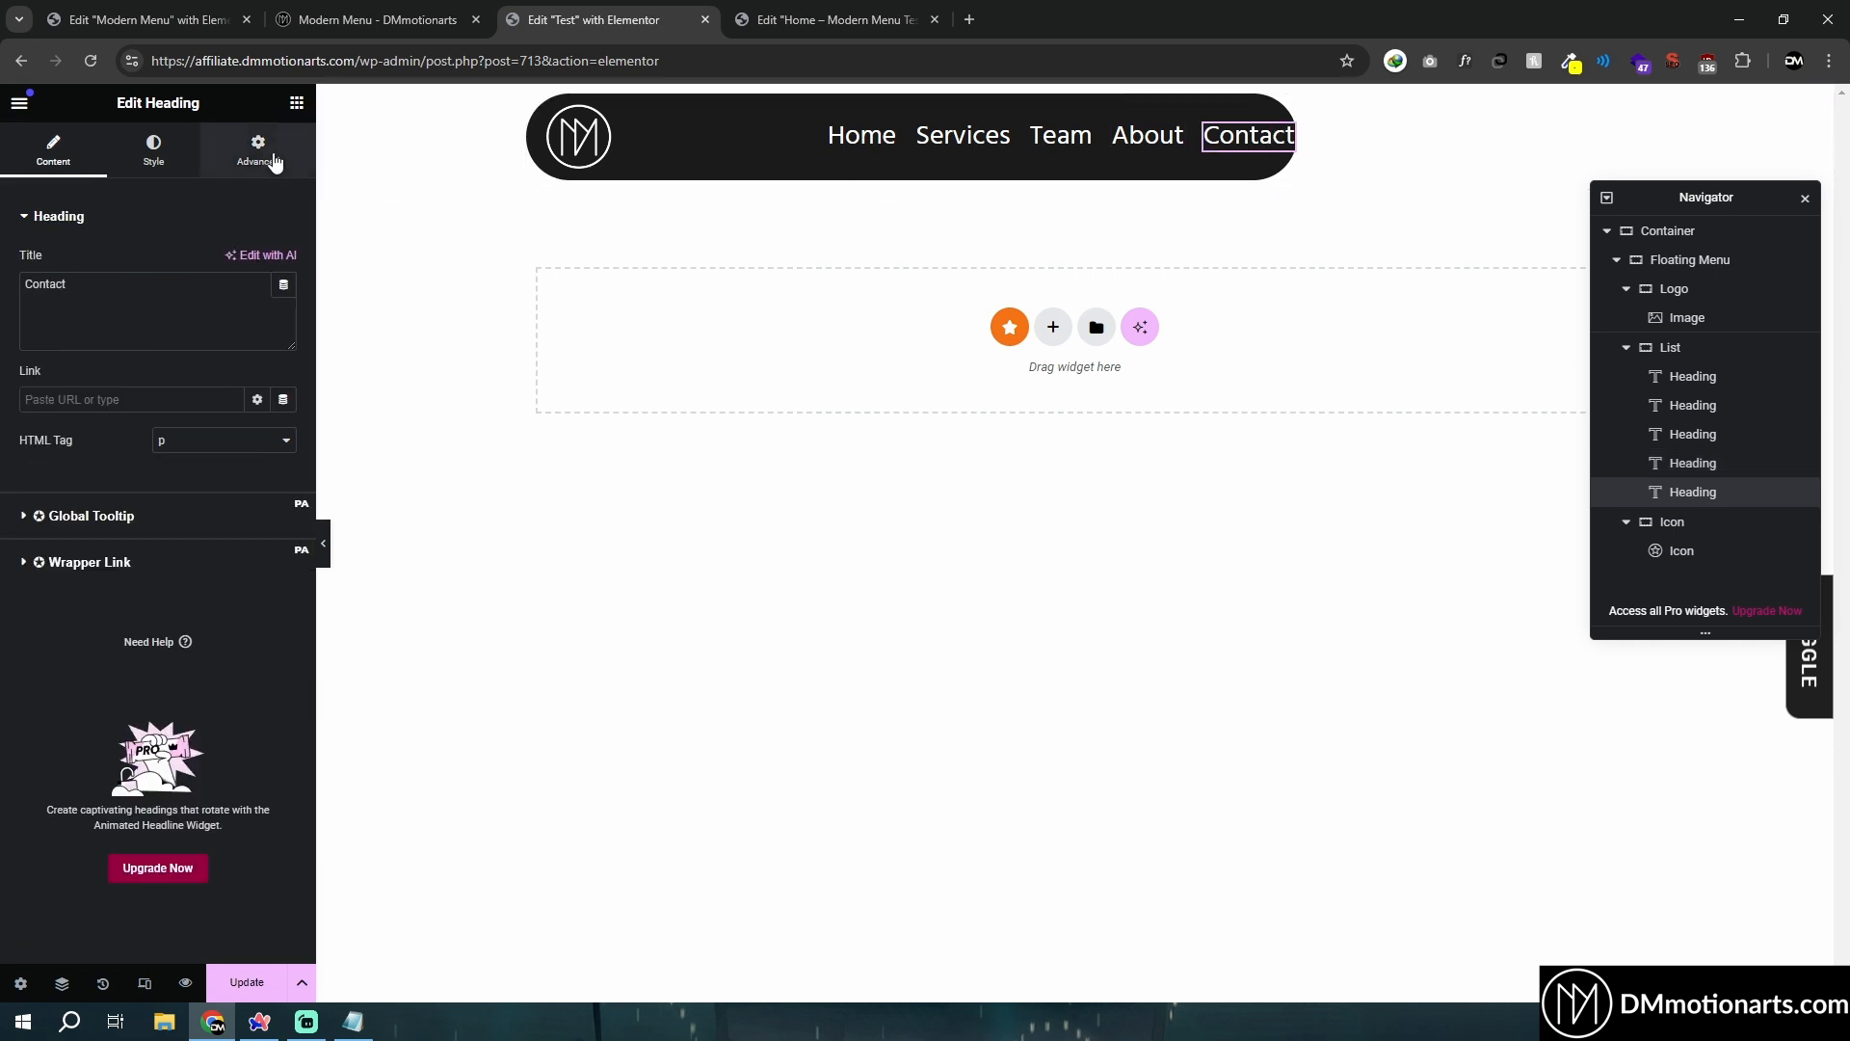
click(256, 150)
text(M)
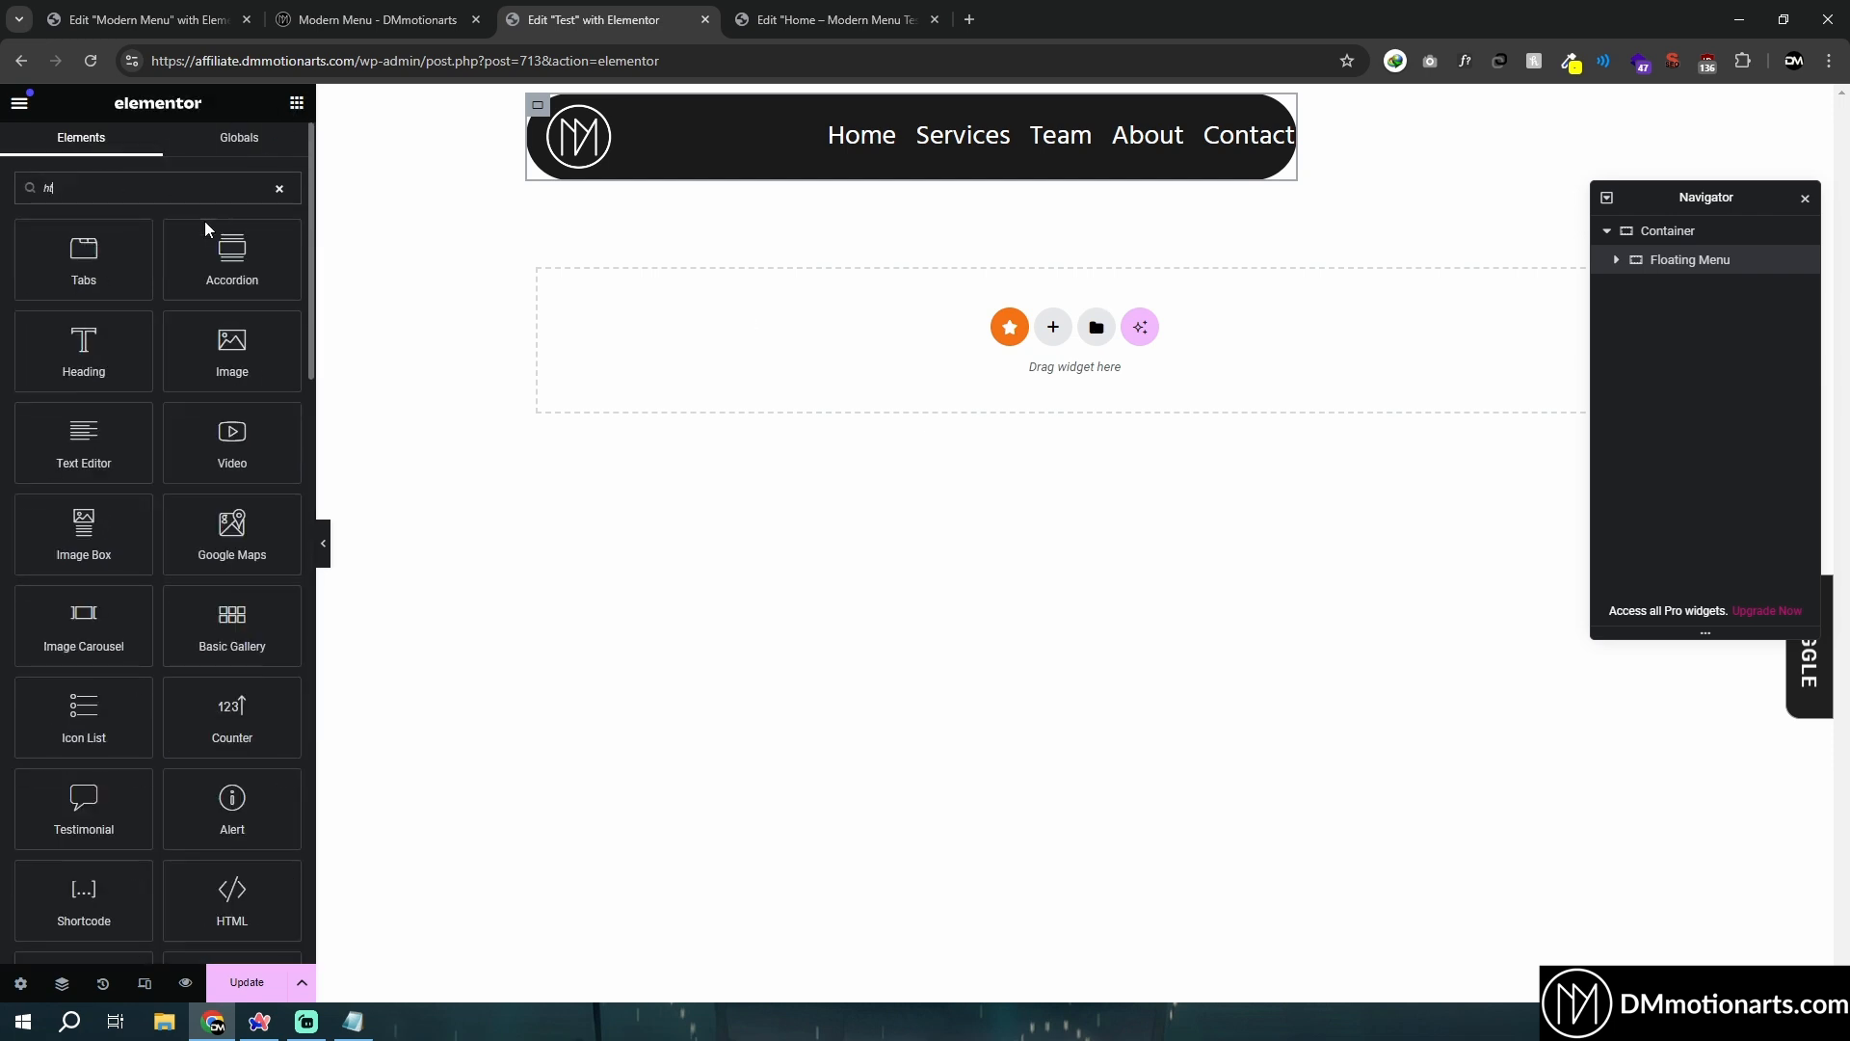
Add an HTML widget named 'Menu Code' to the floating menu and view the reference code.
click(1674, 407)
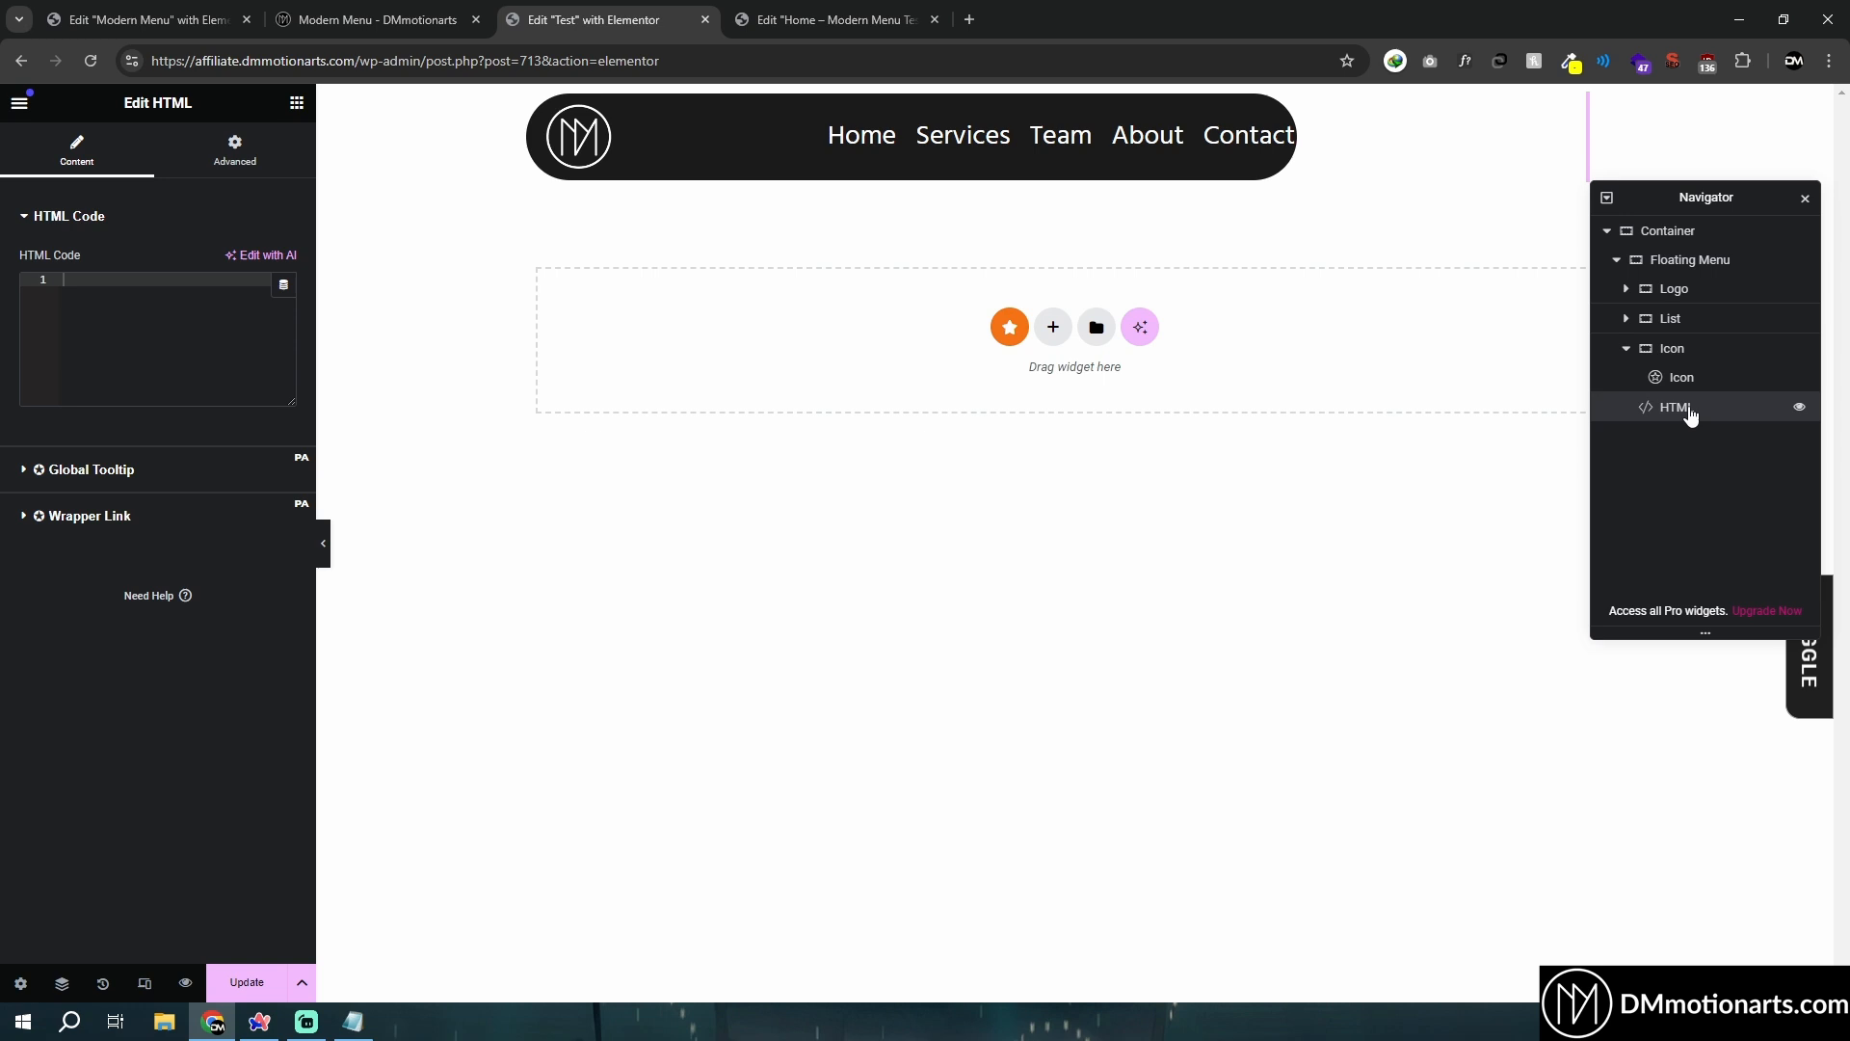
double_click(1675, 407)
text(Menu Code)
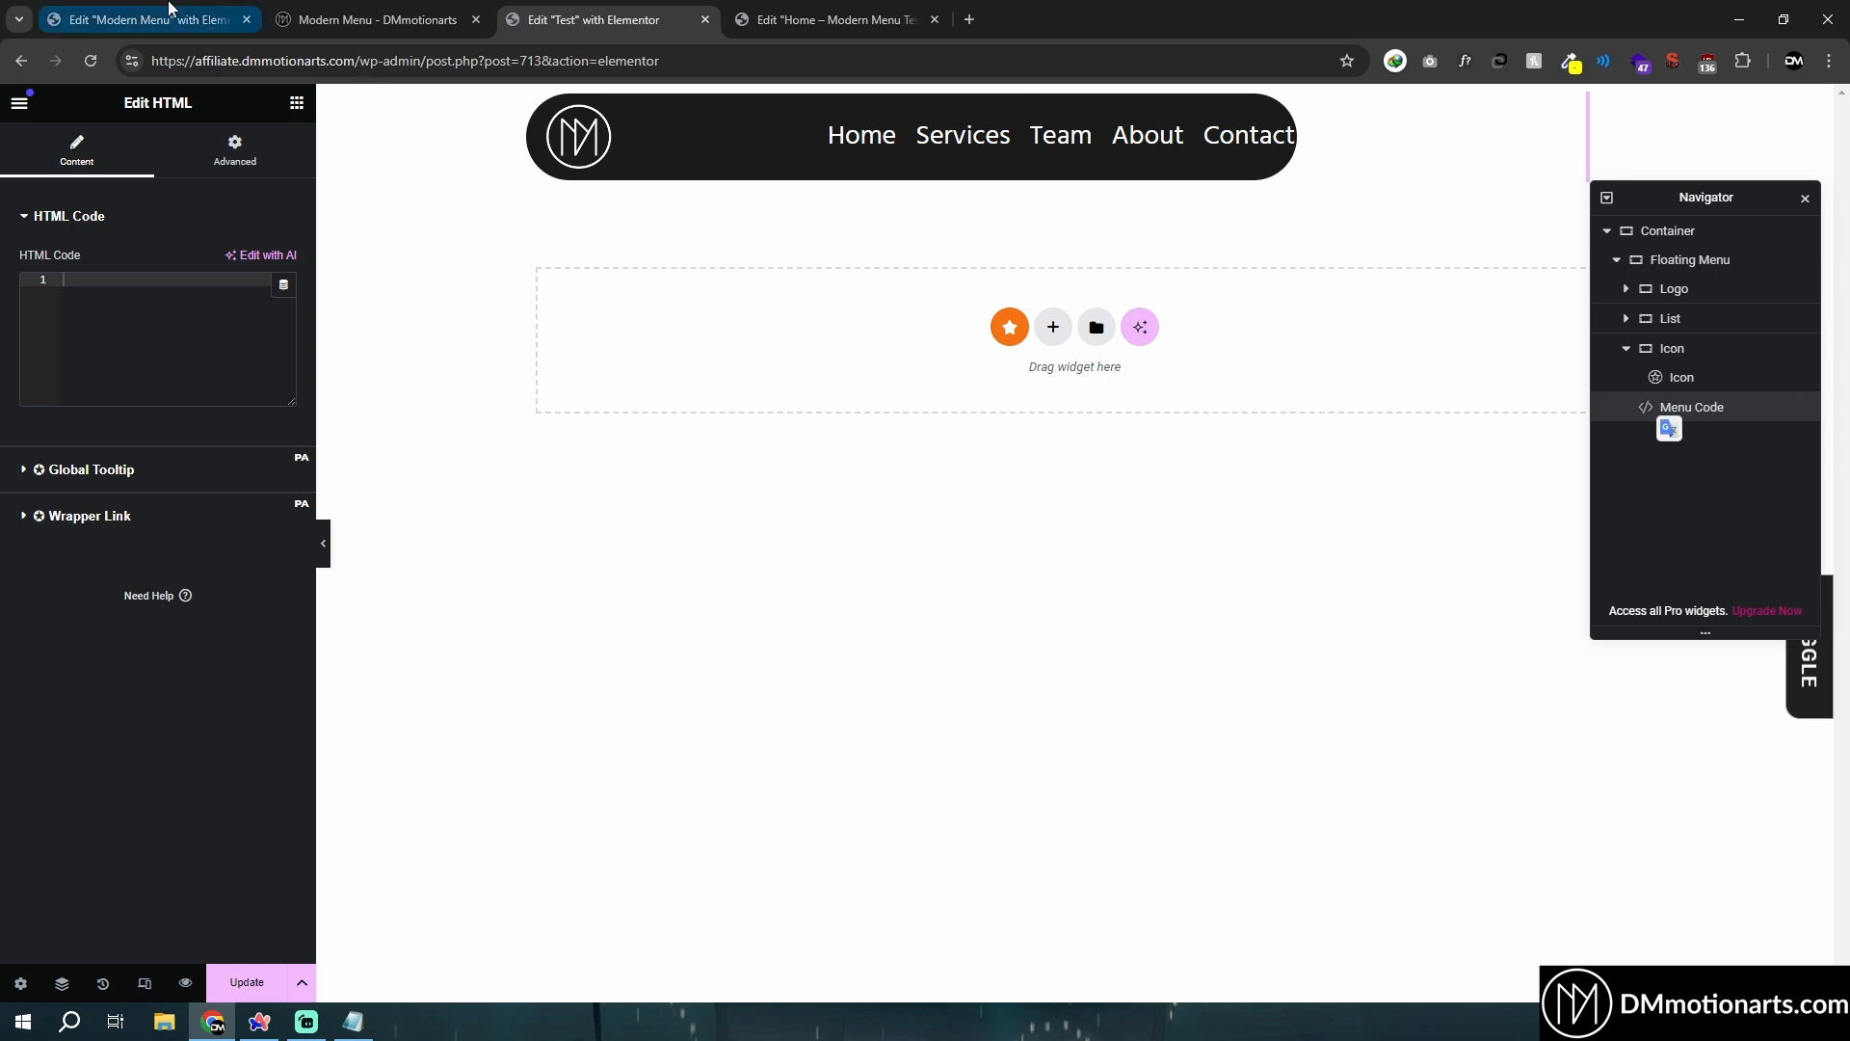
click(141, 19)
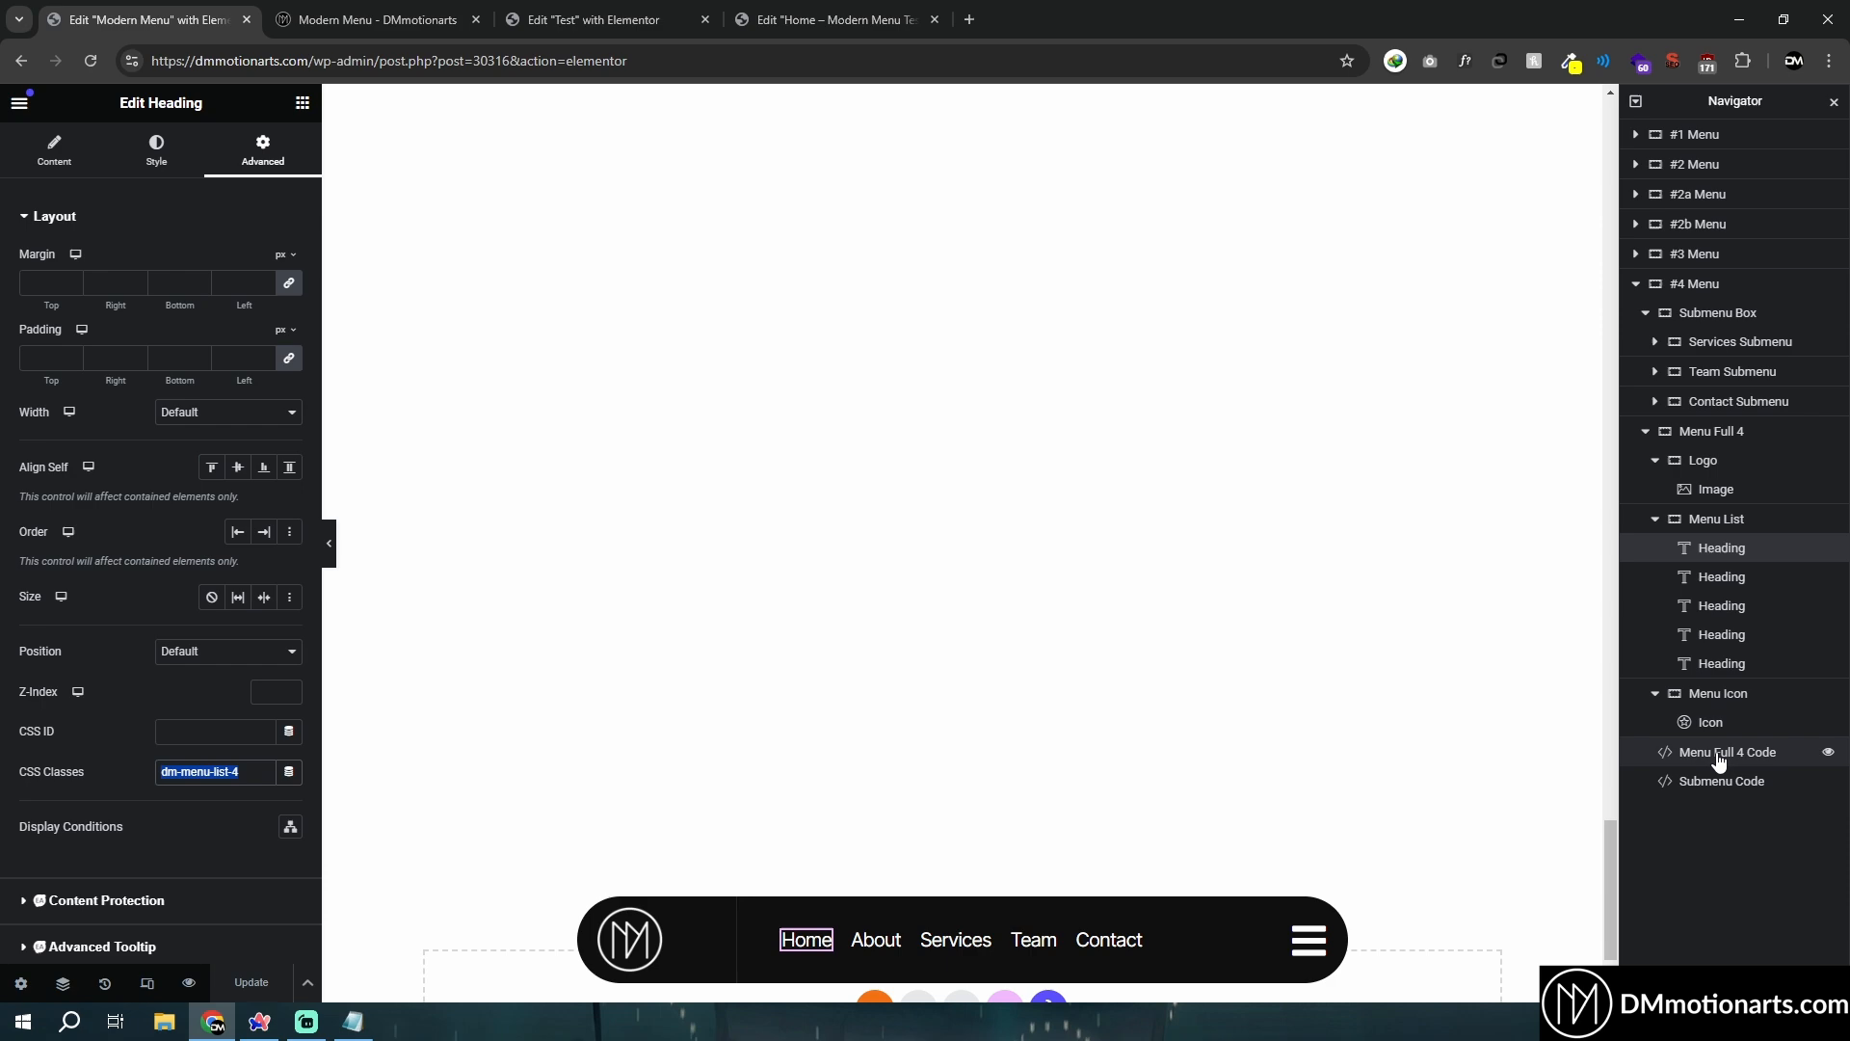
click(590, 19)
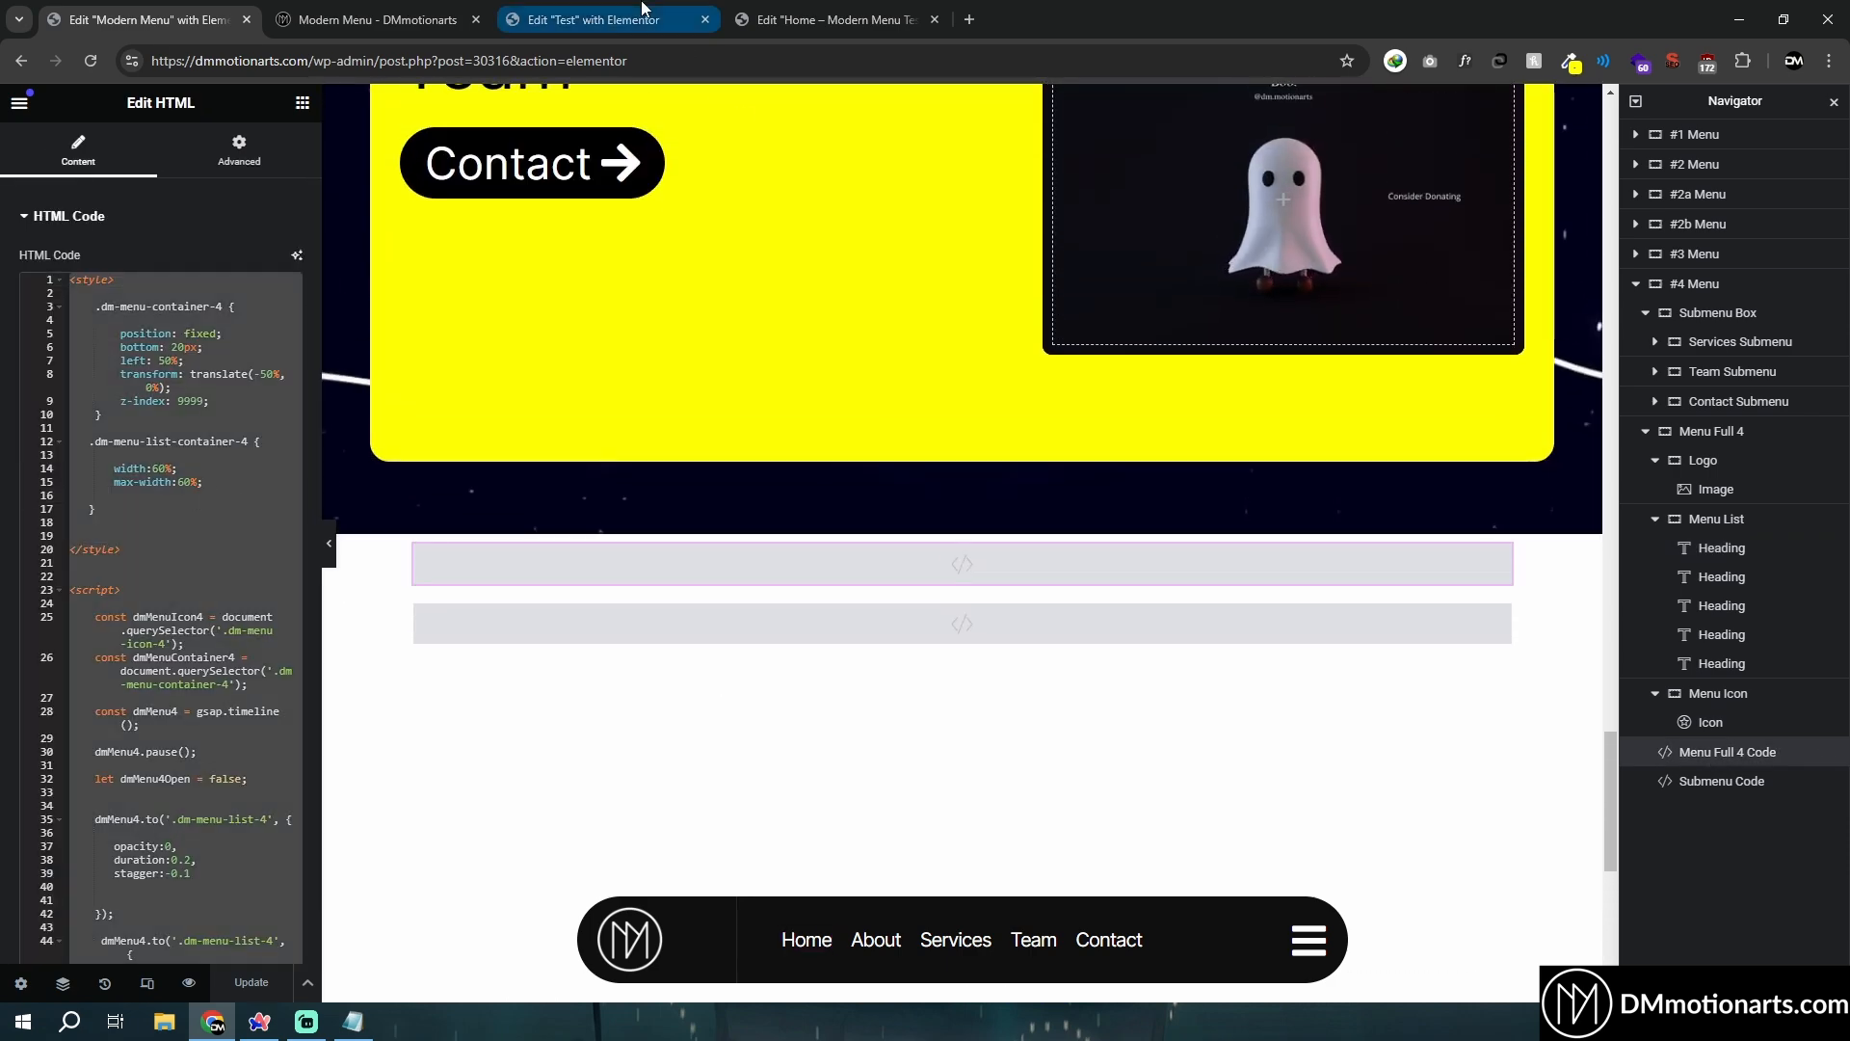
Copy the reference code and Menu List class into the Test page's Menu Code and List section.
click(595, 19)
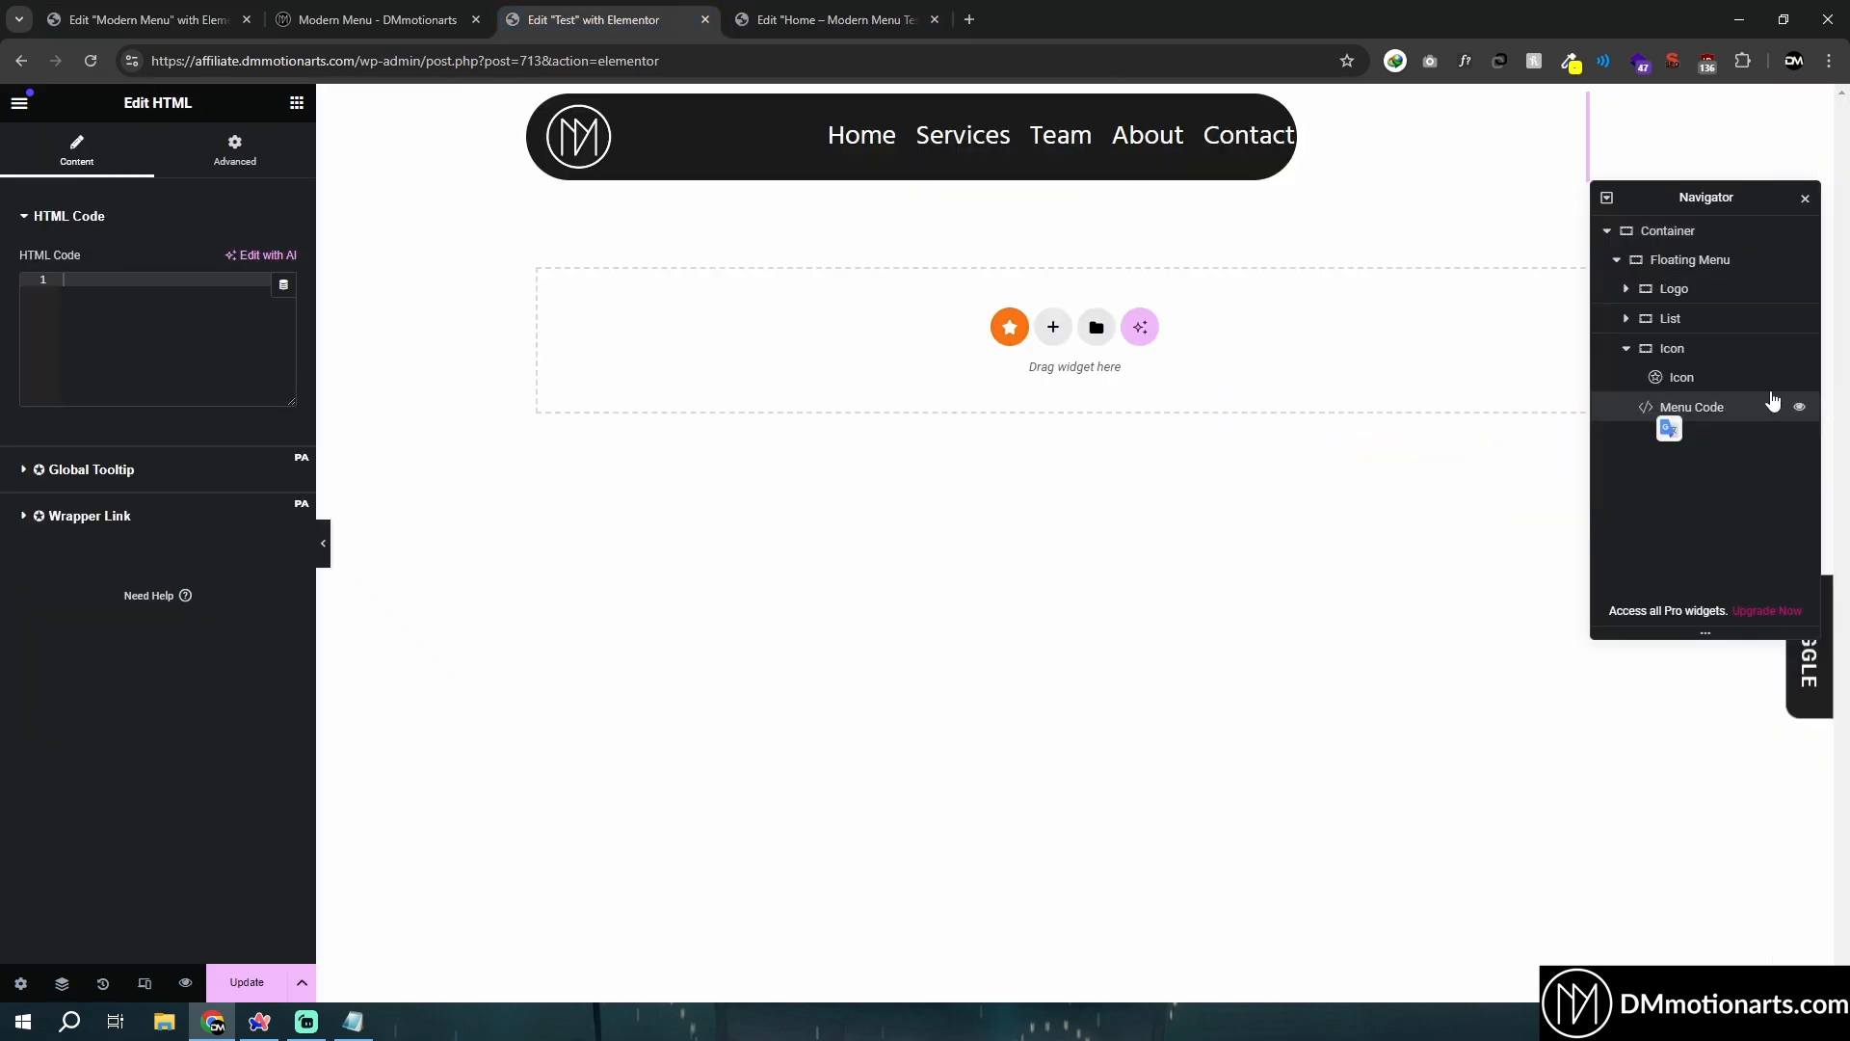
click(141, 19)
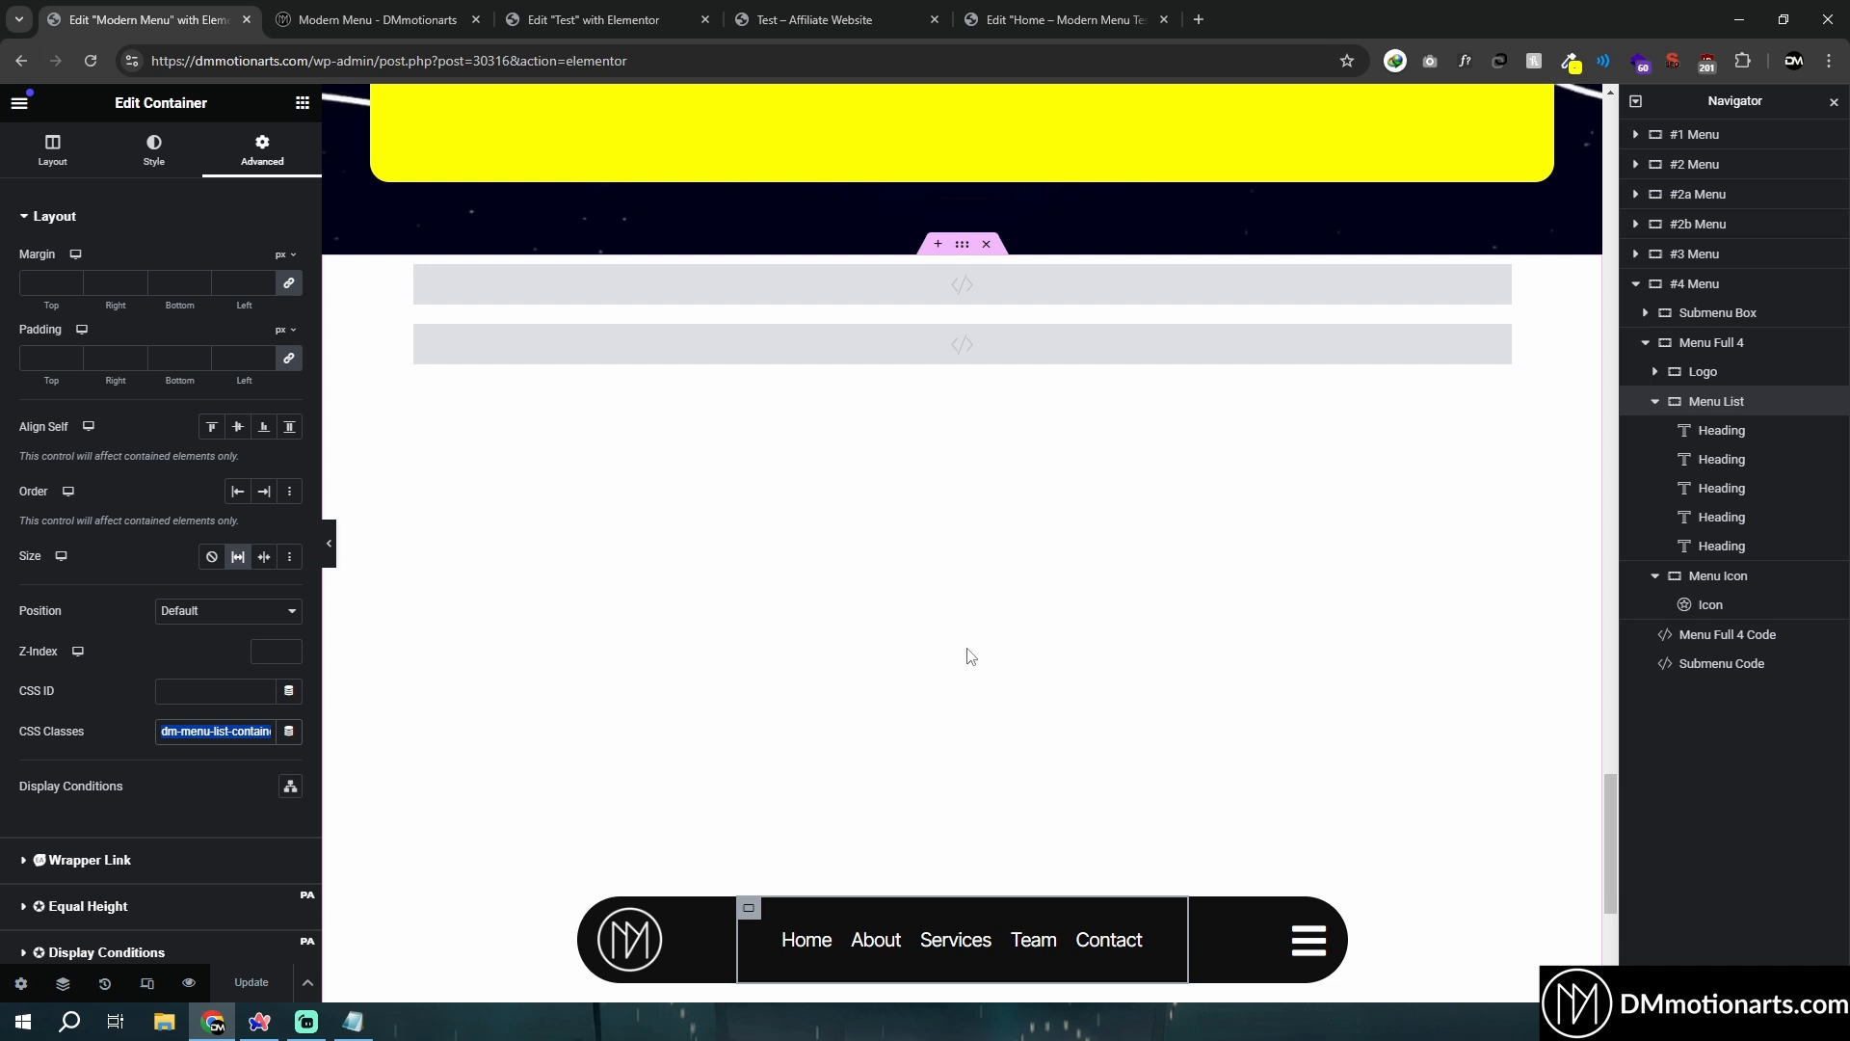
click(596, 19)
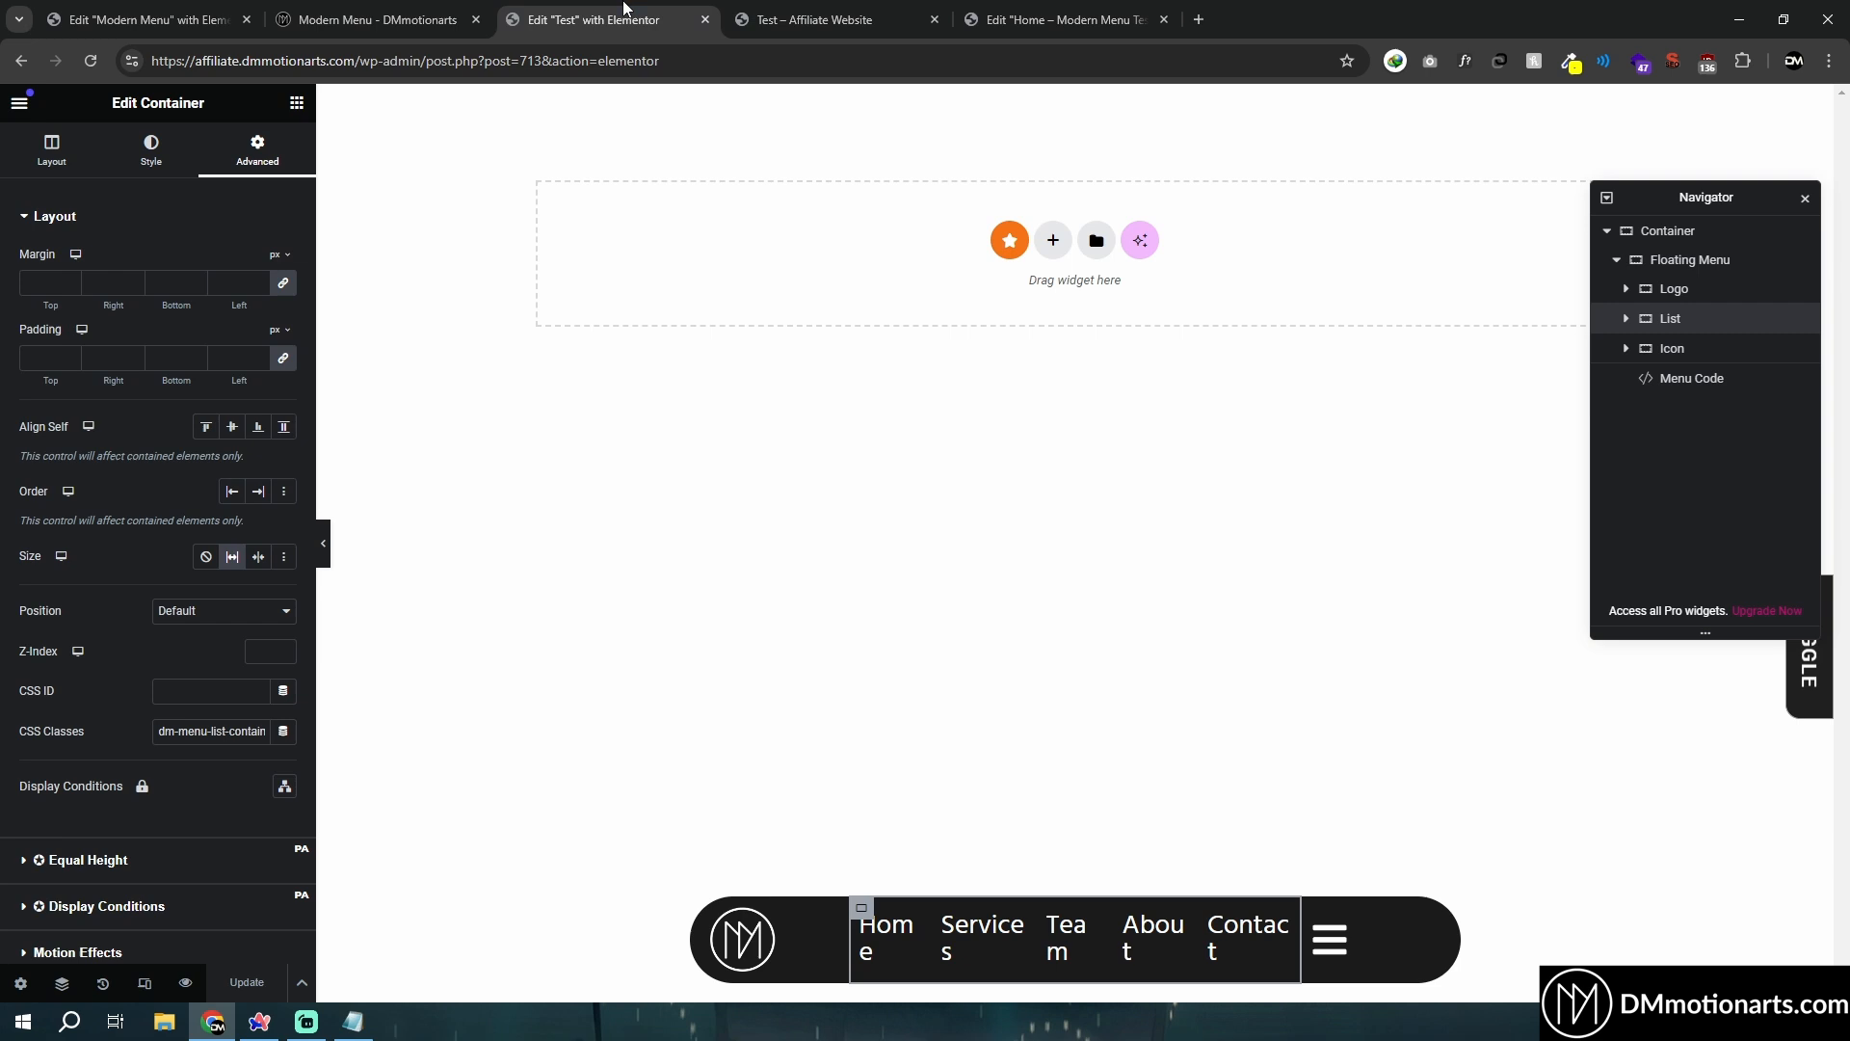
click(810, 19)
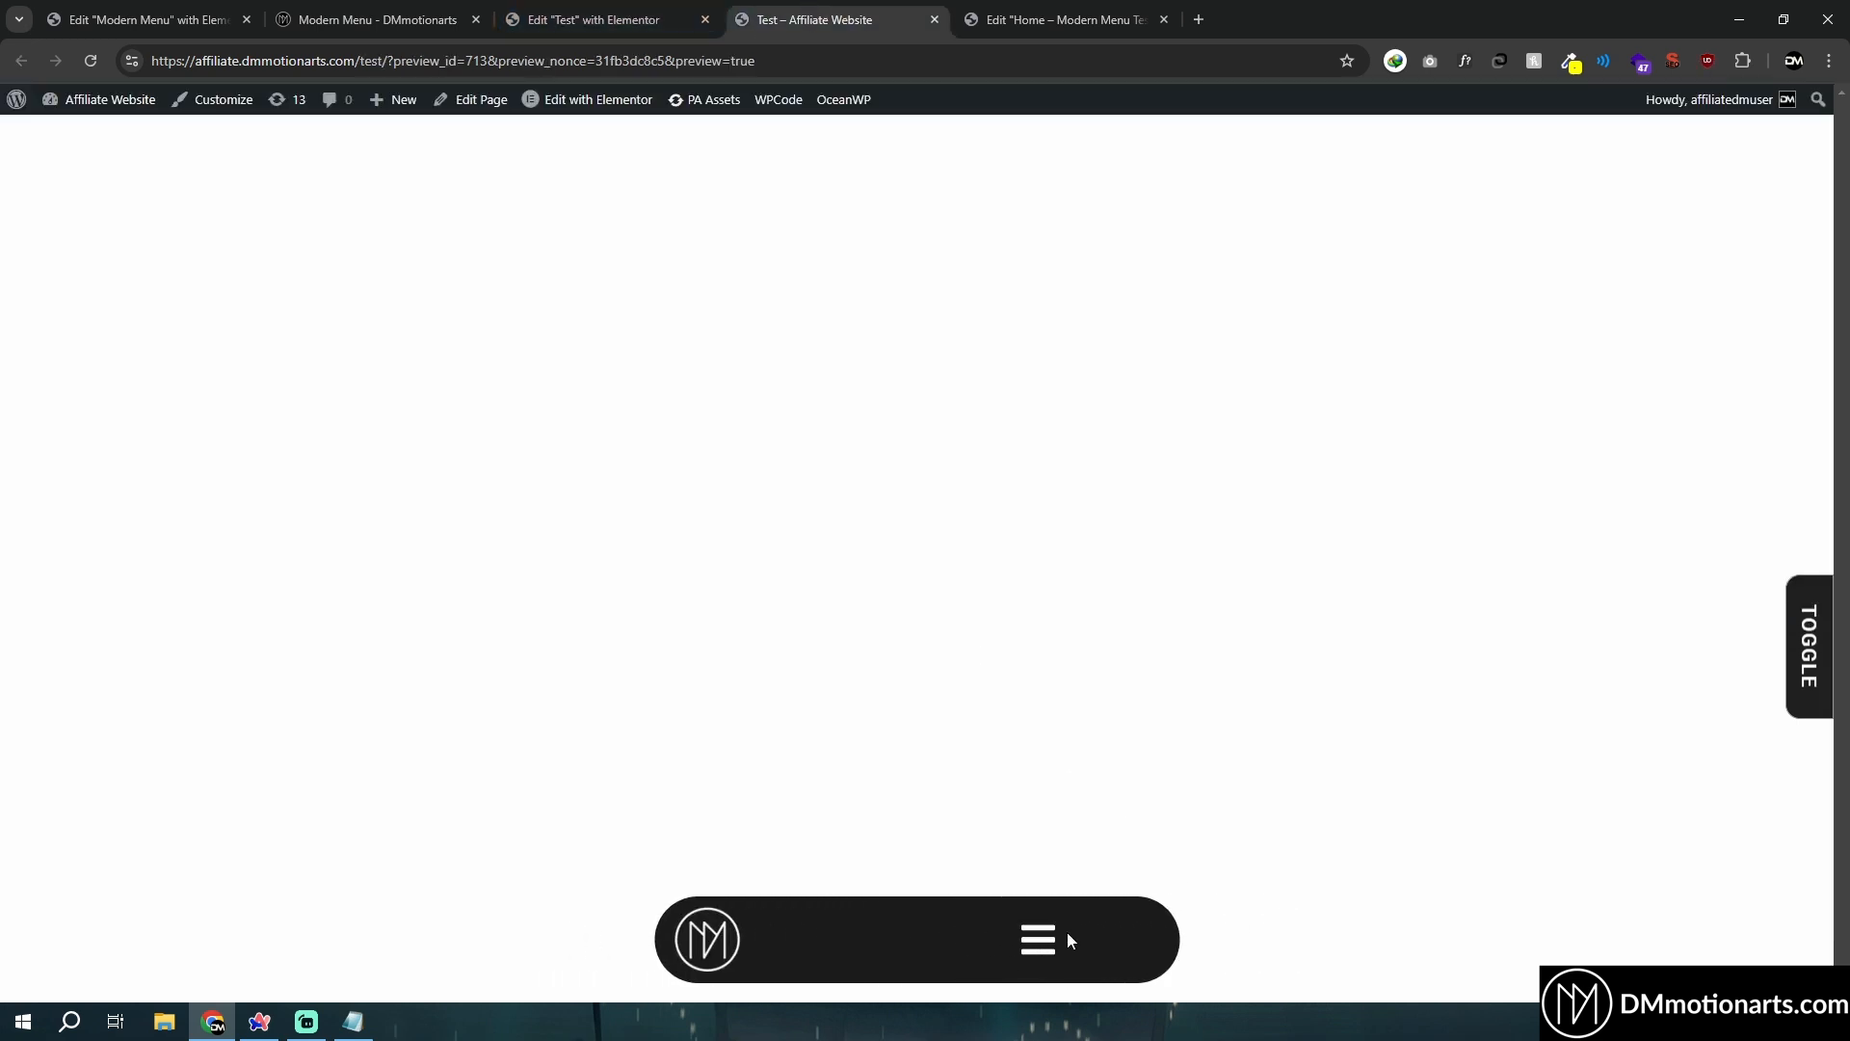
Update the page, then toggle the hamburger in the preview to reveal Home, Services and Team.
click(602, 19)
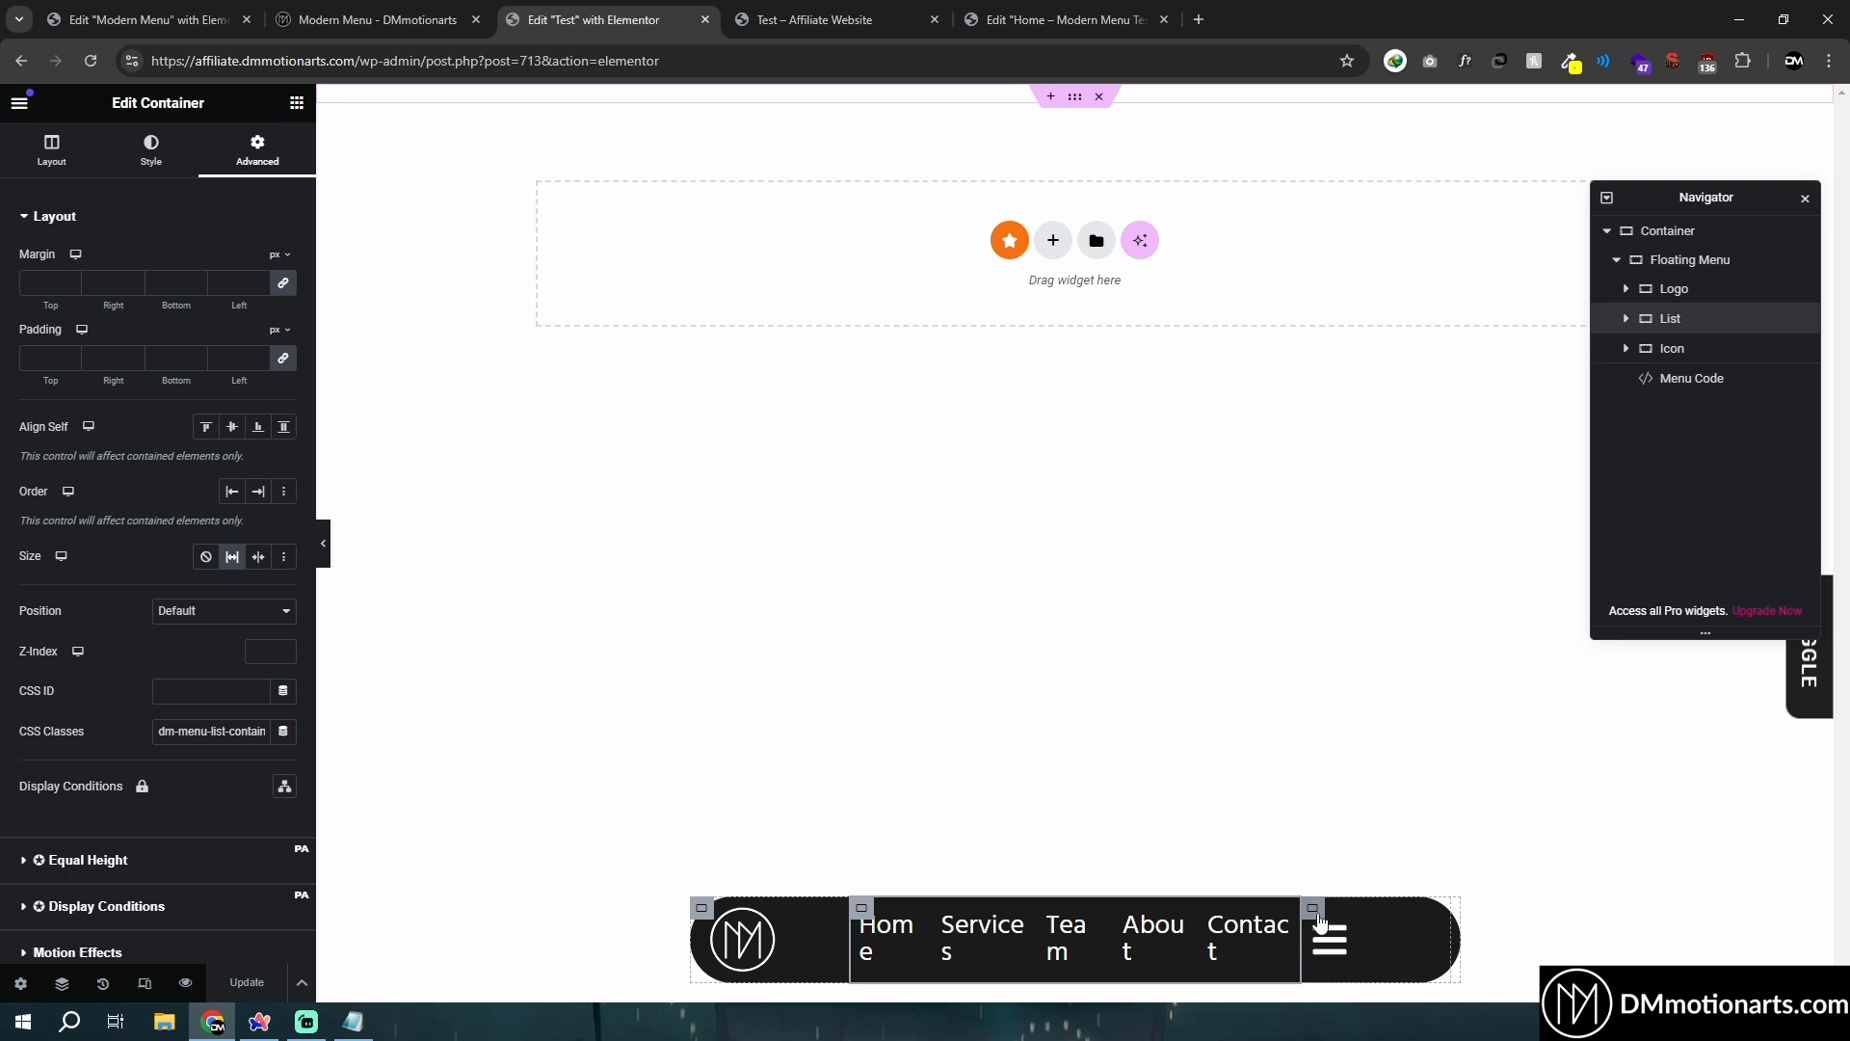
click(51, 150)
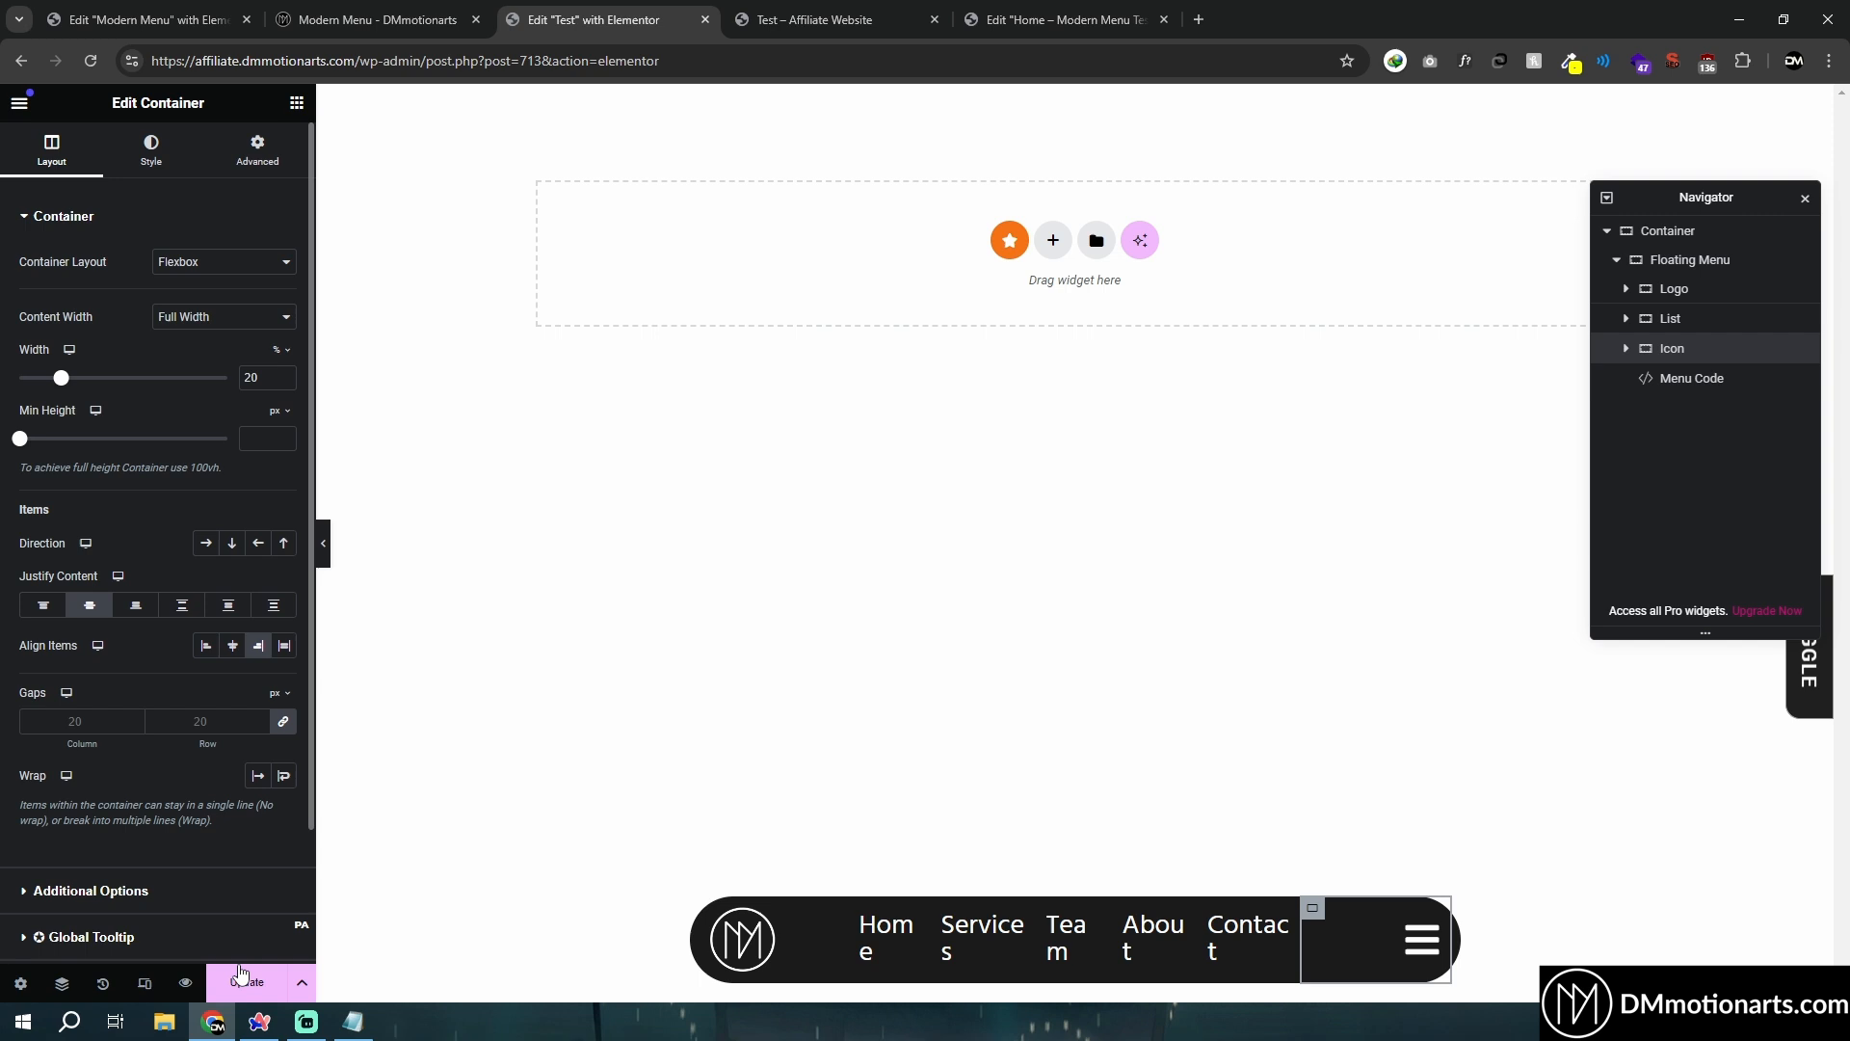
click(981, 939)
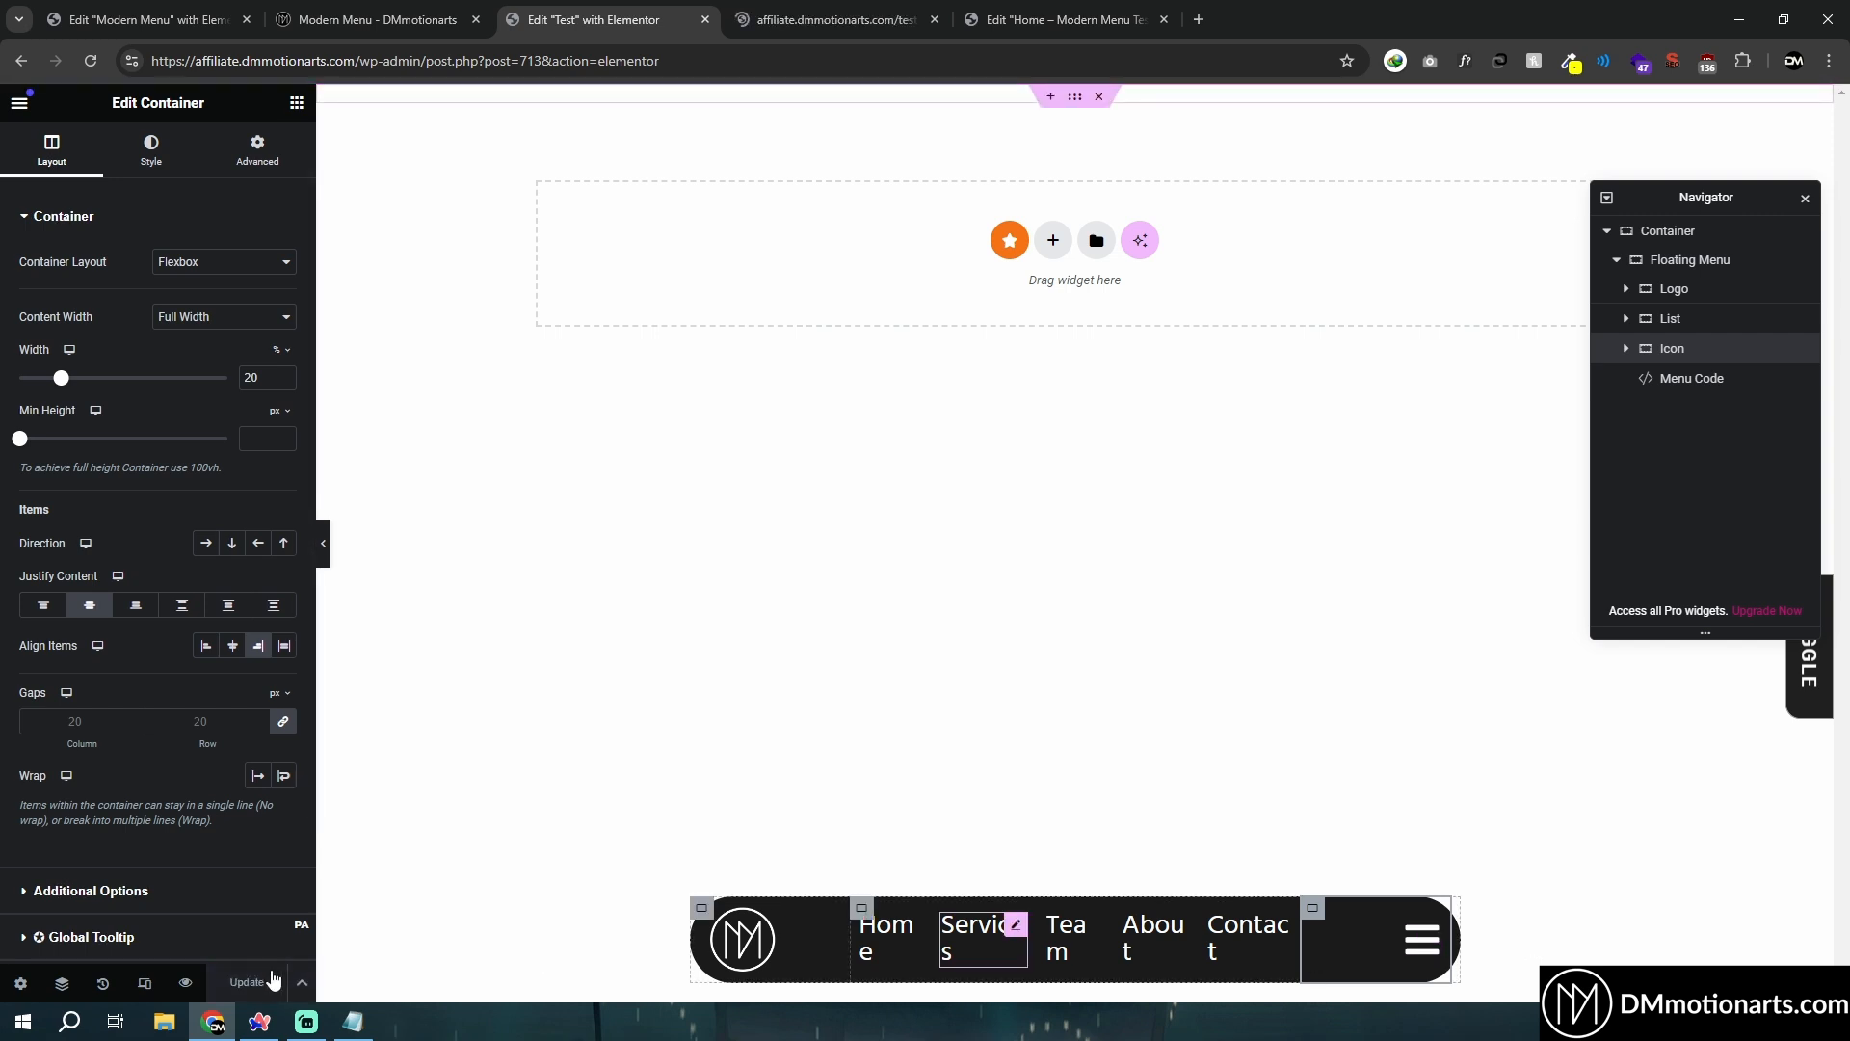
click(827, 20)
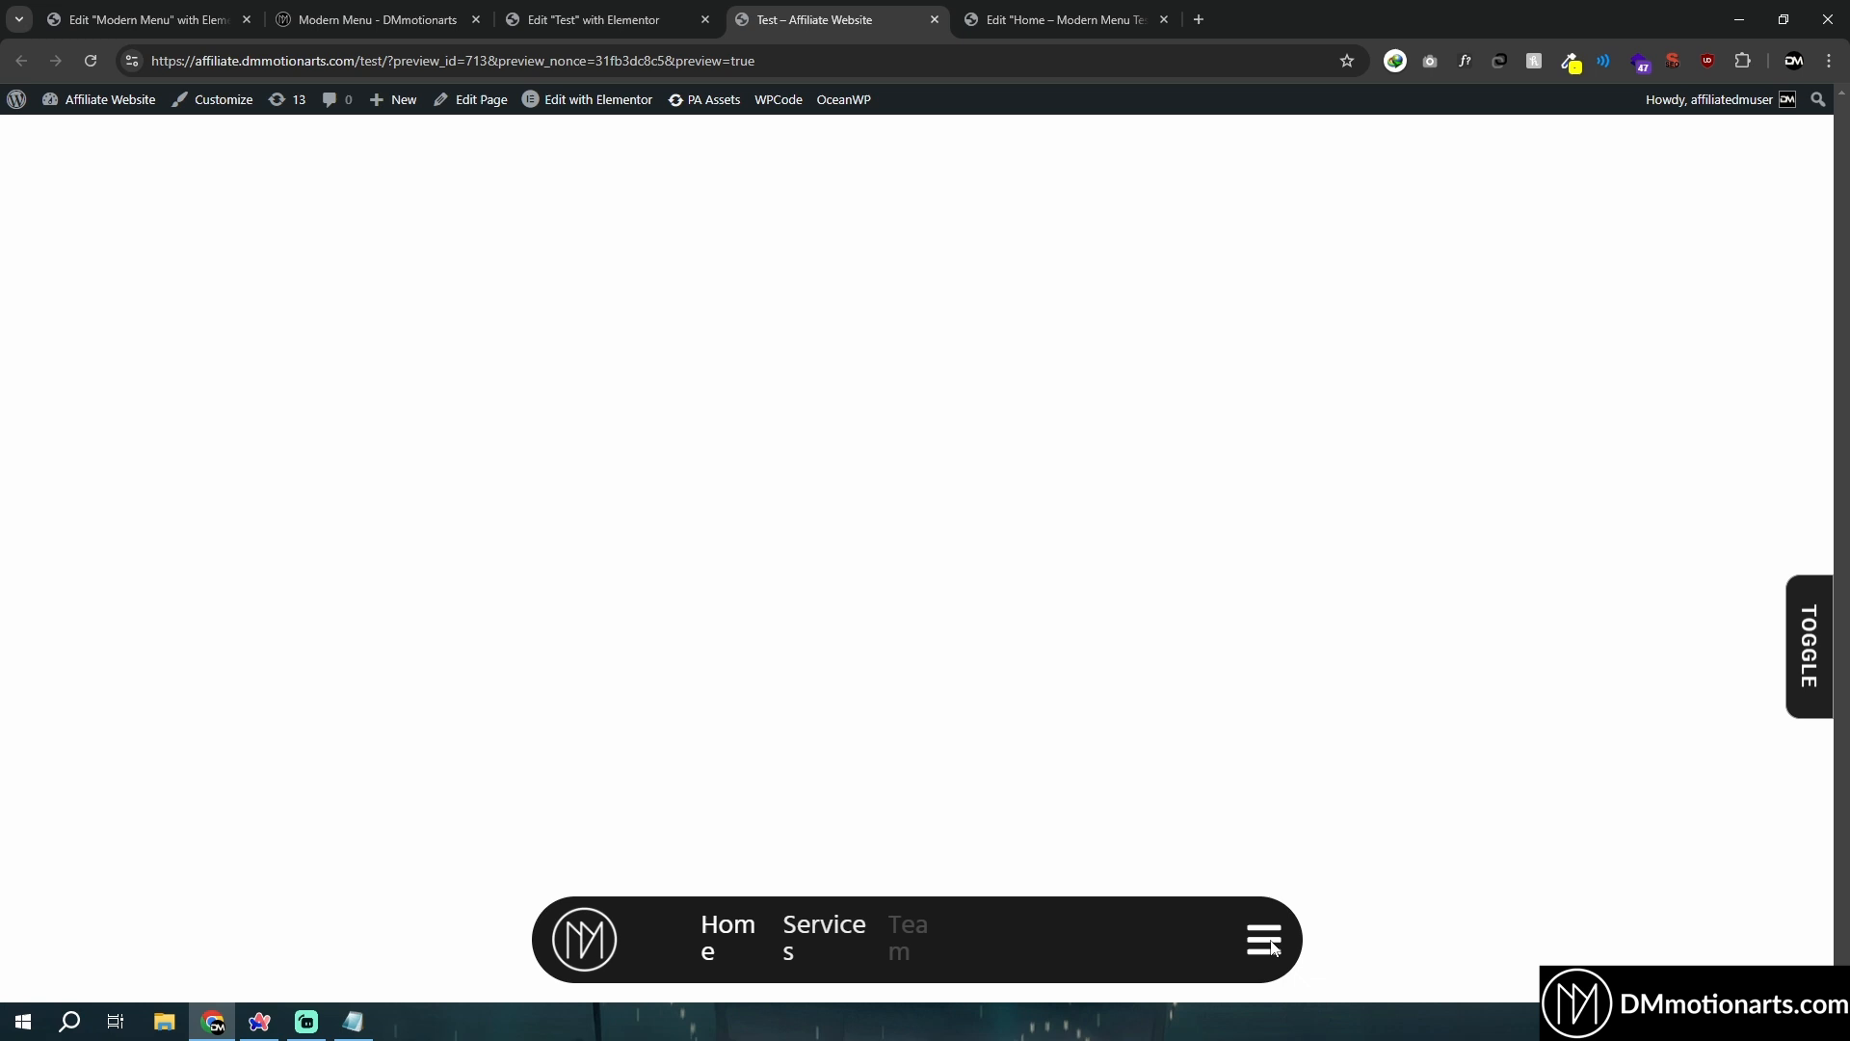
click(601, 19)
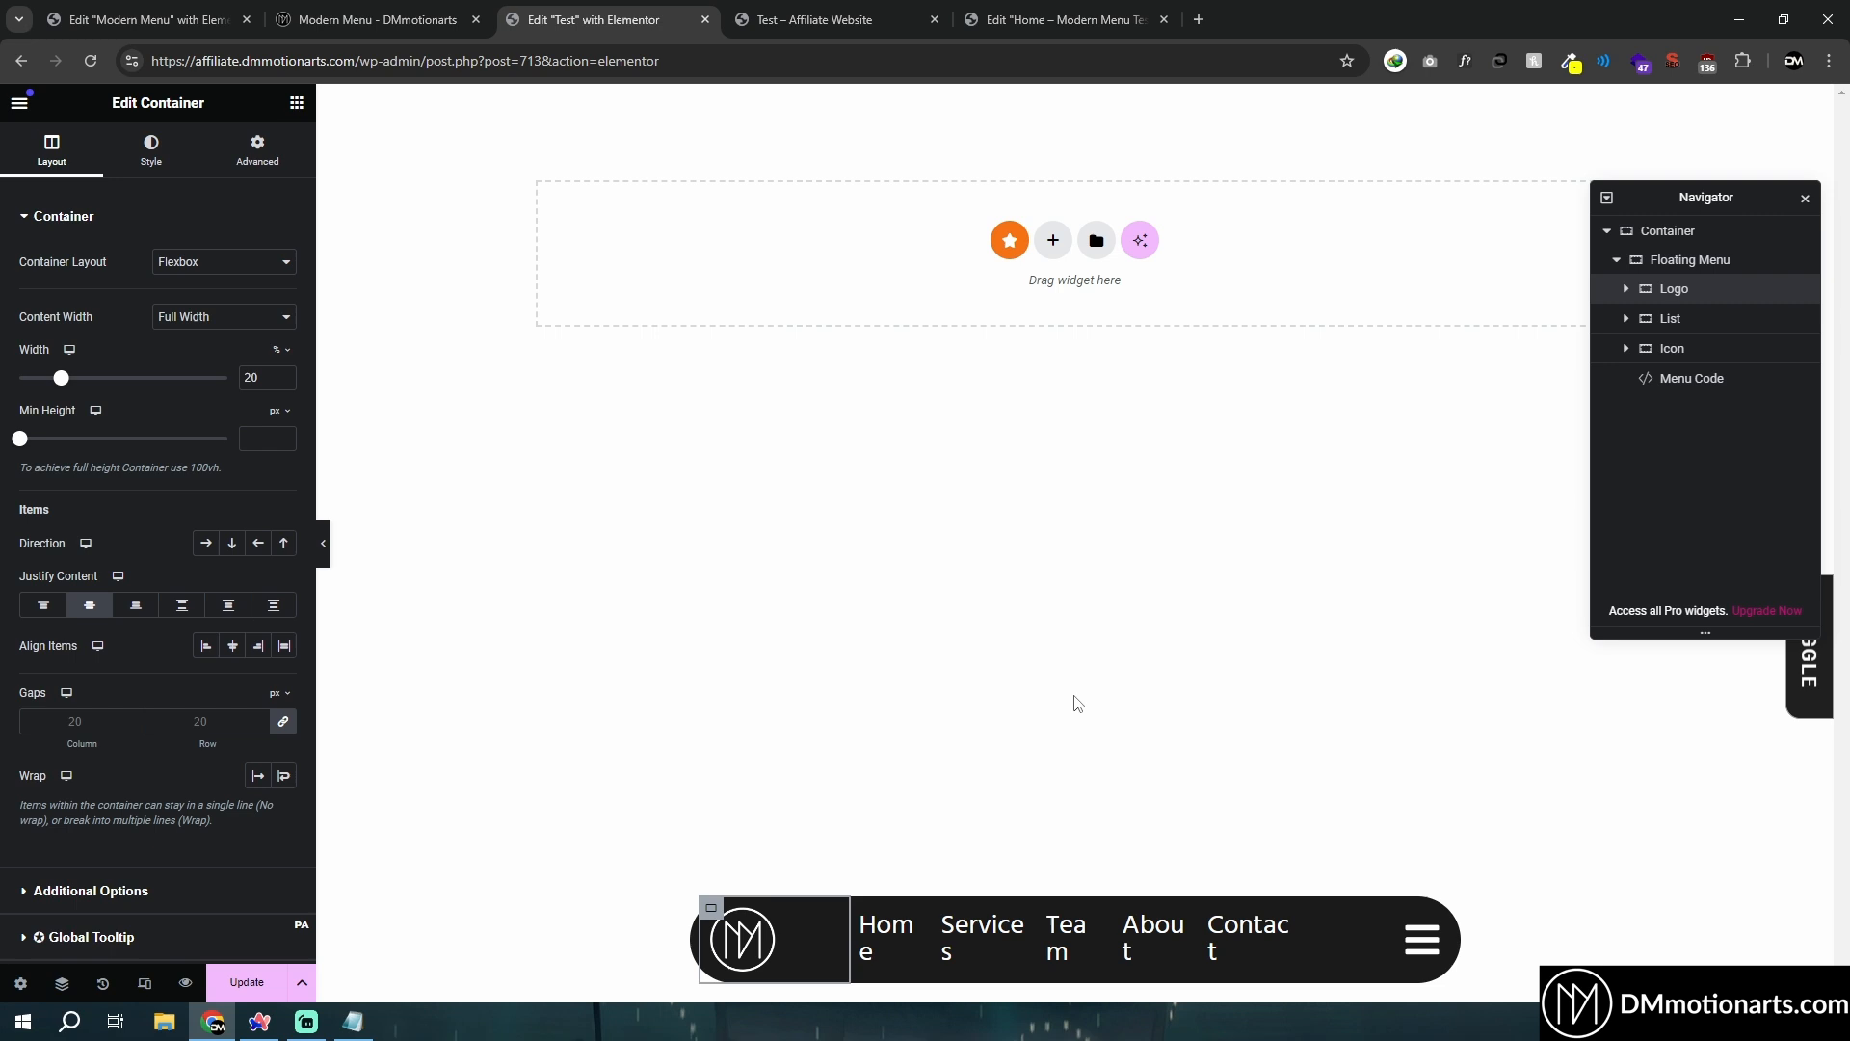
mouse_move(1347, 914)
text(1)
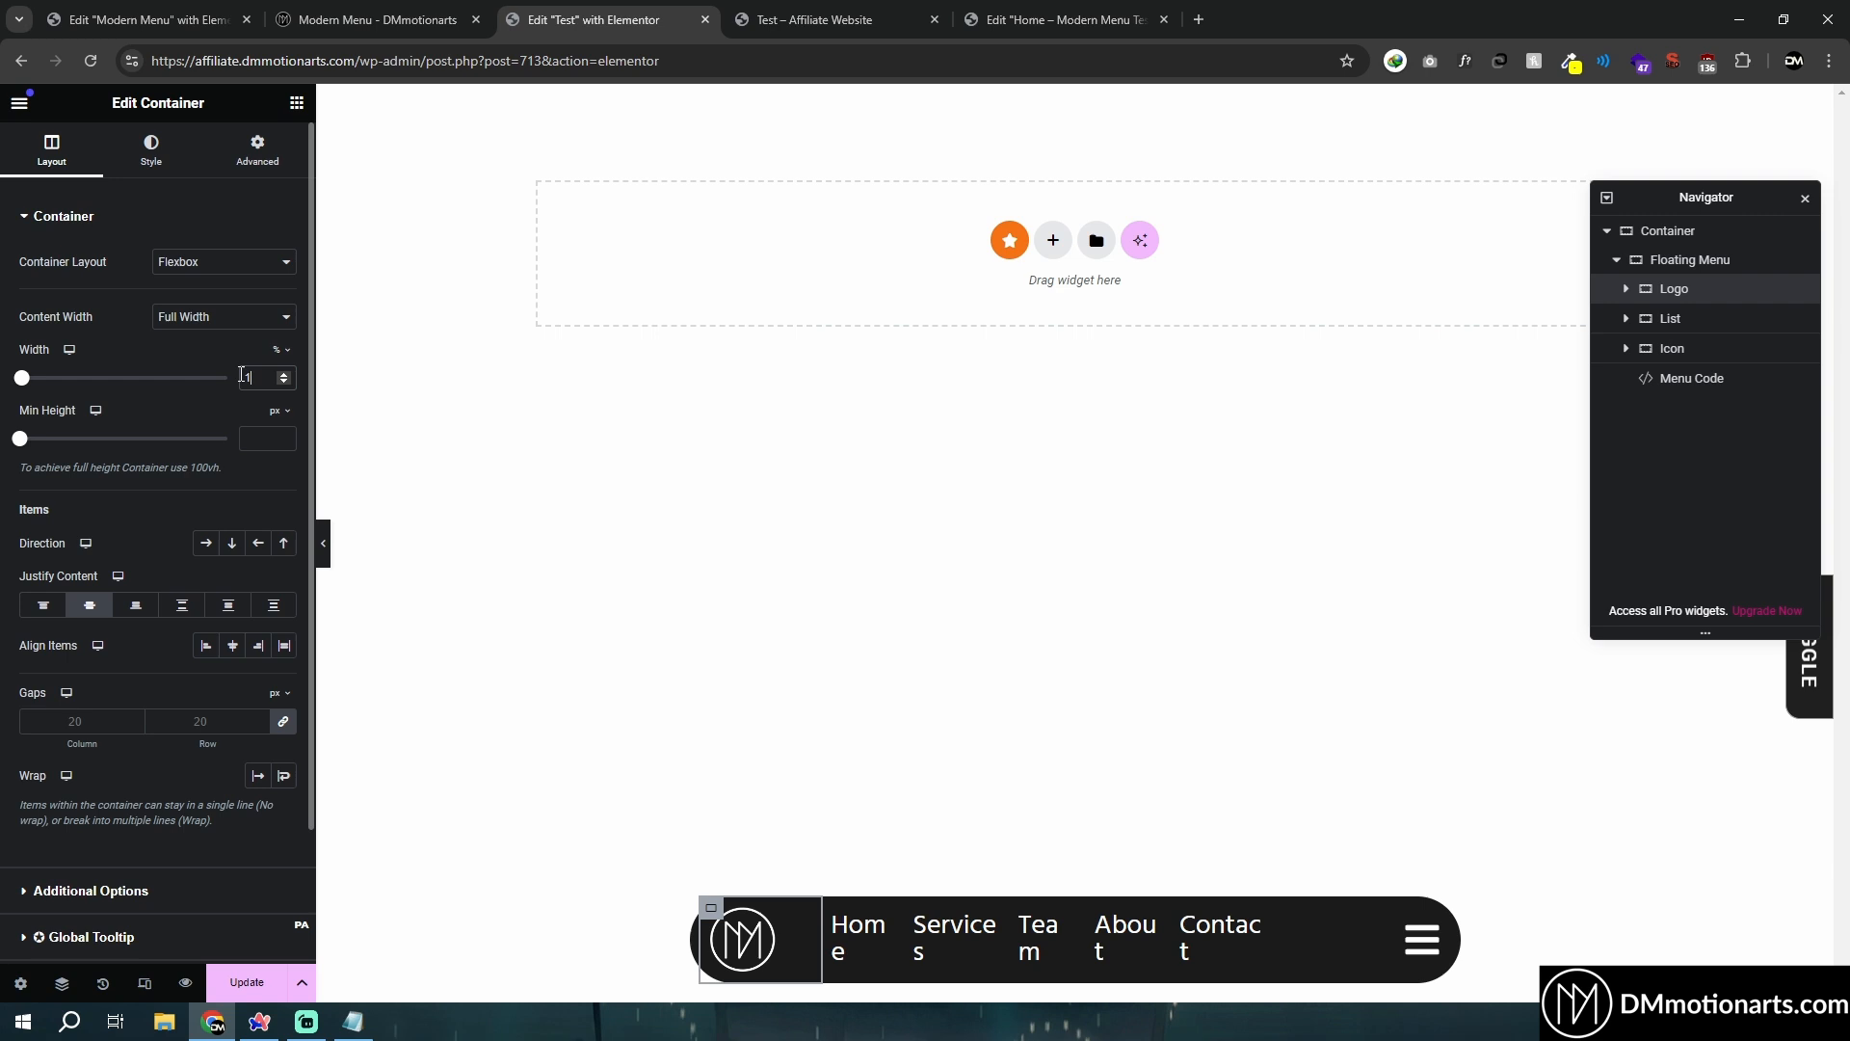
Set the Logo container to 10% width and bring up the List container's Menu Code CSS.
text(0)
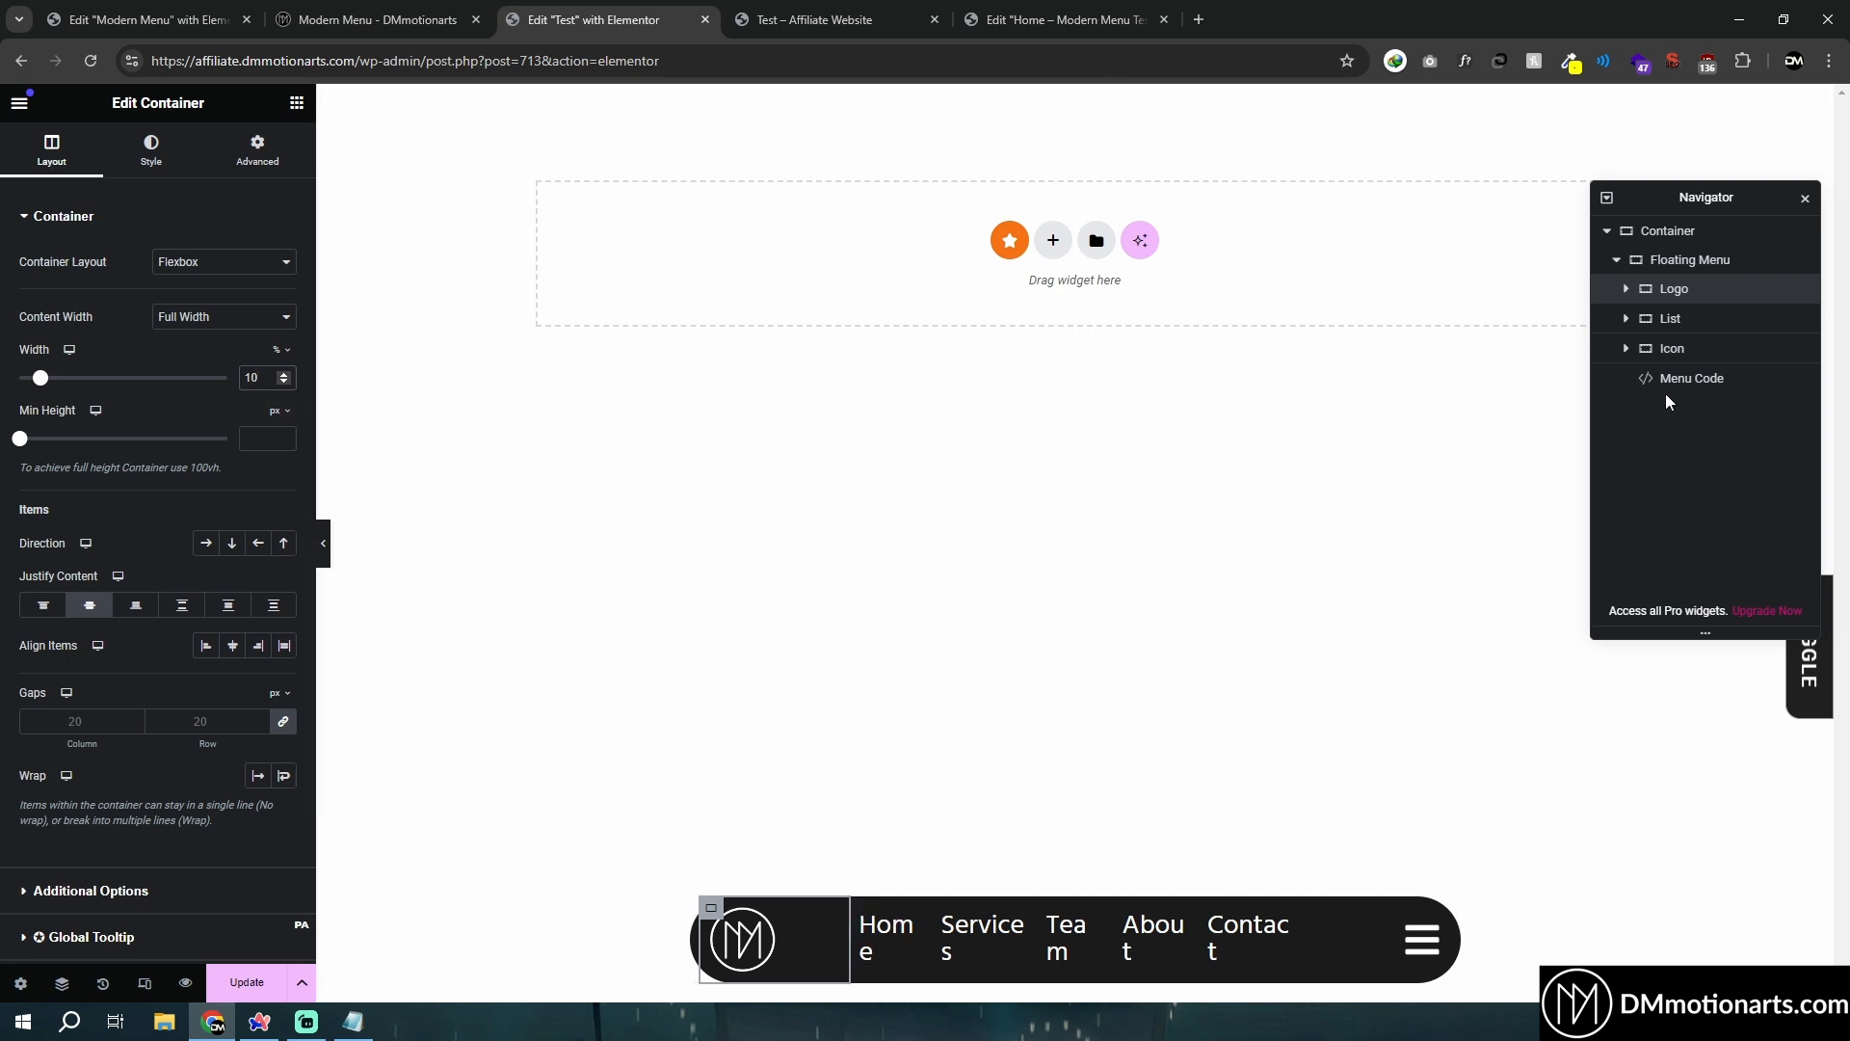
click(1690, 378)
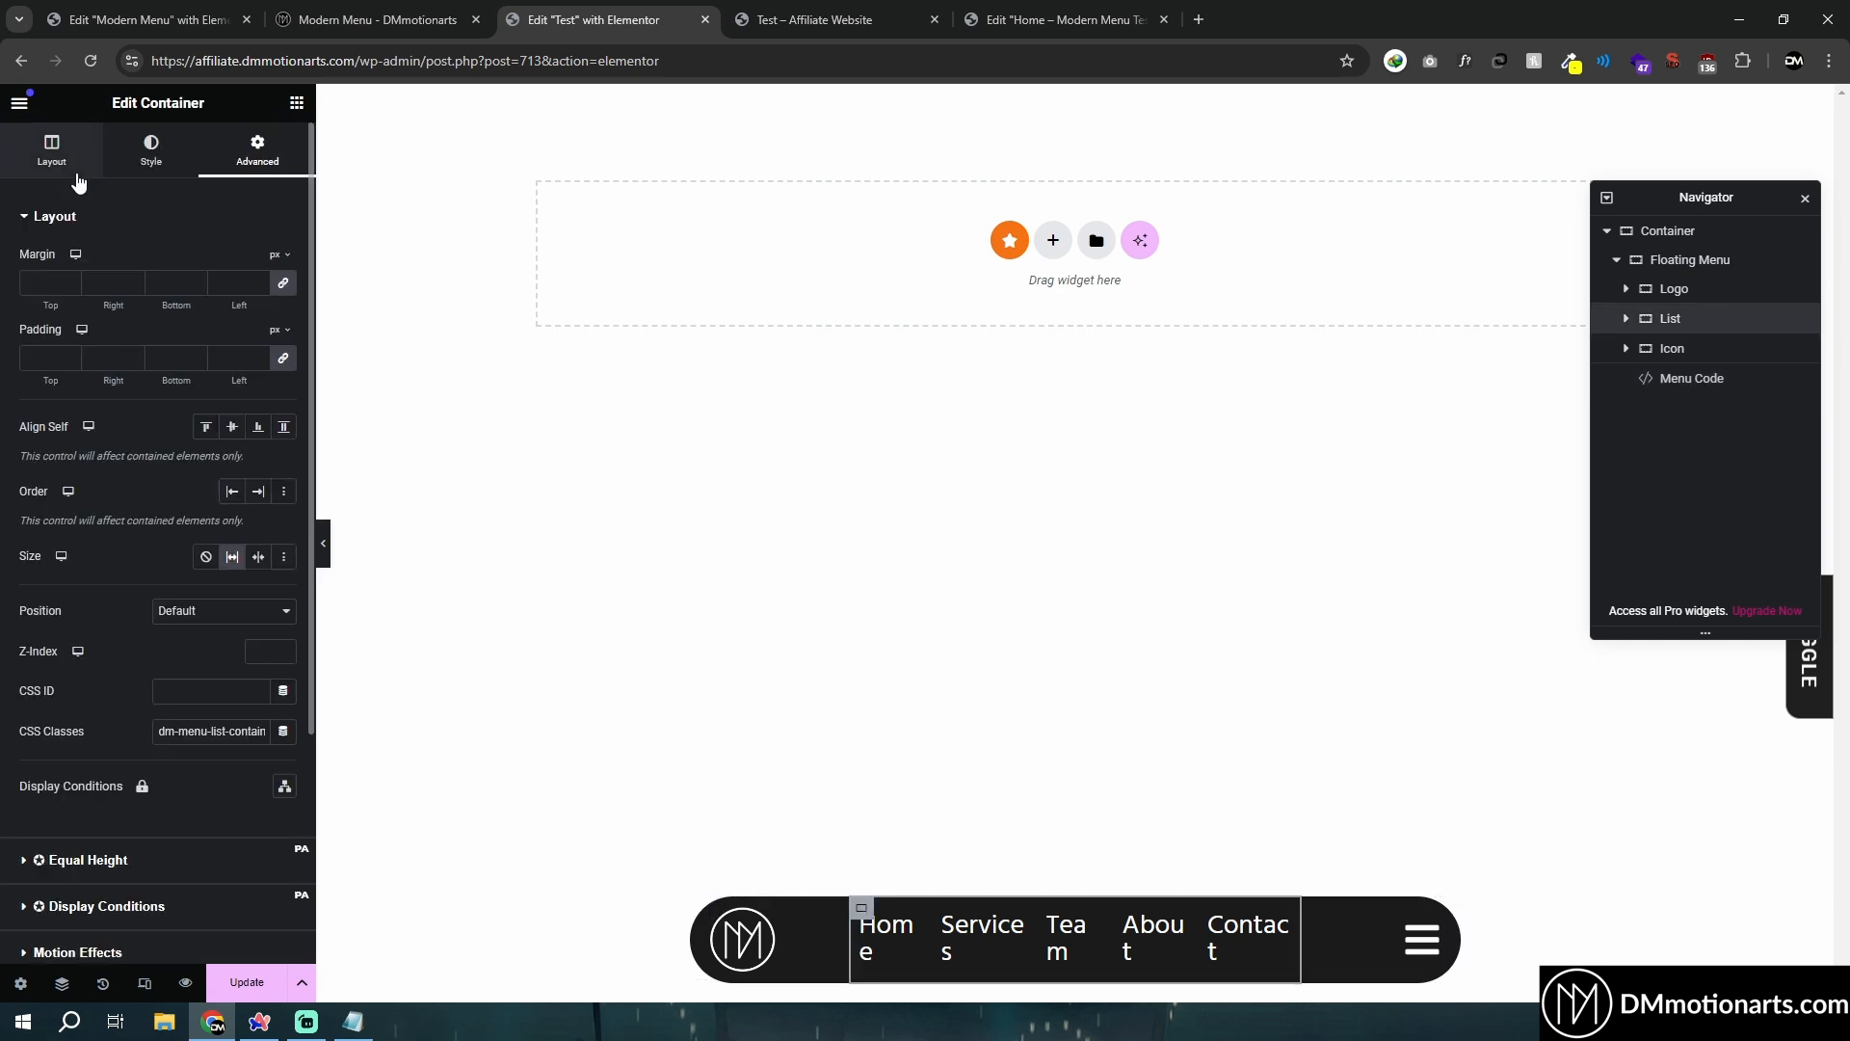
click(50, 151)
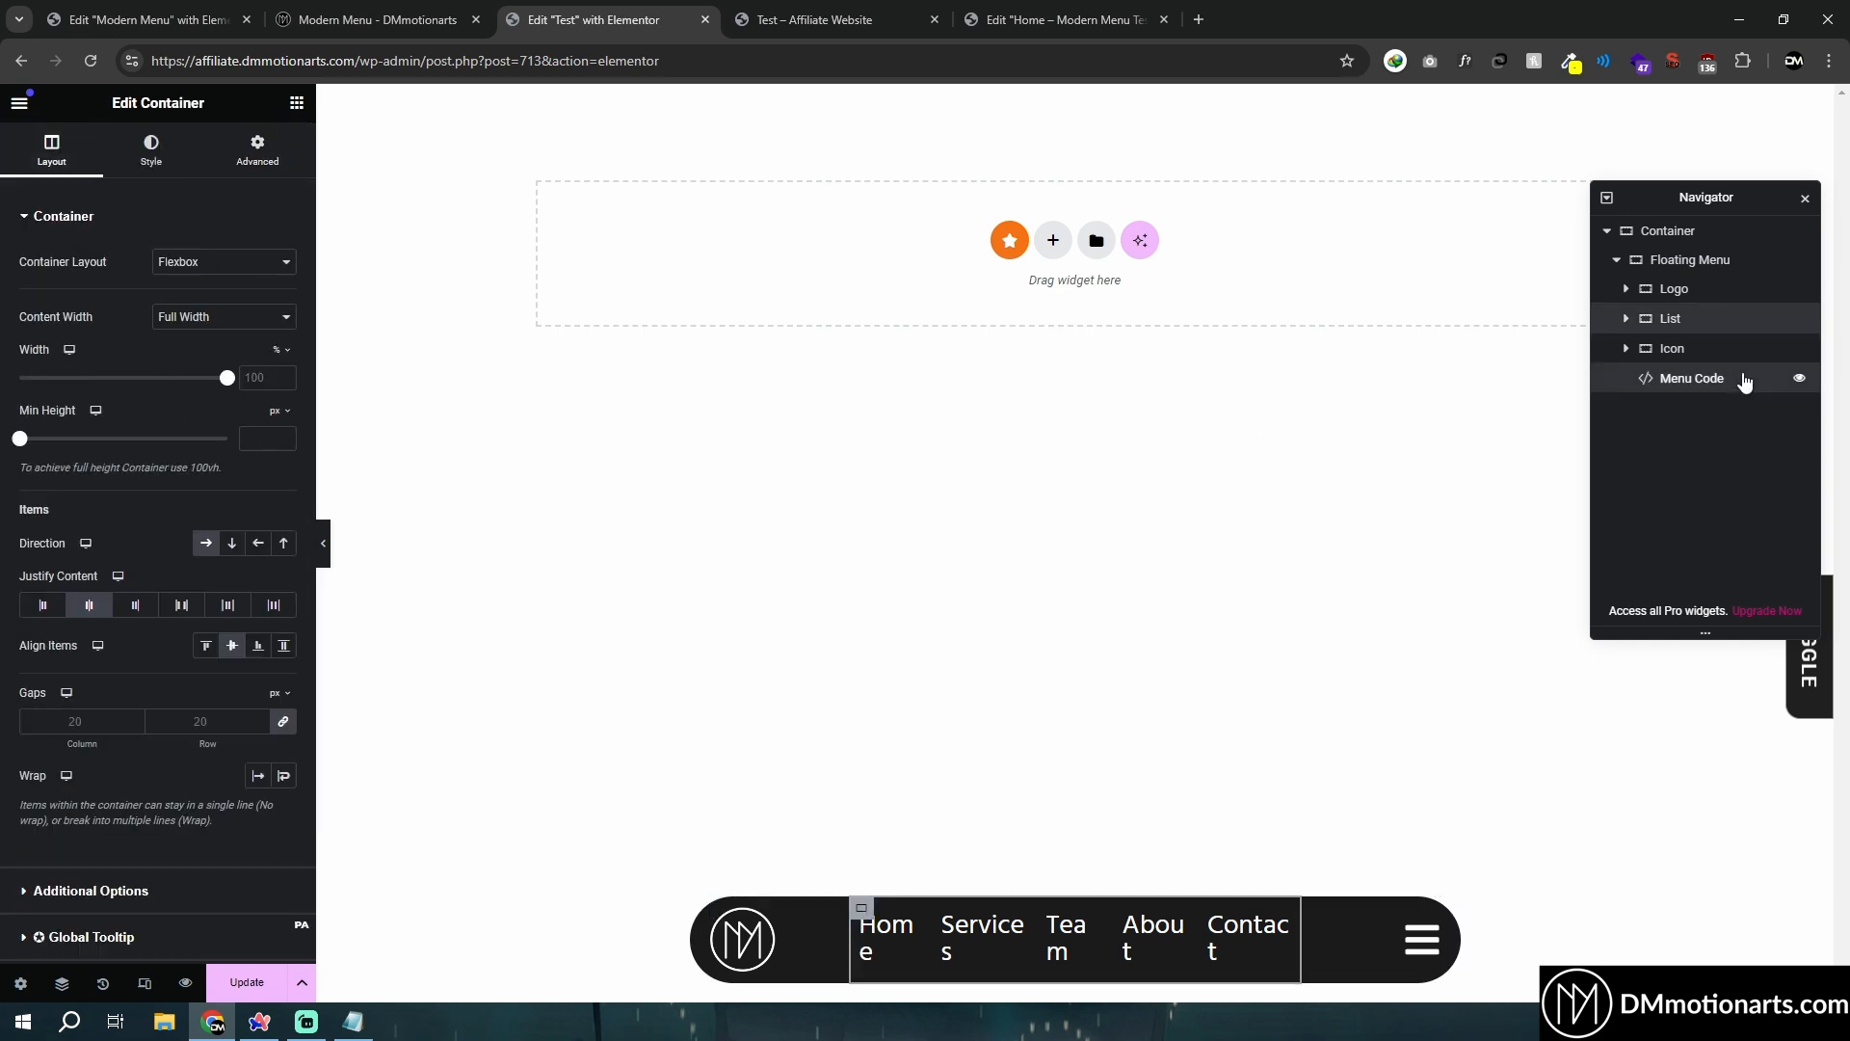
click(1744, 378)
text(max-width:88%;)
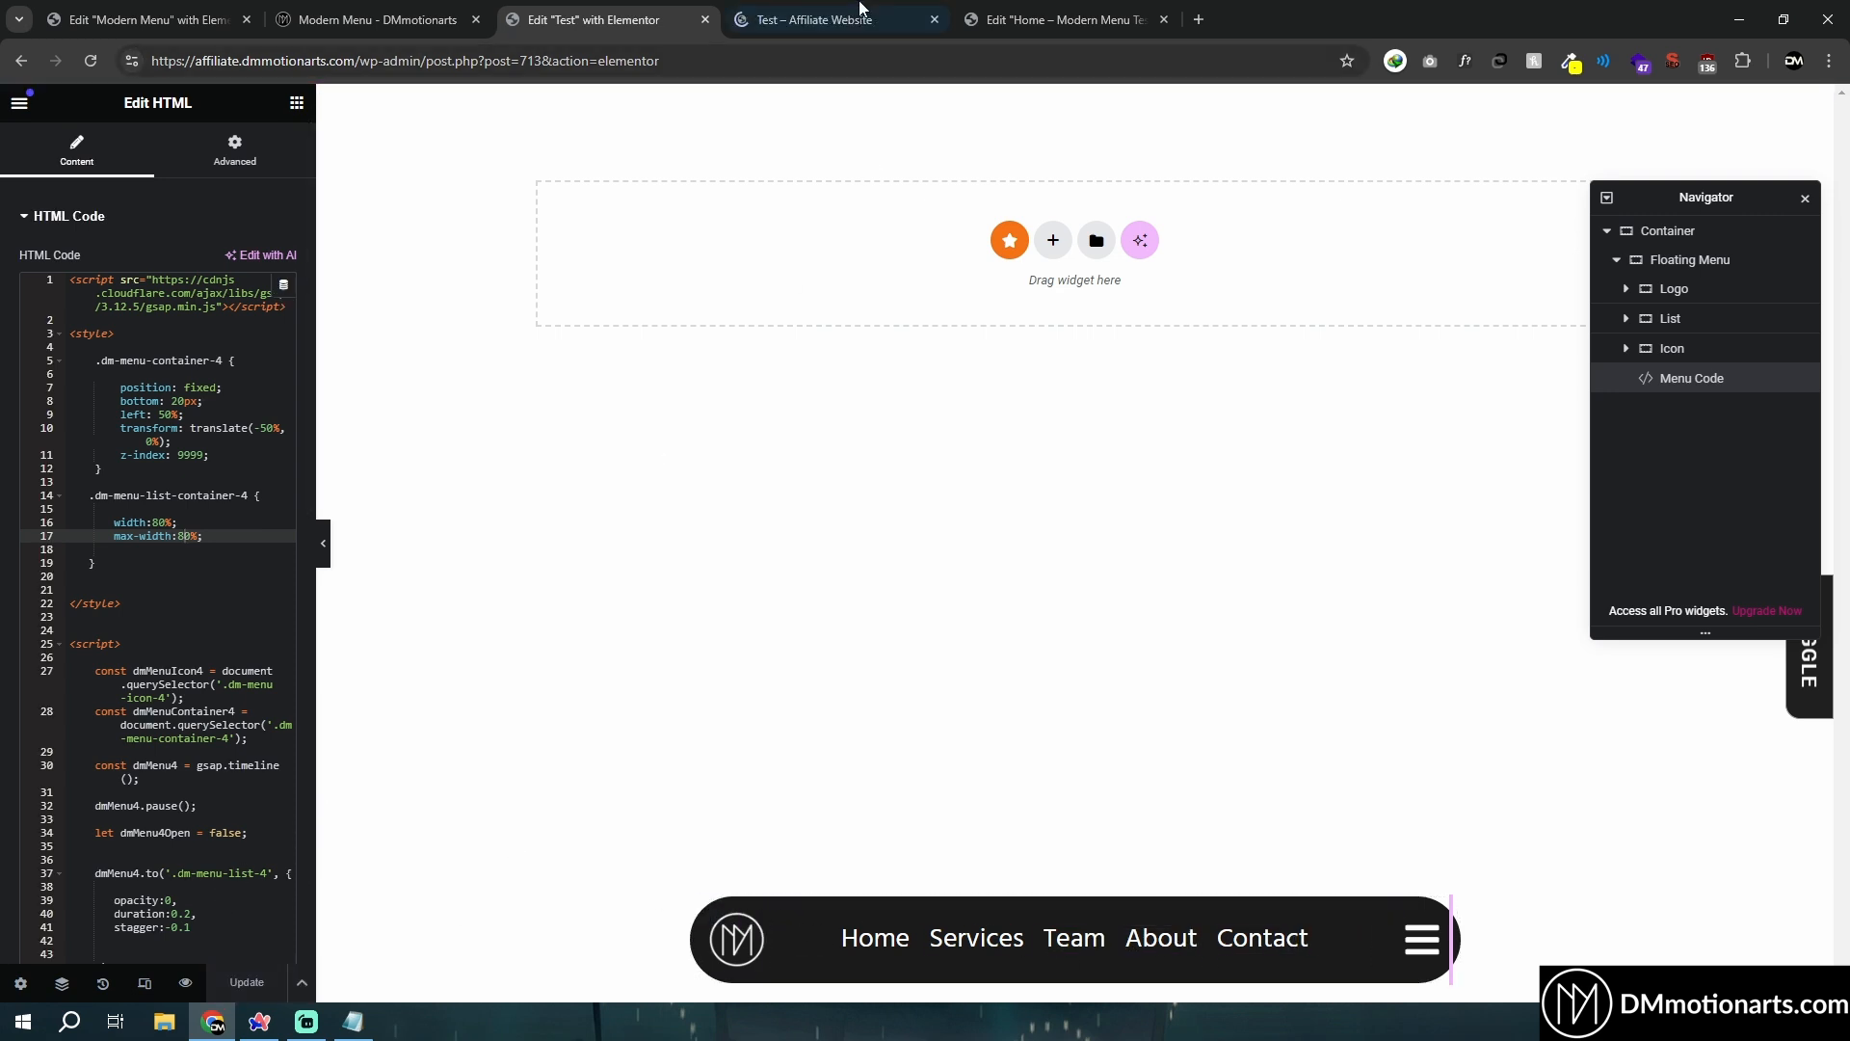
Confirm in the preview that the bar collapses to logo and icon and expands to five links.
click(827, 19)
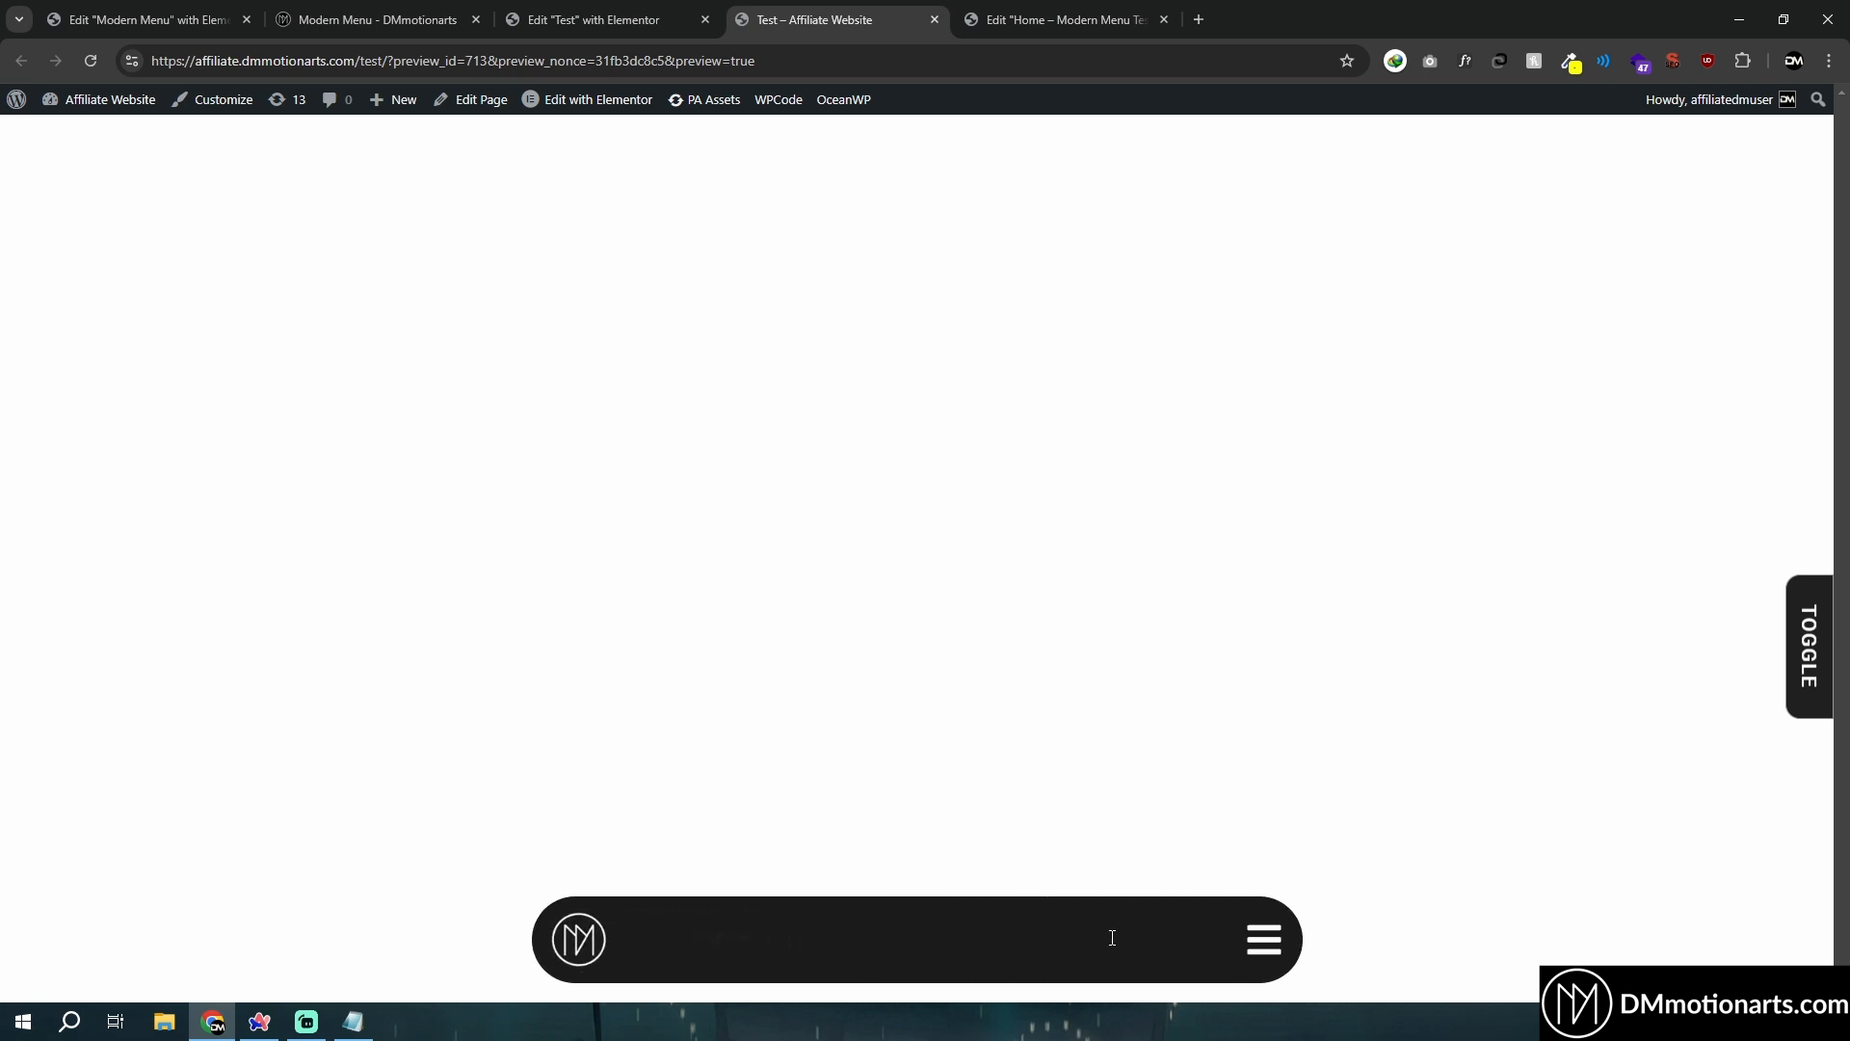
click(595, 19)
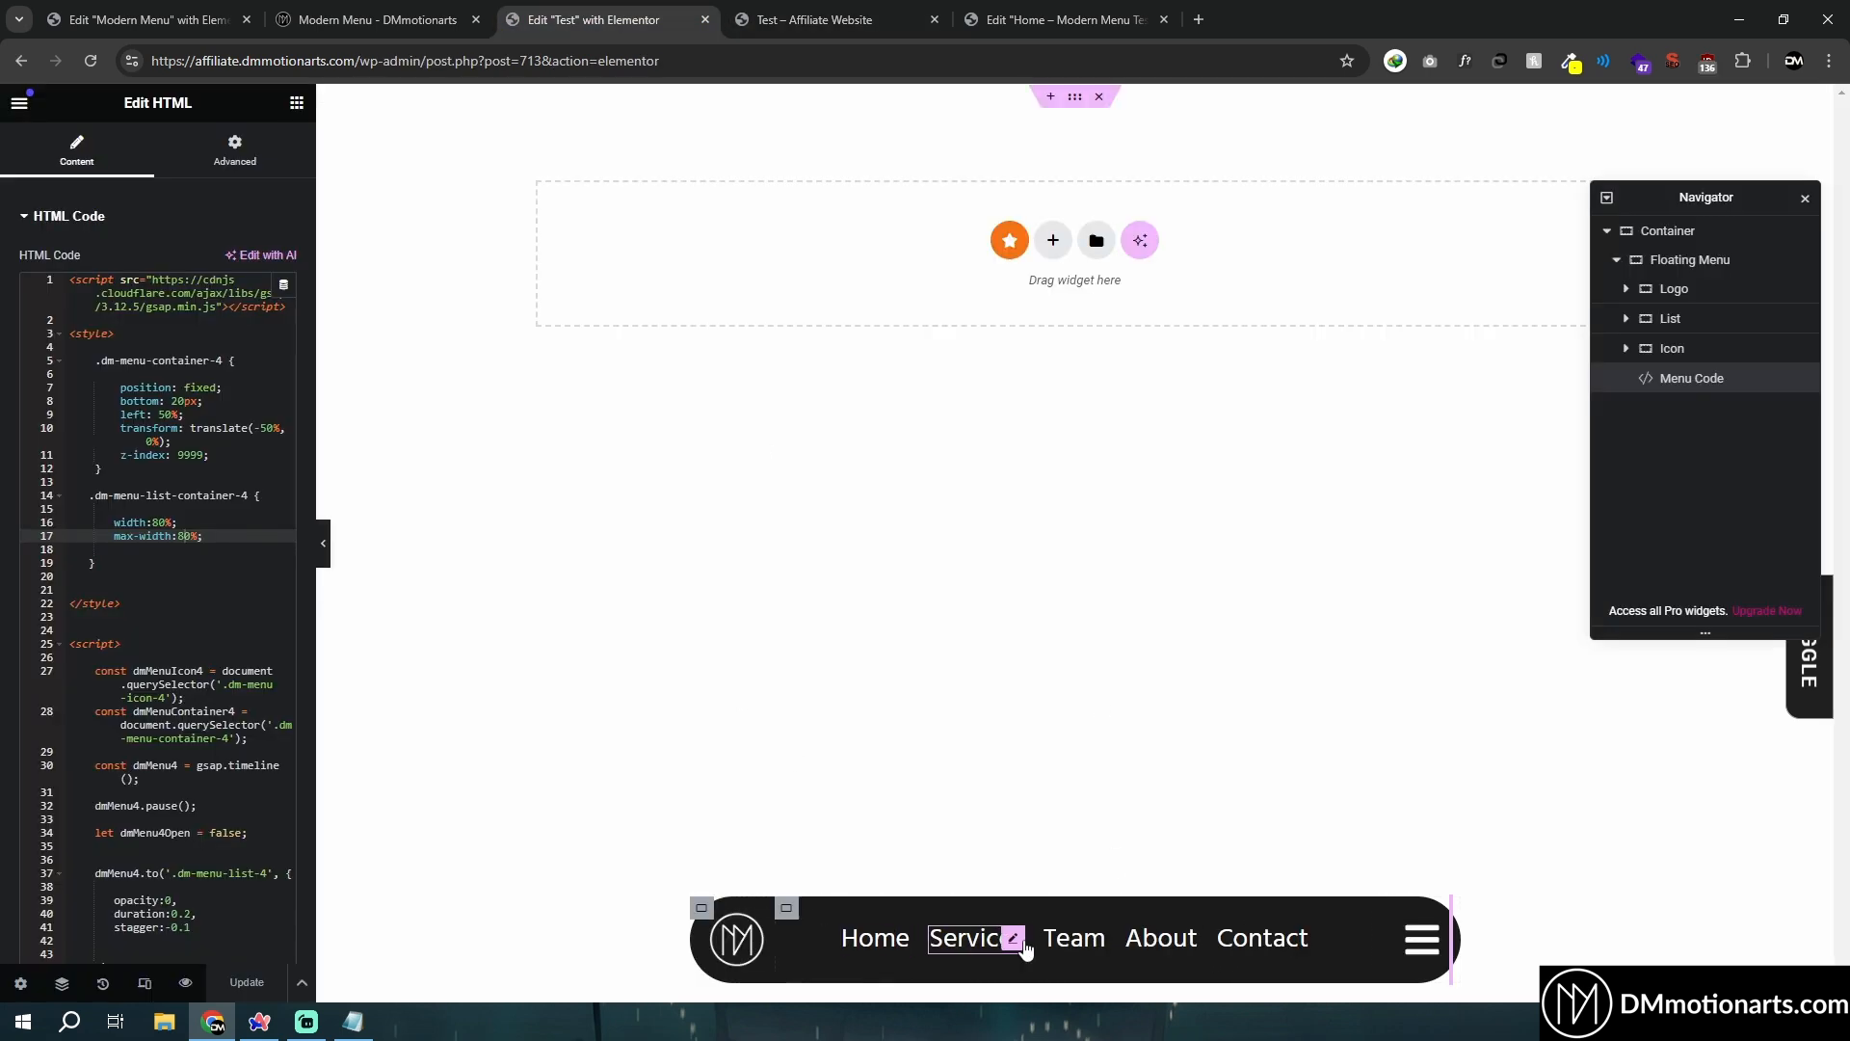
click(1011, 938)
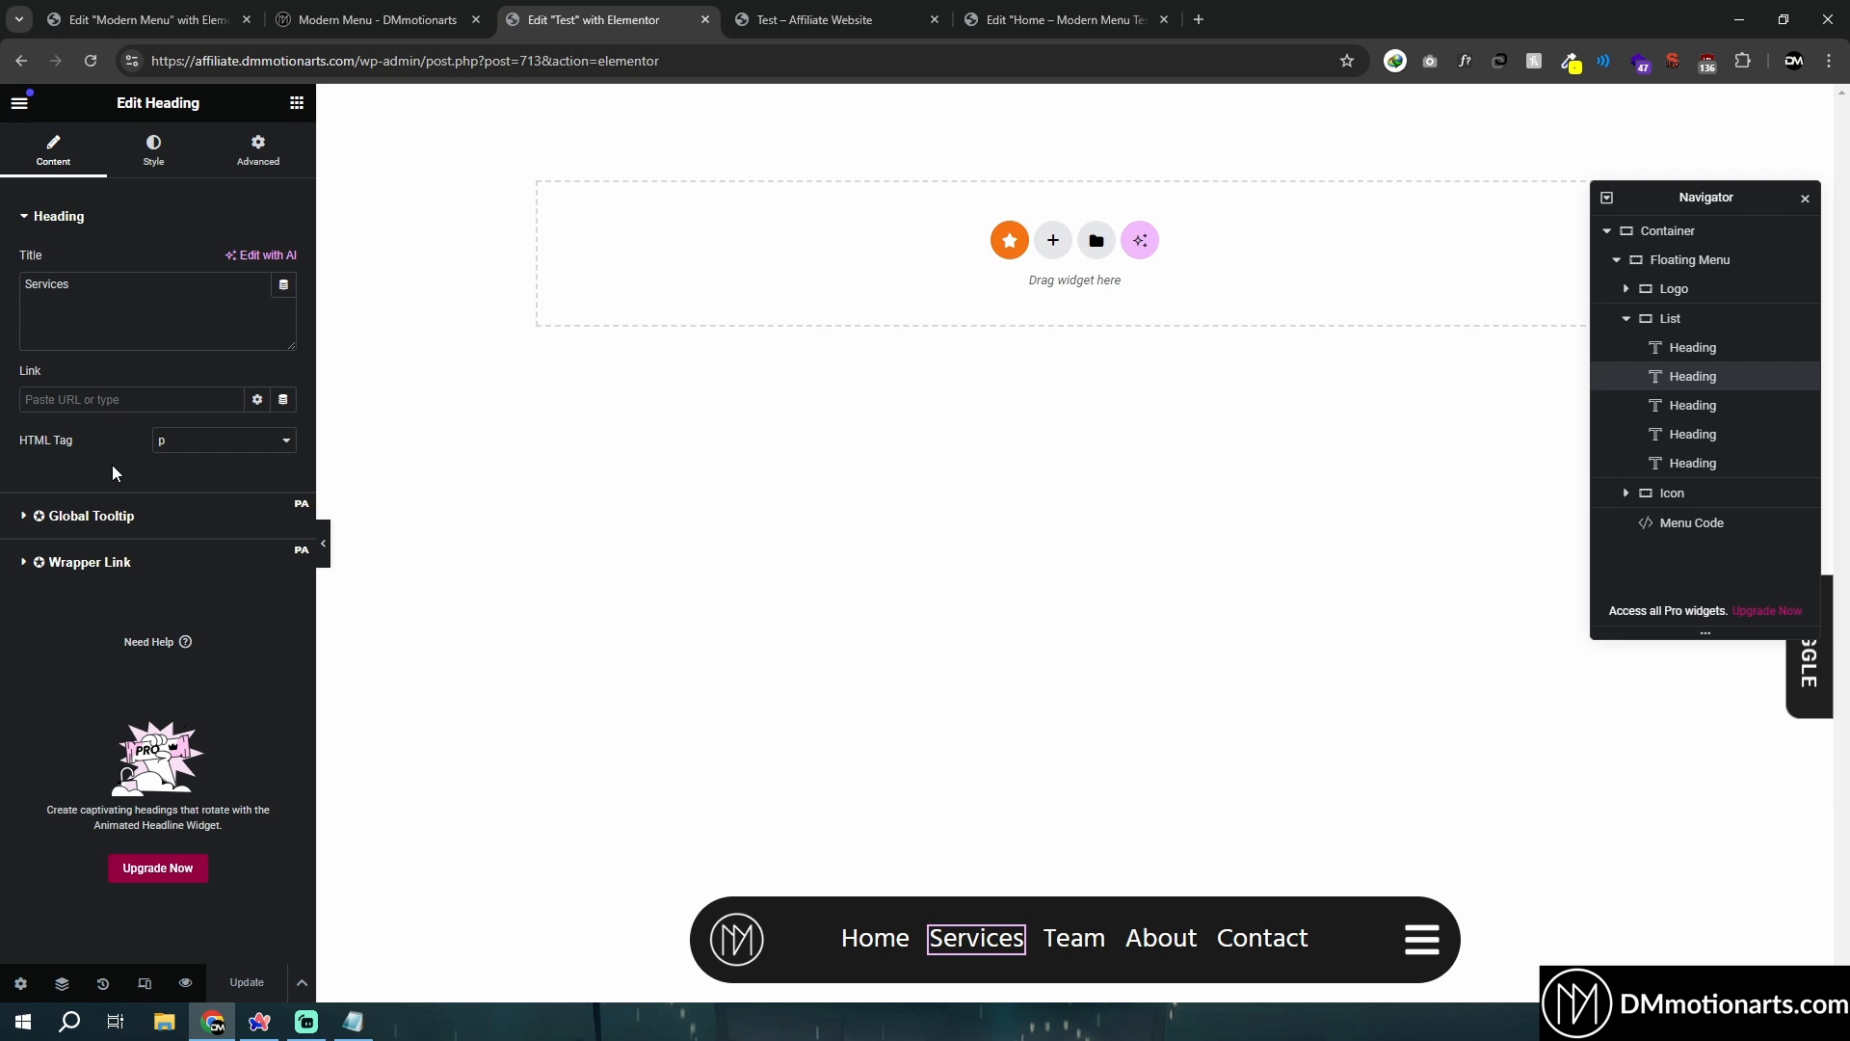
click(826, 19)
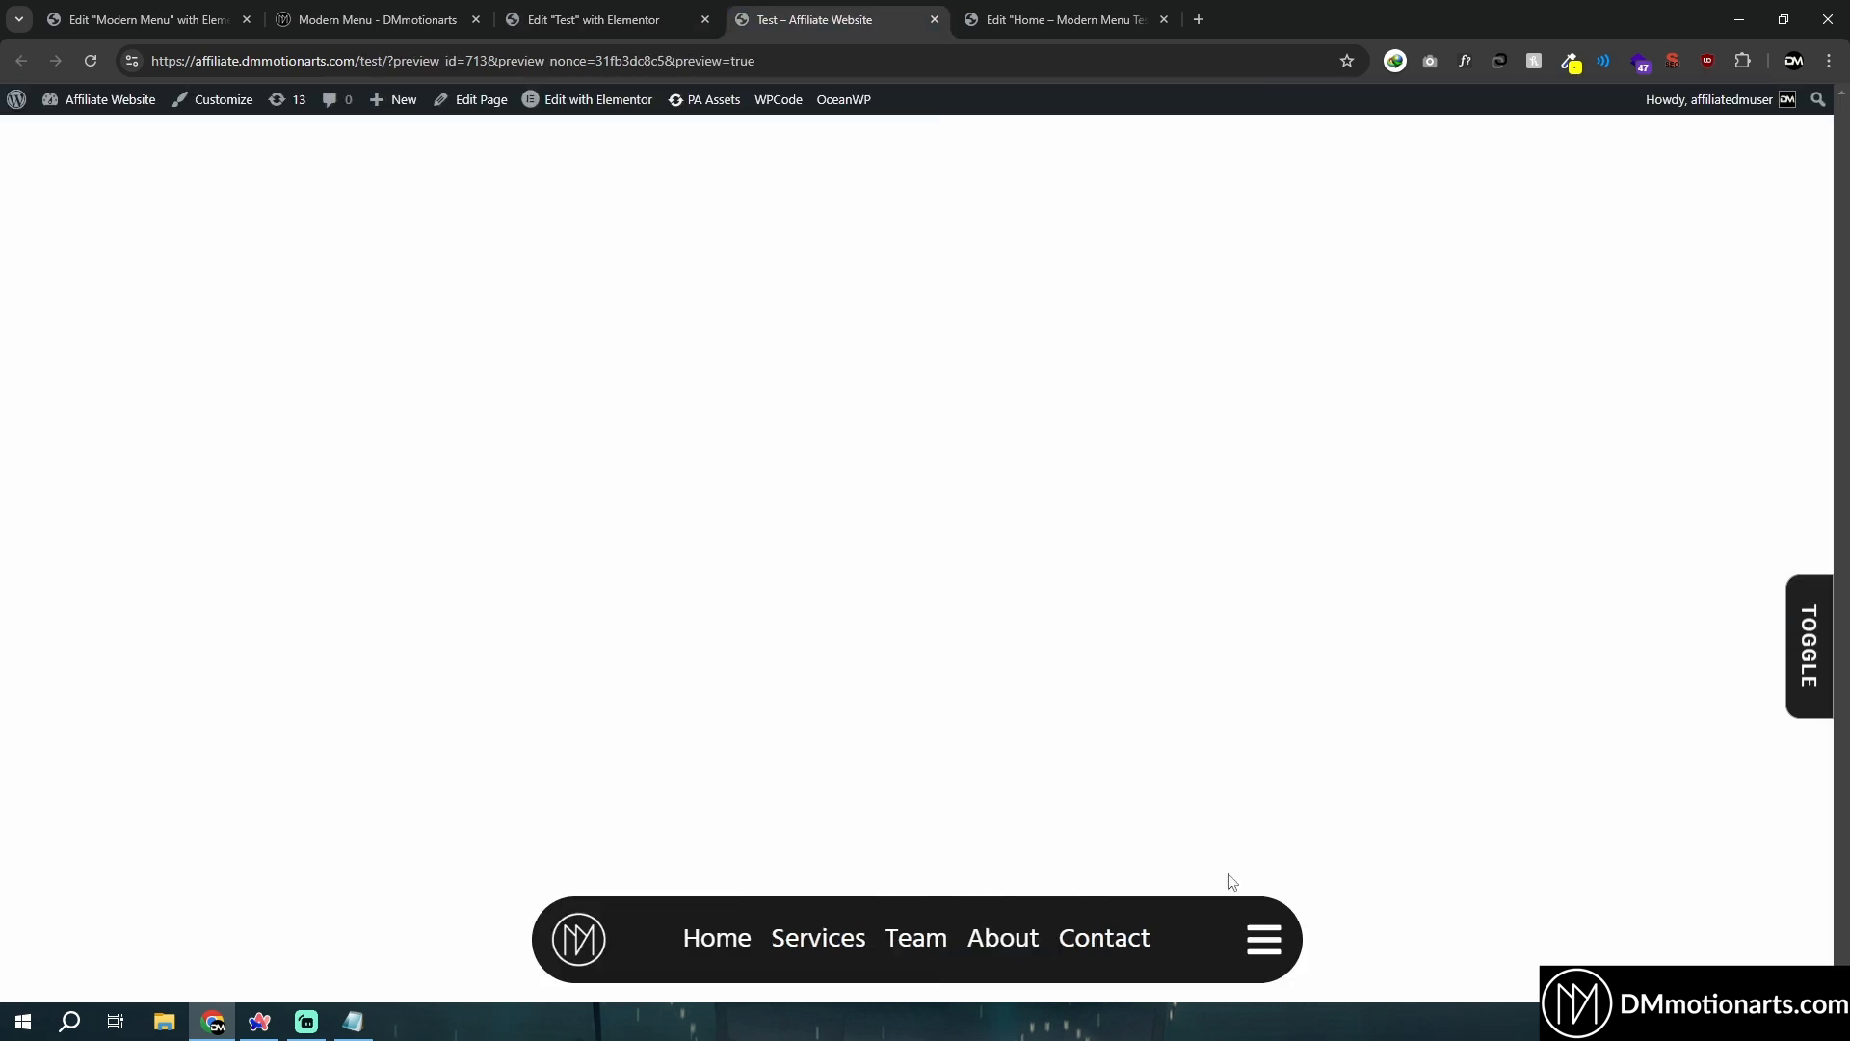
Review the GSAP code in the Menu Code widget and recheck the toggle in the preview.
click(596, 19)
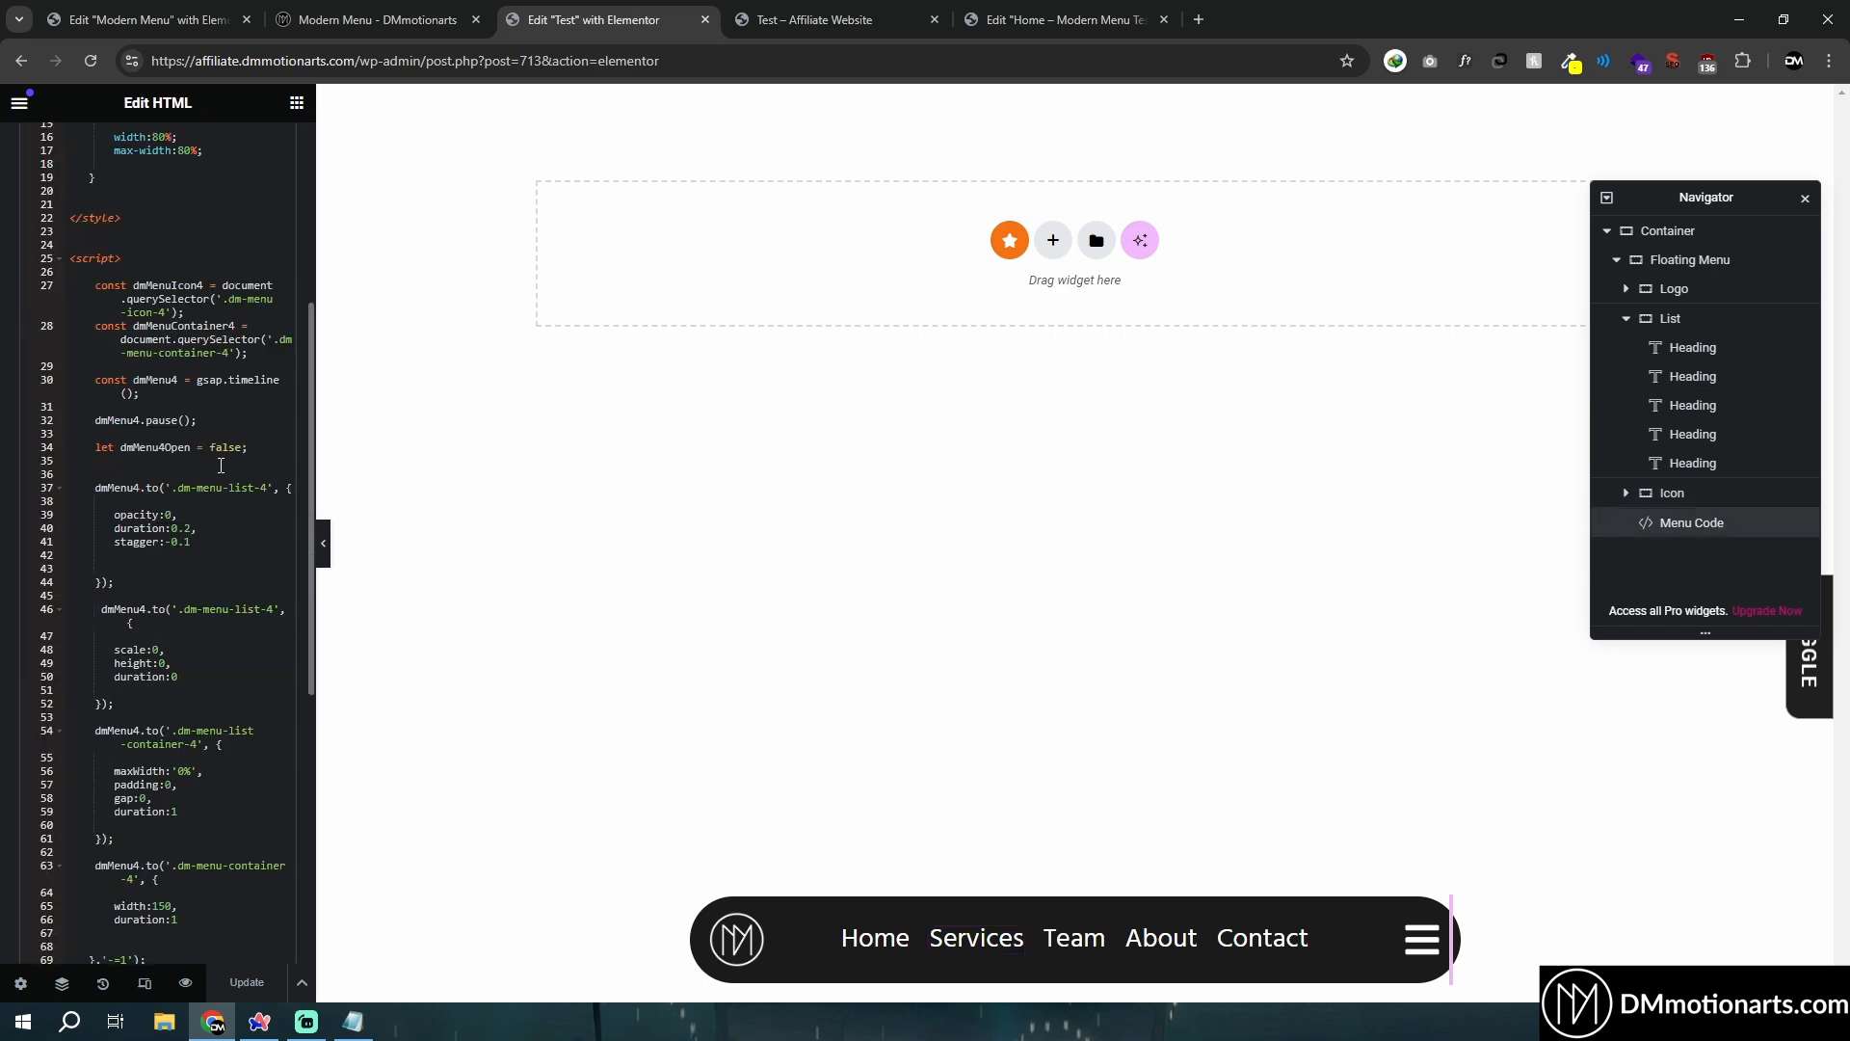
scroll(down, 3)
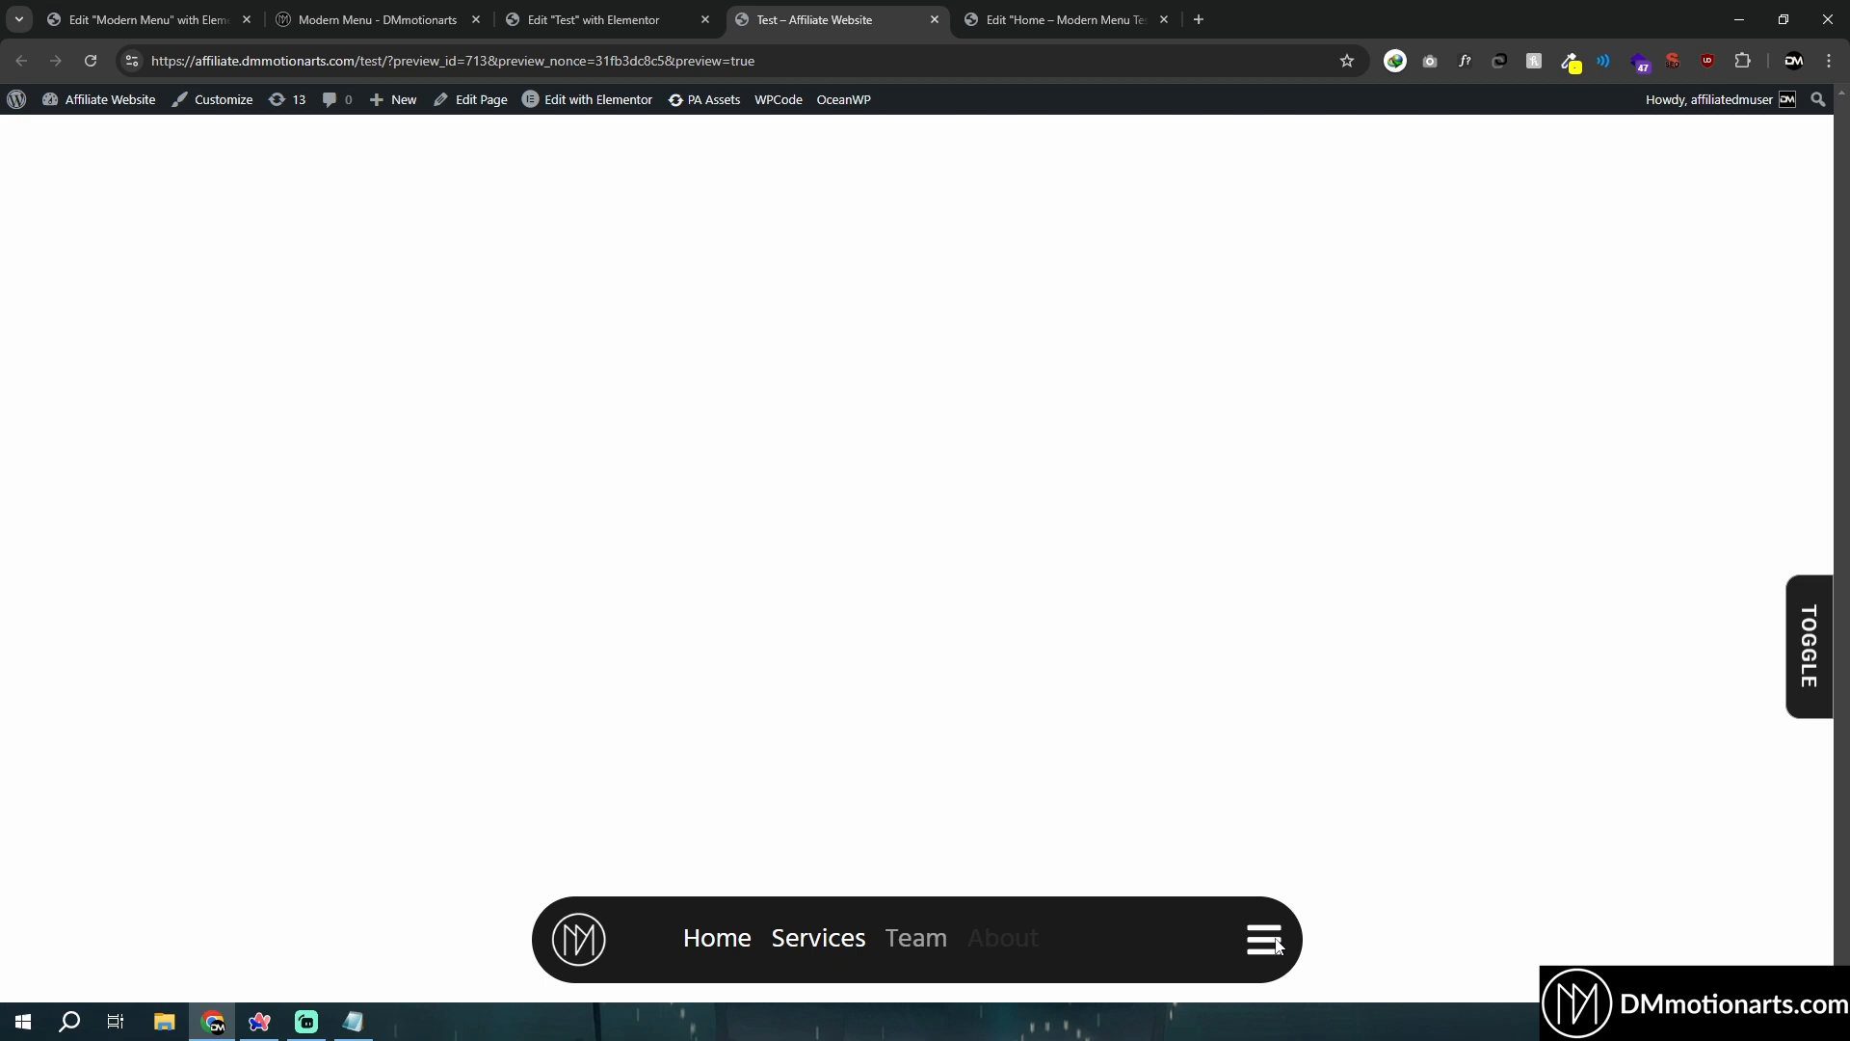
click(601, 19)
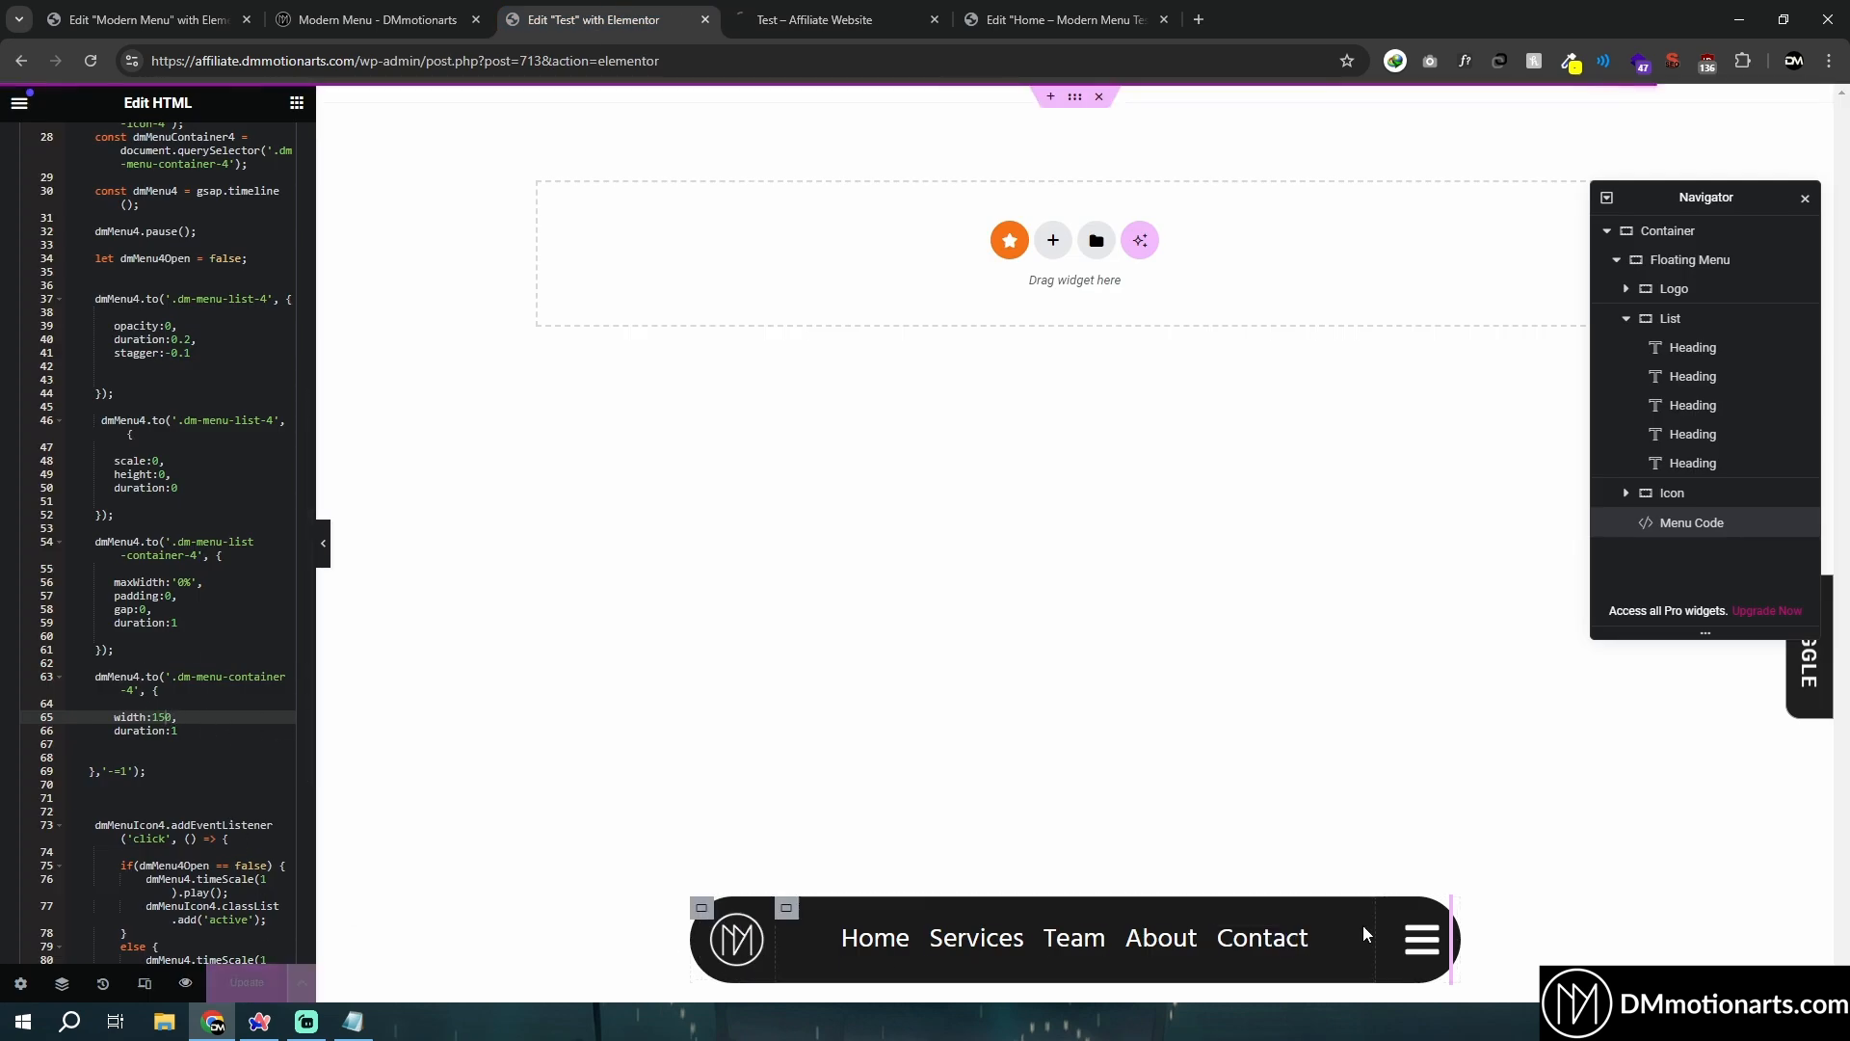
click(813, 20)
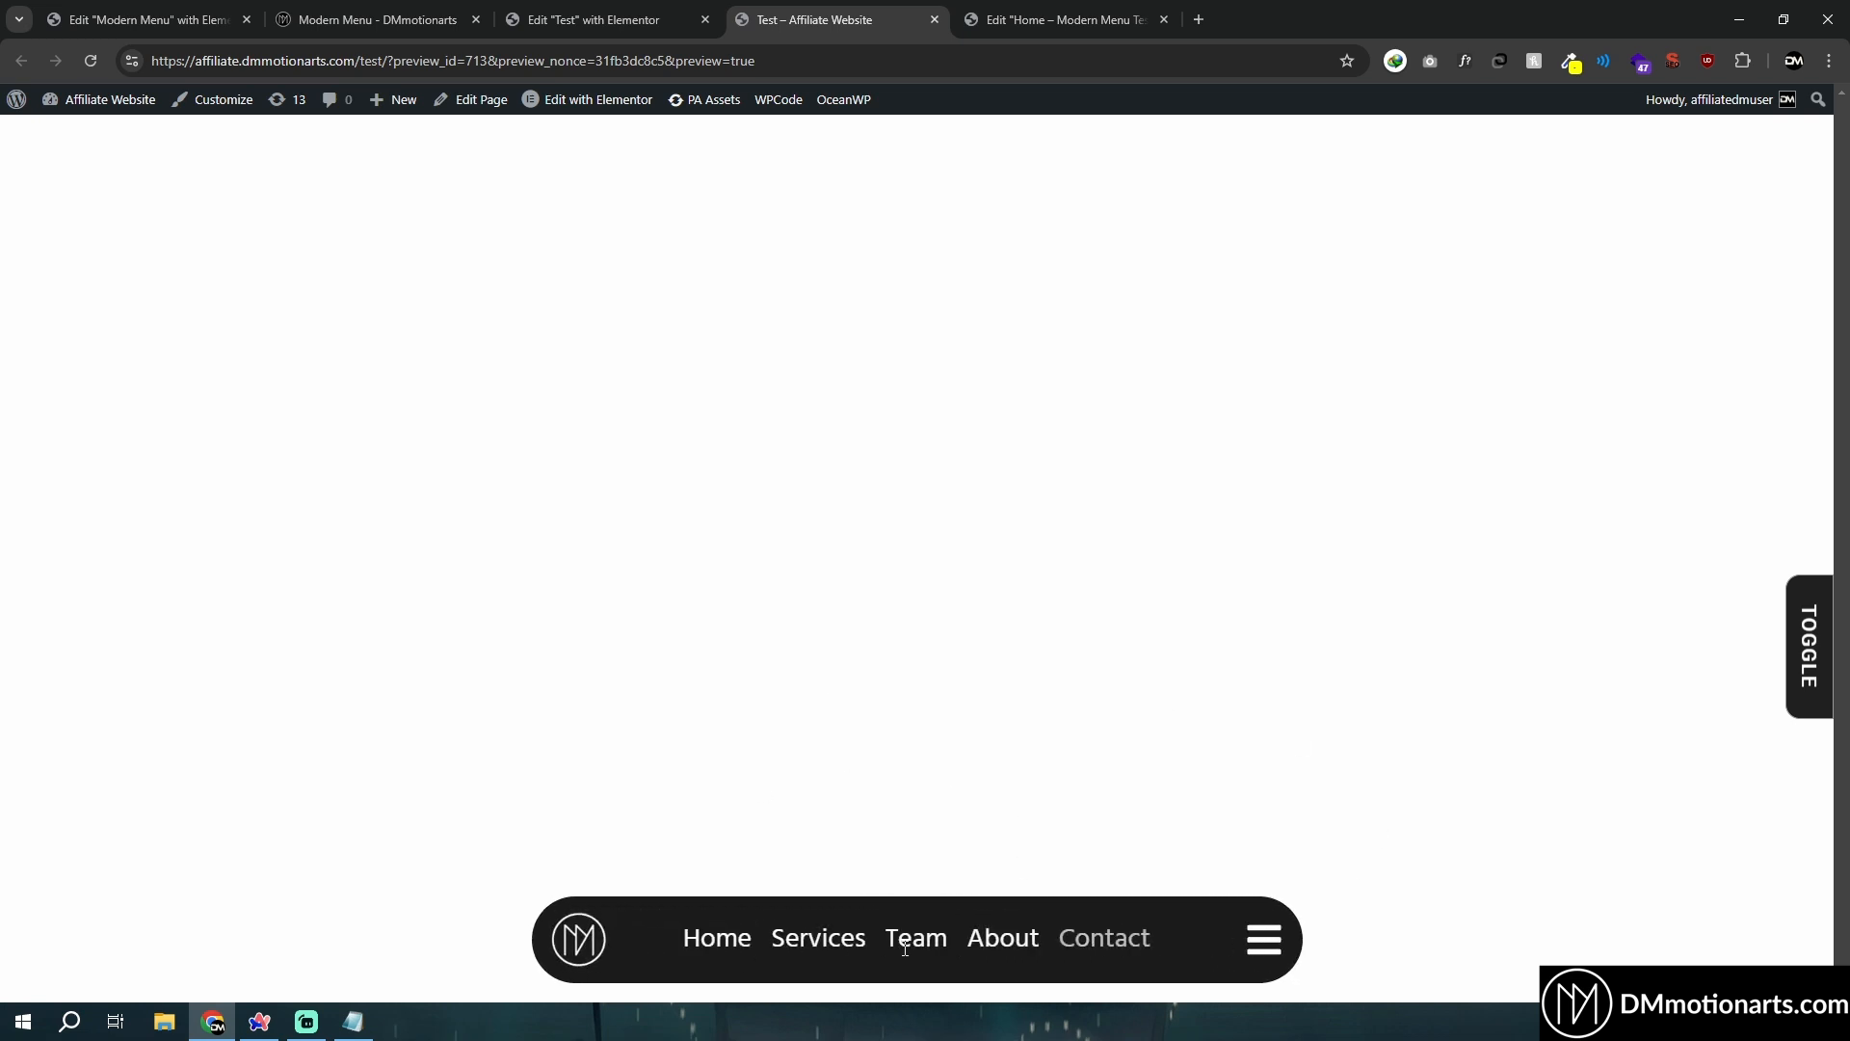
click(596, 20)
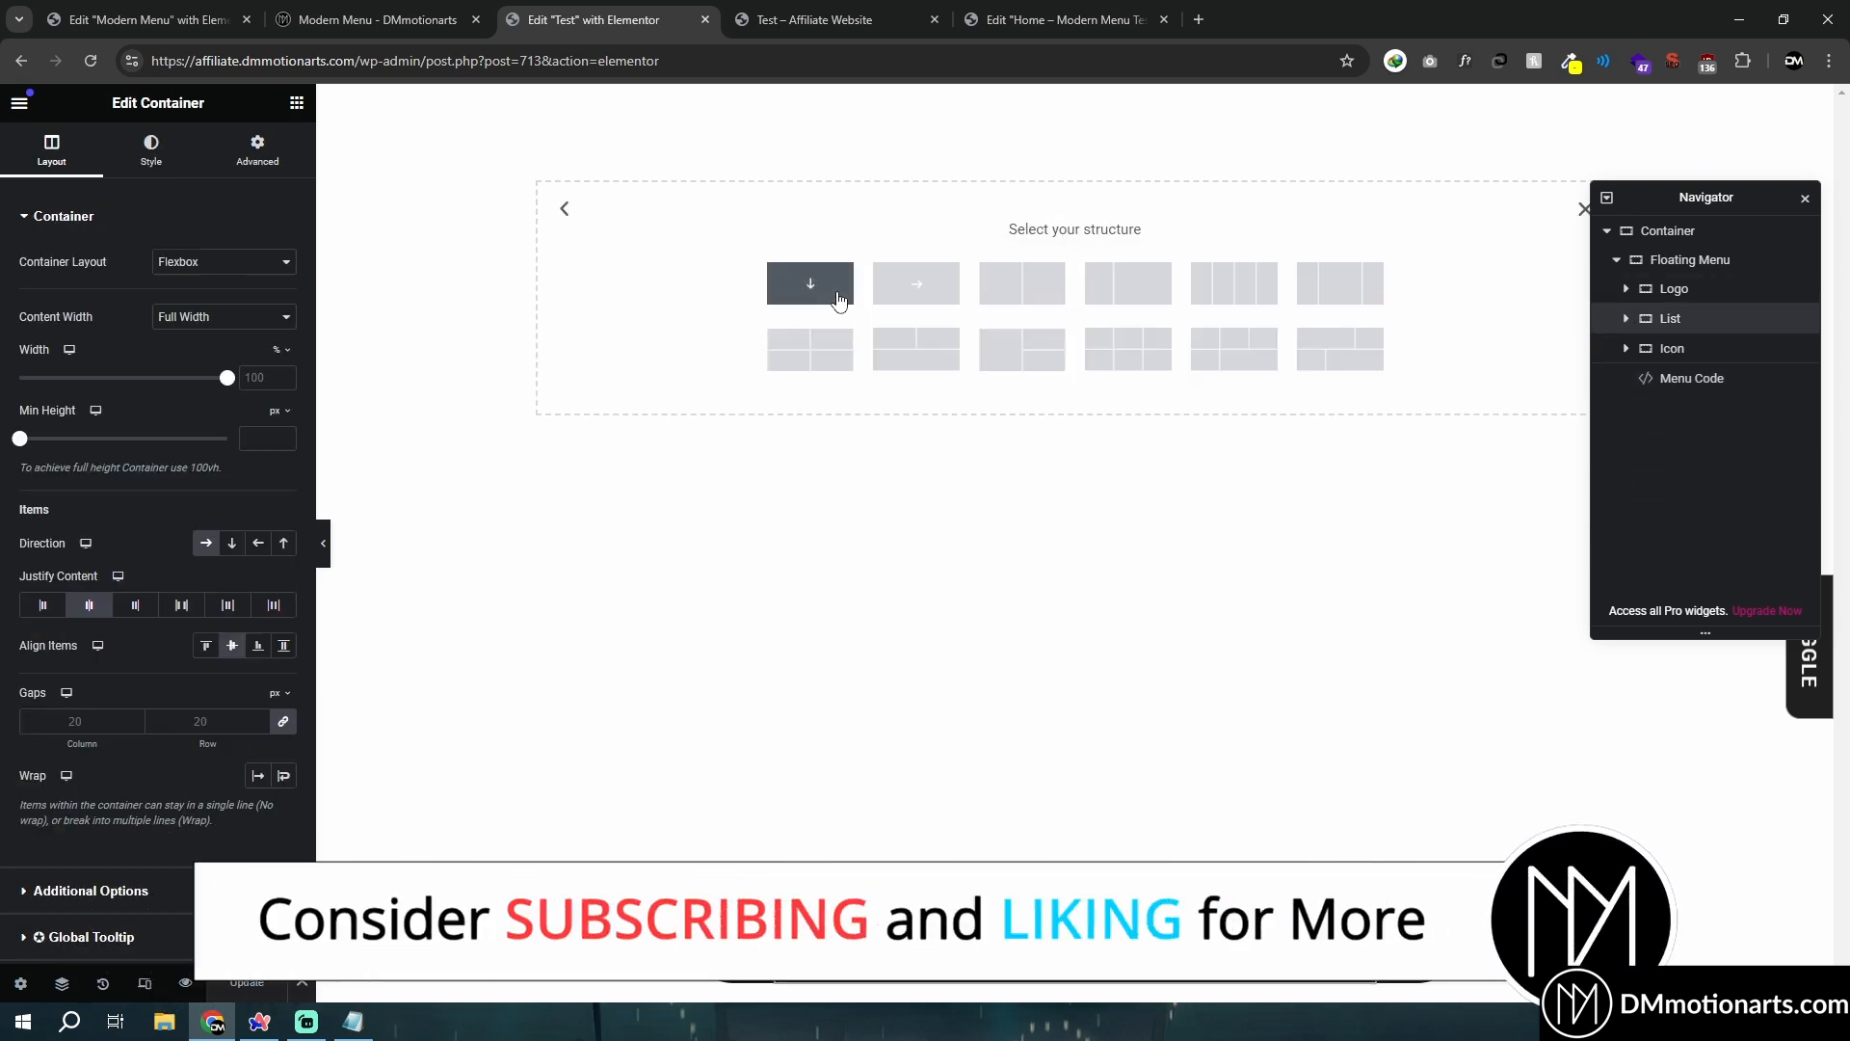
Add a single-column container above the Floating Menu and set its width to 230 px.
click(809, 281)
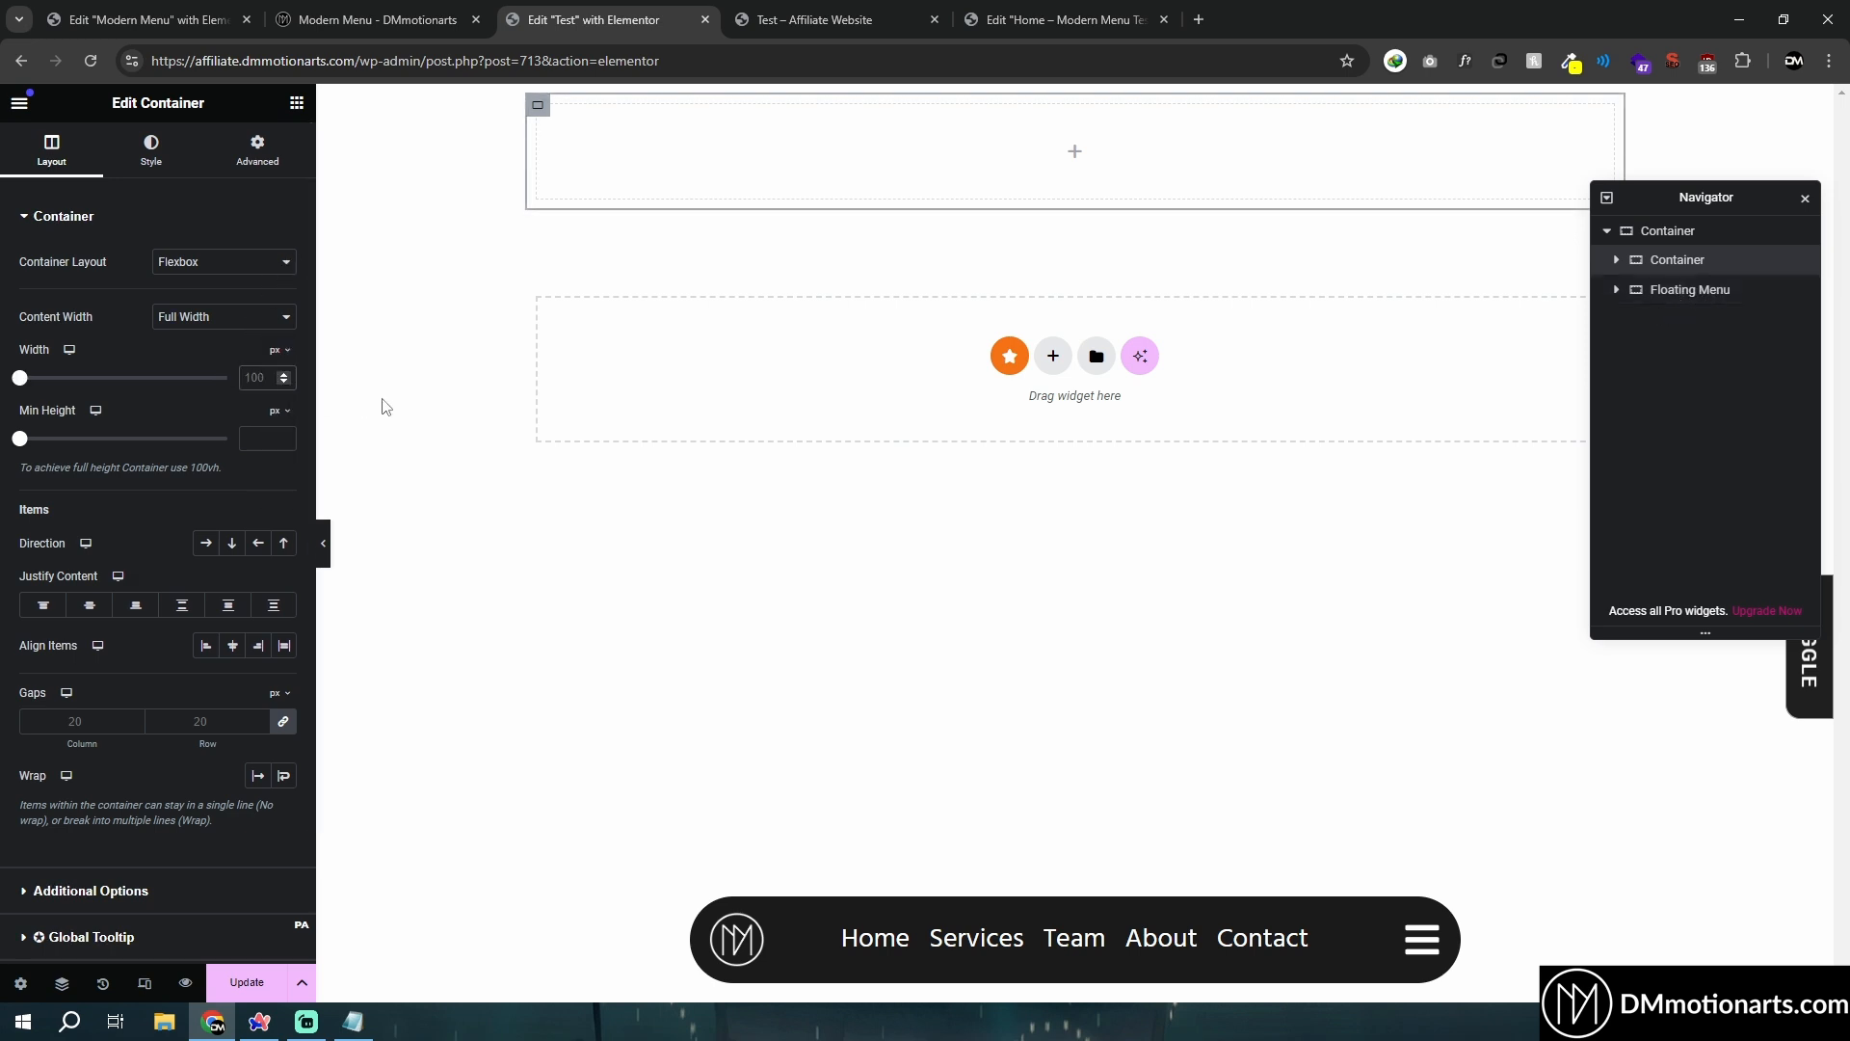
click(141, 19)
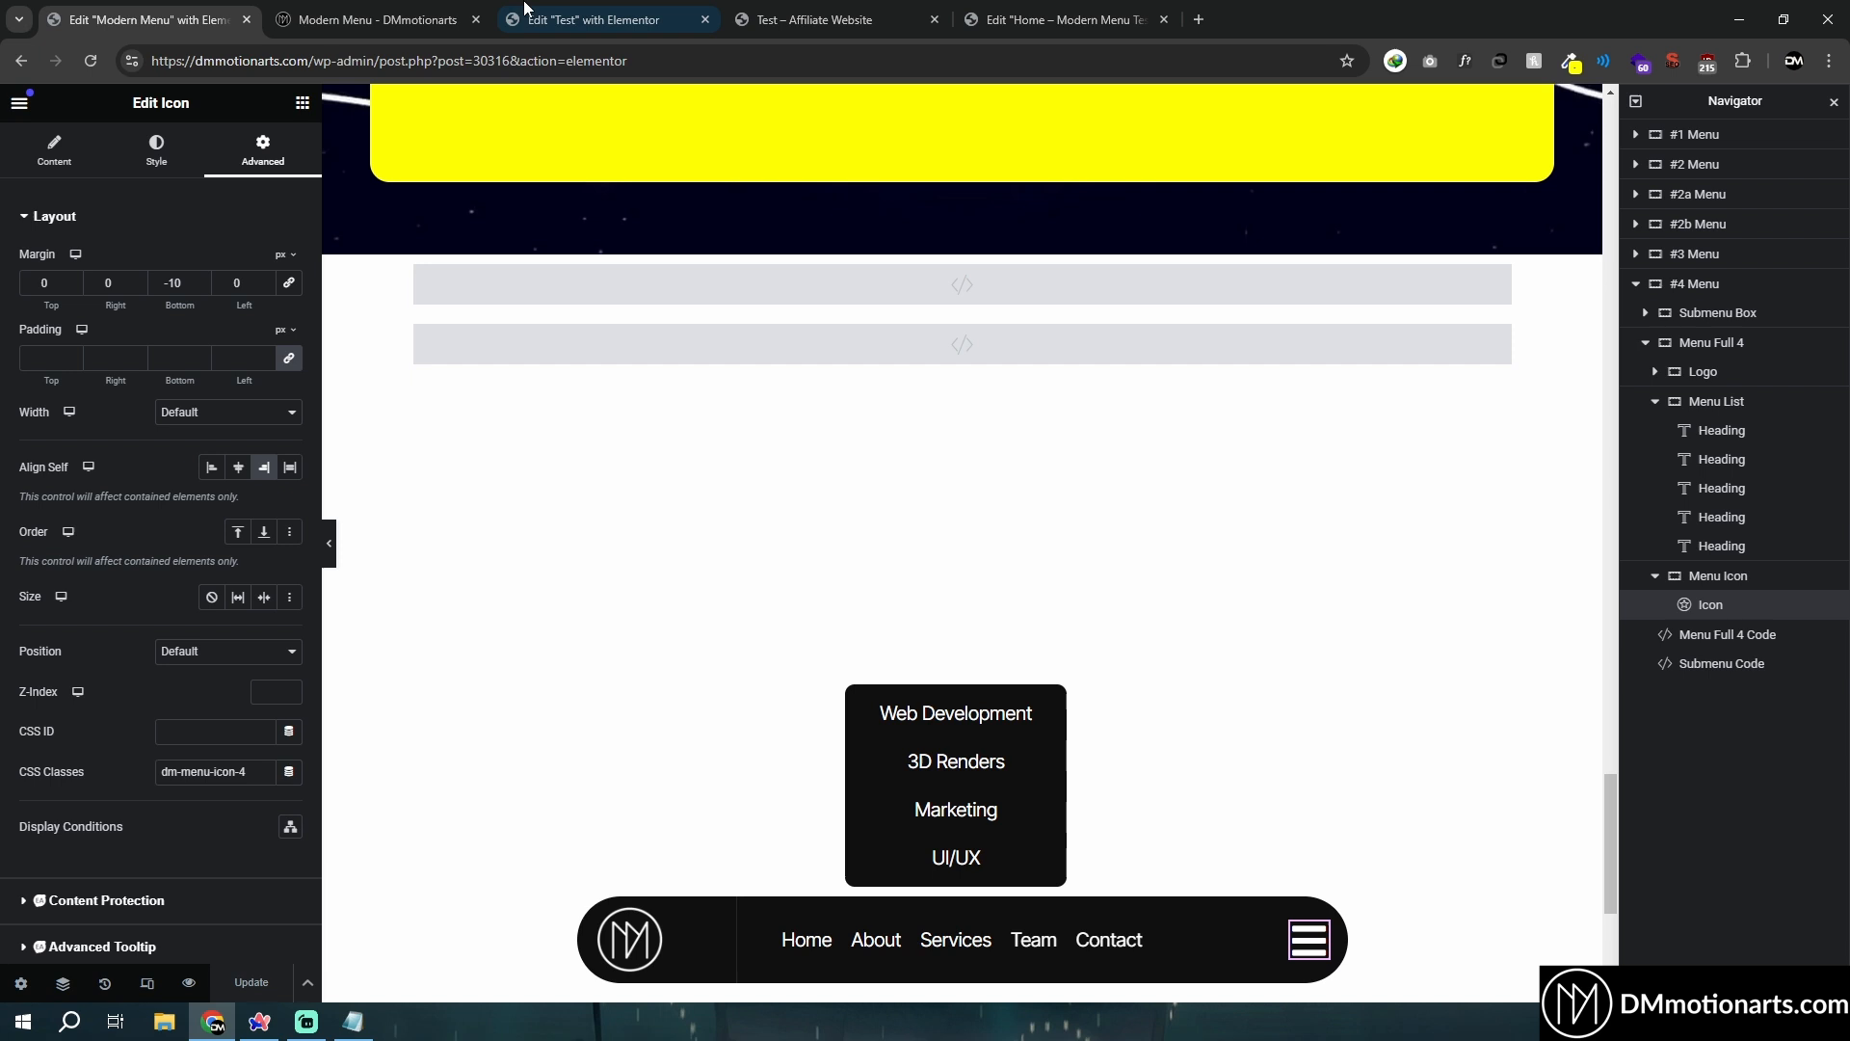
click(601, 19)
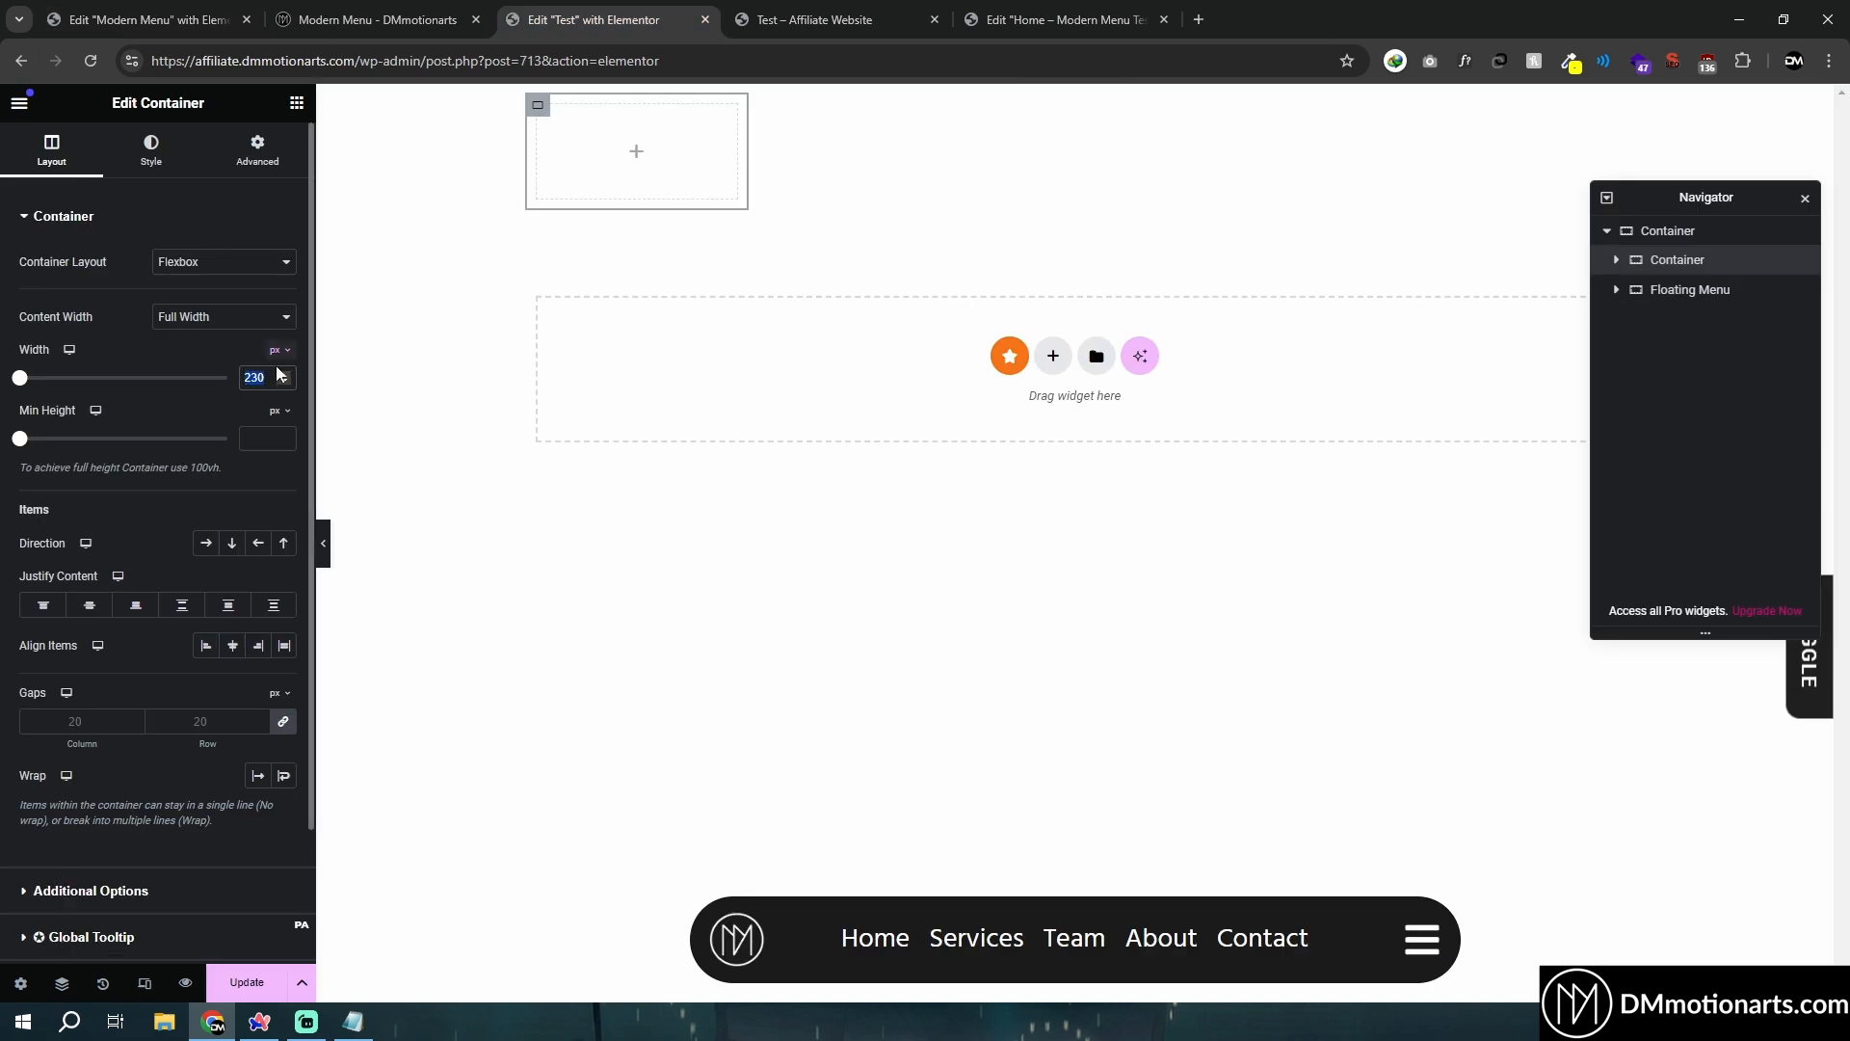
click(254, 377)
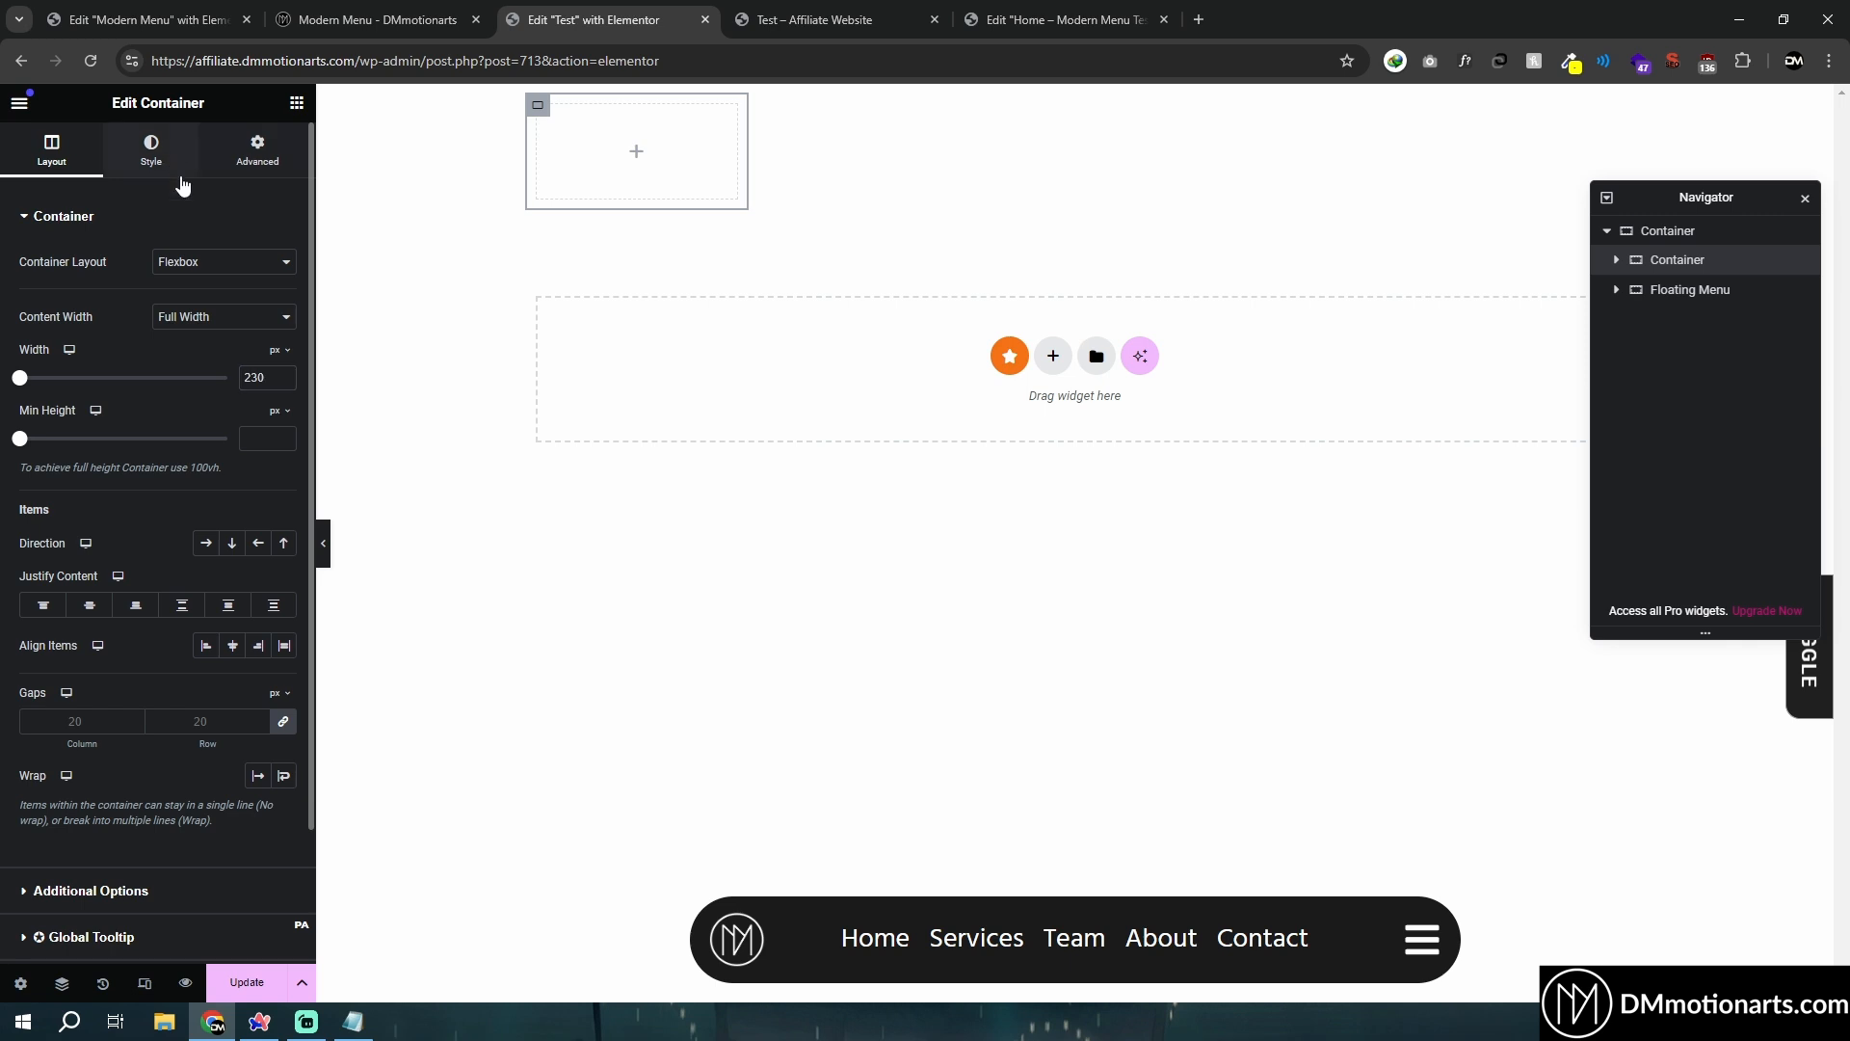
Give the new container a pink background and 10 px rounded corners.
click(151, 150)
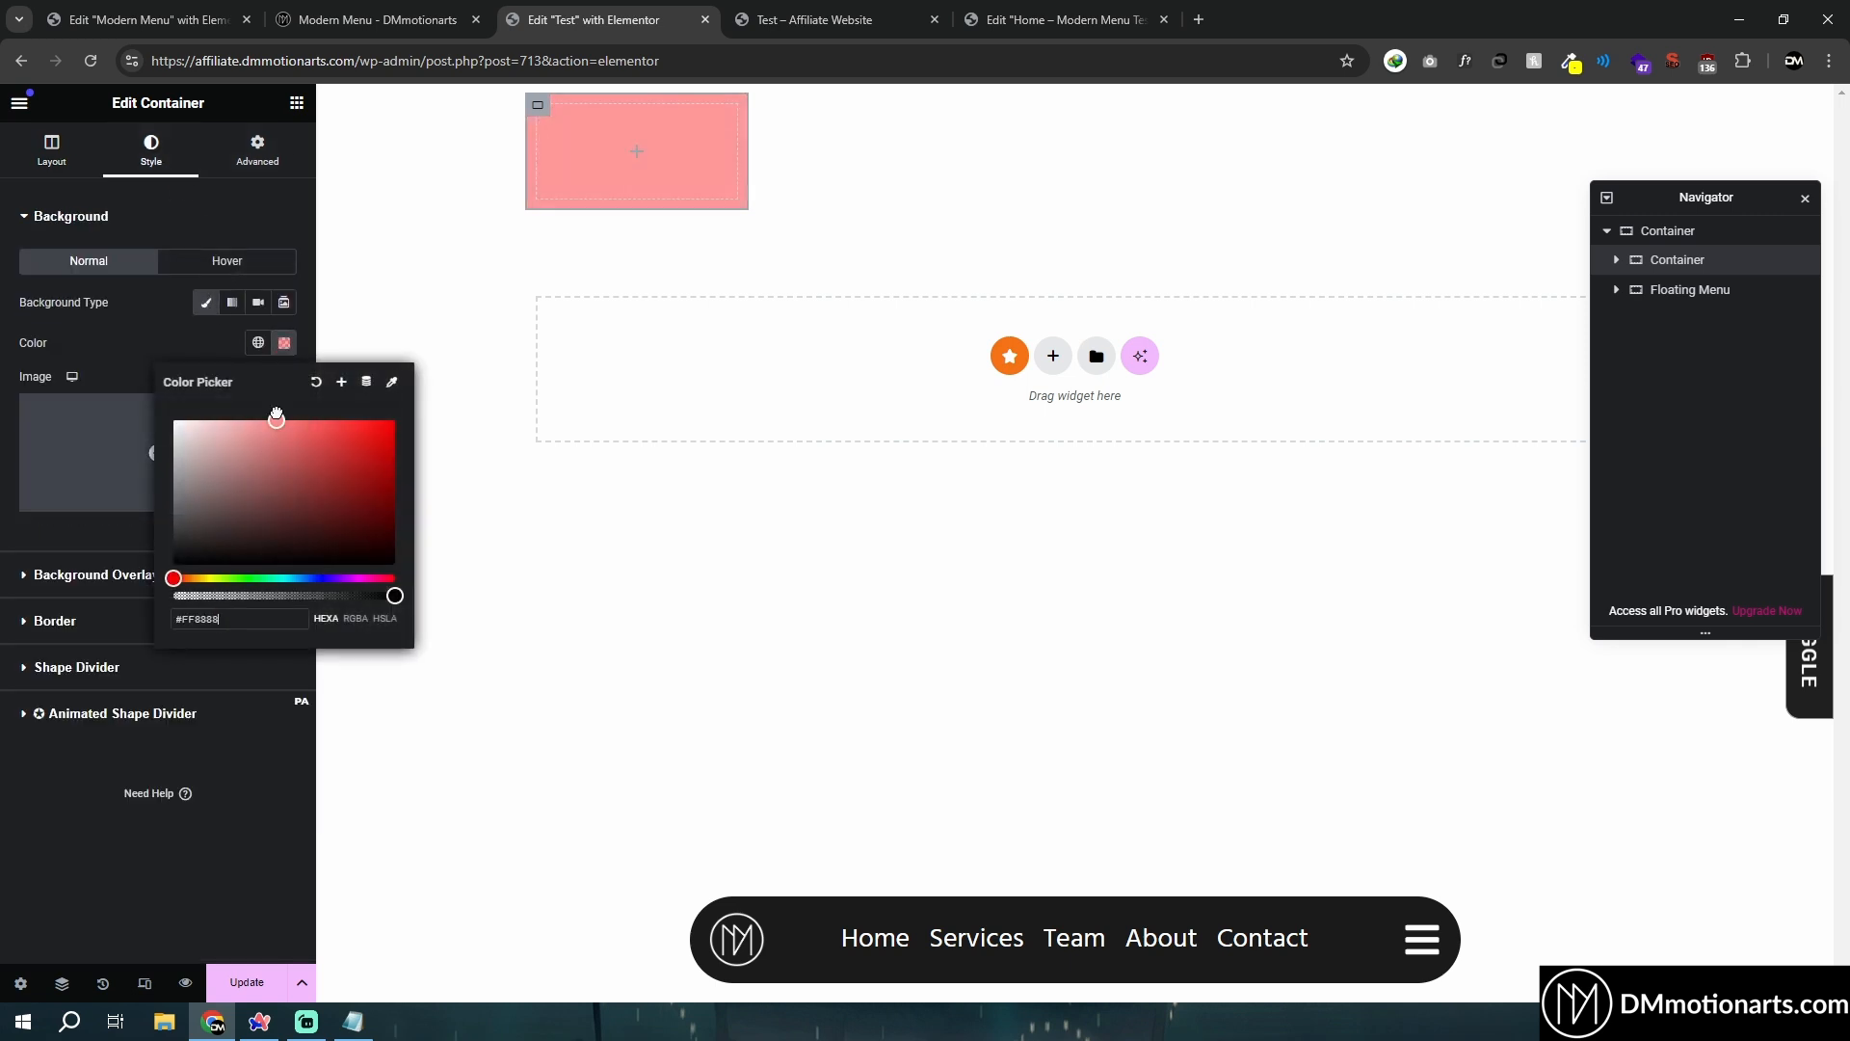
click(54, 308)
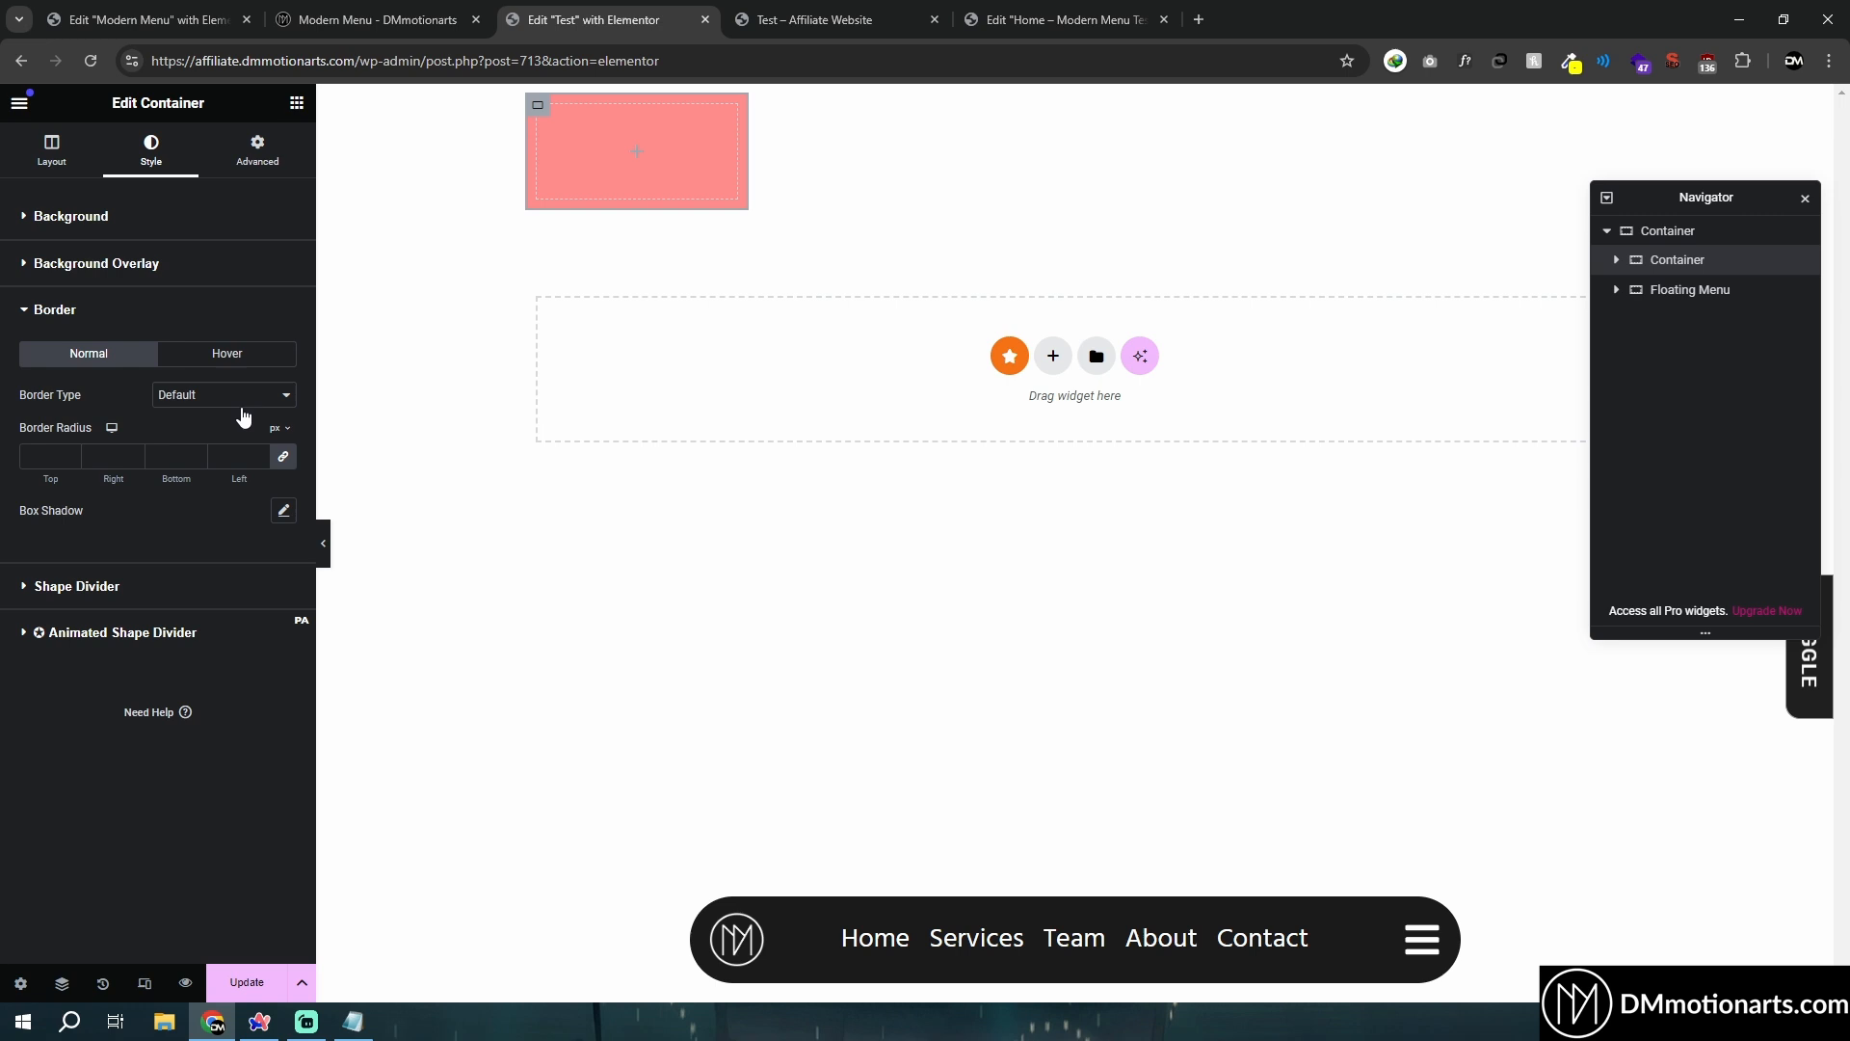
text(10)
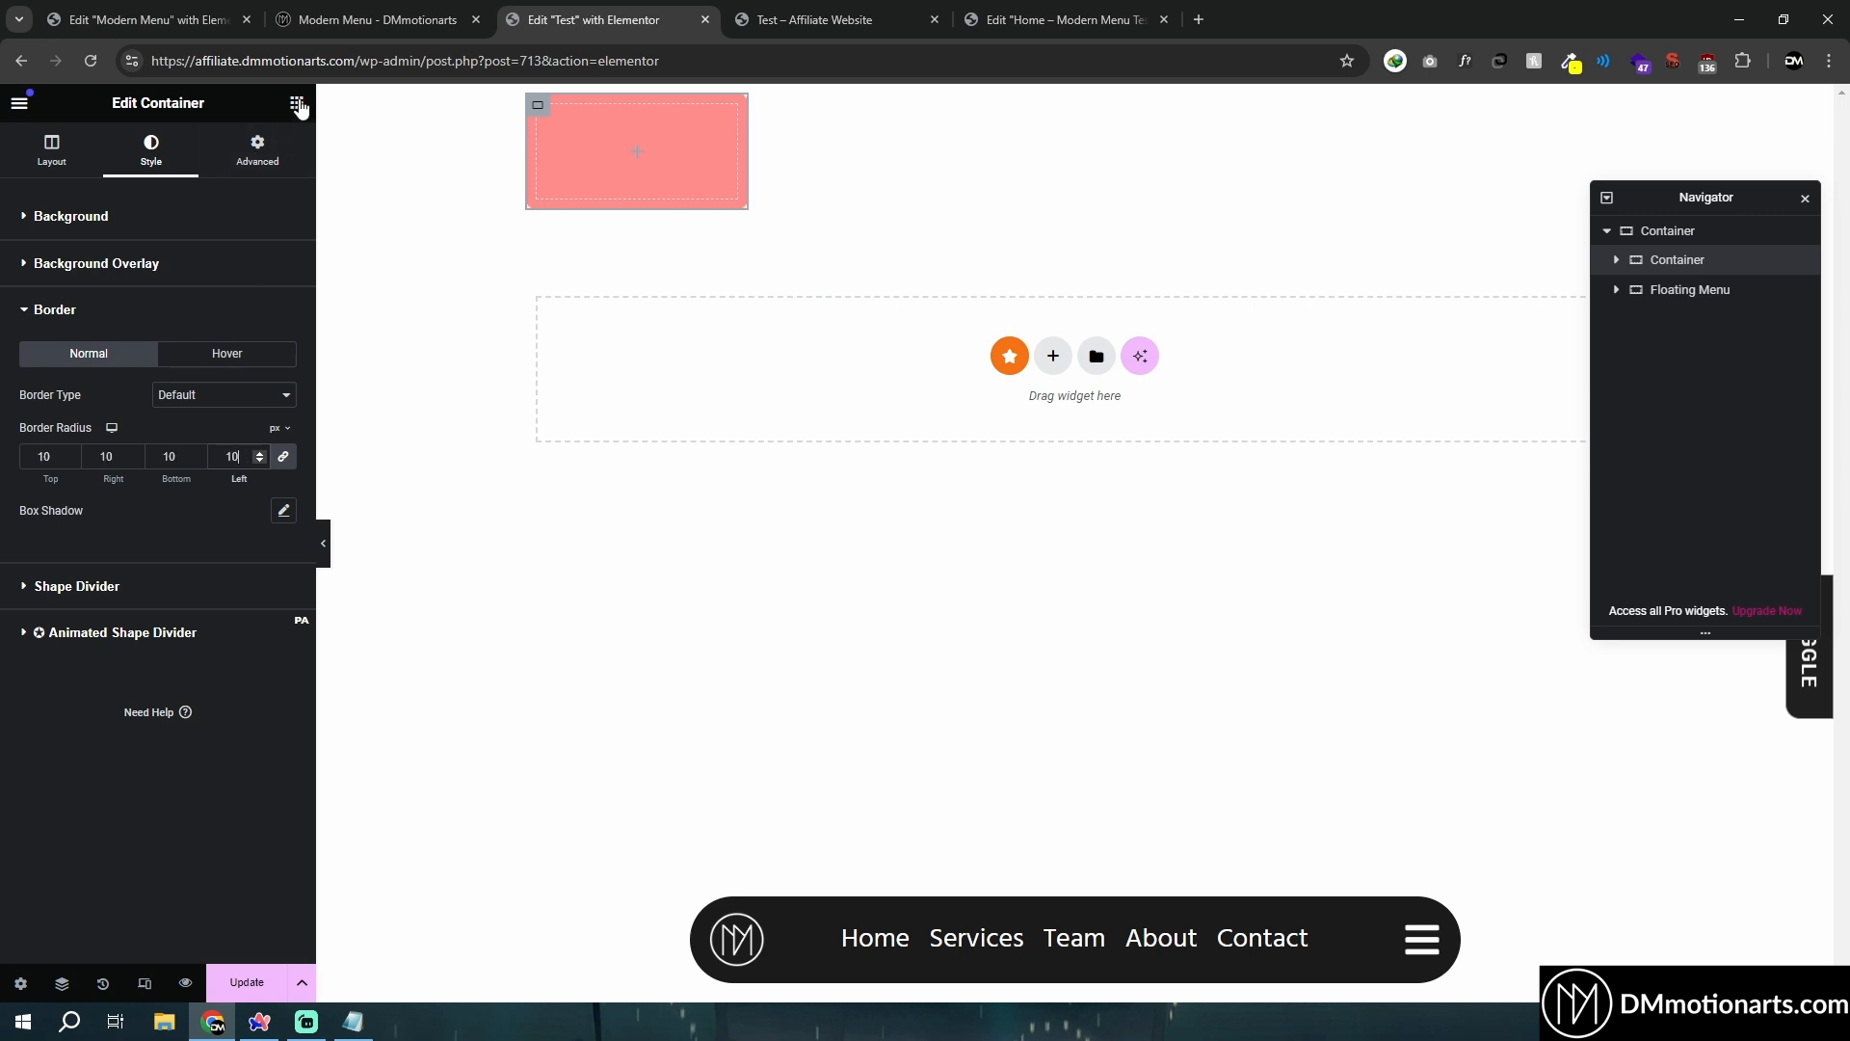
click(297, 104)
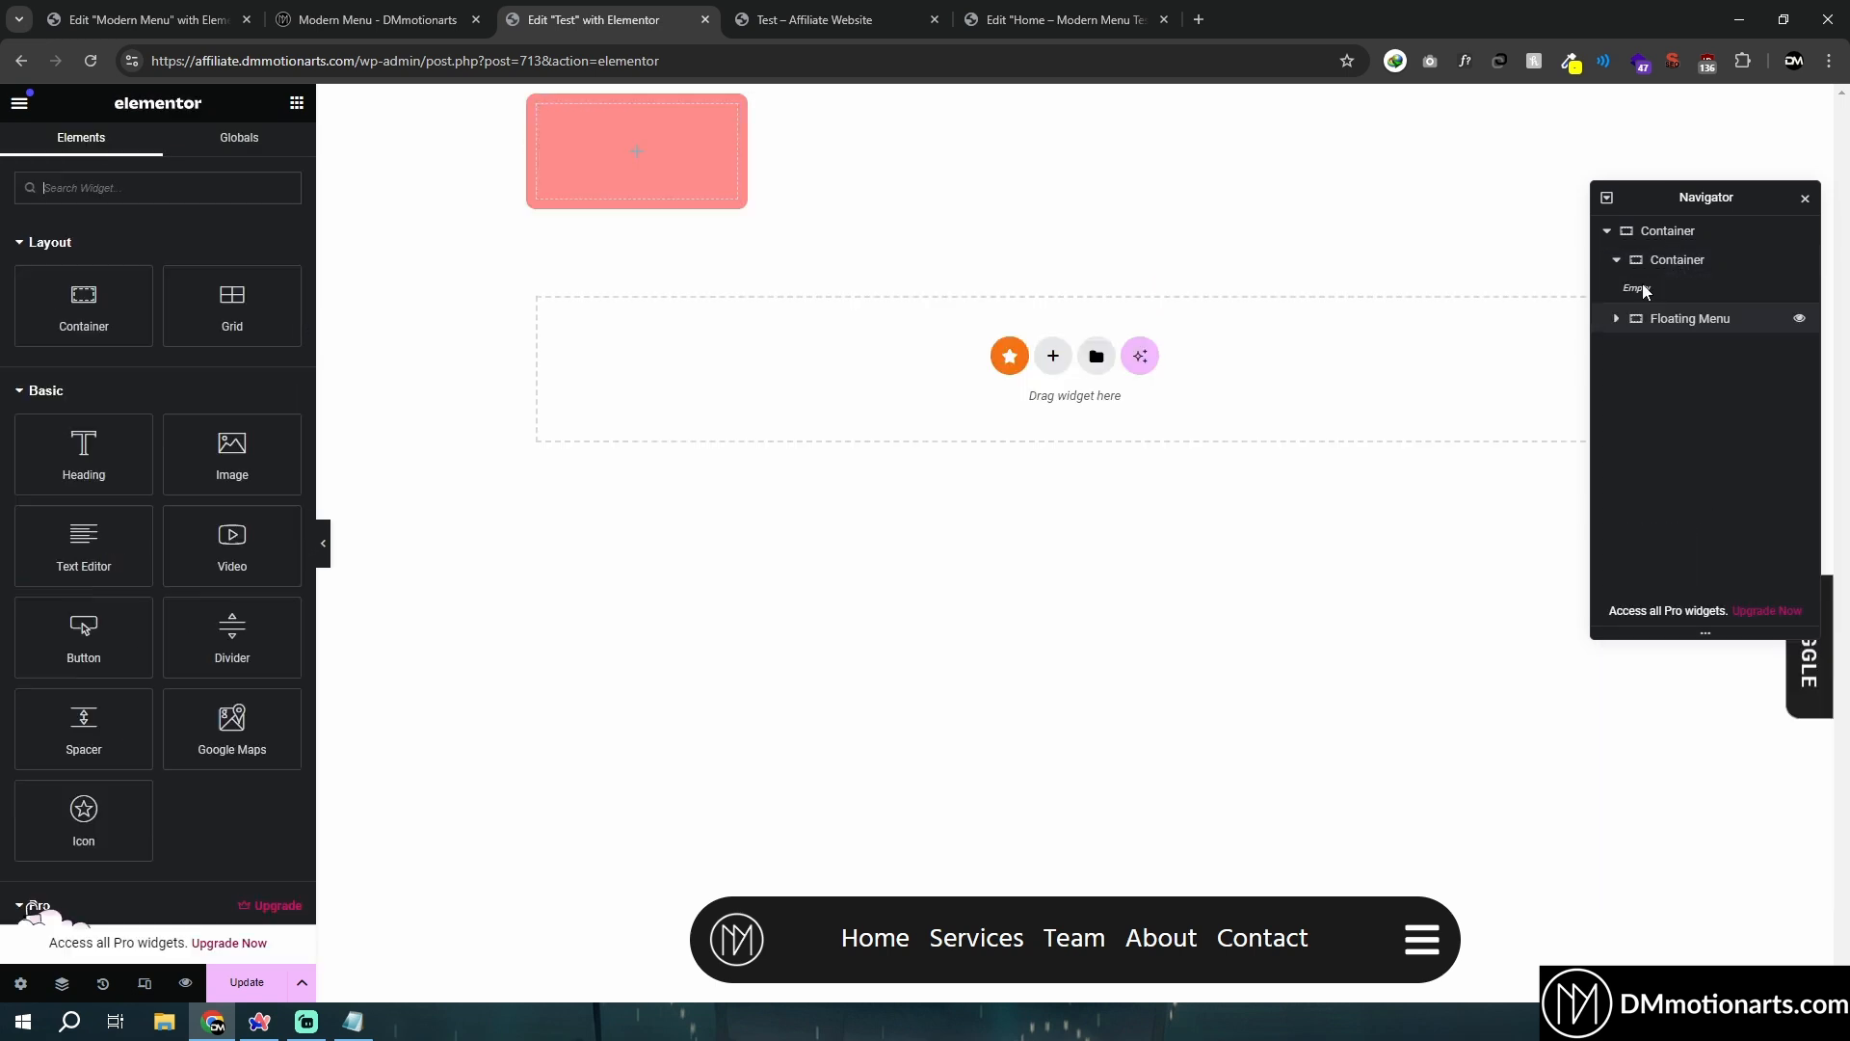
Rename the container Submenu with class dm-submenu-4 and add an inner container to it.
click(1675, 260)
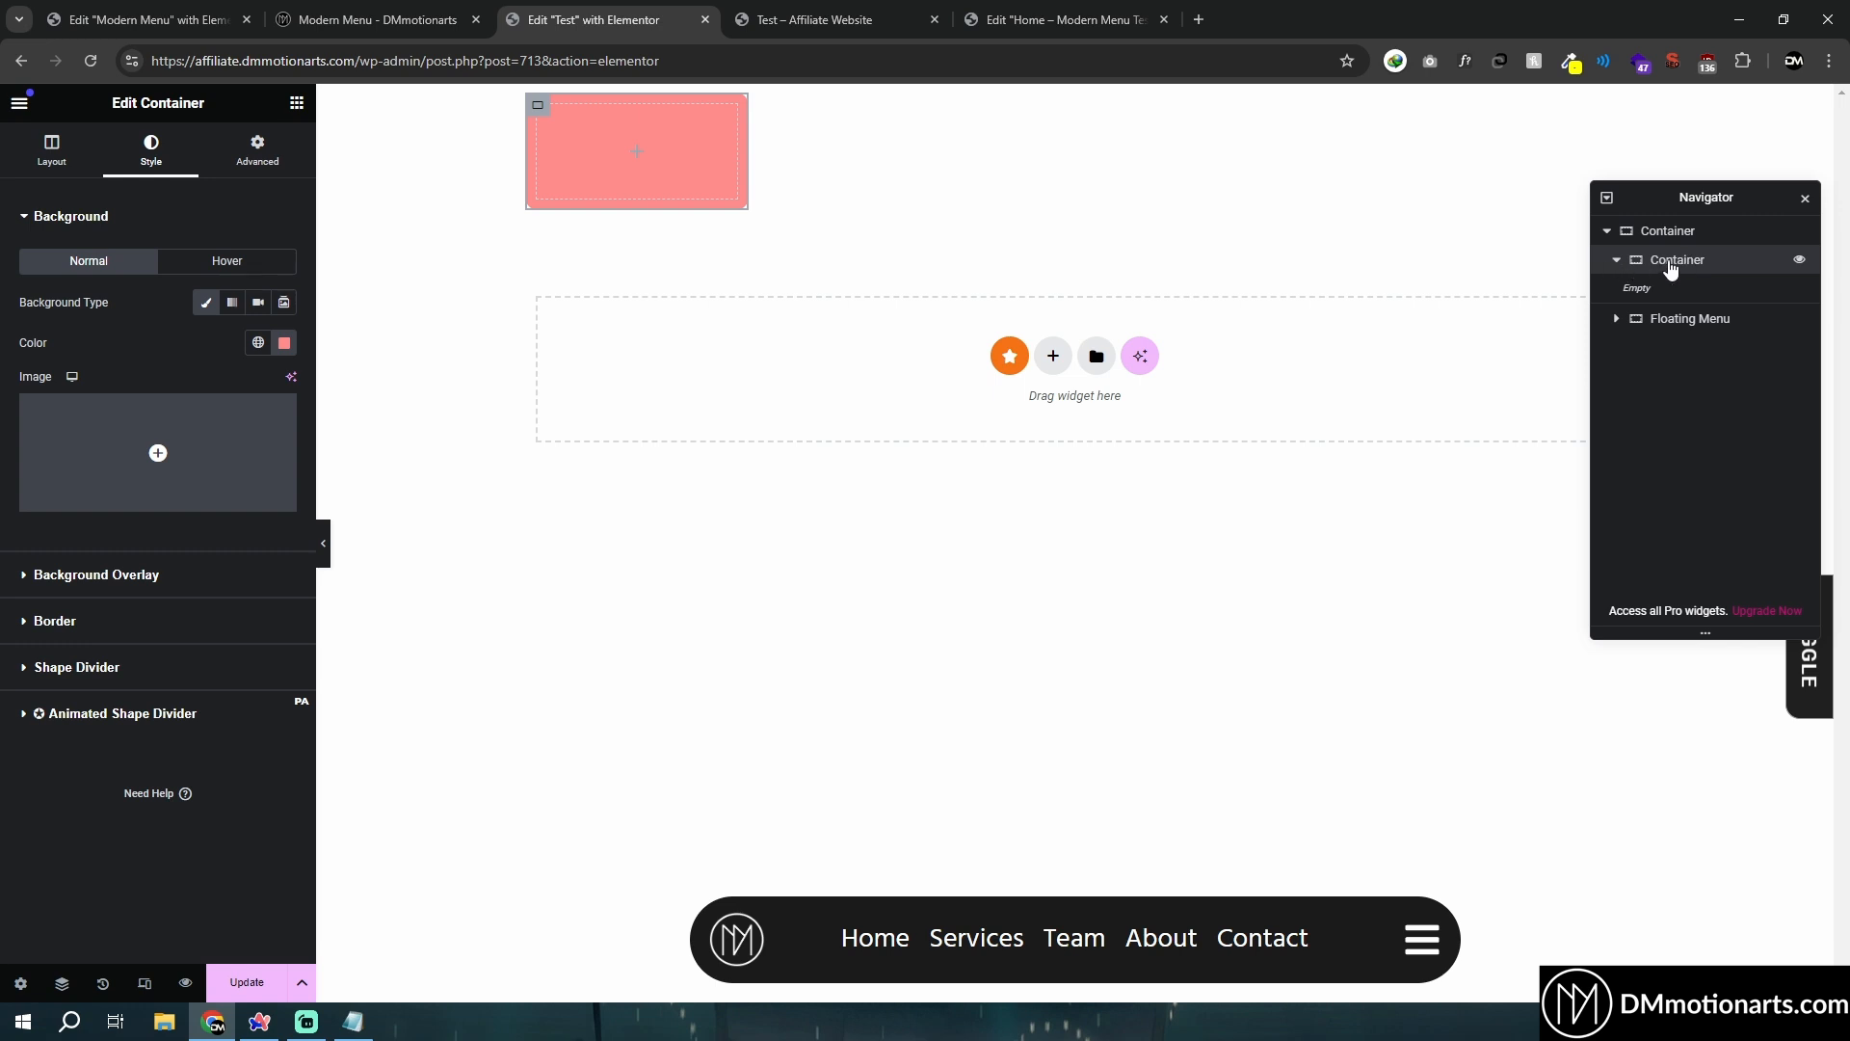
double_click(1677, 260)
text(Submenu)
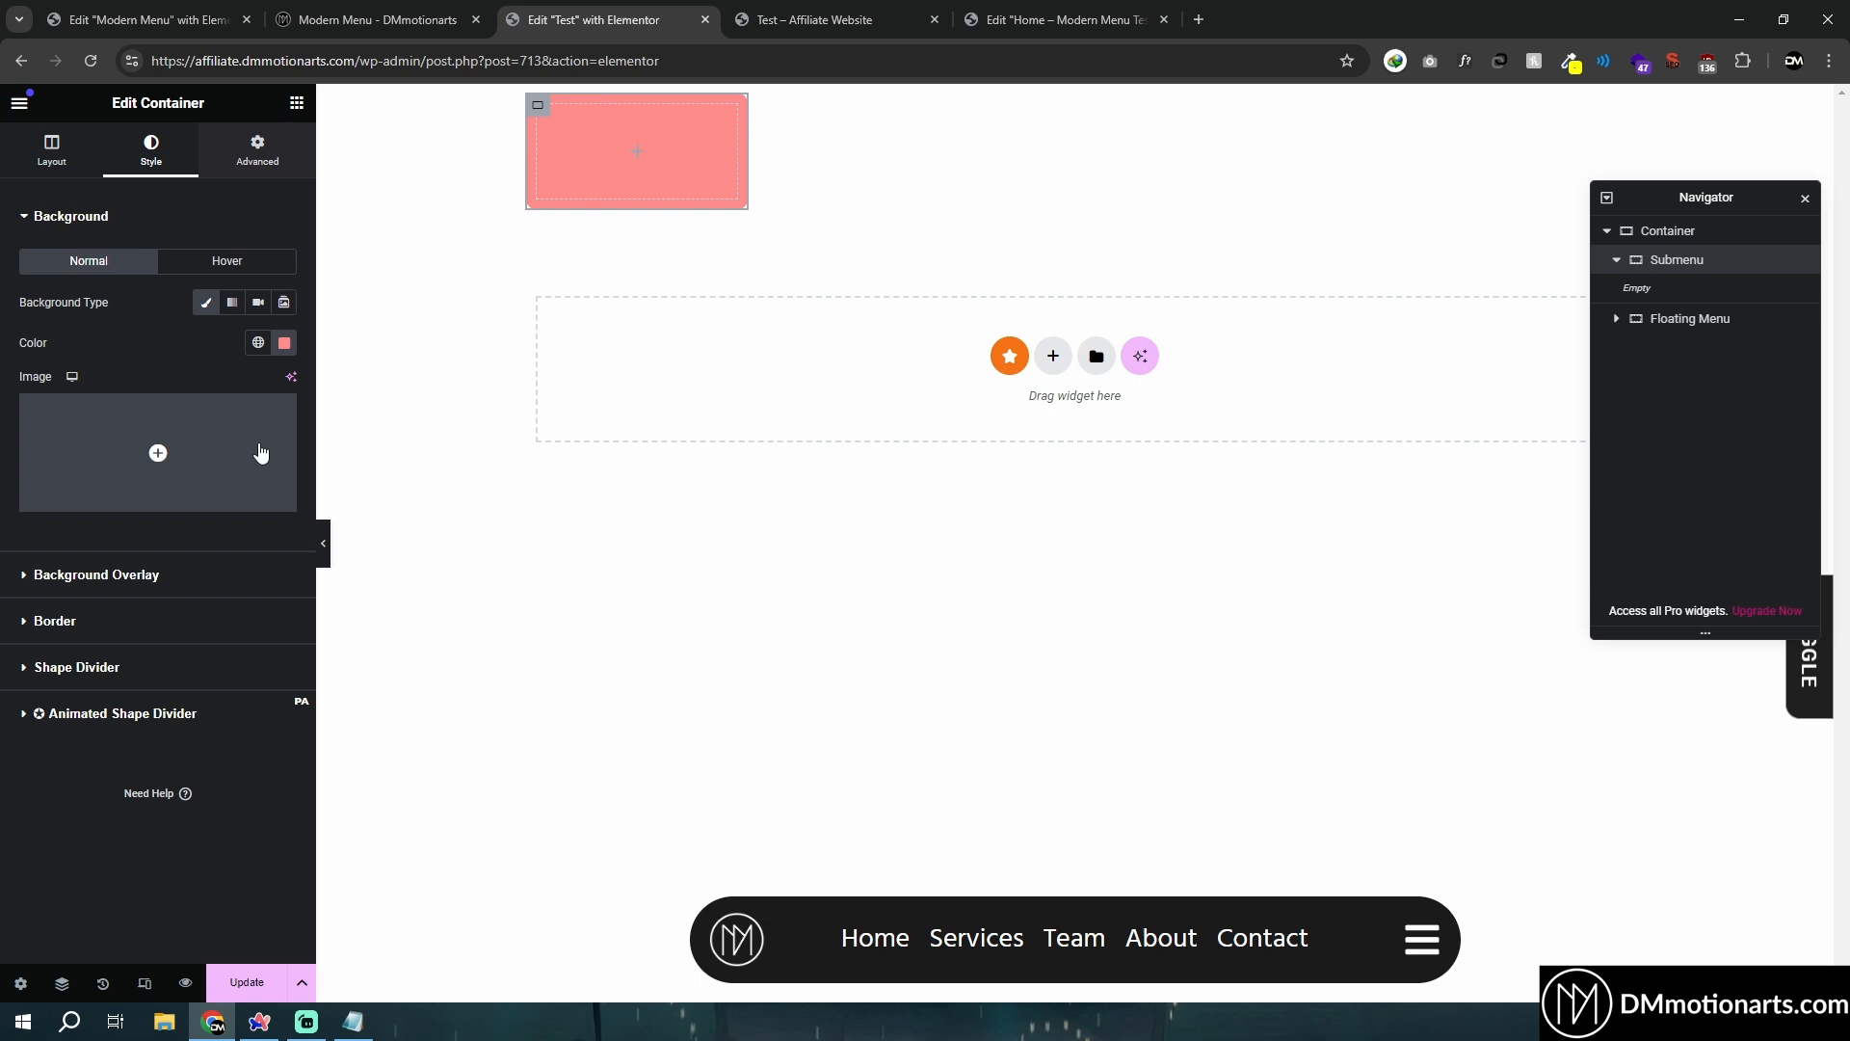
click(256, 150)
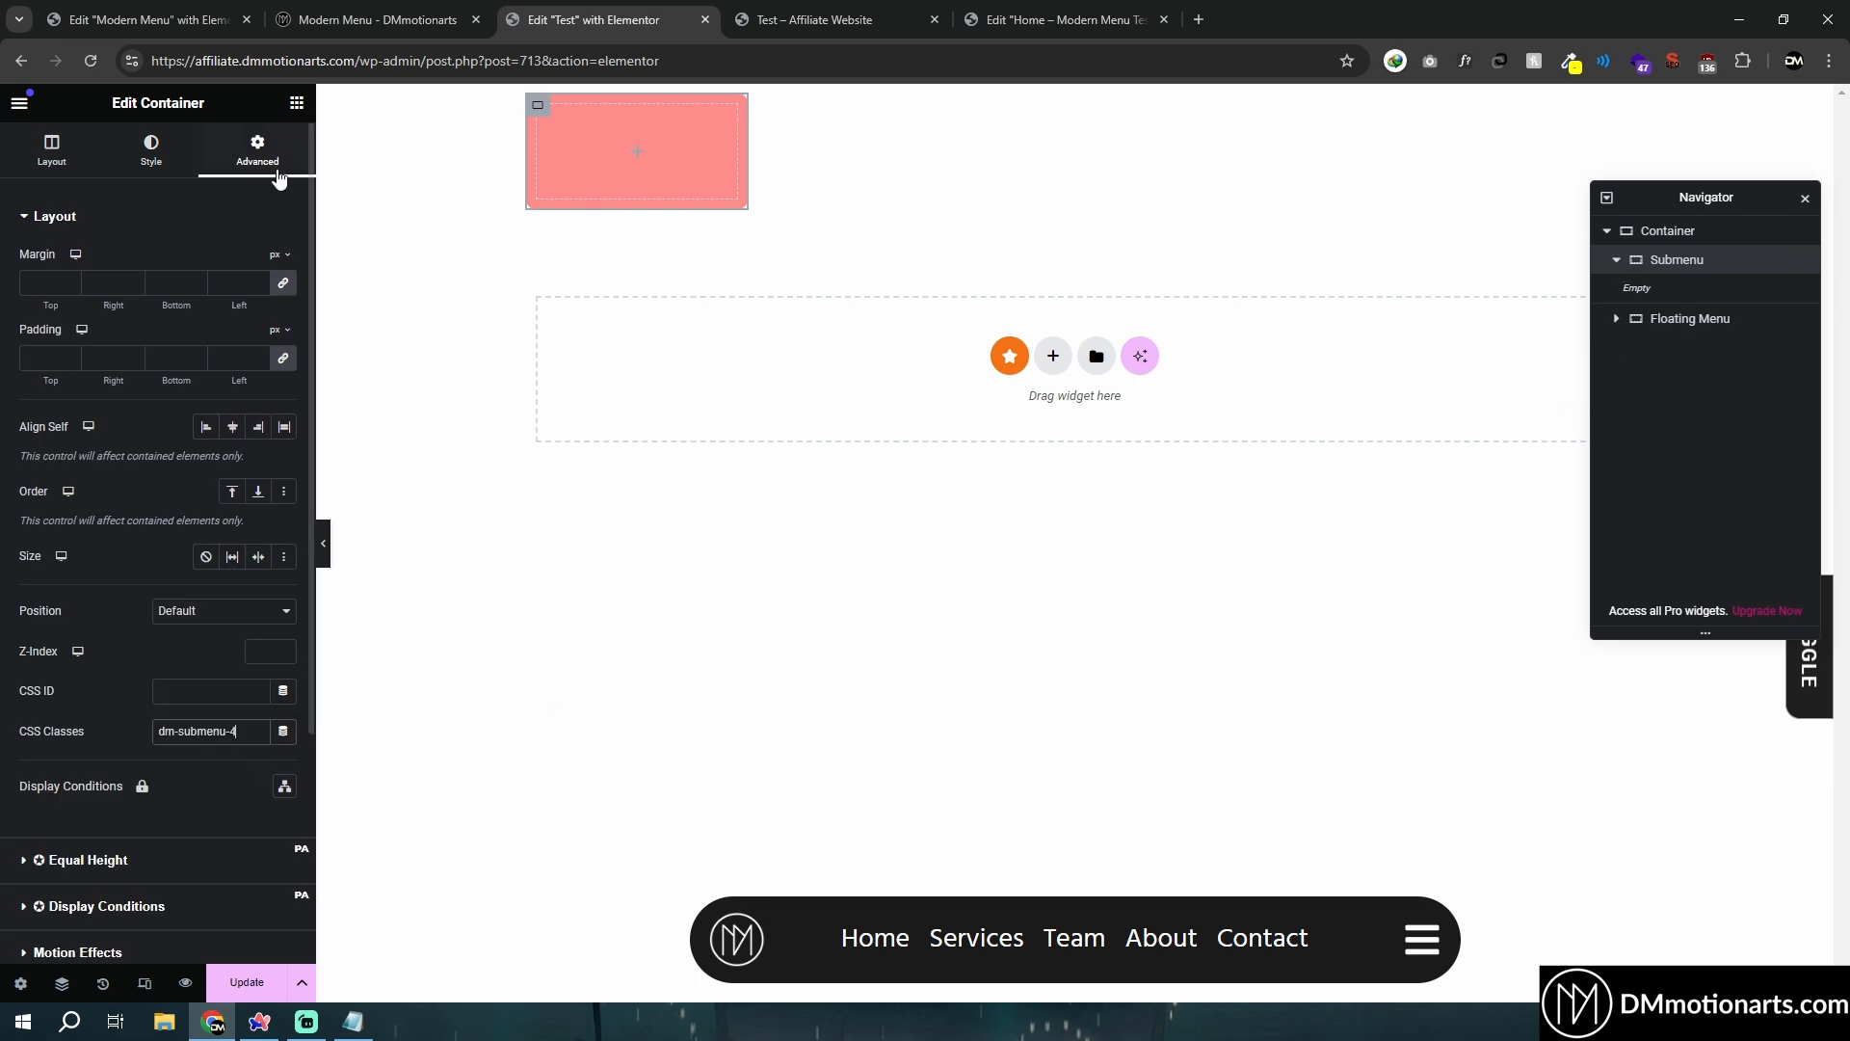
click(50, 150)
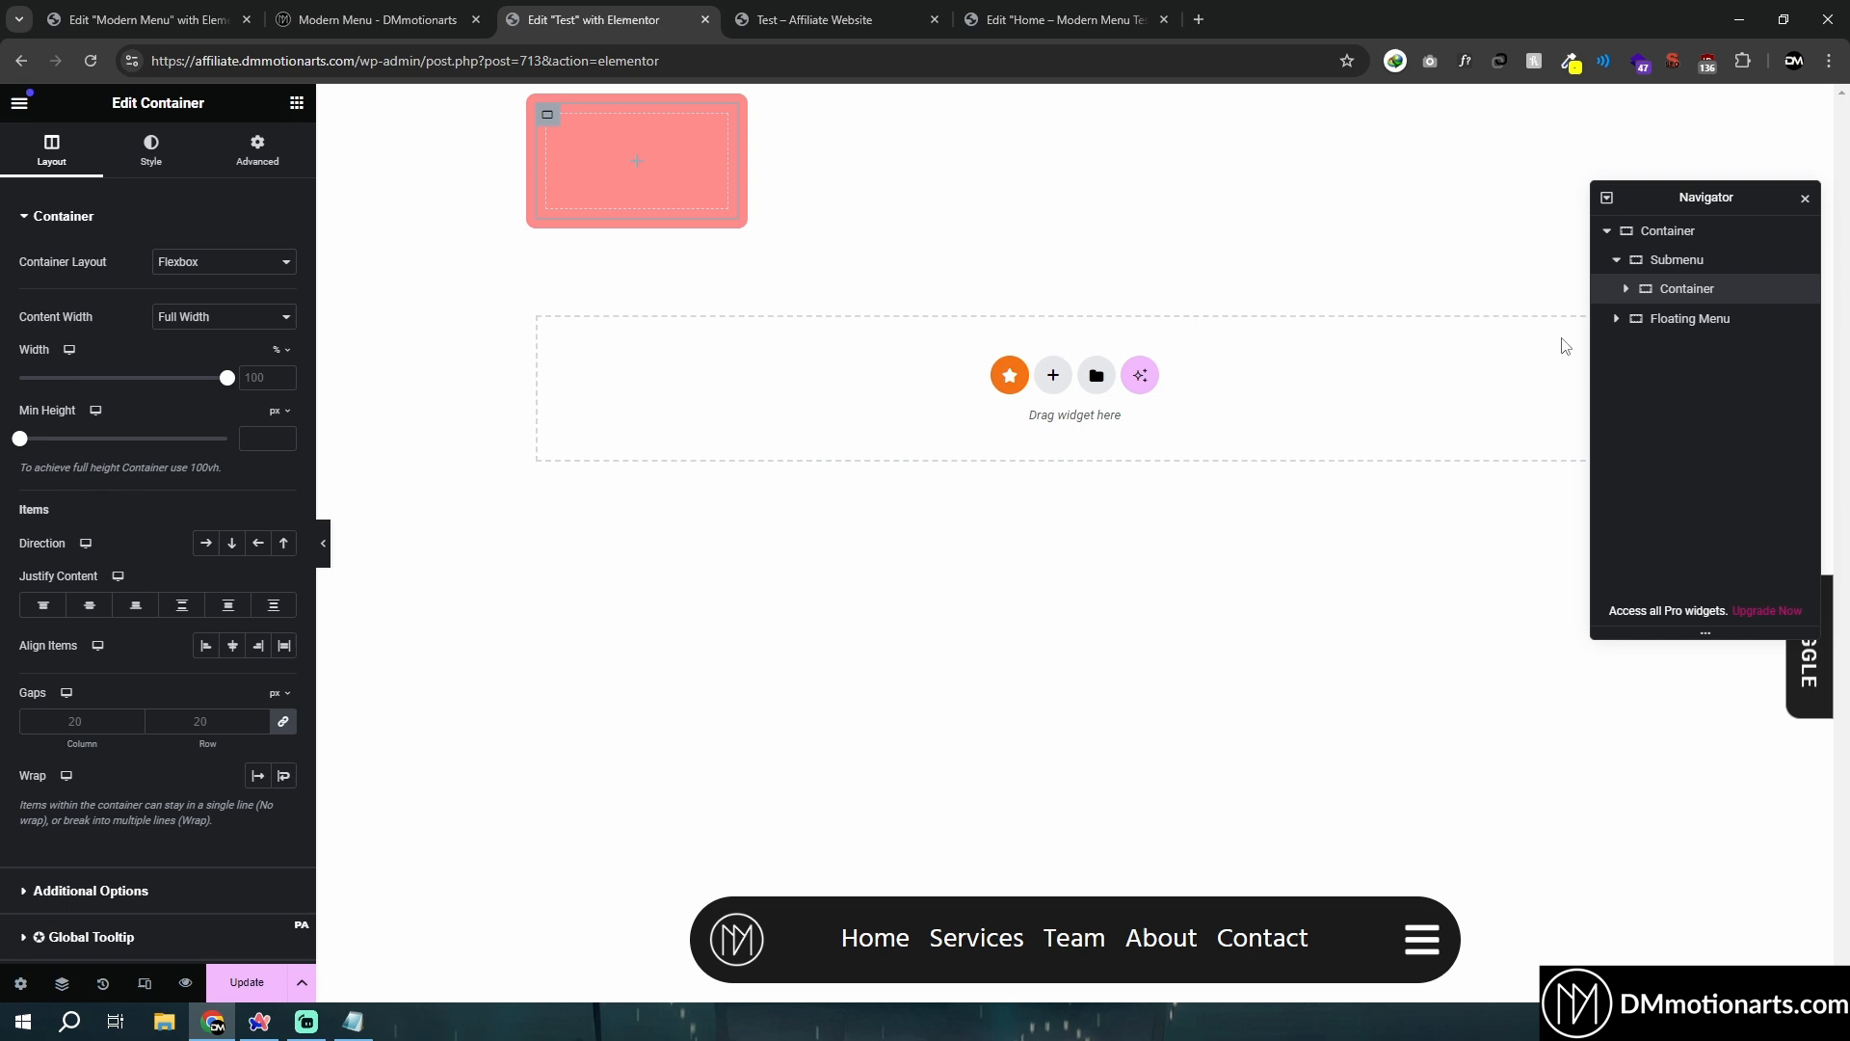
click(1688, 288)
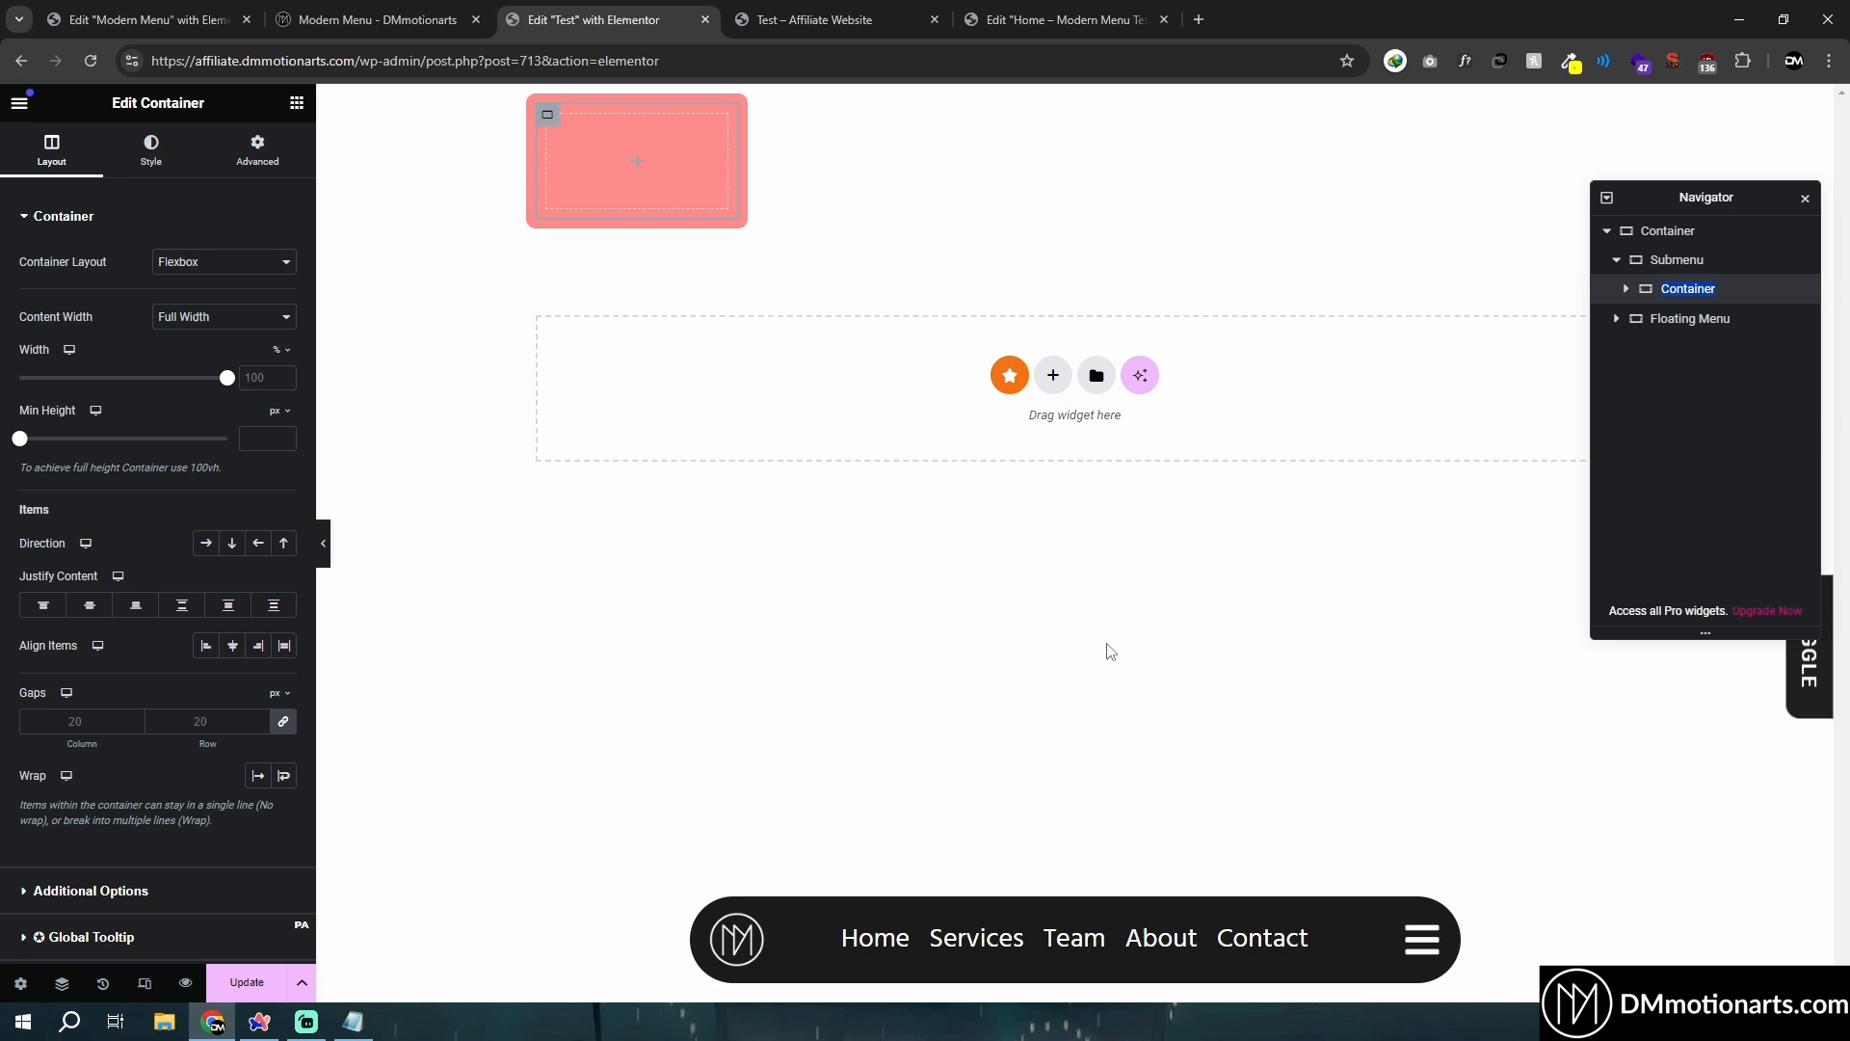
click(1072, 936)
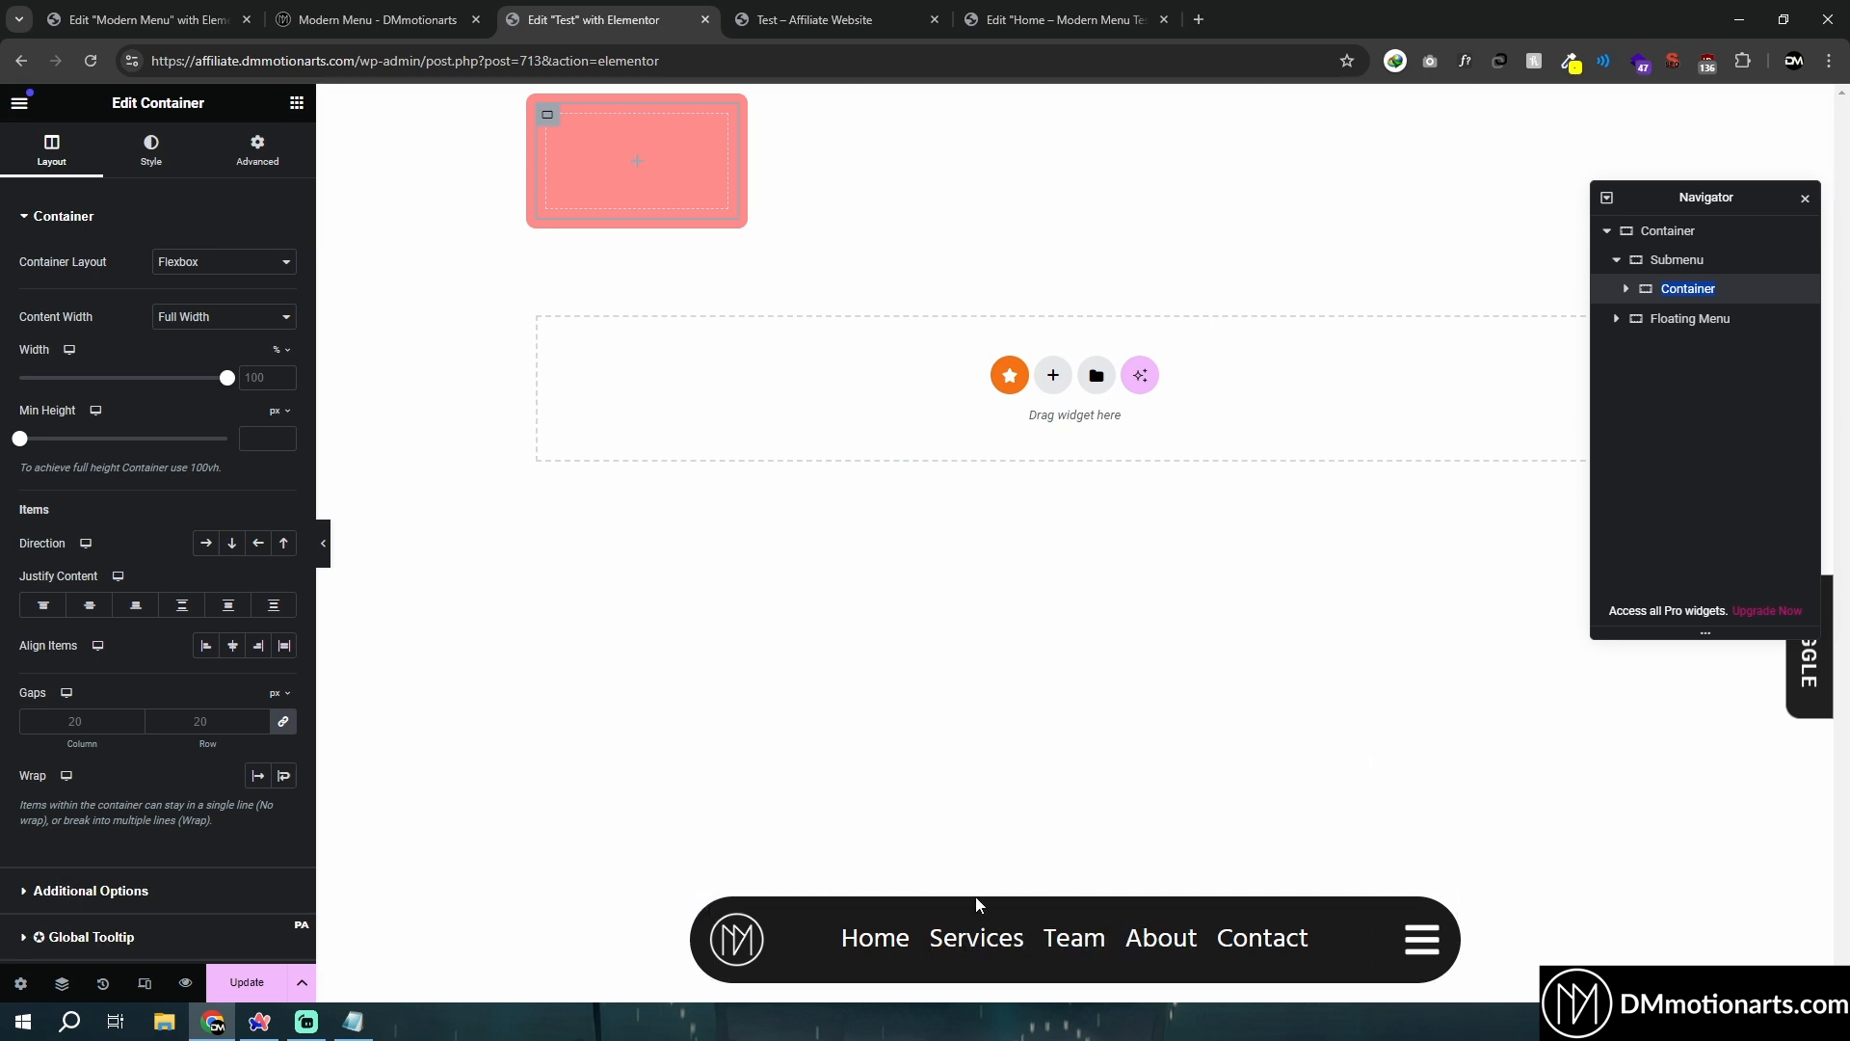
Rename the inner container Services and add headings Web Dev, Like and Subscribe.
double_click(1688, 287)
text(Services)
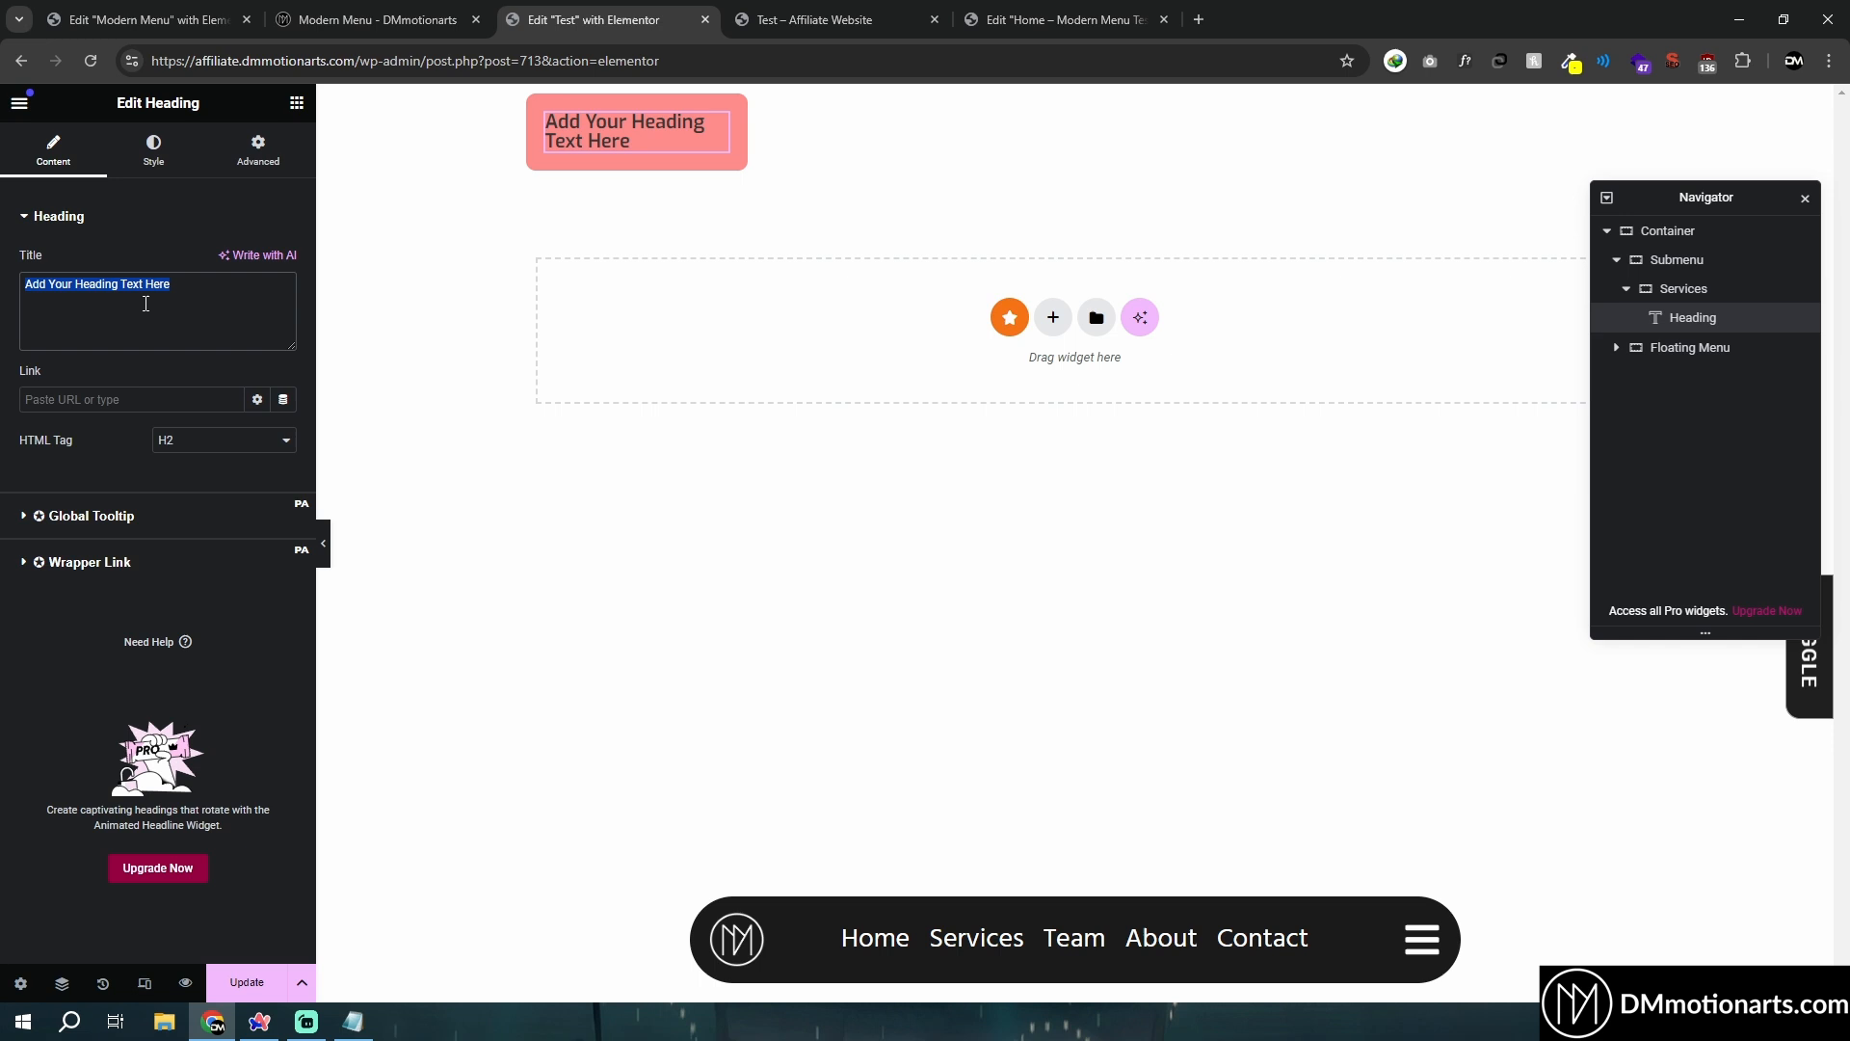
text(Web Dev)
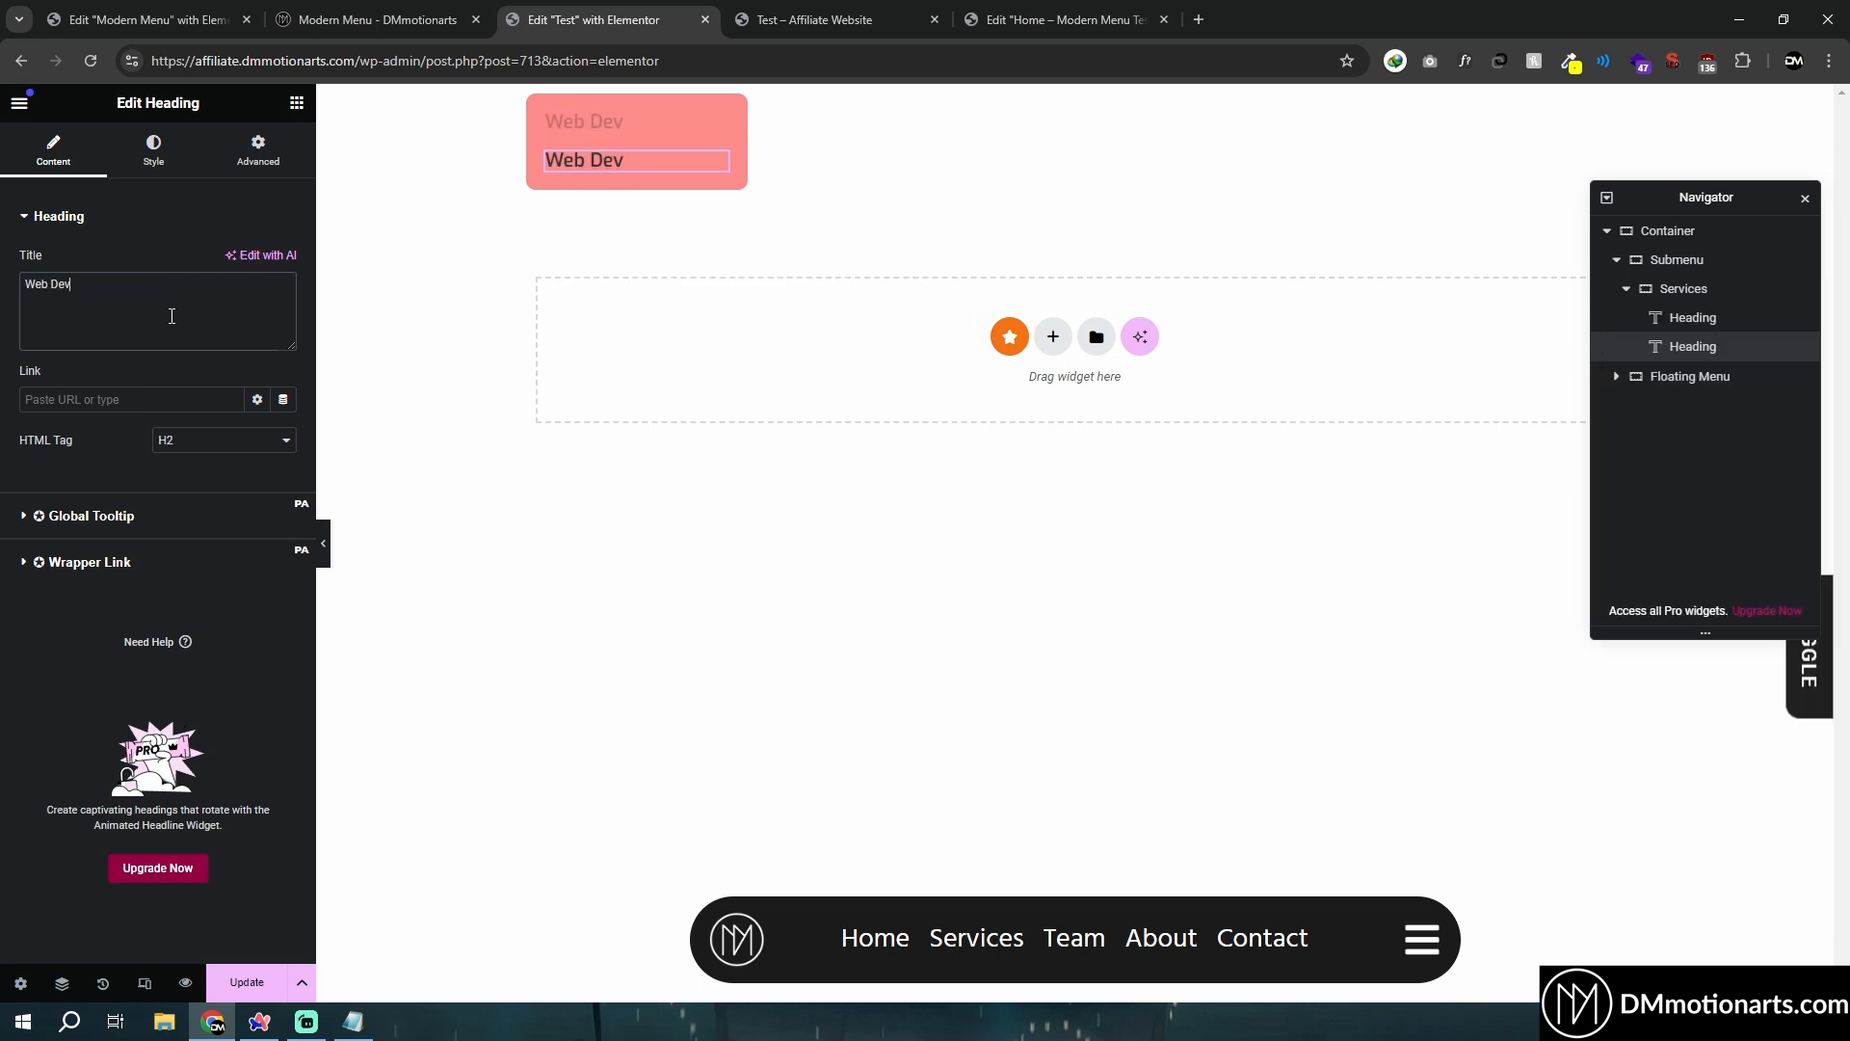
text(Like)
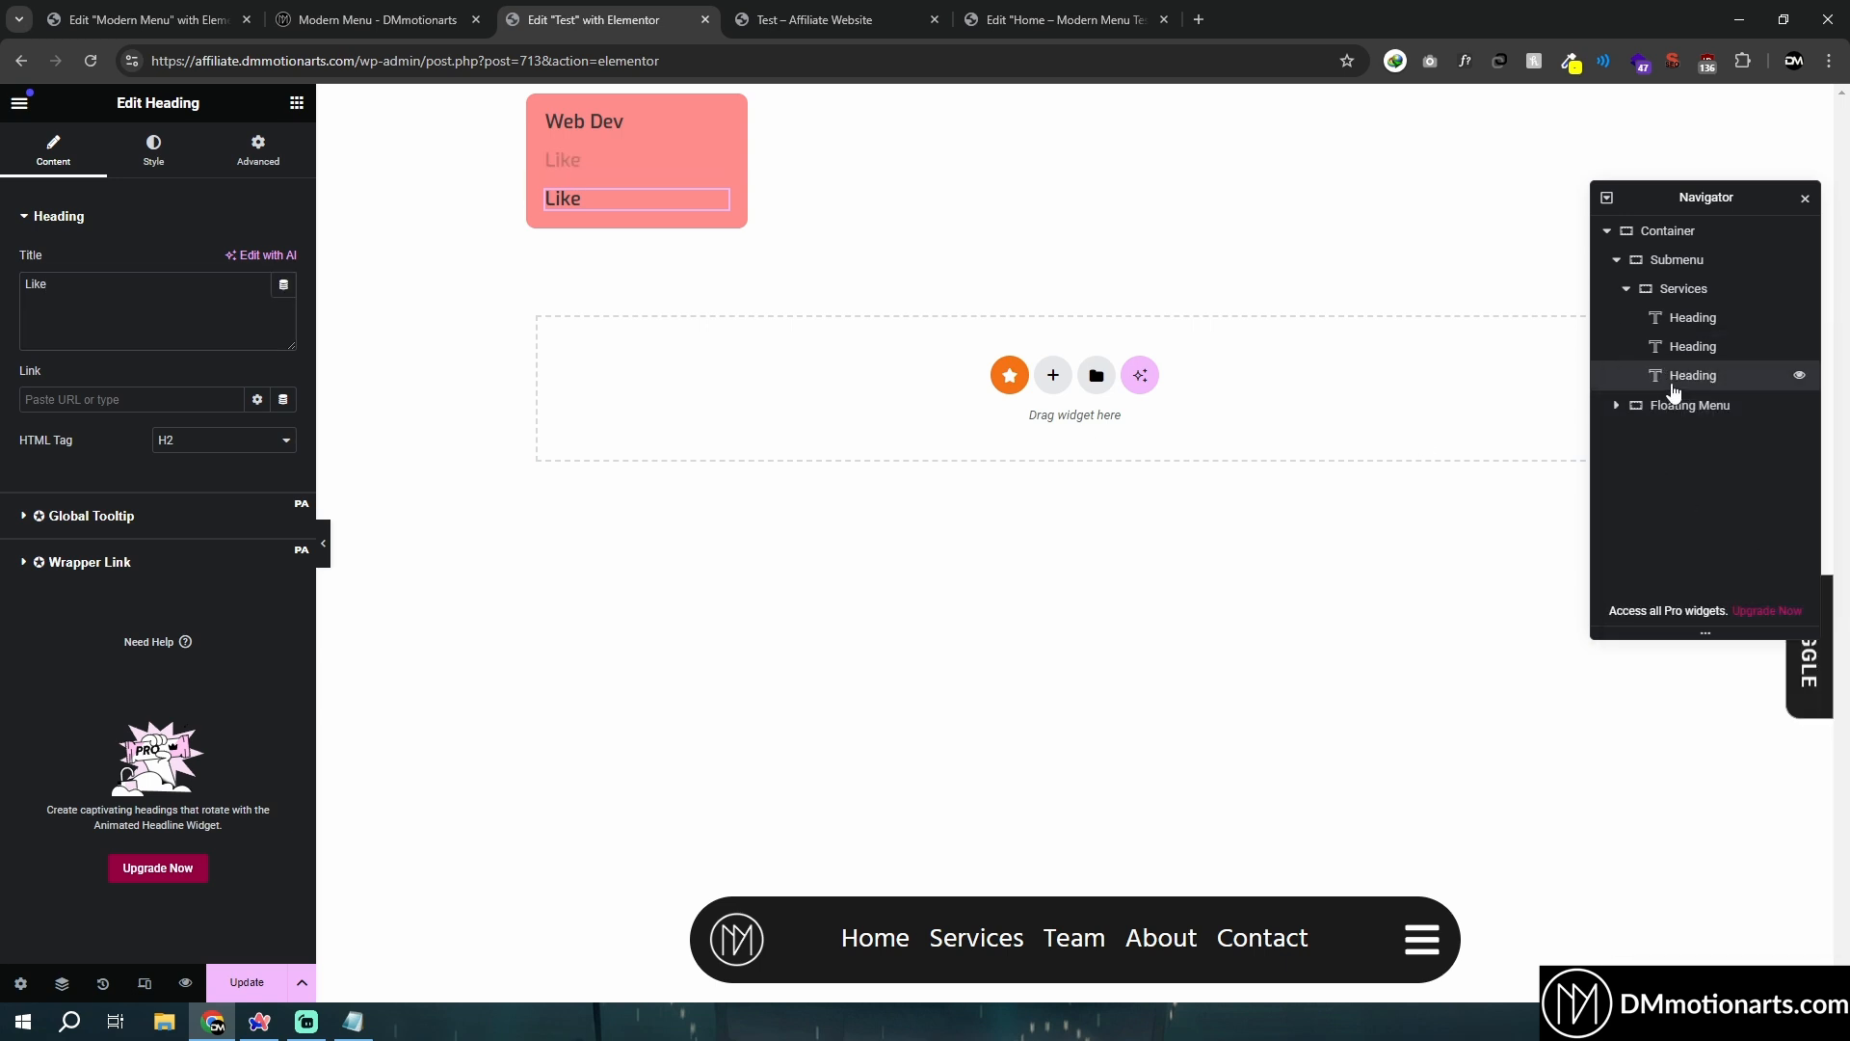
text(Subscrib)
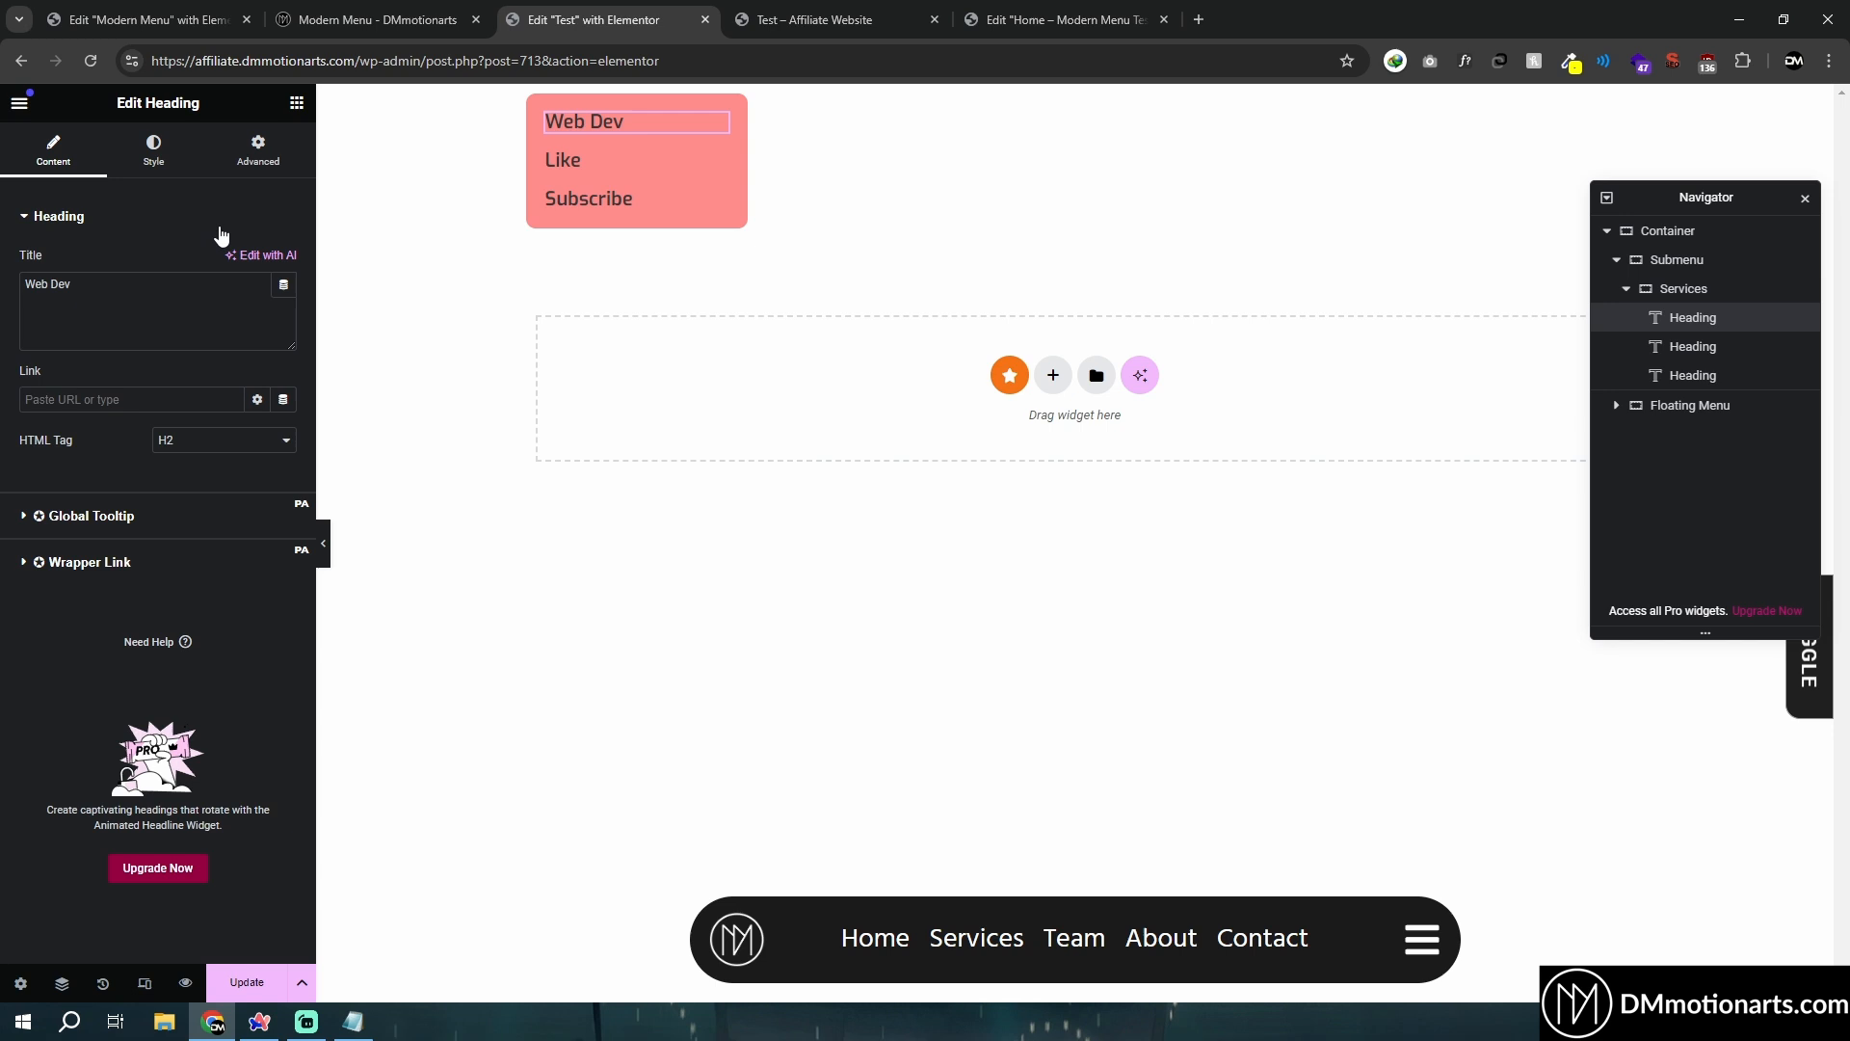
Make Web Dev a white p-tag text and paste its style onto the other headings.
click(152, 150)
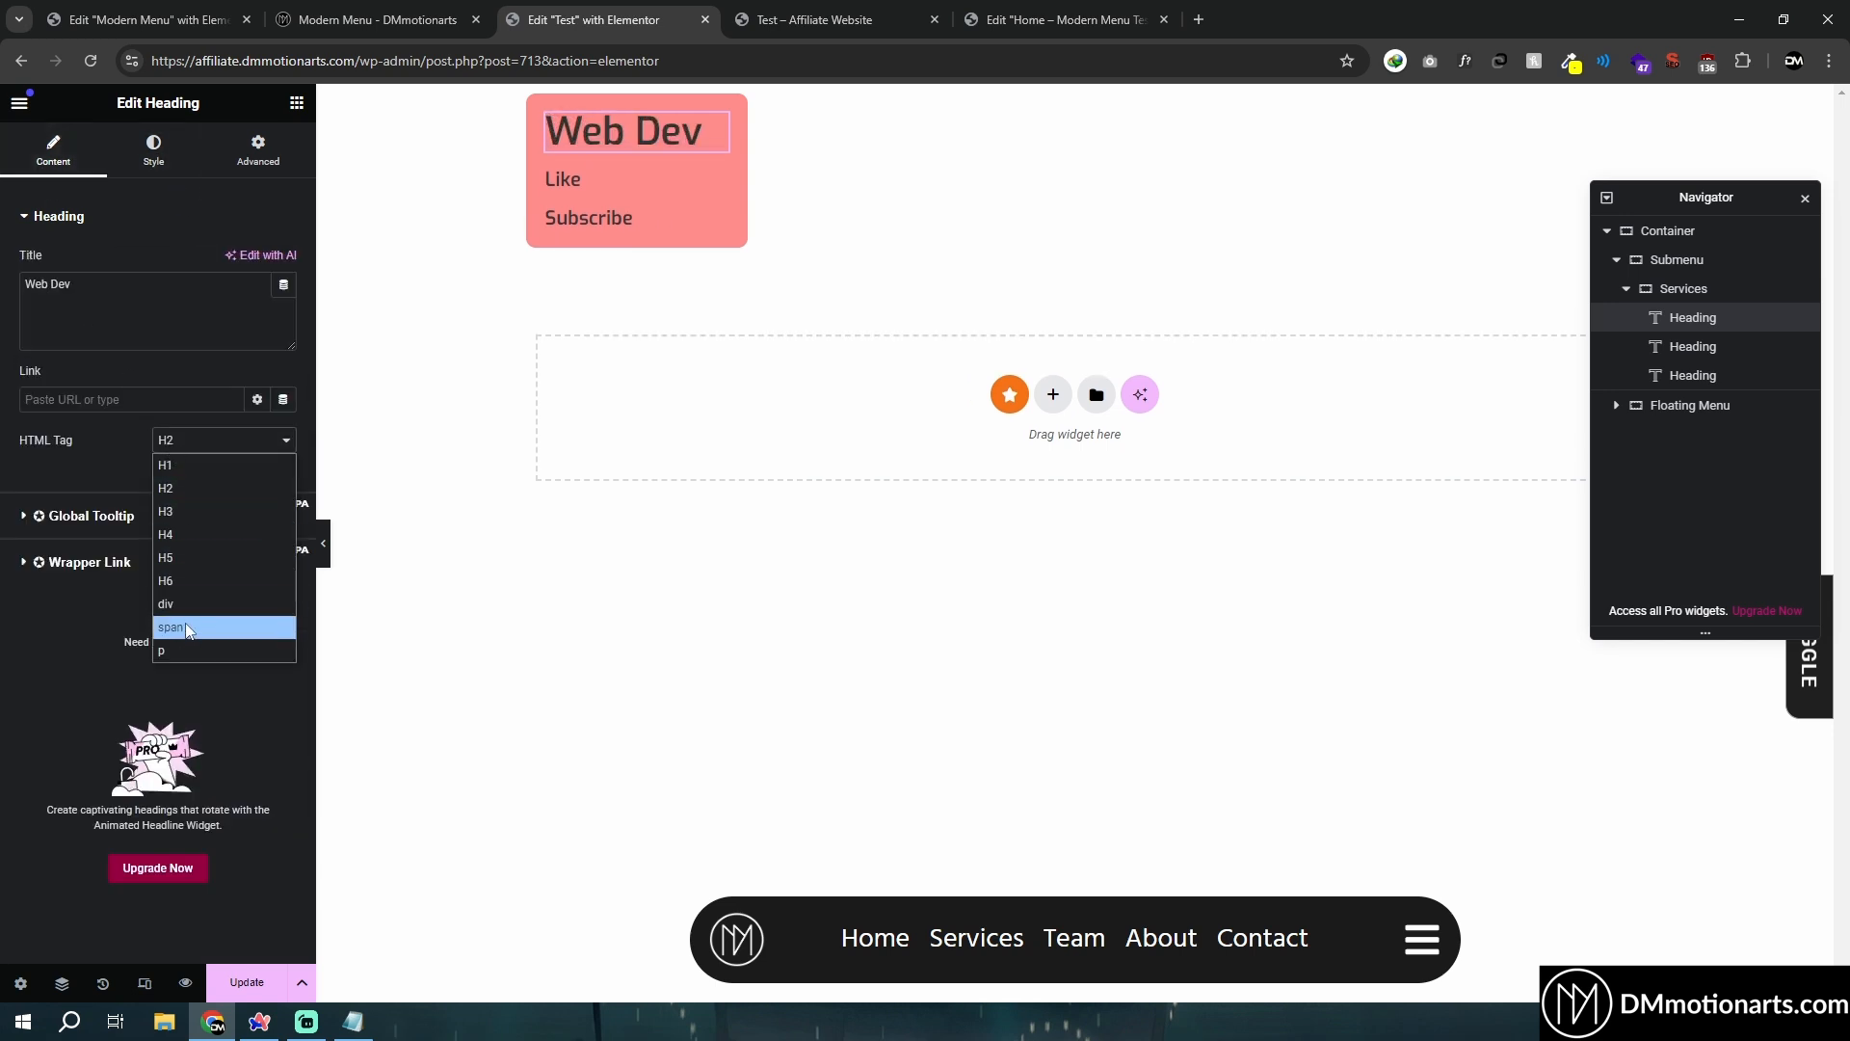
click(152, 150)
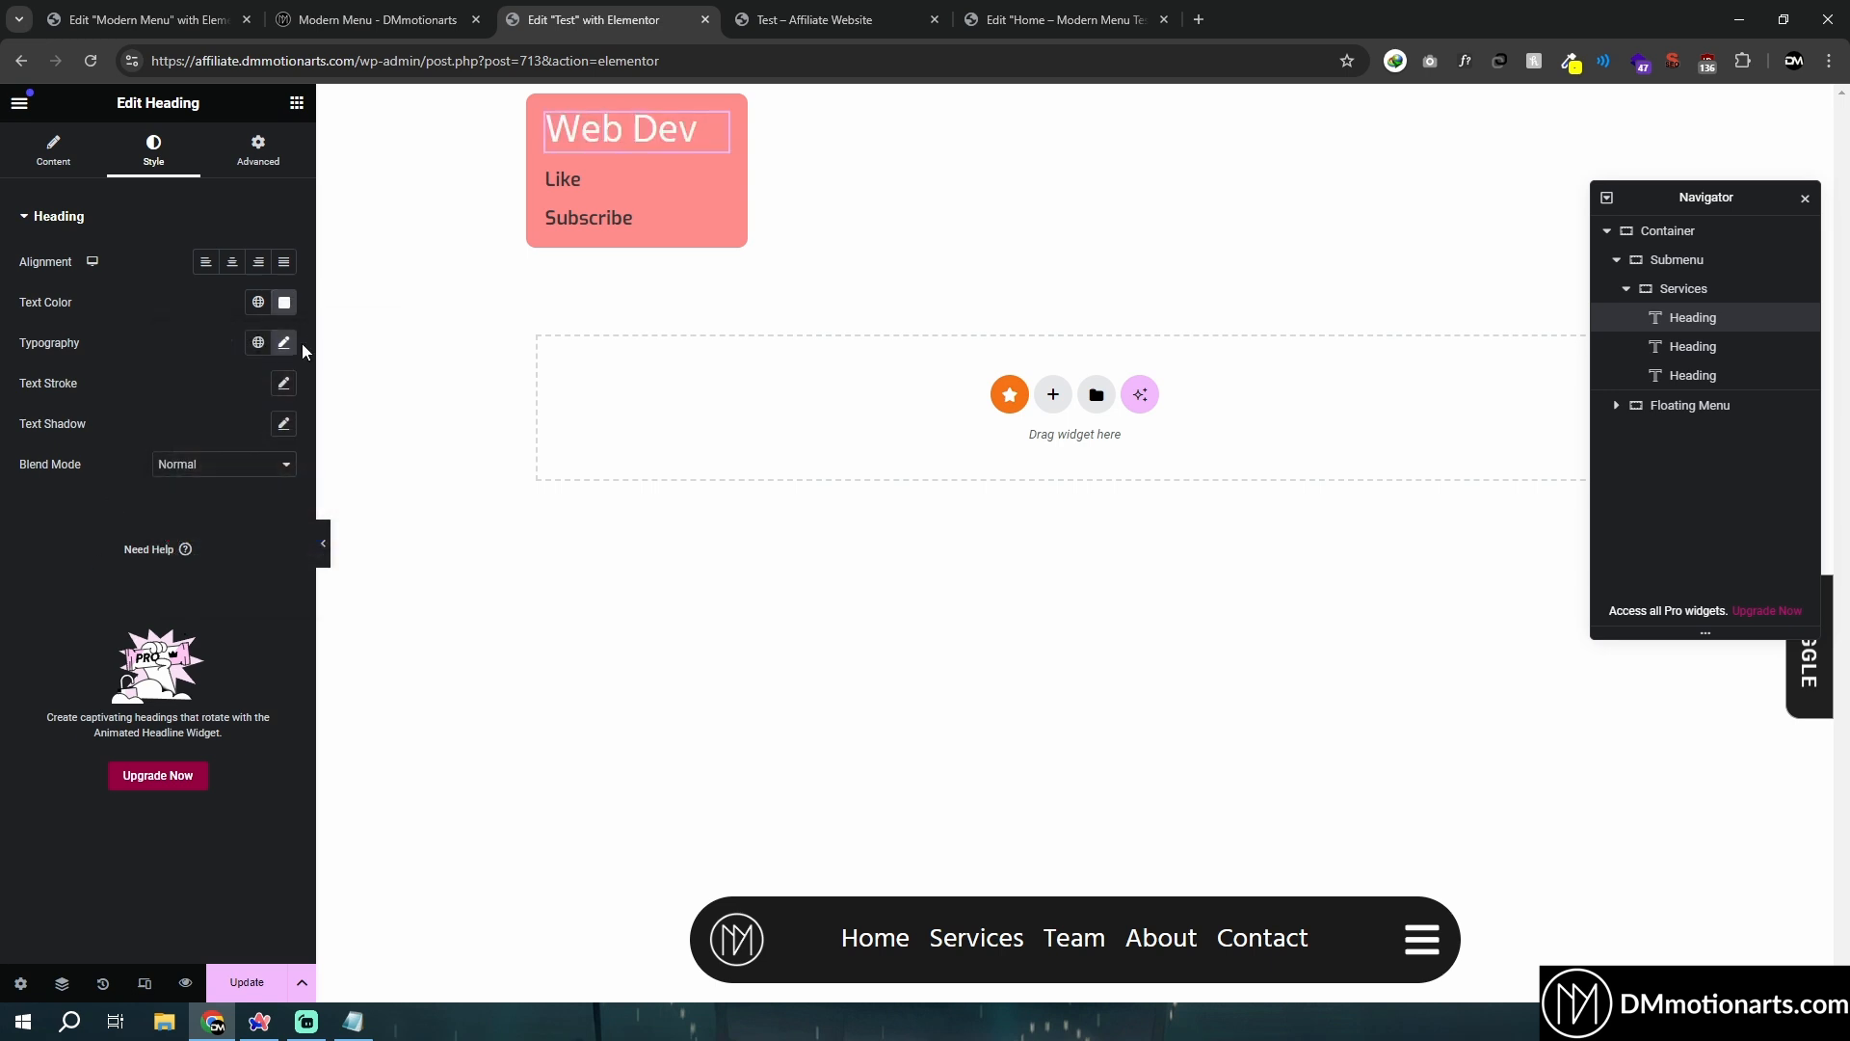
right_click(634, 124)
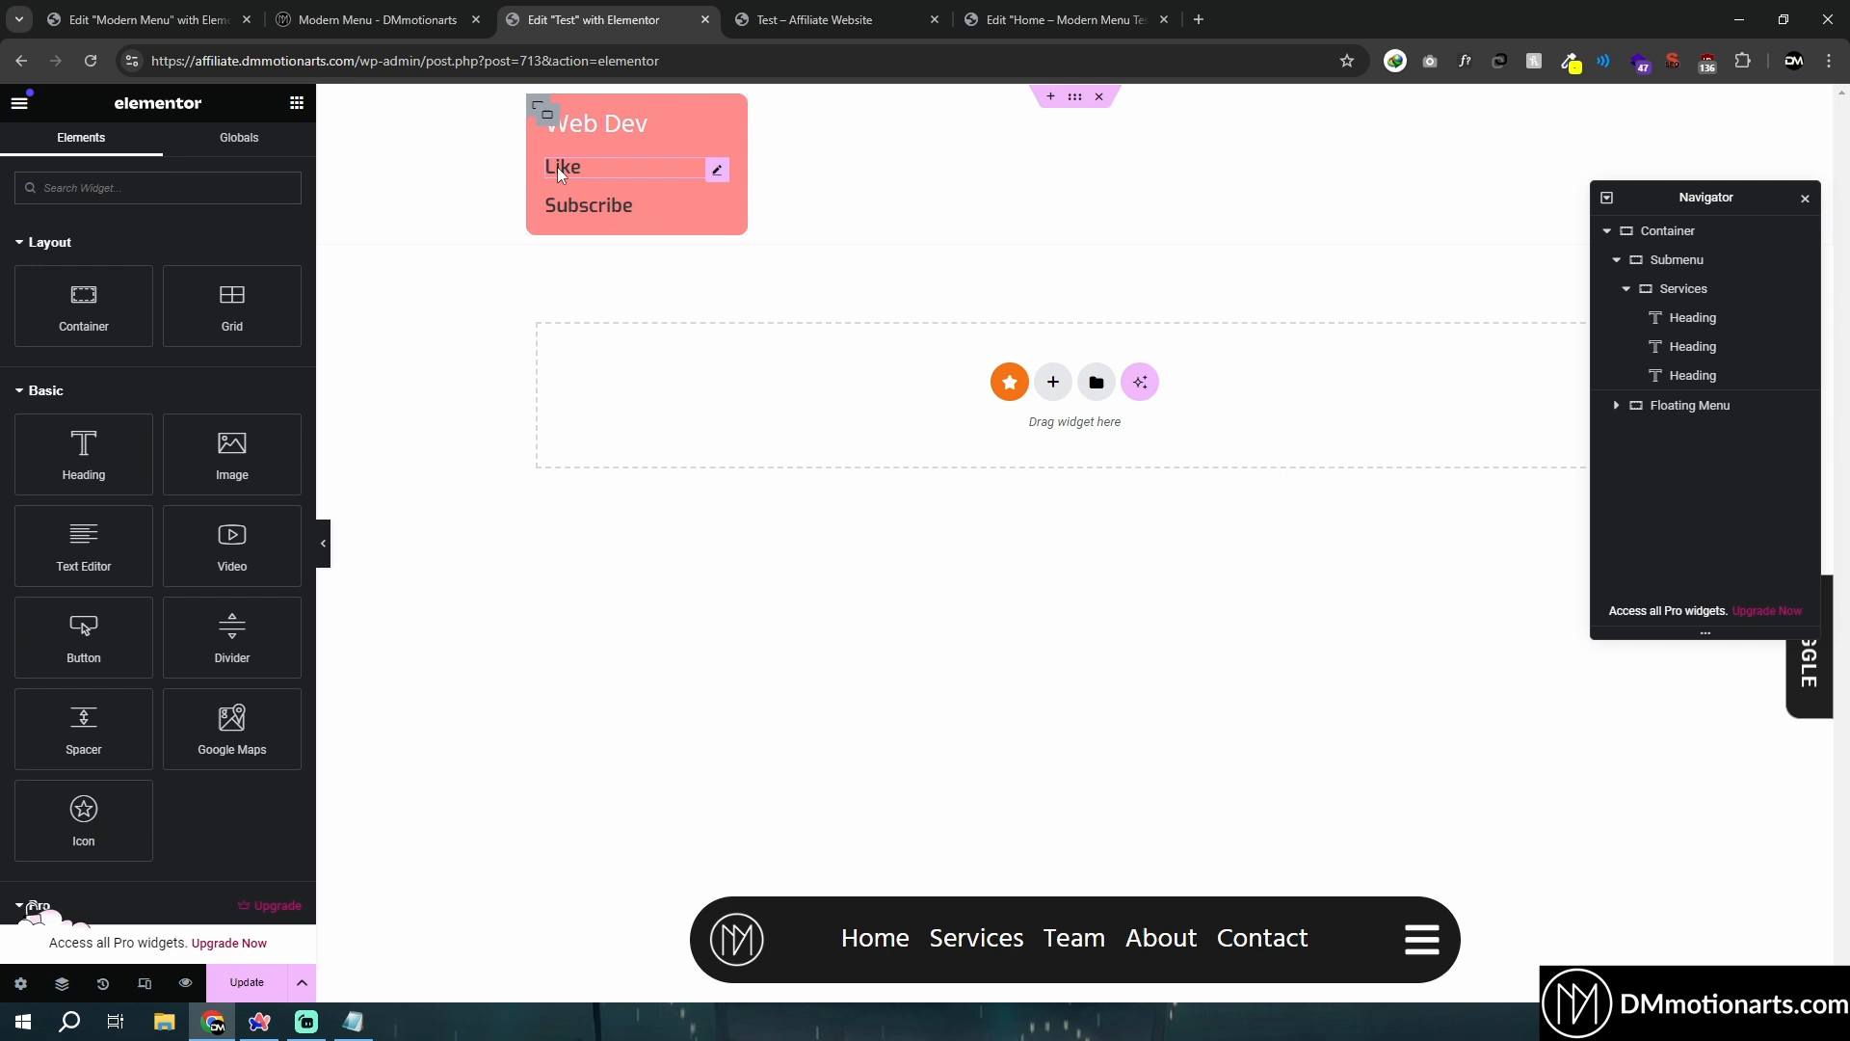
right_click(566, 170)
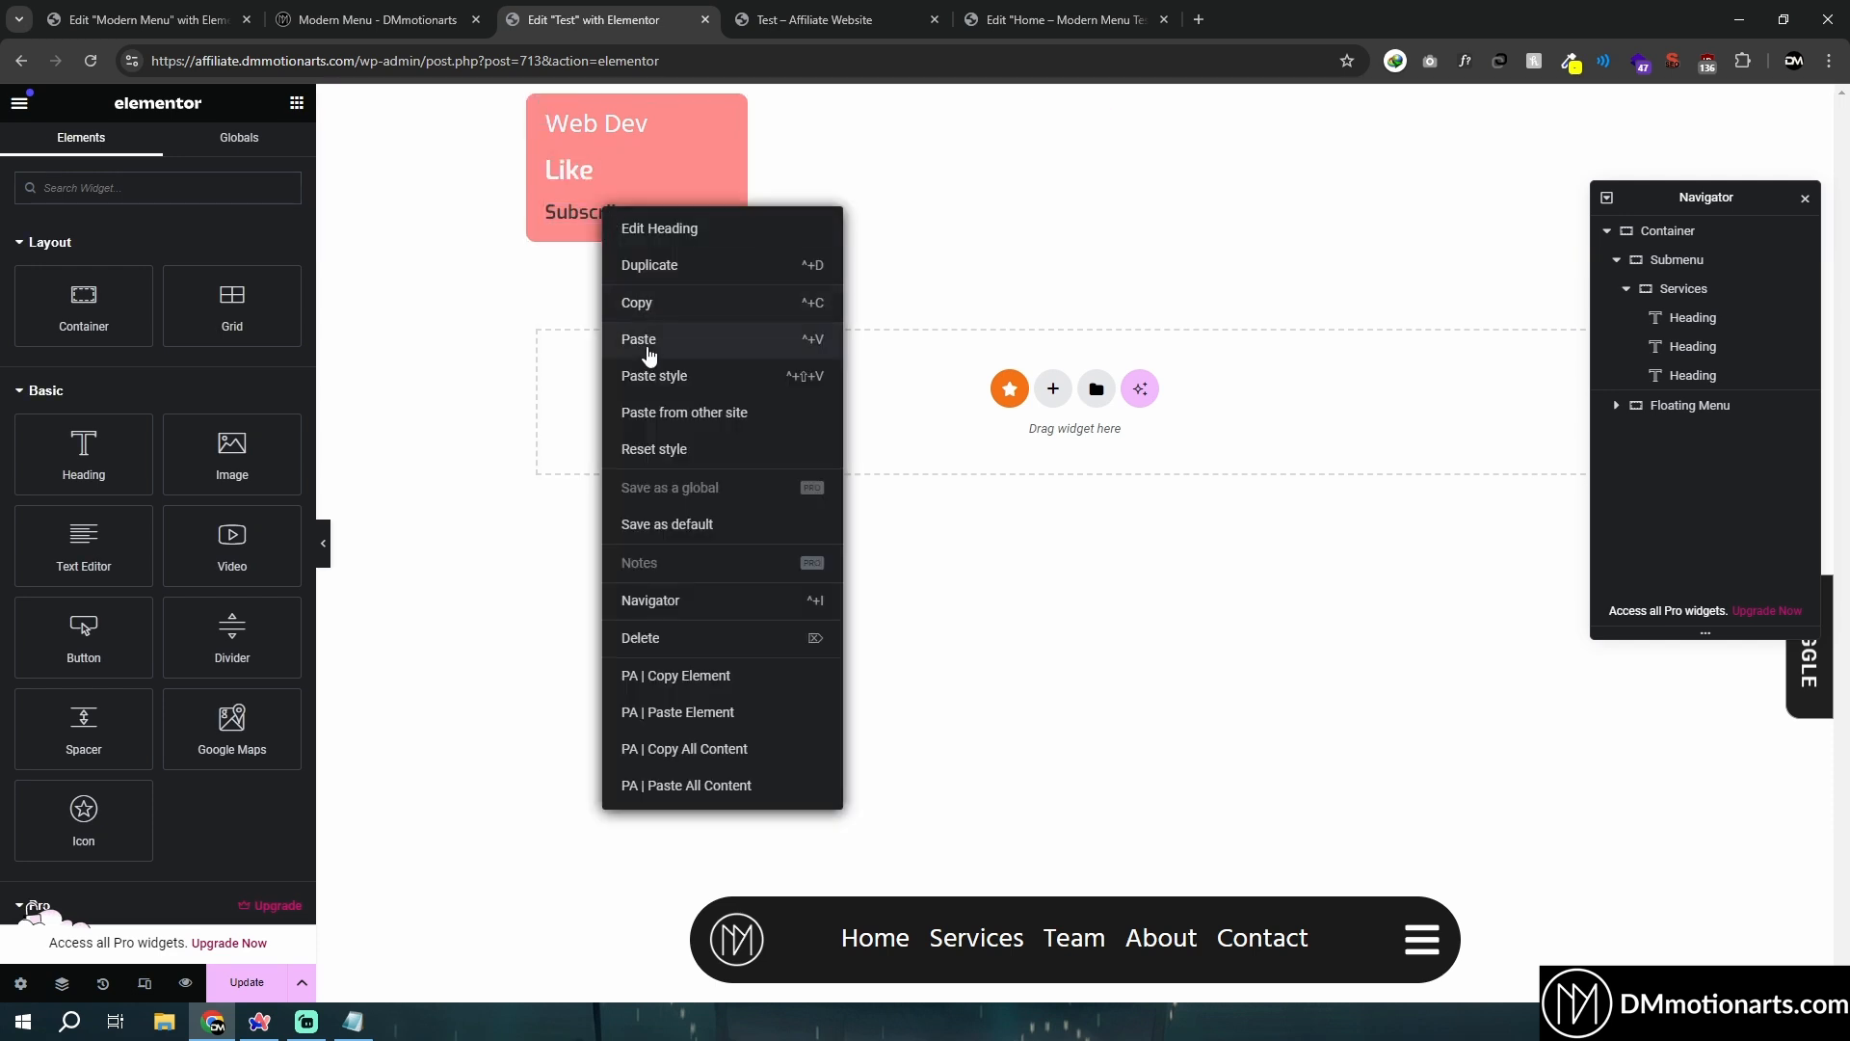
click(659, 227)
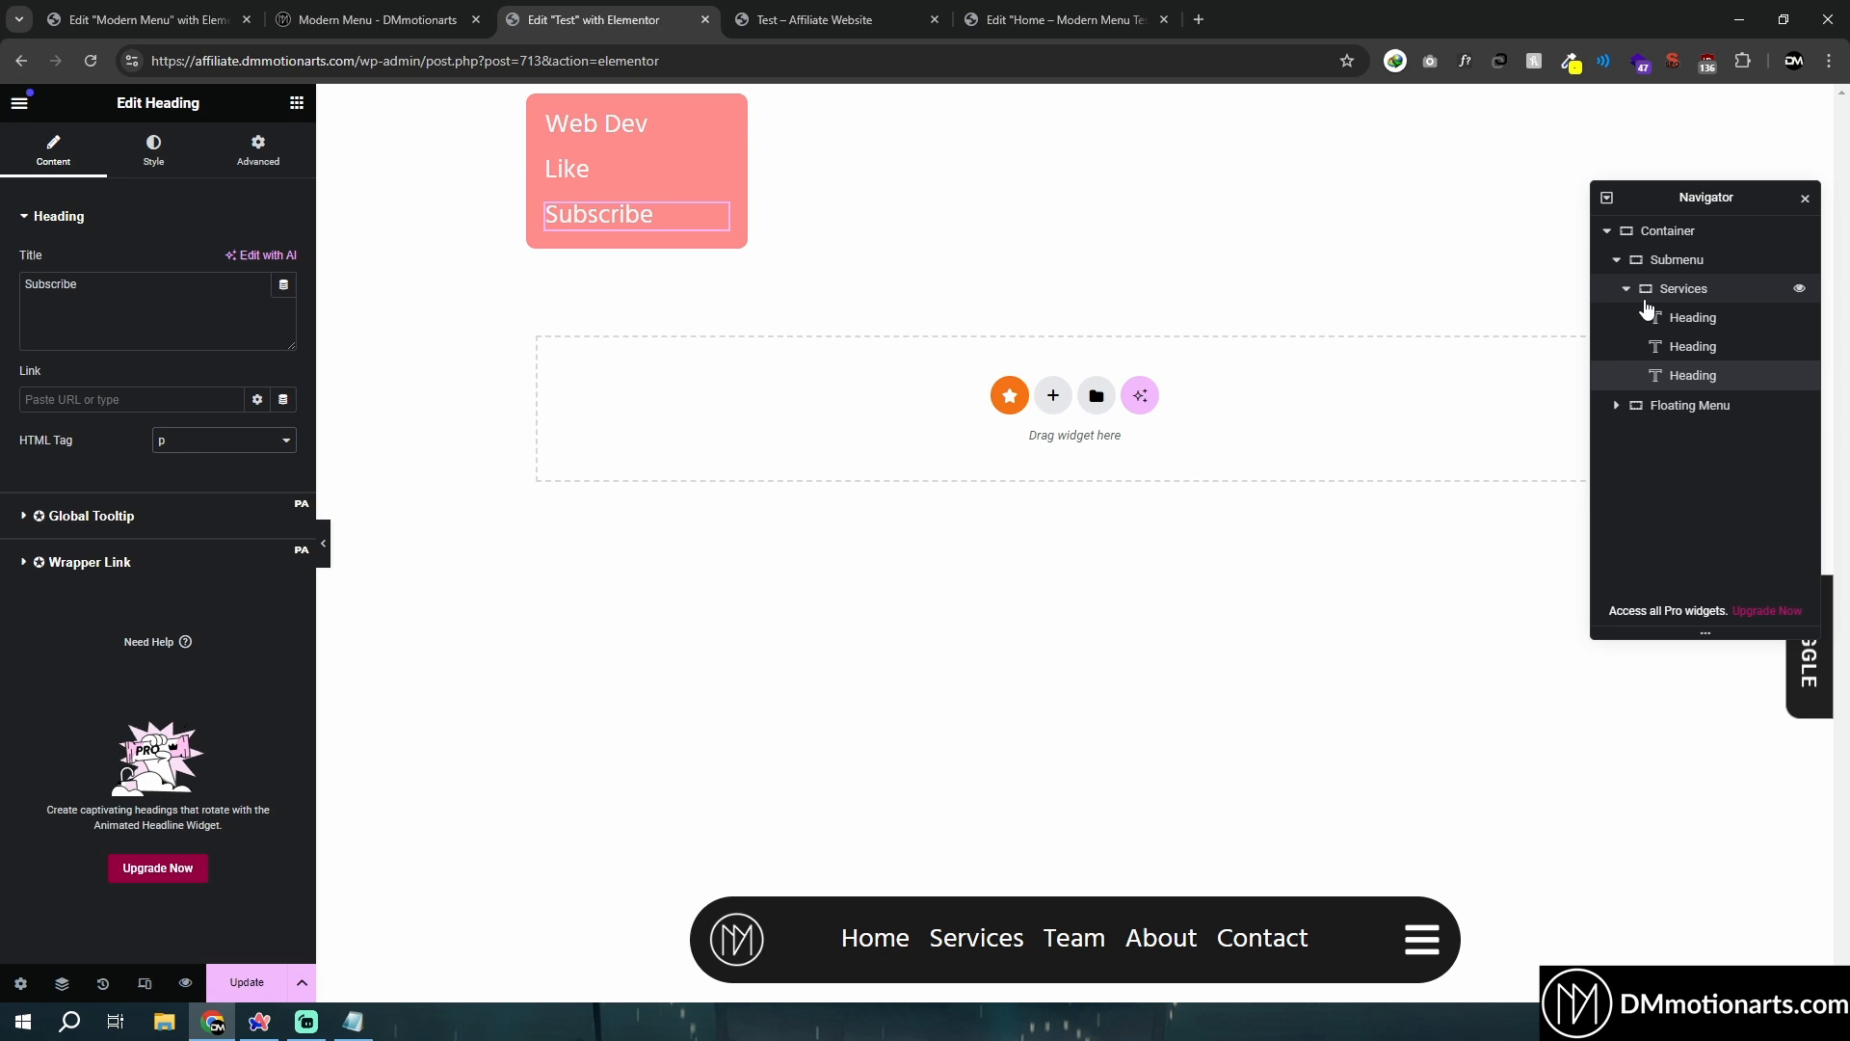
click(1683, 287)
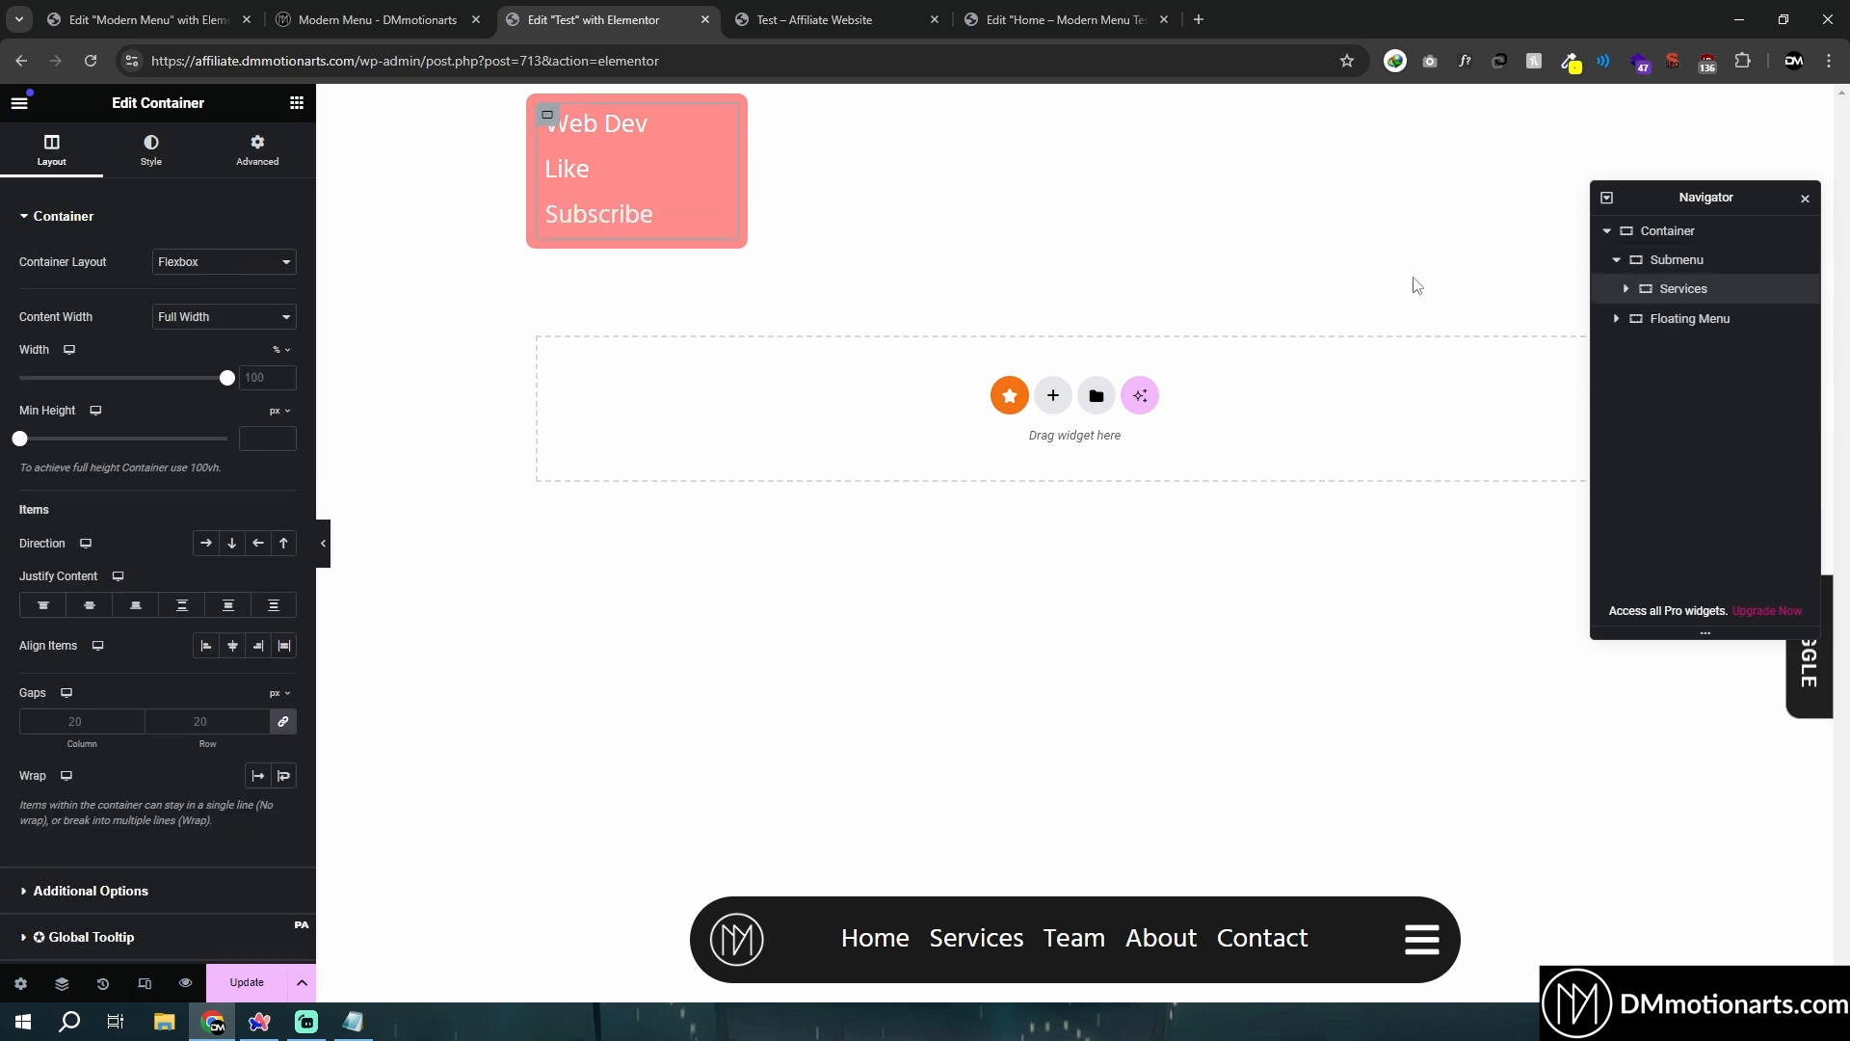
Give the Services box the submenu content class and duplicate it twice inside Submenu.
click(257, 151)
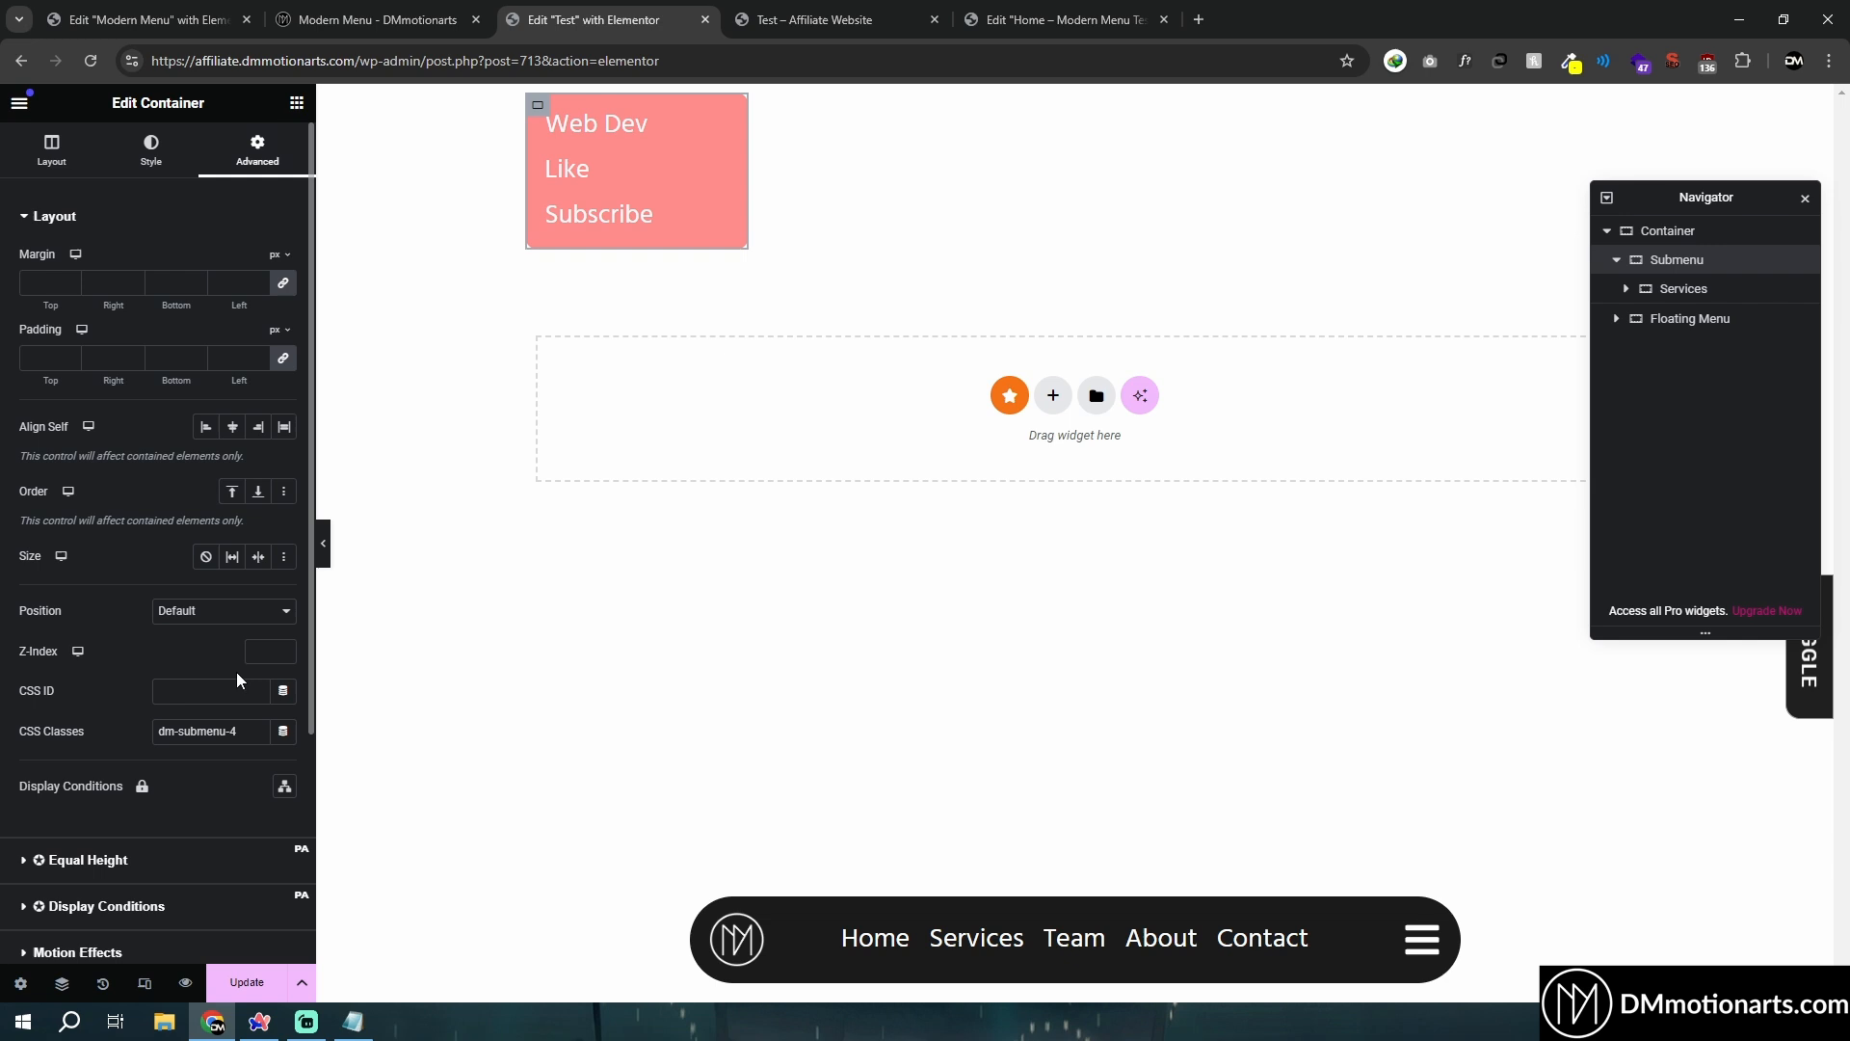
click(50, 150)
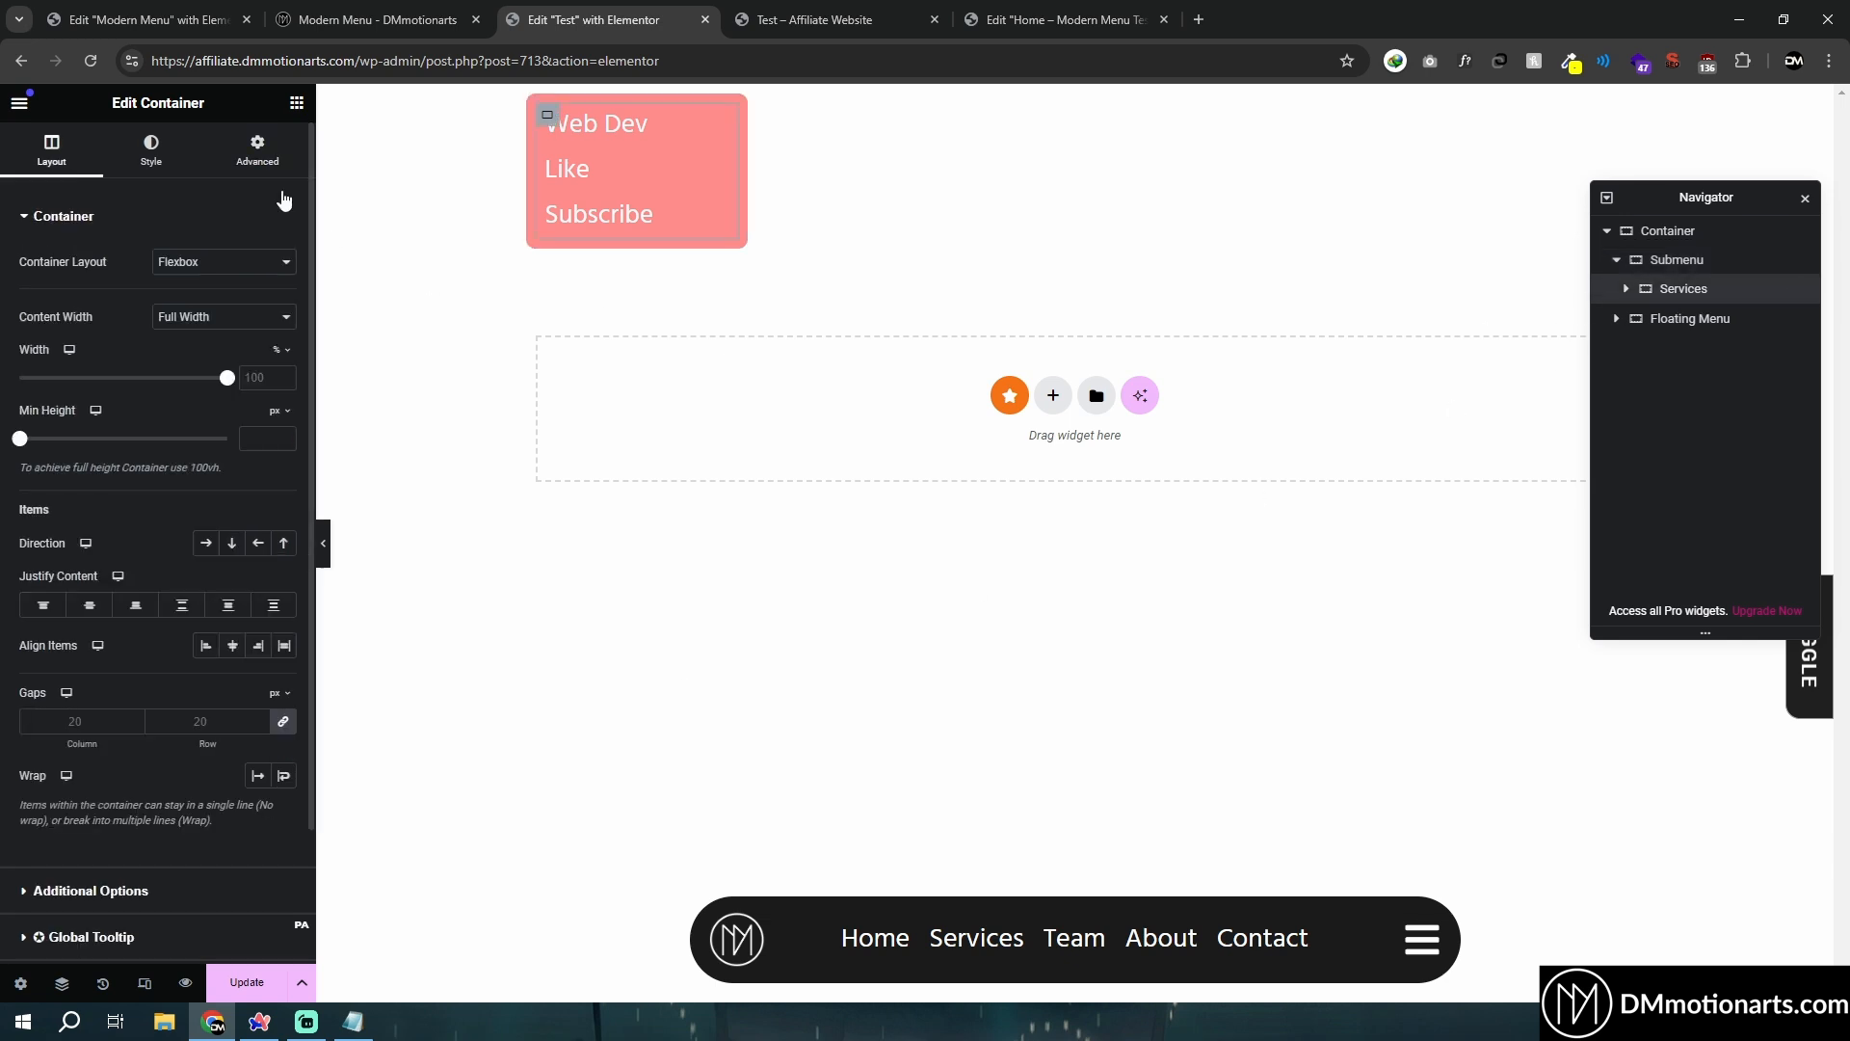
click(257, 150)
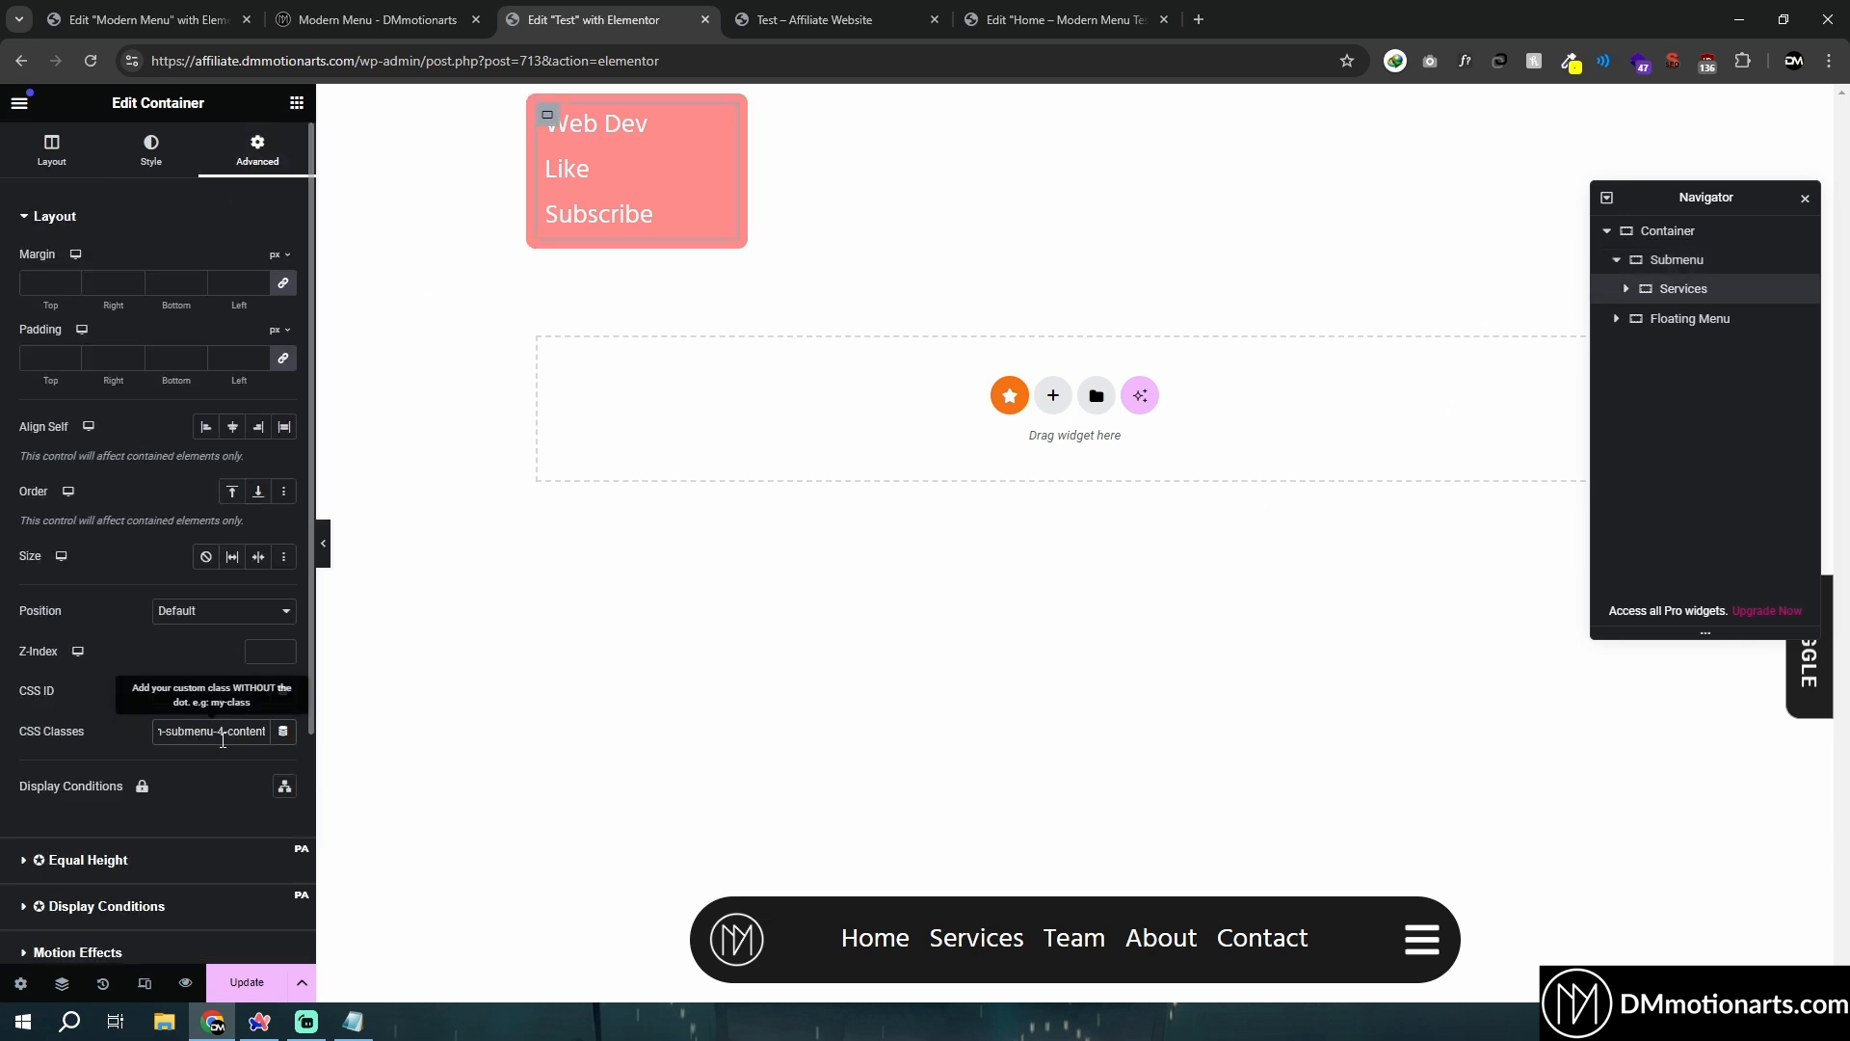
right_click(1683, 287)
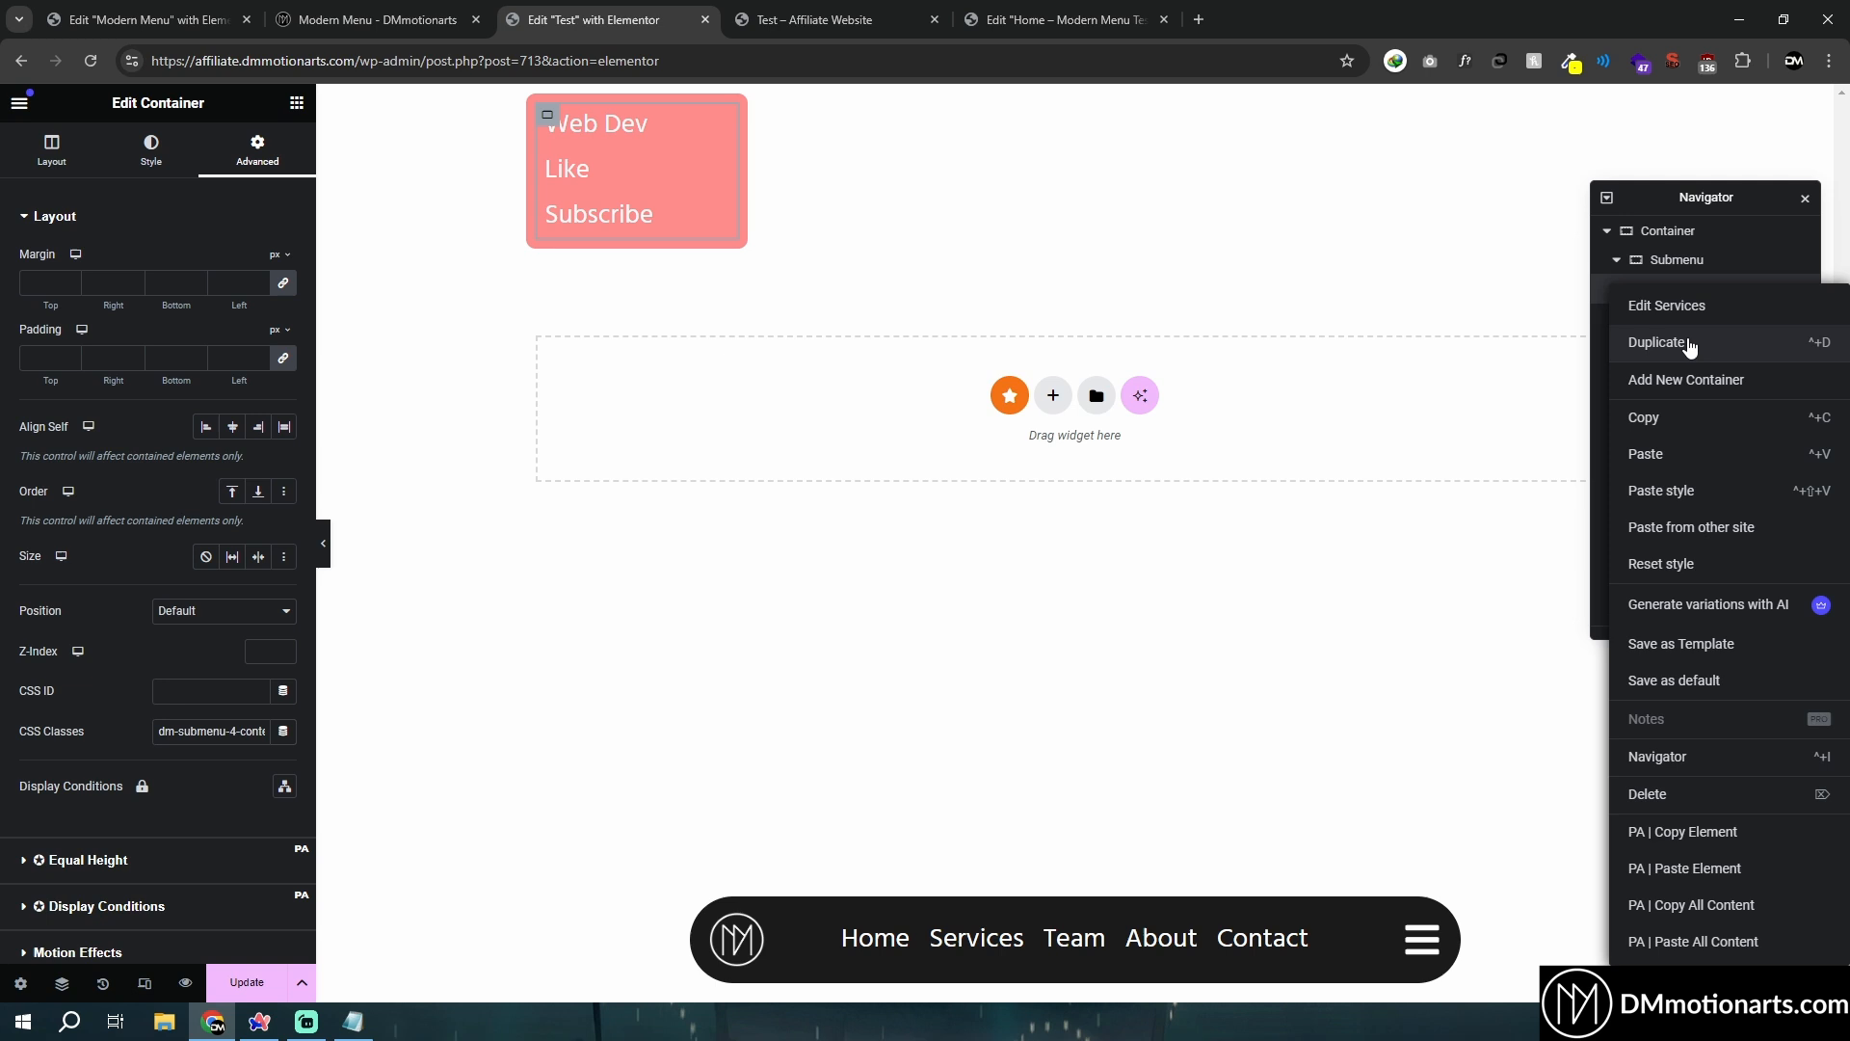
click(1657, 343)
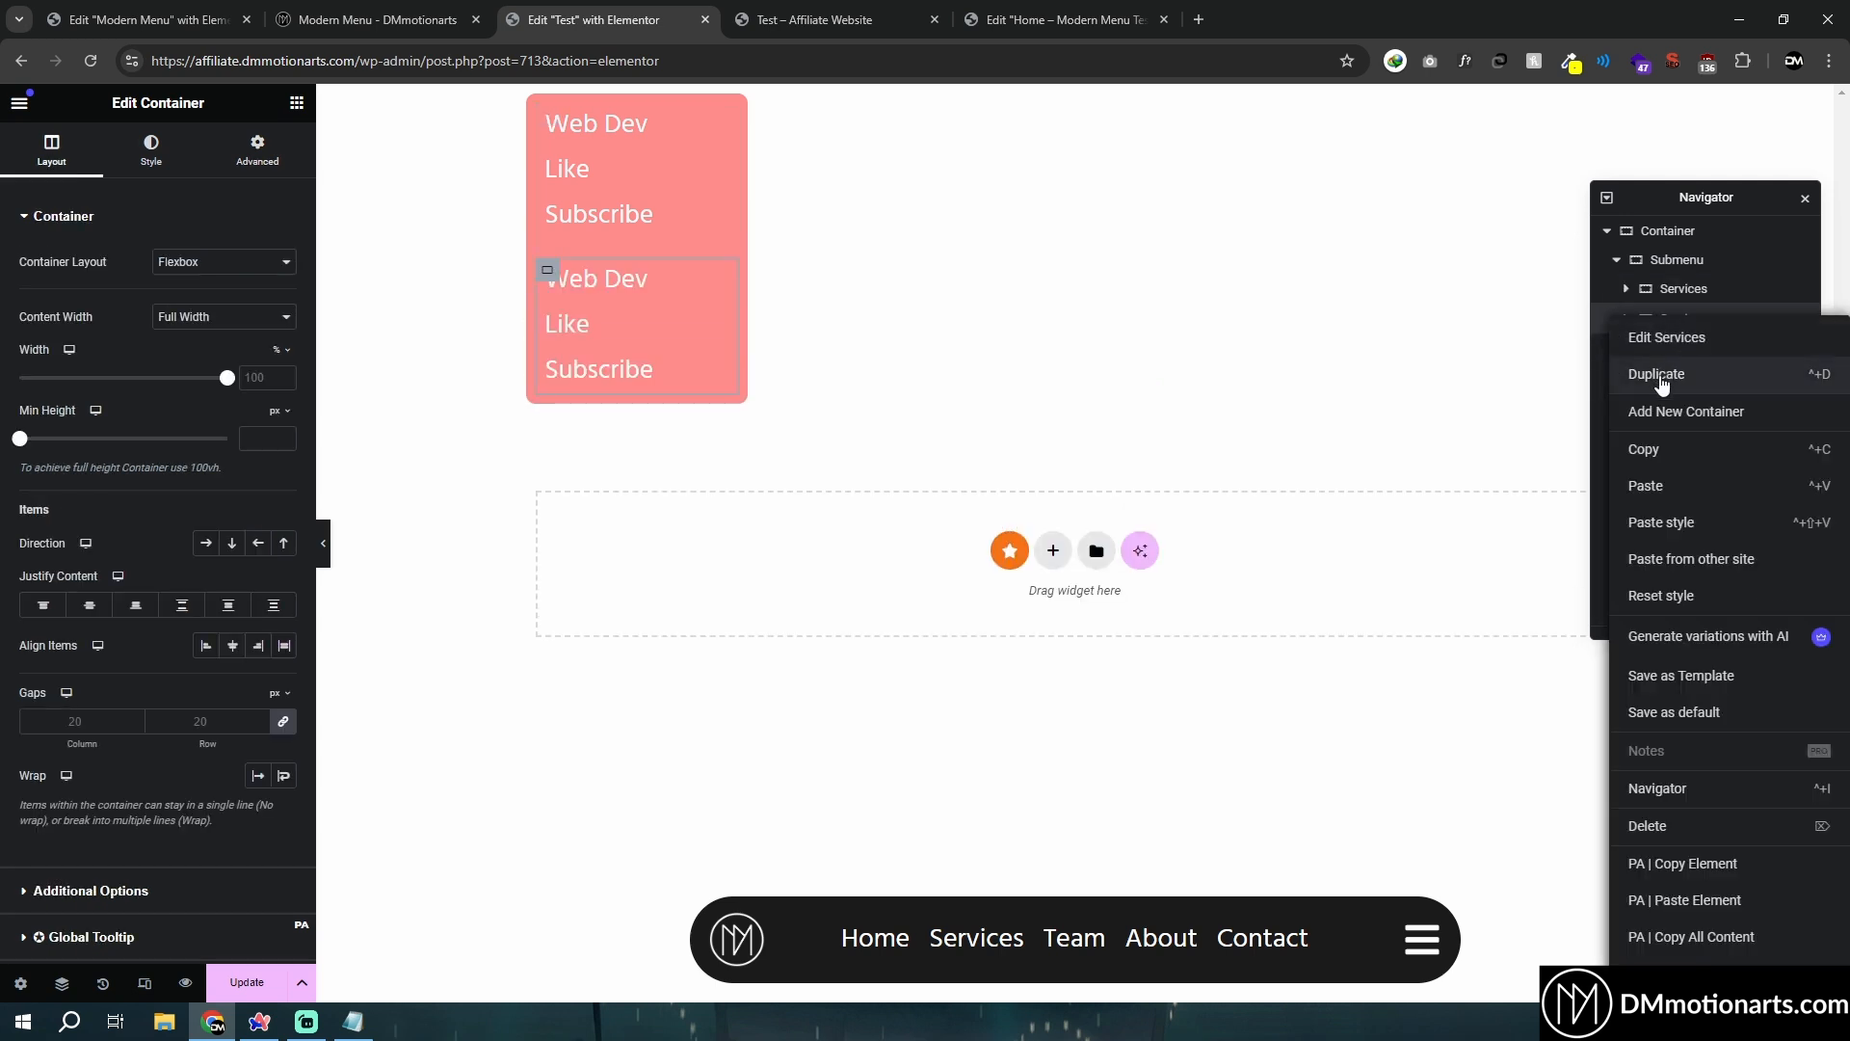
click(1655, 374)
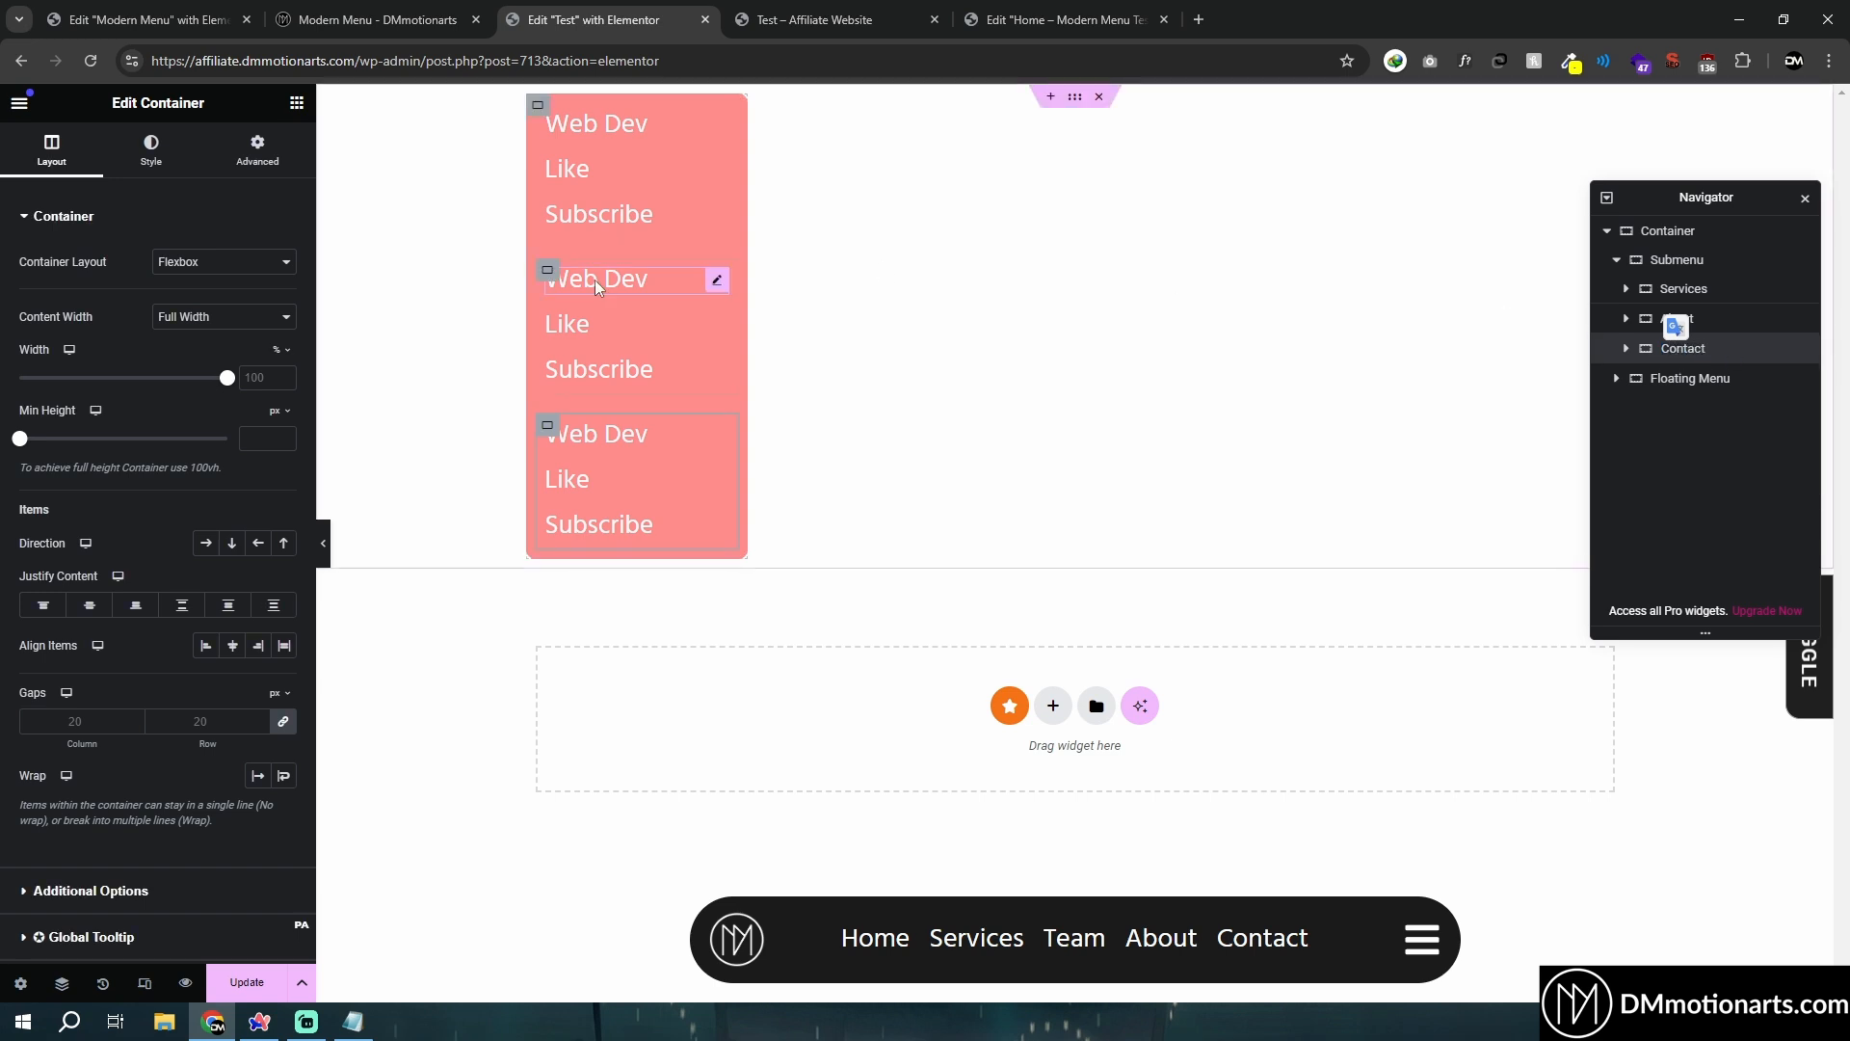
Retitle the copies About and Contact and verify their class names.
click(598, 278)
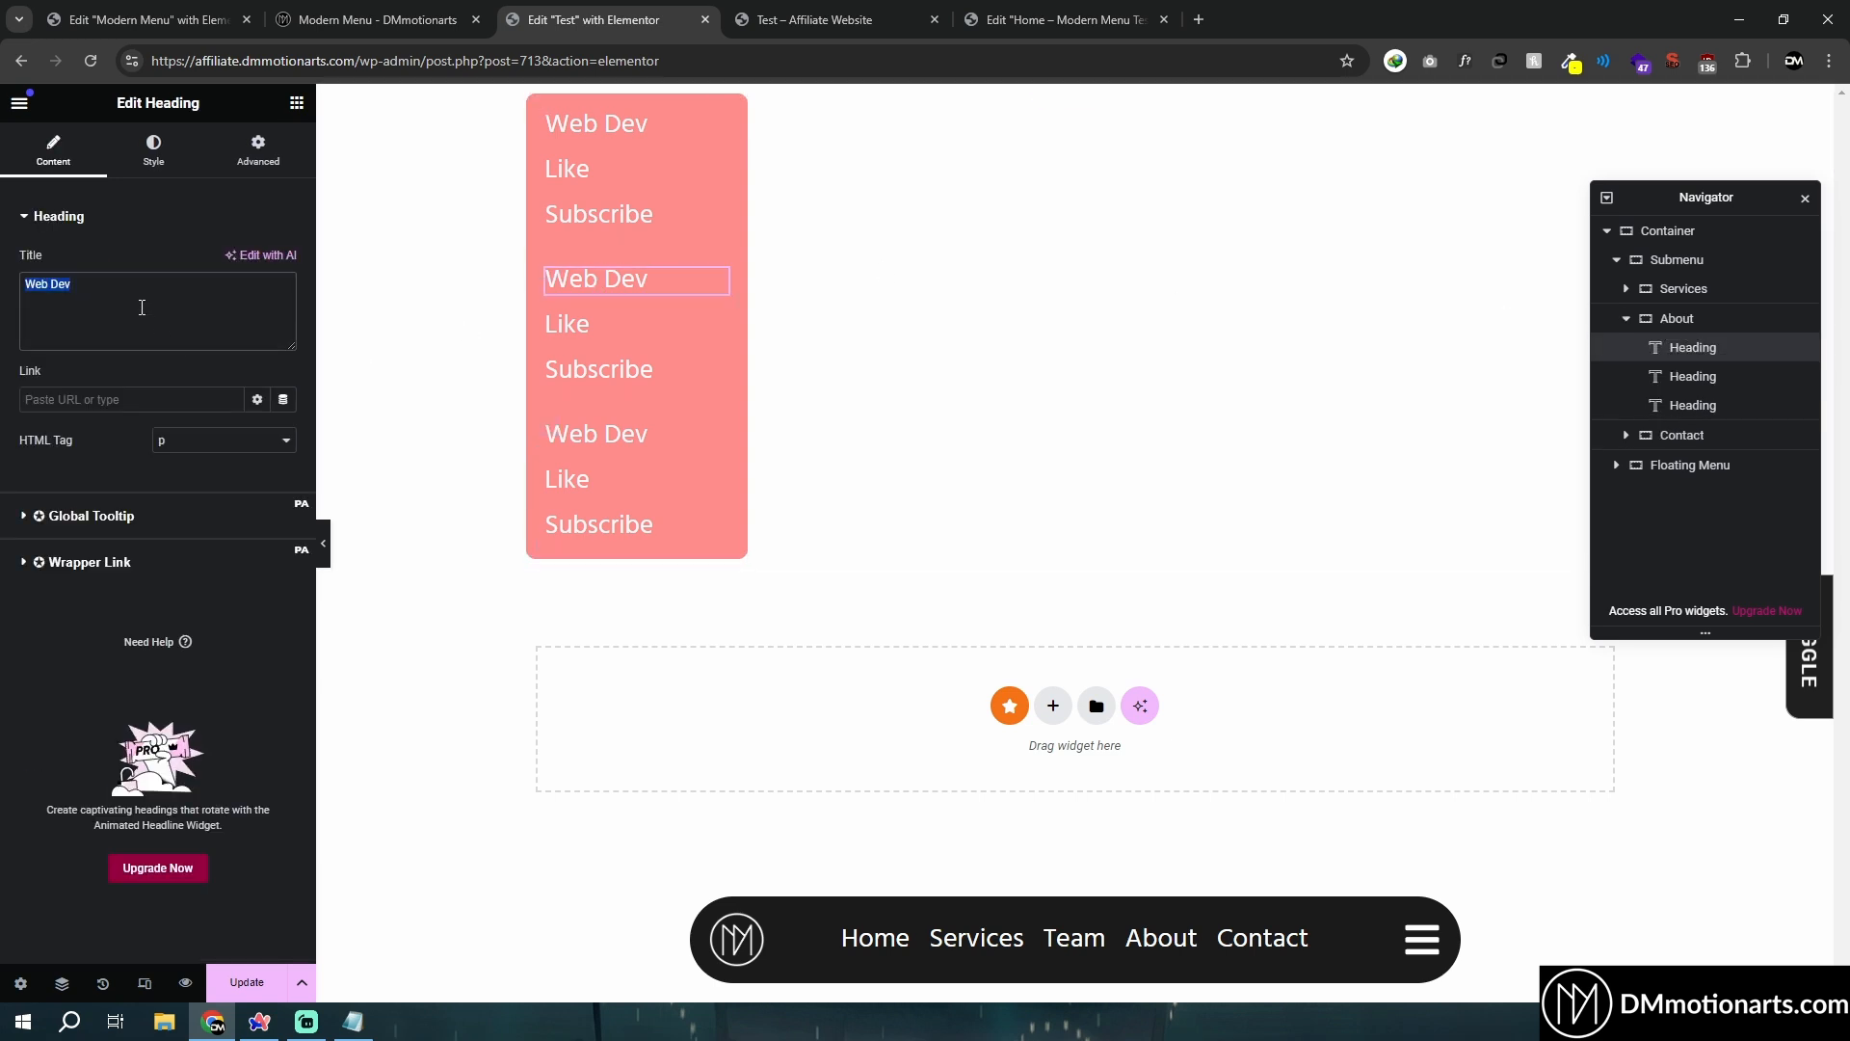
text(About c)
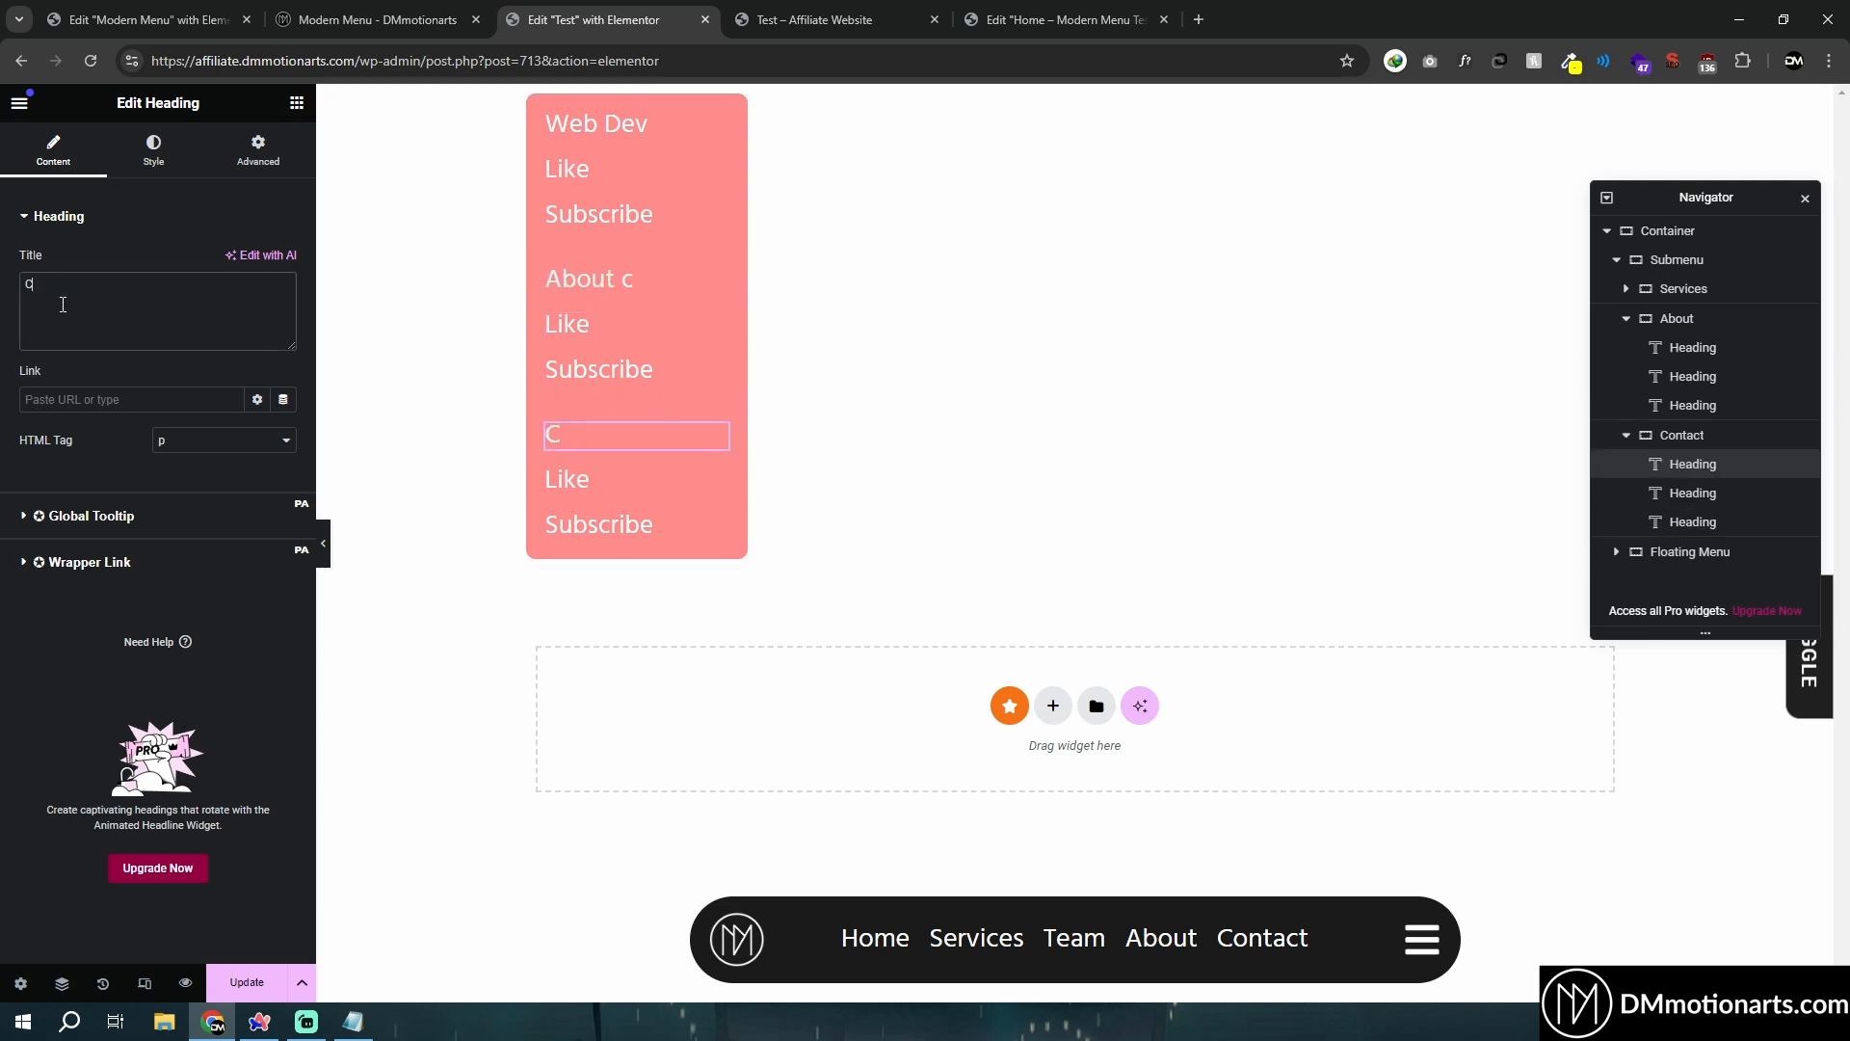
text(ontact)
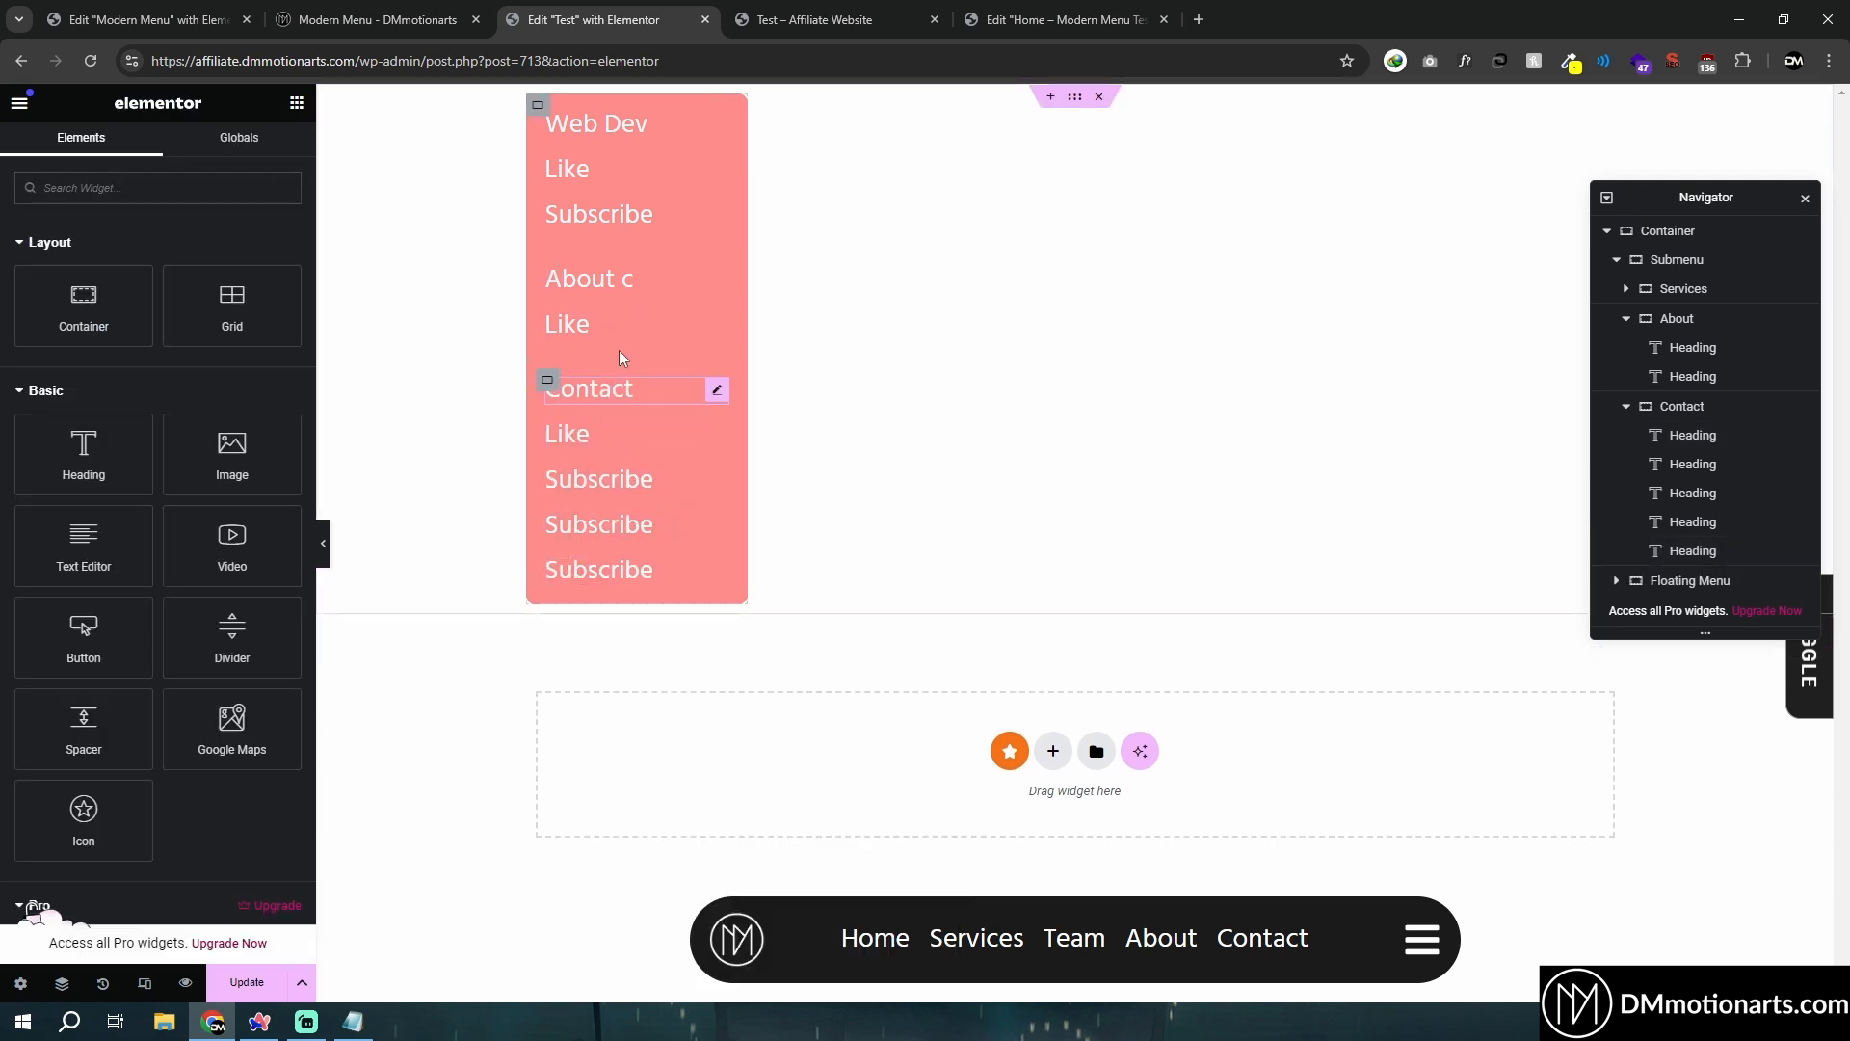
click(1674, 318)
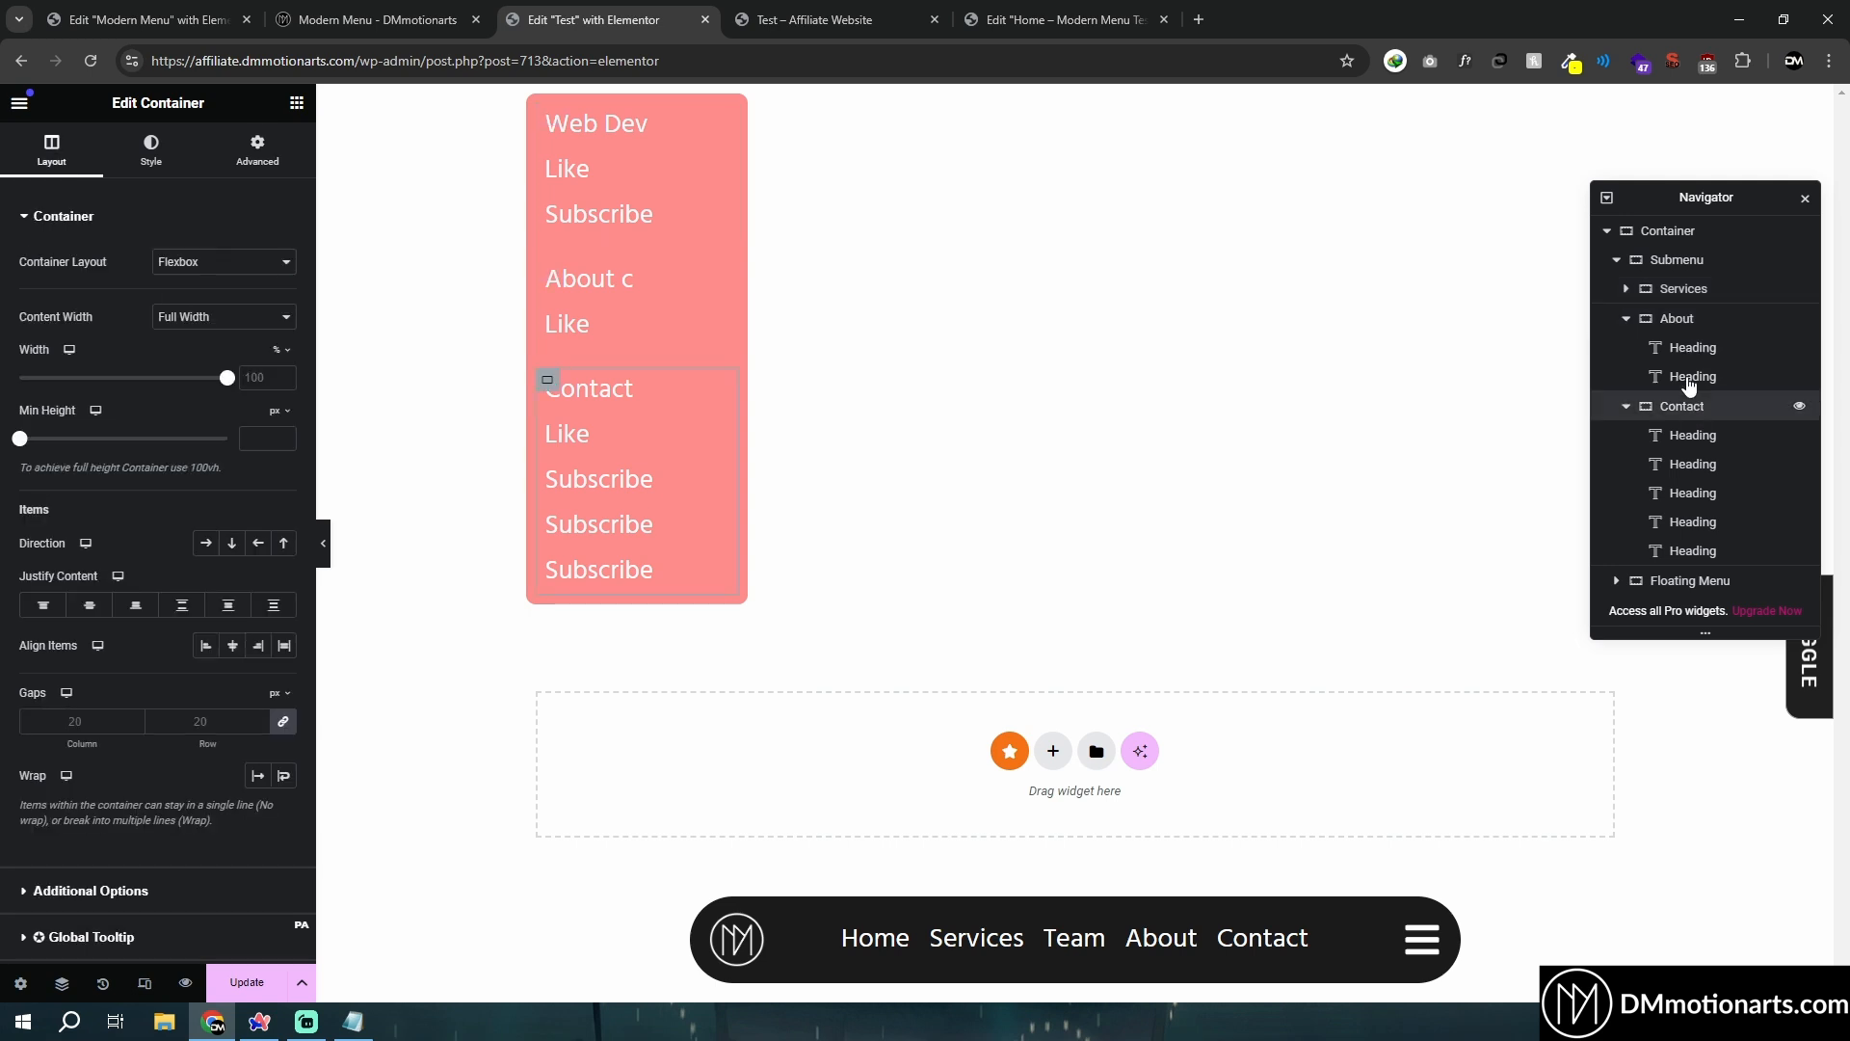
click(256, 150)
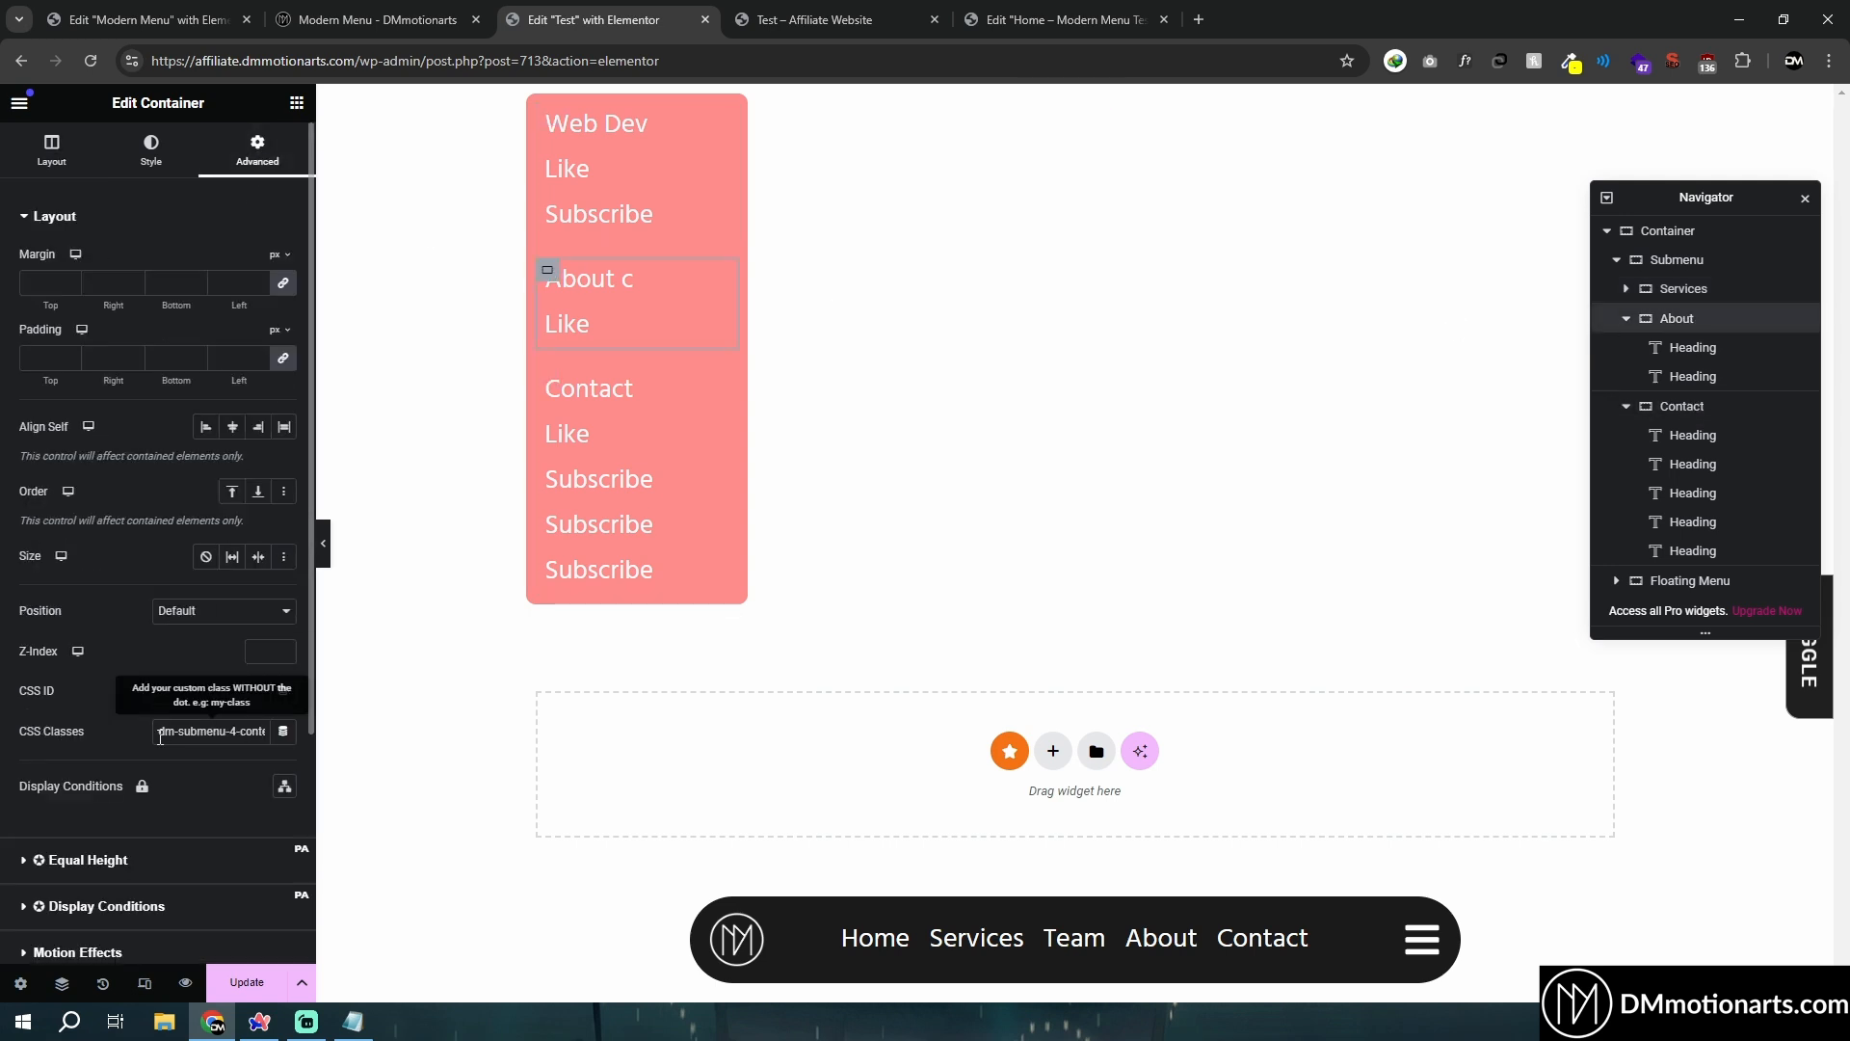
click(51, 148)
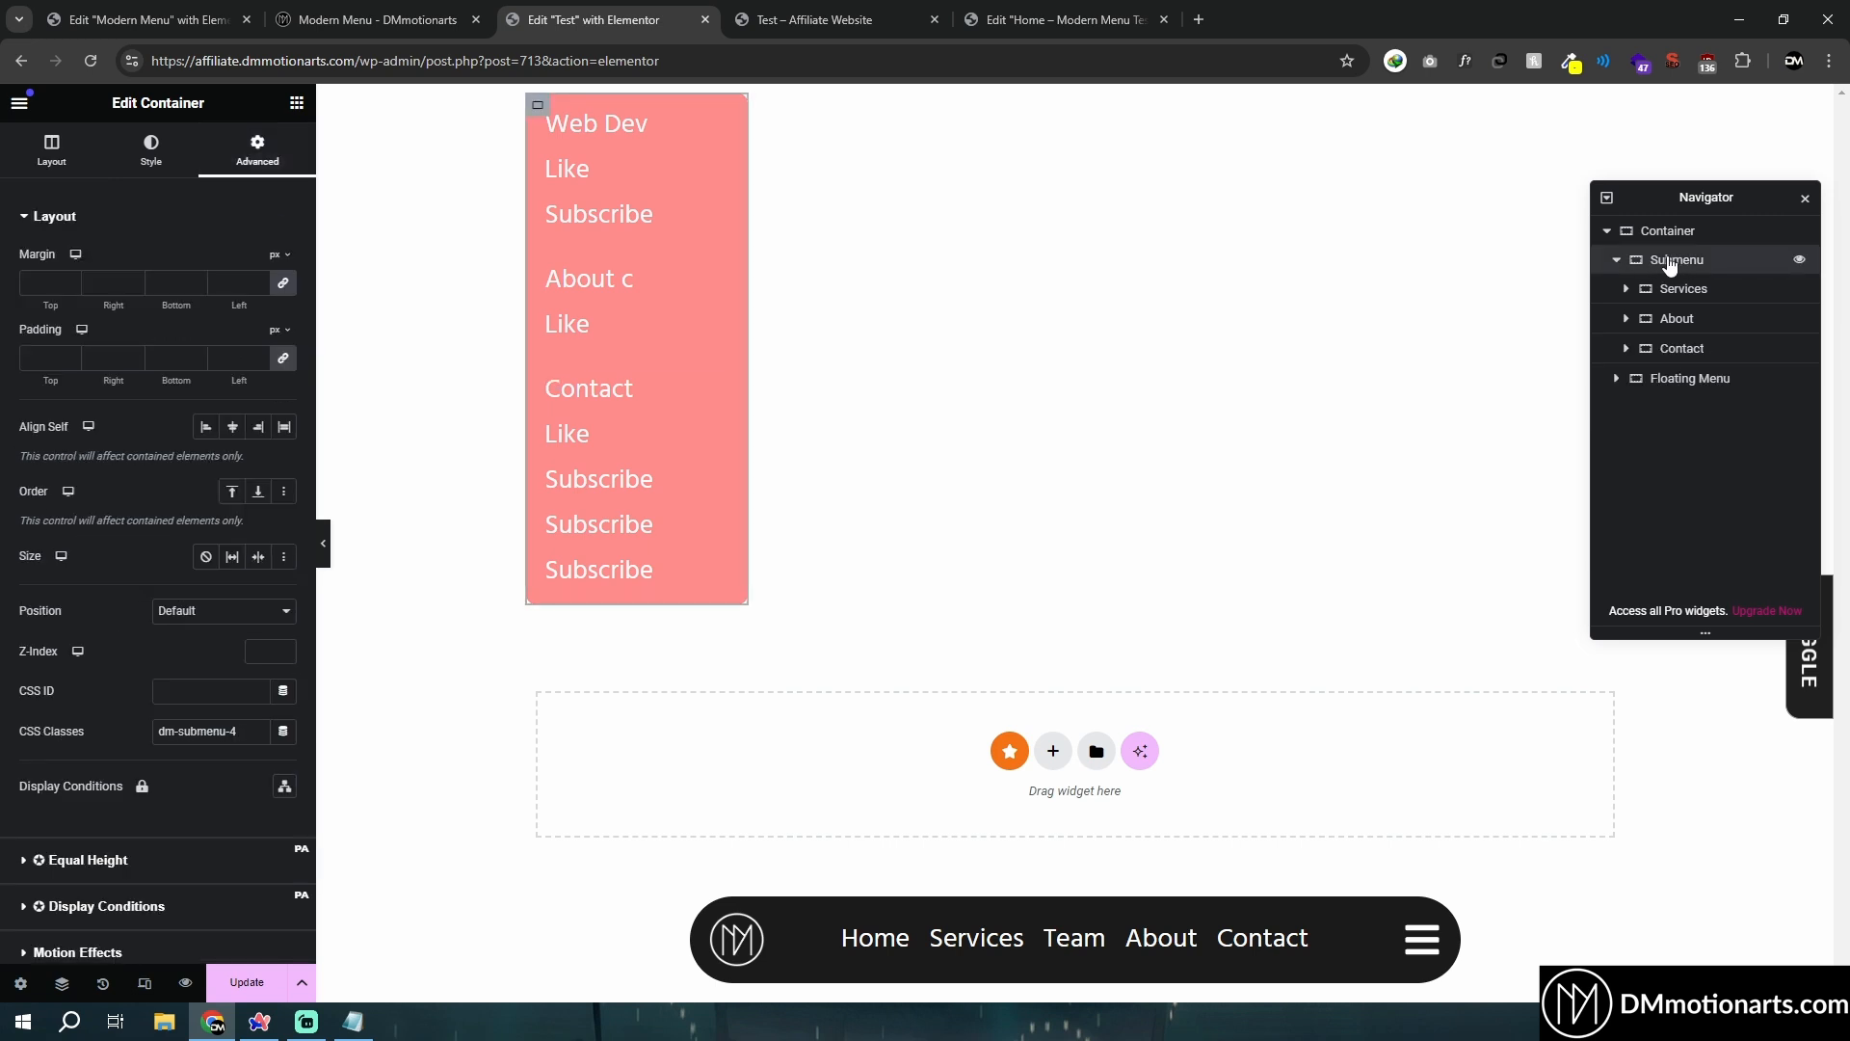
Set the Submenu box to fixed positioning and drag its vertical offset toward the menu bar.
click(221, 513)
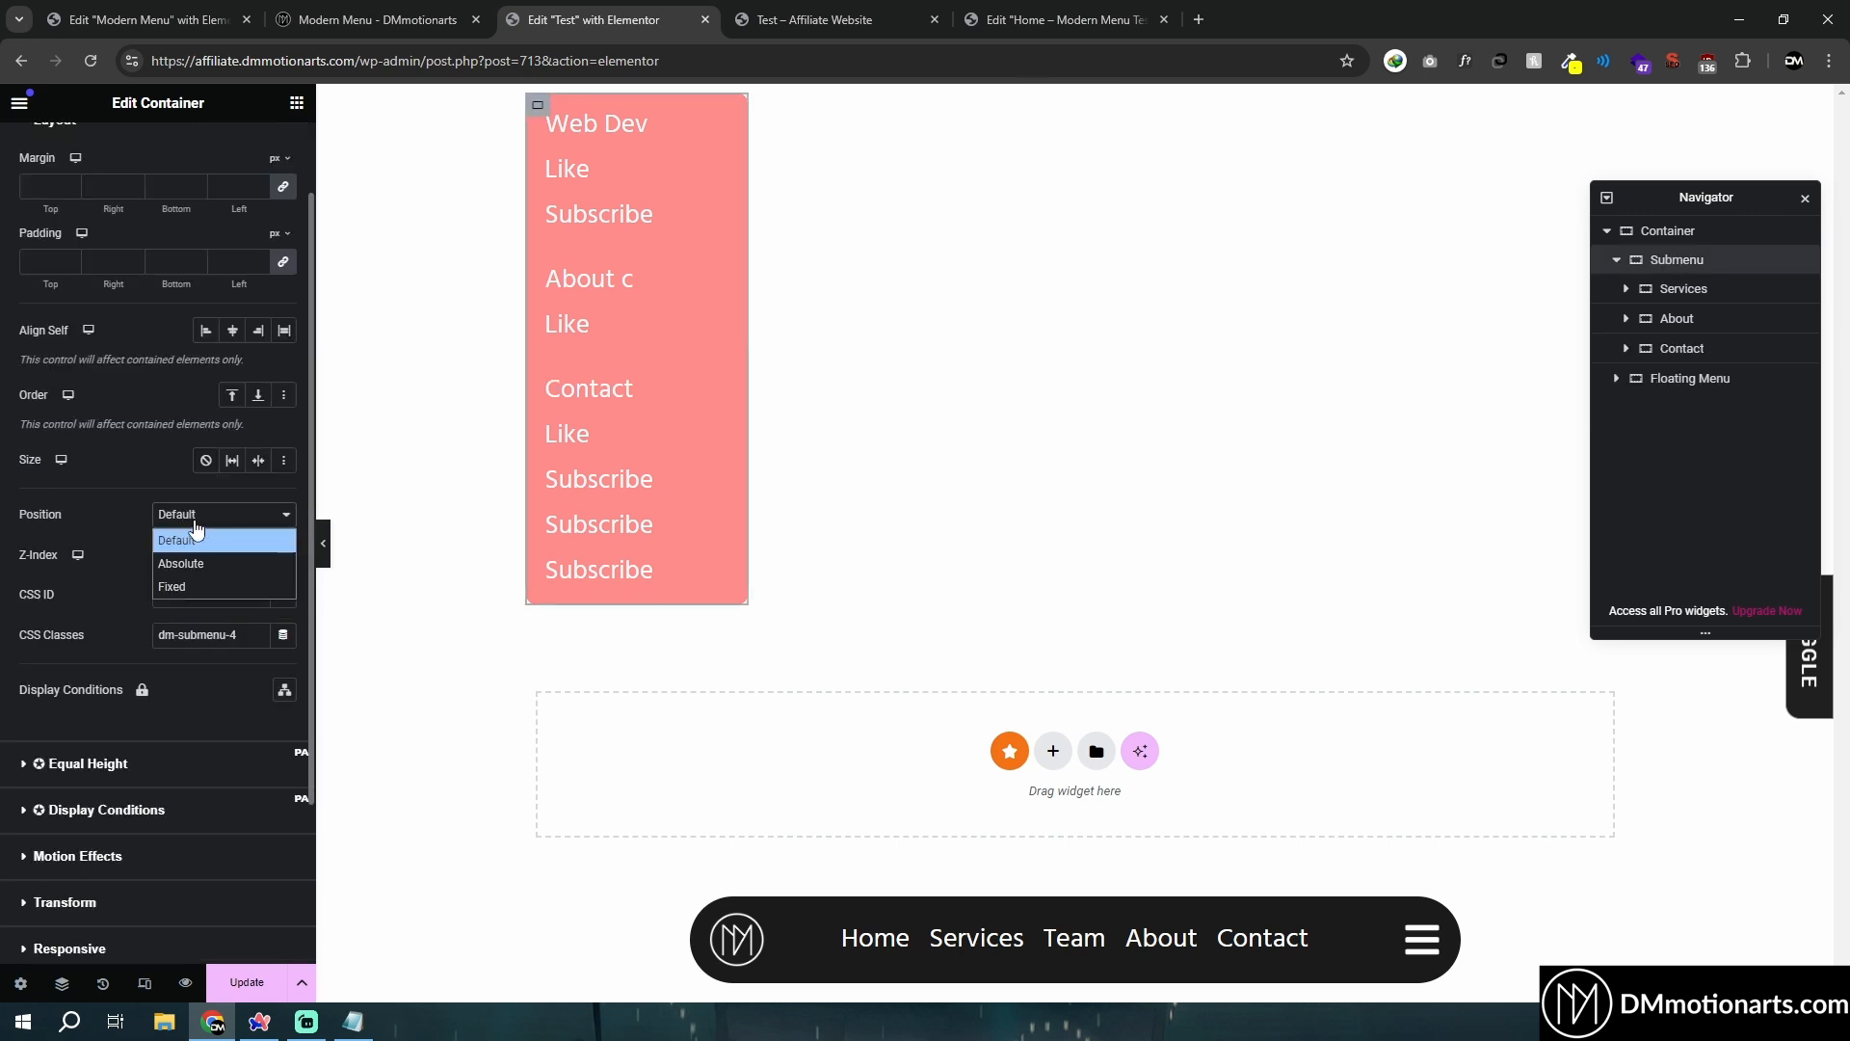
click(172, 585)
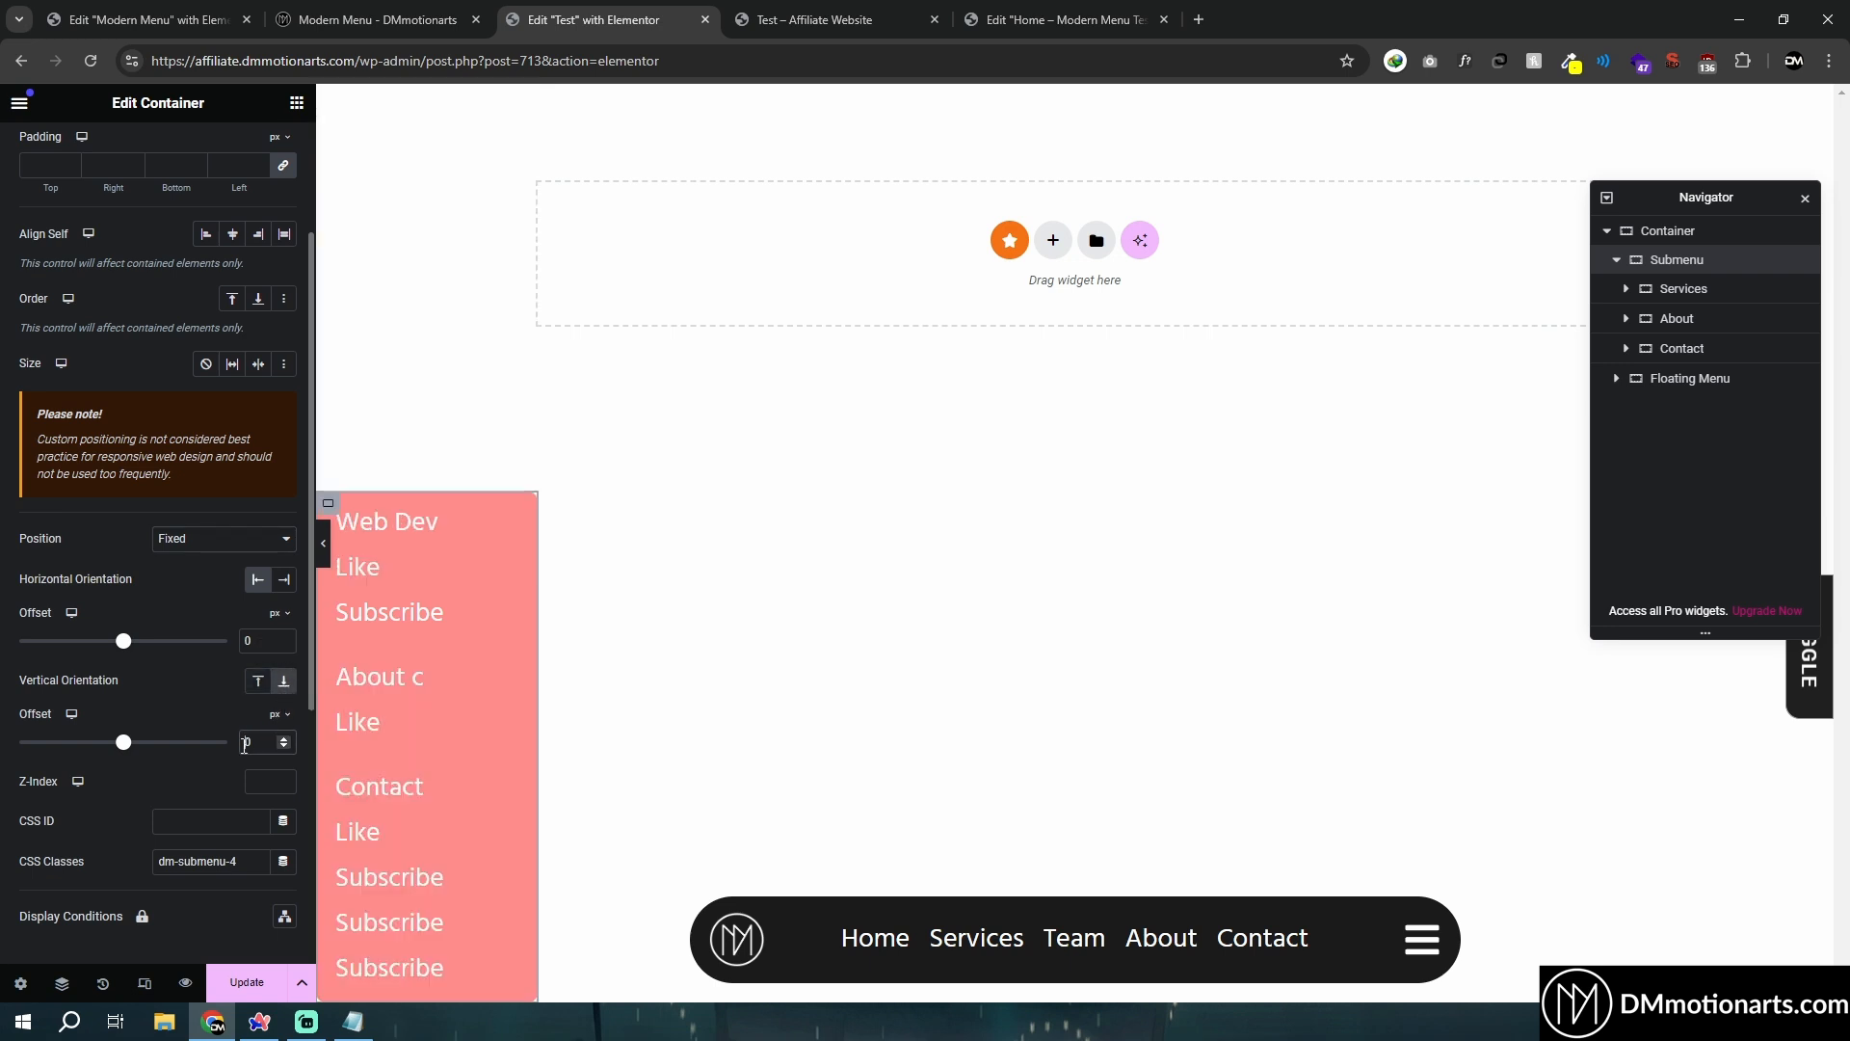
drag(123, 742, 138, 742)
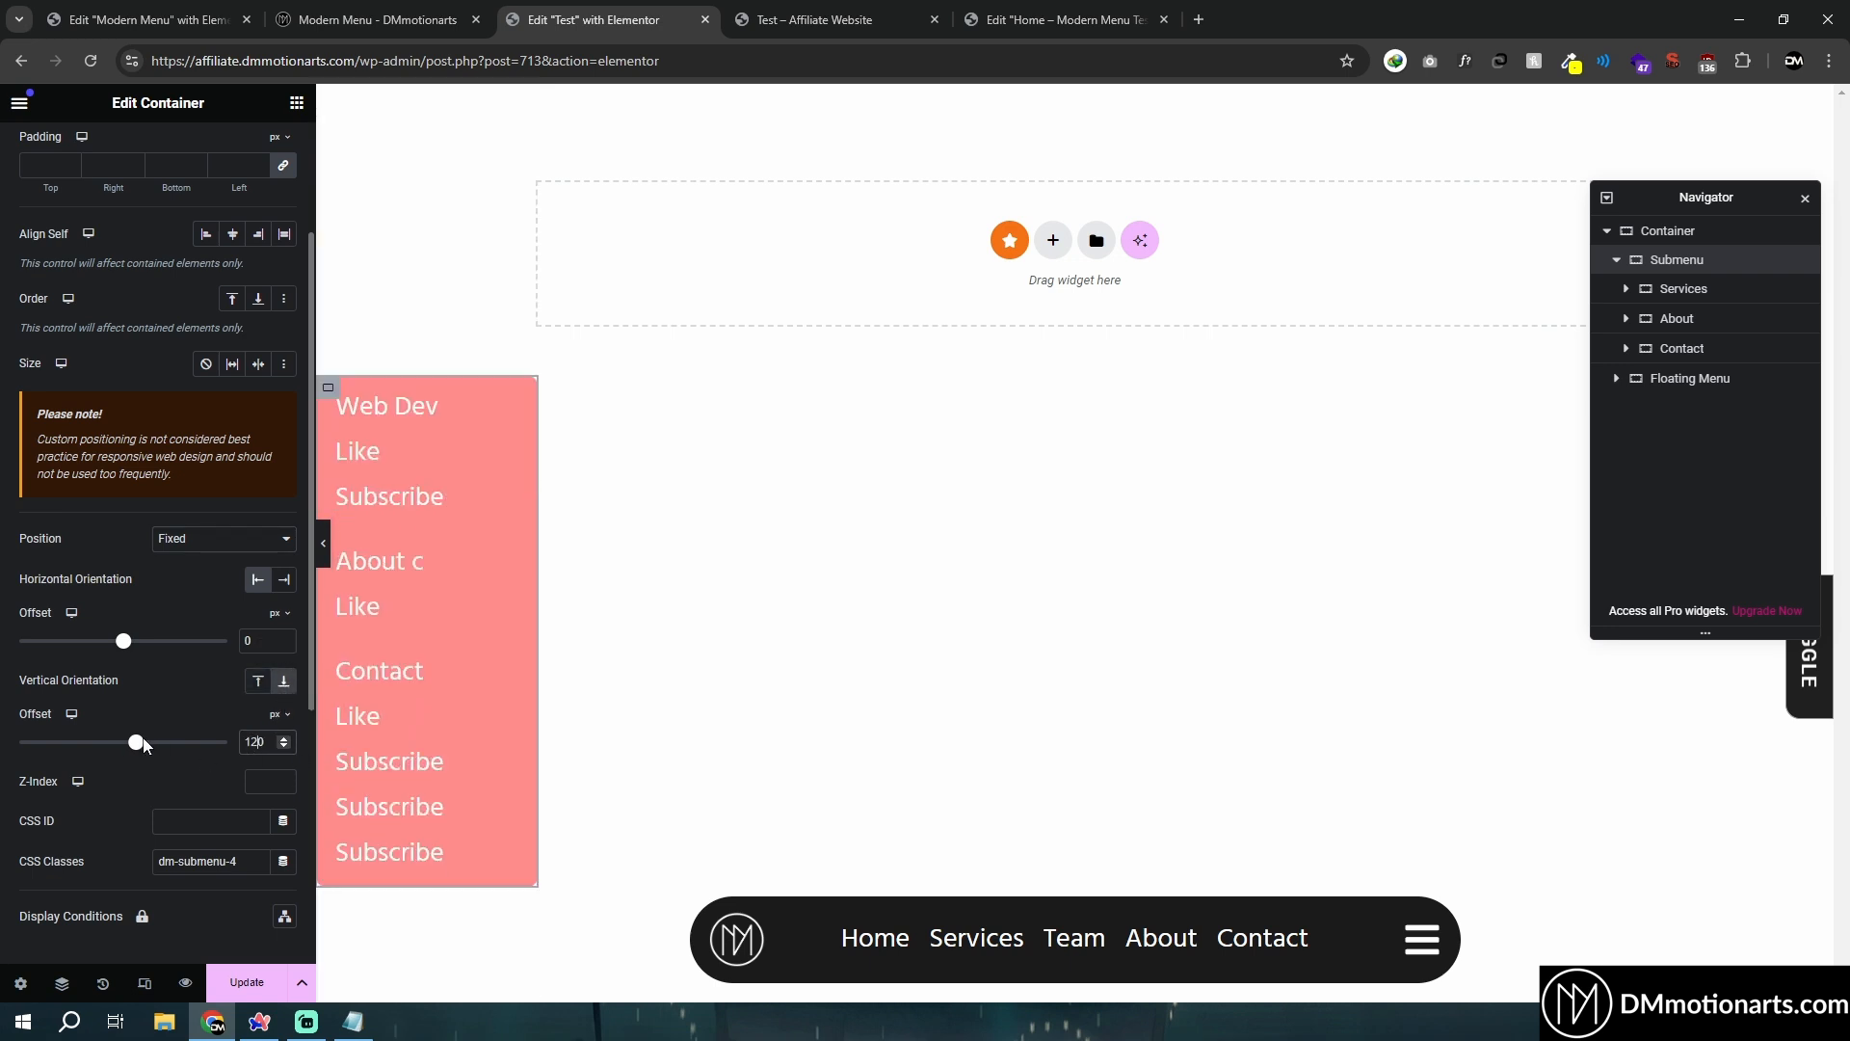
drag(124, 740, 138, 741)
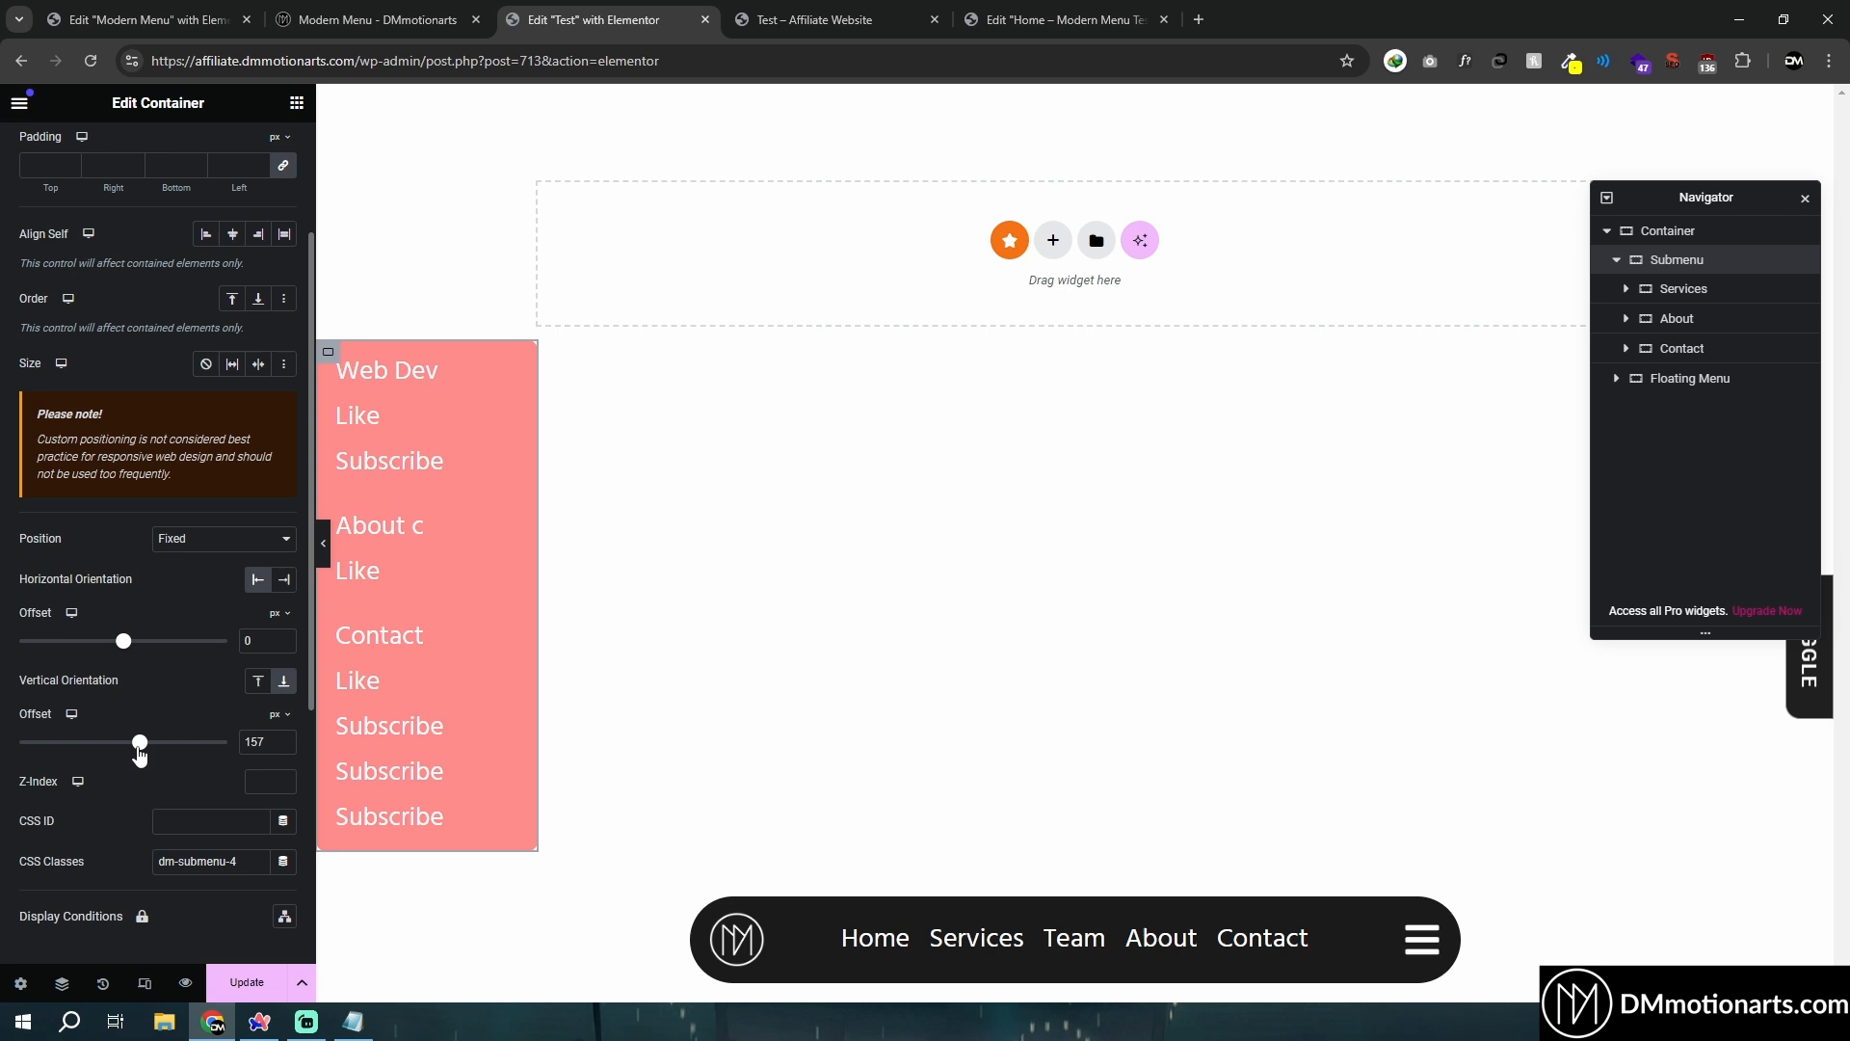
drag(141, 740, 133, 740)
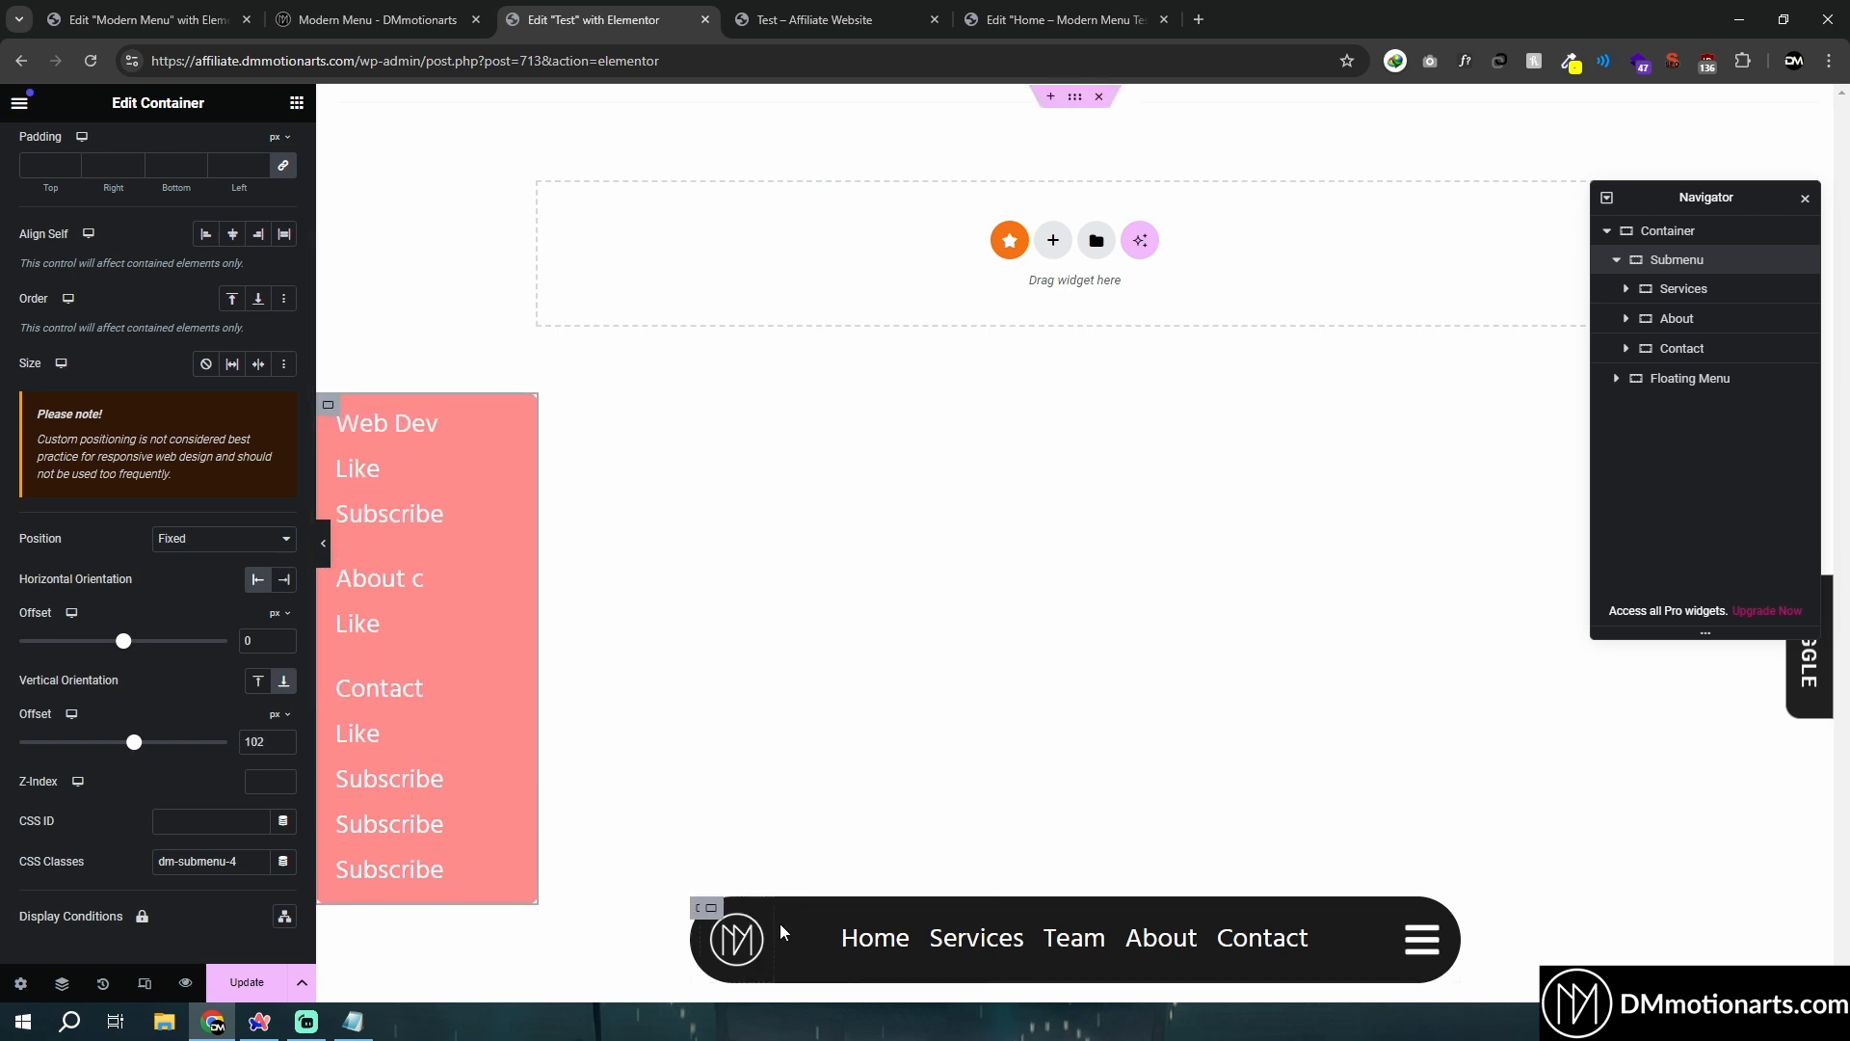
Check the reference Modern Menu page and set the vertical offset to 120 px.
click(376, 19)
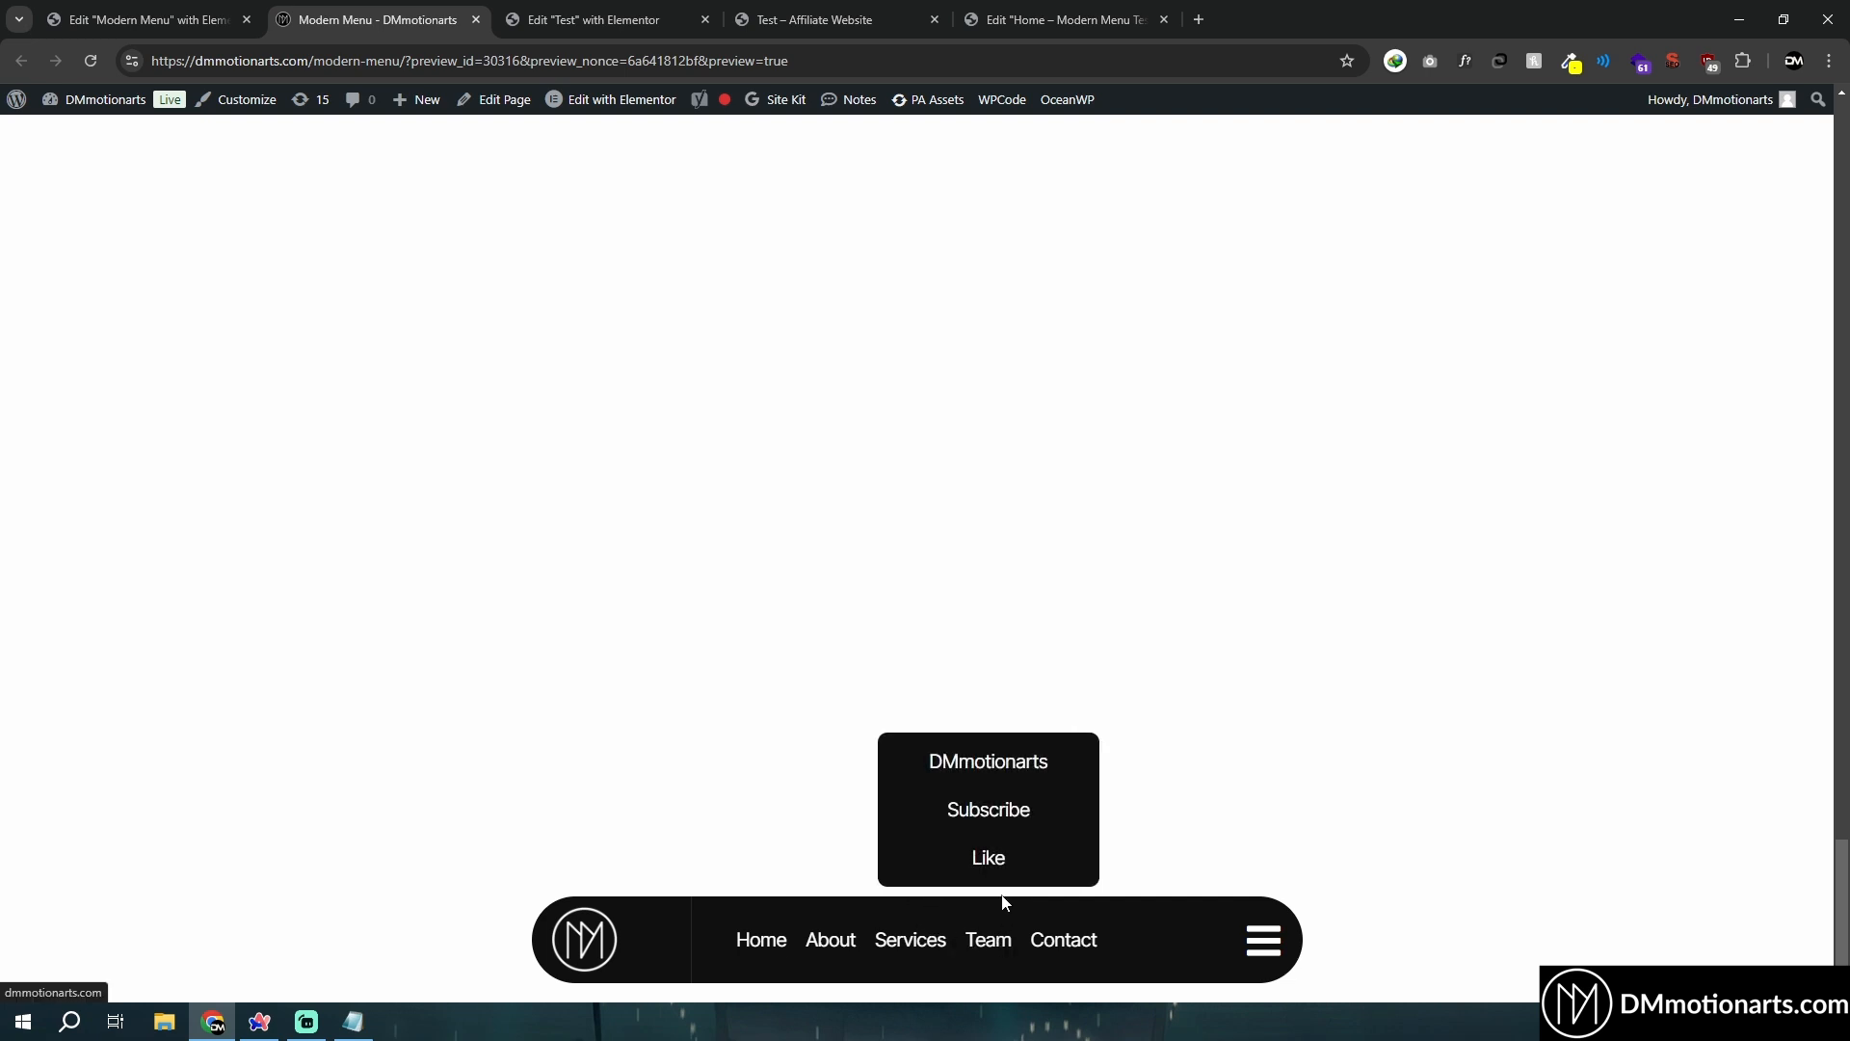
click(601, 19)
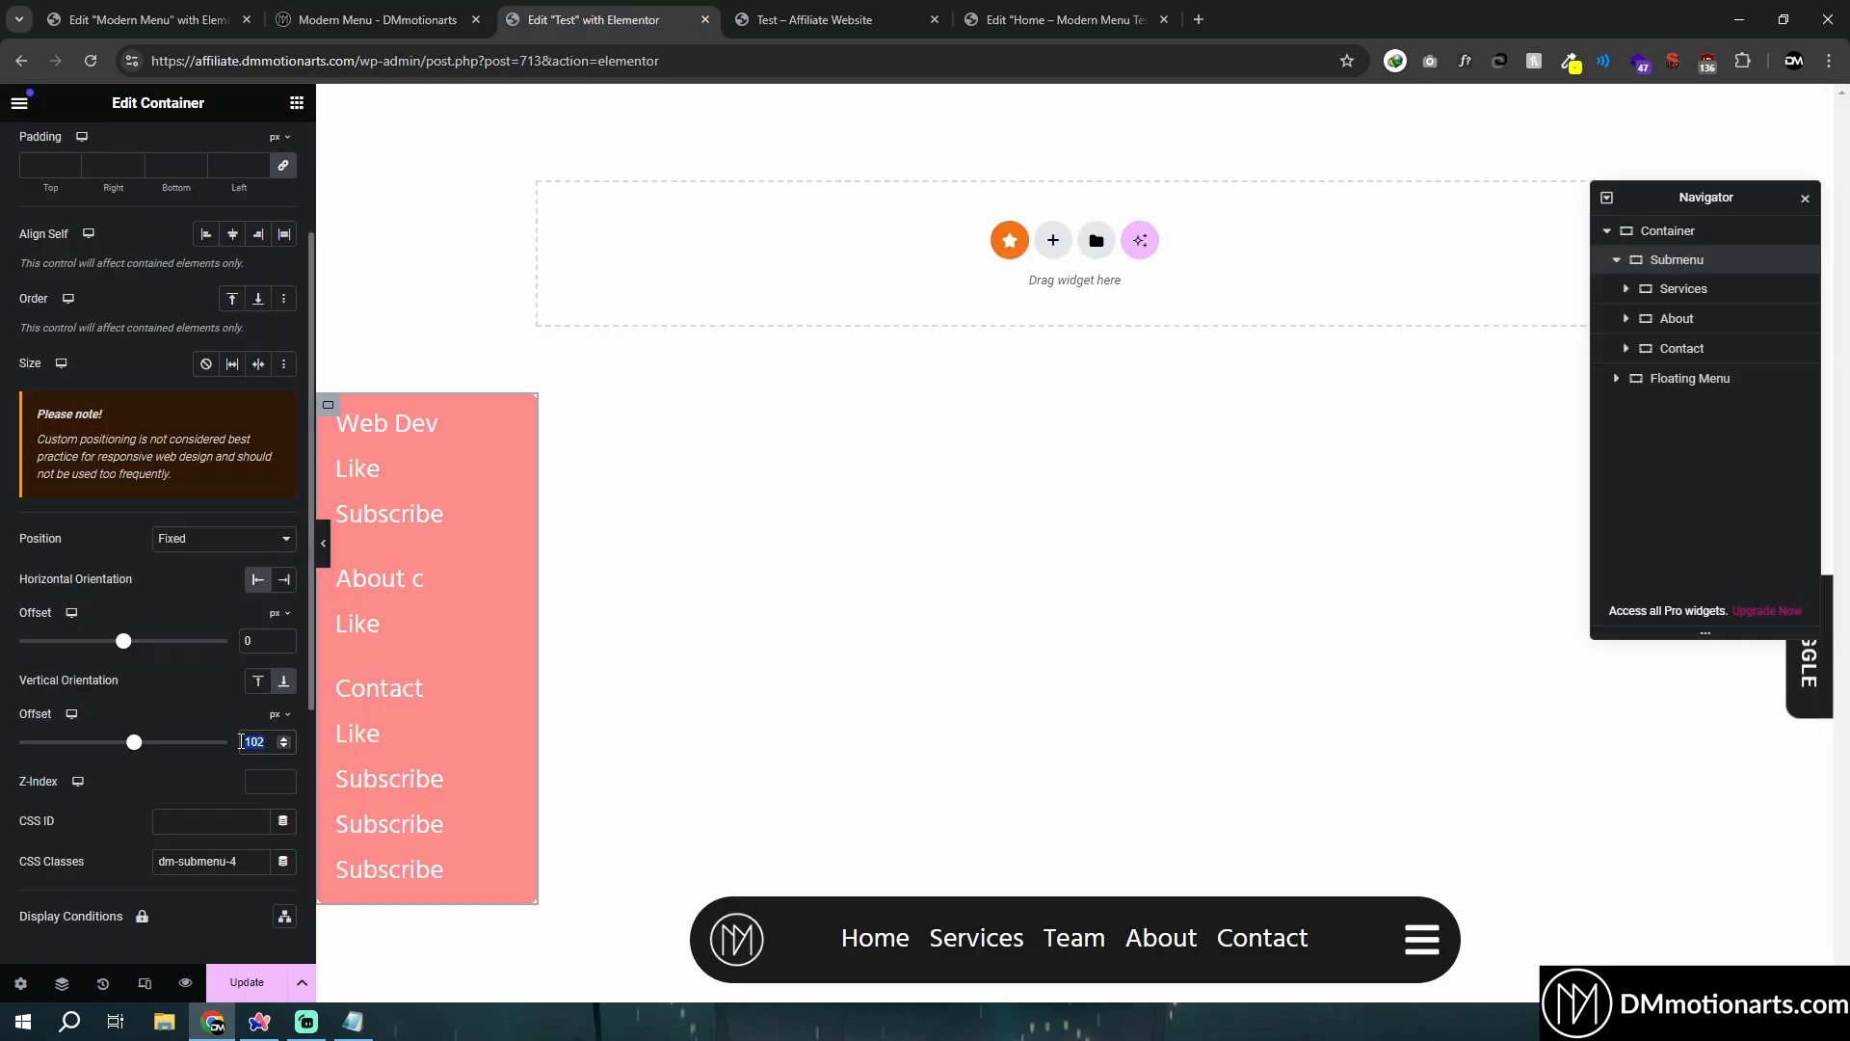
text(120)
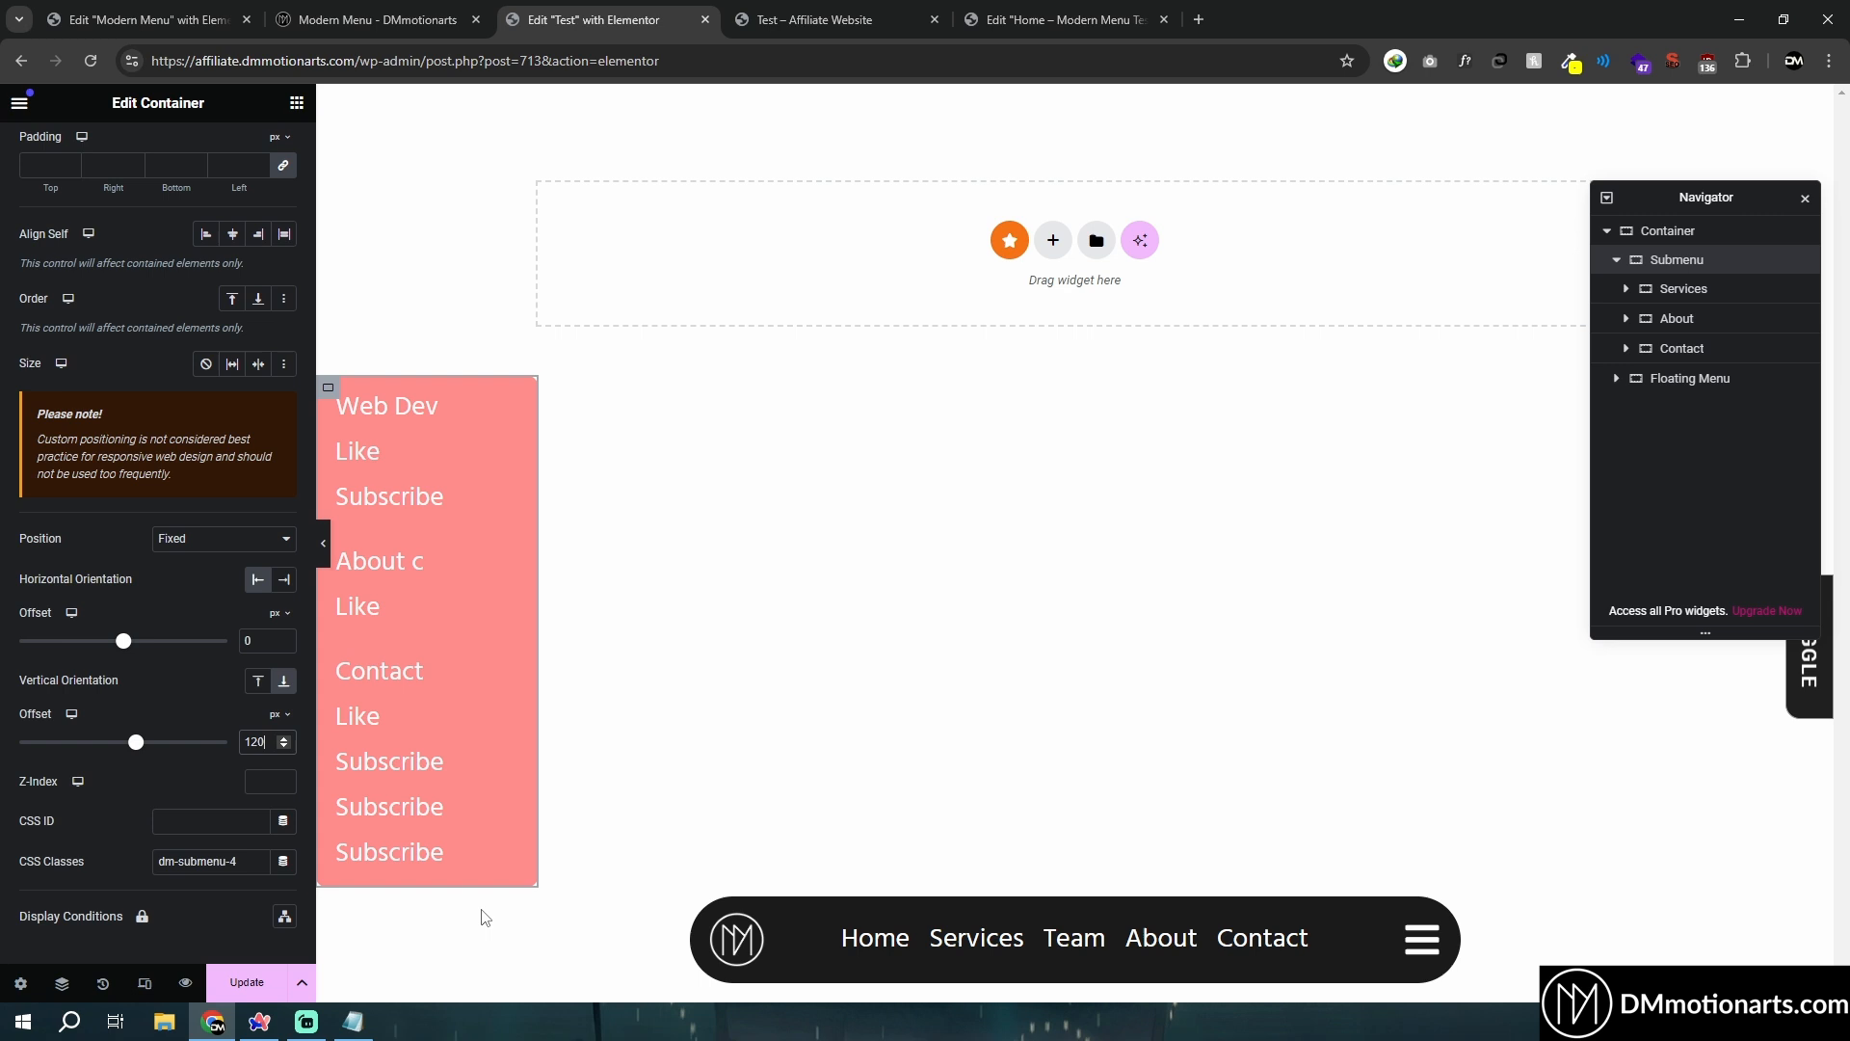
mouse_move(692, 428)
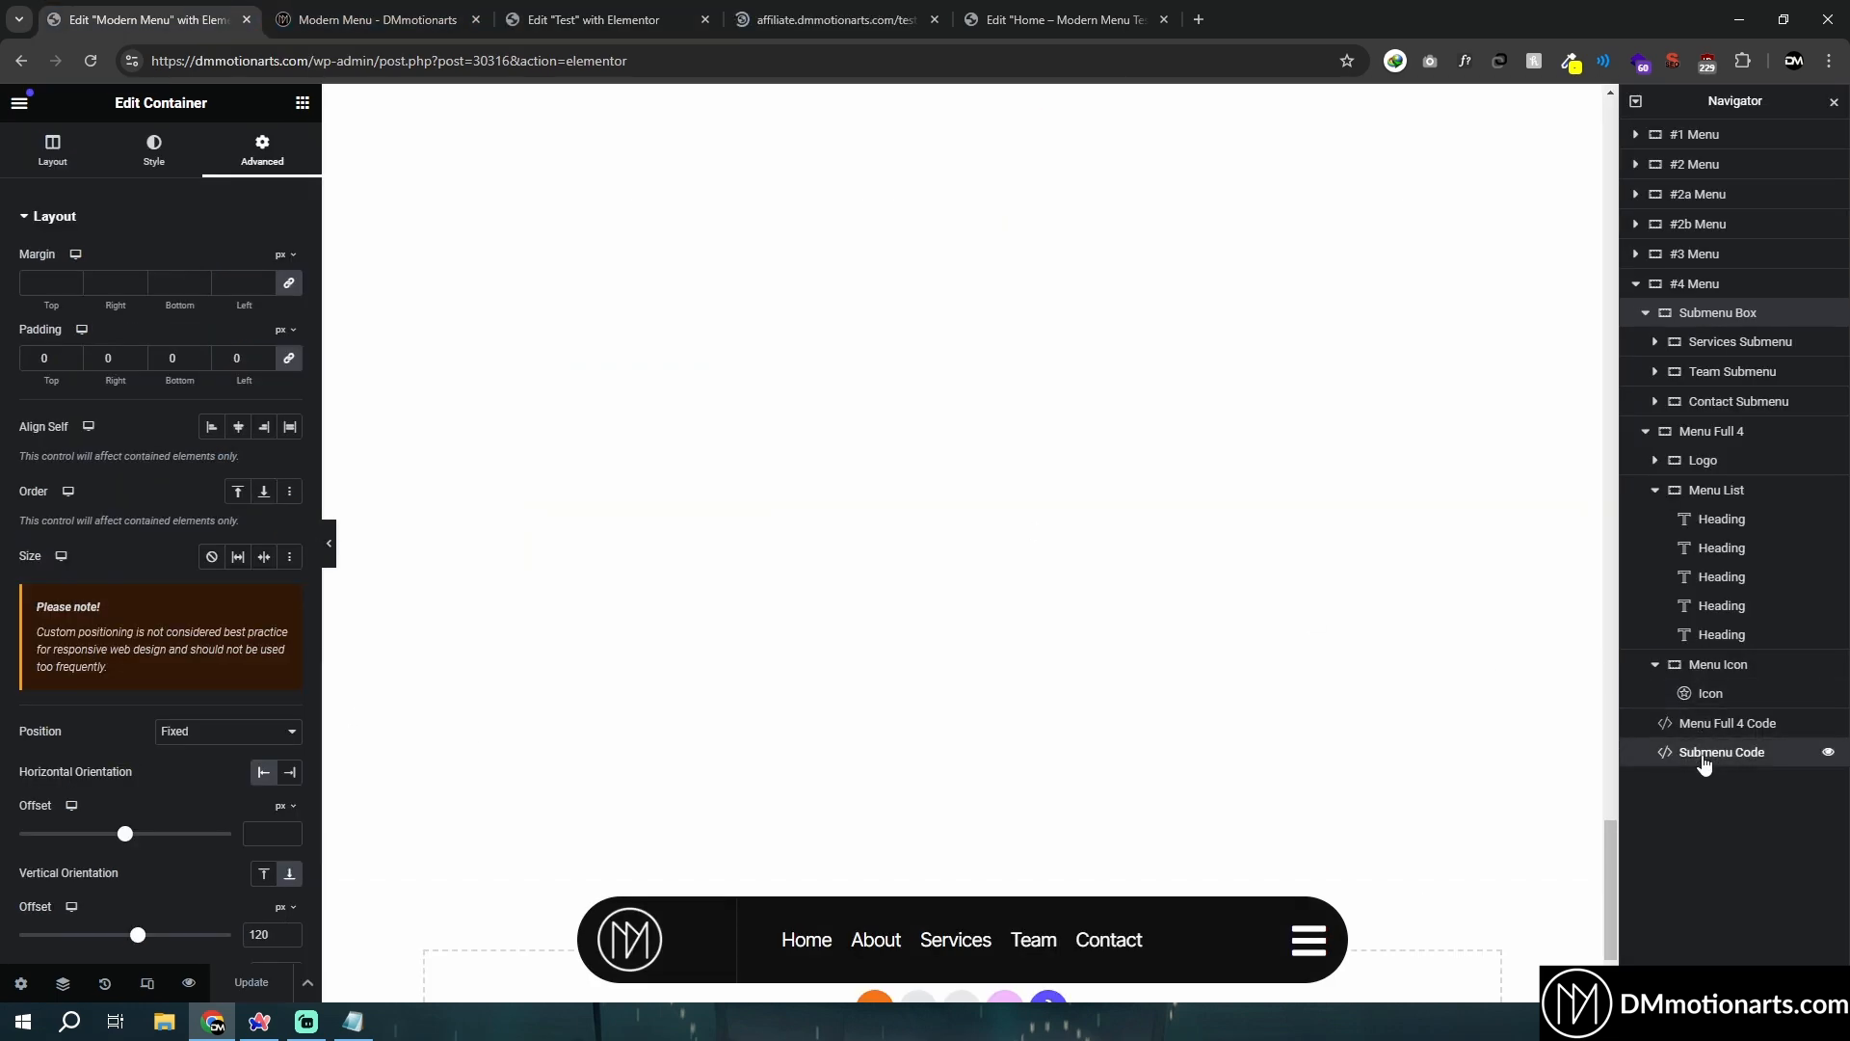
Paste the Submenu Code HTML widget from Modern Menu into Floating Menu, name it Submenu Code, and preview.
click(590, 20)
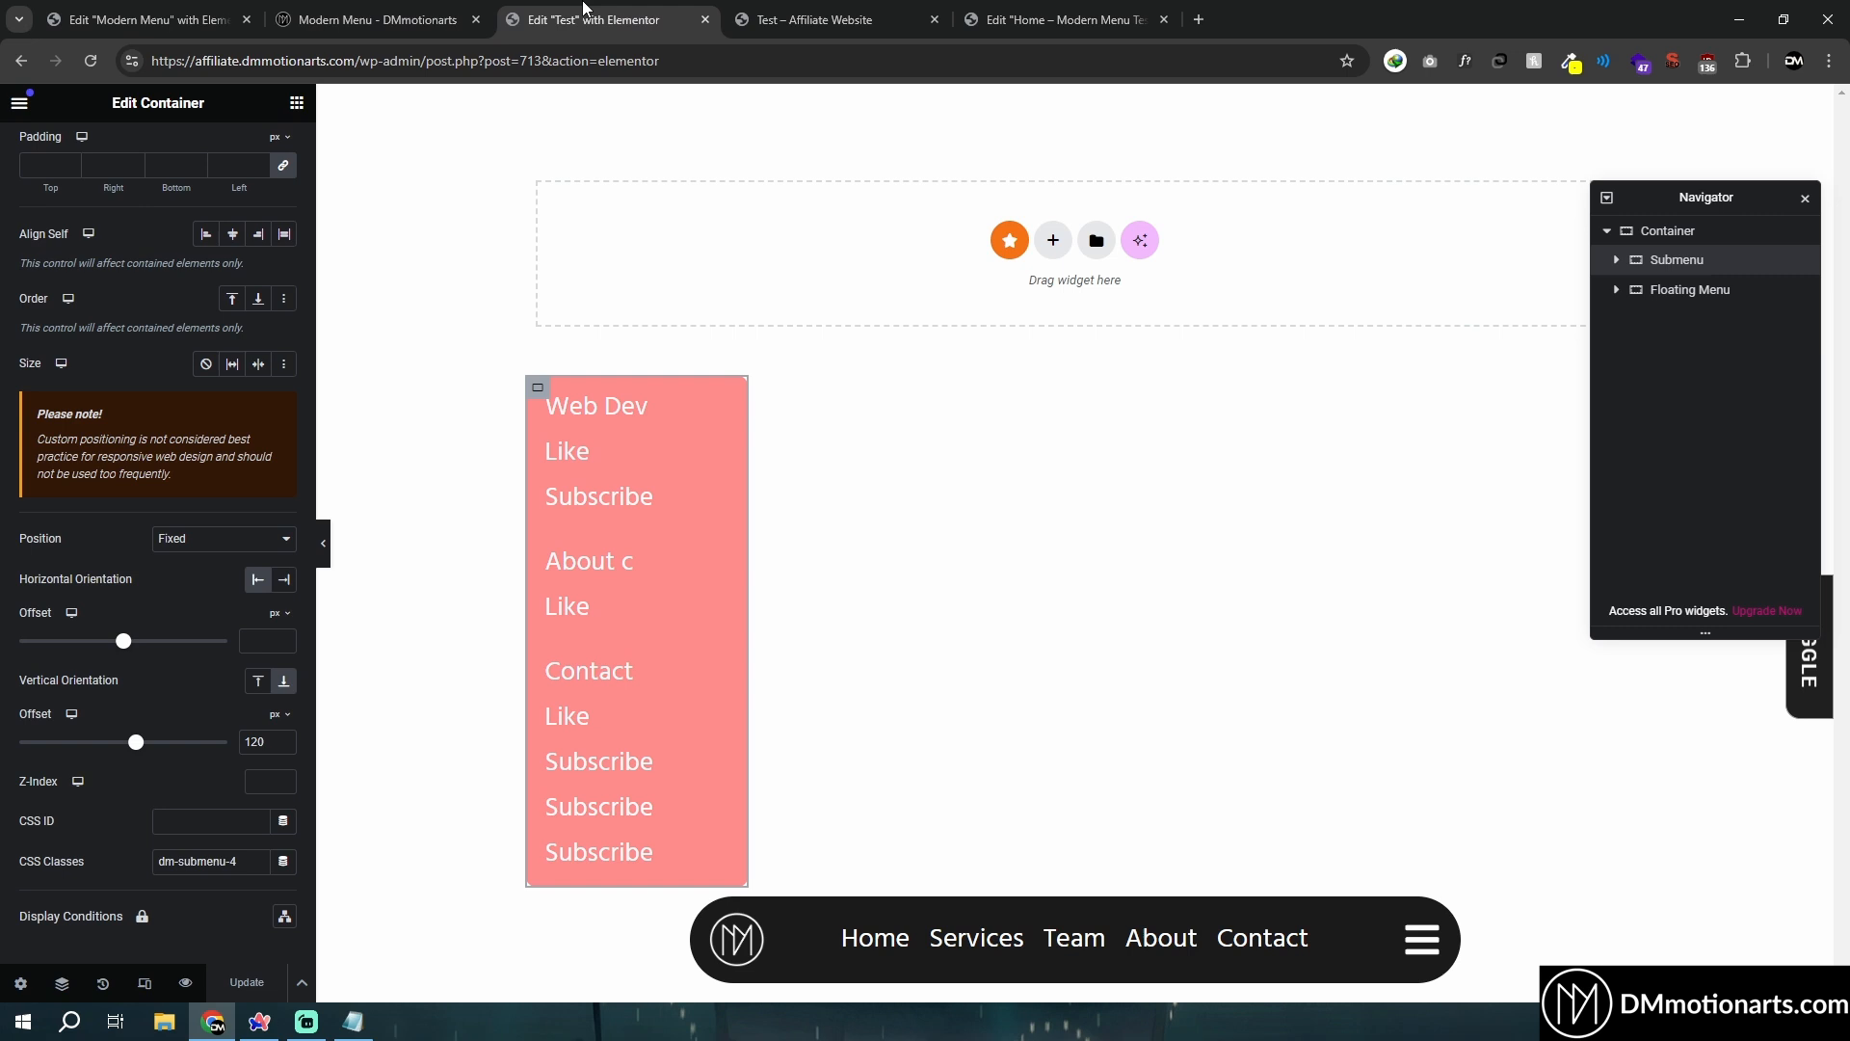
right_click(1690, 289)
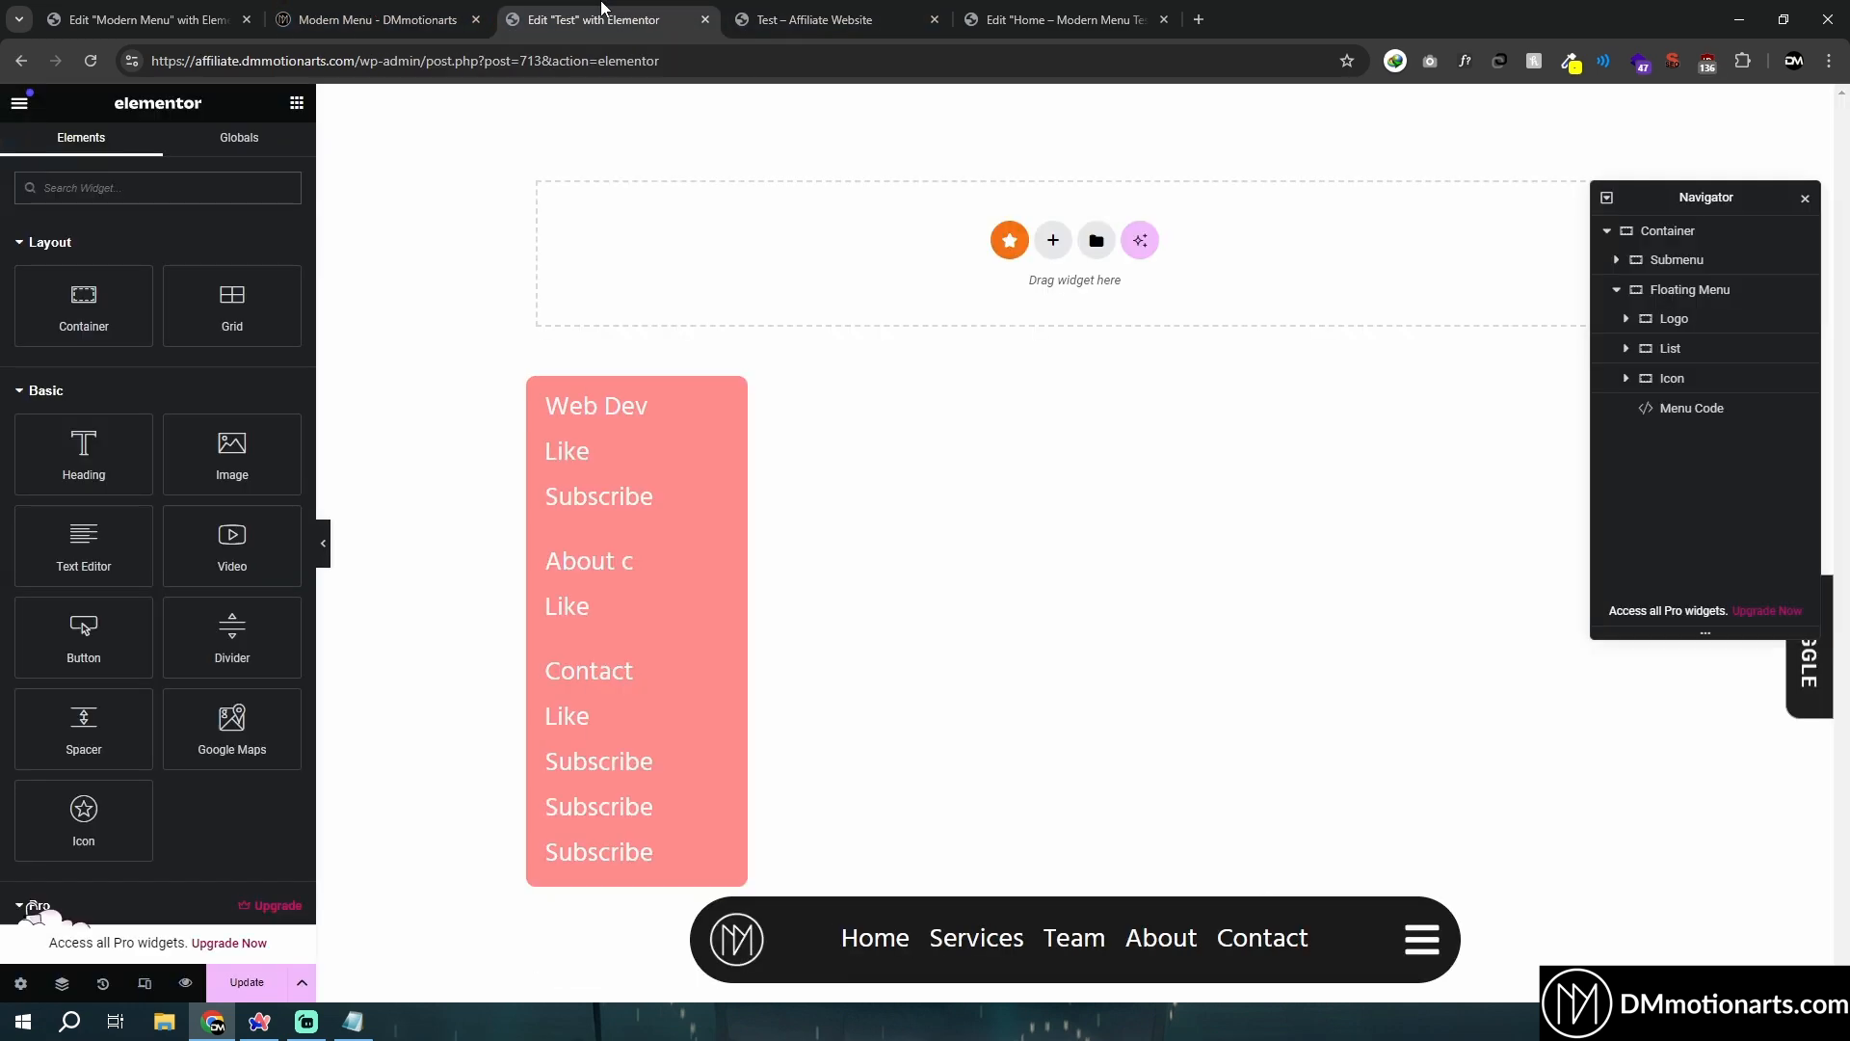
click(141, 20)
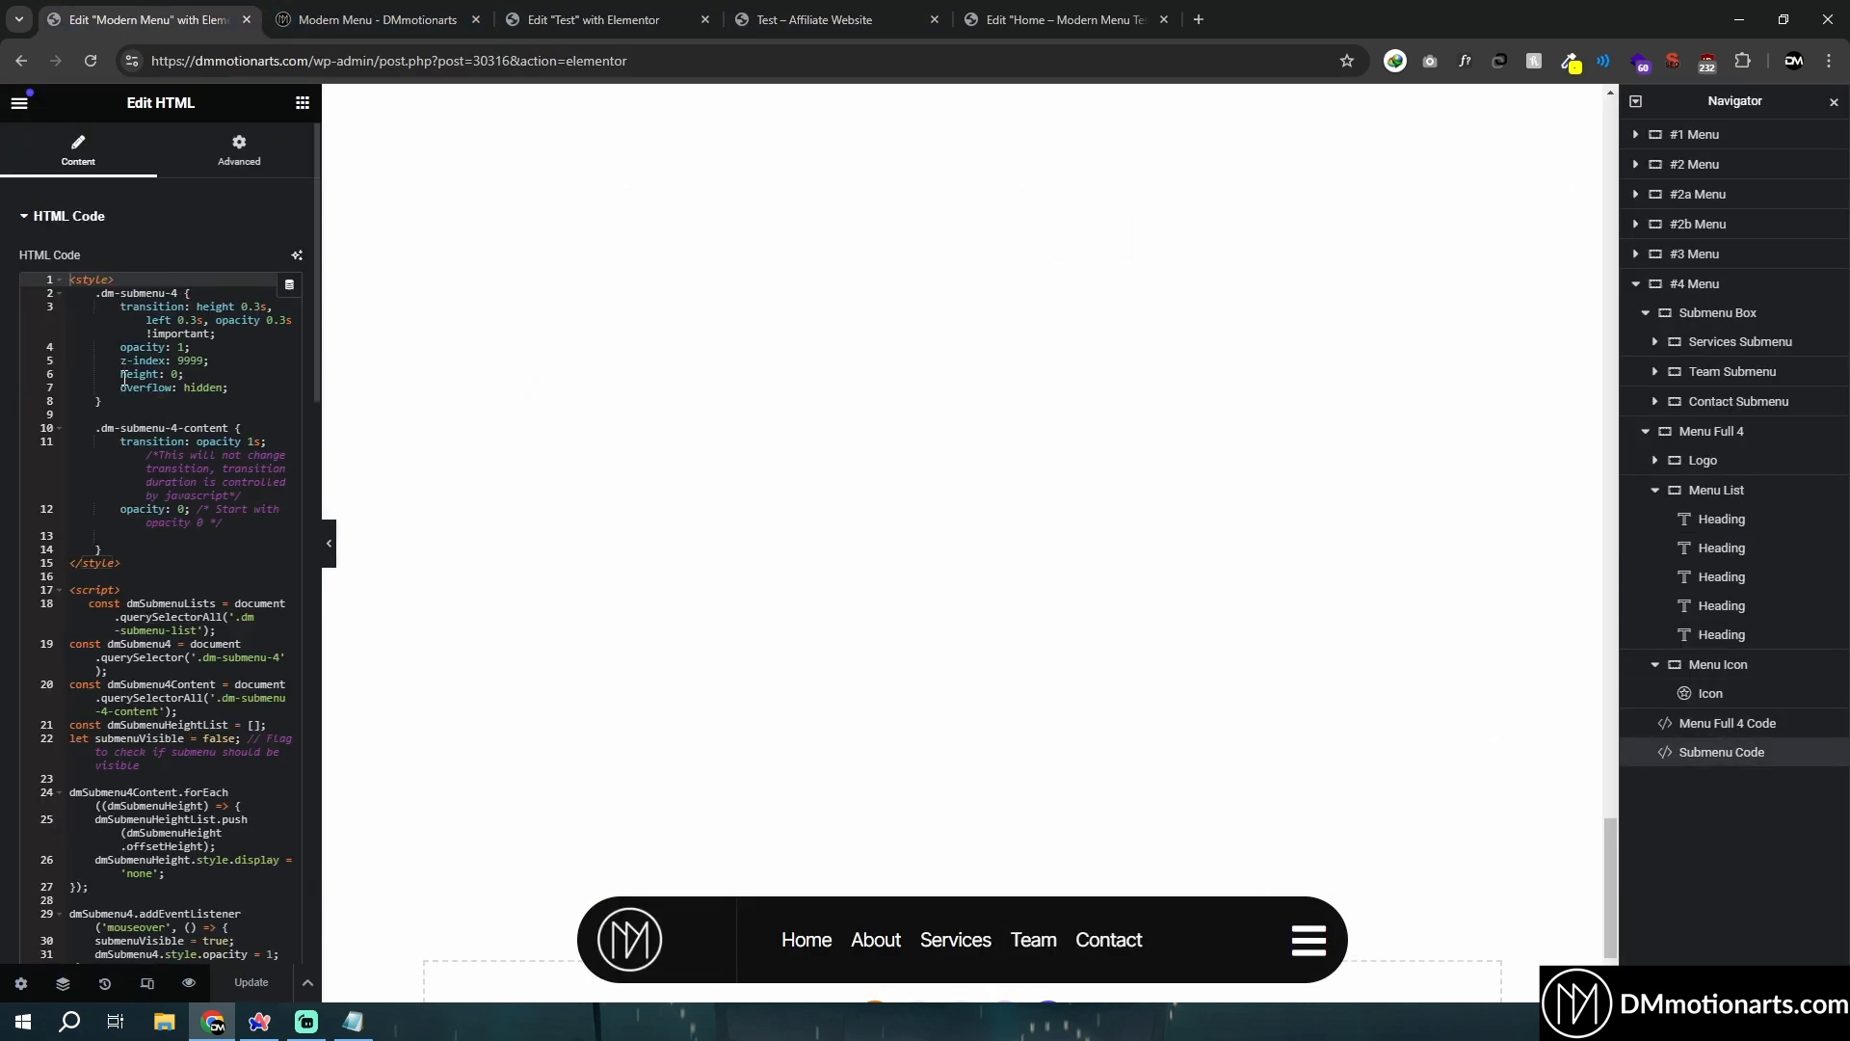
click(601, 20)
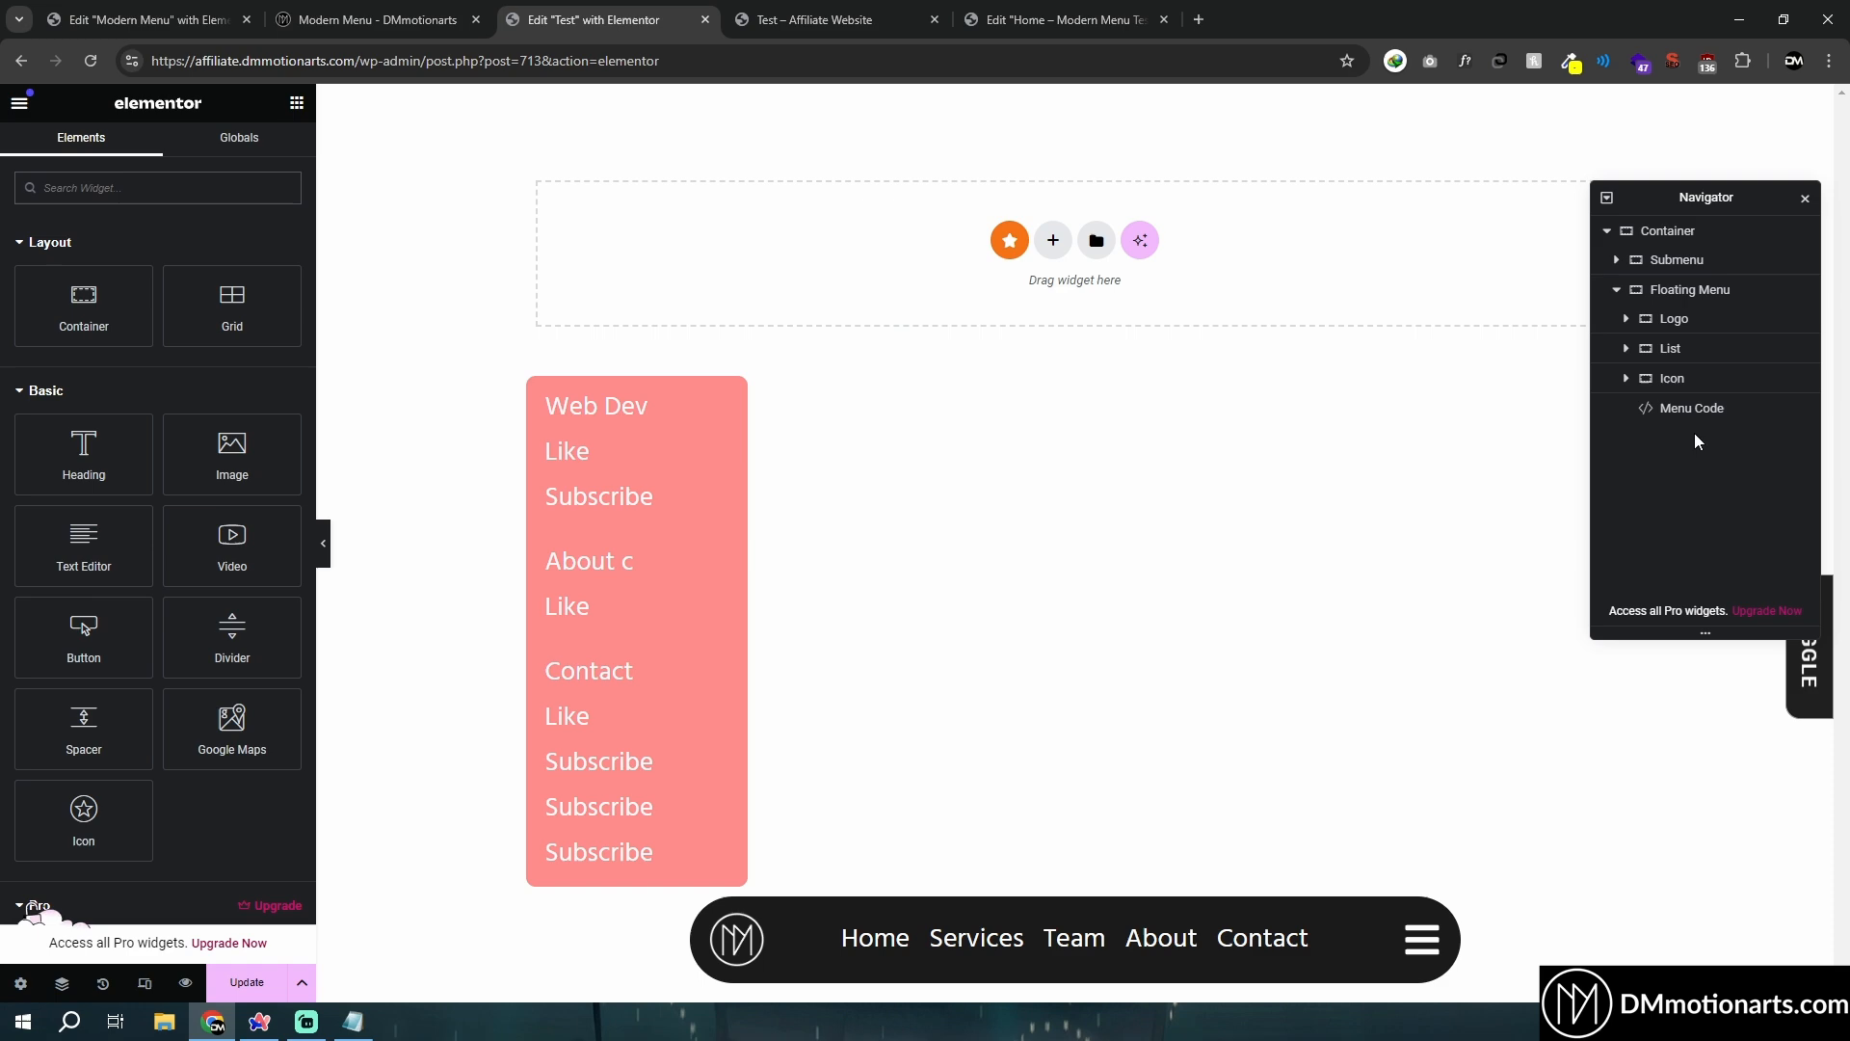
click(1690, 407)
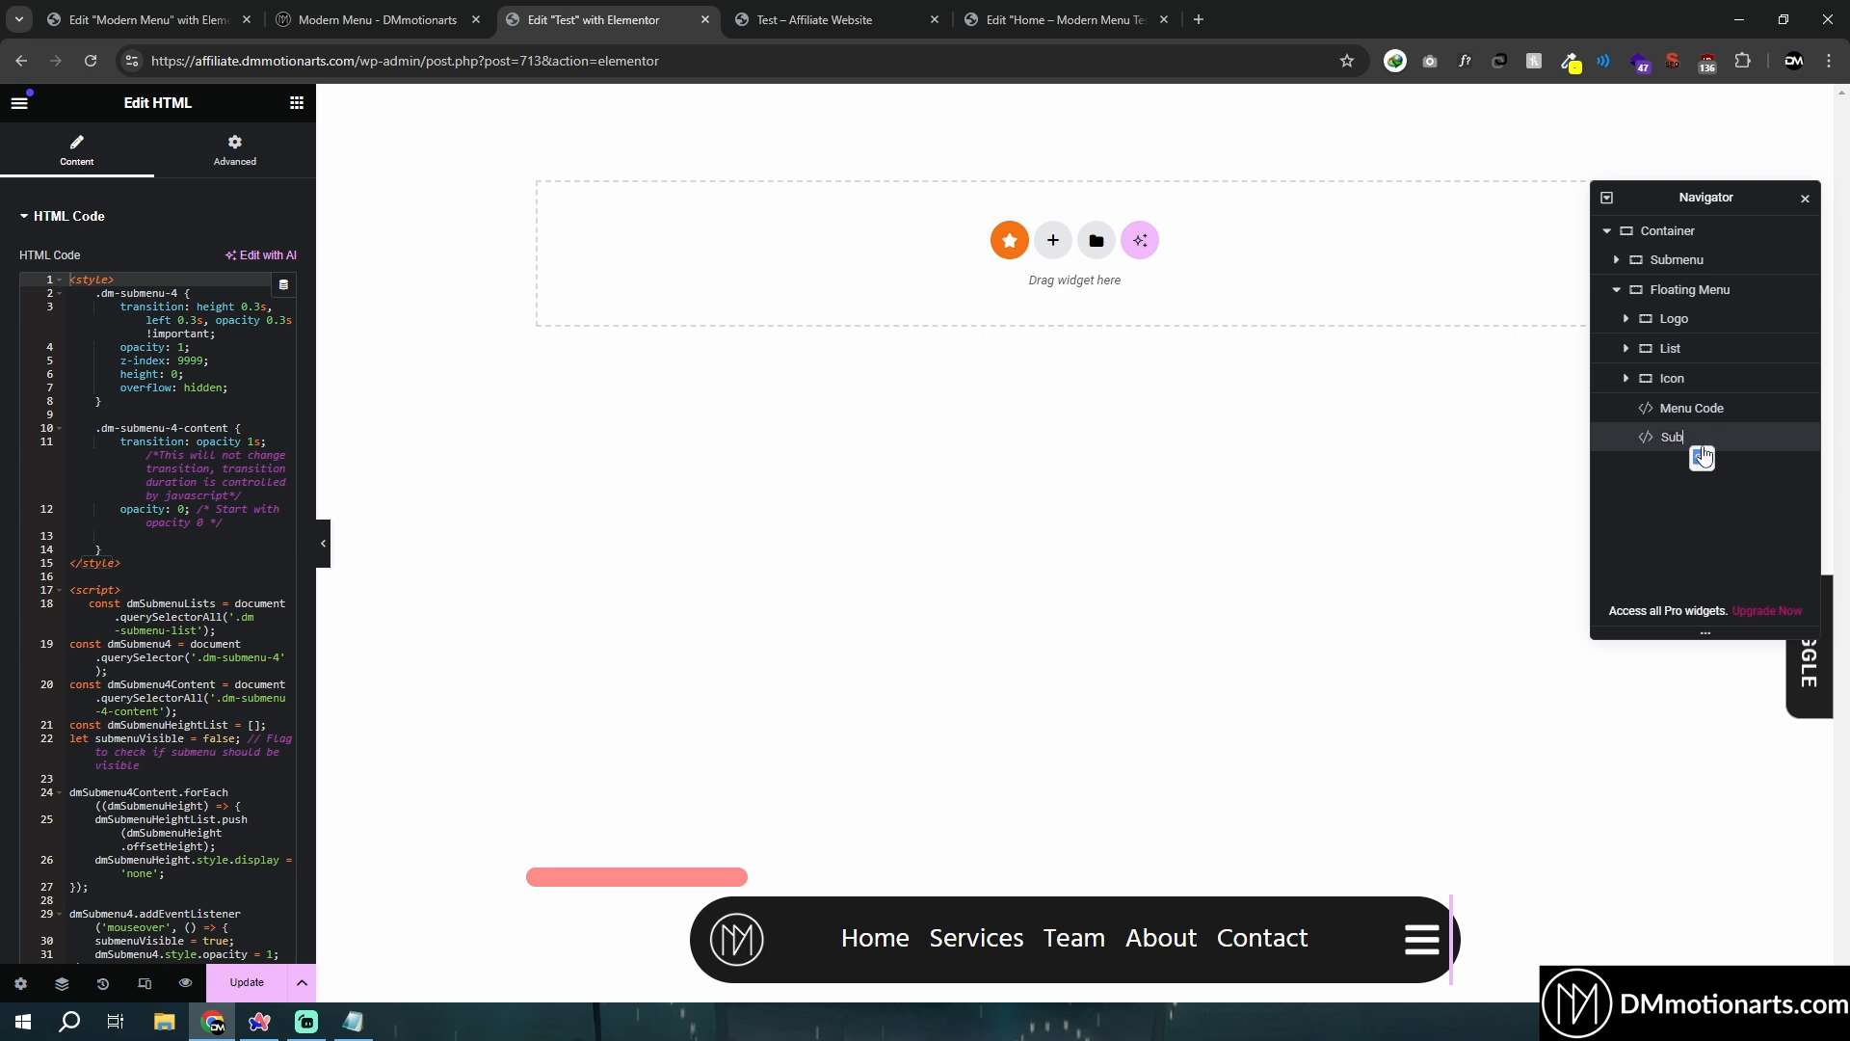
text(Submenu Code)
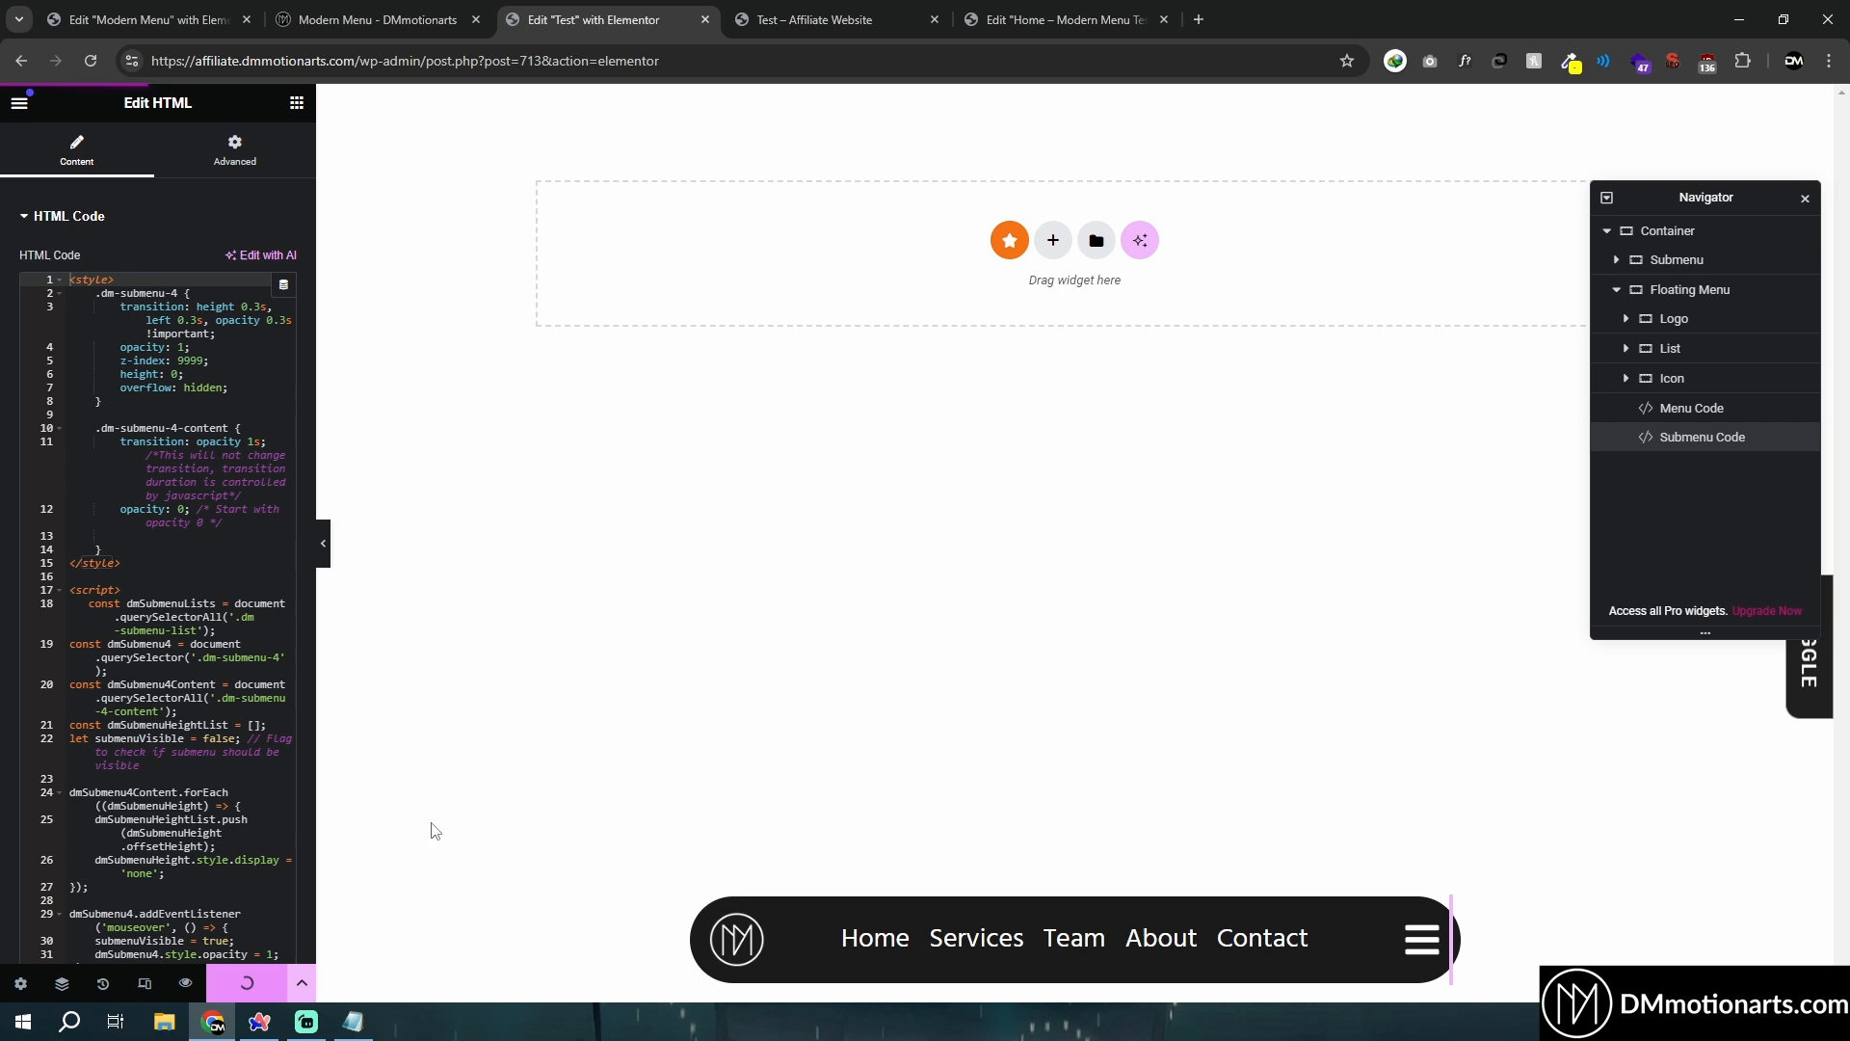
mouse_move(181, 981)
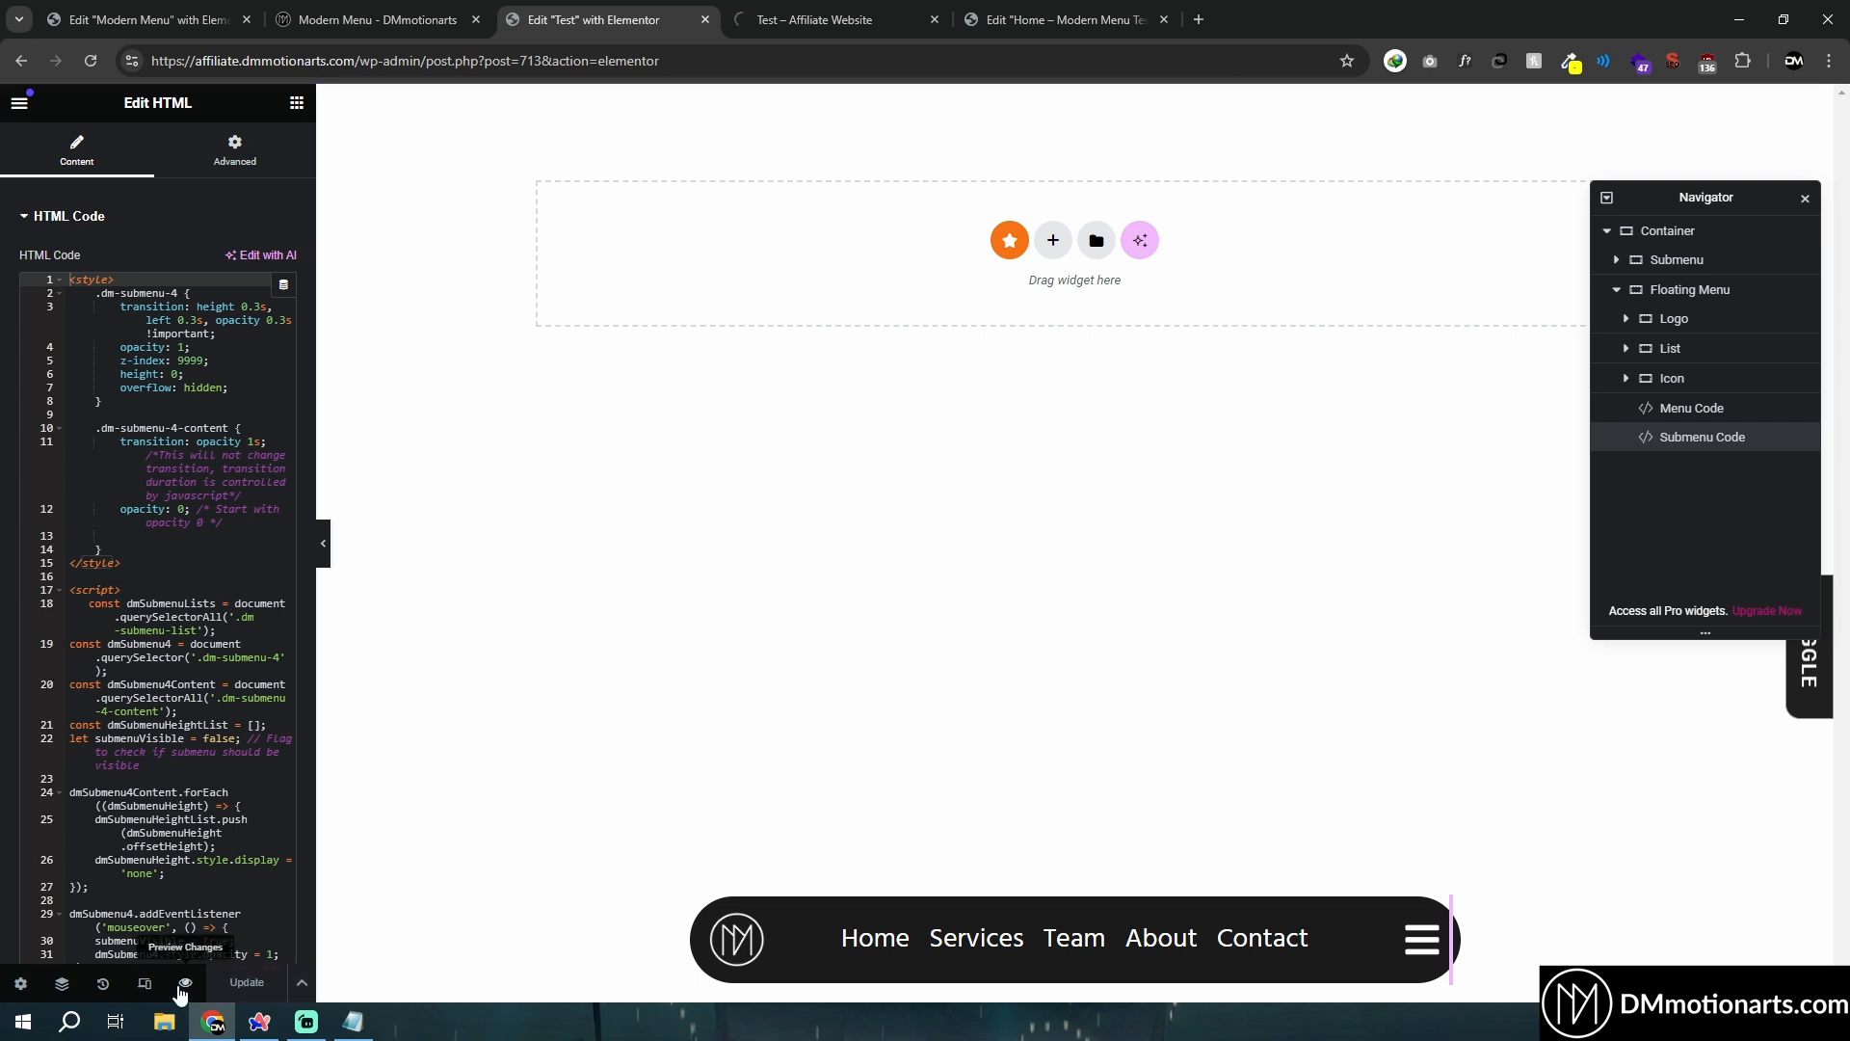
click(813, 19)
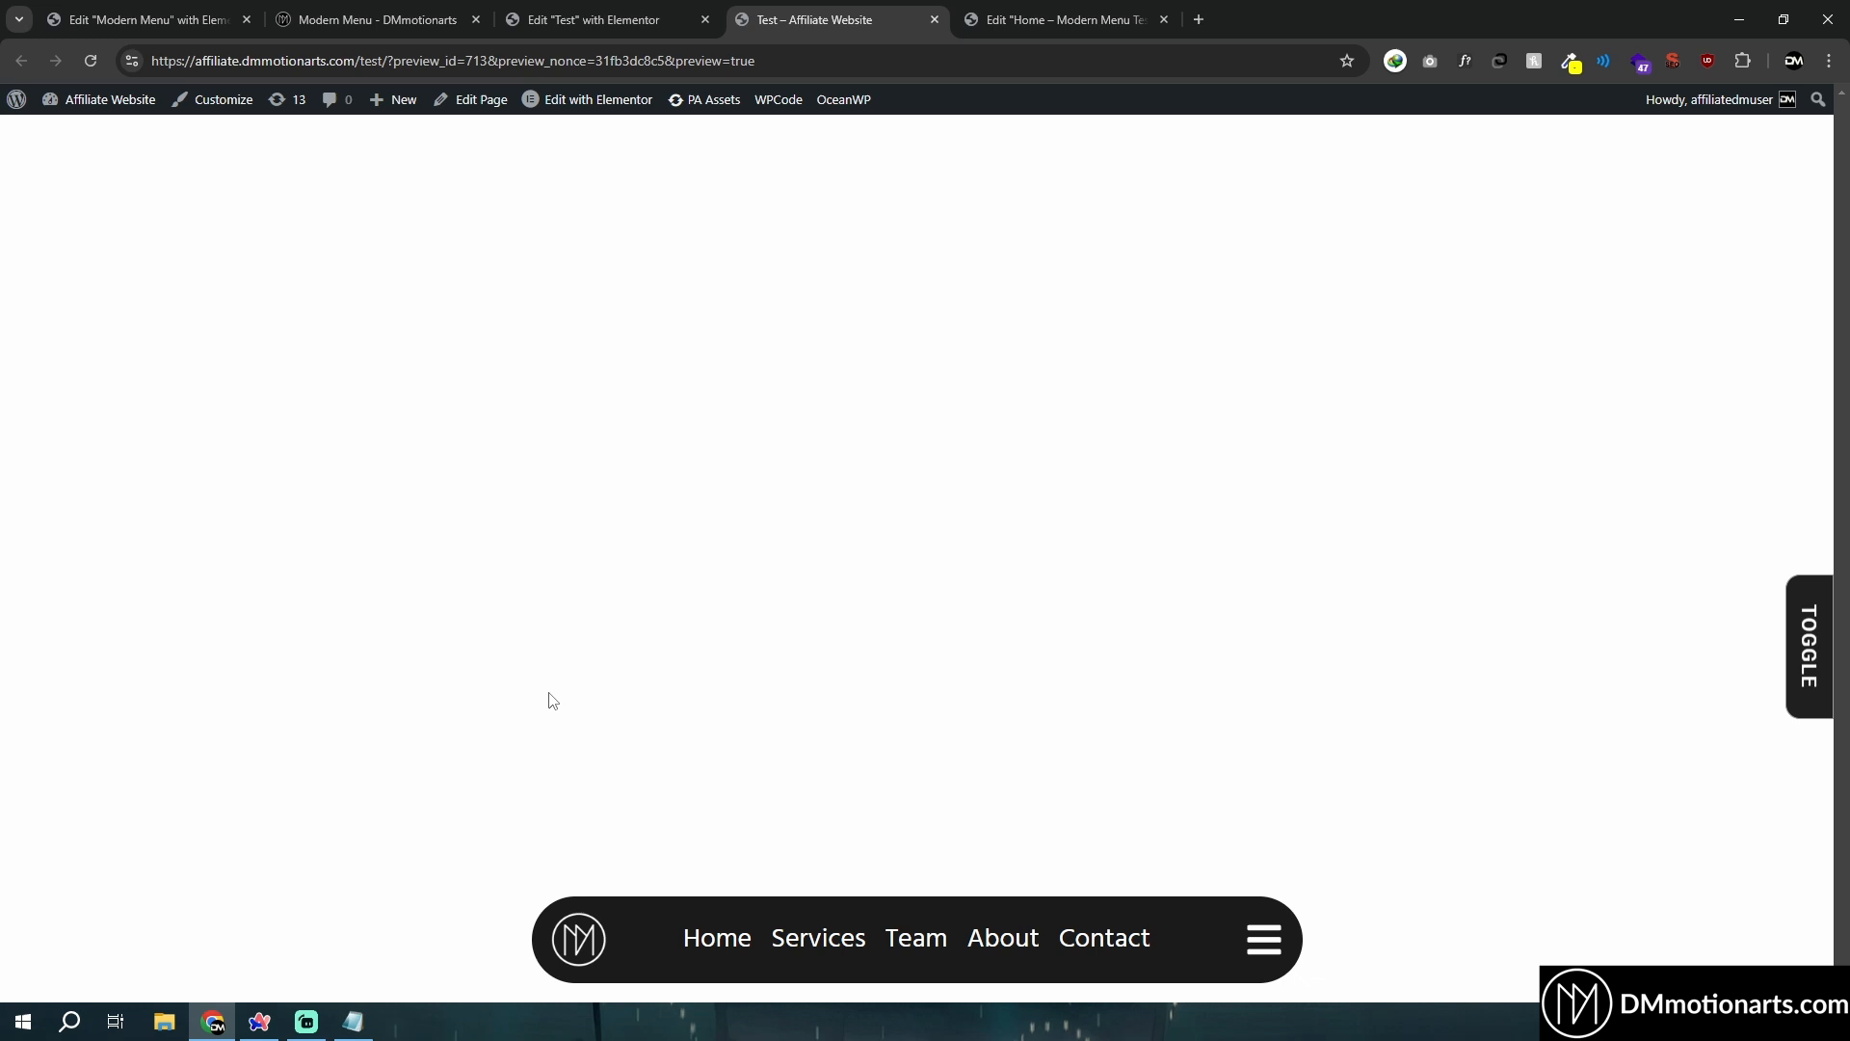
mouse_move(807, 936)
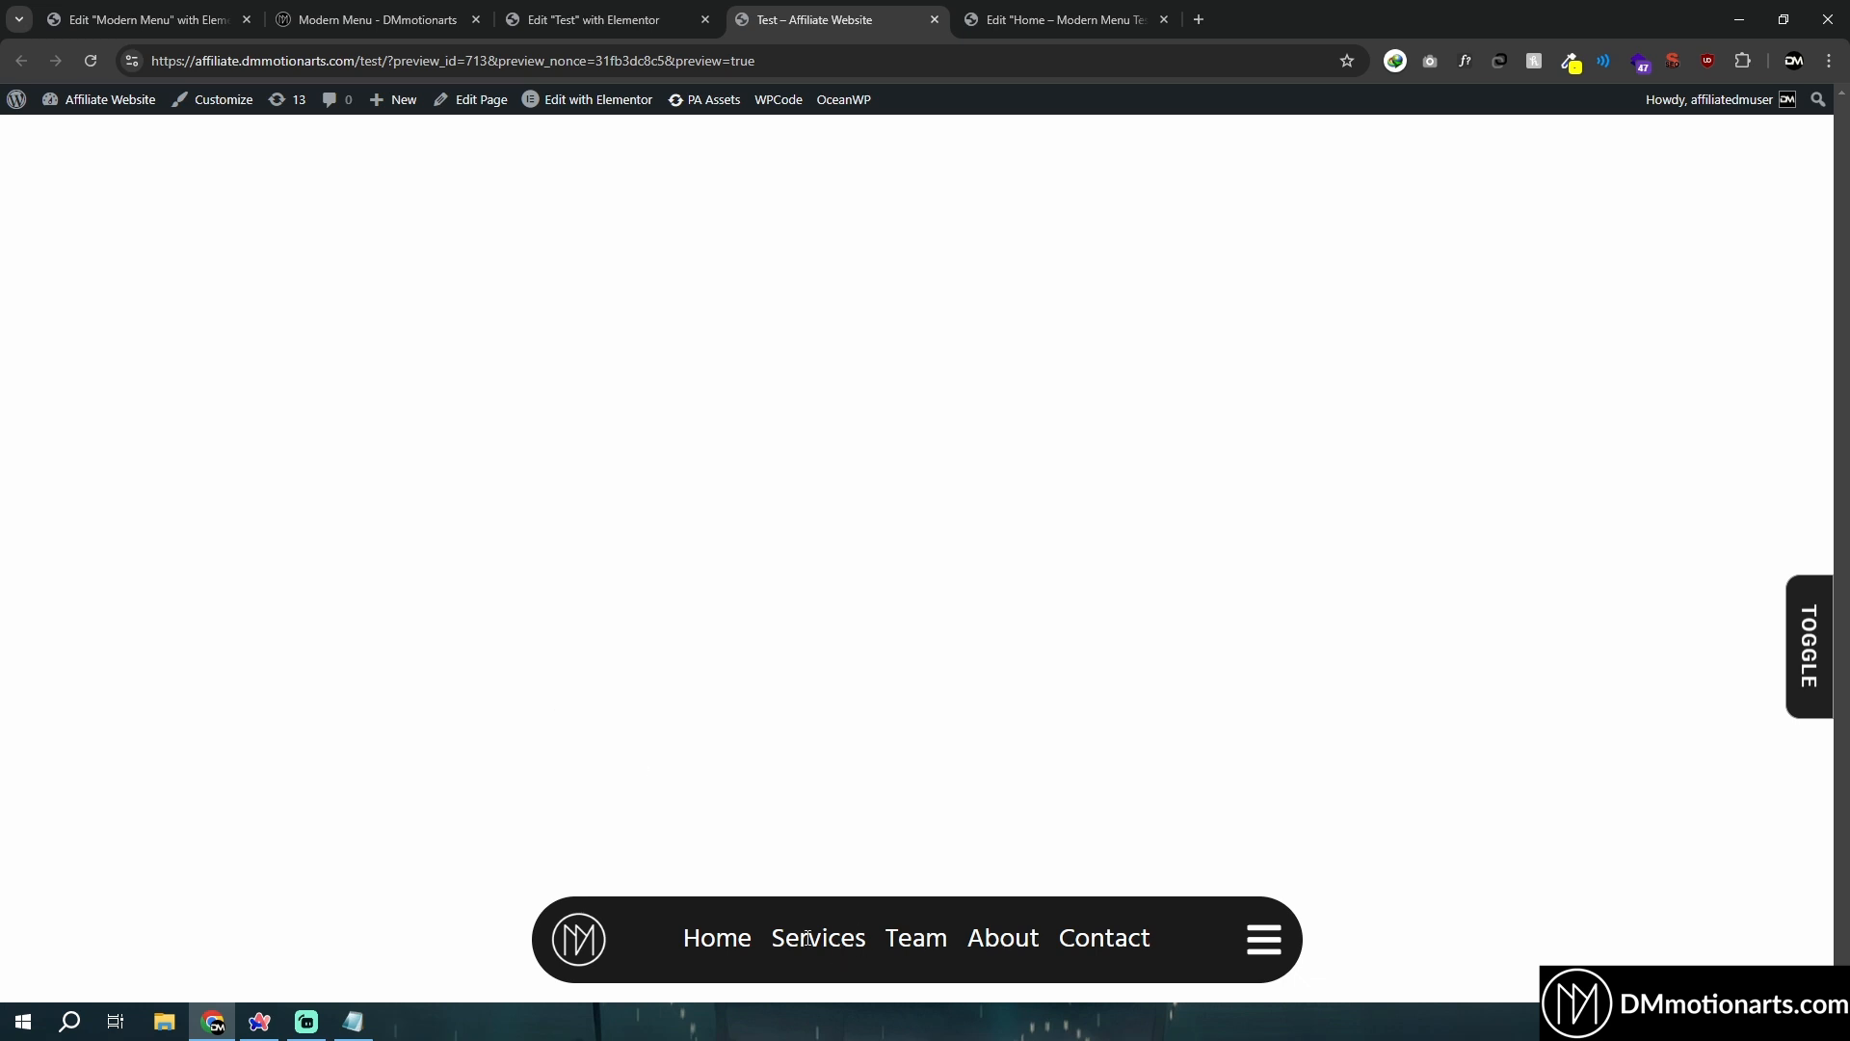
click(601, 20)
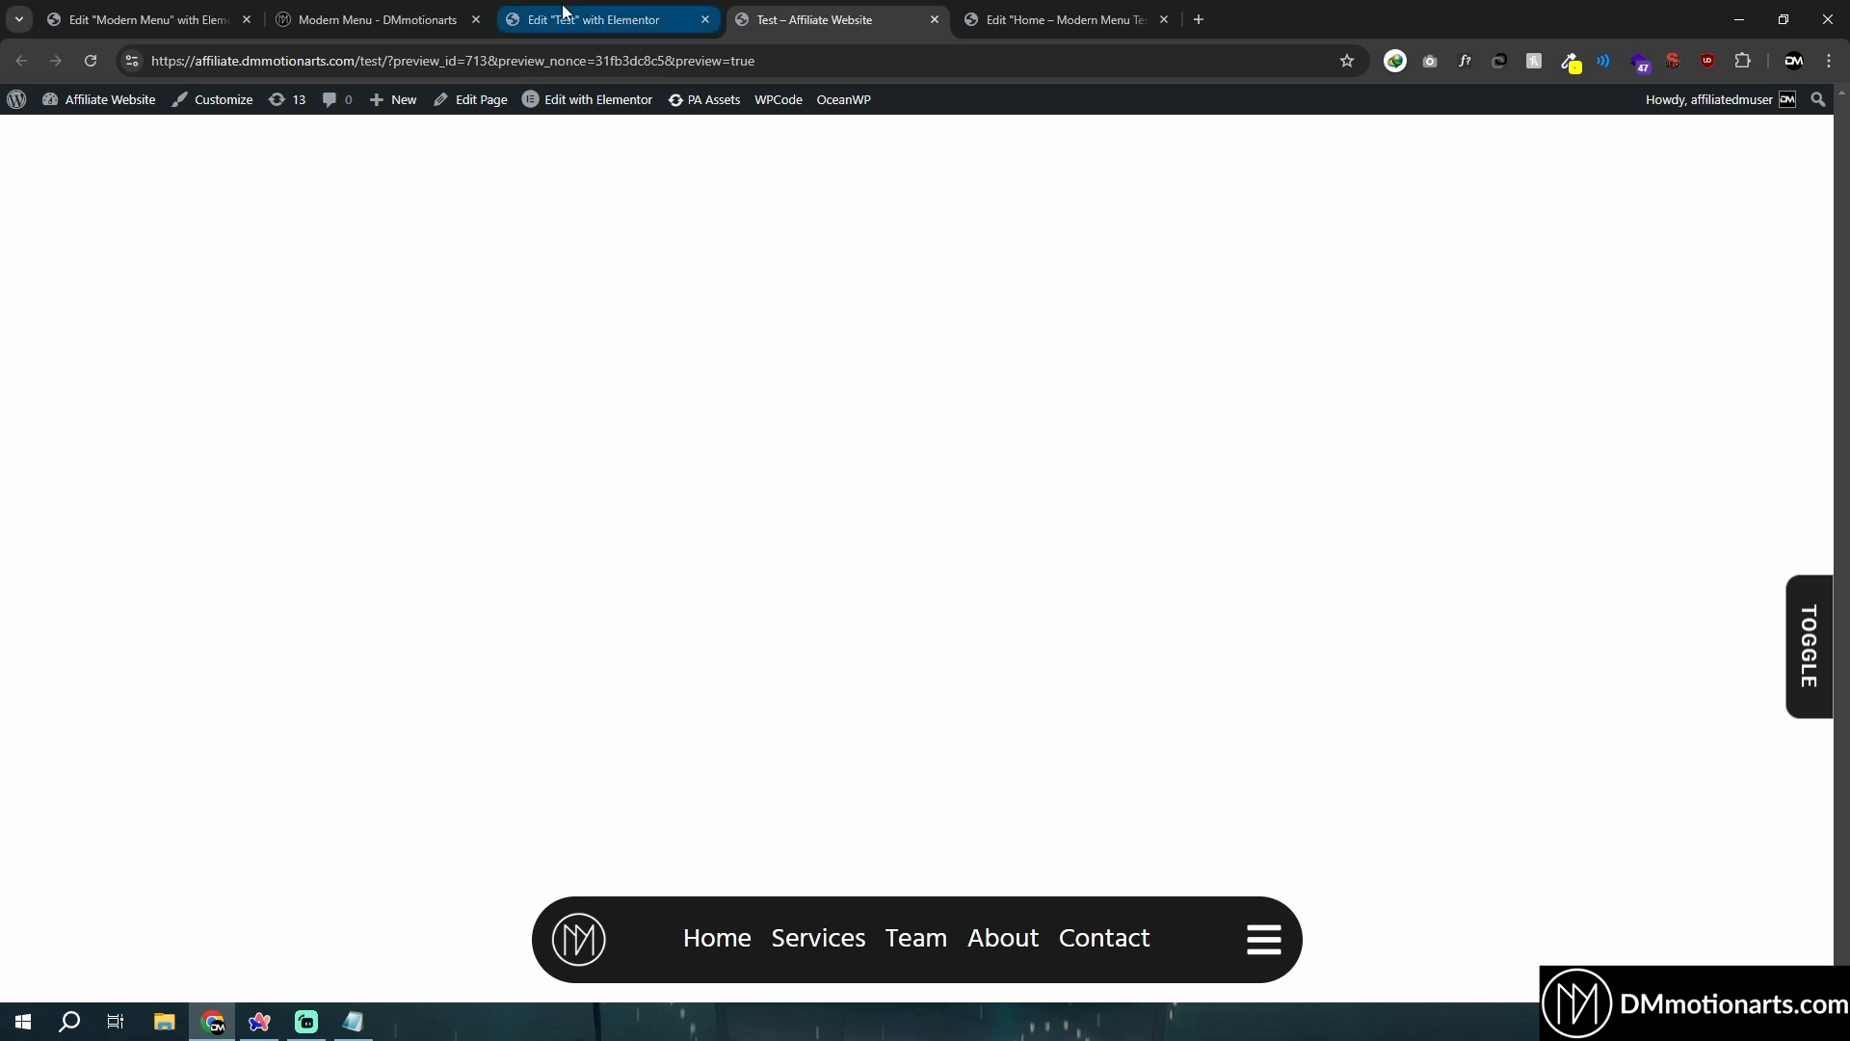
click(837, 19)
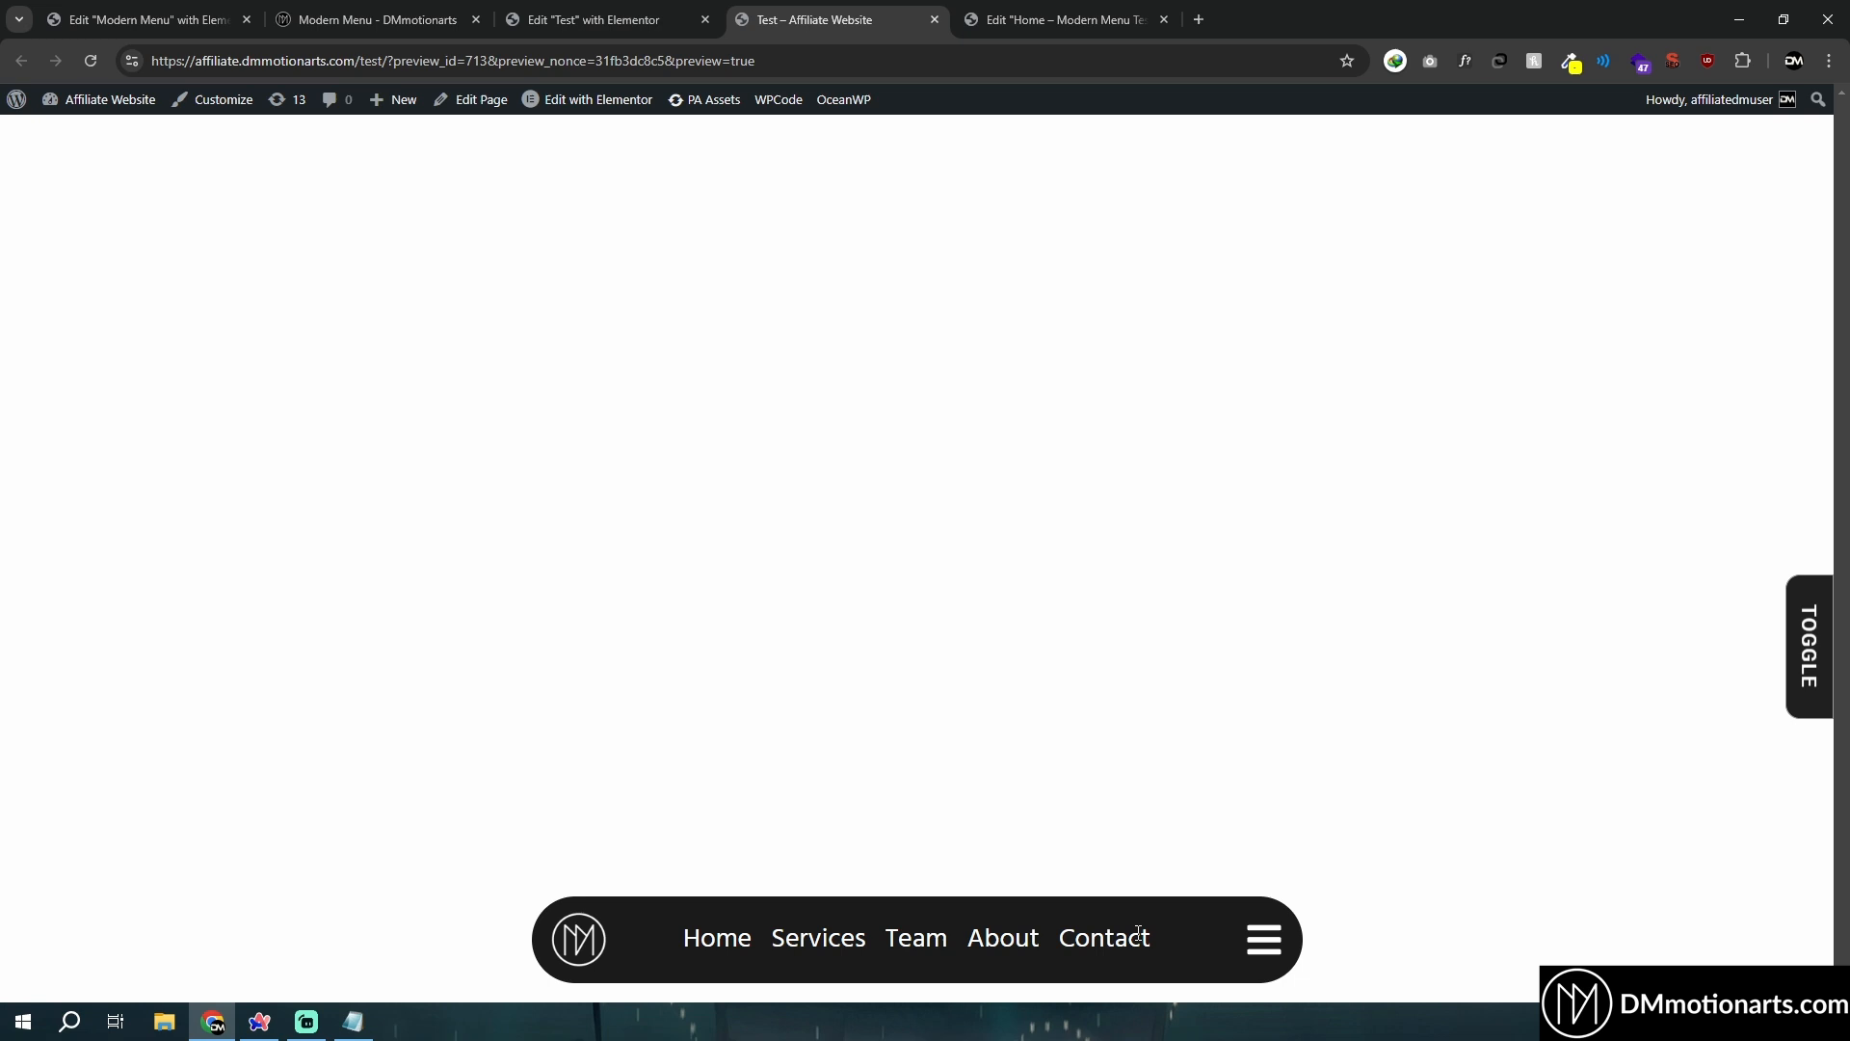
mouse_move(875, 962)
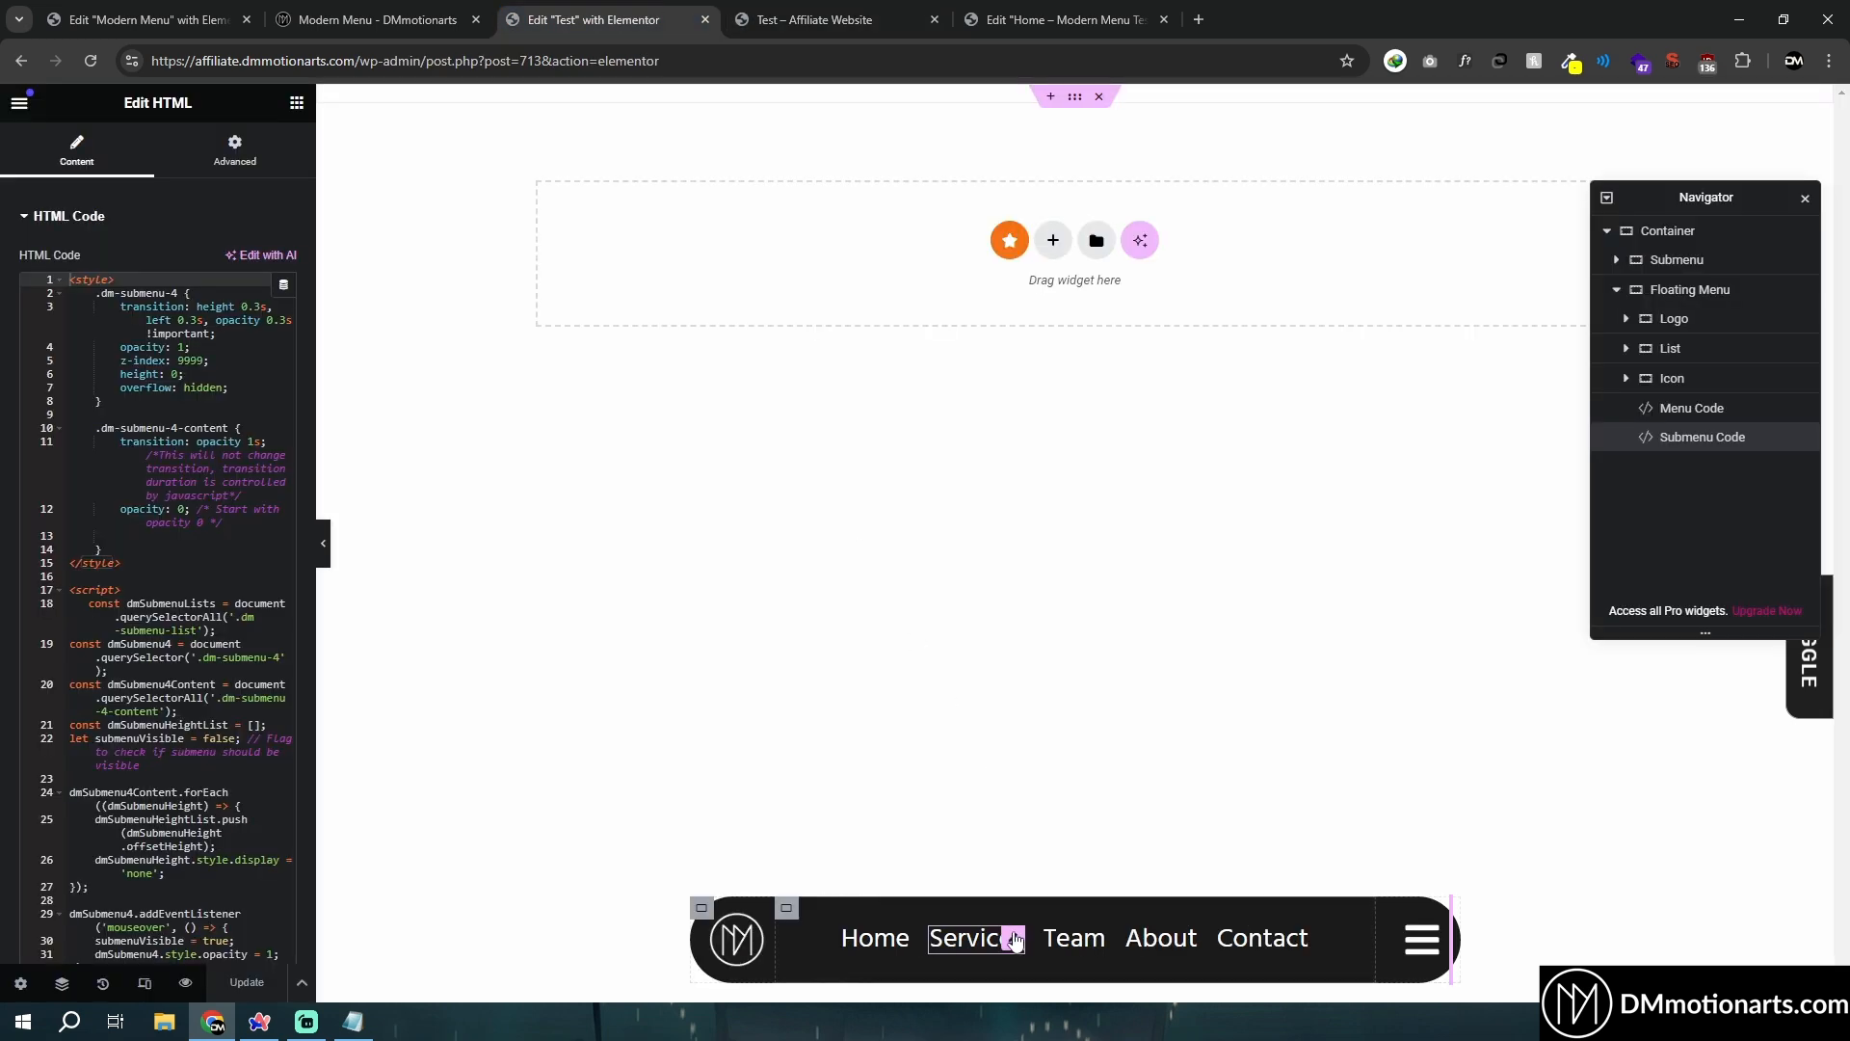
Add dm-submenu-list to the Services, About and Contact headings and check hover in the preview.
click(874, 937)
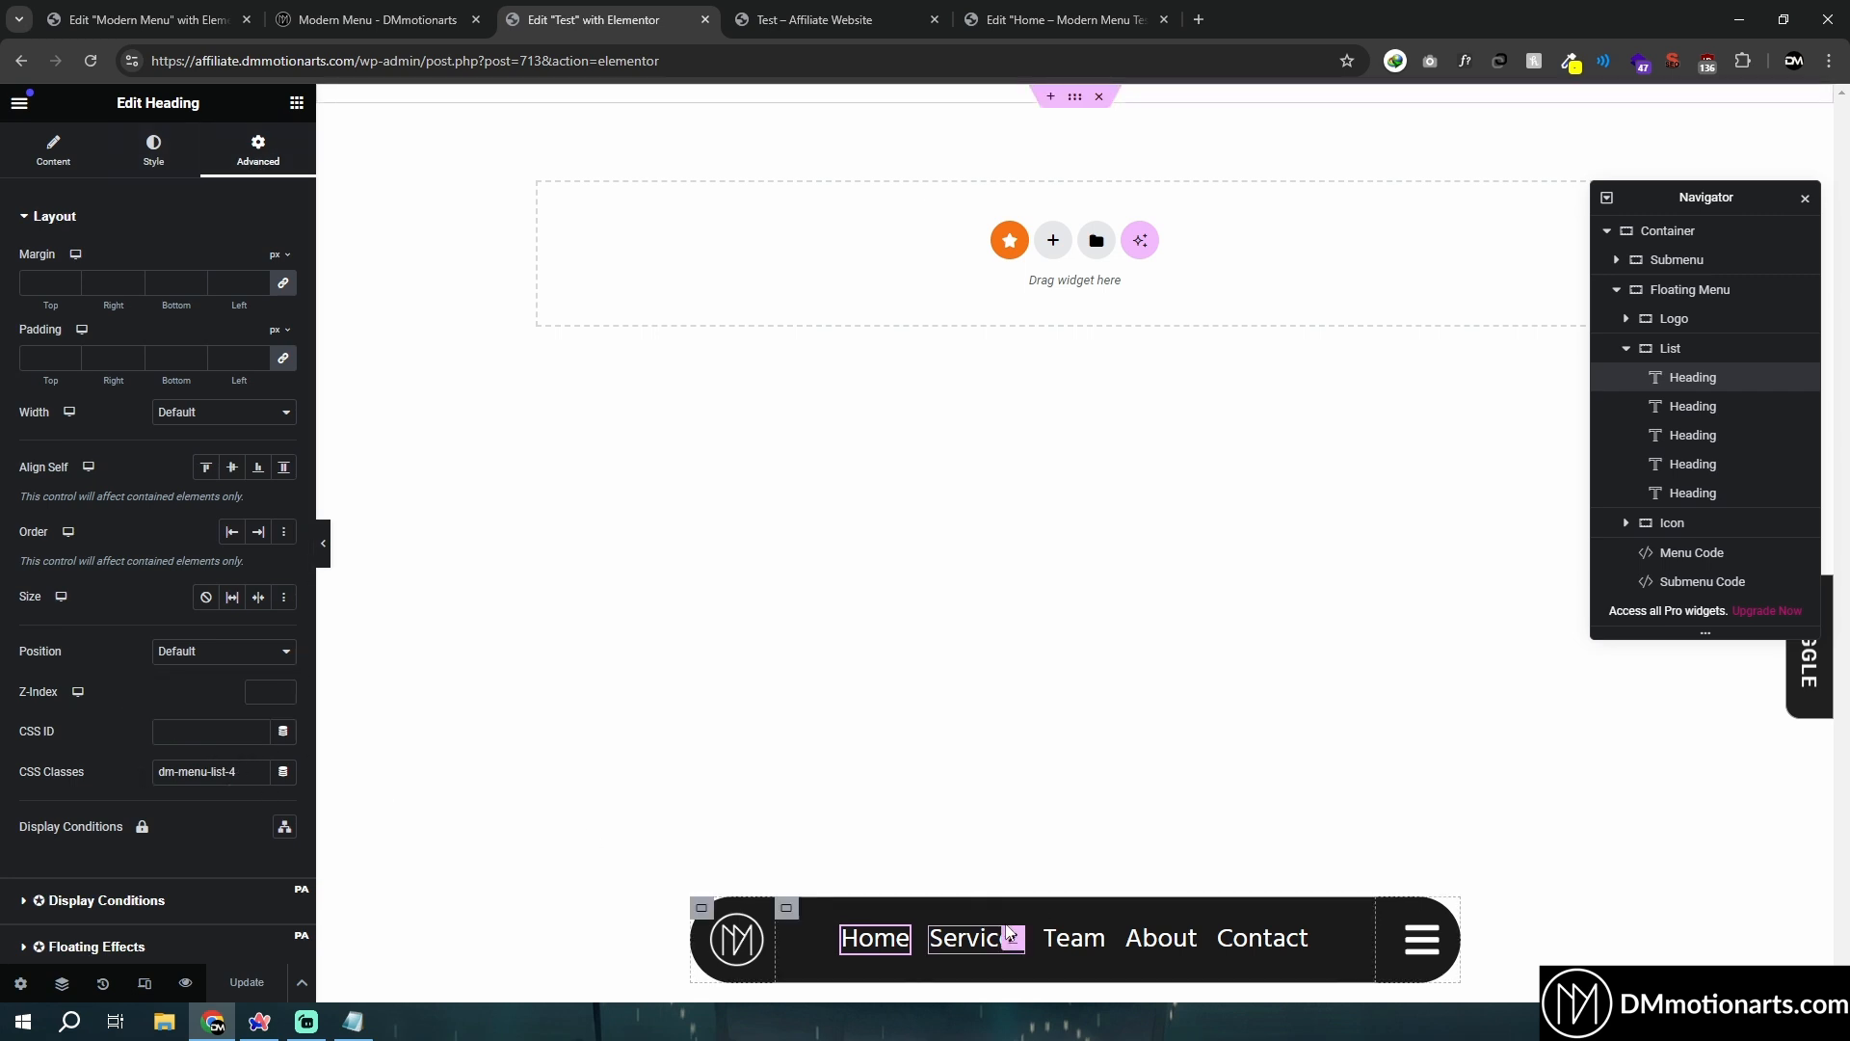
click(975, 937)
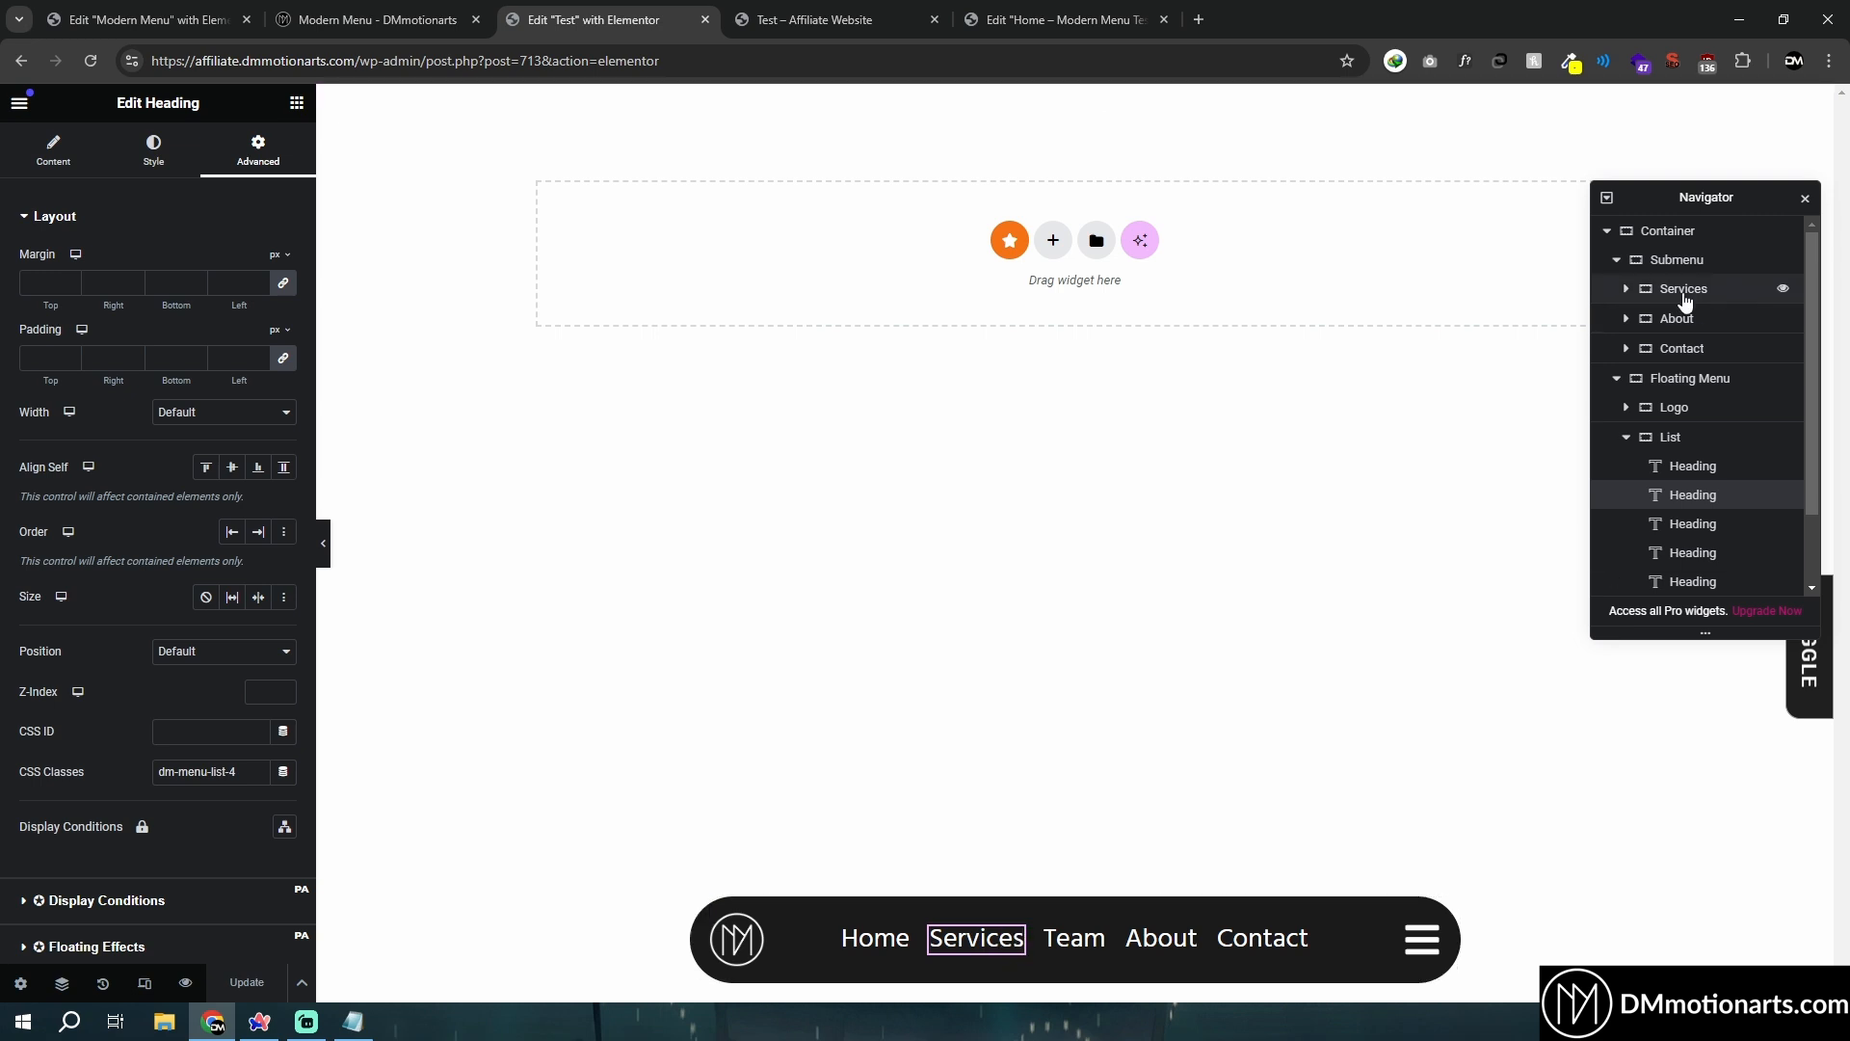
mouse_move(1694, 295)
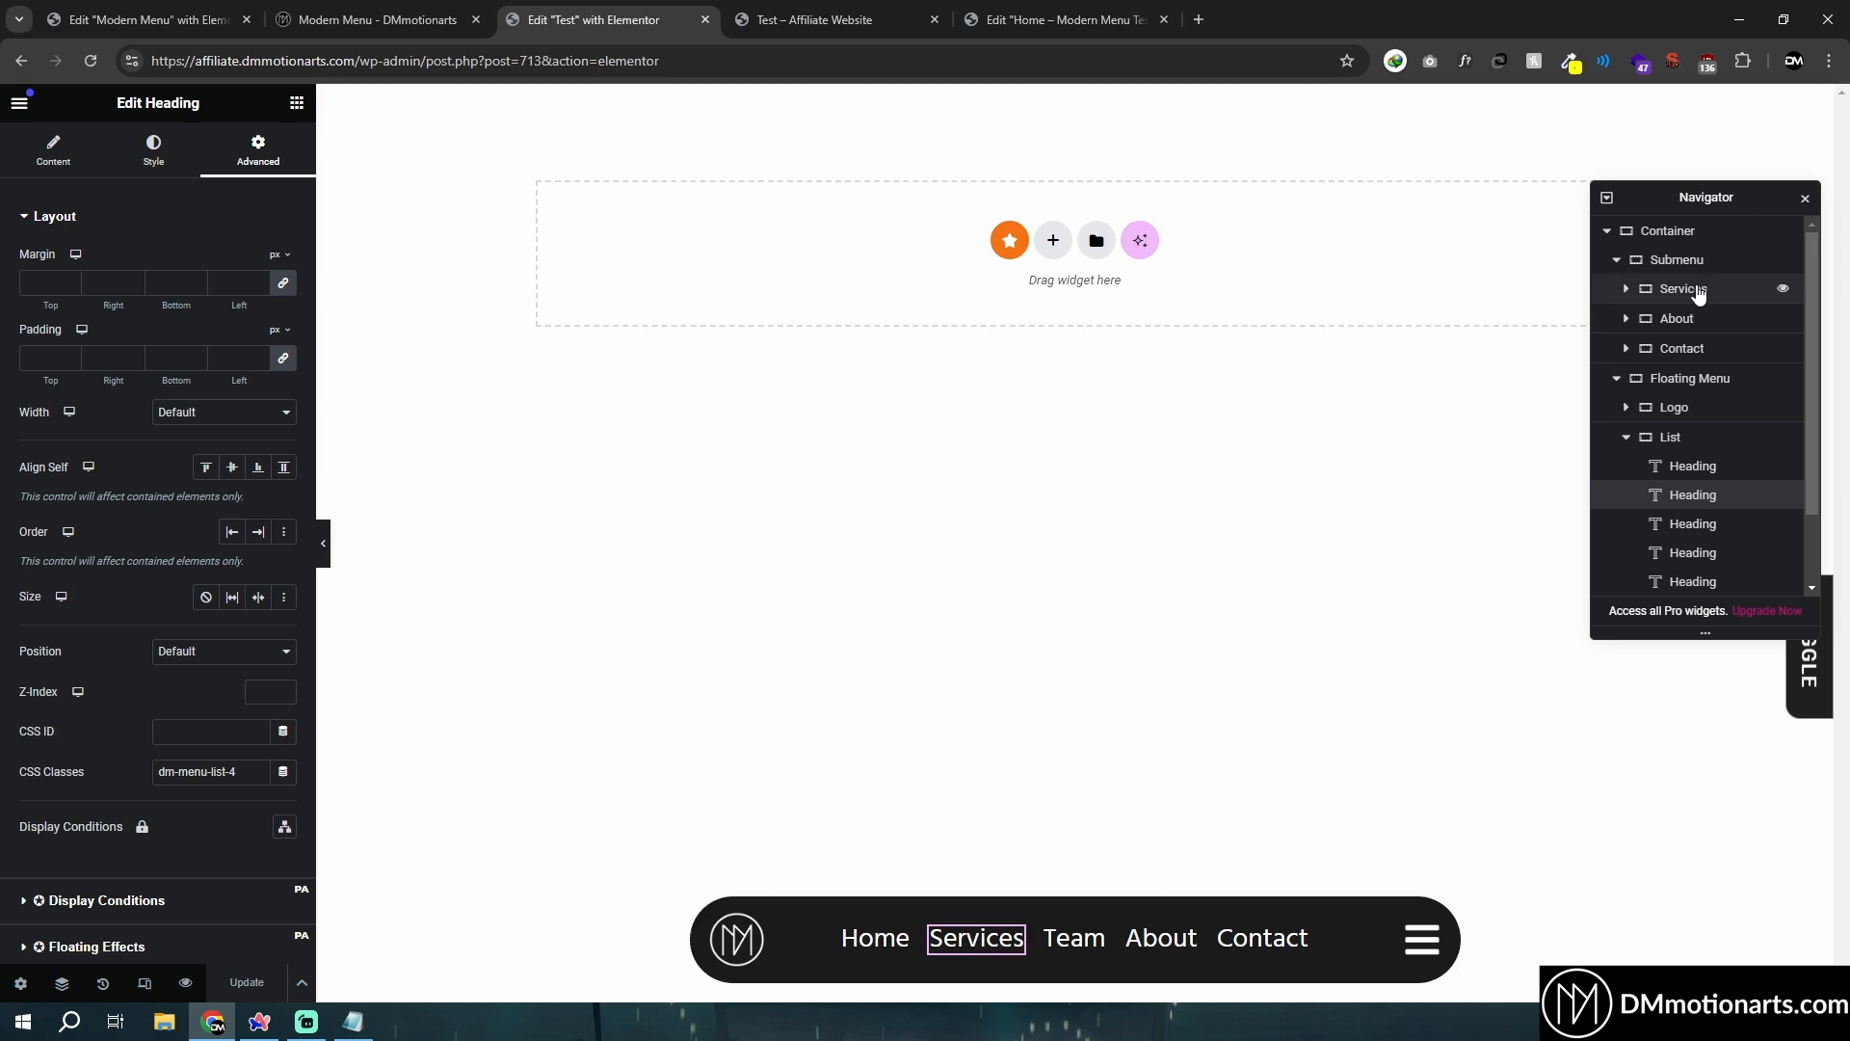
click(212, 771)
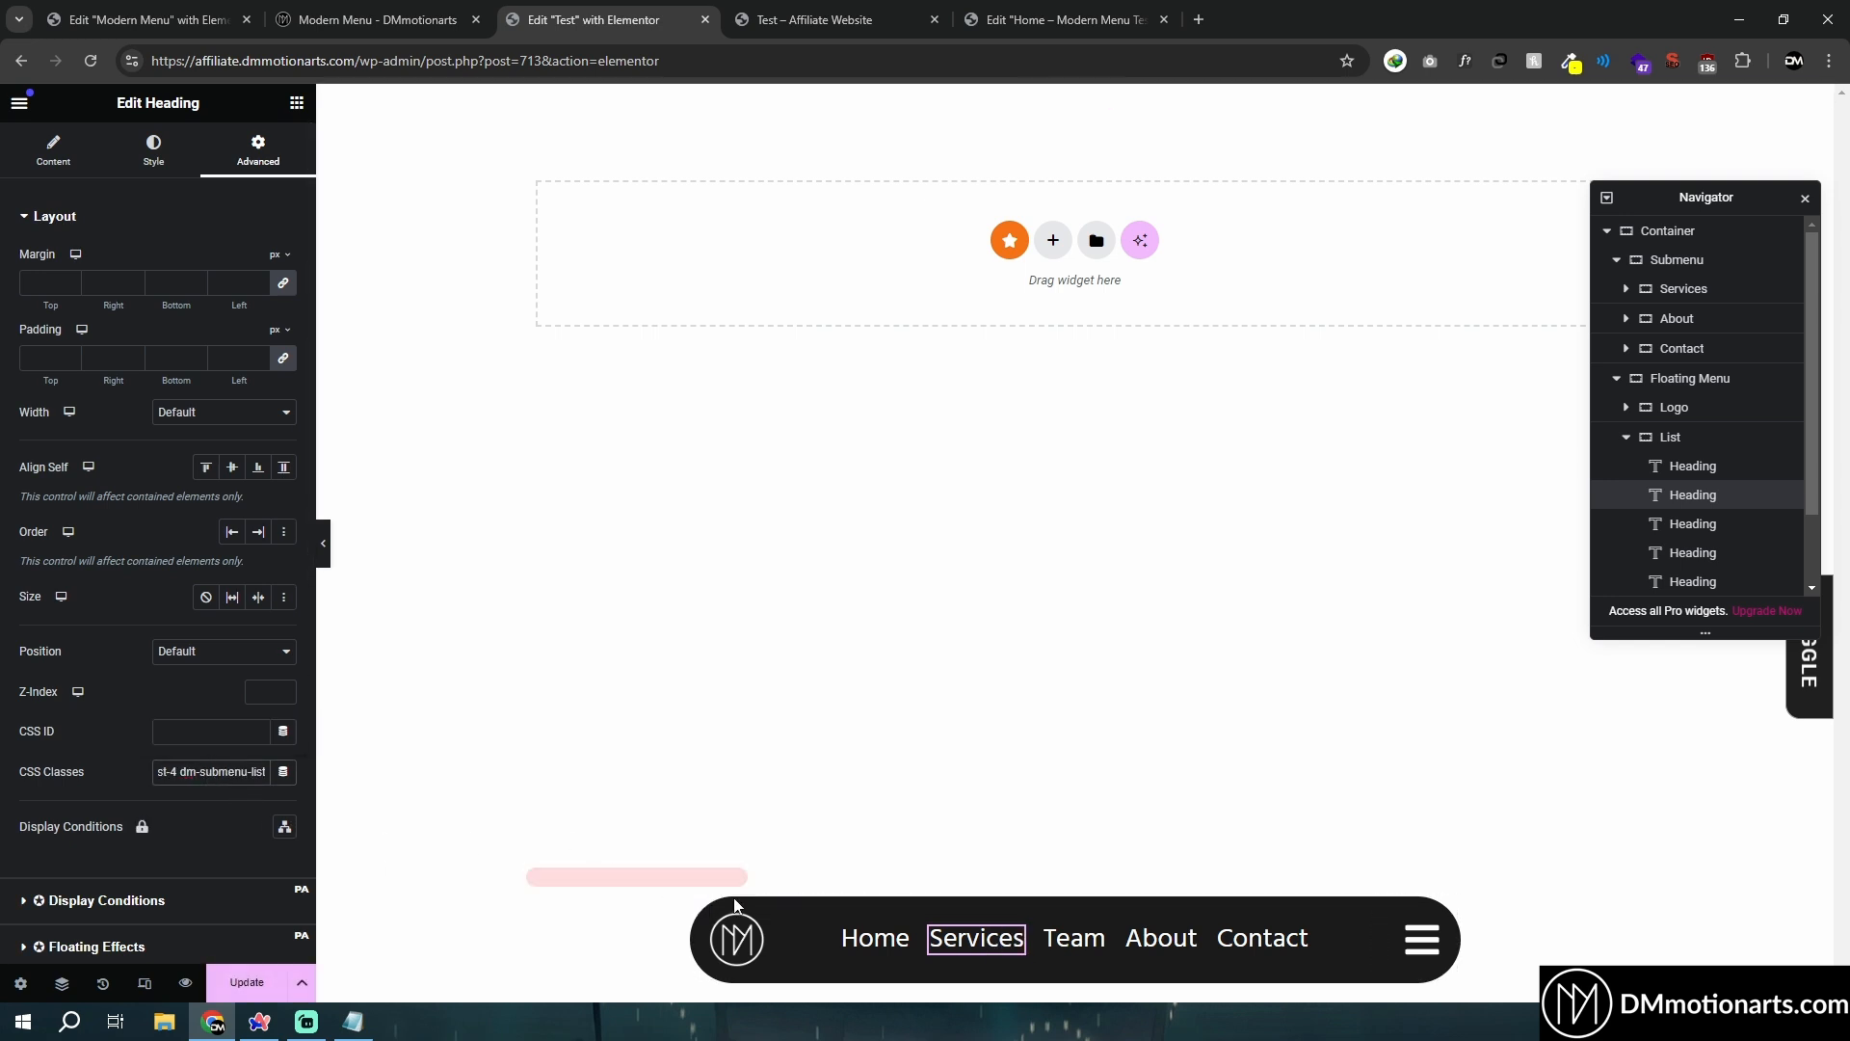
click(1692, 552)
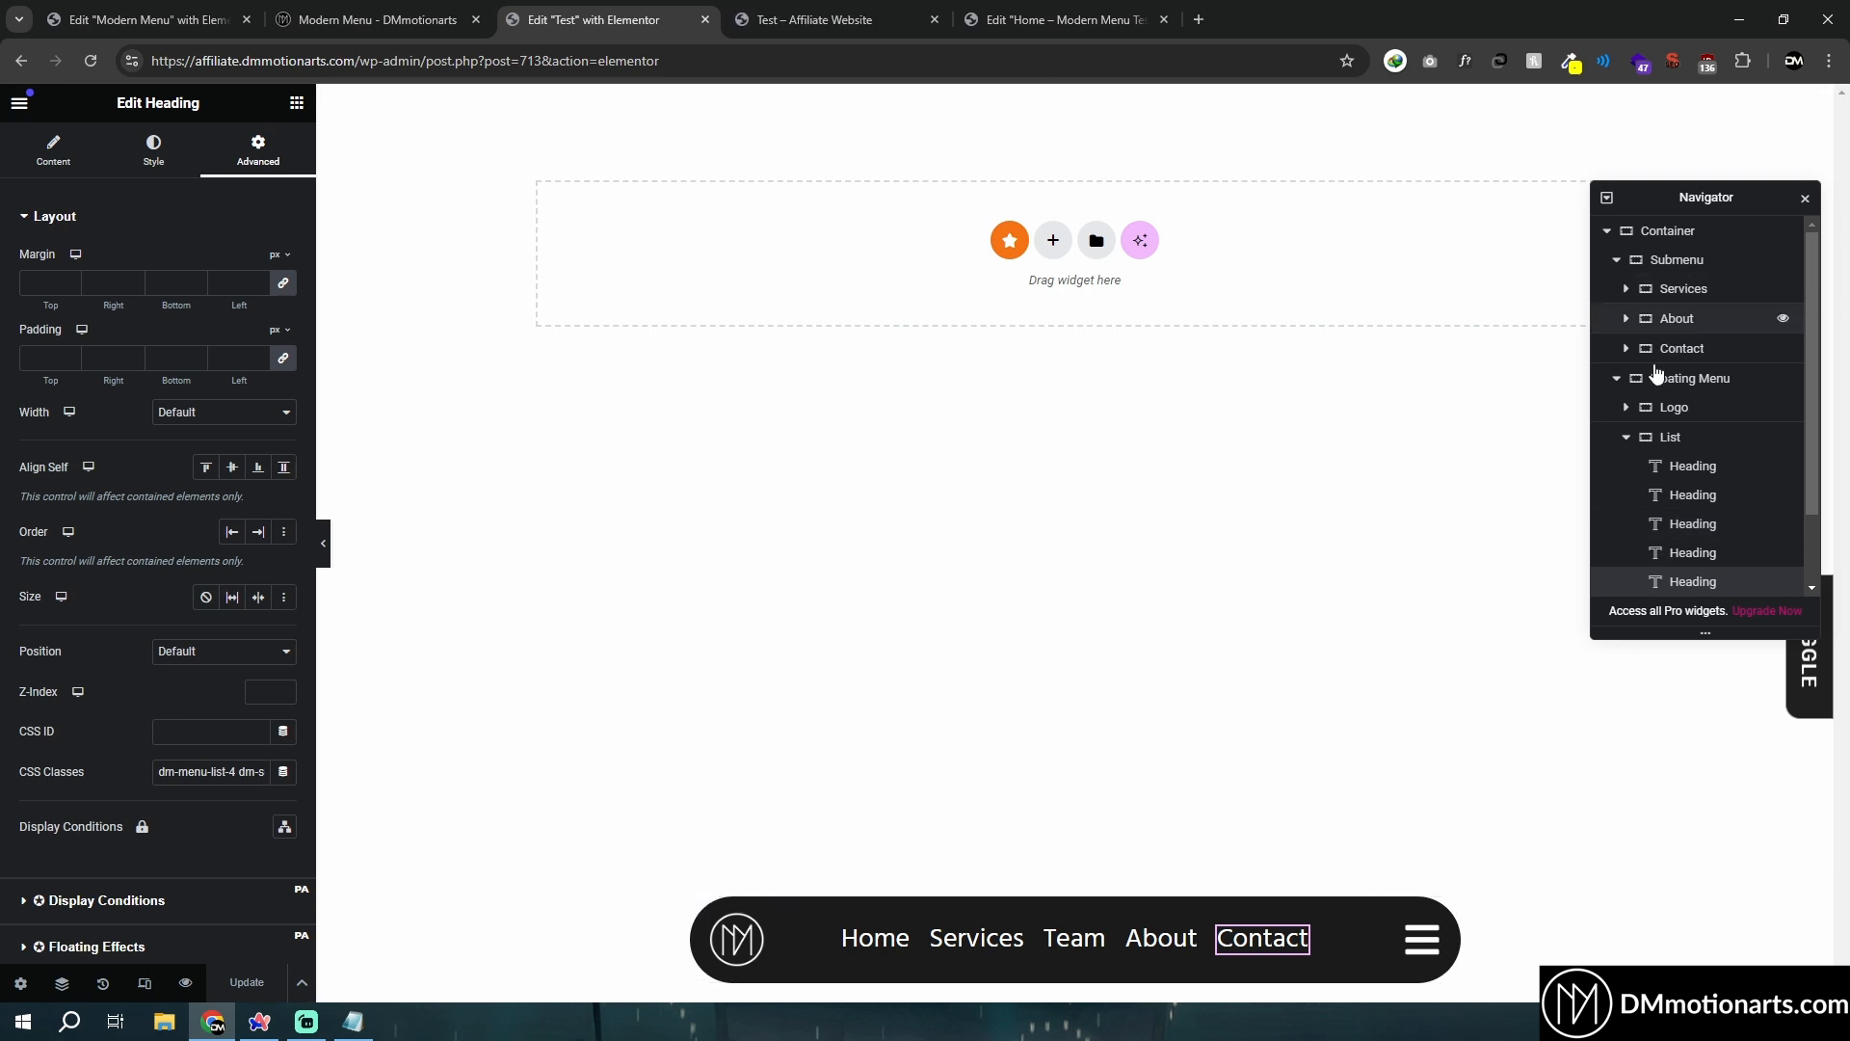
click(814, 19)
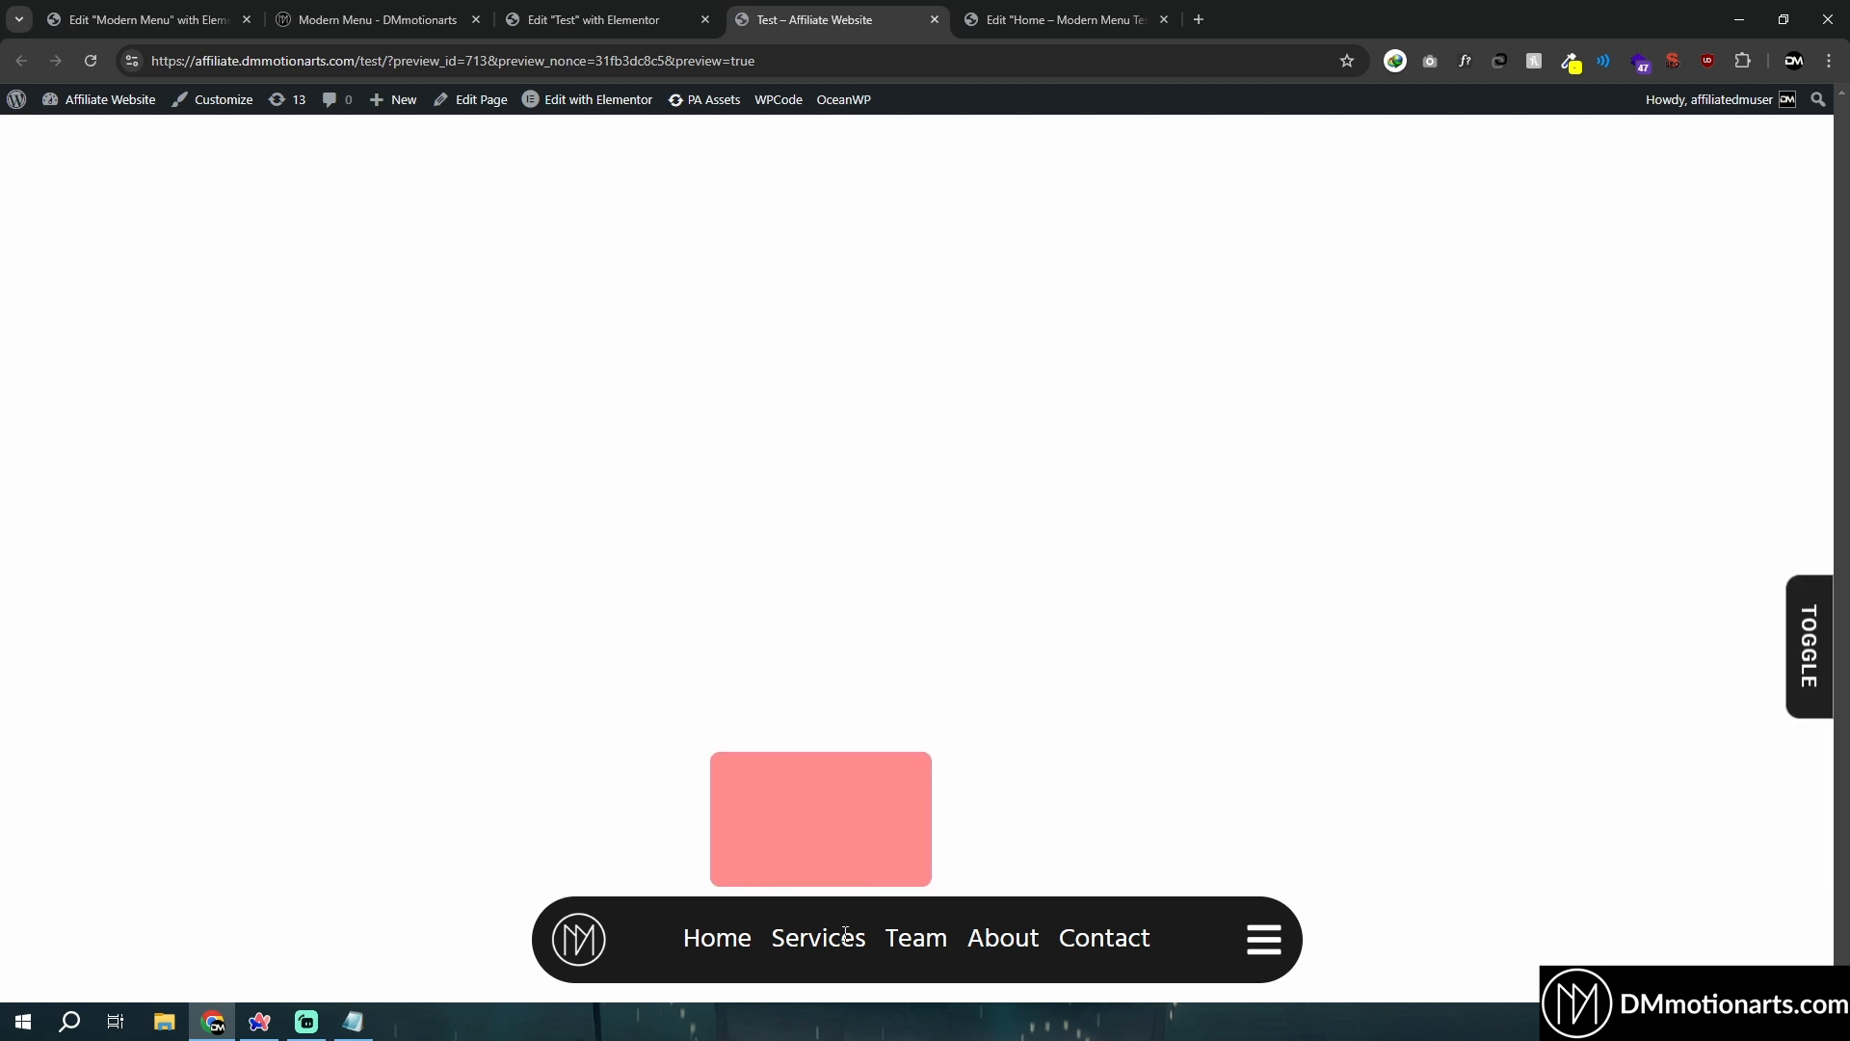
Give the Submenu container 20 px then 40 px padding and preview the padded red box on hovering About.
click(605, 19)
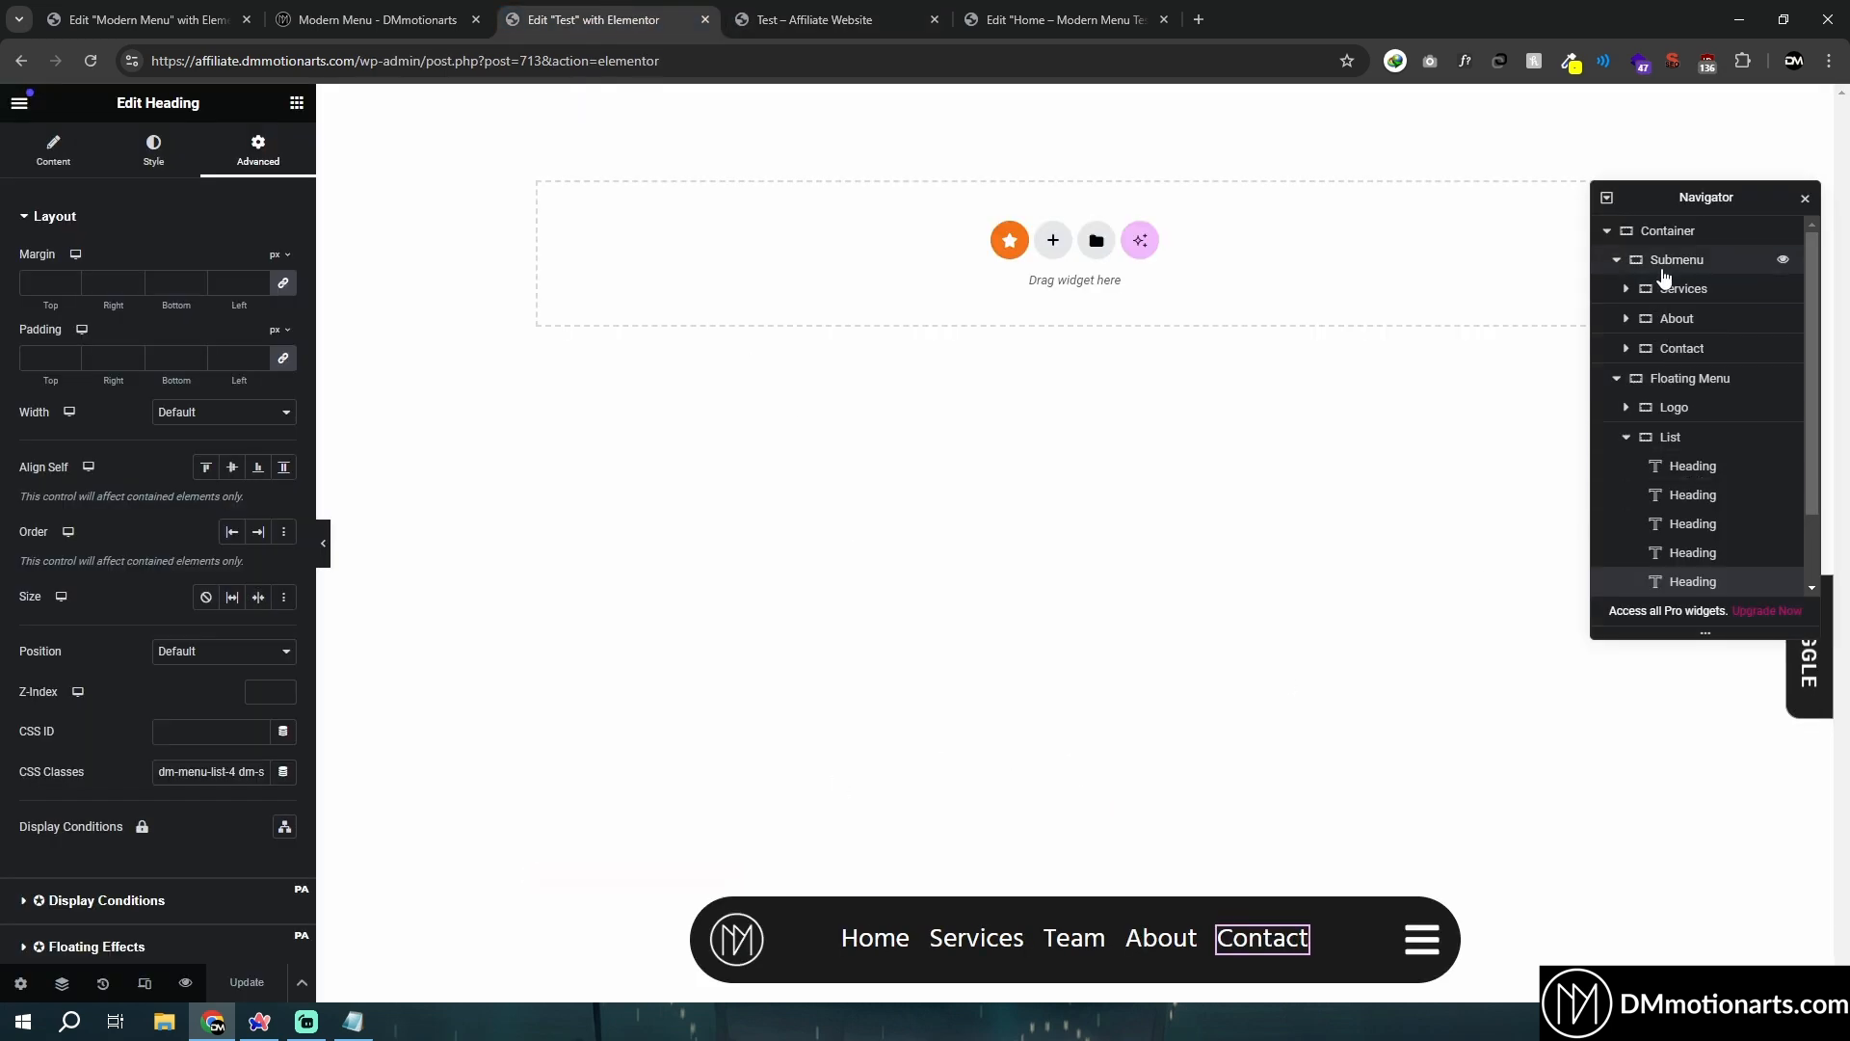
click(1676, 258)
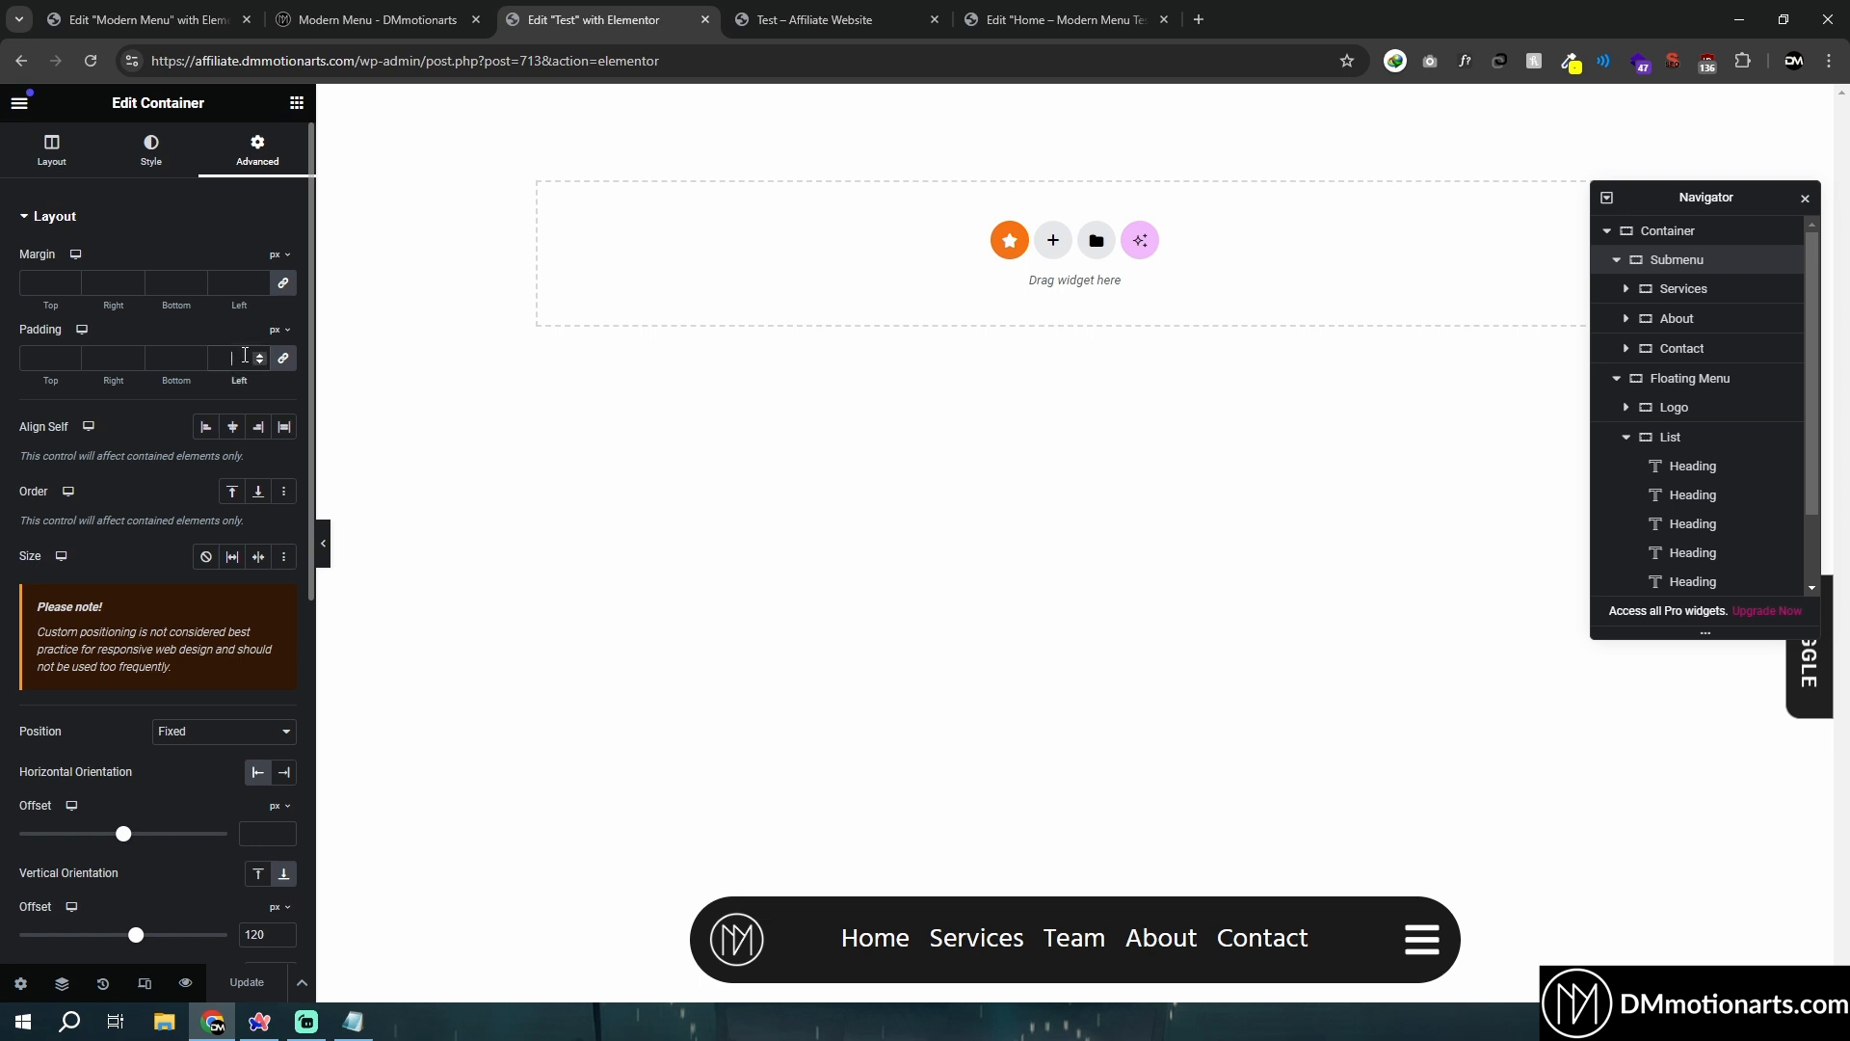
text(20)
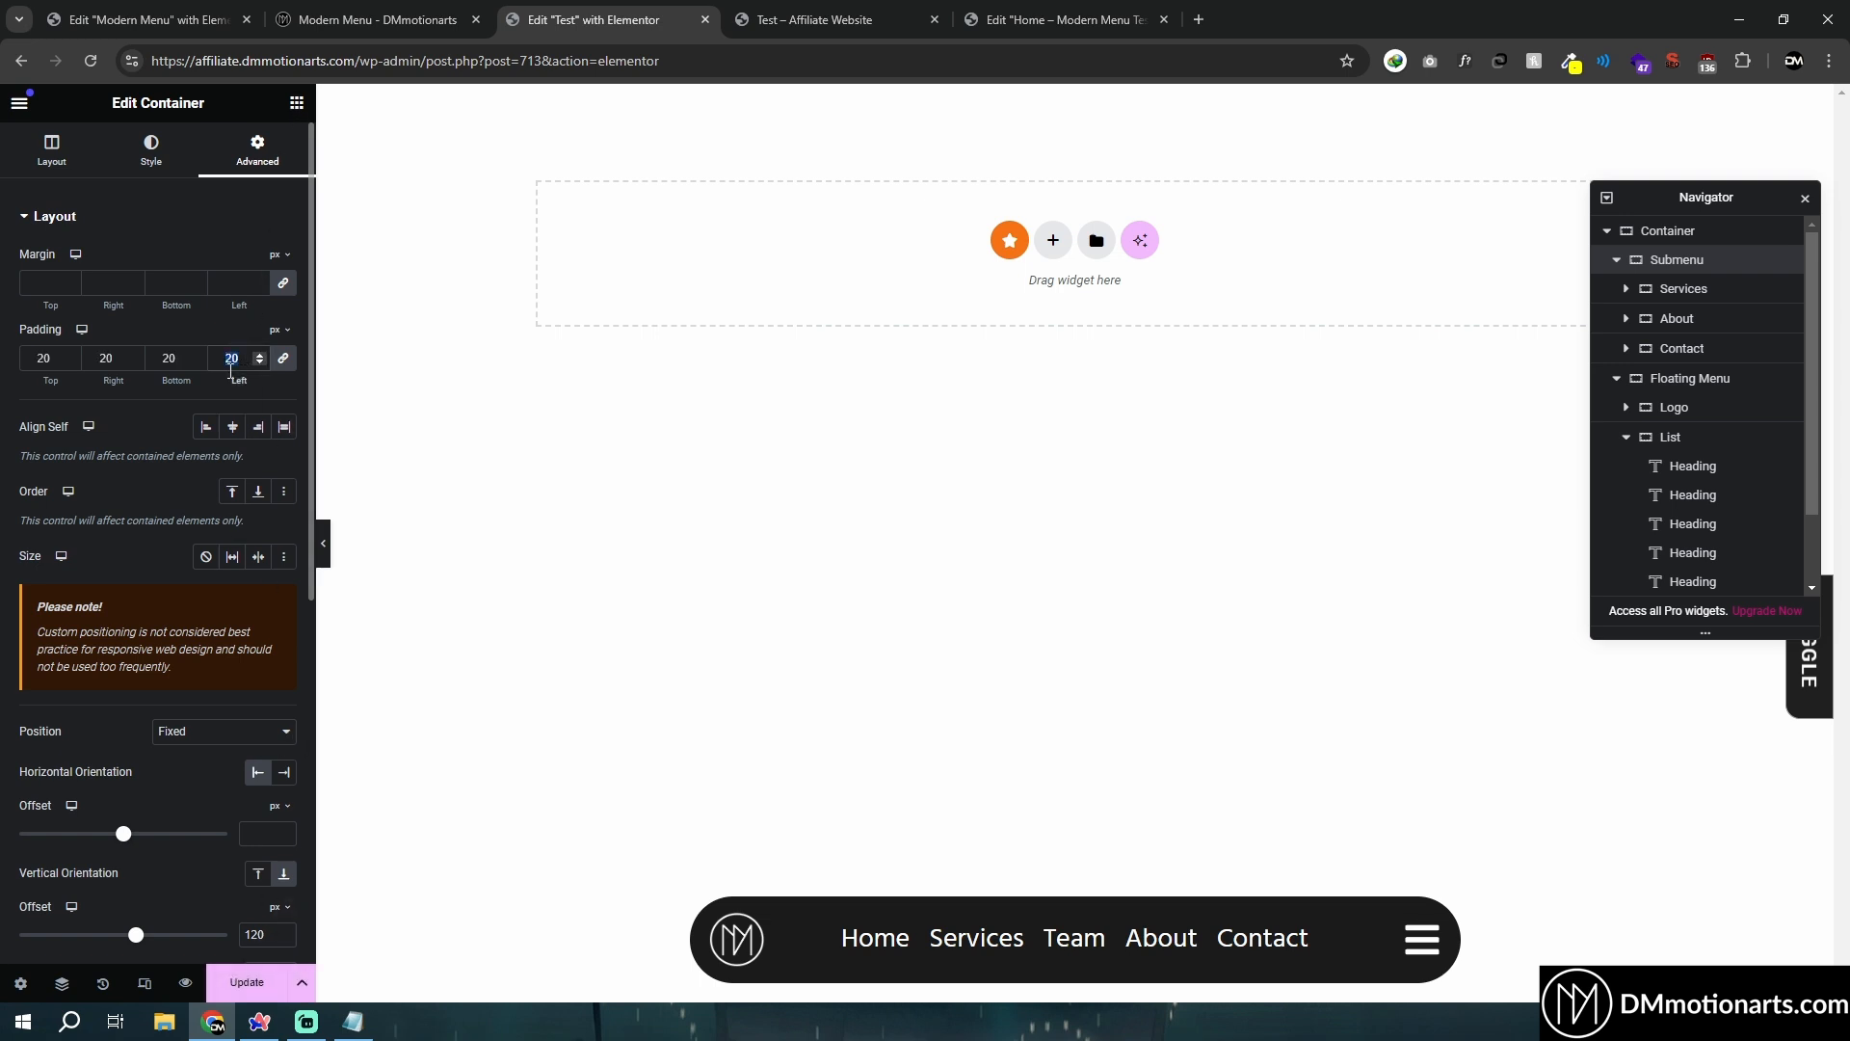
text(40)
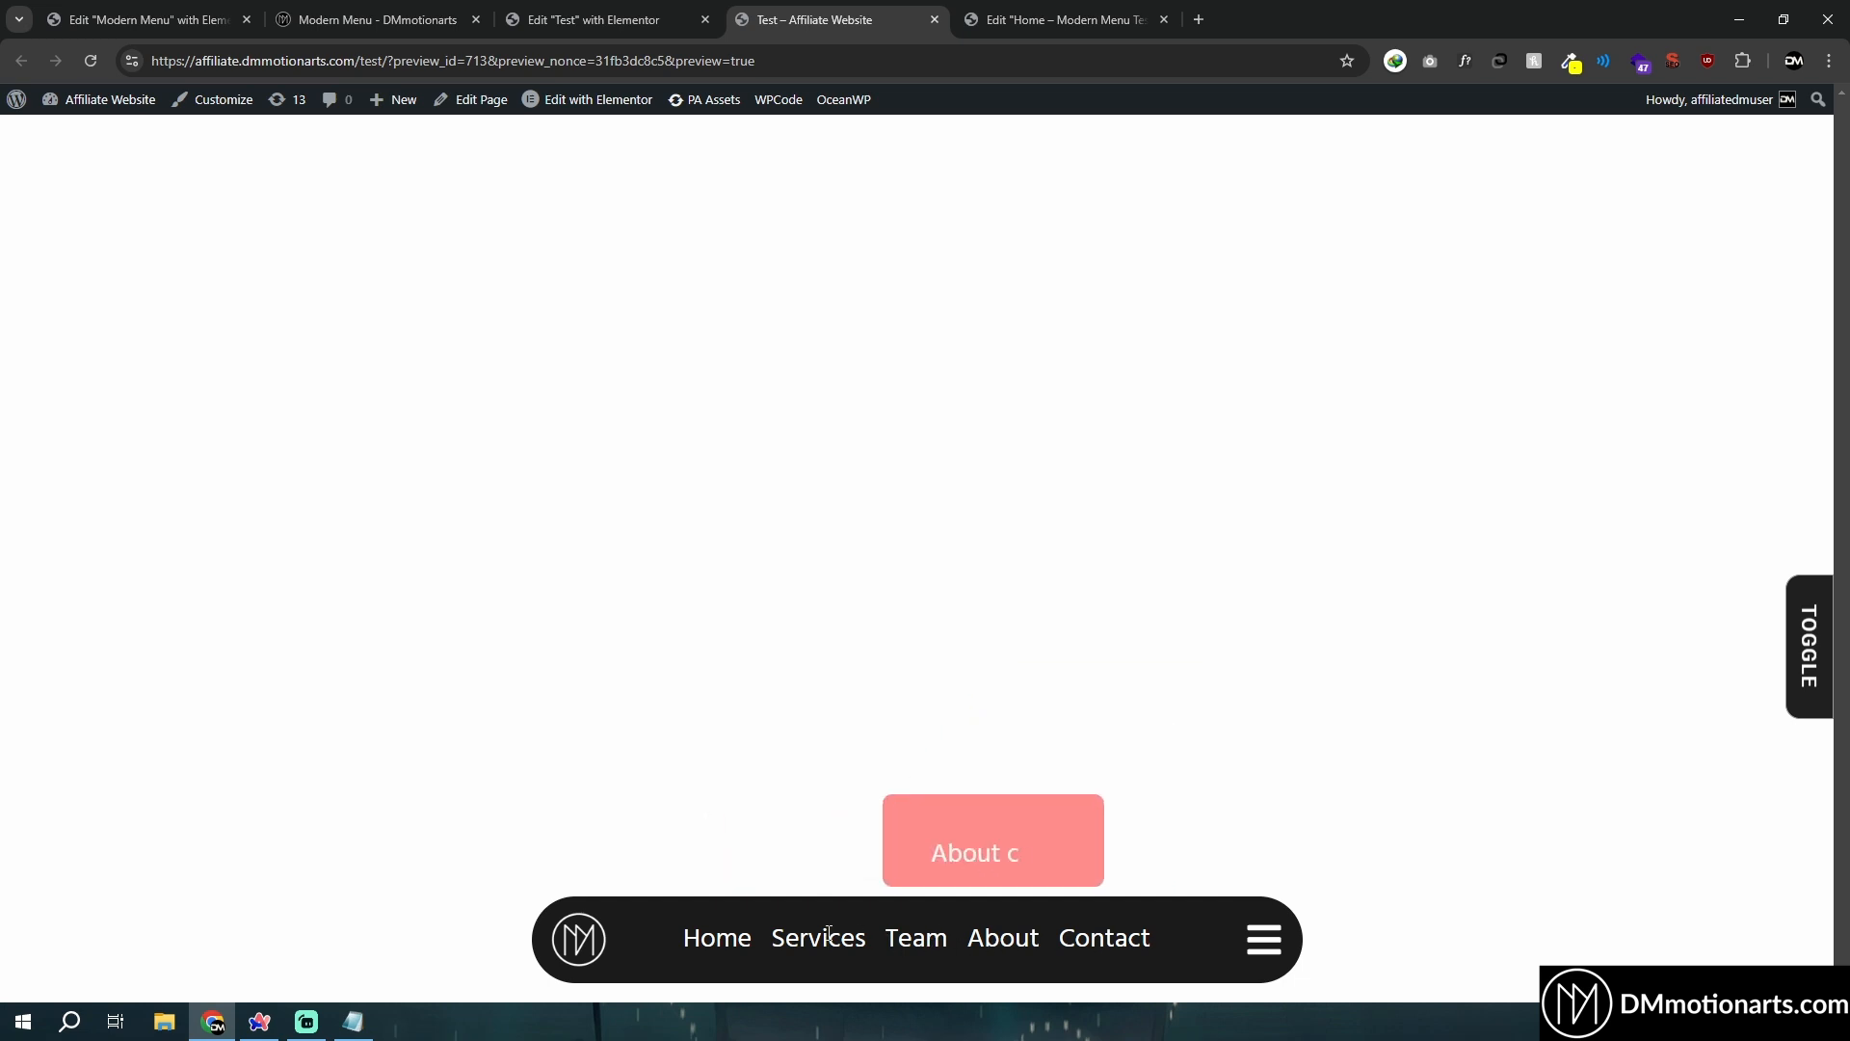
click(602, 19)
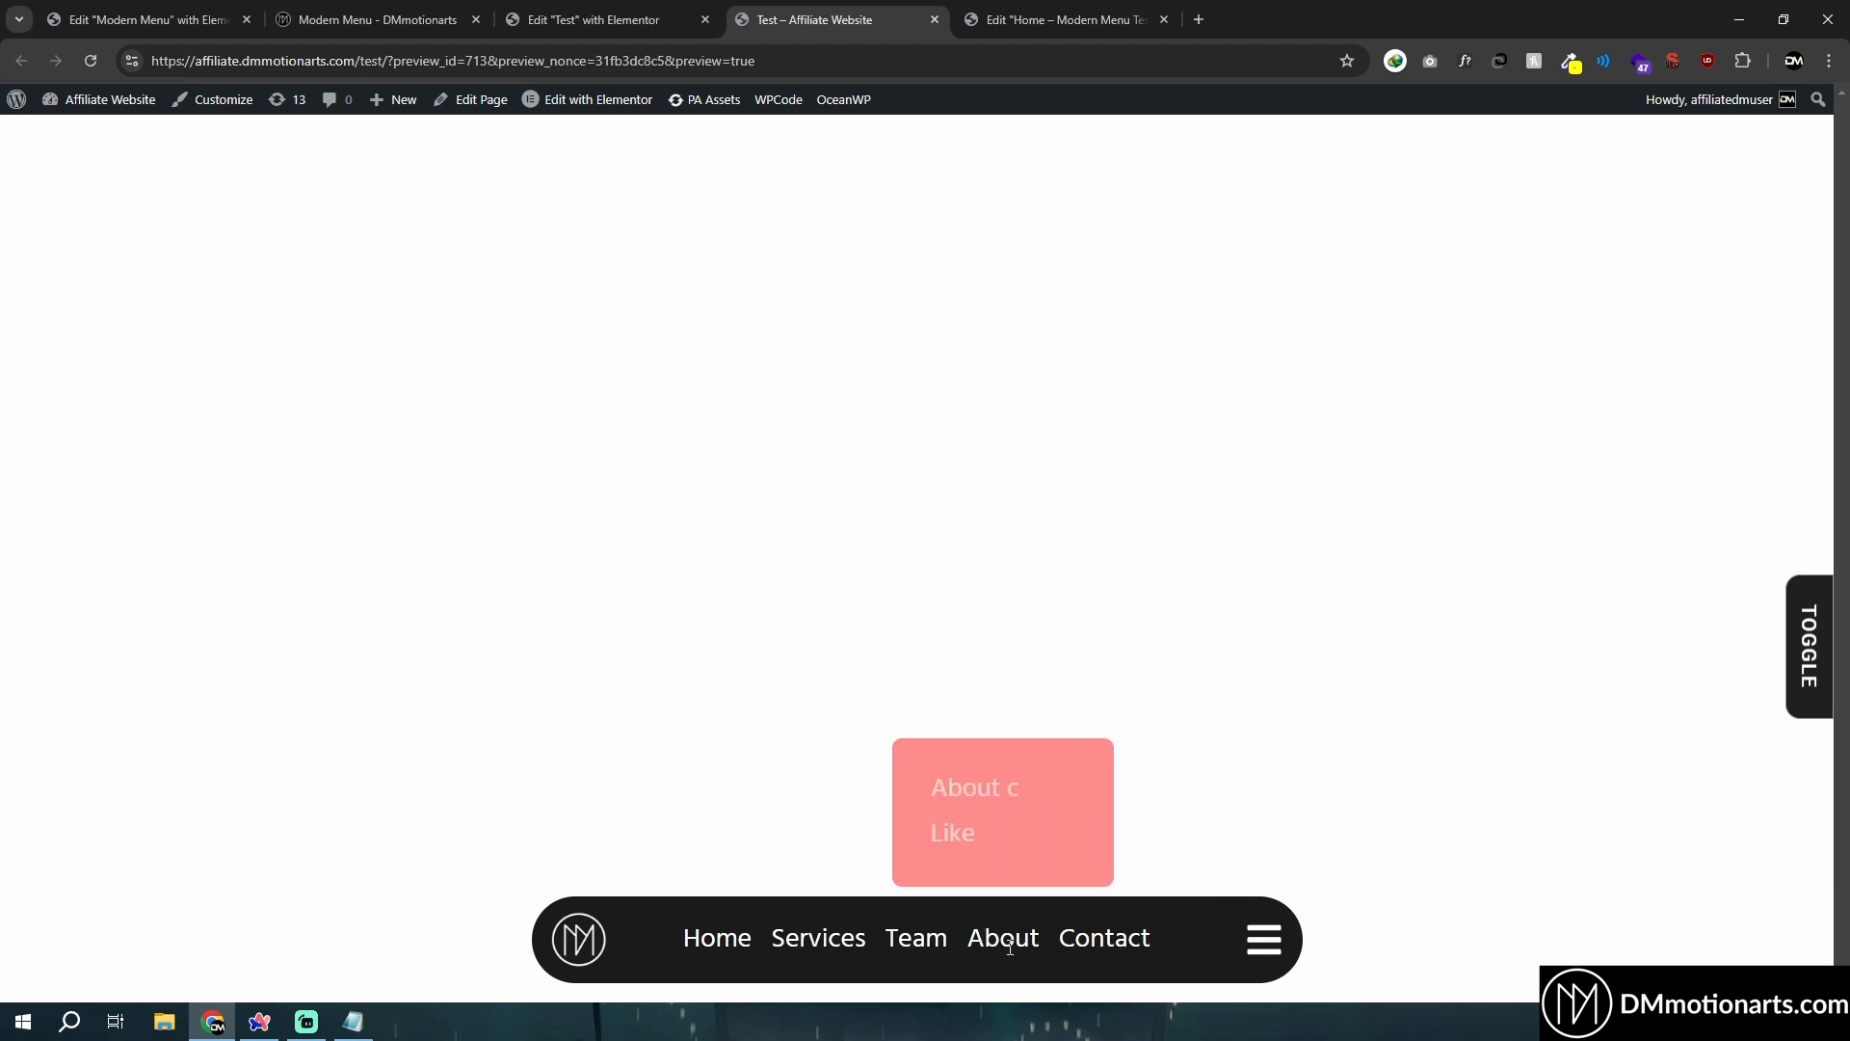
click(601, 19)
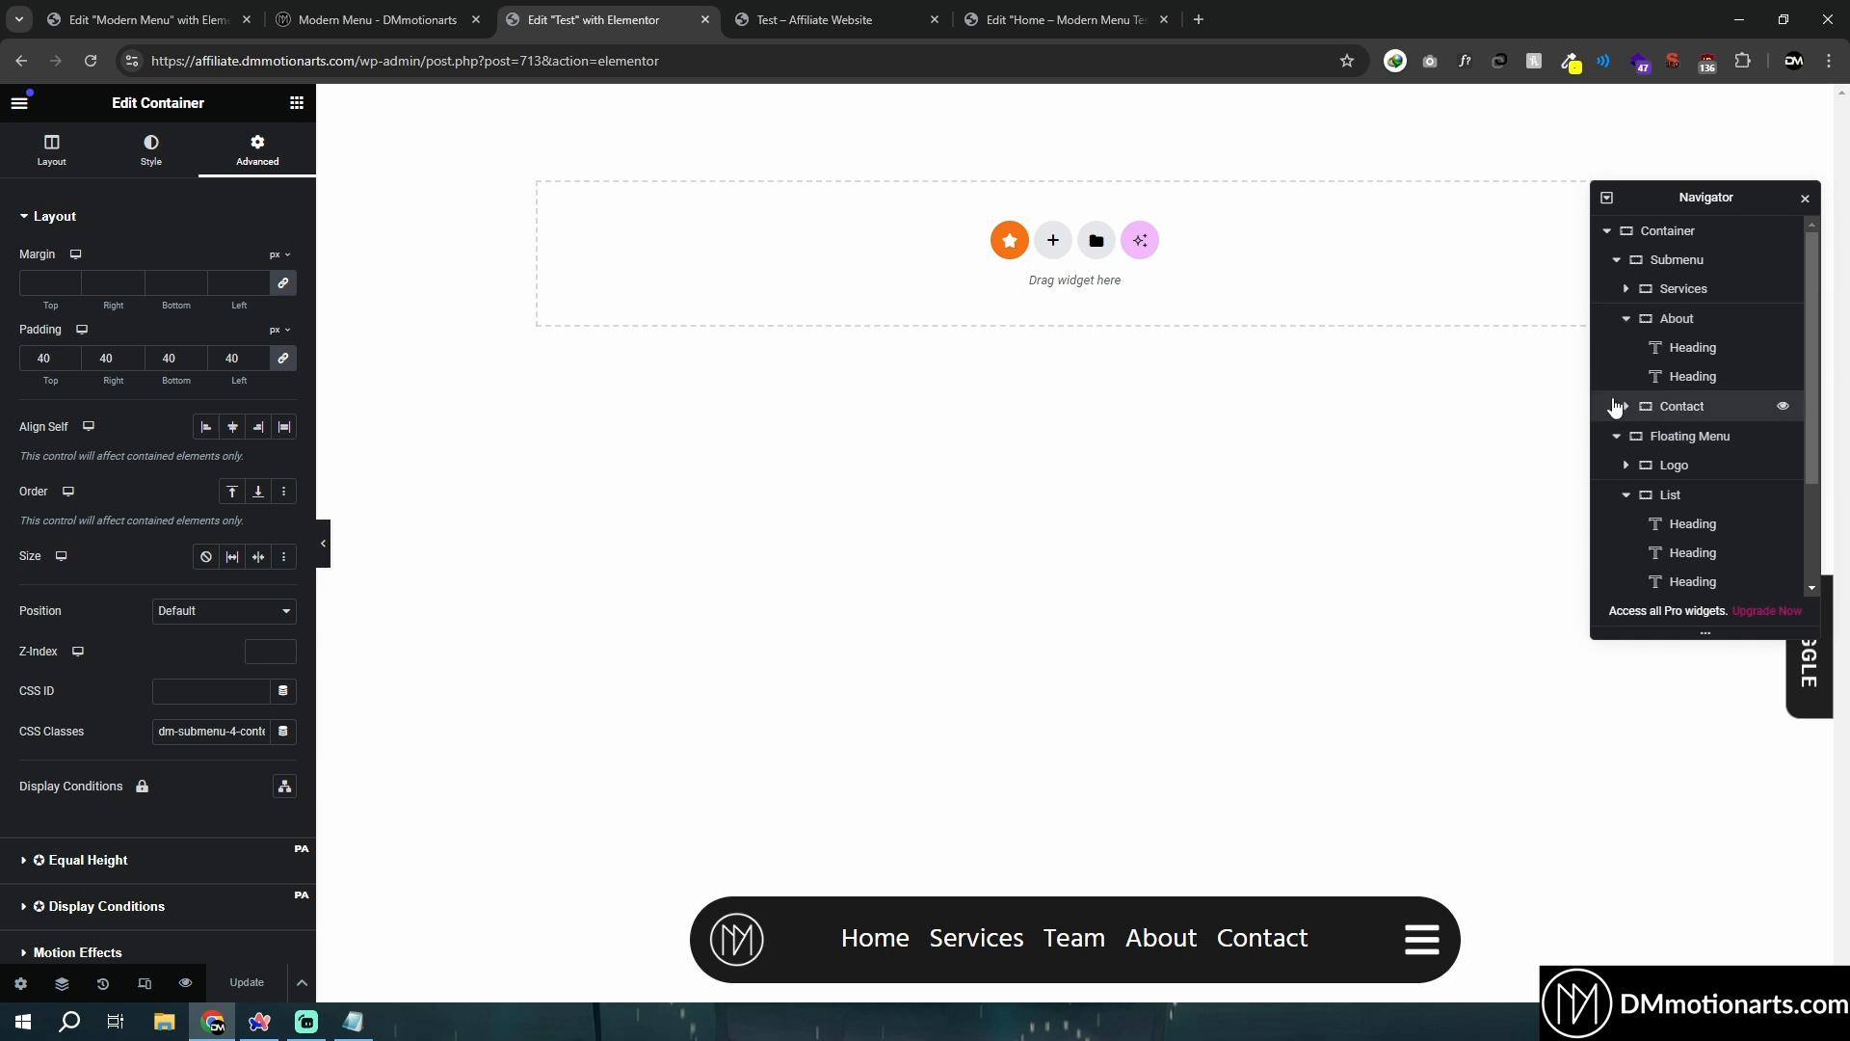
click(827, 19)
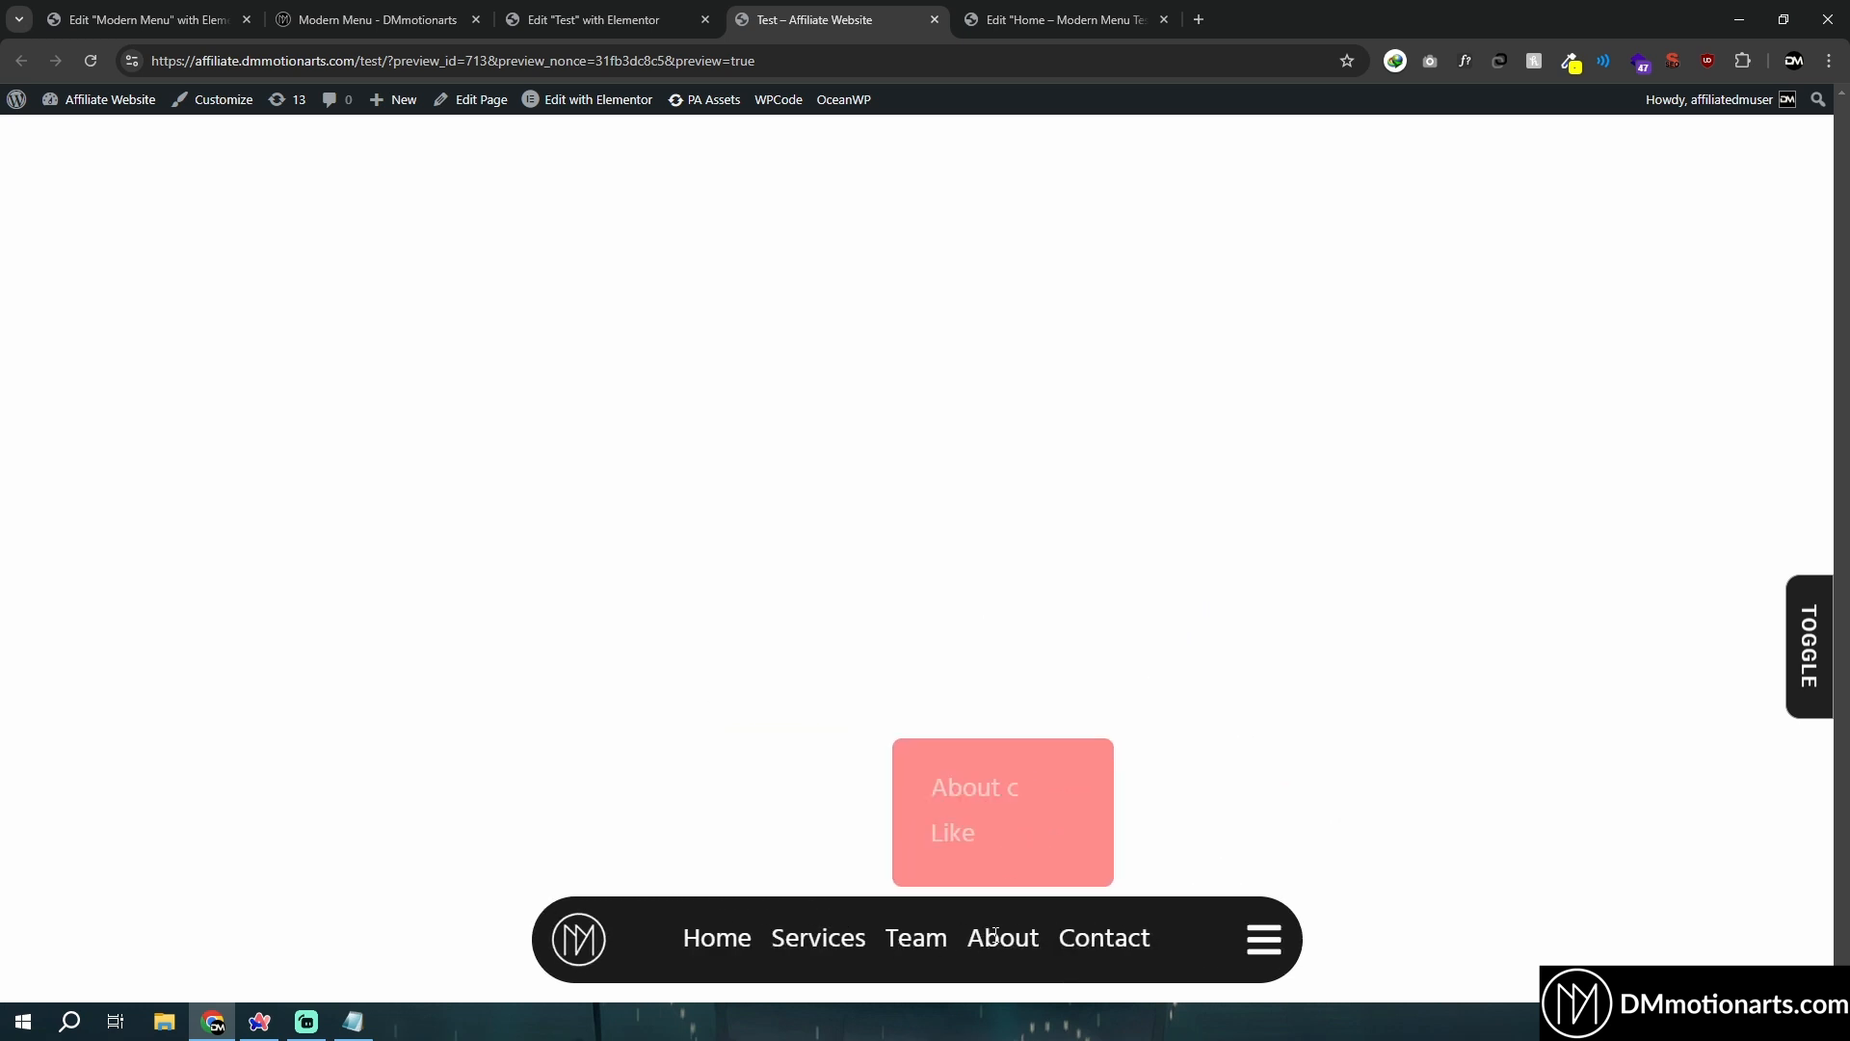
mouse_move(915, 937)
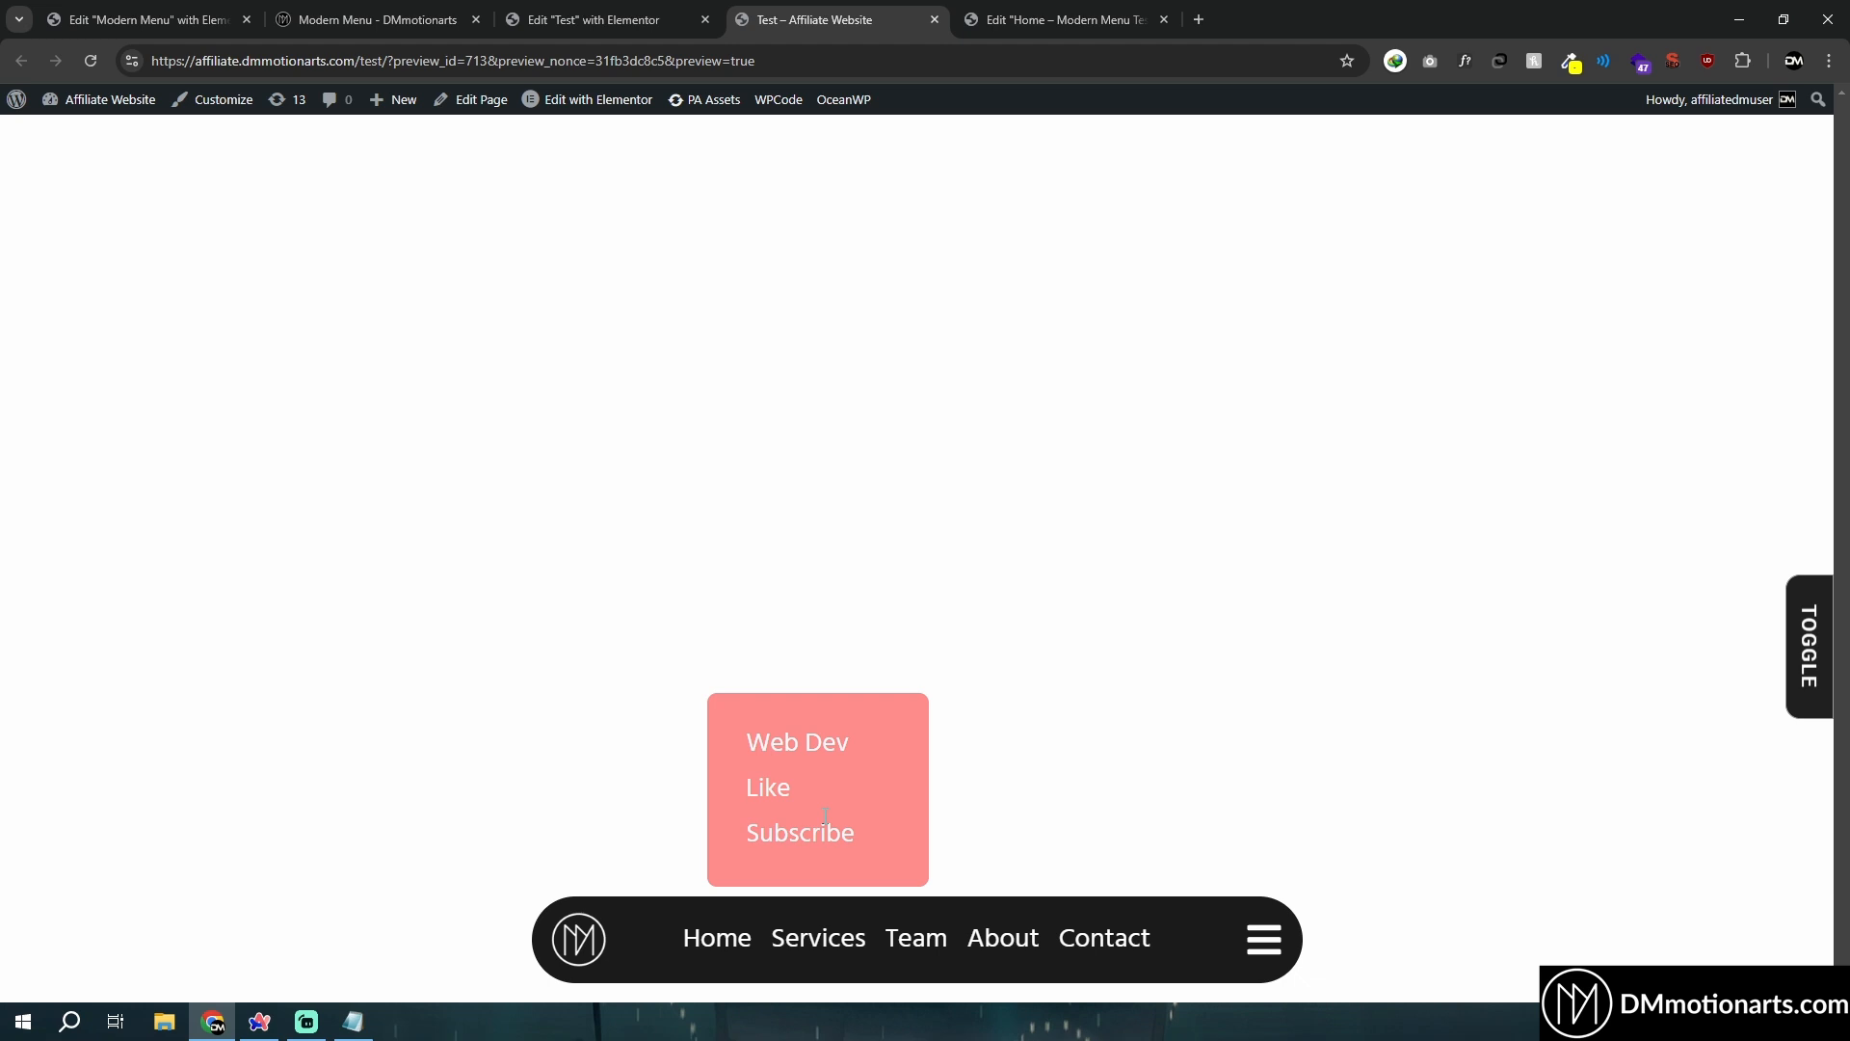
mouse_move(823, 805)
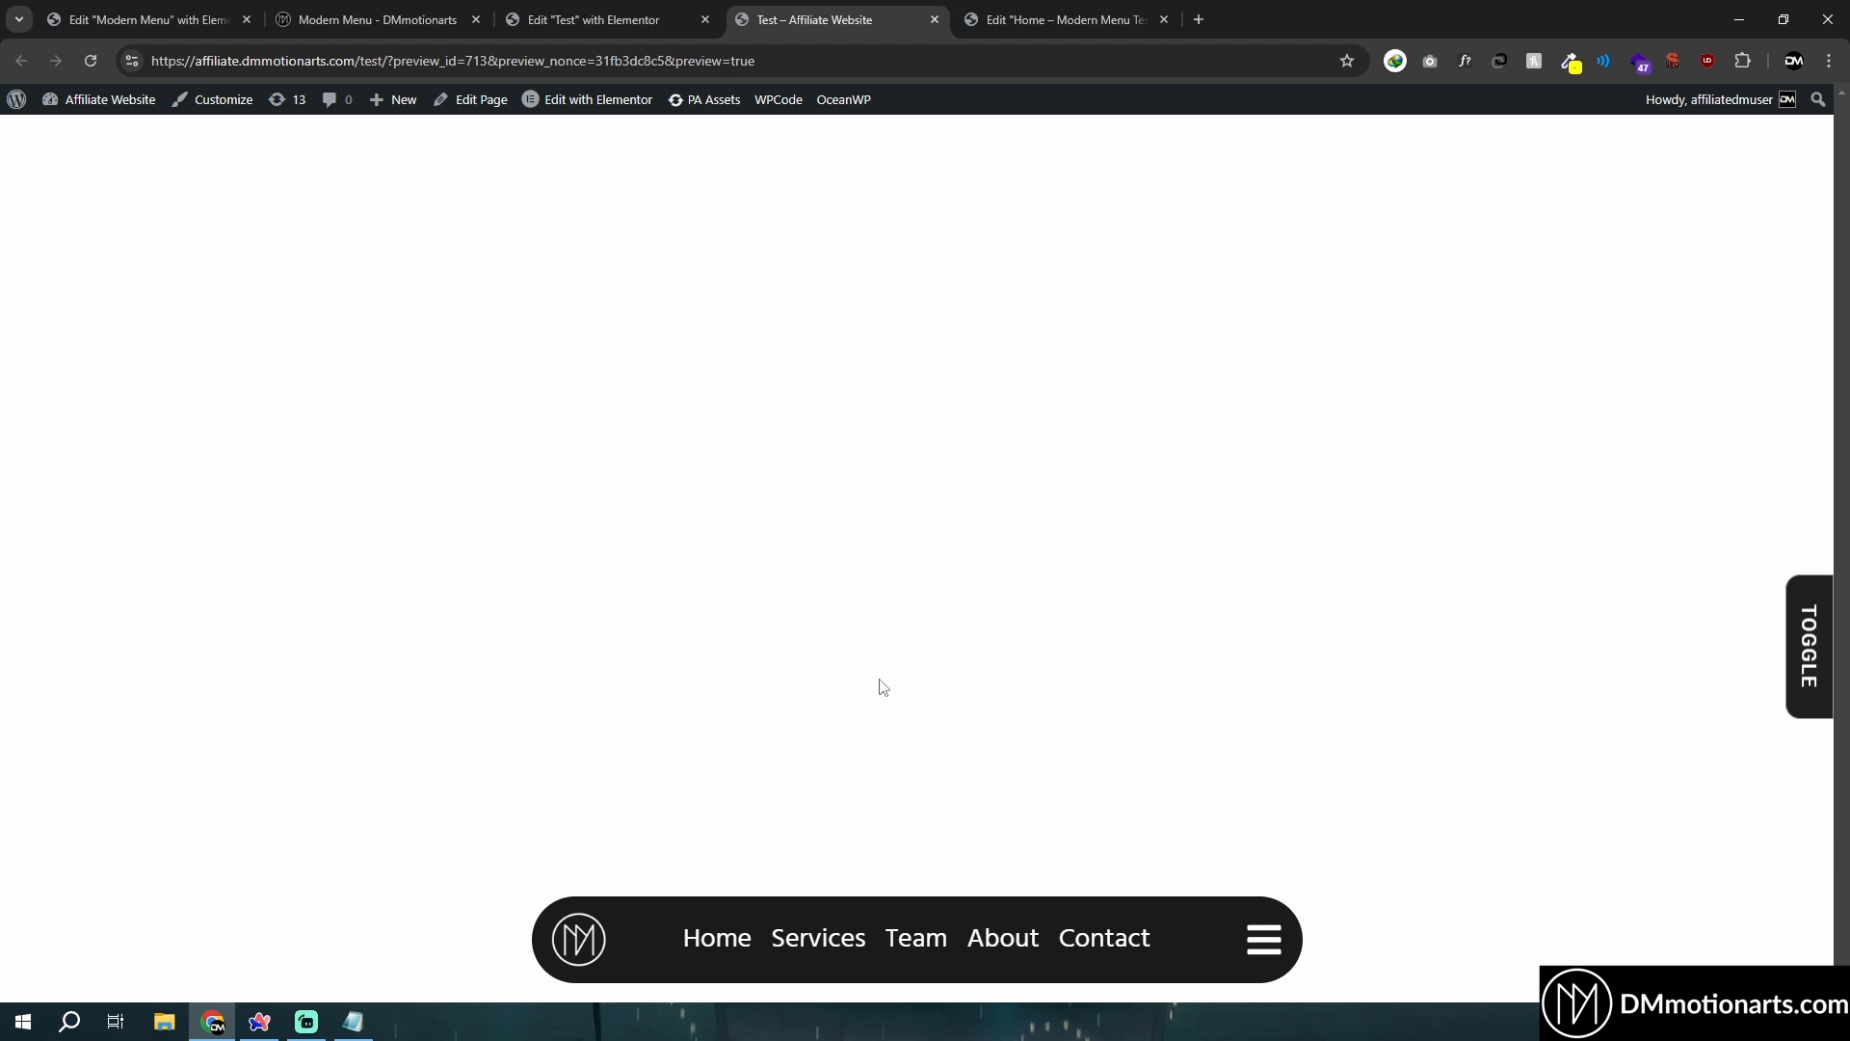
mouse_move(910, 707)
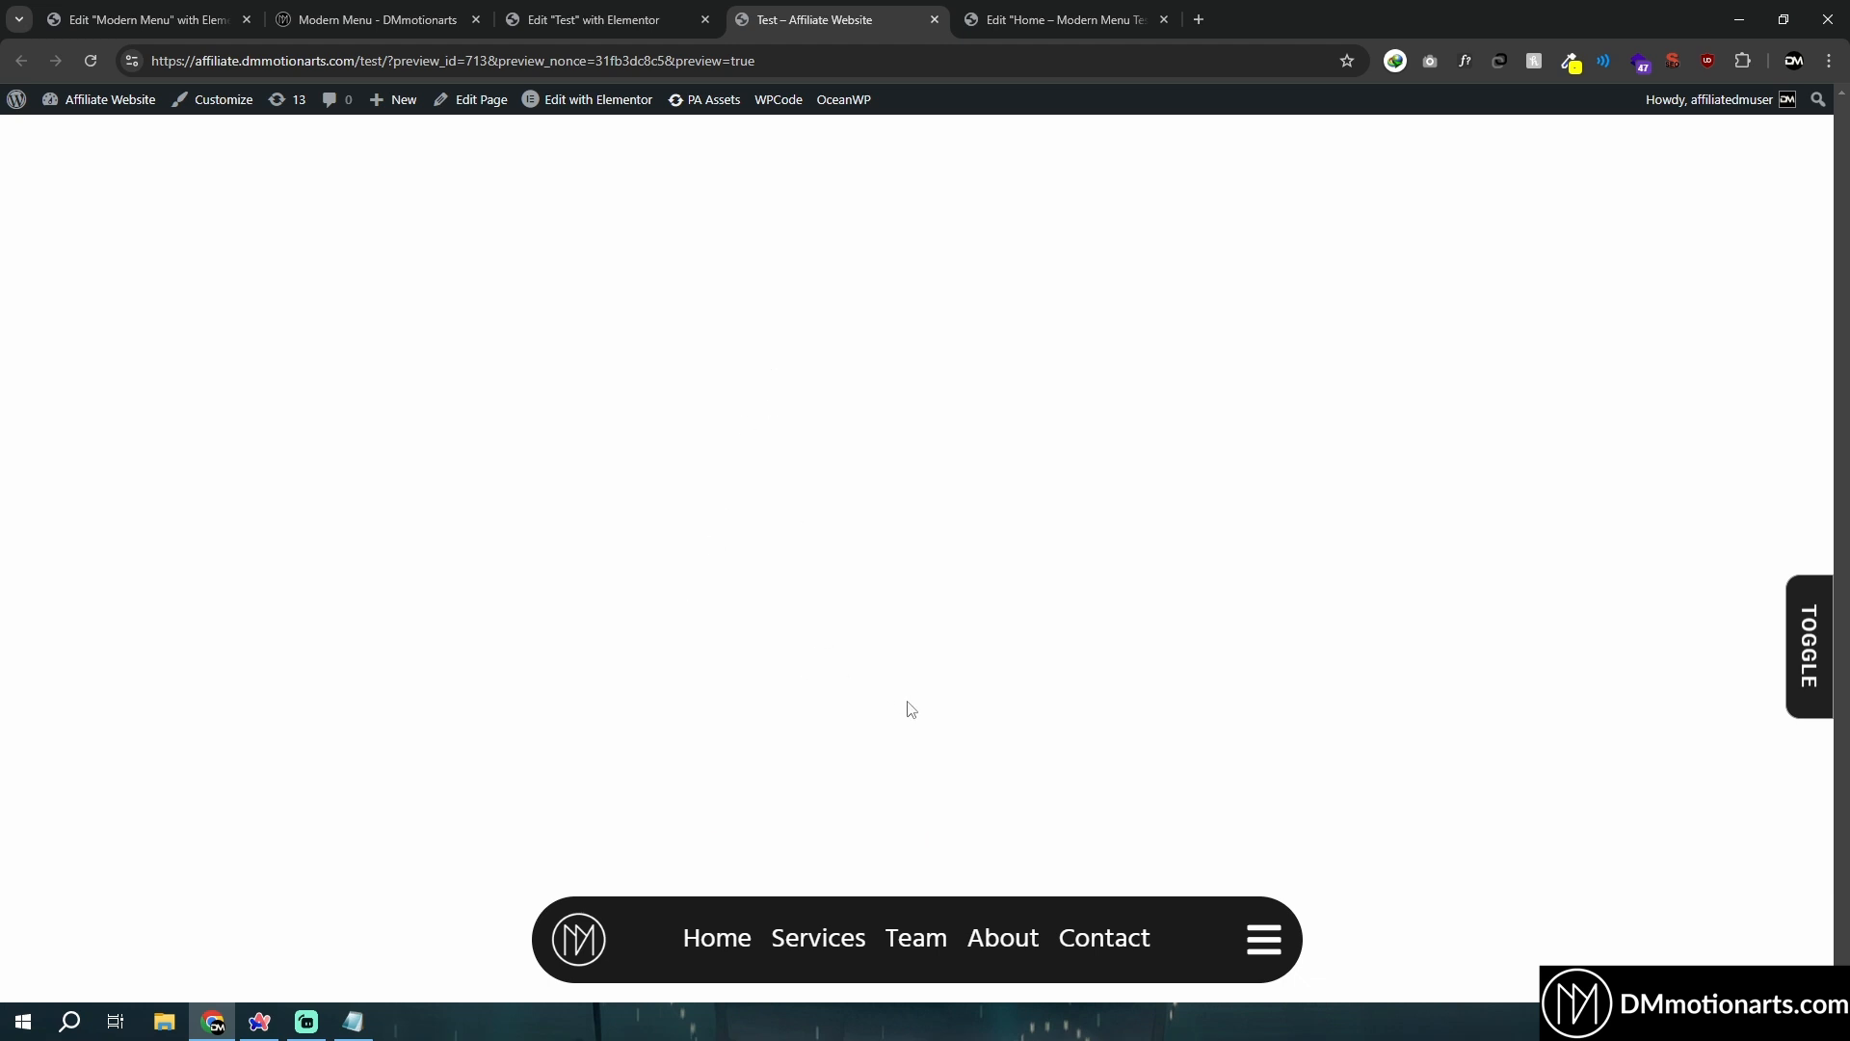